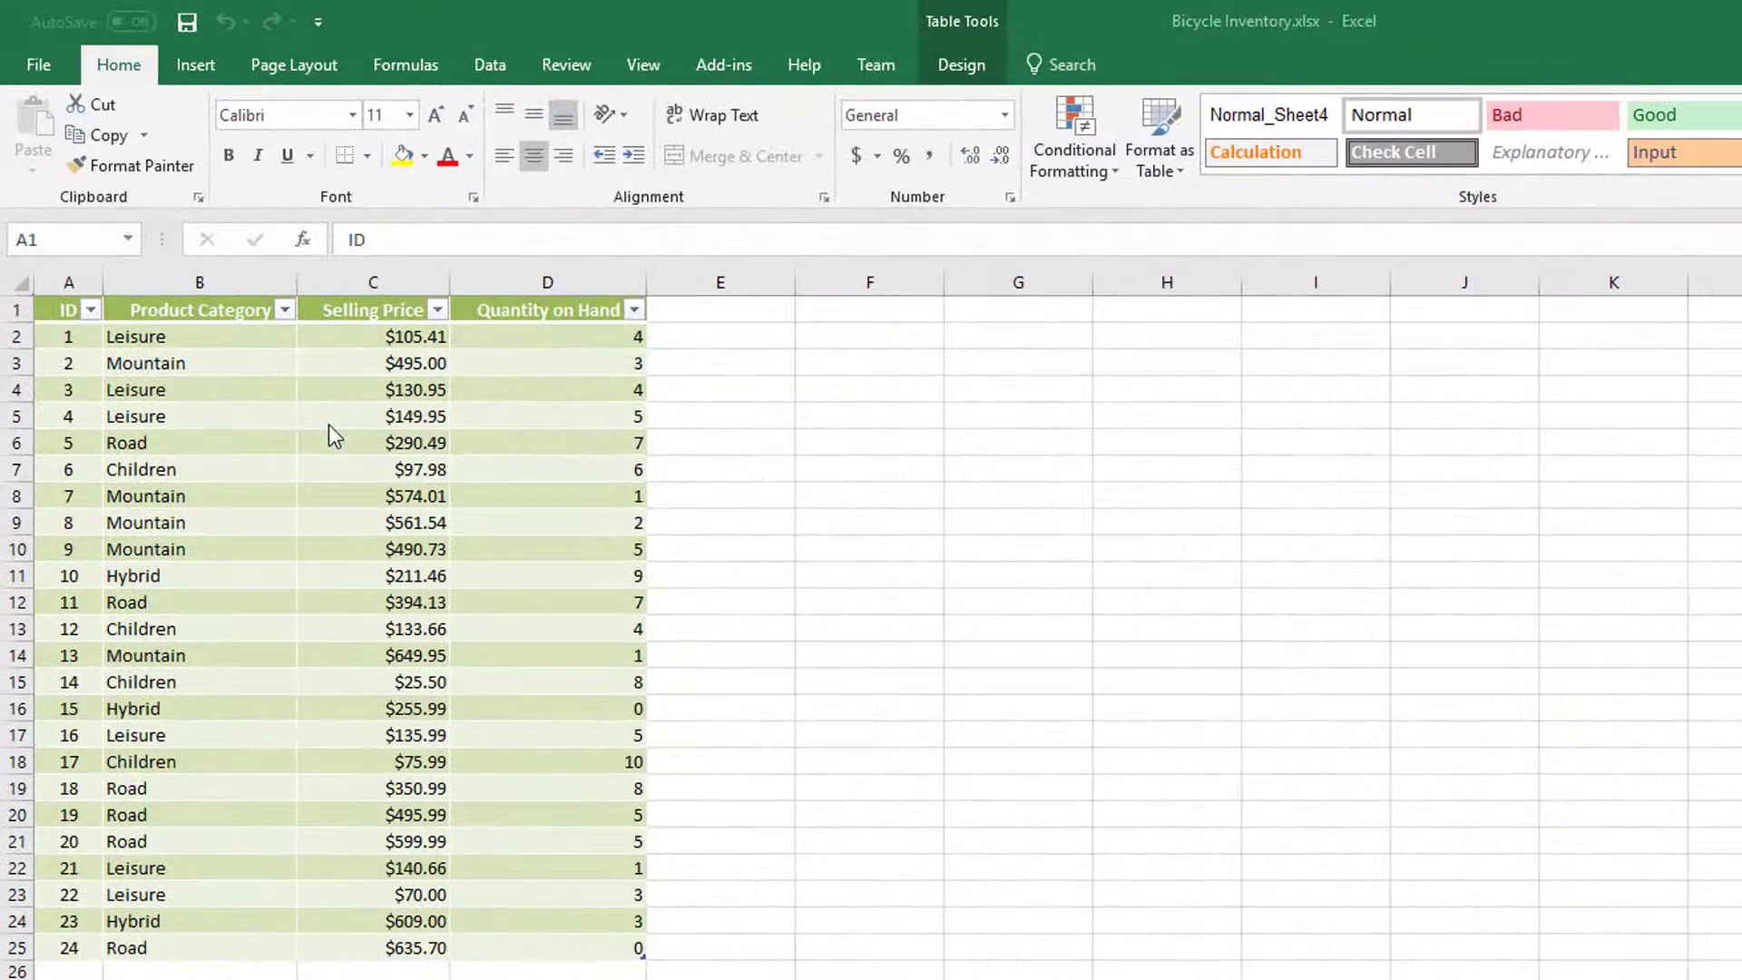
mouse_move(234, 418)
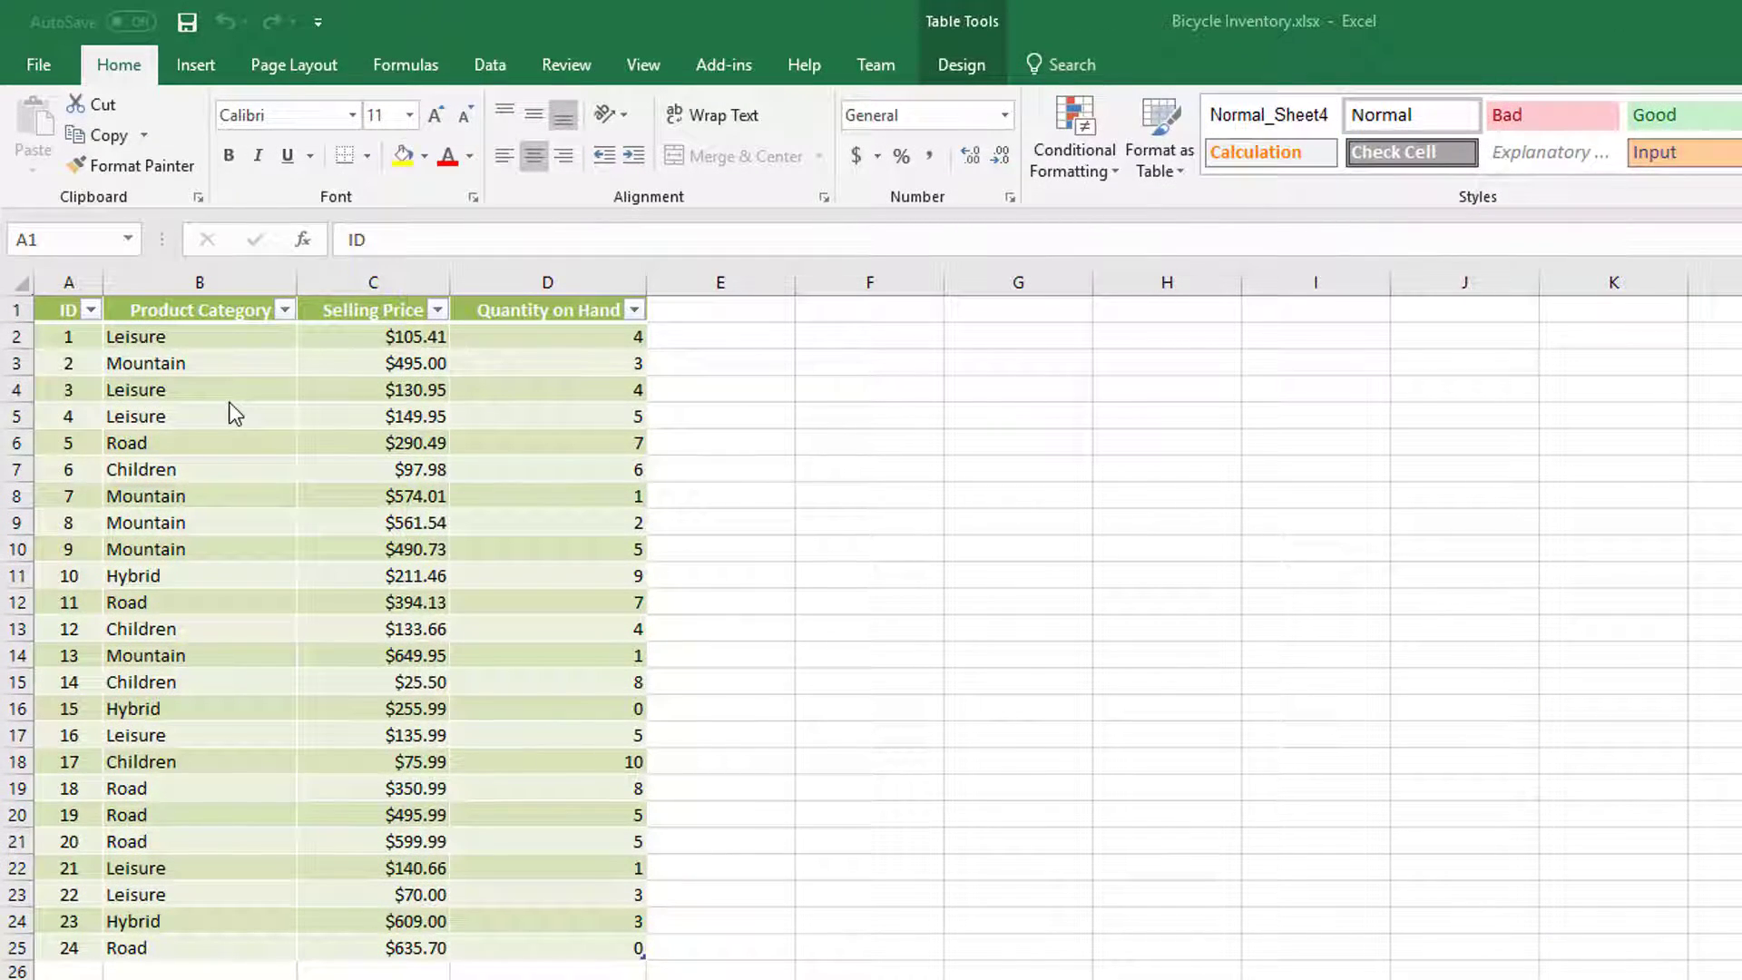
mouse_move(397, 437)
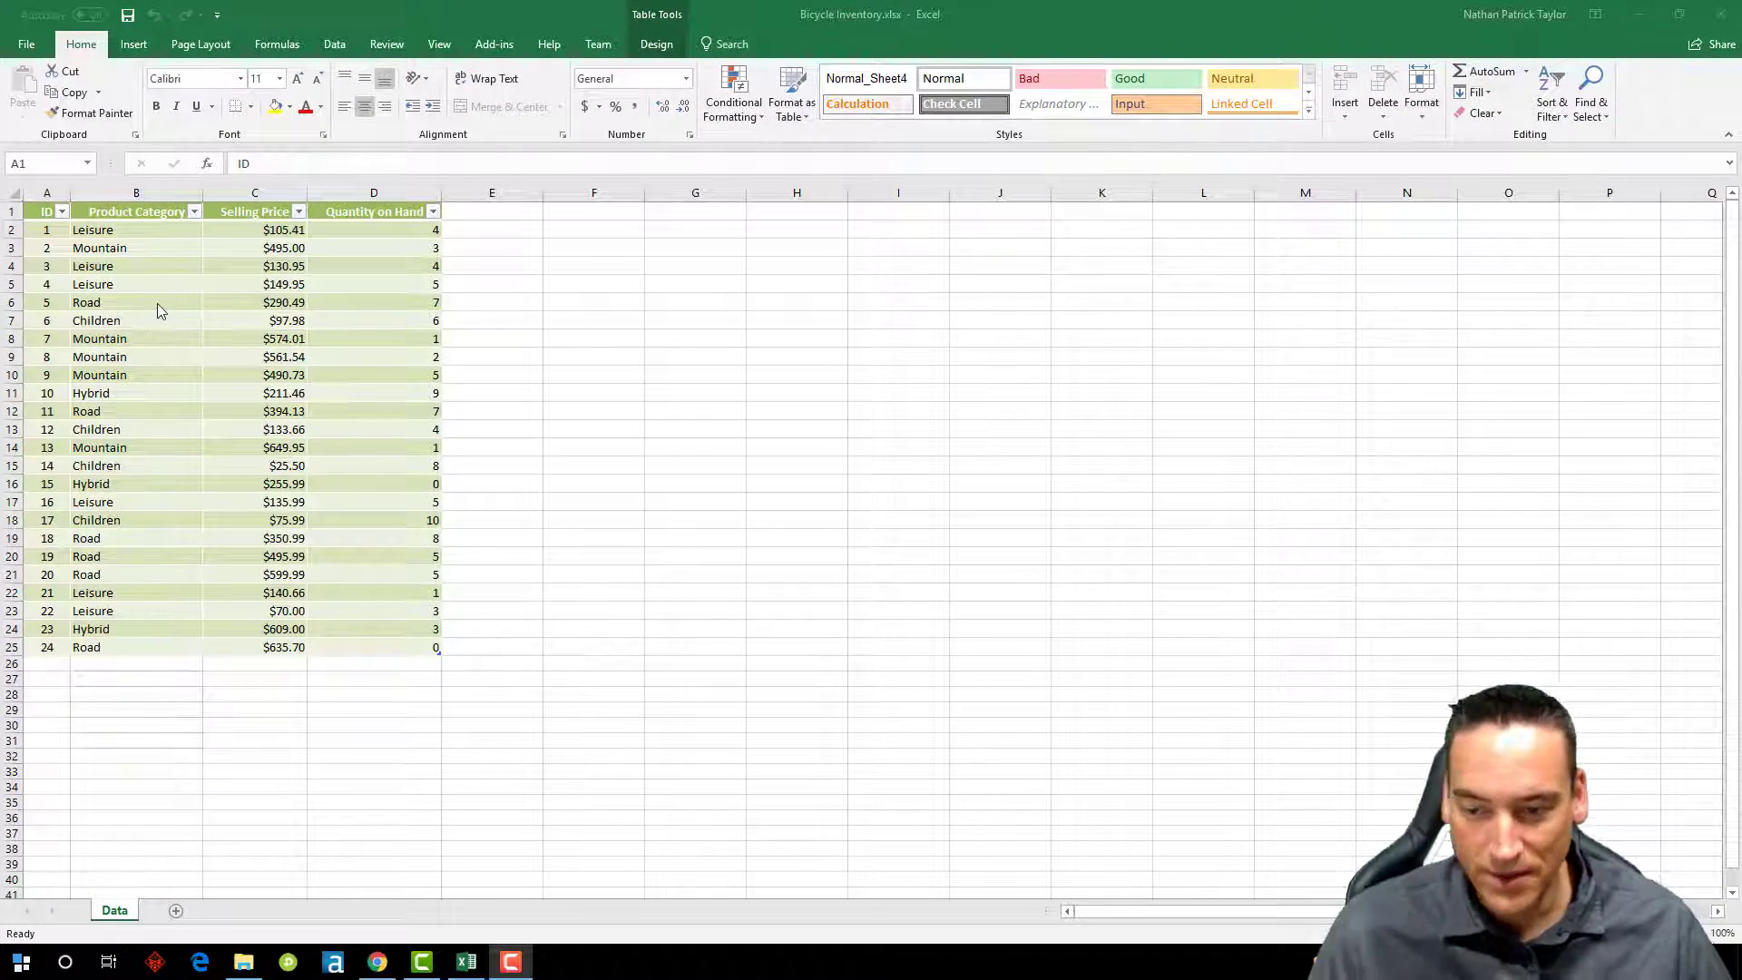
mouse_move(356, 425)
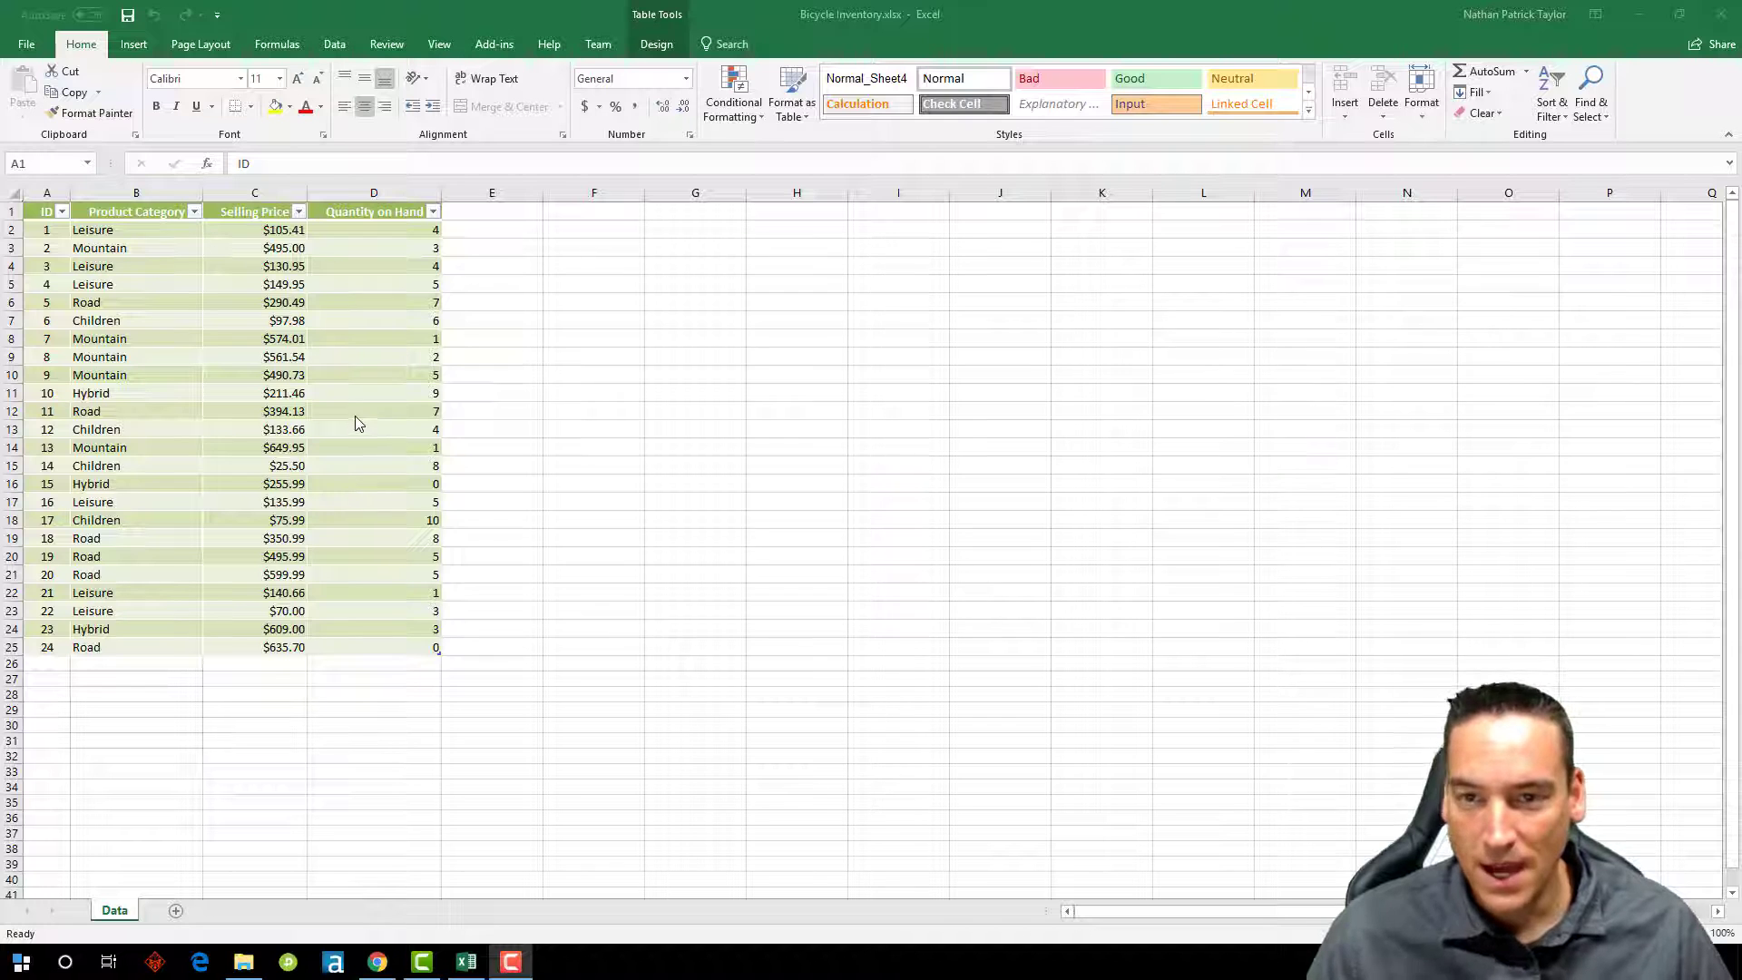
mouse_move(617, 820)
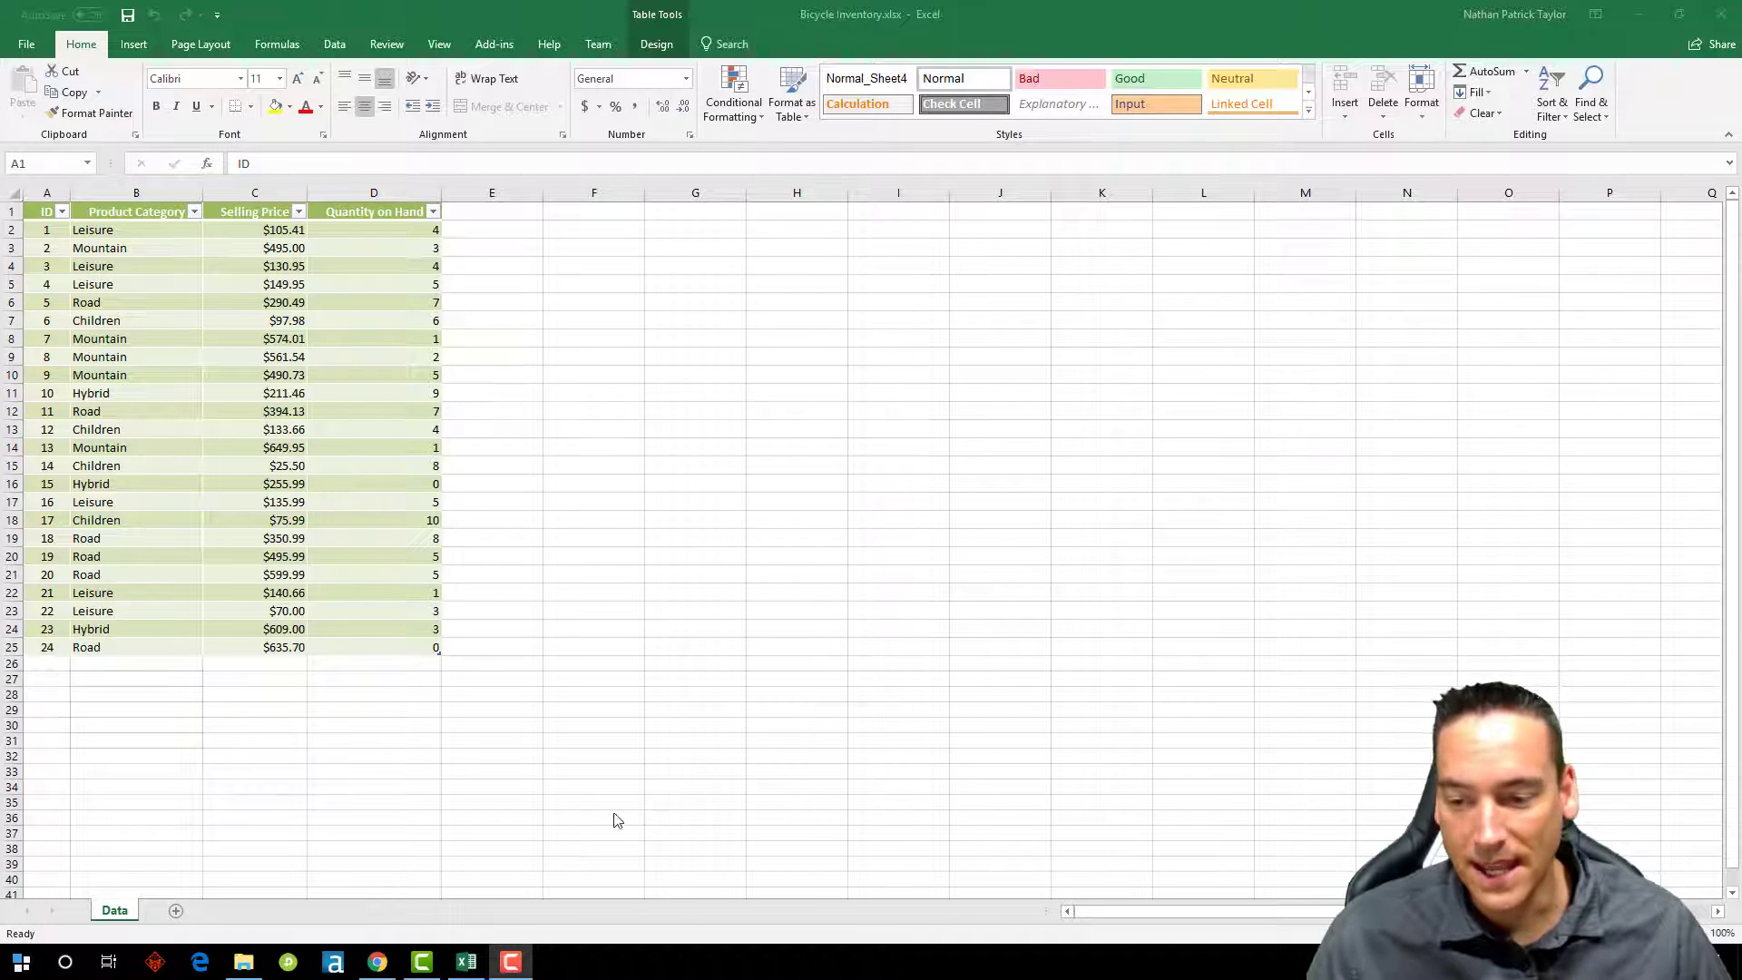
Step: Switch to the Power BI workspace showing the datasets list with Bicycle Inventory on top
left_click(375, 961)
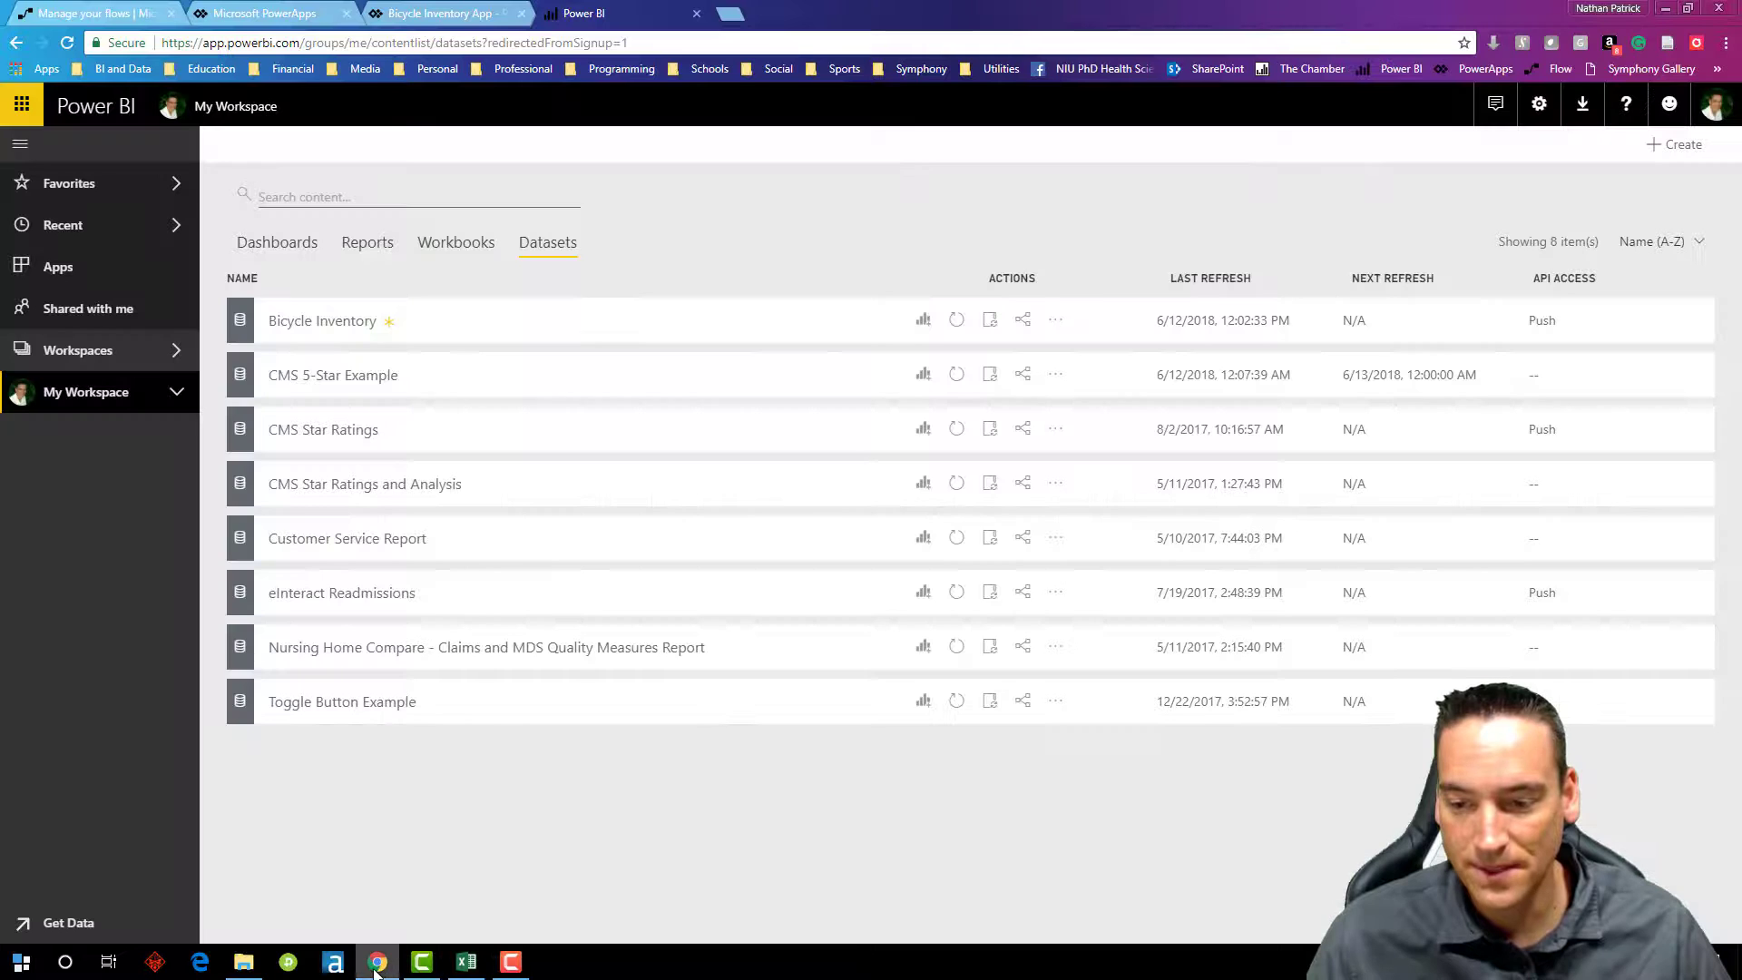
mouse_move(377, 334)
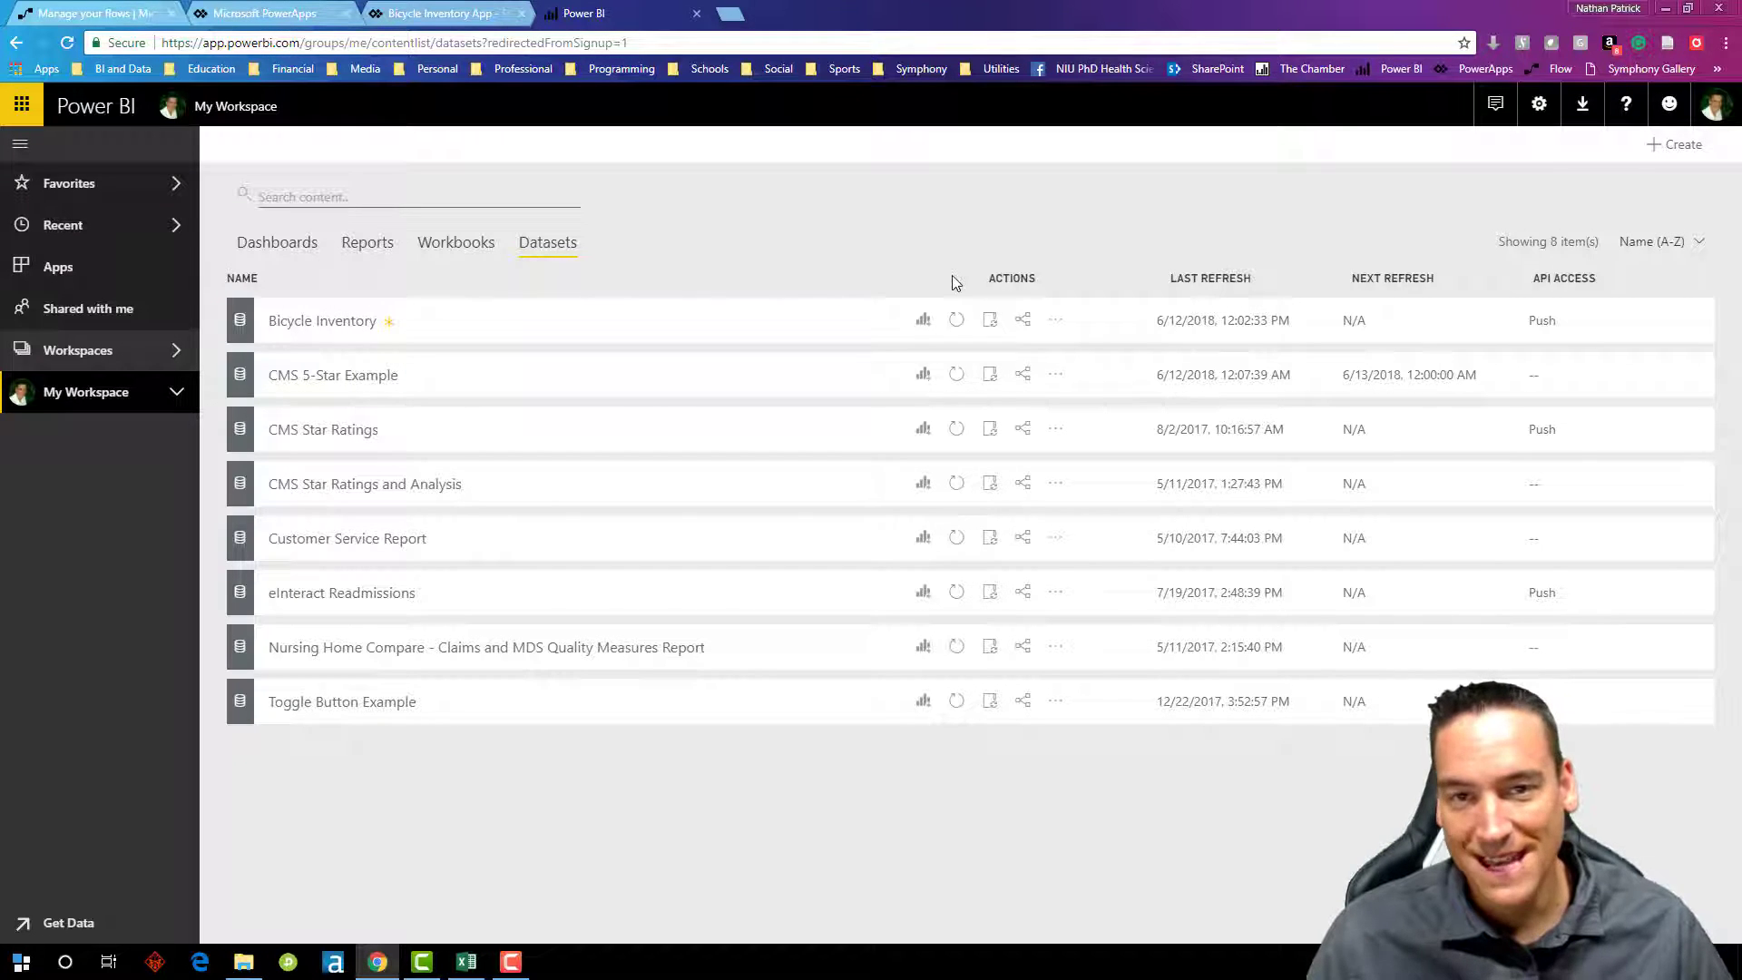
mouse_move(1236, 201)
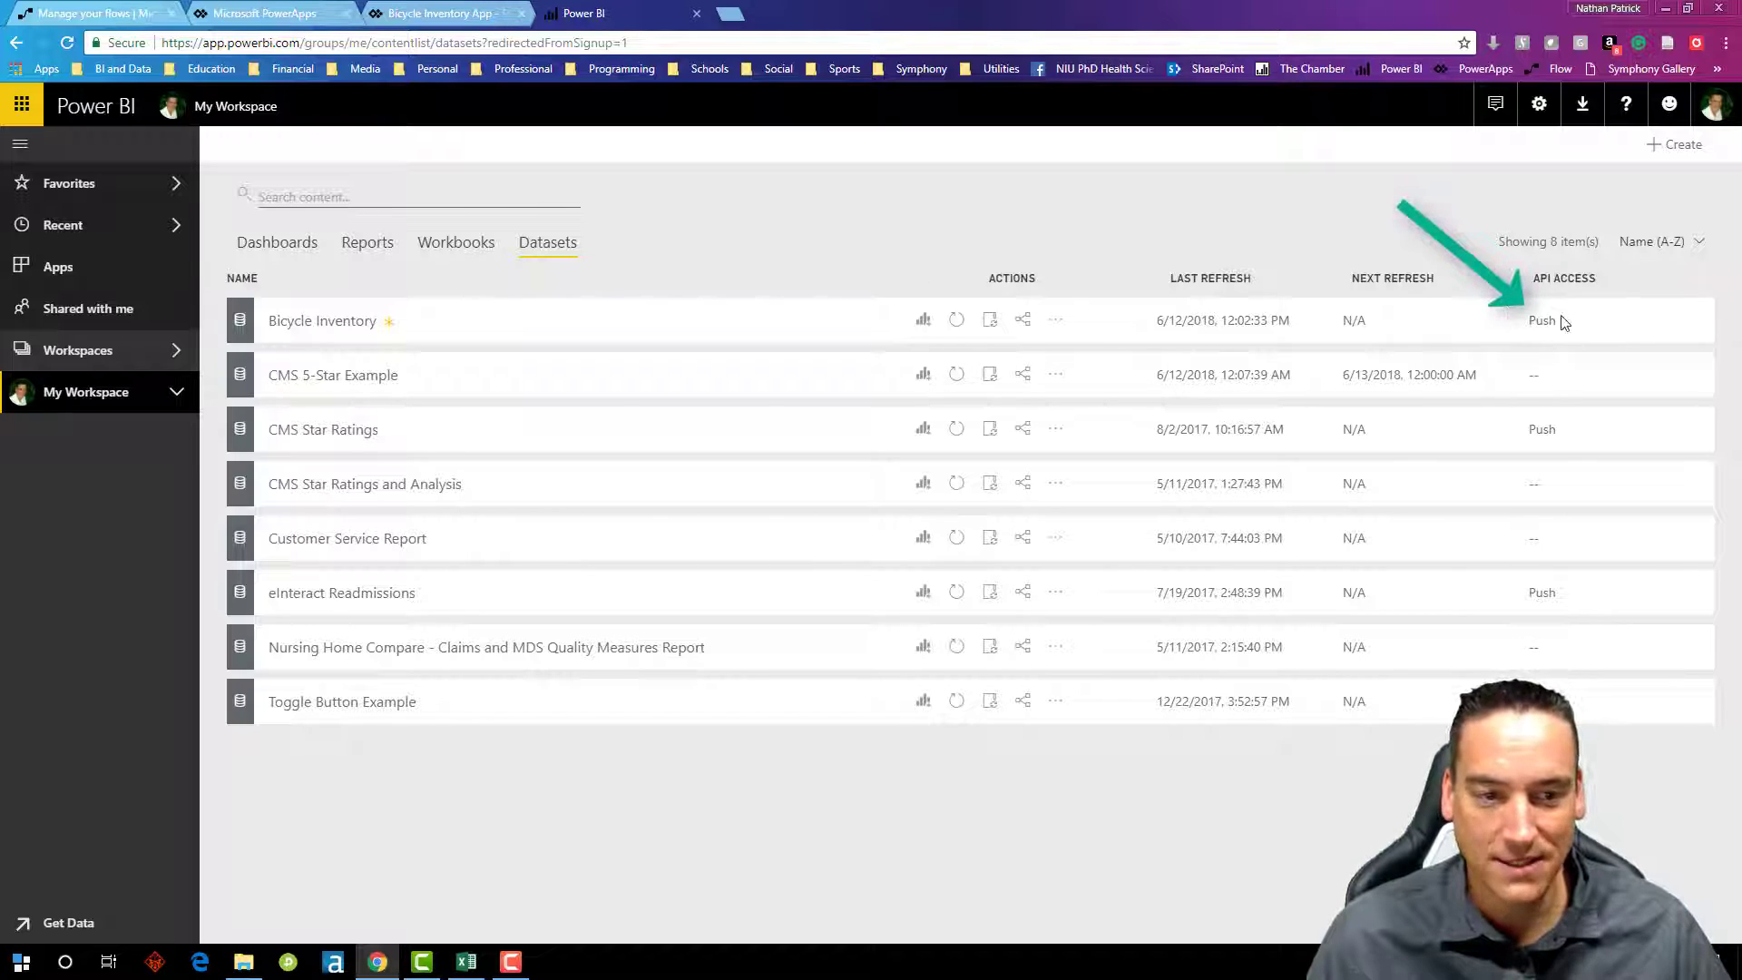
mouse_move(1230, 210)
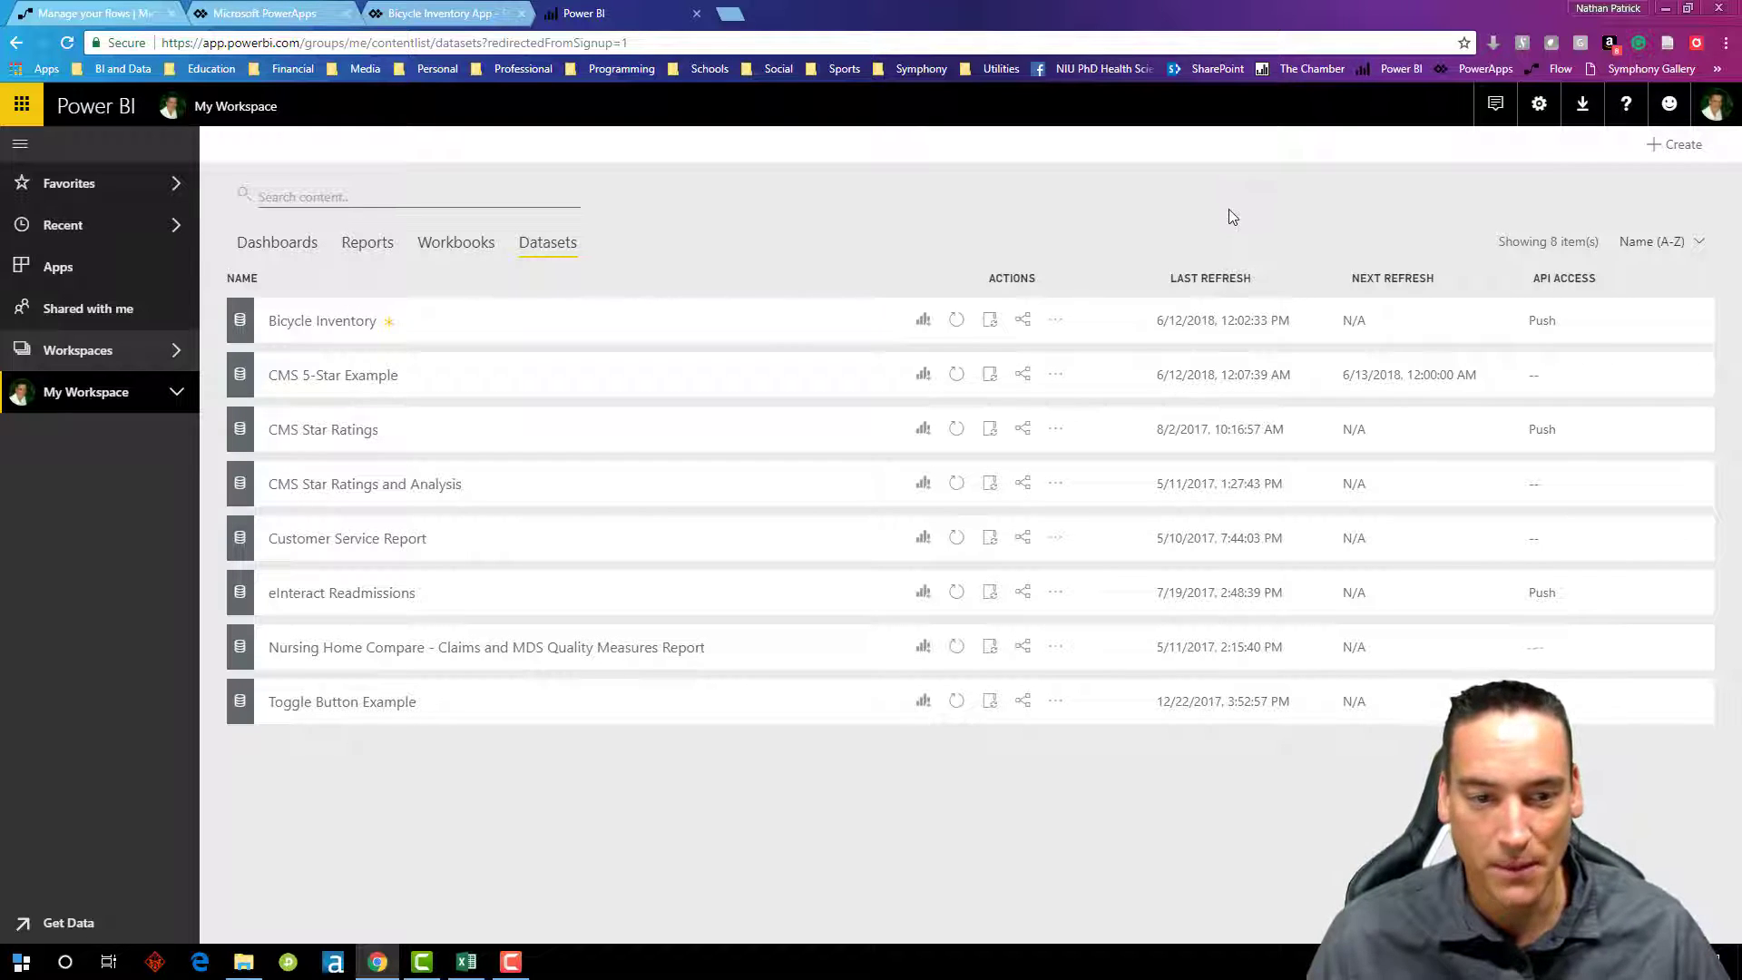
mouse_move(1175, 537)
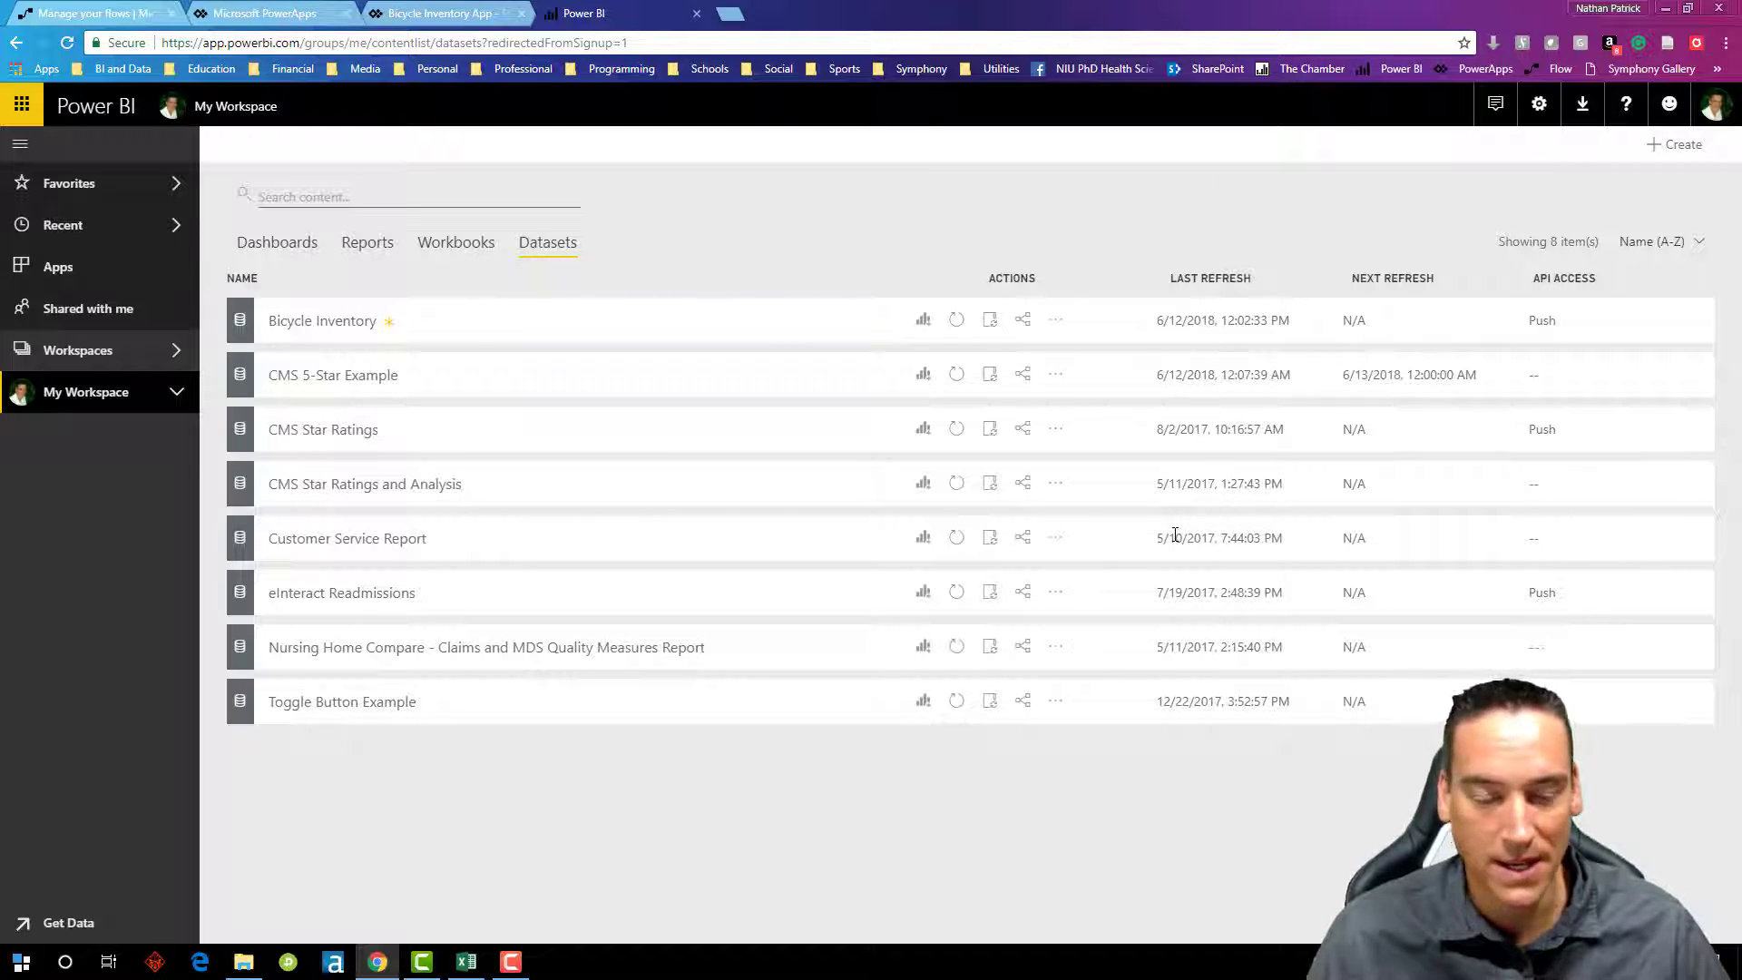
mouse_move(881, 230)
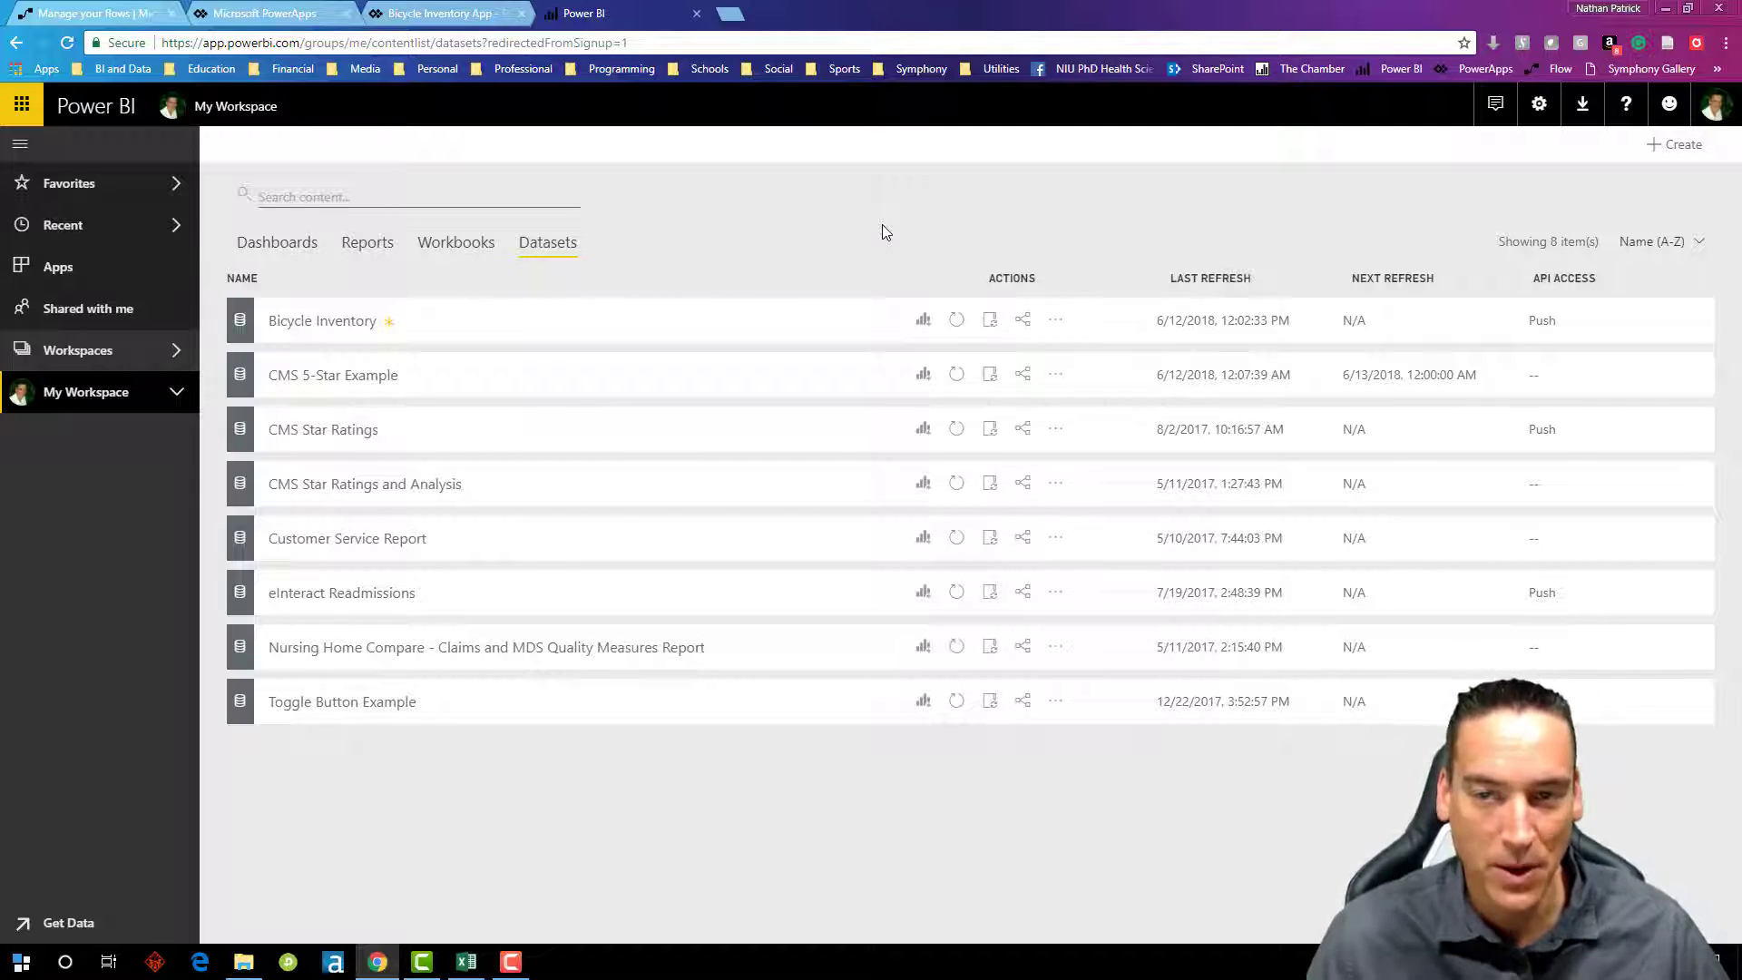
mouse_move(397, 247)
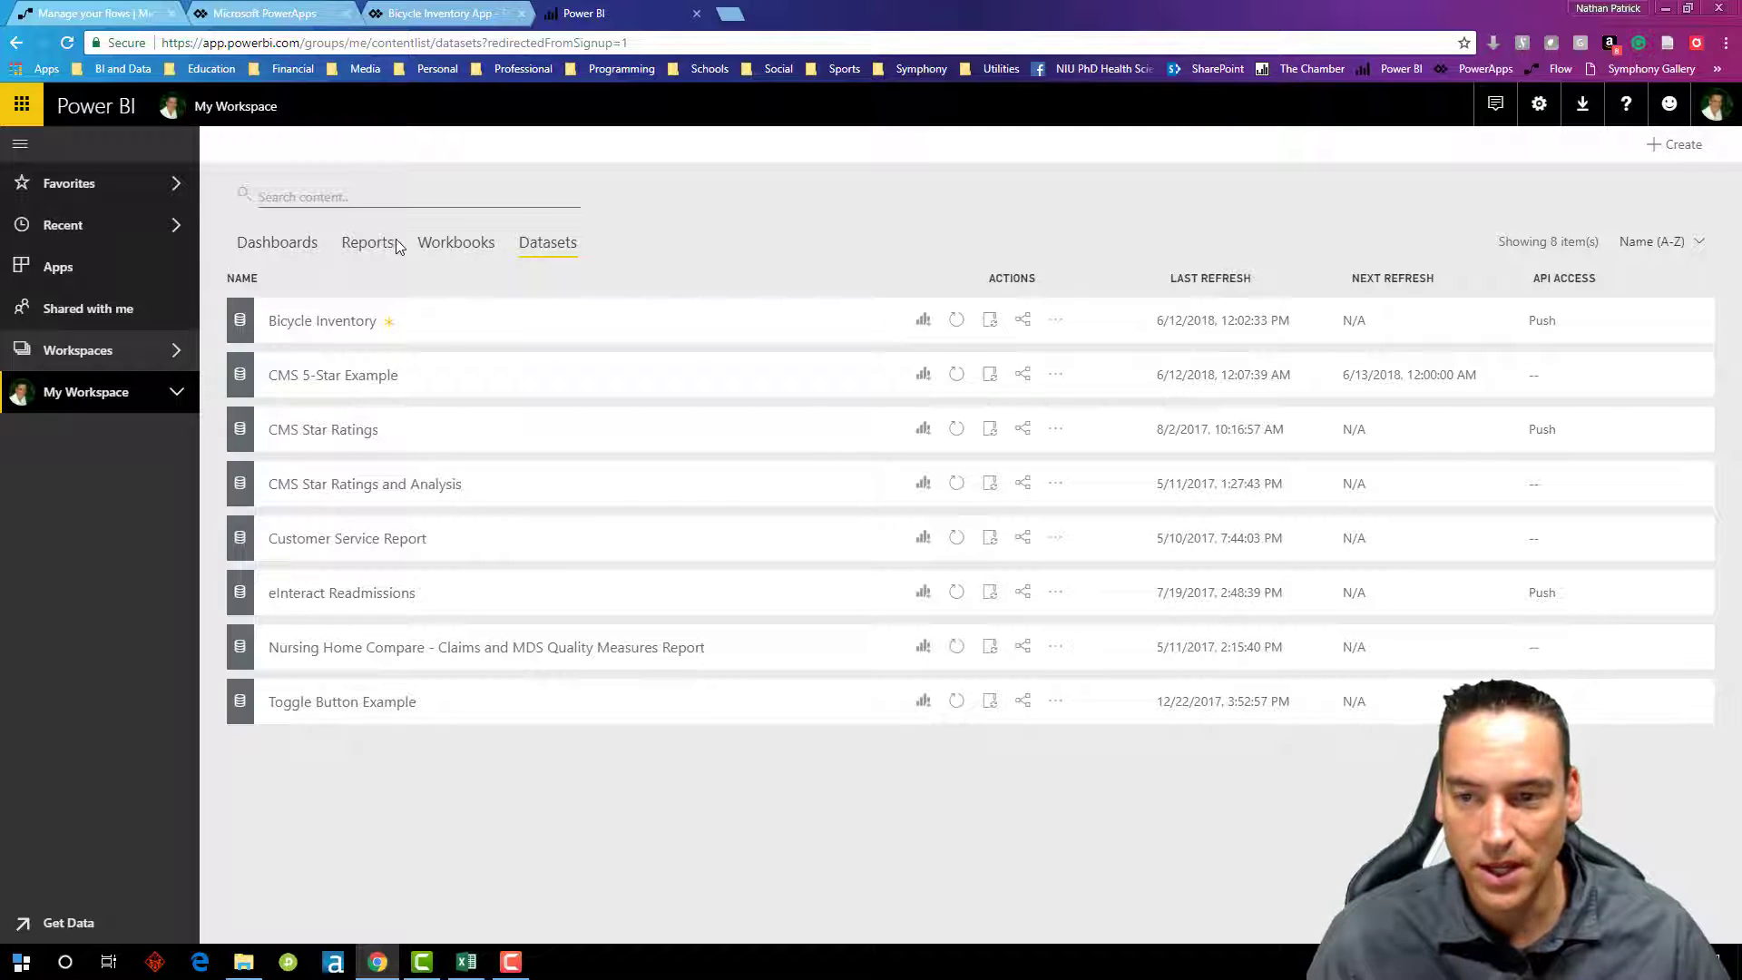
mouse_move(922, 329)
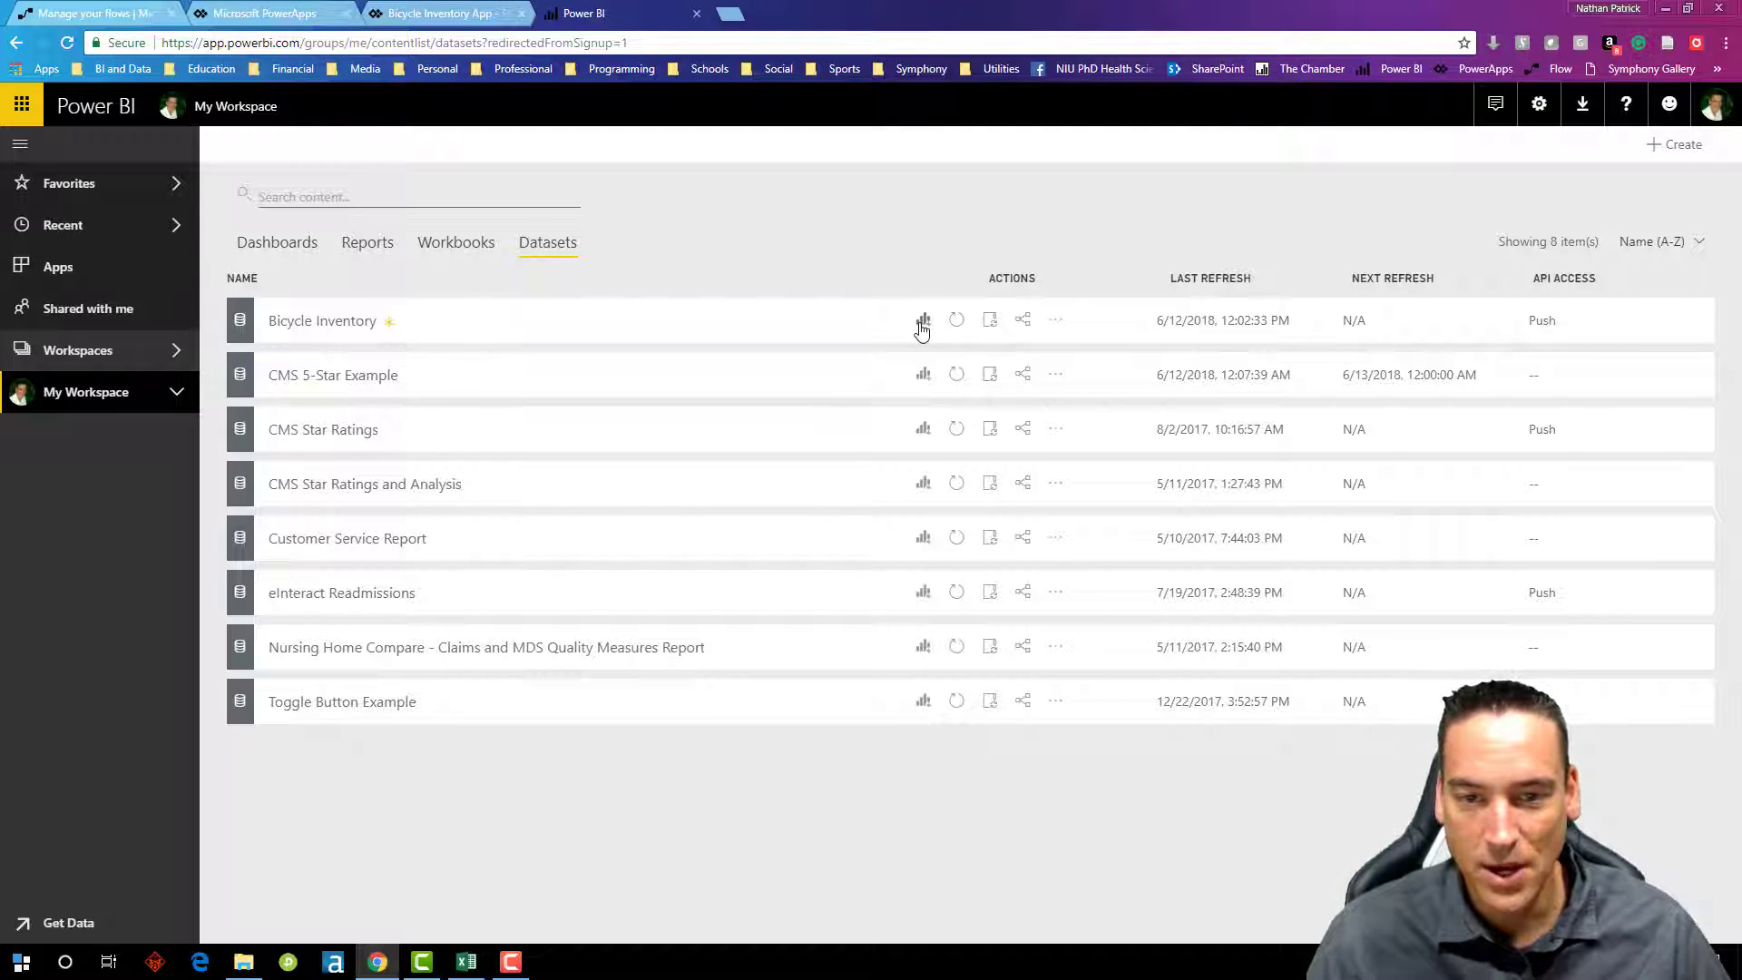
Step: Start a new report on Bicycle Inventory with a card showing Count of ID 24
left_click(921, 320)
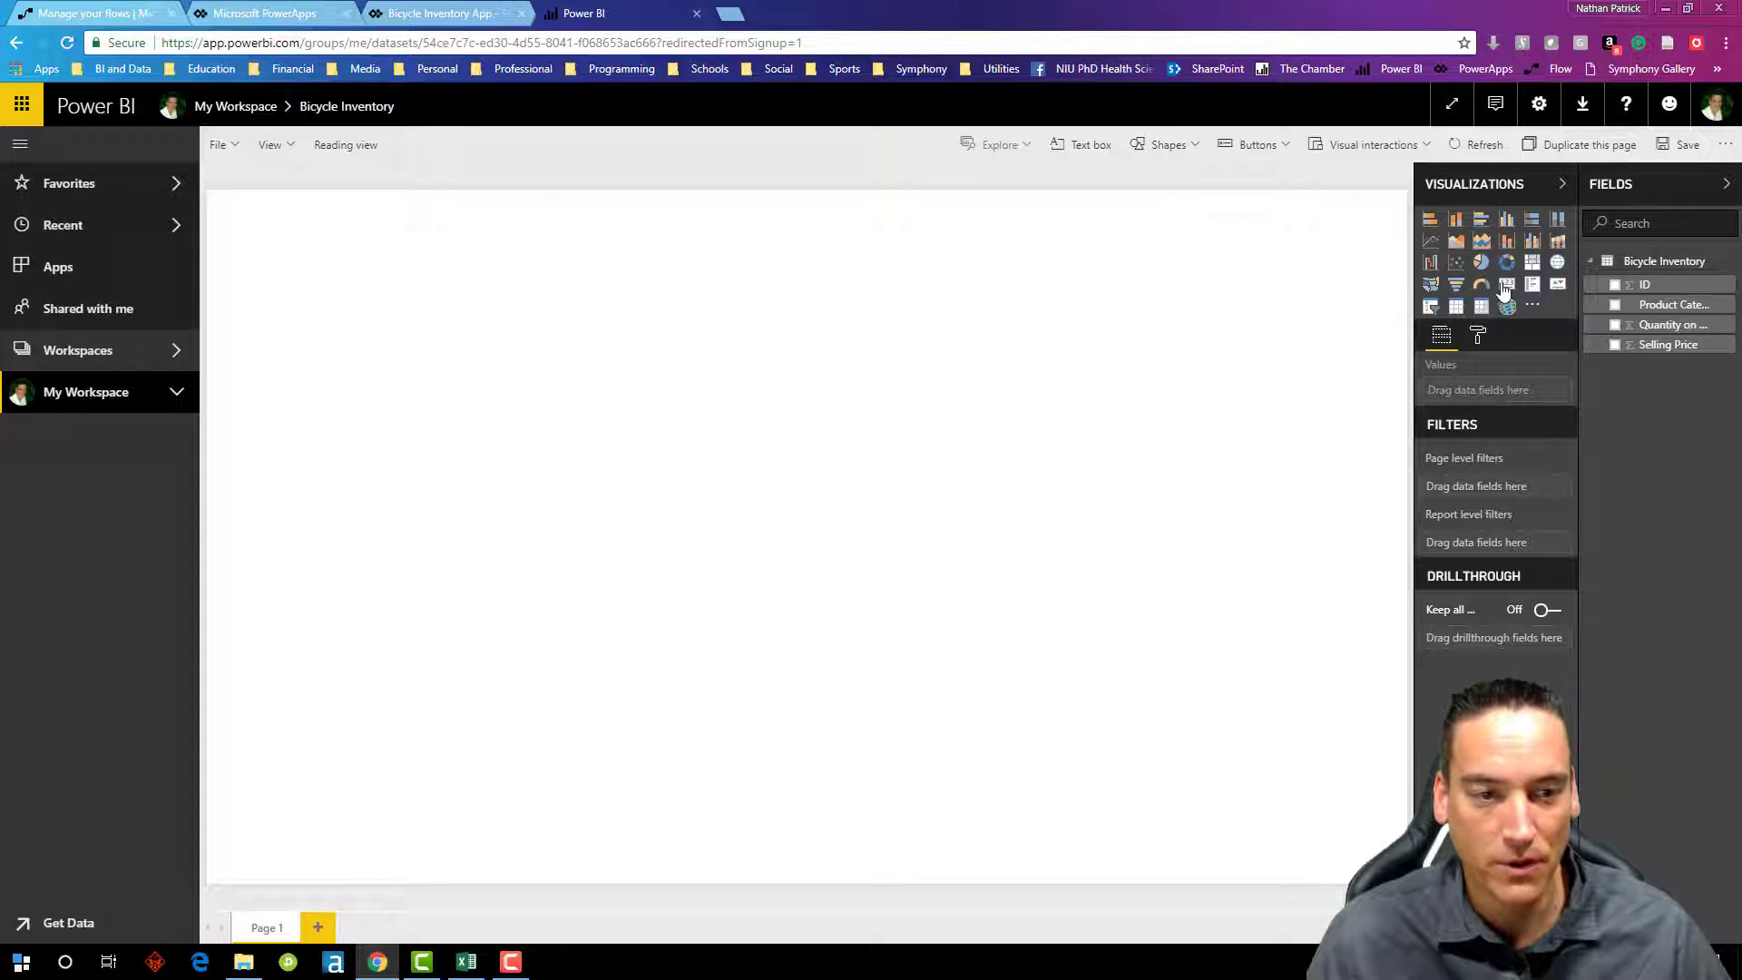
left_click(1506, 284)
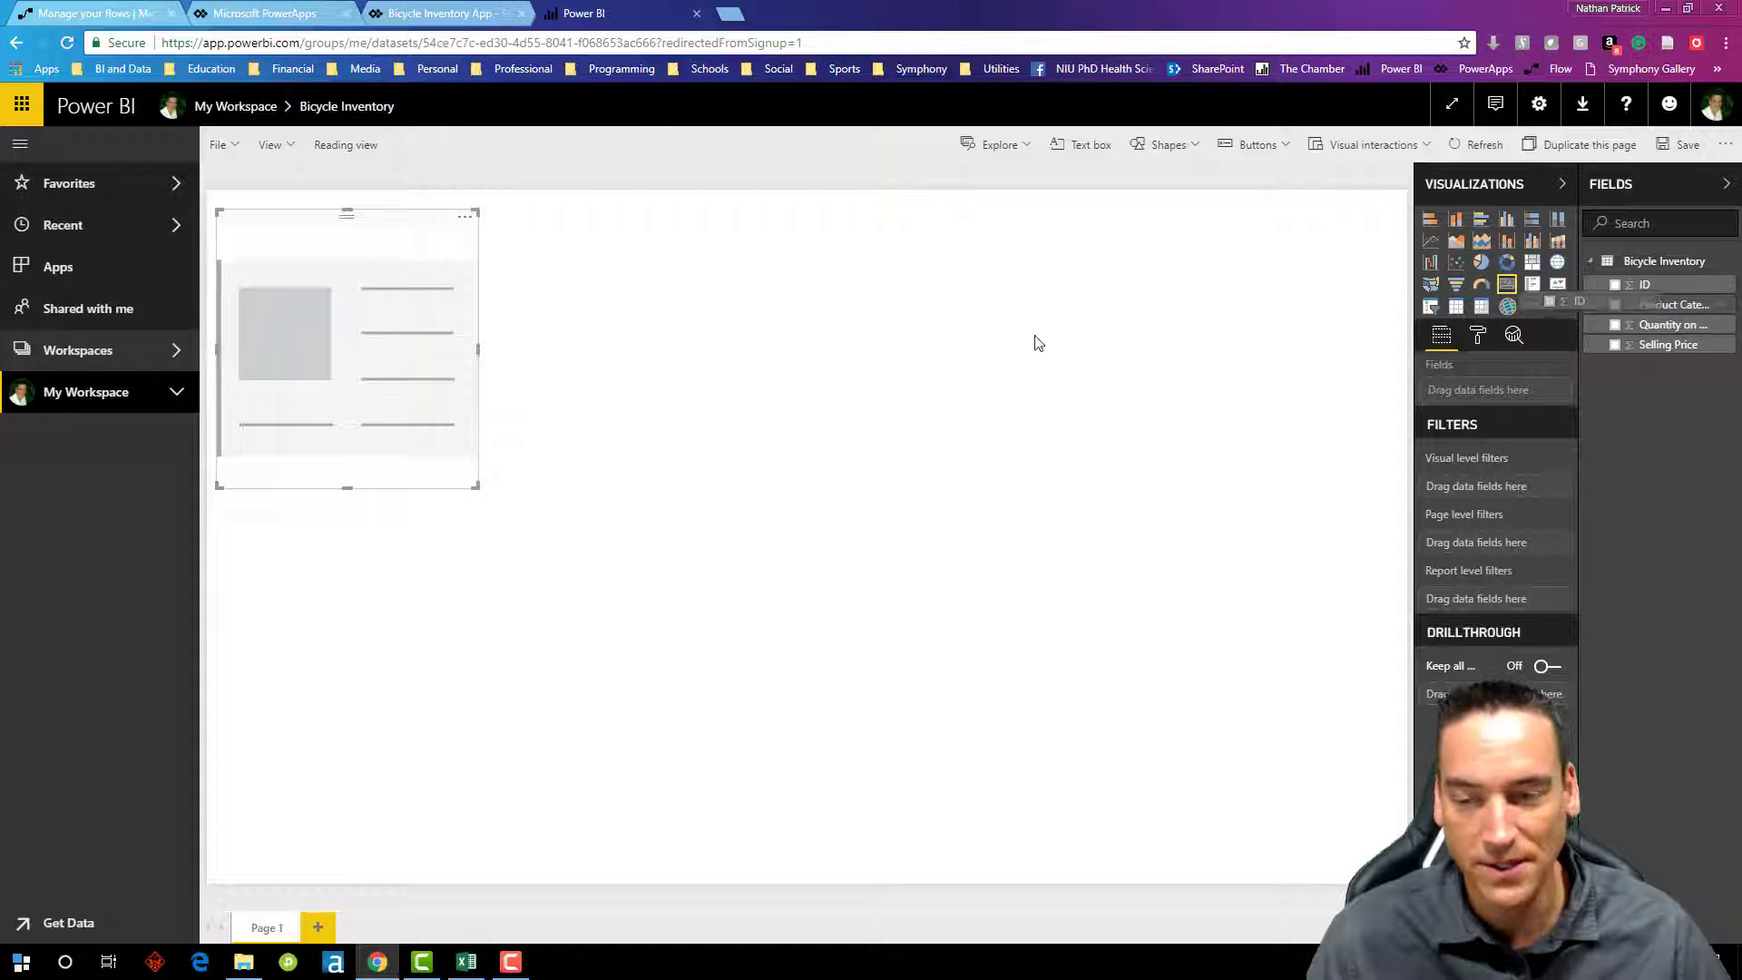
left_click(1615, 285)
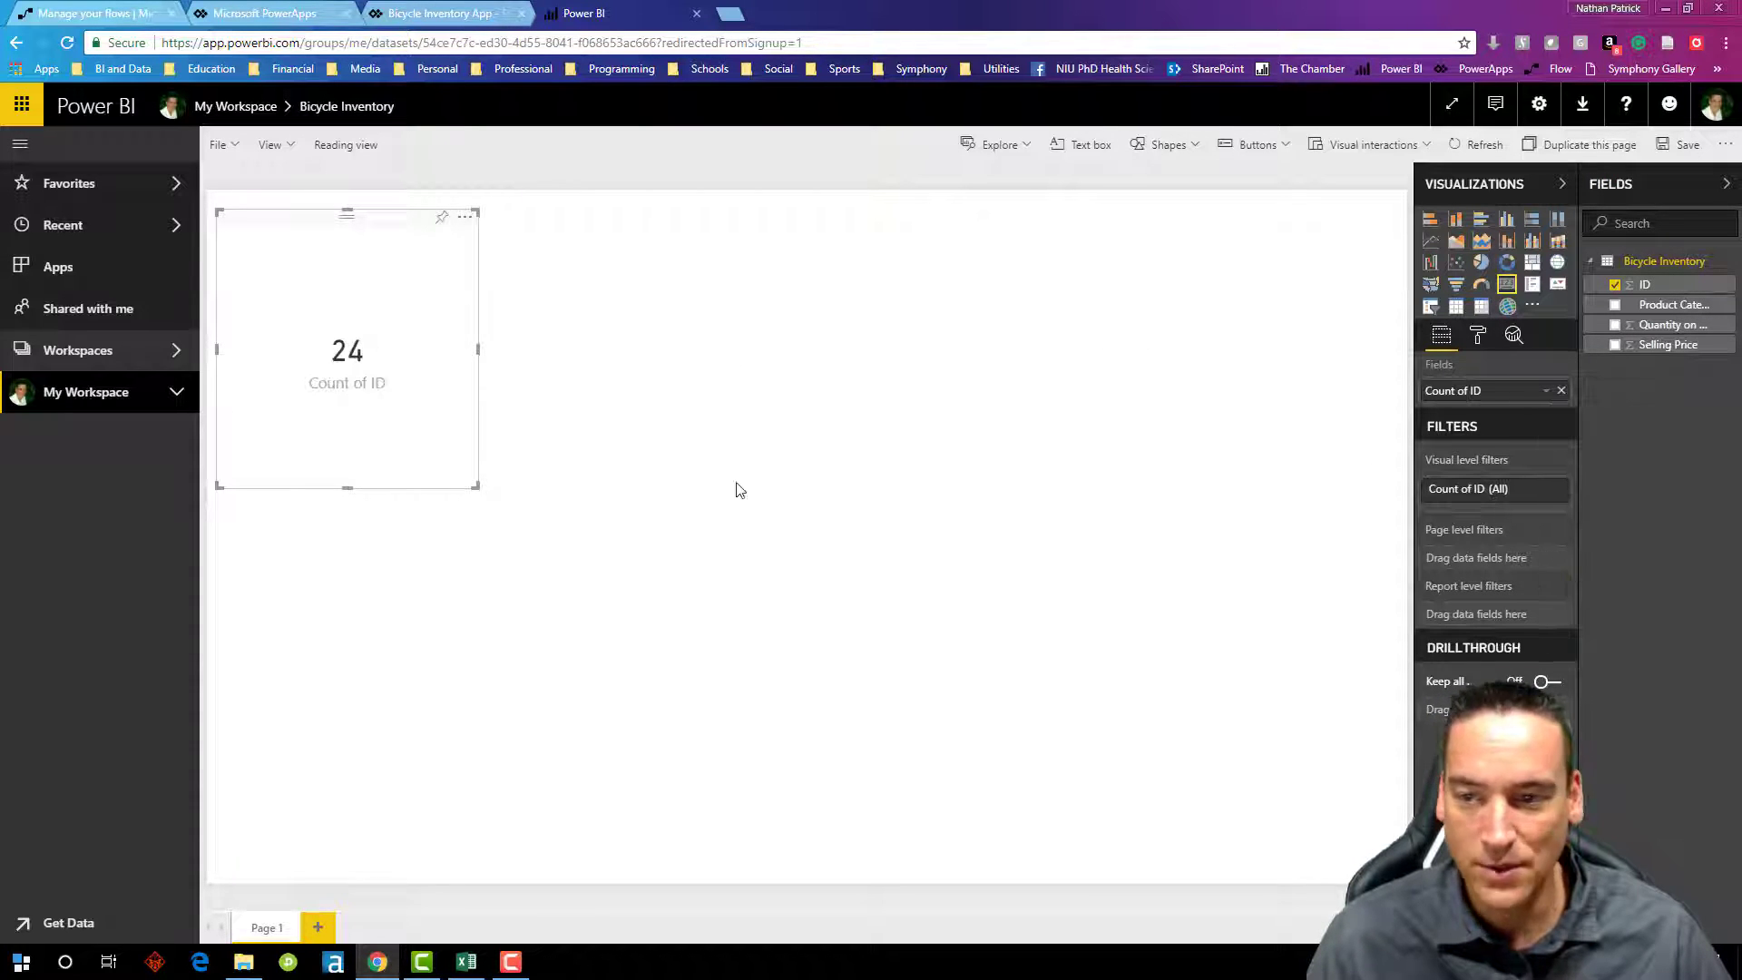
mouse_move(464, 449)
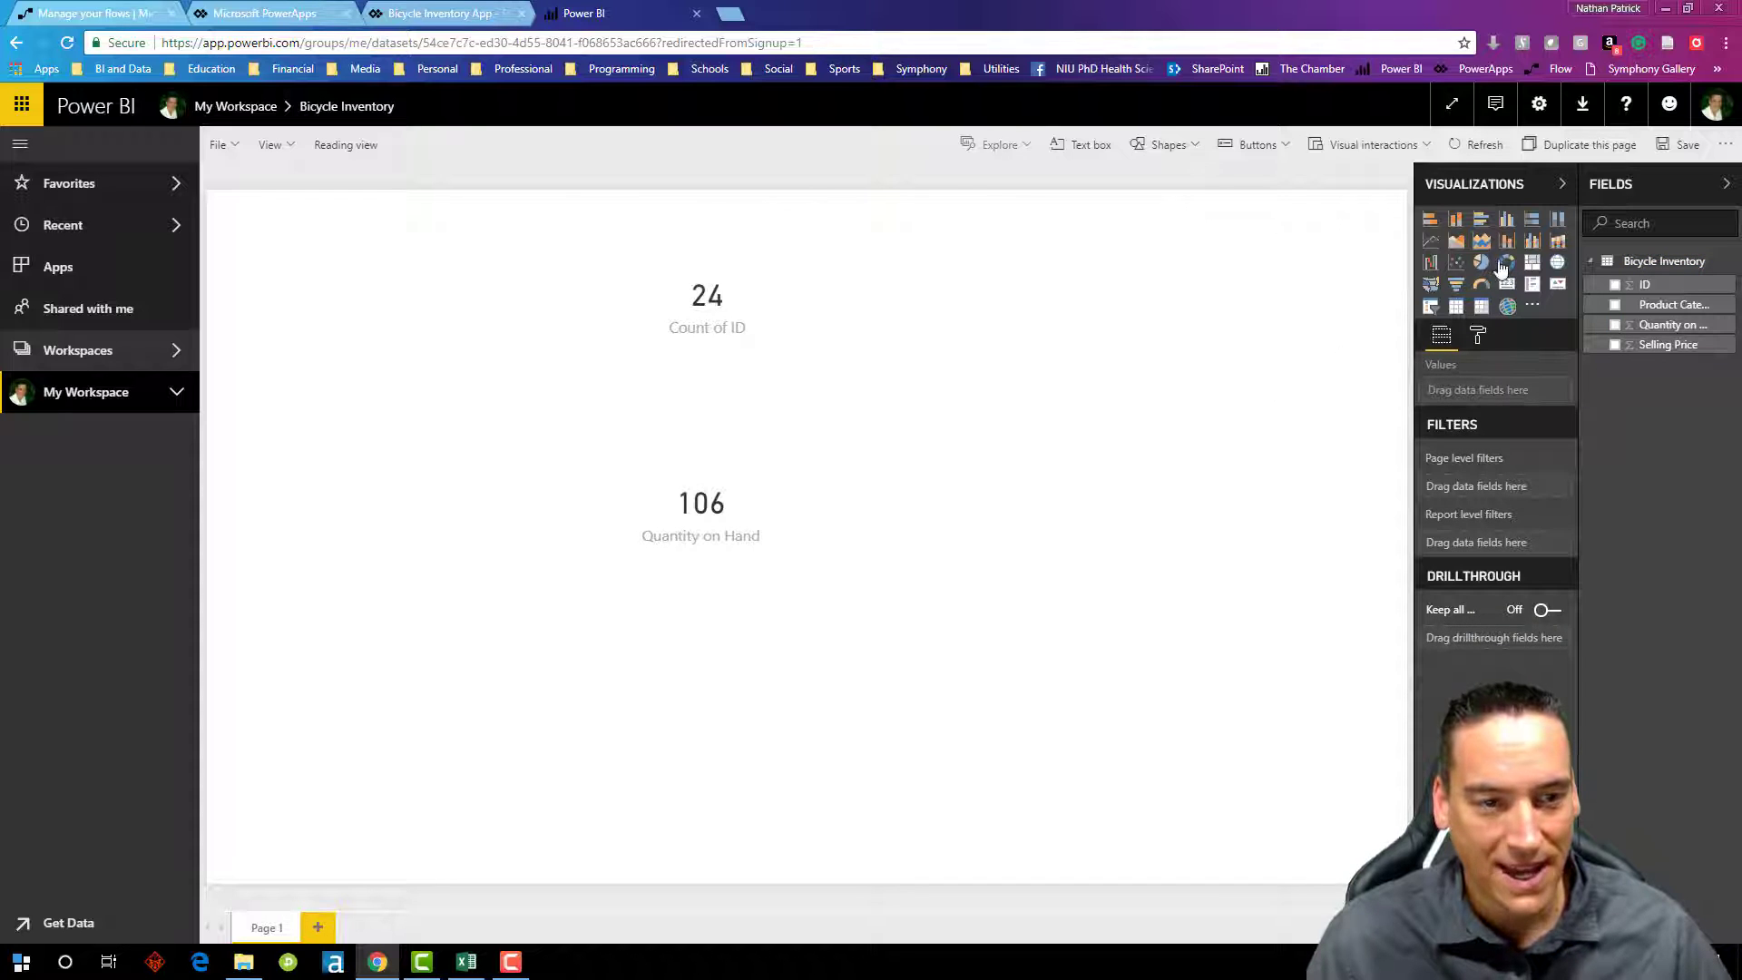
Step: Add a donut chart of ID count broken down by Product Category next to the cards
left_click(1506, 261)
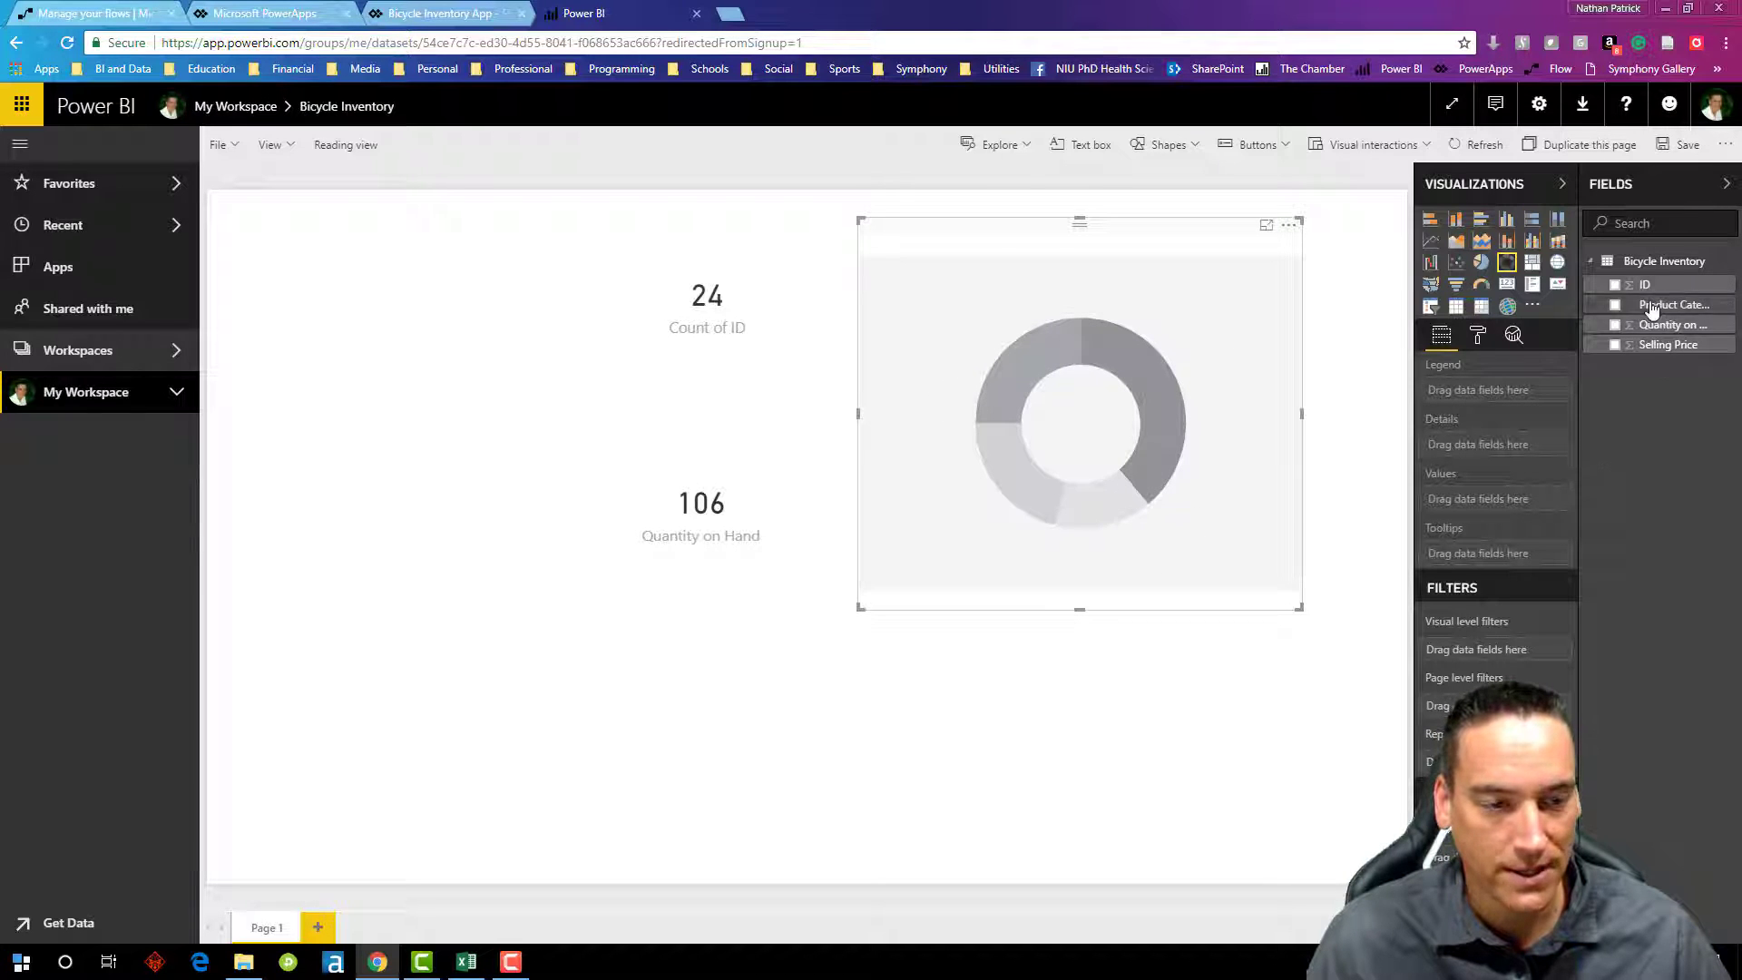
left_click(1615, 284)
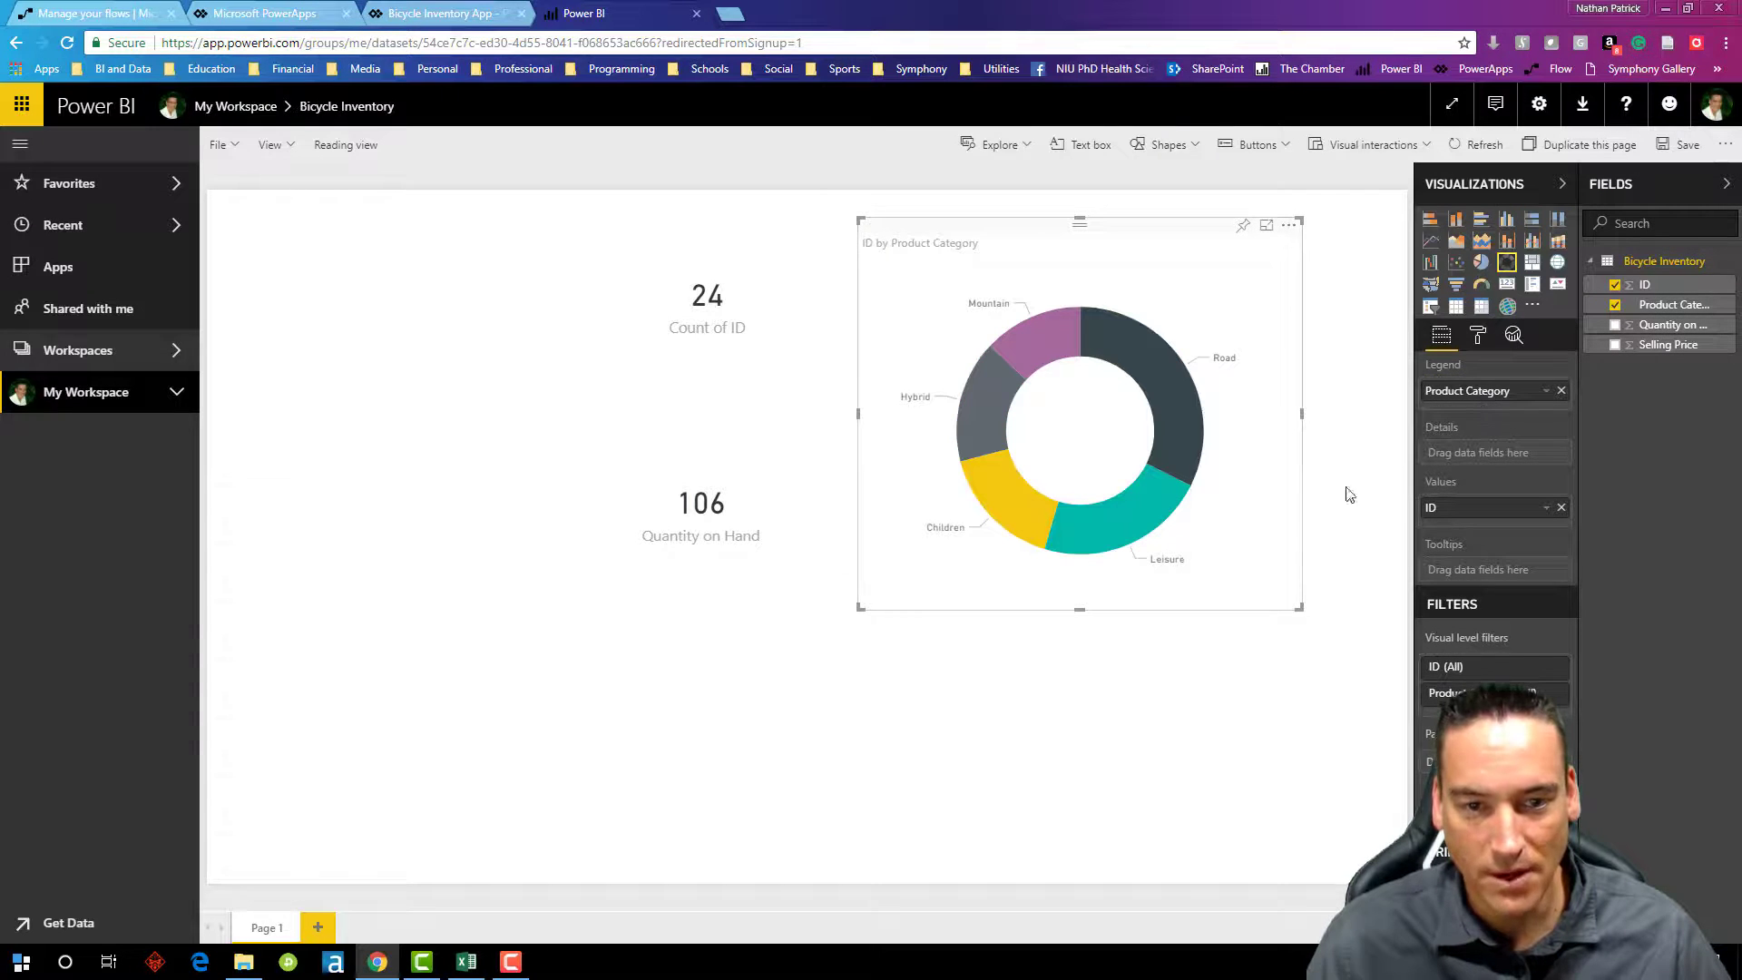
mouse_move(978, 424)
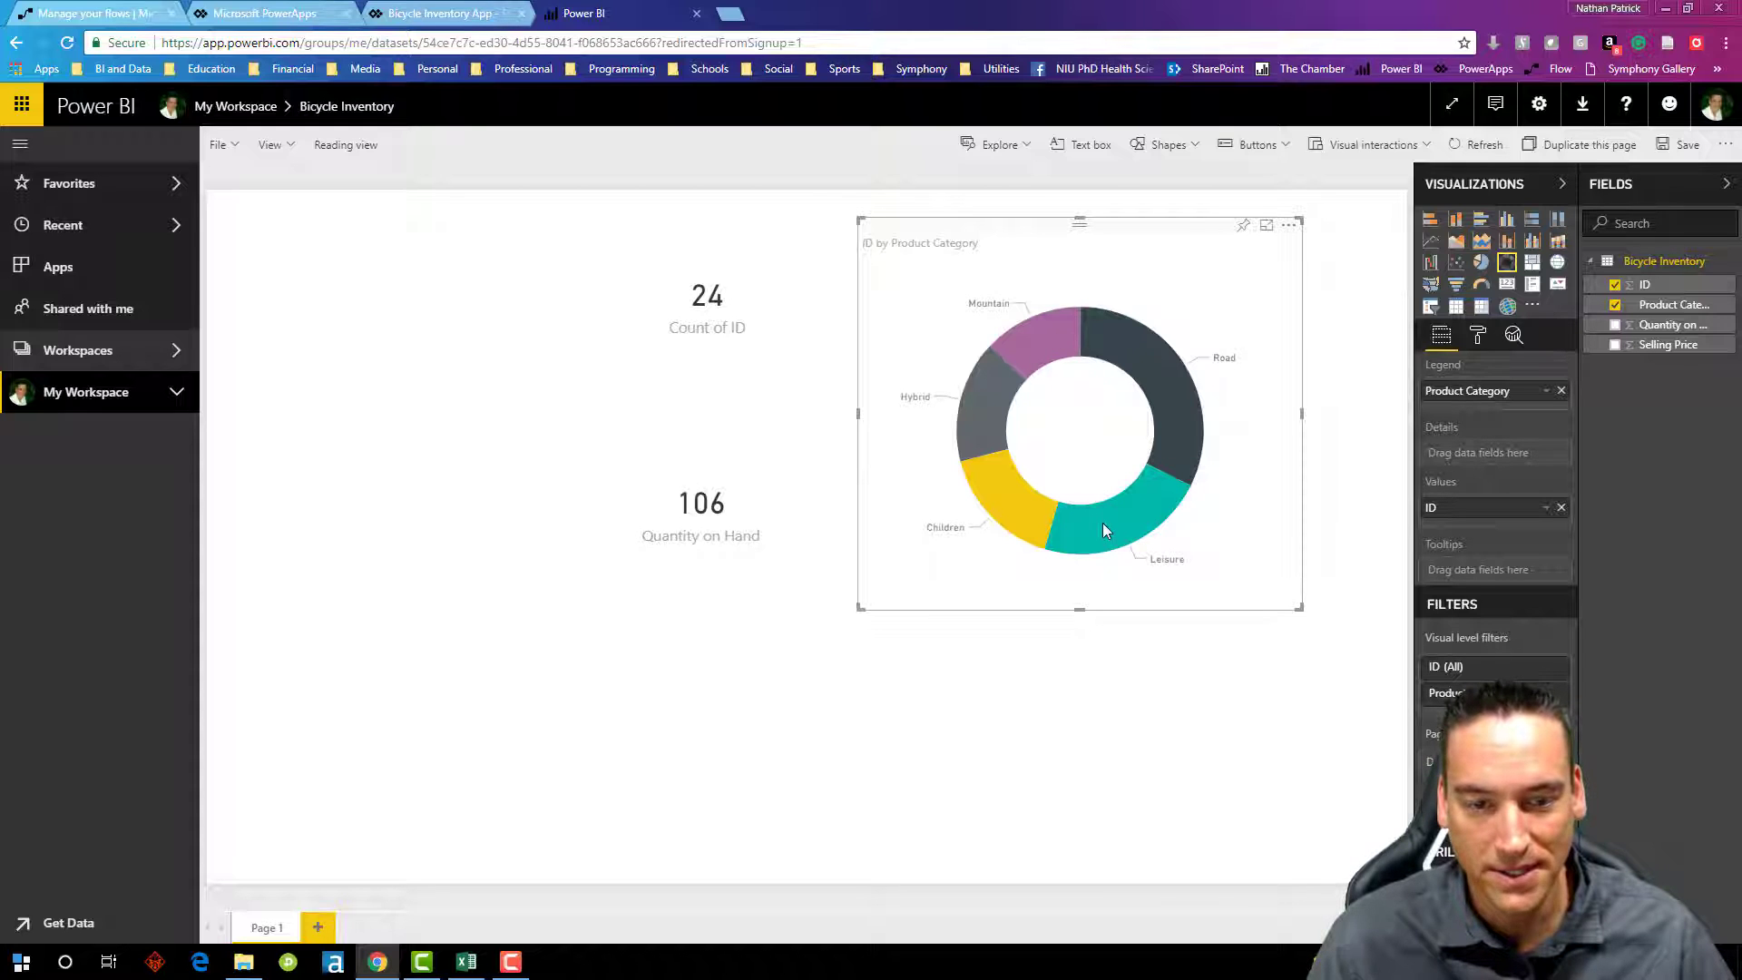
left_click(749, 704)
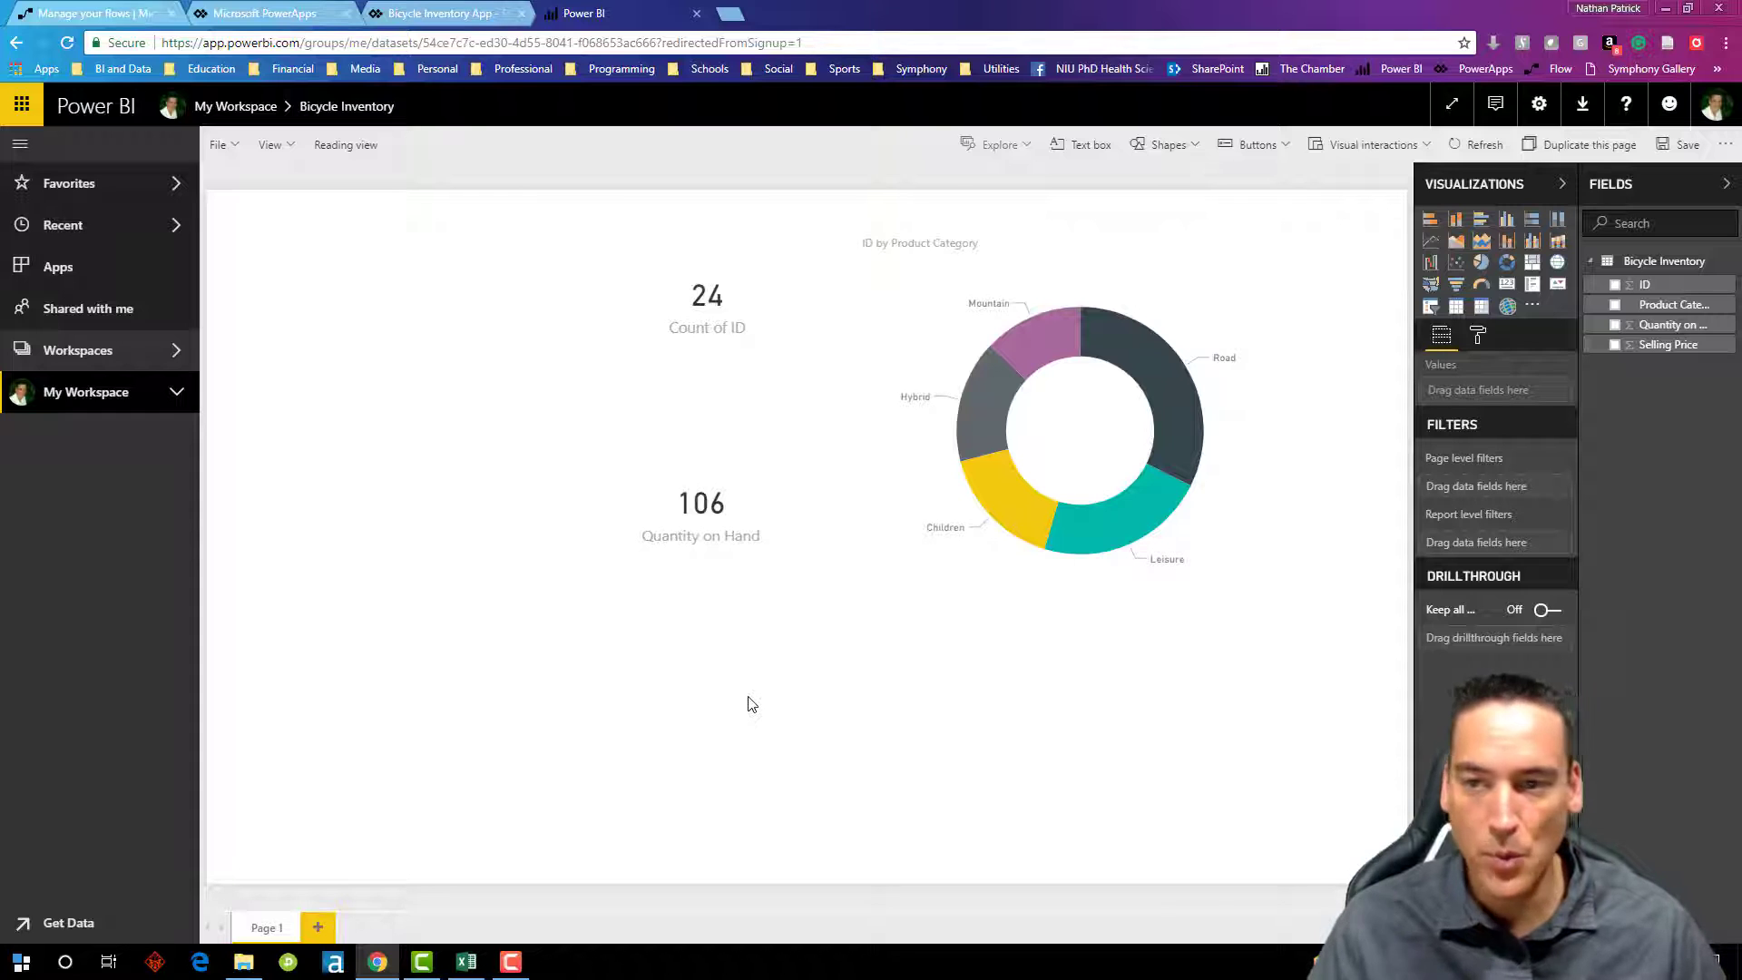
left_click(218, 145)
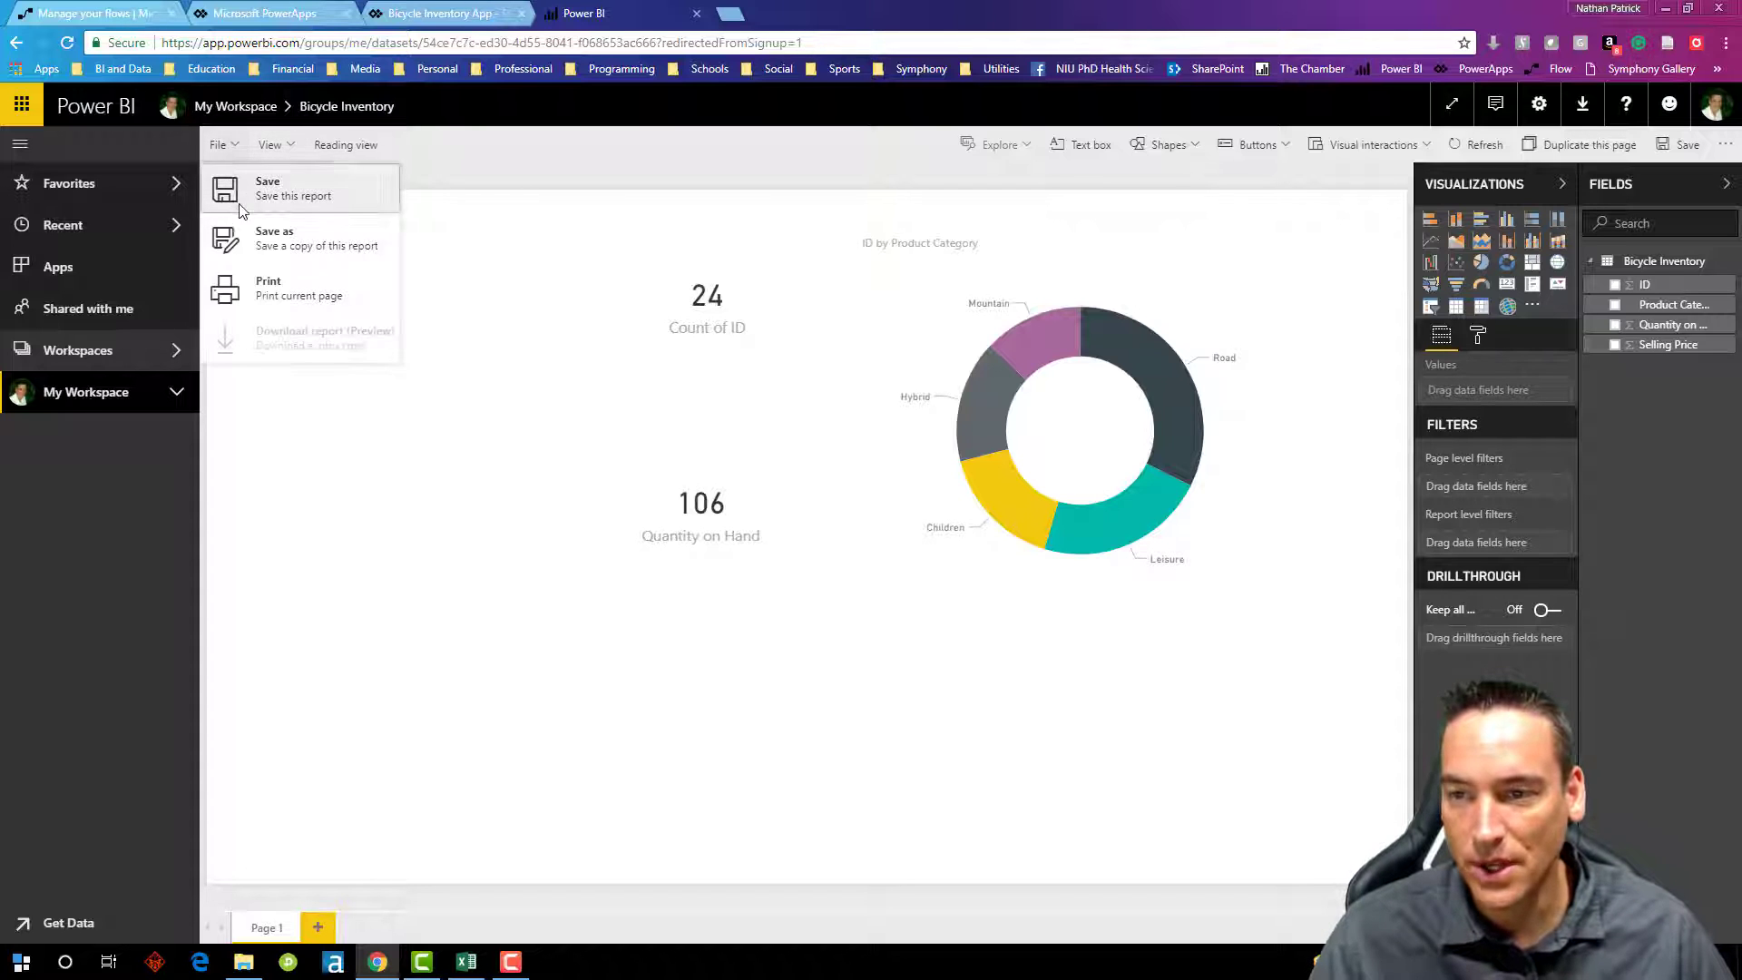
Step: Save the report under the name 'Bicycle Inventory Report'
left_click(269, 187)
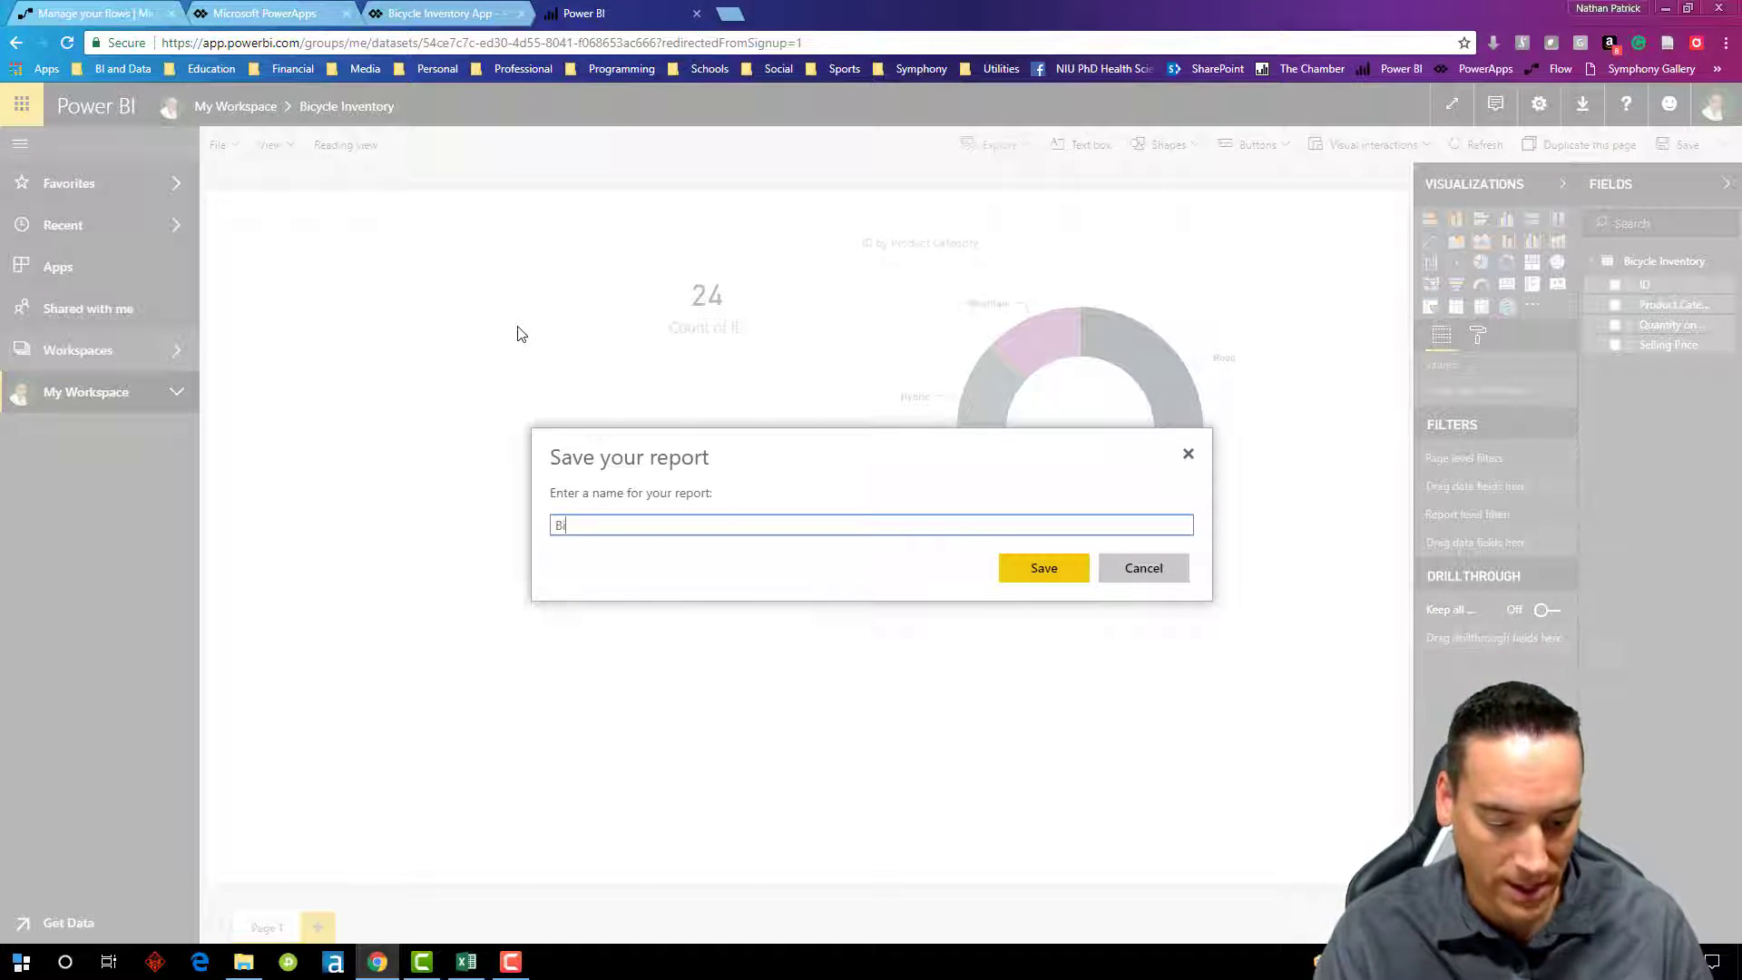
type("Bicycle Int")
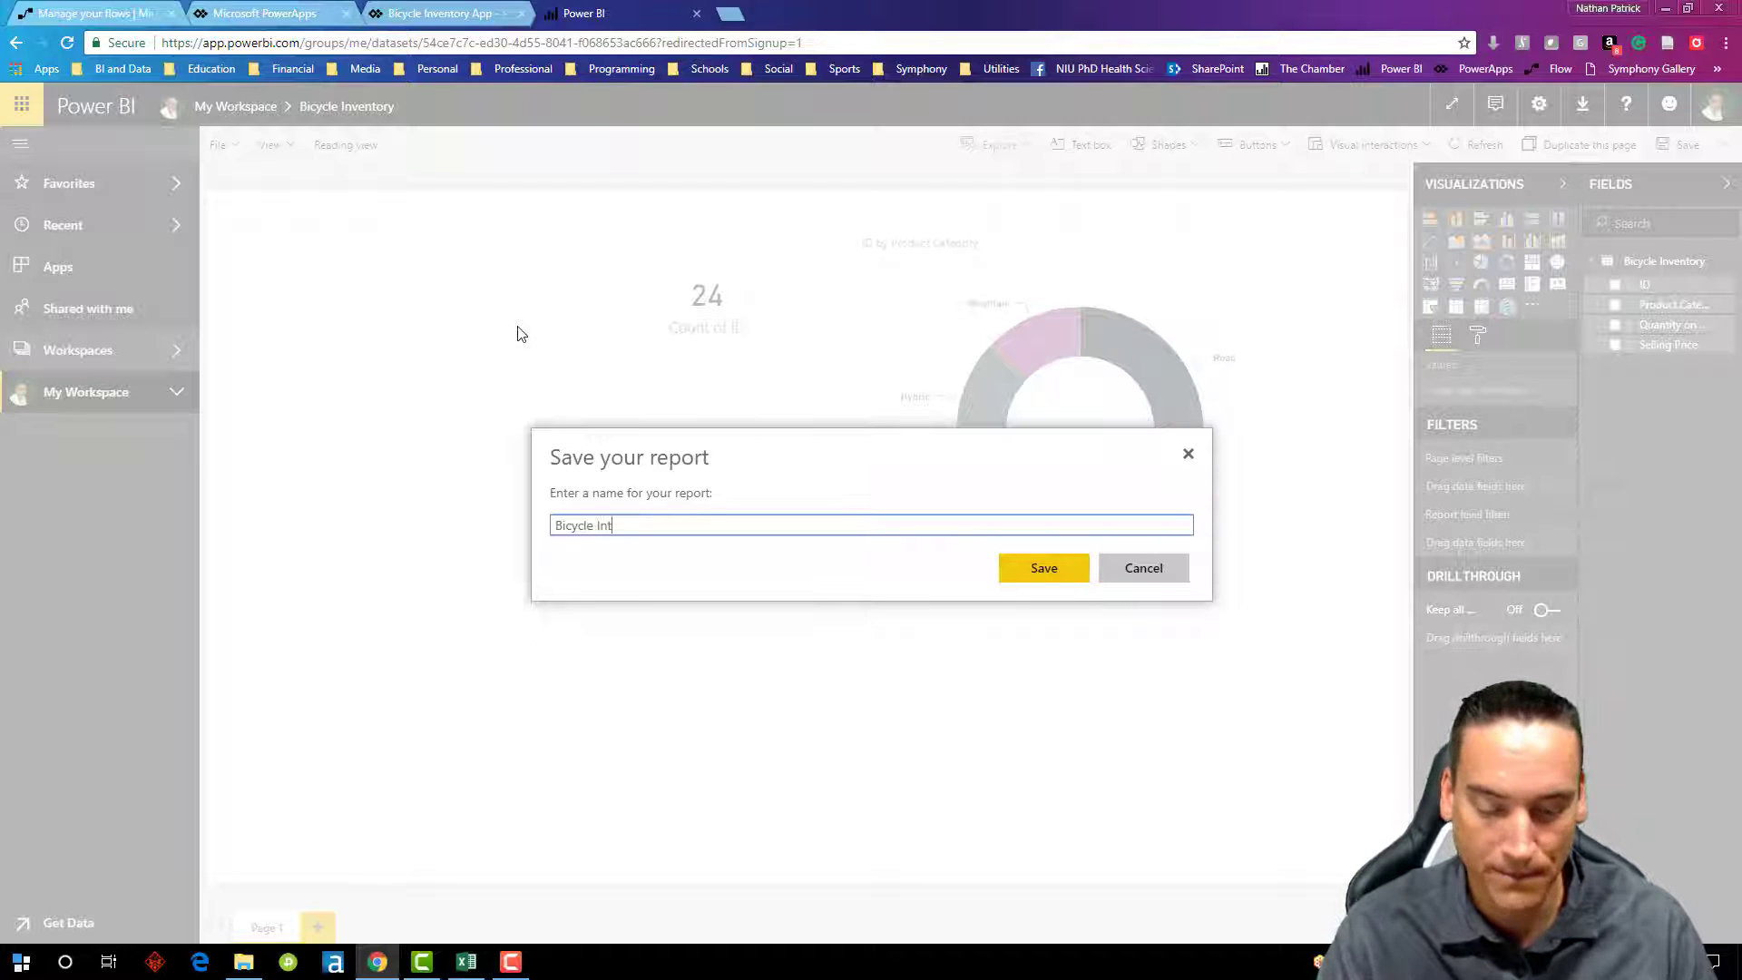
key("Backspace")
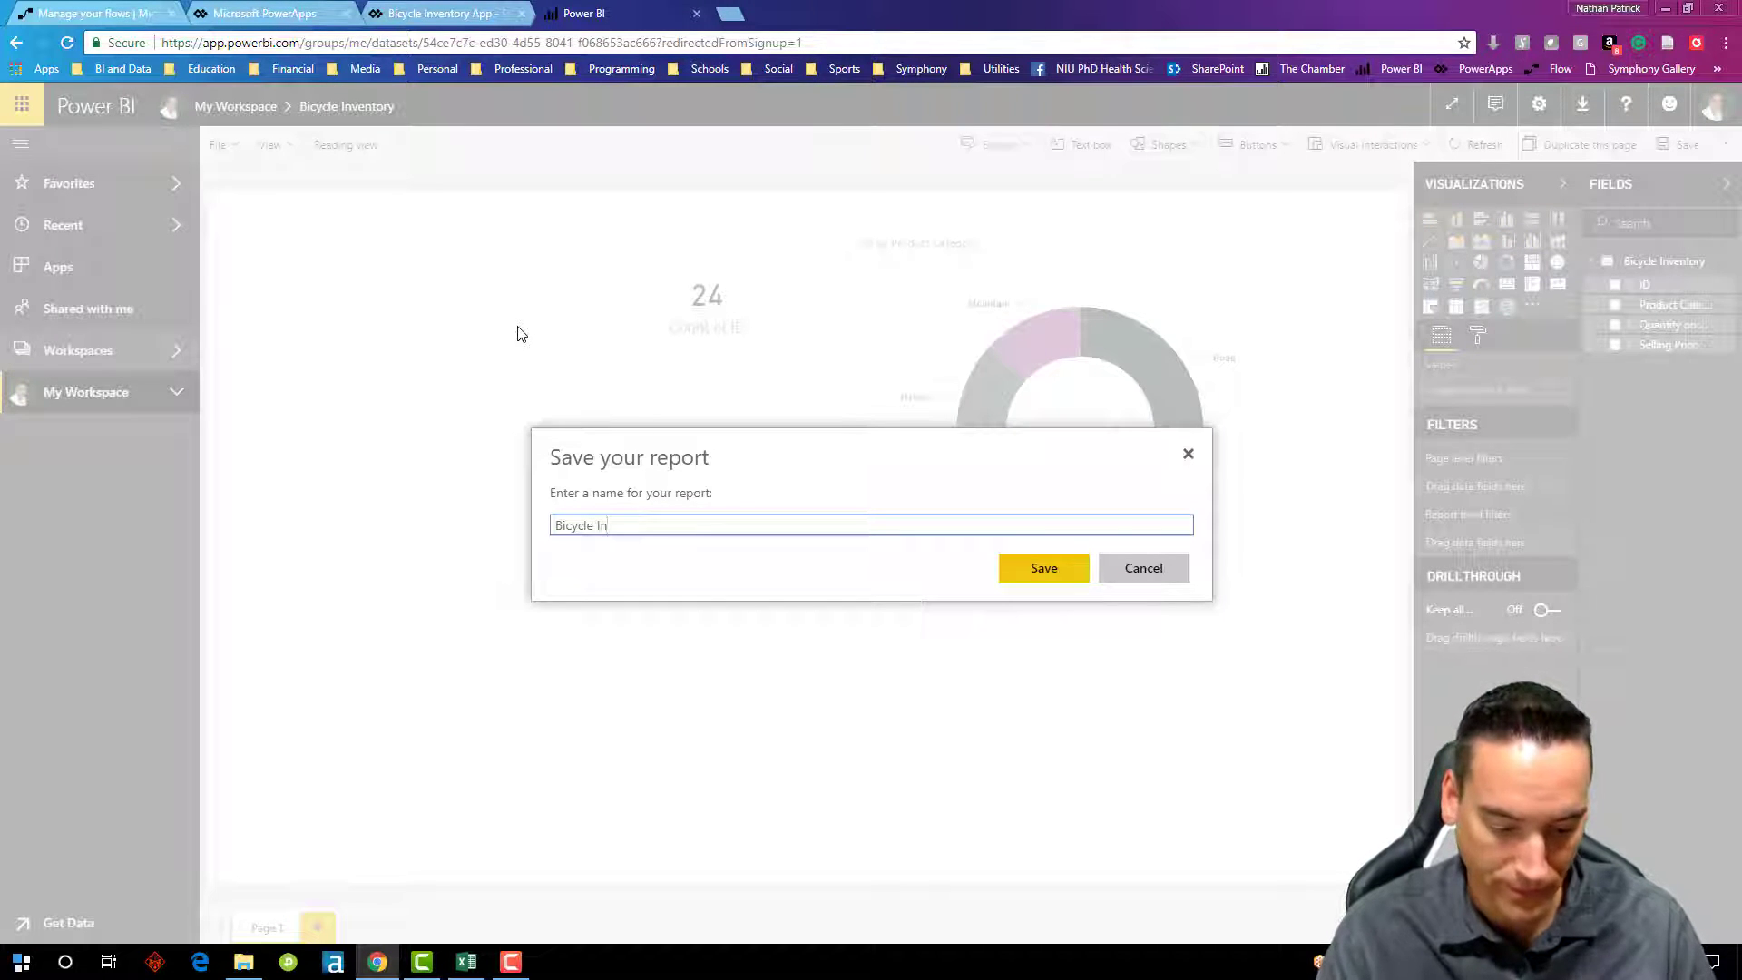
type("ventory Report")
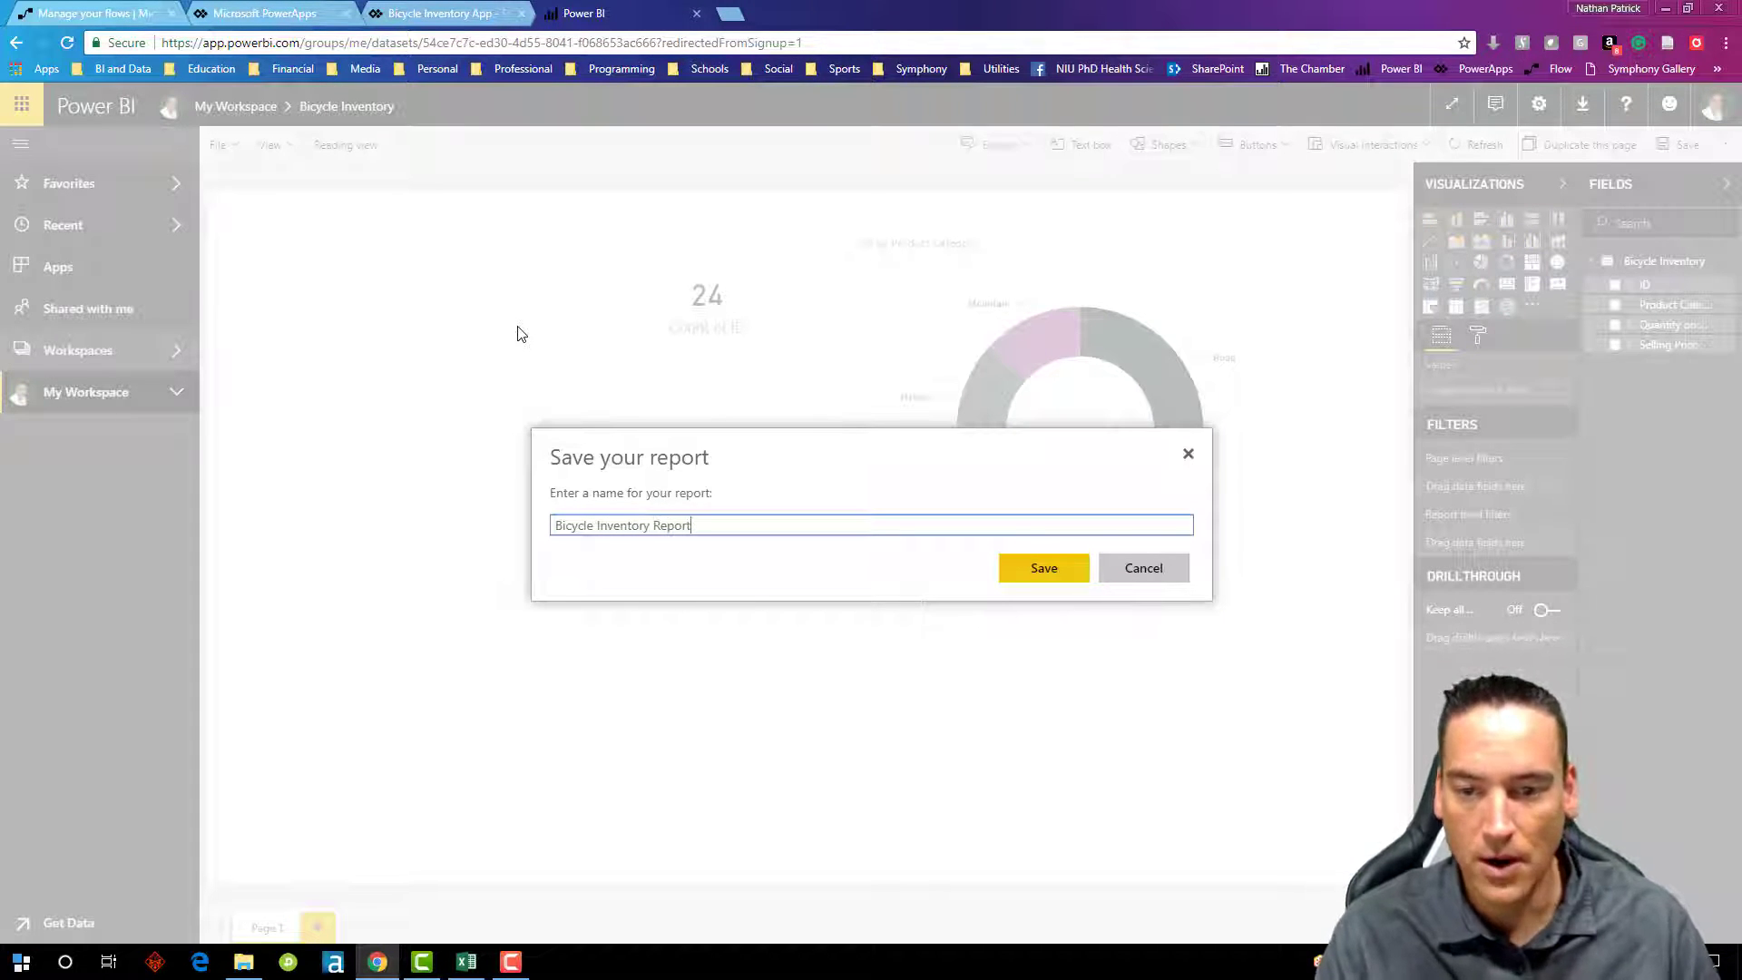
left_click(1041, 567)
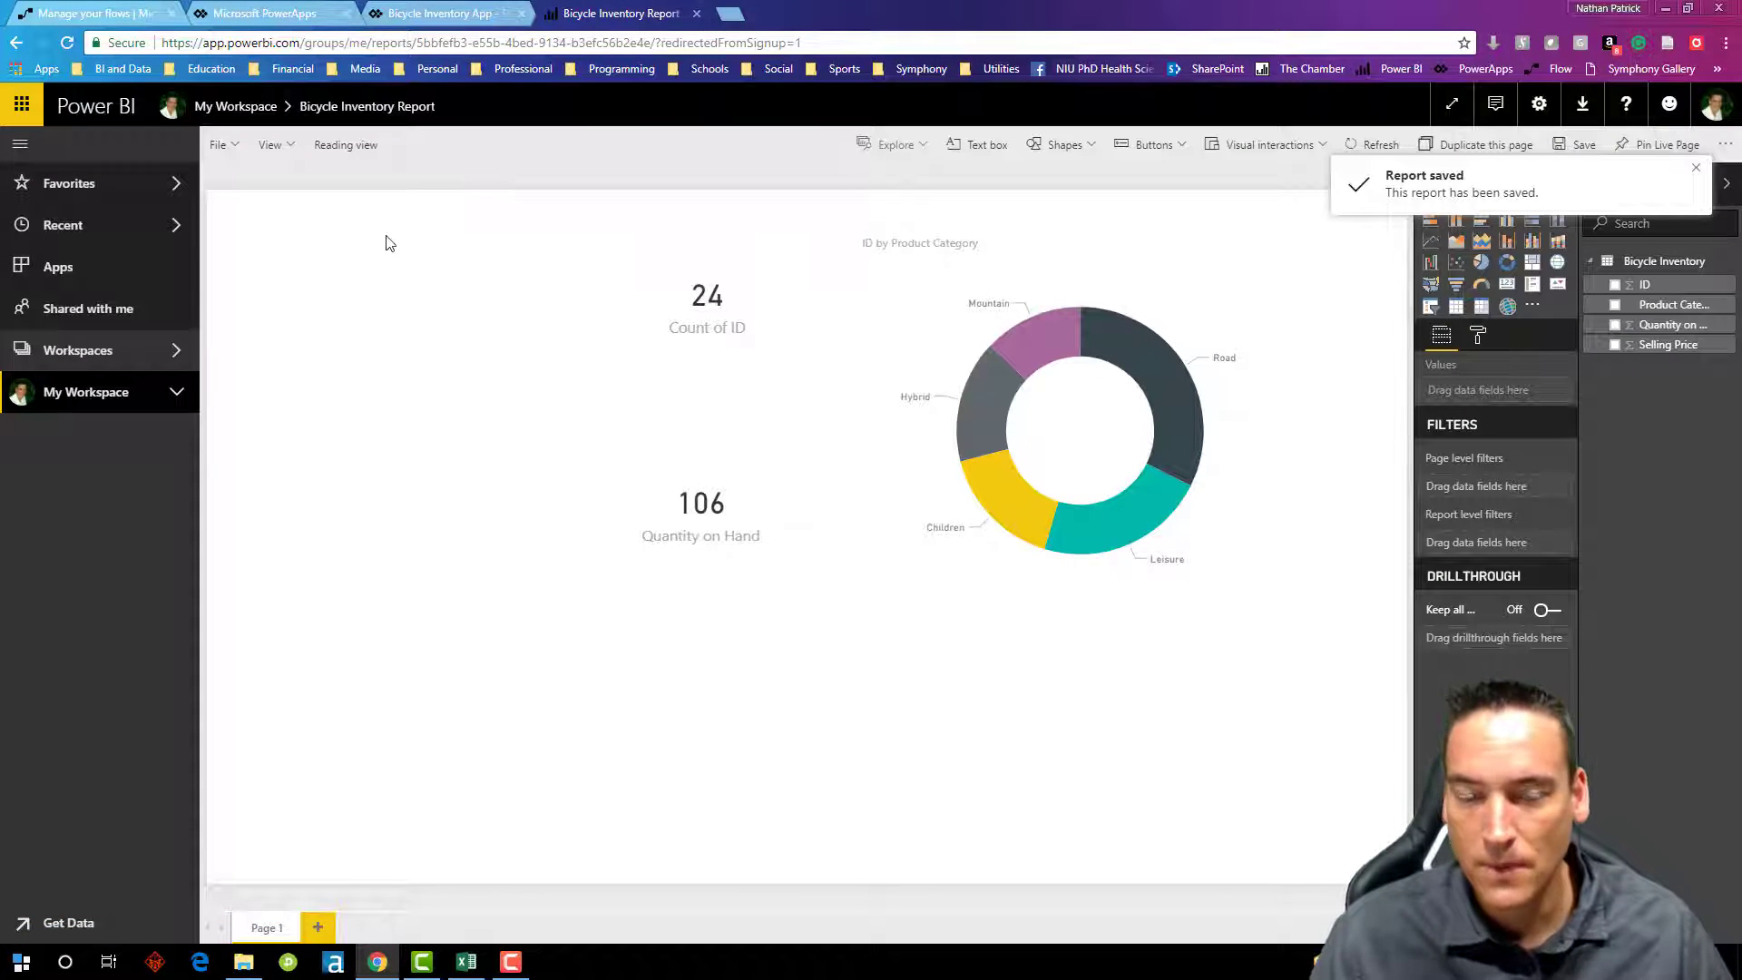
mouse_move(989, 764)
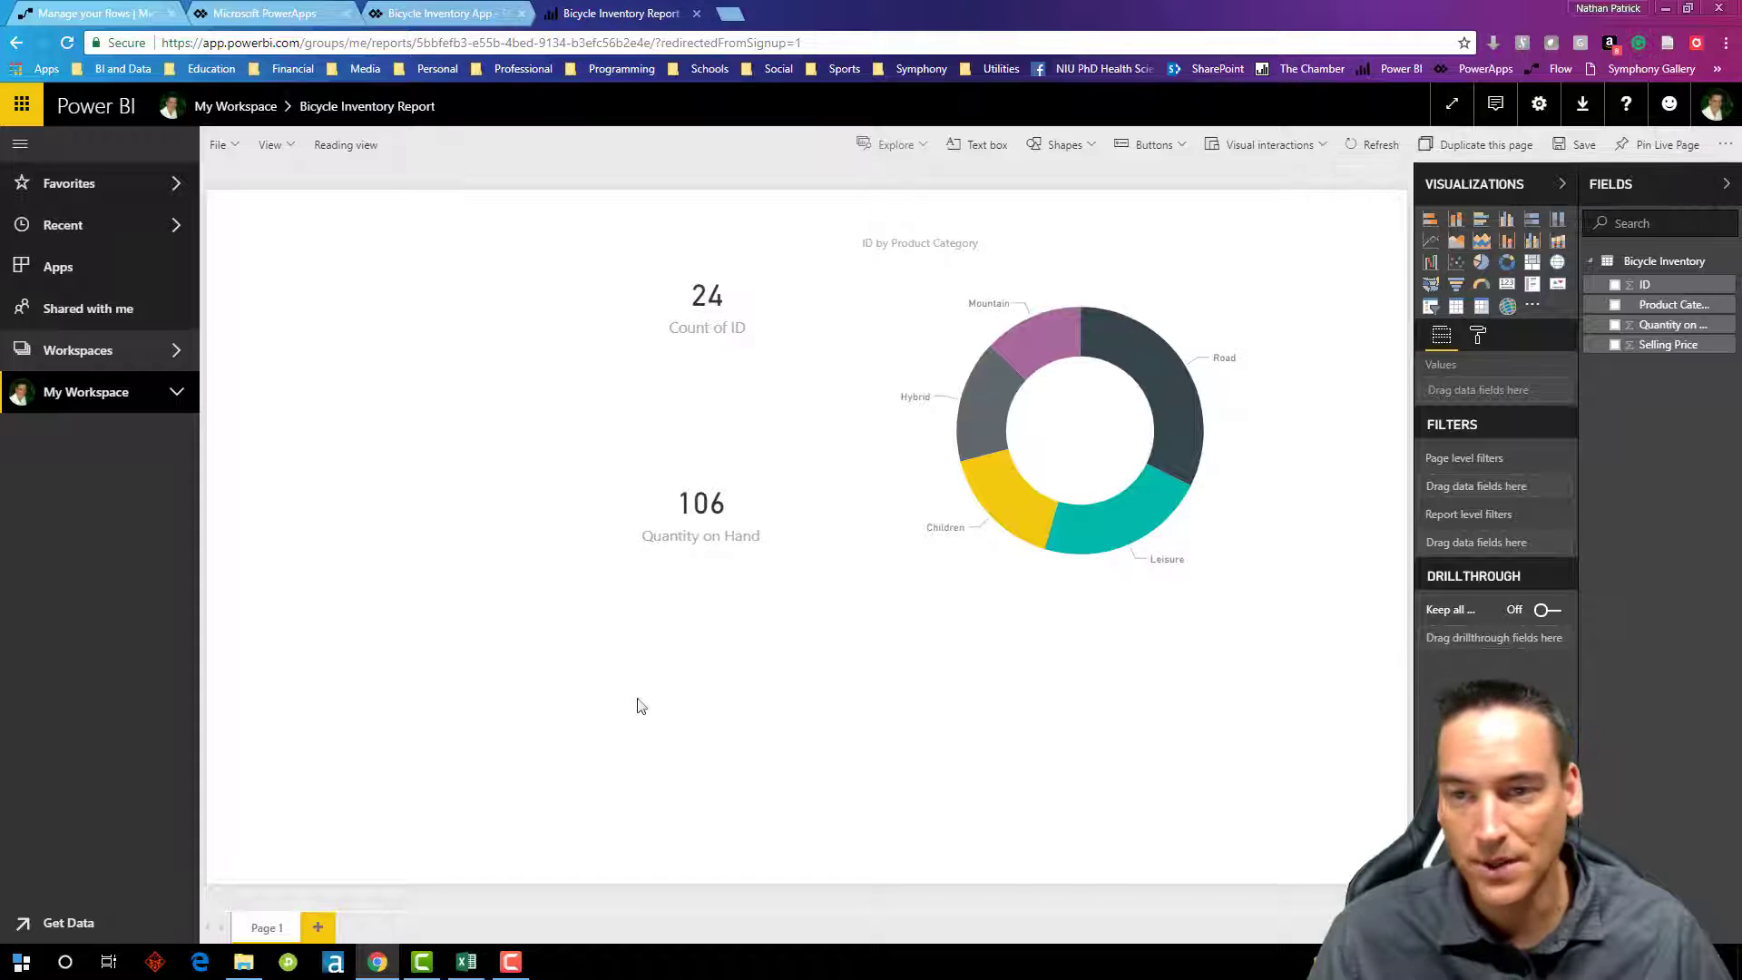
mouse_move(596, 668)
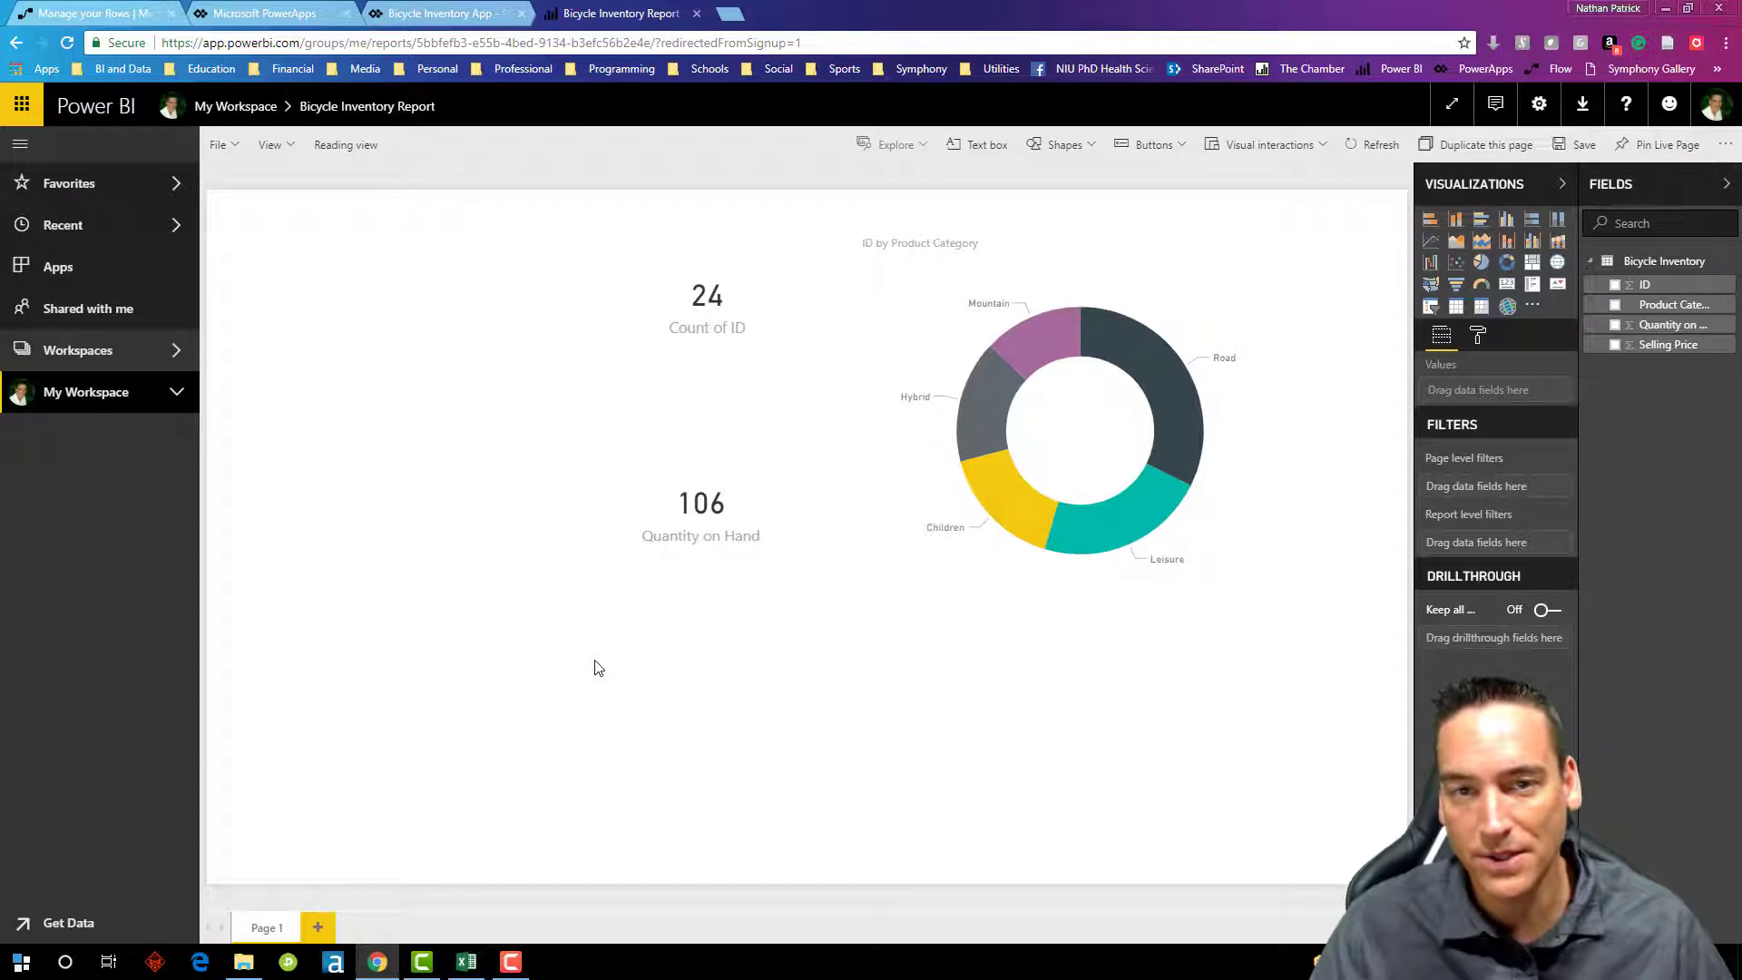
Step: From My flows, create a new flow from blank ready for a trigger choice
left_click(94, 13)
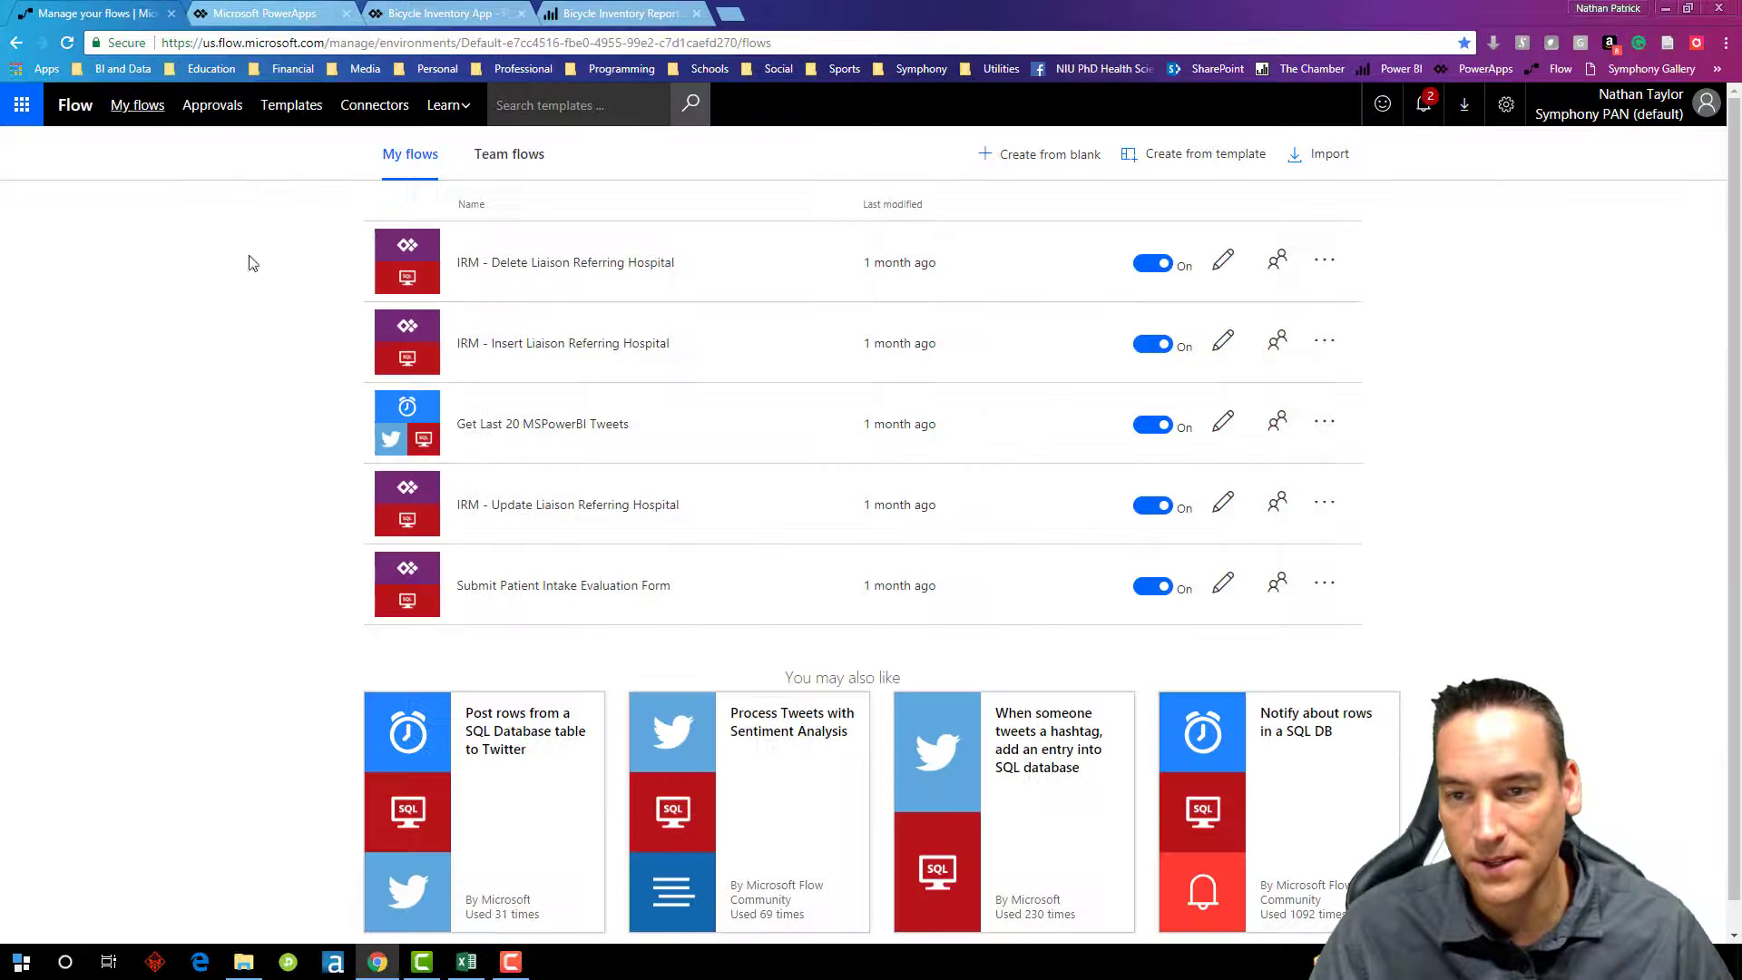
mouse_move(276, 414)
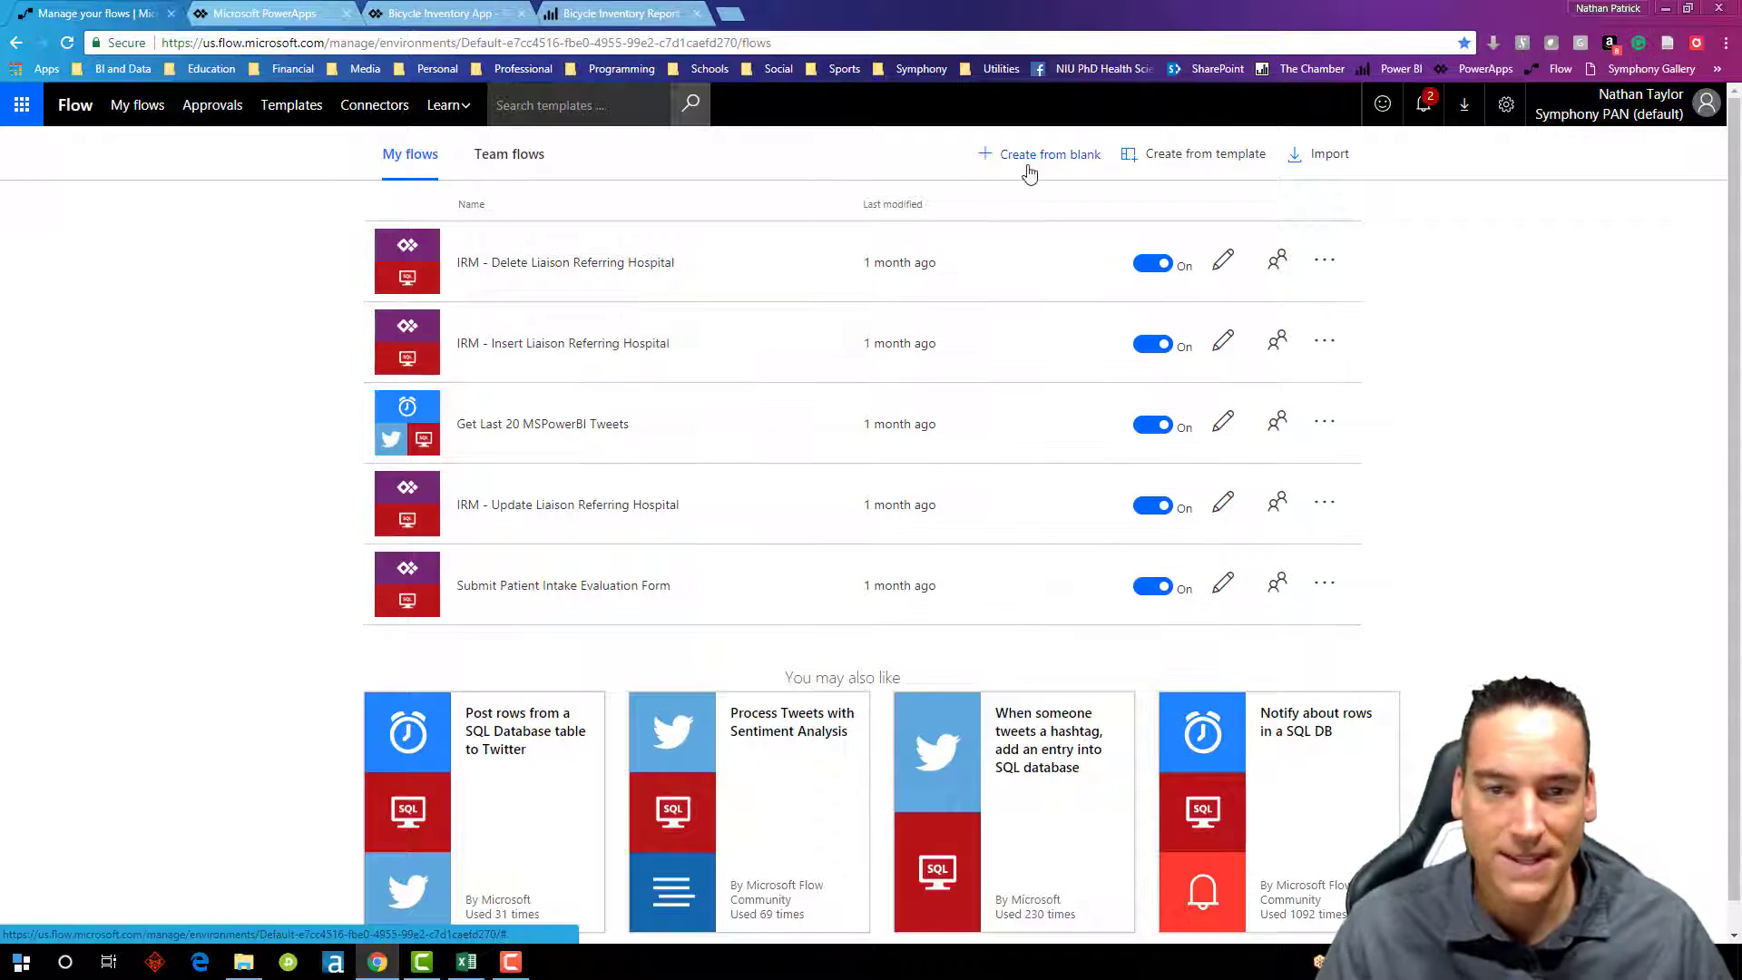
left_click(1047, 152)
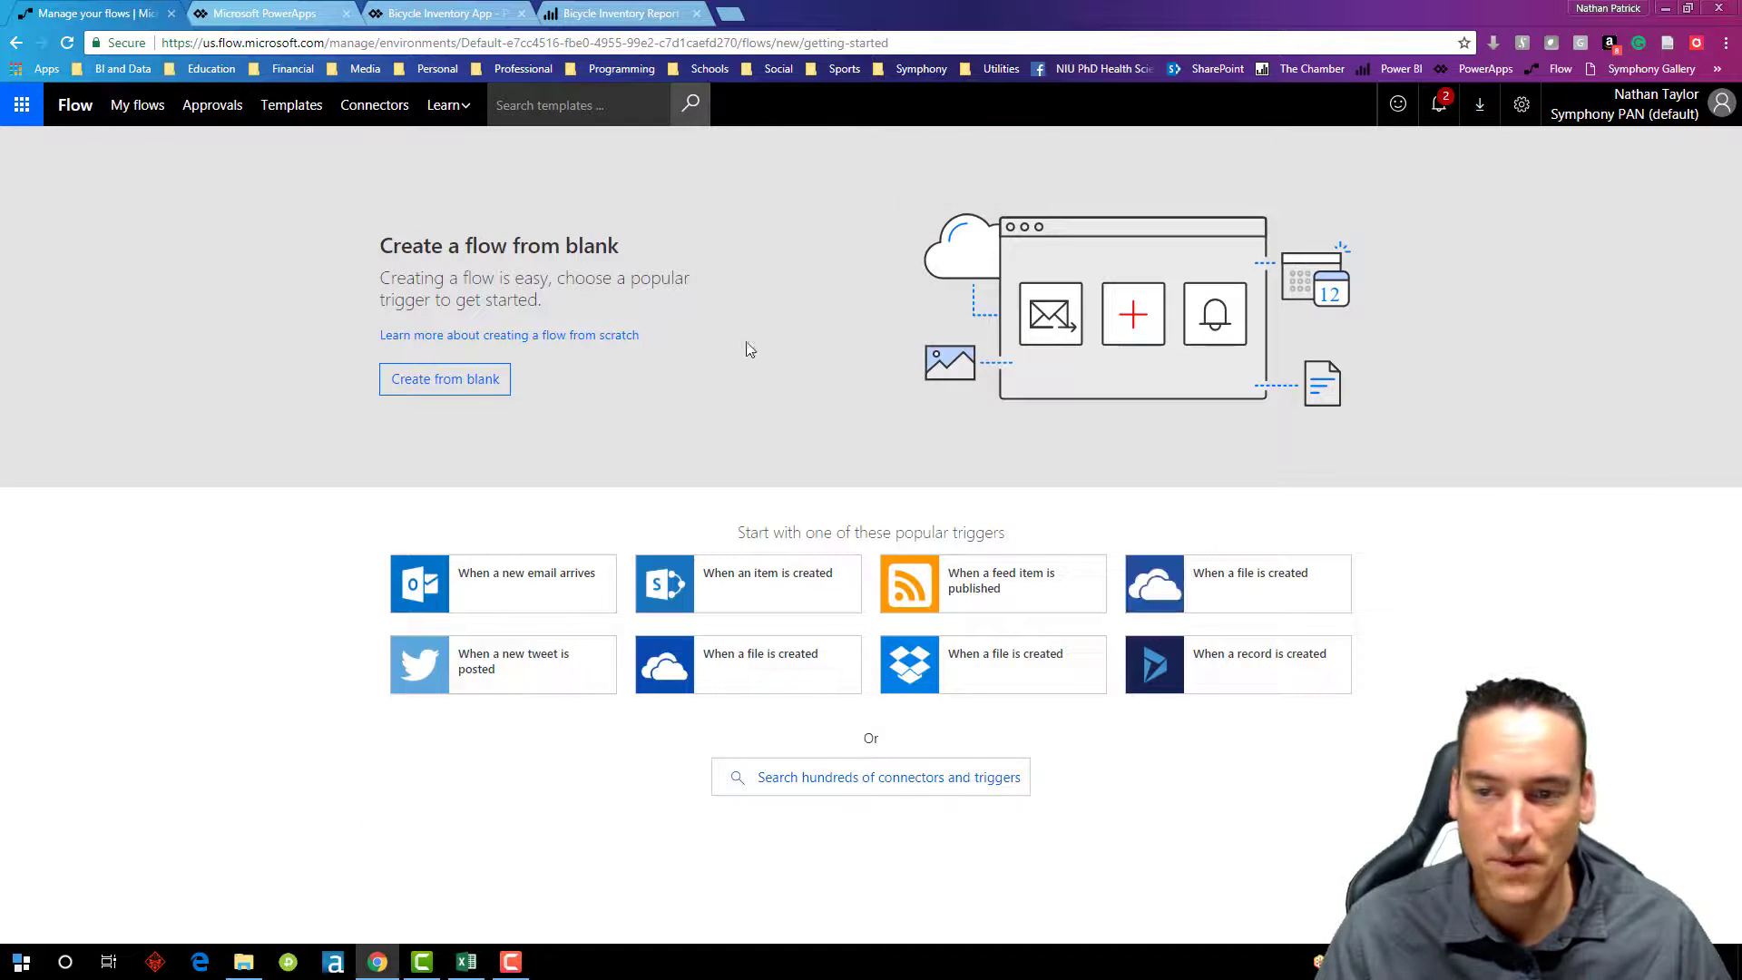
left_click(444, 379)
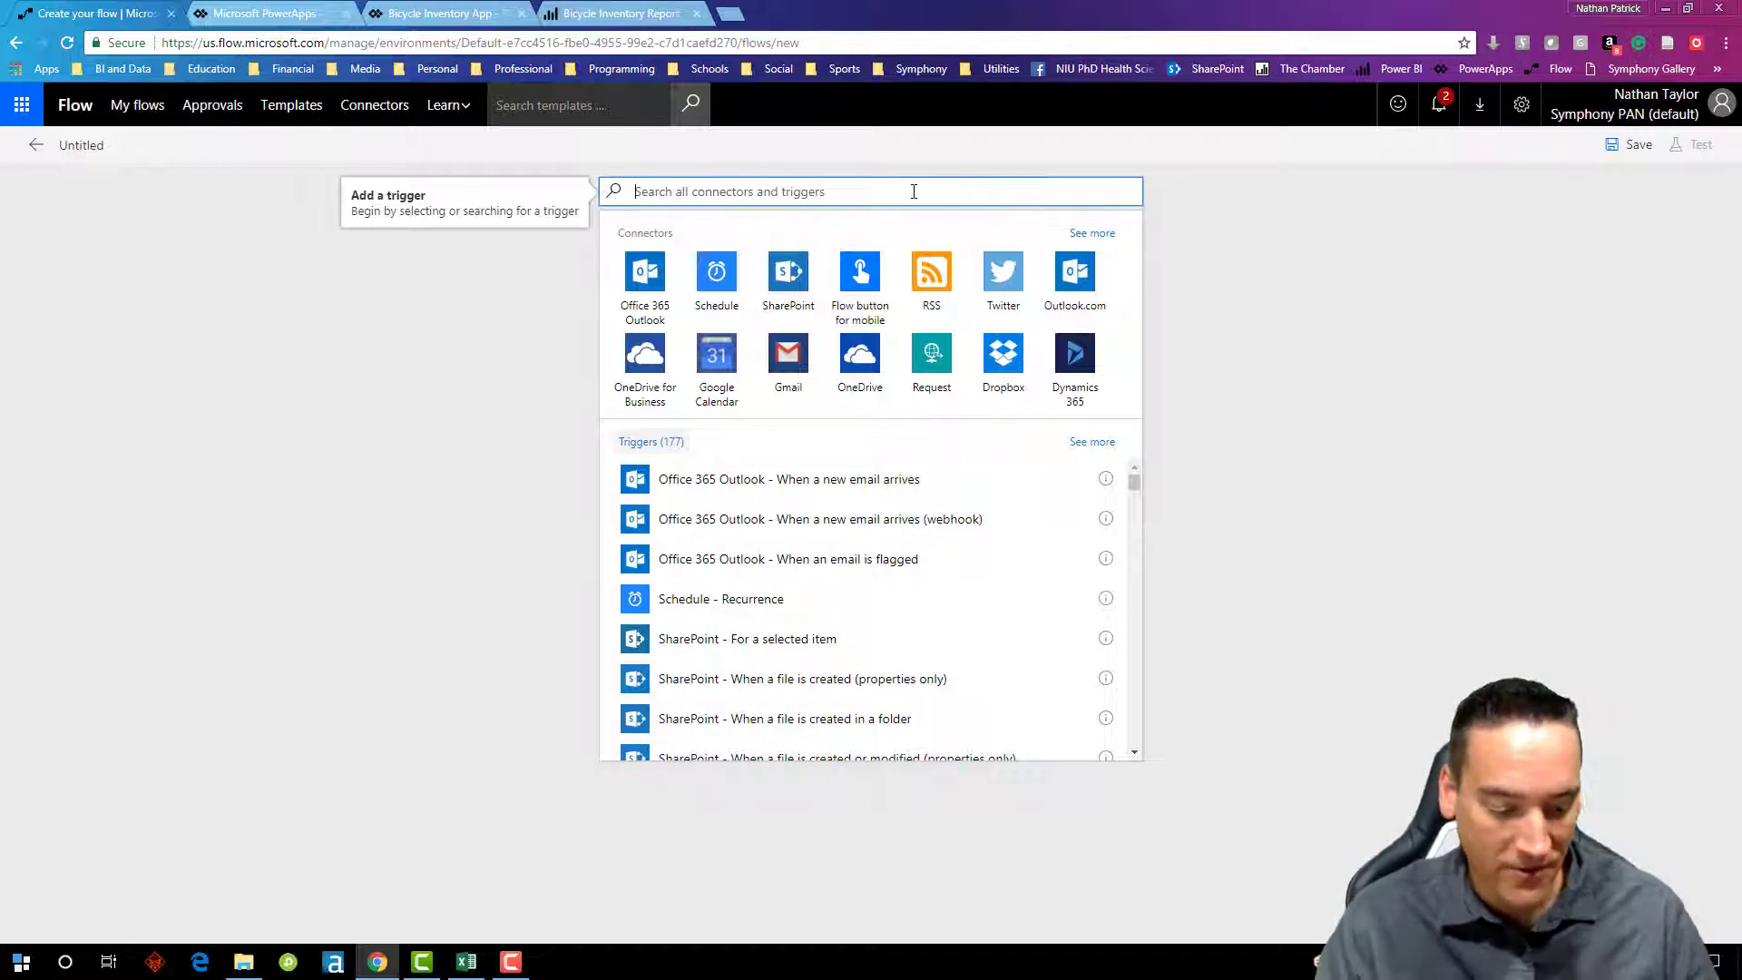
Step: Search the triggers and choose PowerApps as the flow's trigger
type("PowerApp")
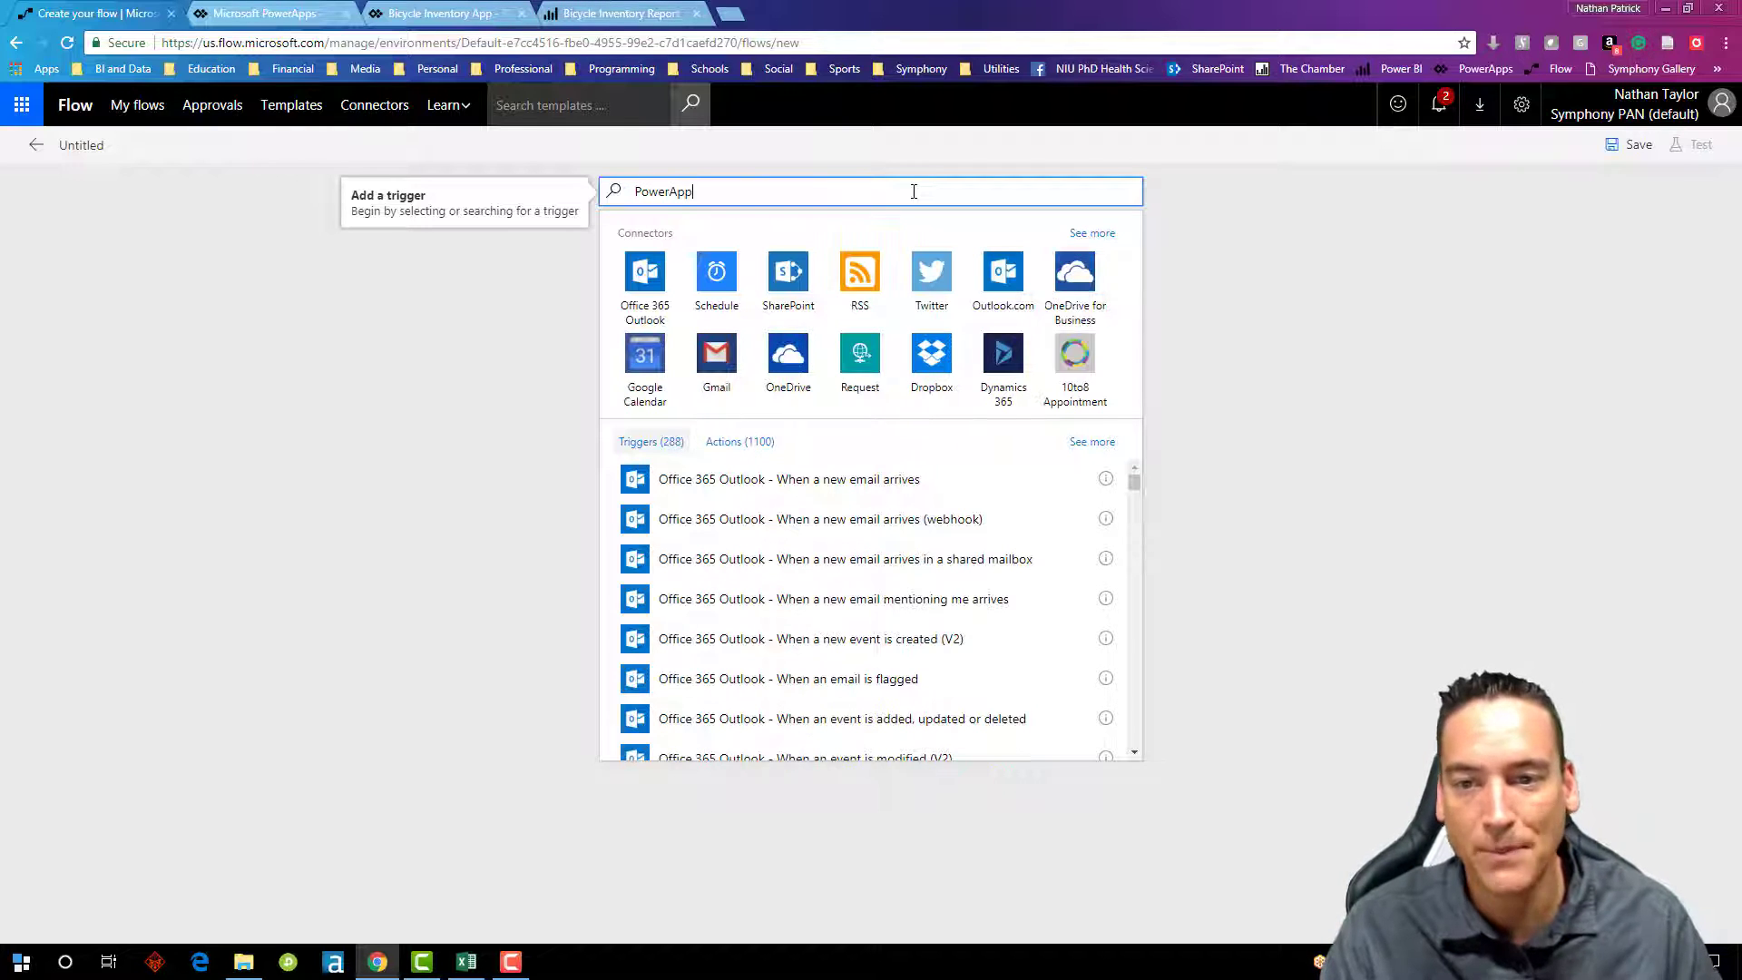
type("s")
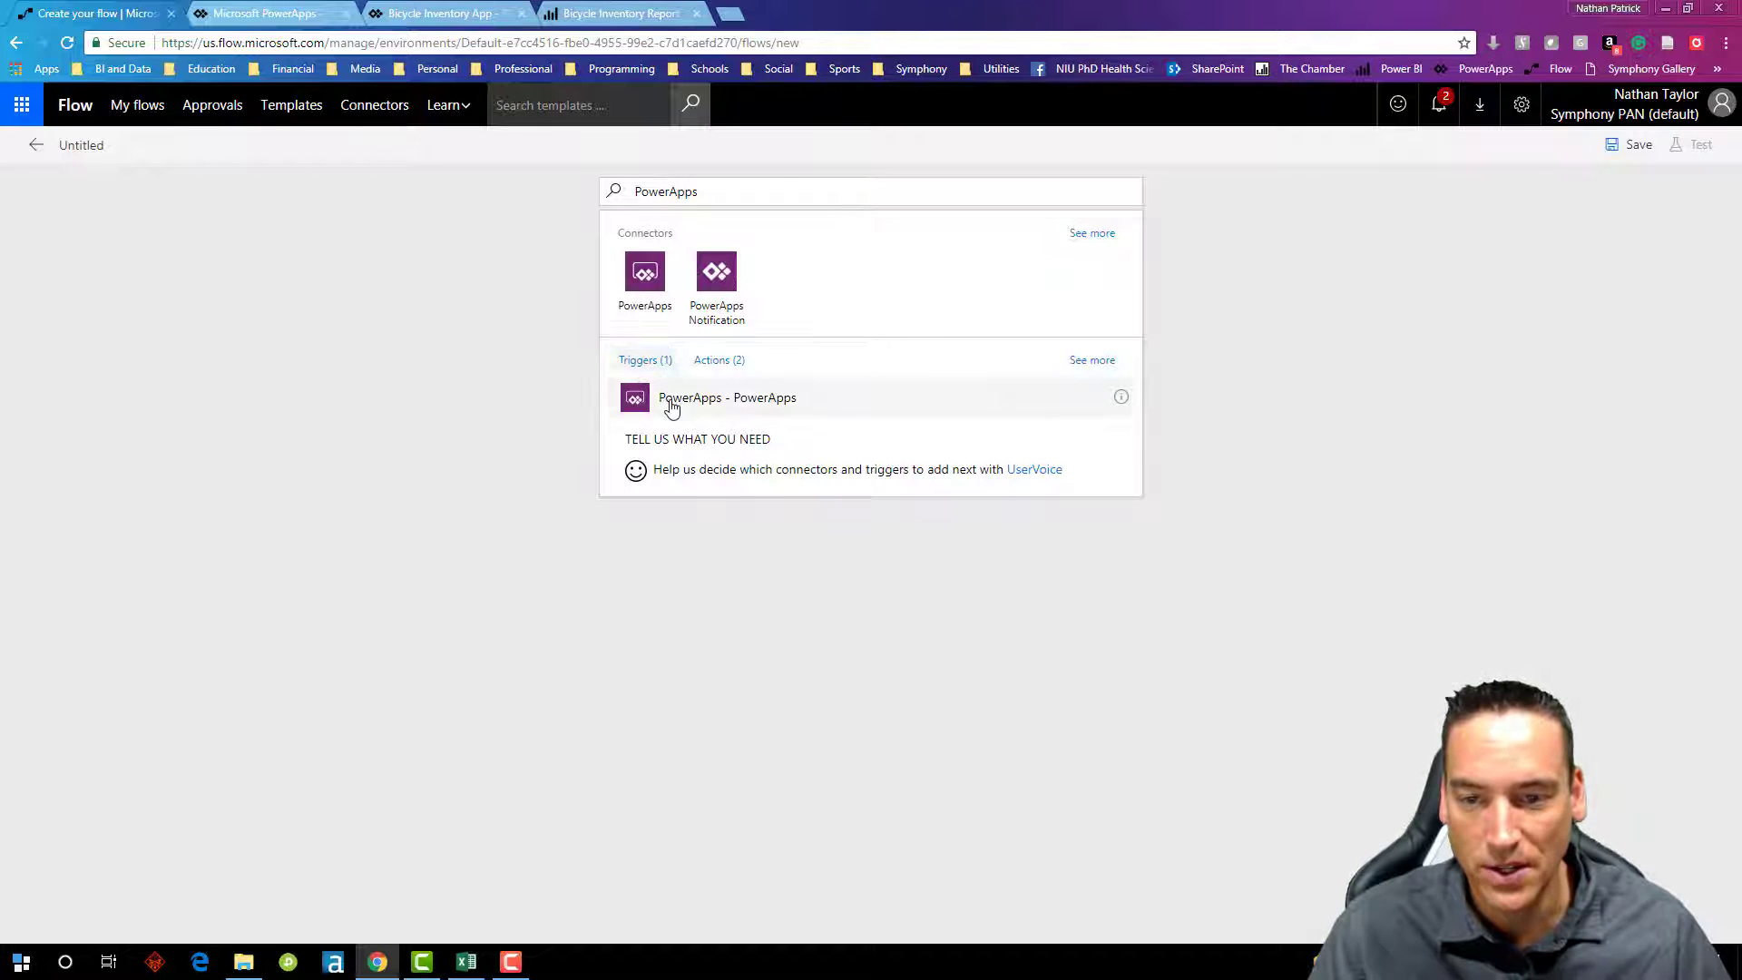
left_click(728, 397)
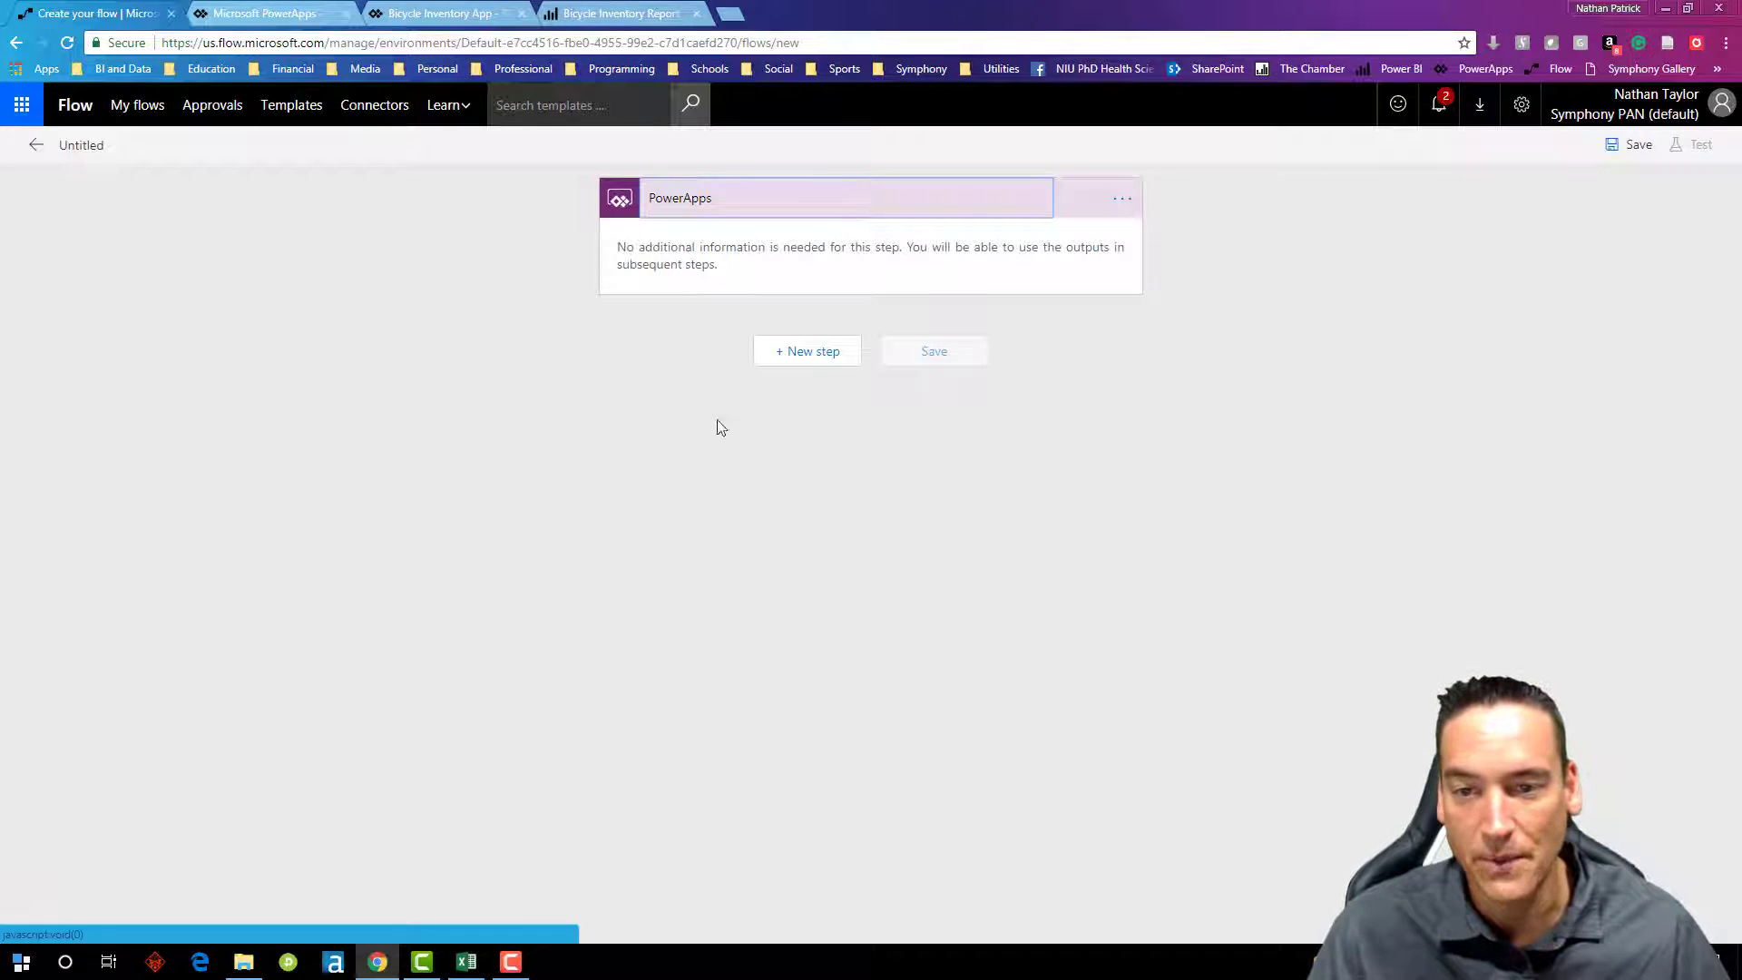
mouse_move(806, 350)
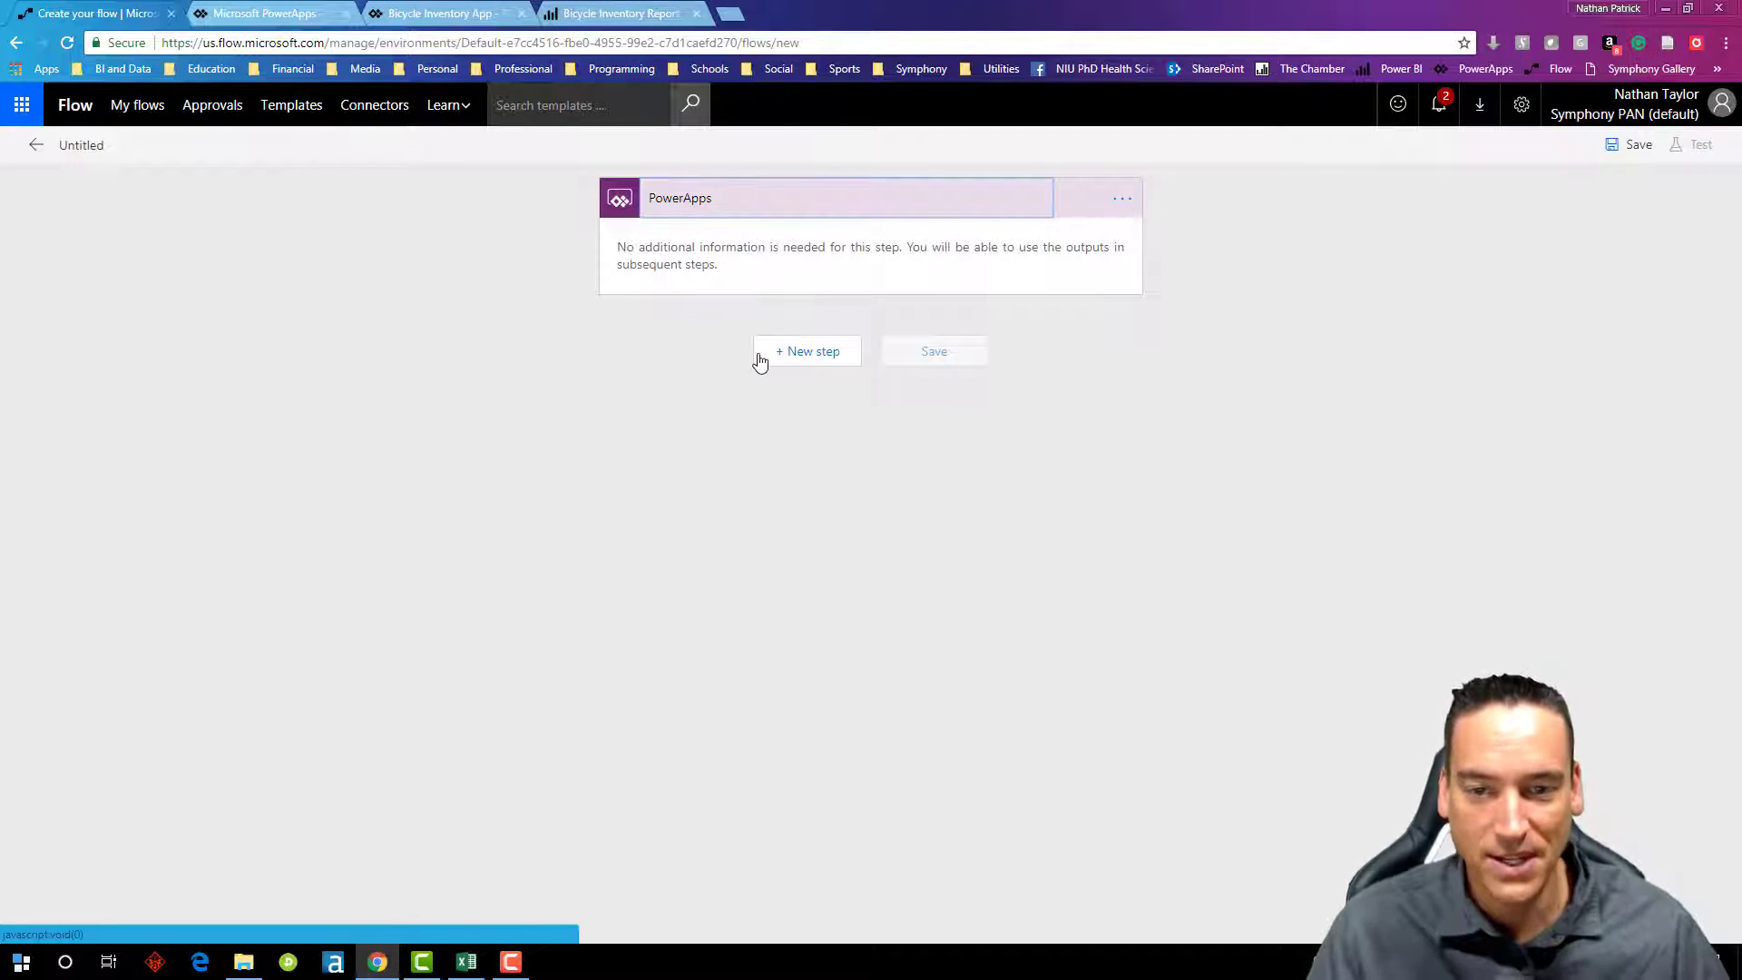
mouse_move(811, 359)
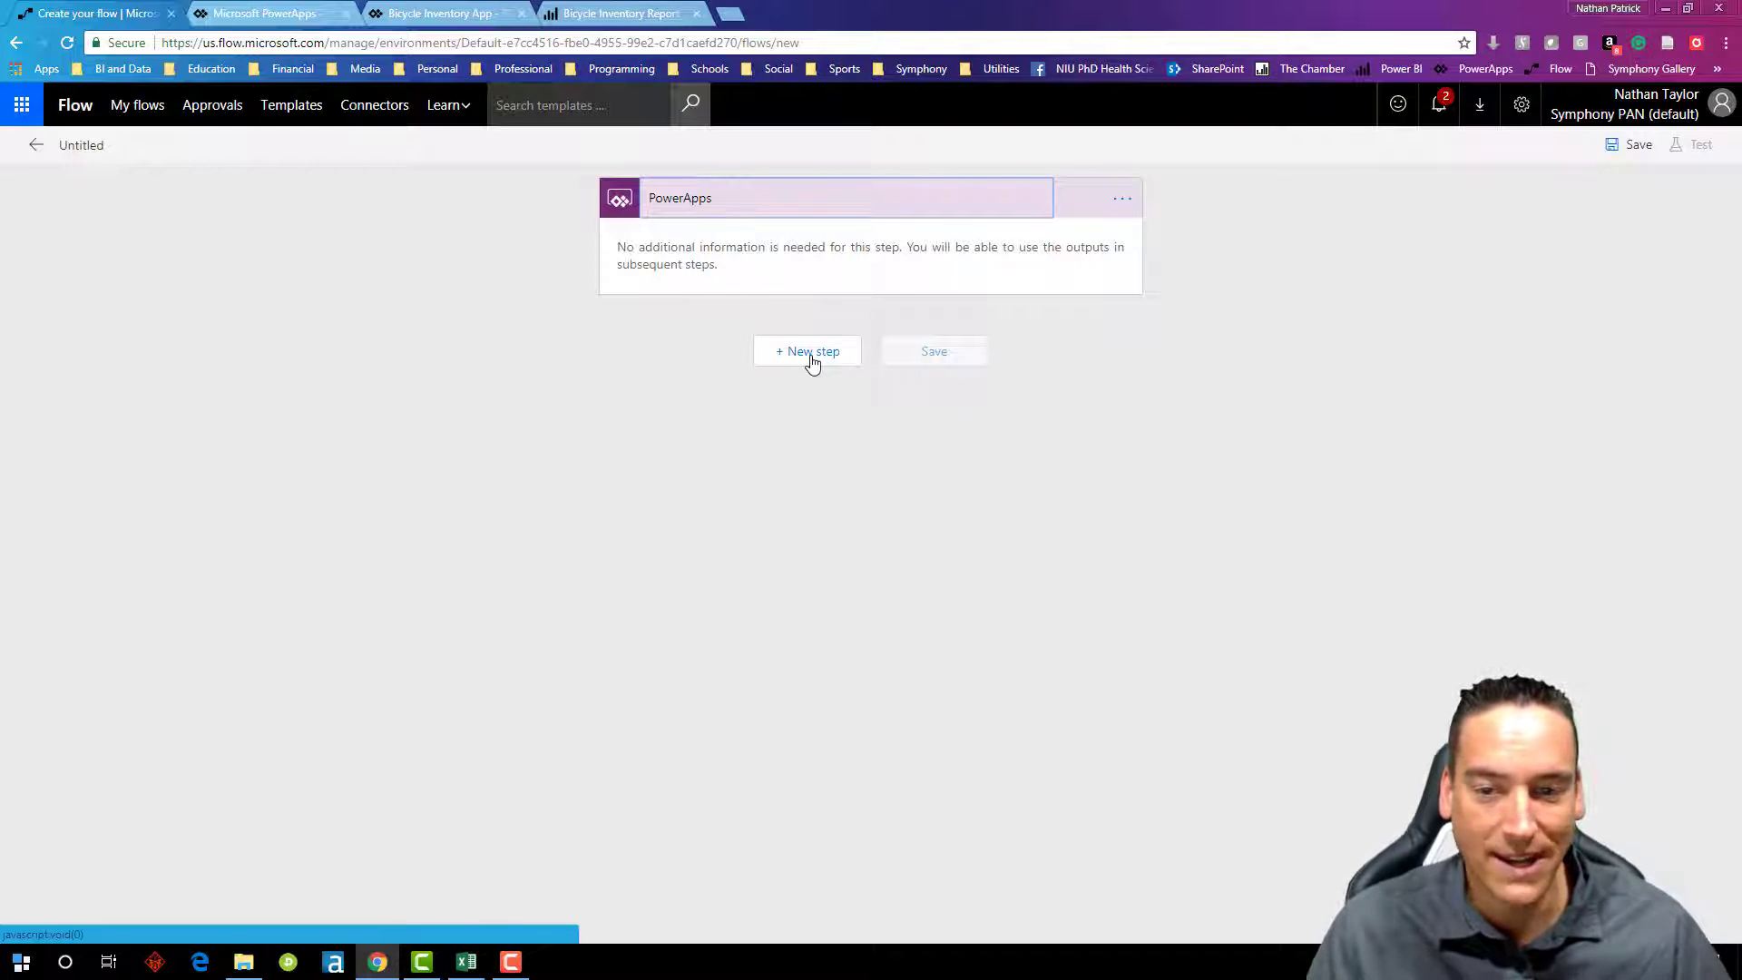
Step: Add a Power BI 'Add rows to a dataset' action after the PowerApps trigger
left_click(805, 351)
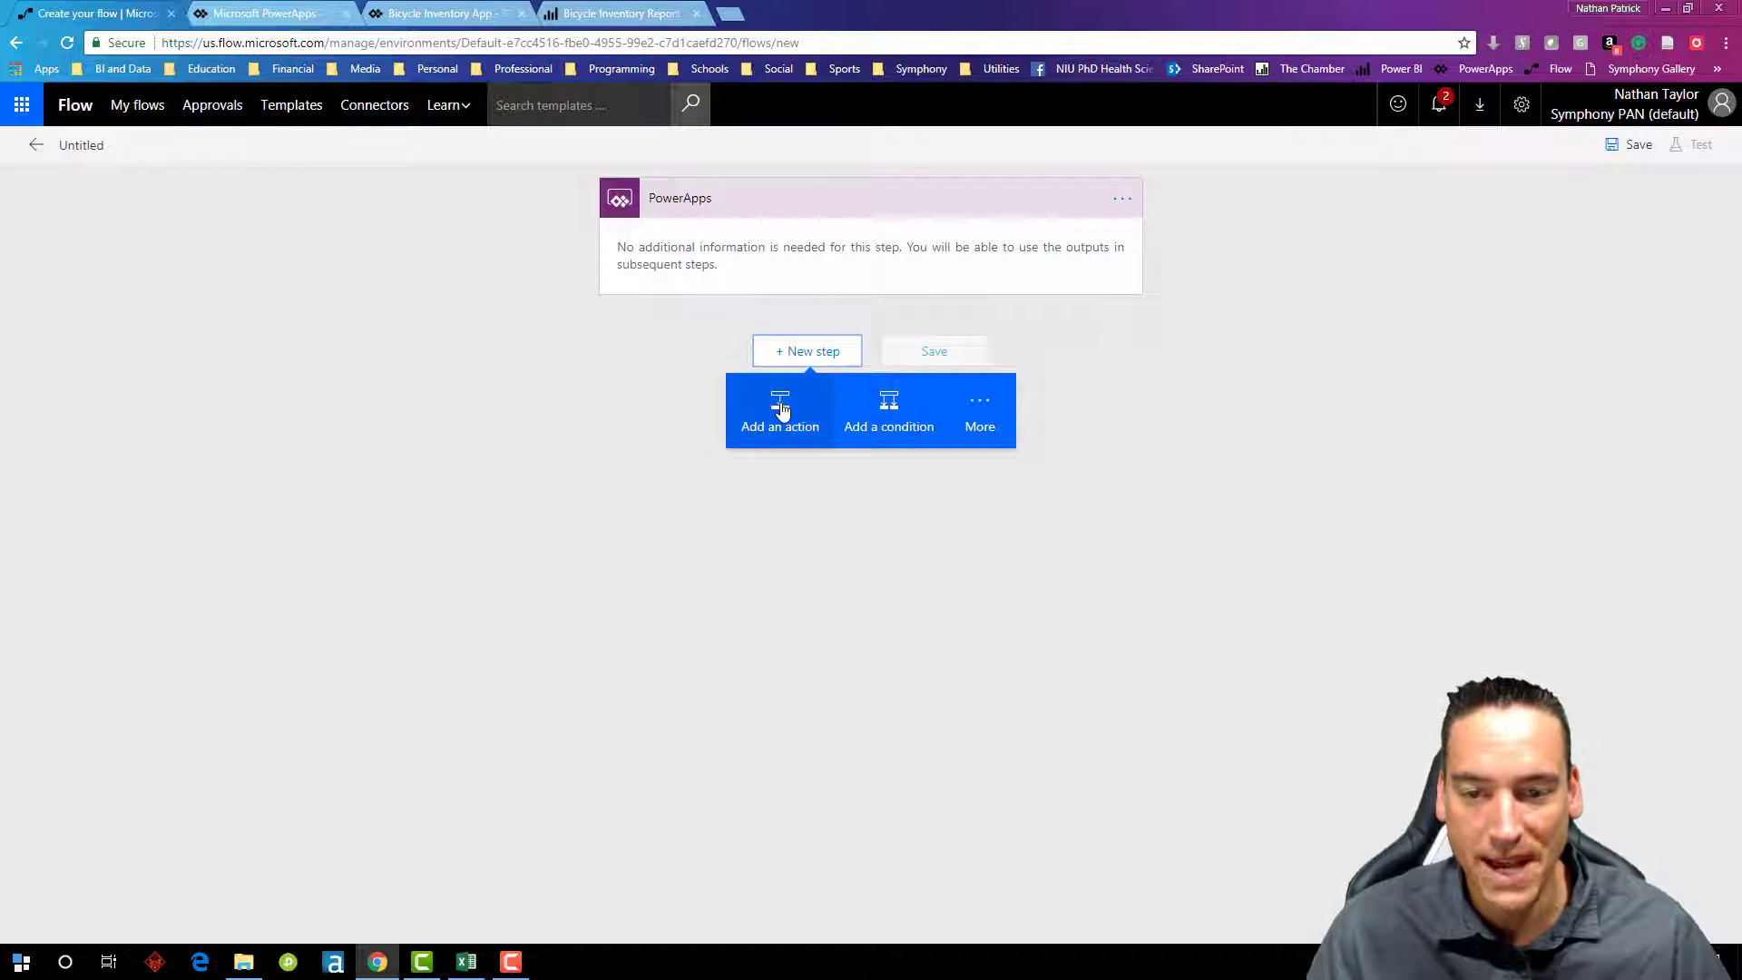
left_click(779, 412)
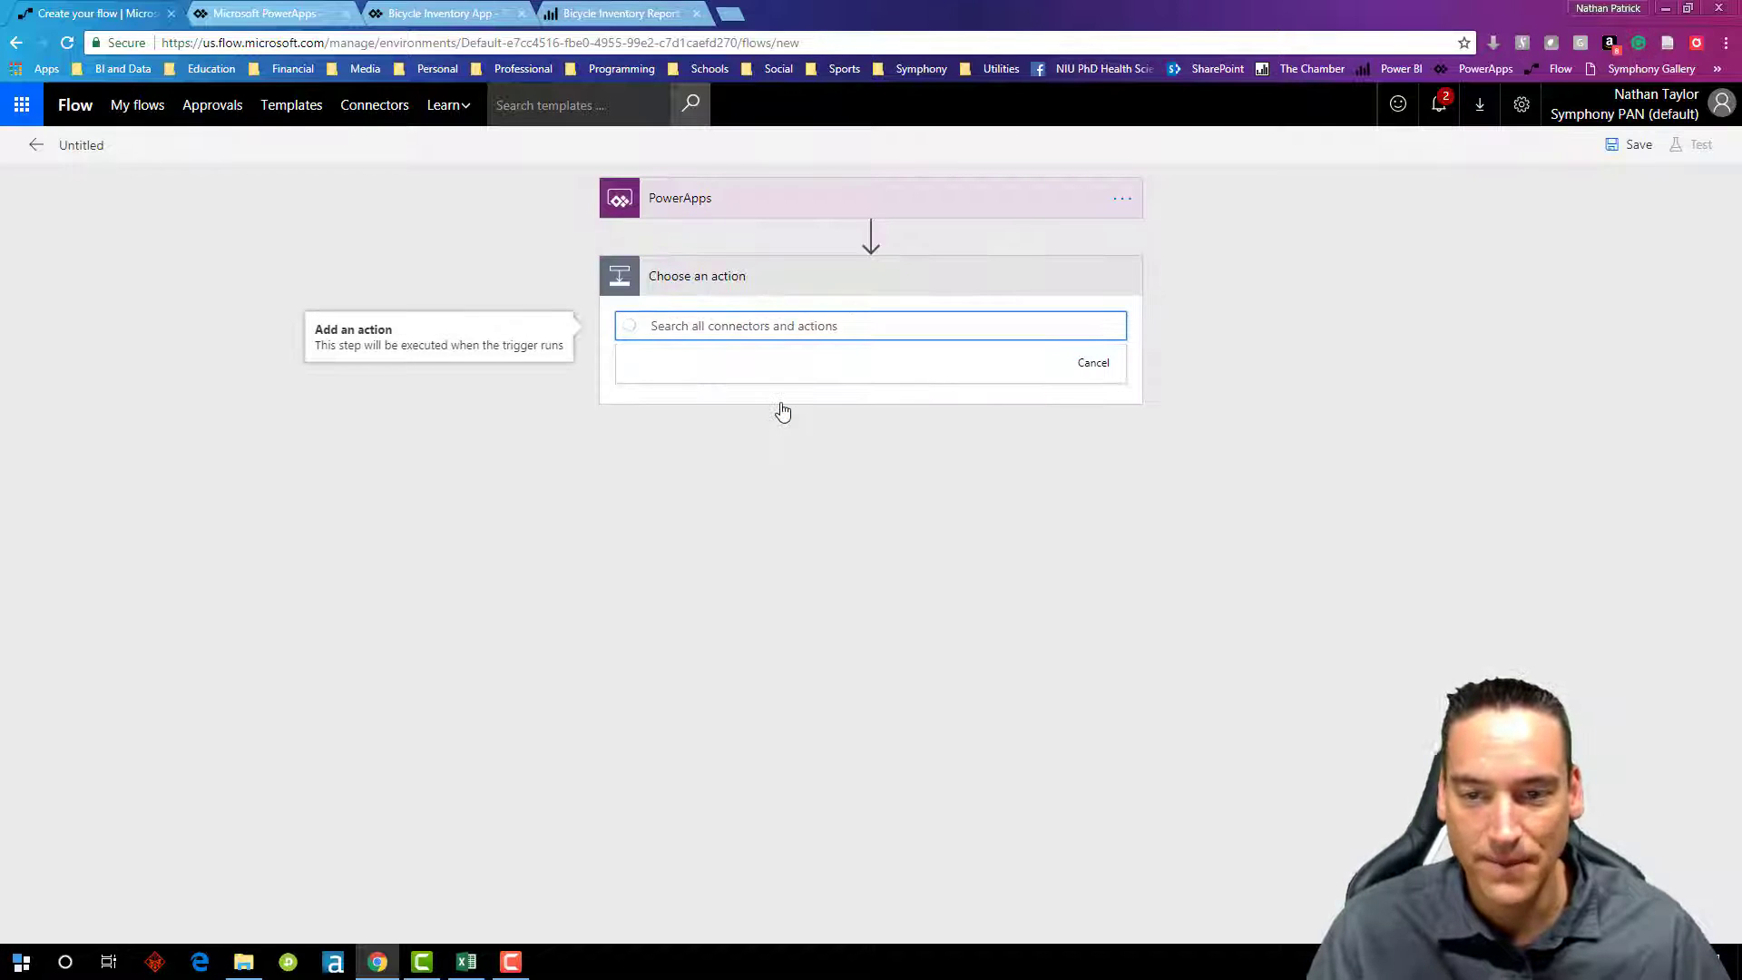
type("Po")
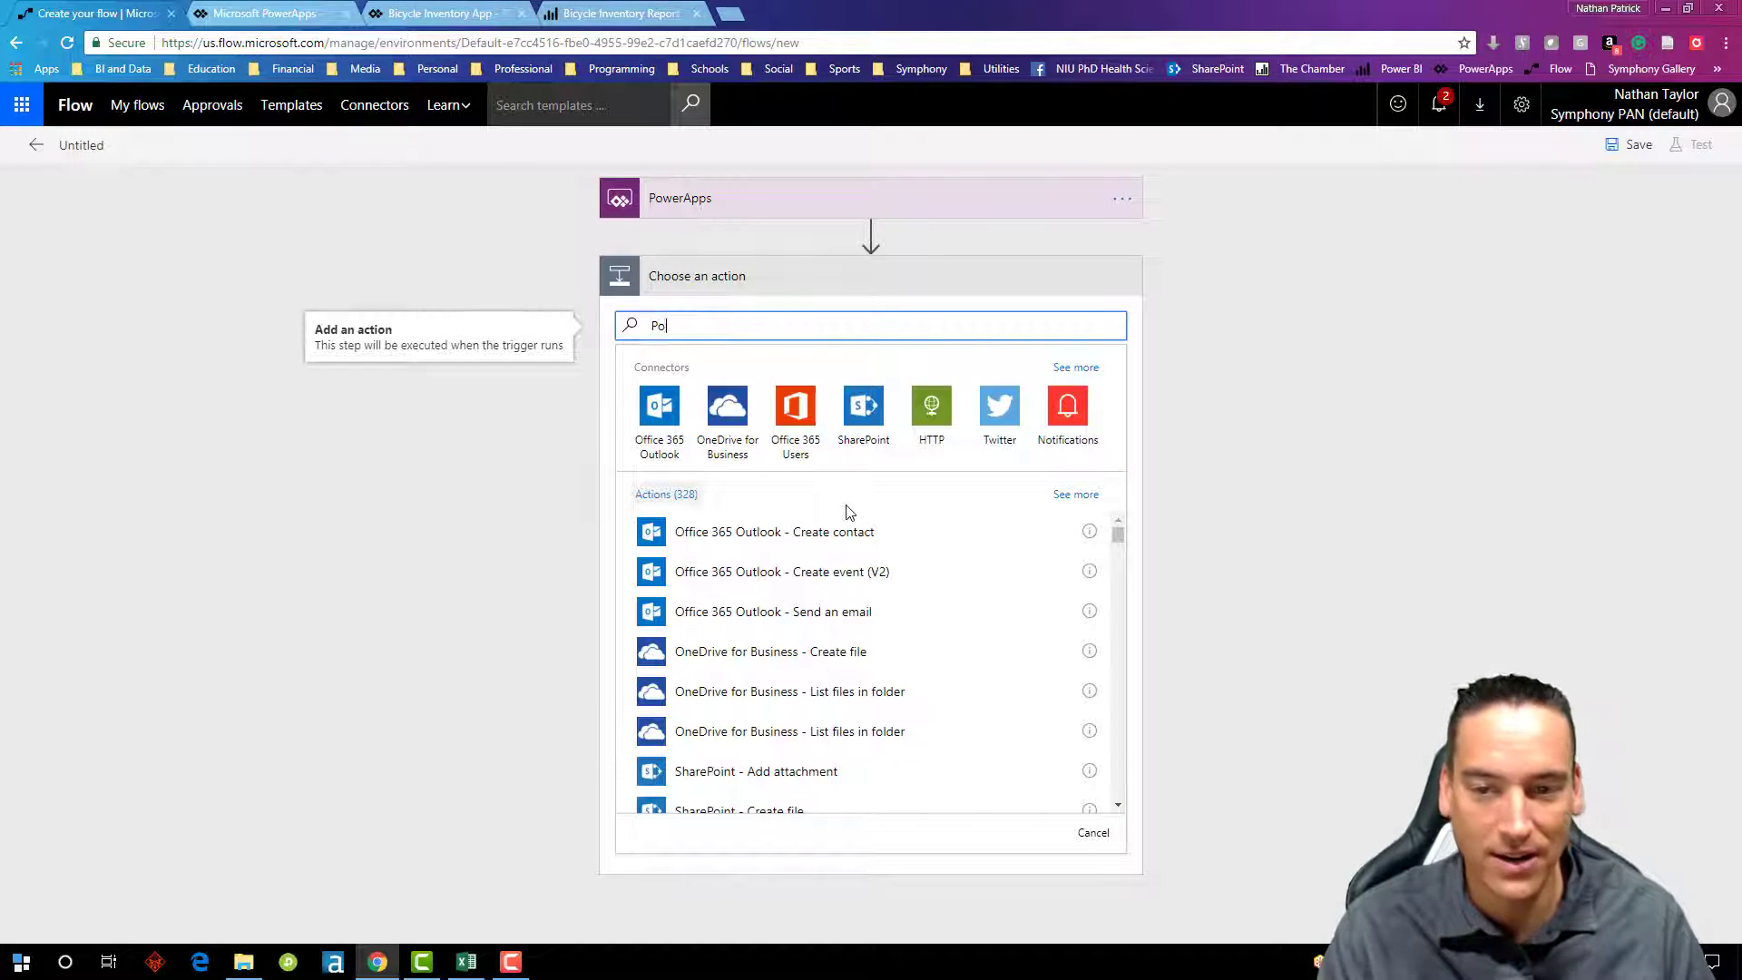
type("Power BI")
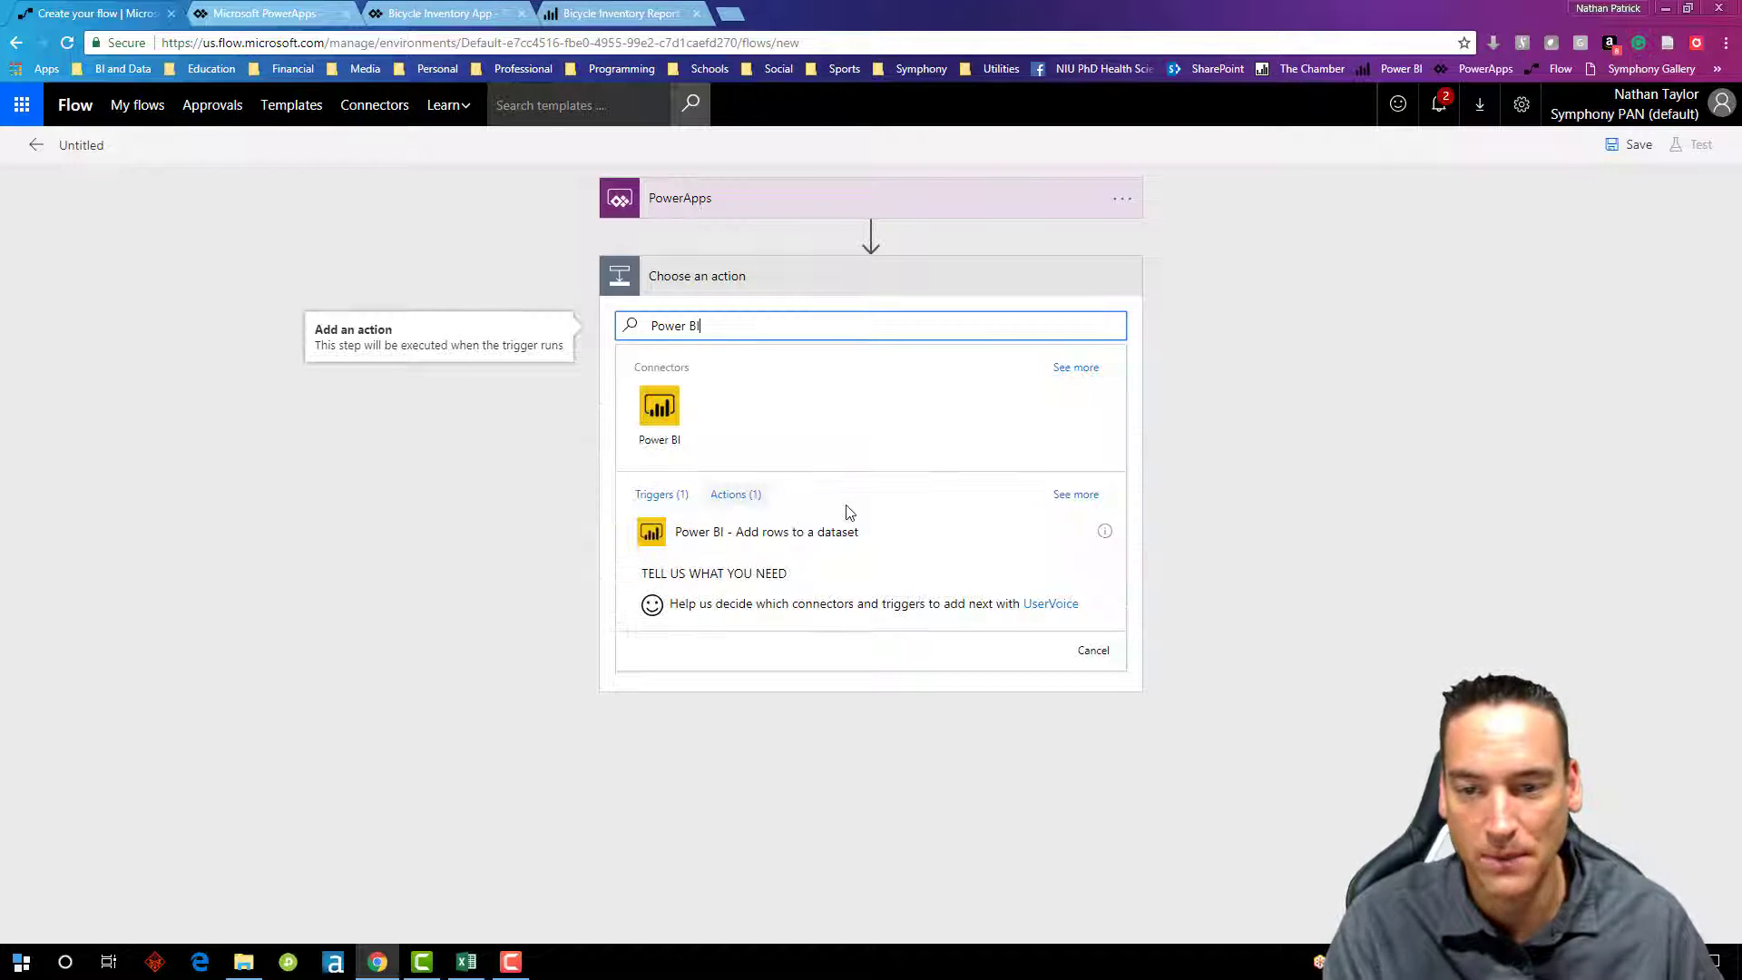
mouse_move(660, 501)
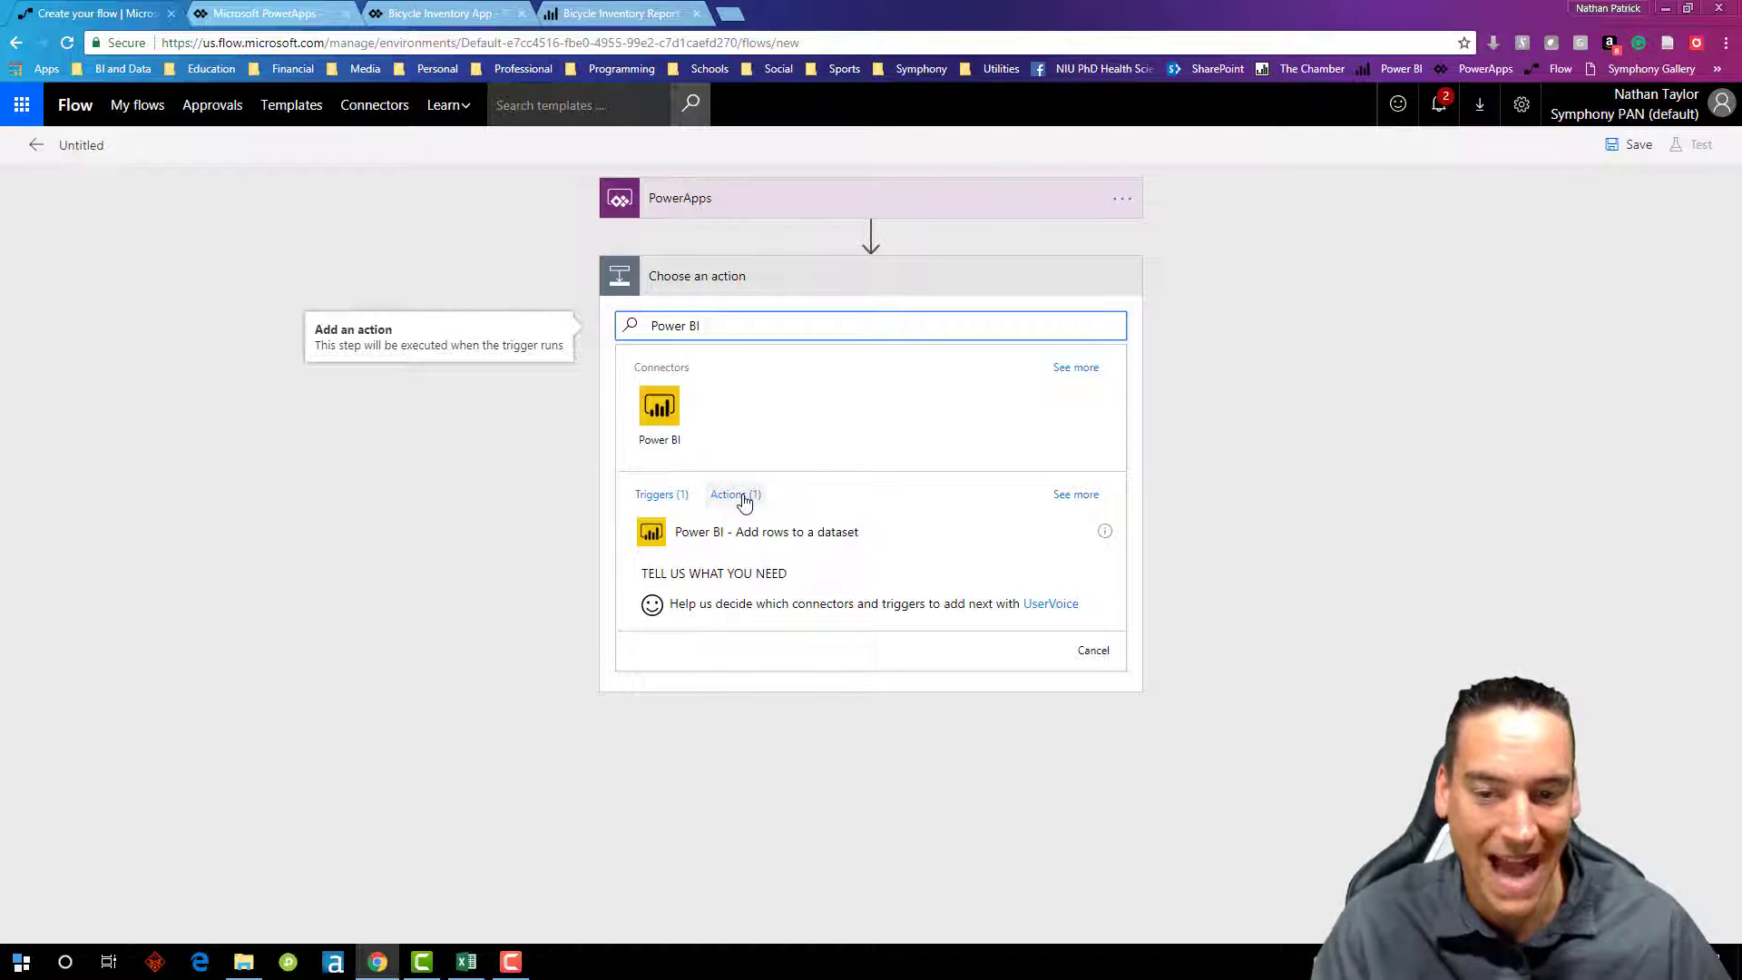
left_click(735, 494)
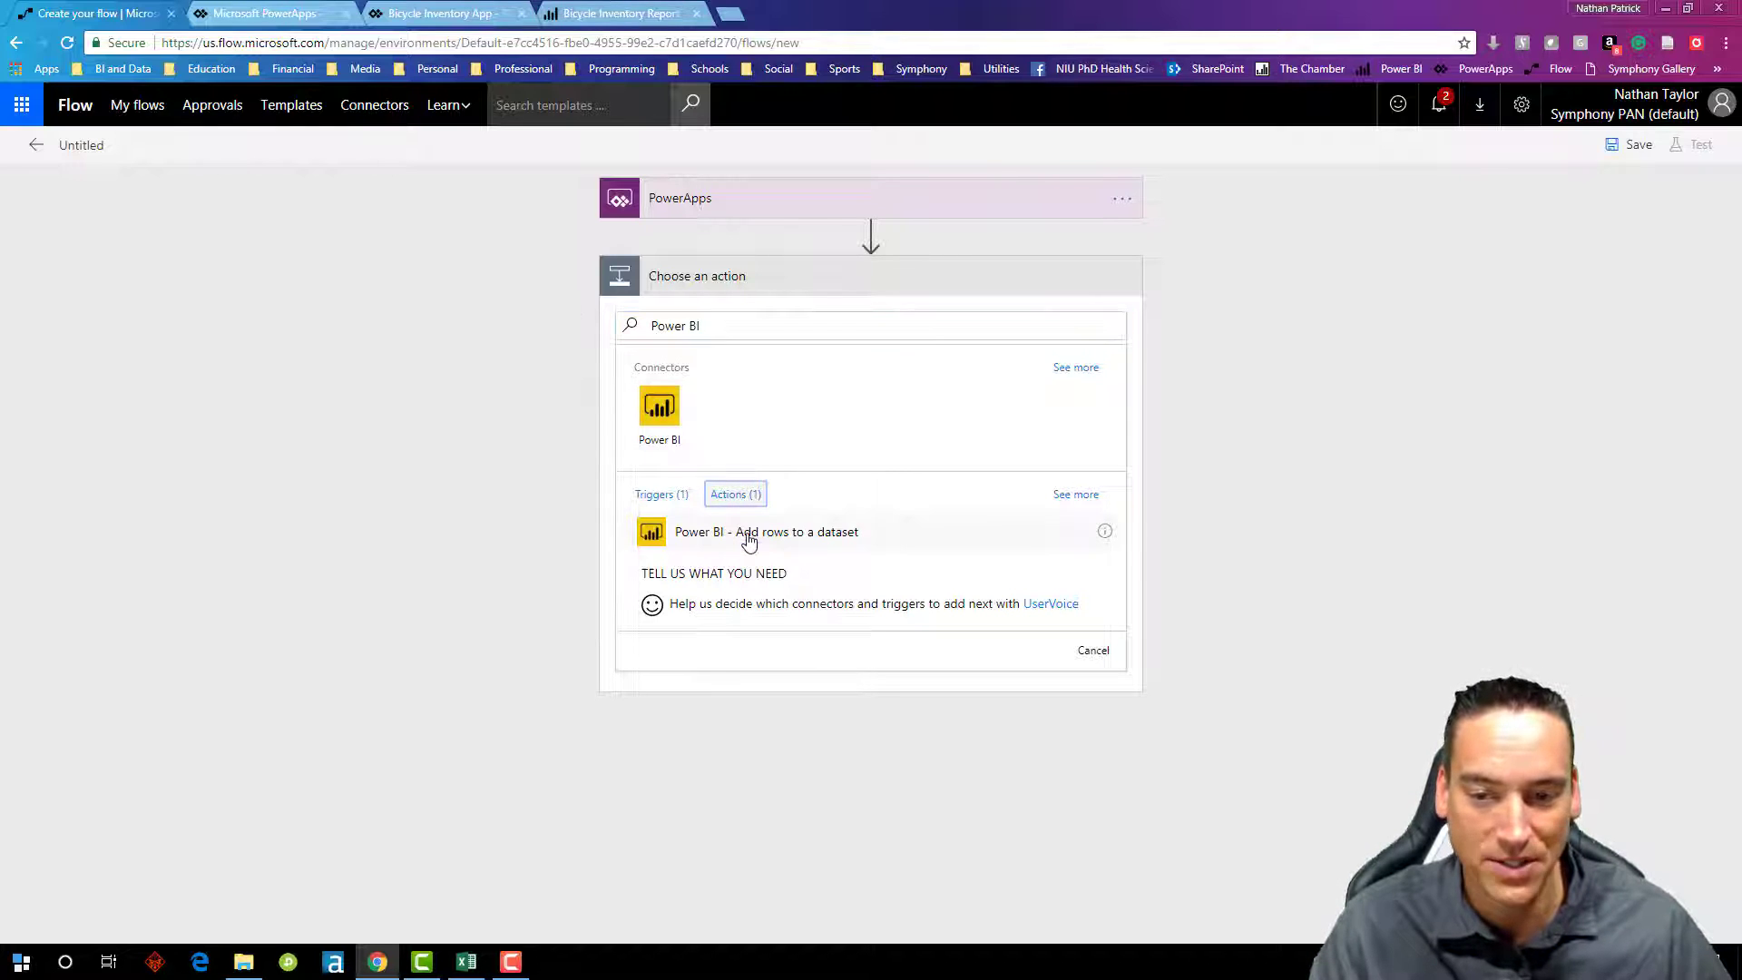
left_click(766, 531)
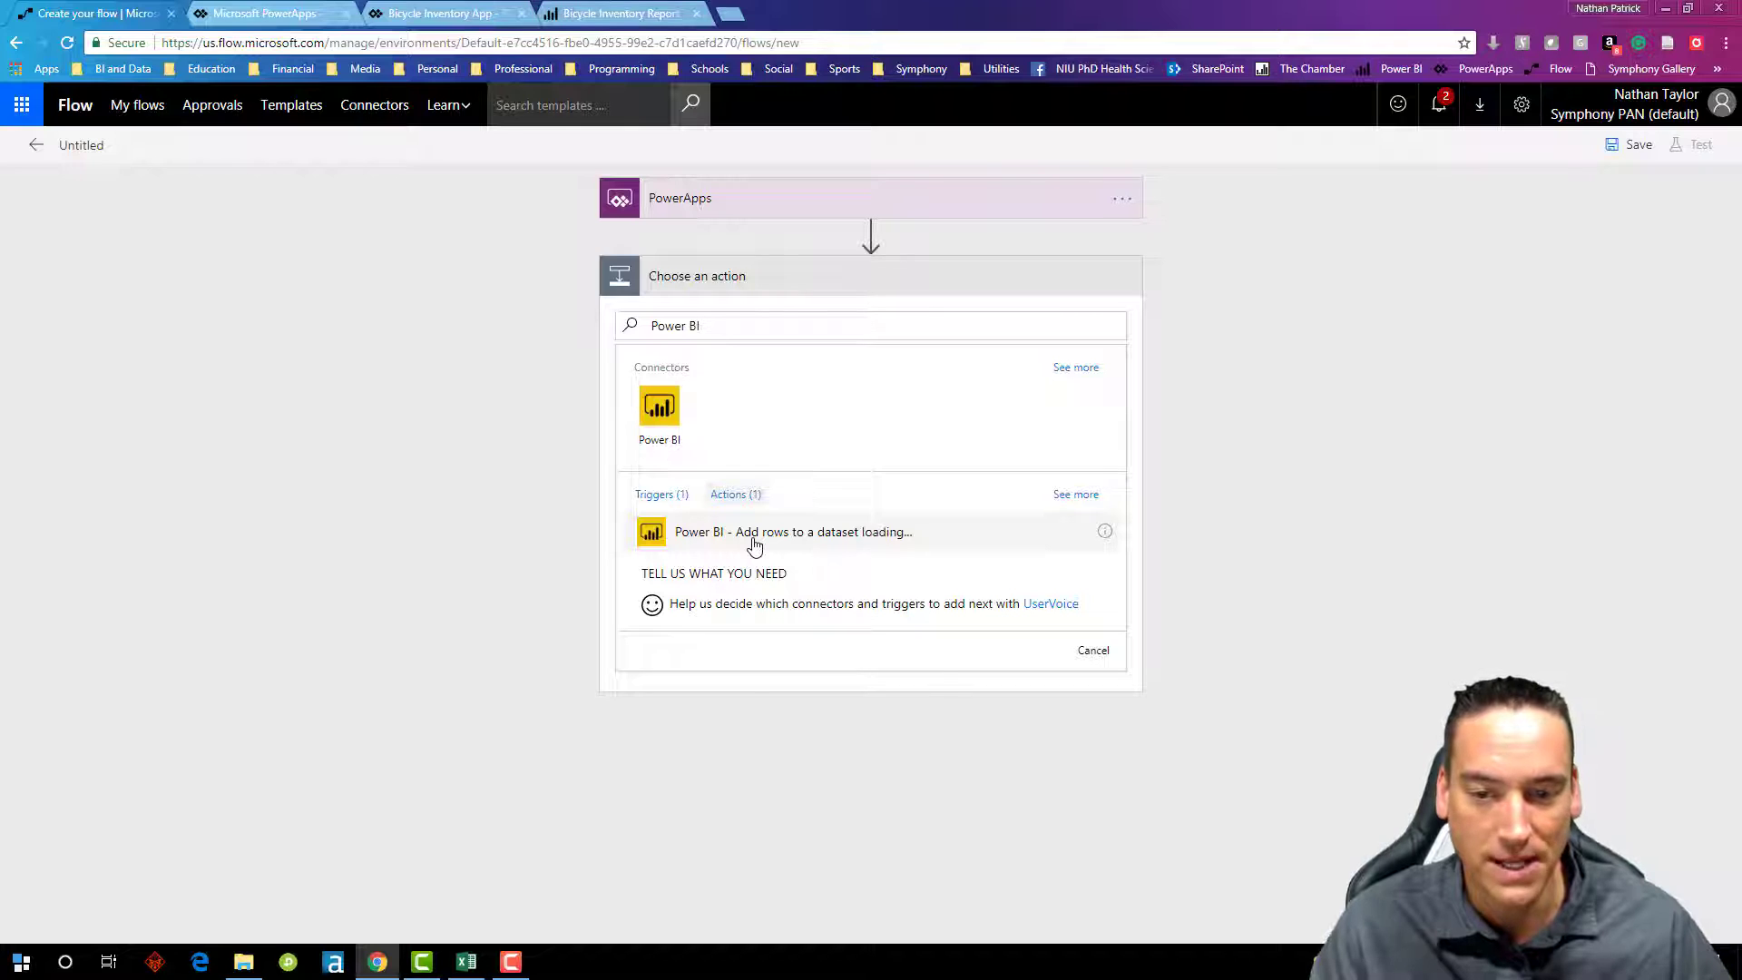
left_click(793, 532)
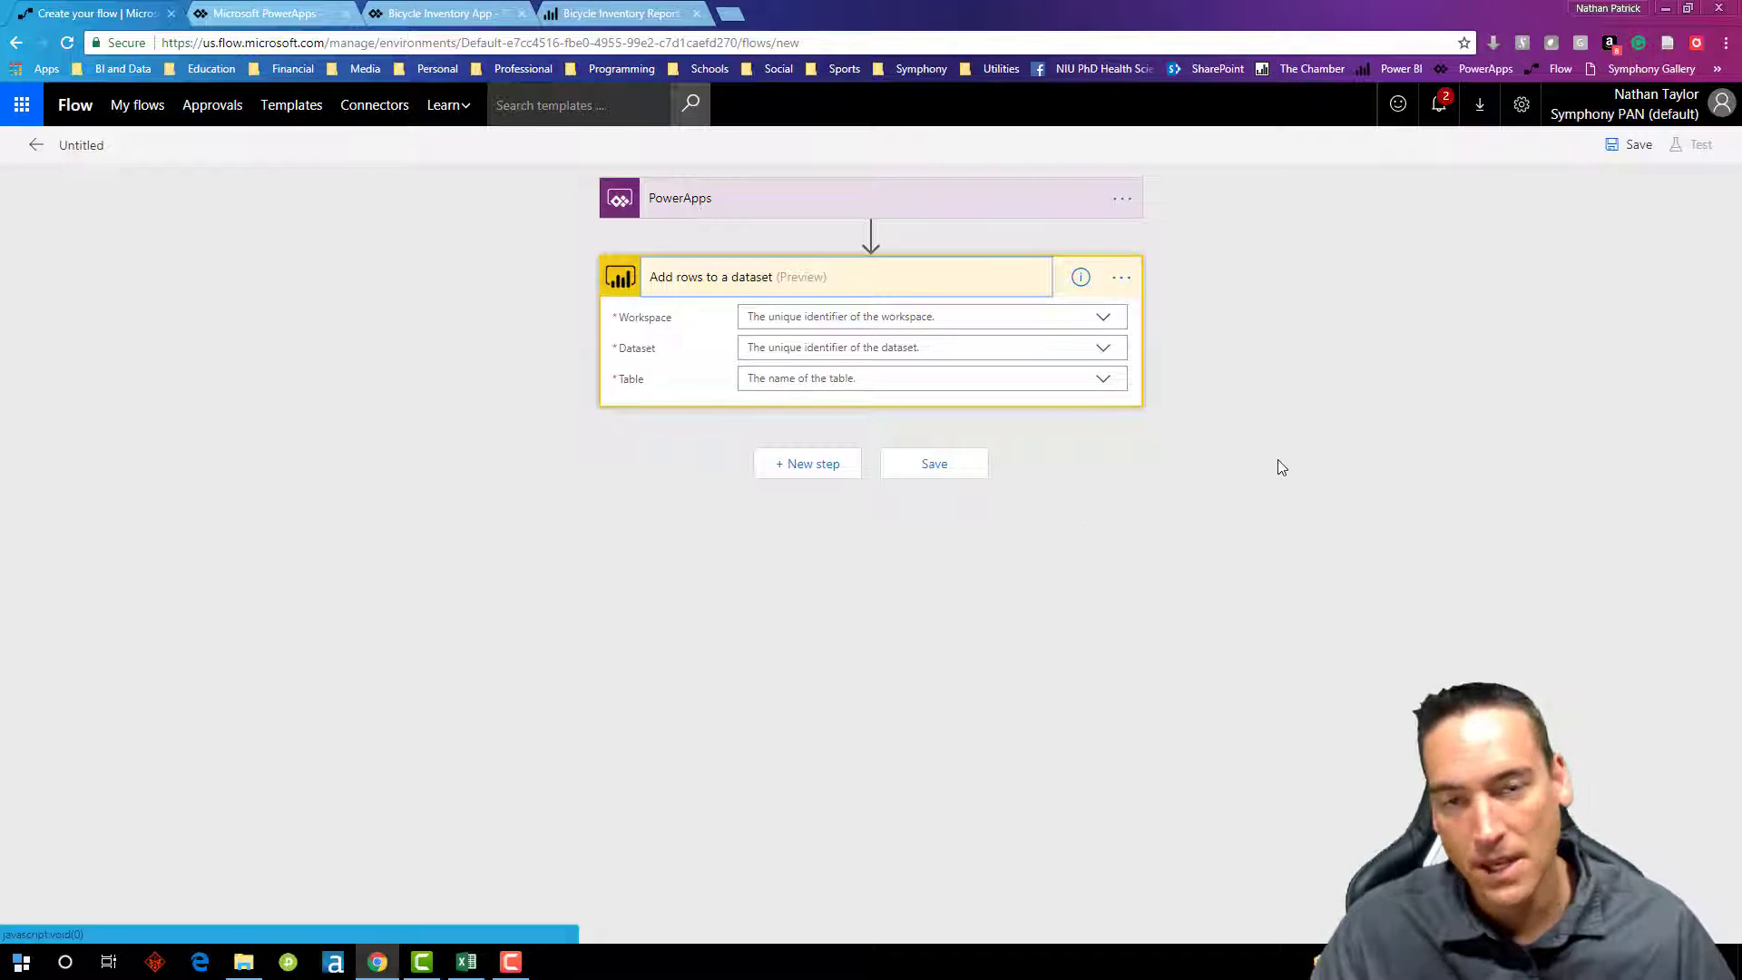
mouse_move(1171, 352)
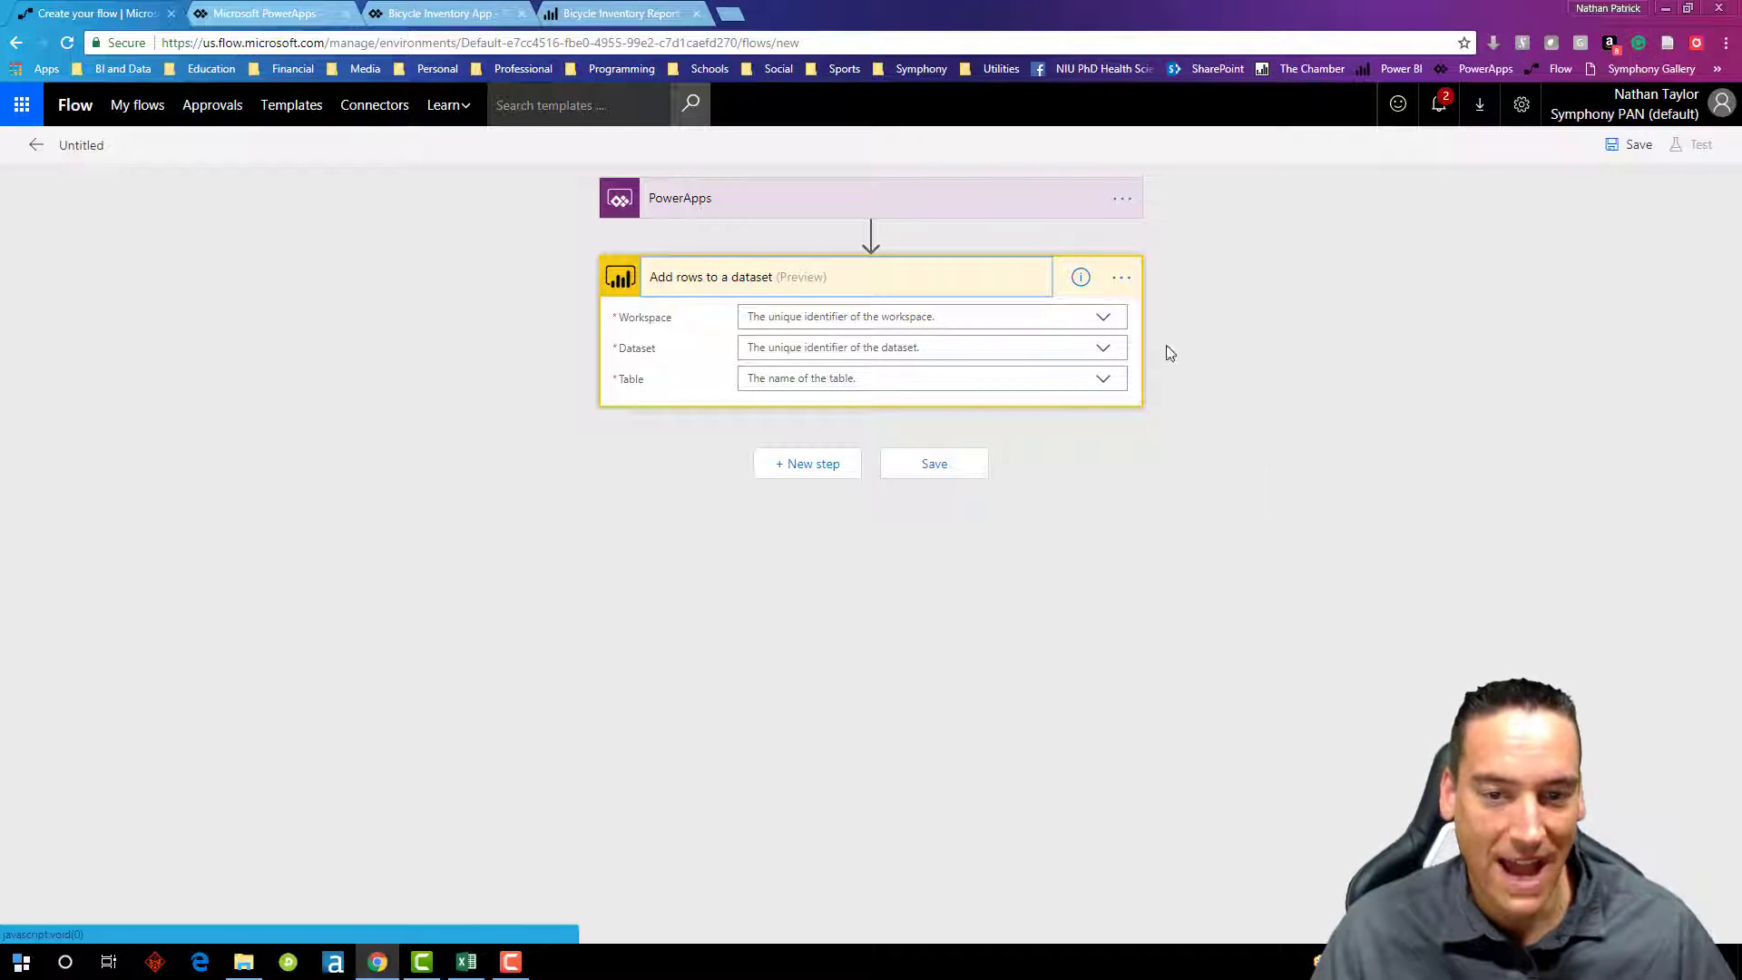
Step: Set the action's workspace to My Workspace and bring up its dataset list
left_click(1102, 315)
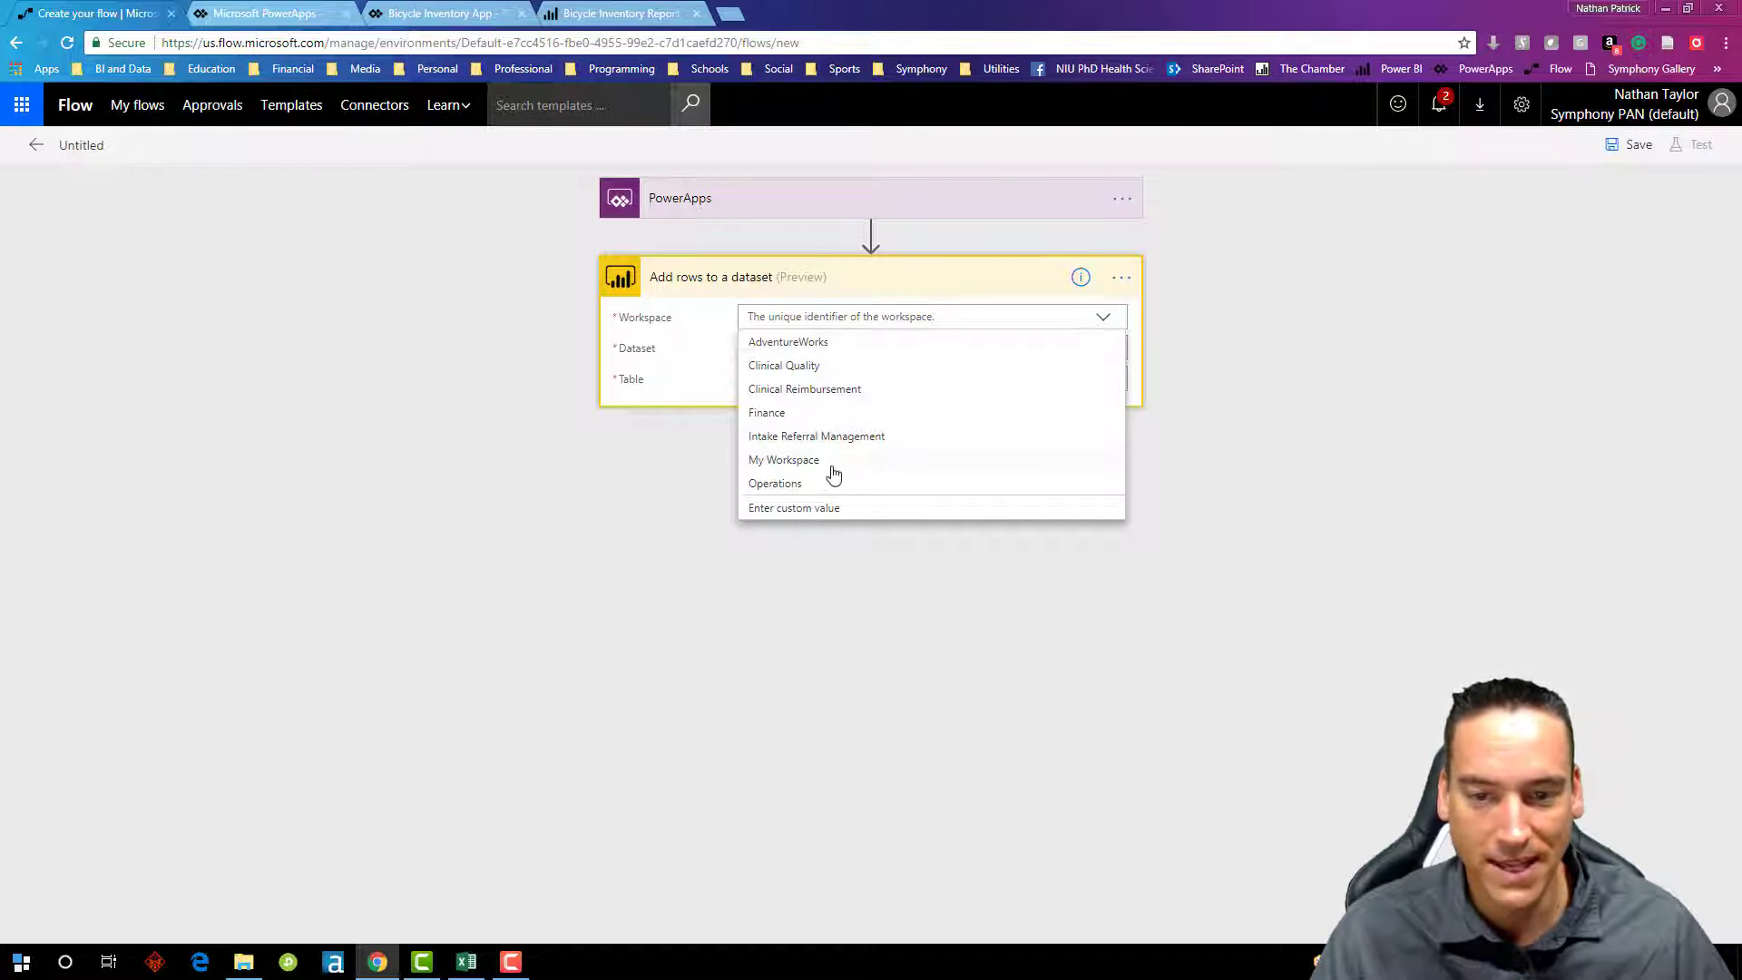
left_click(783, 459)
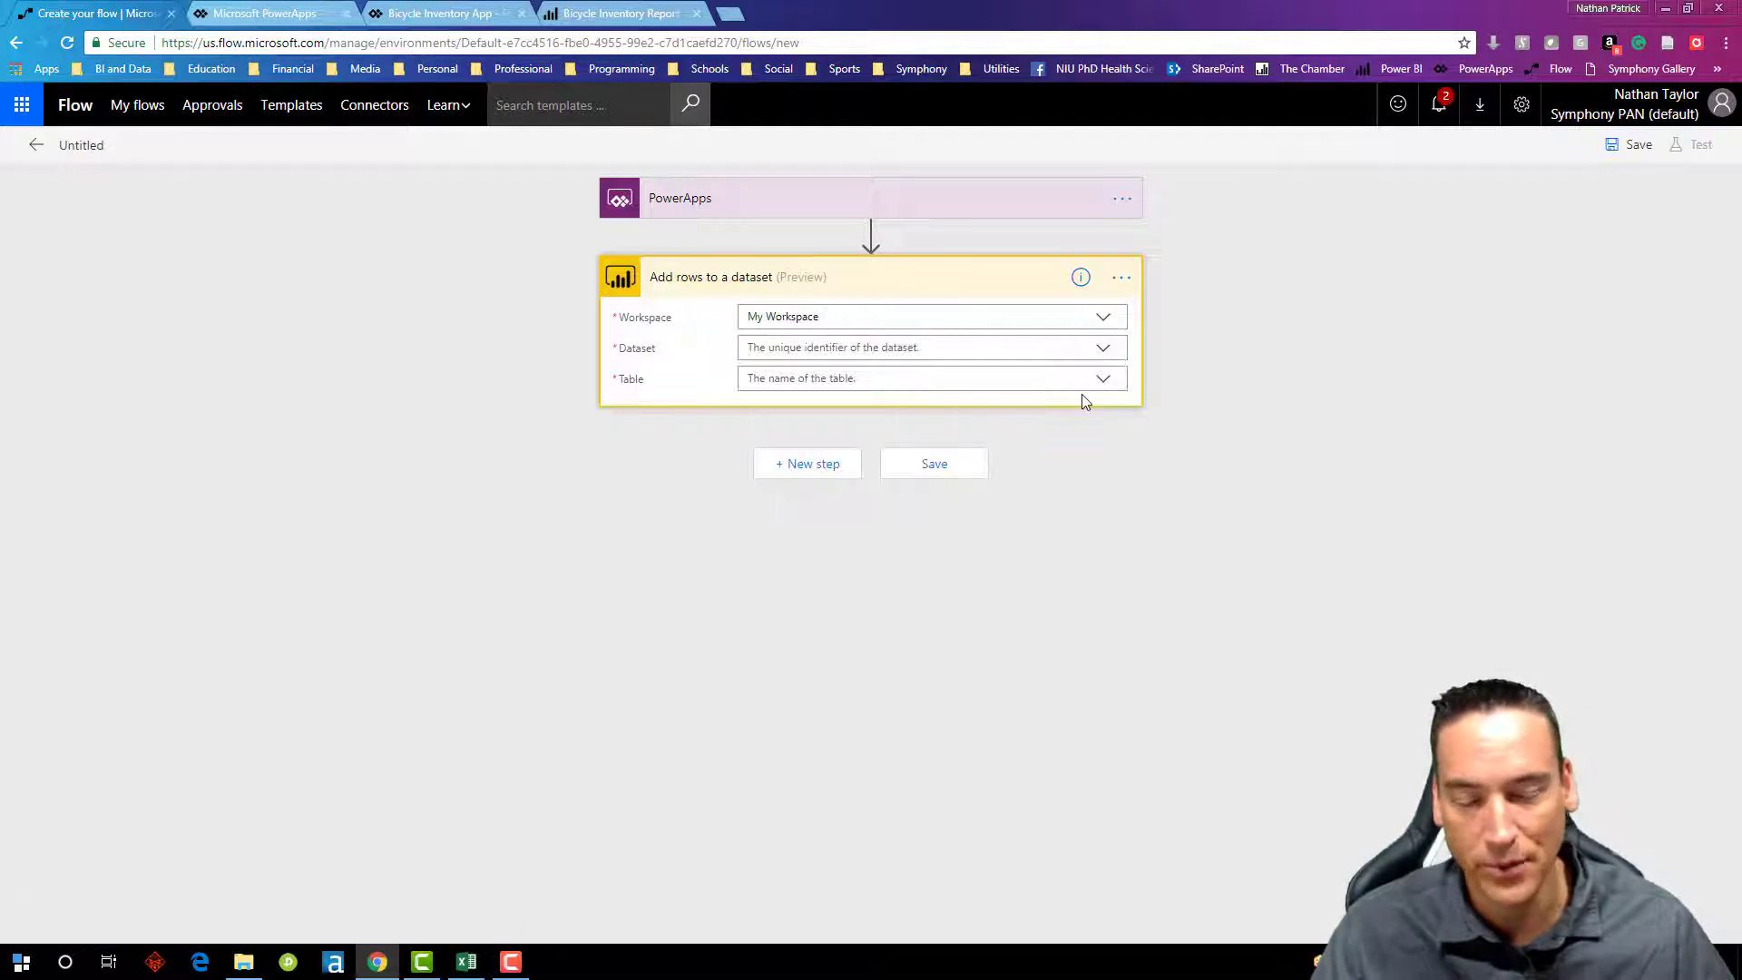
mouse_move(1103, 348)
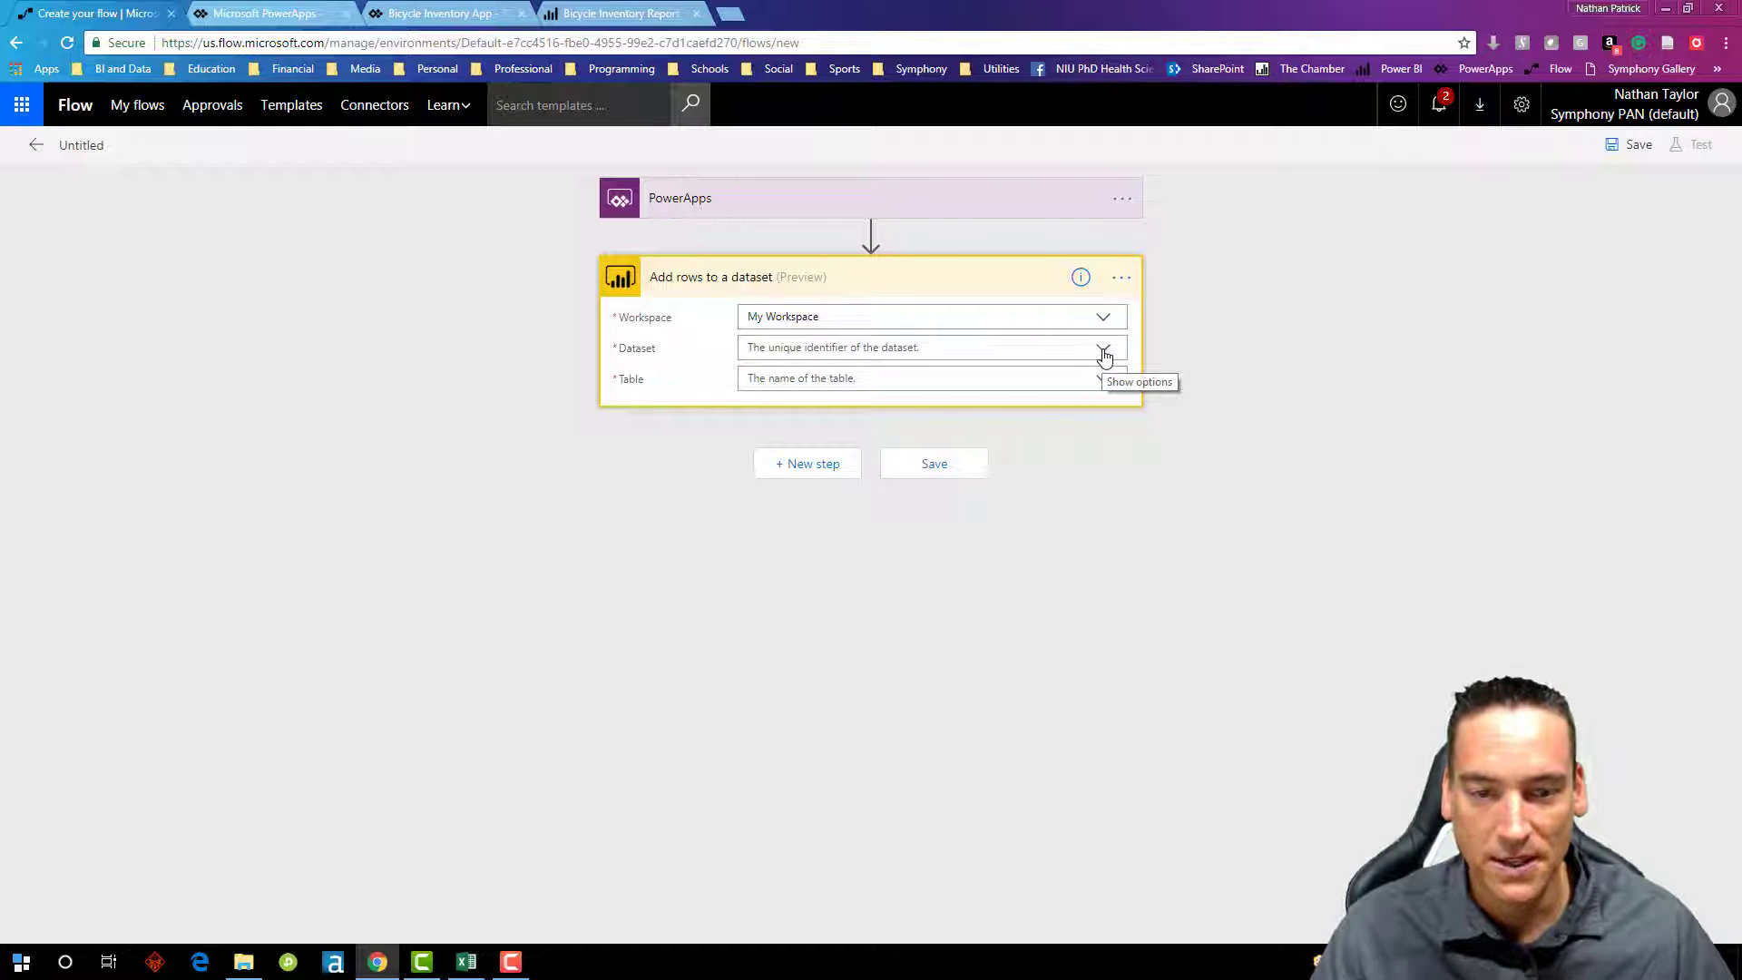
left_click(1103, 347)
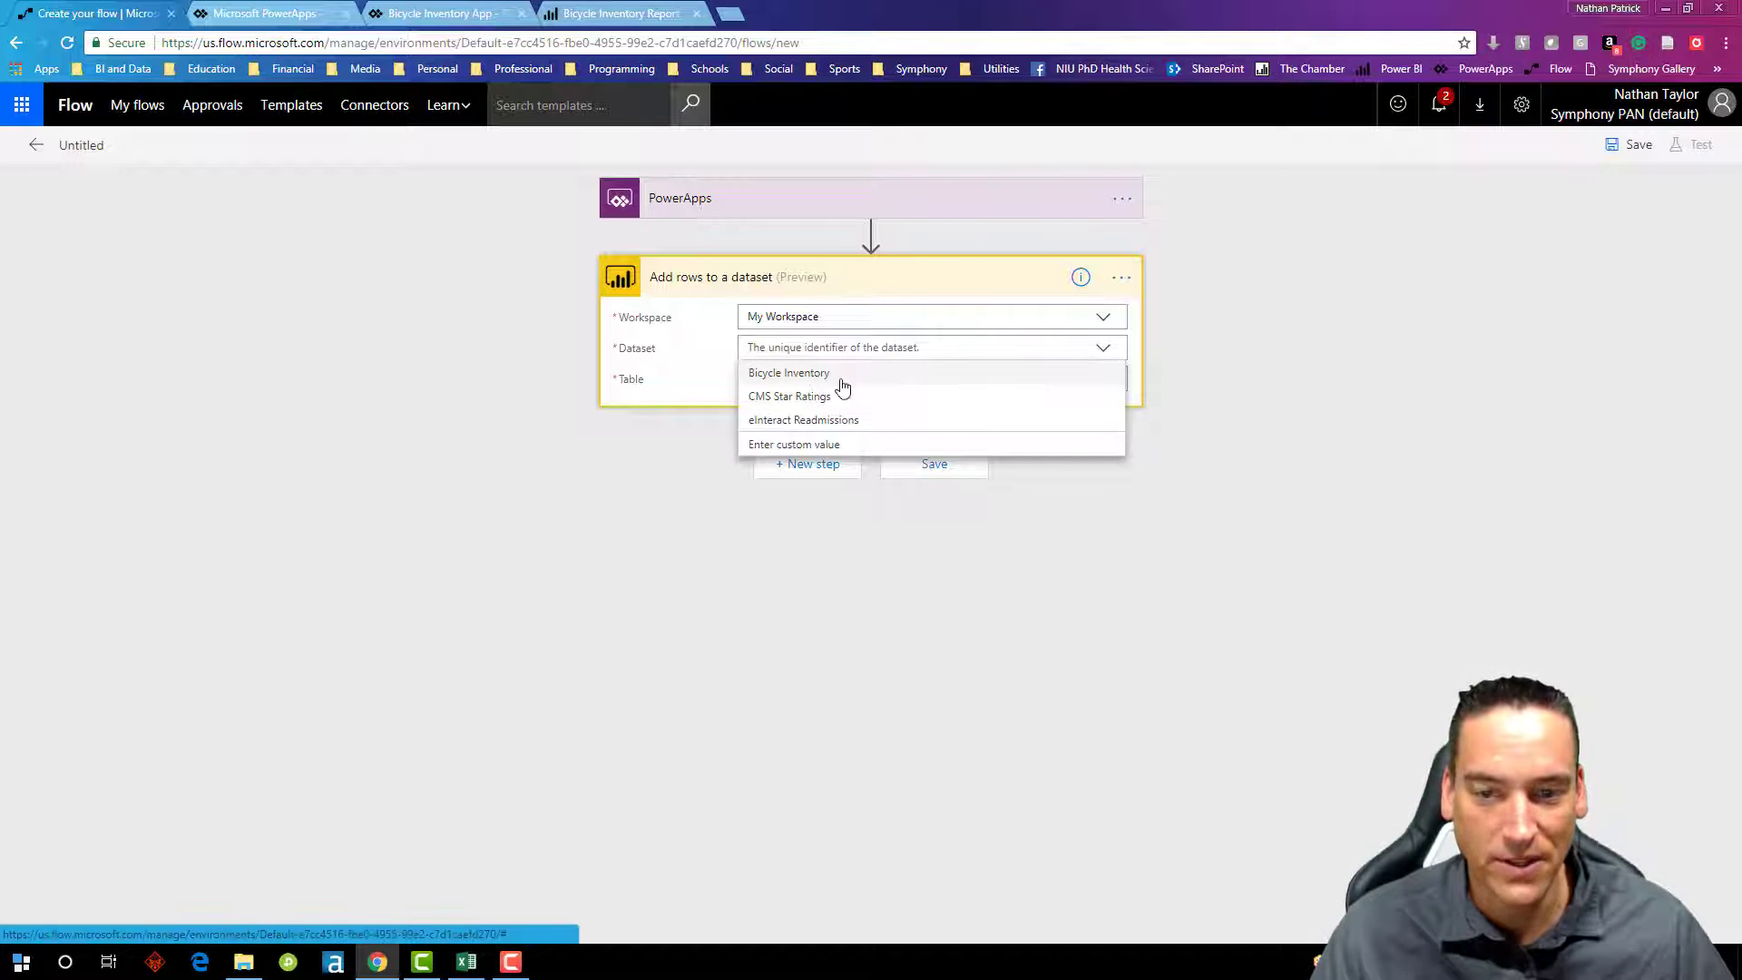
mouse_move(875, 383)
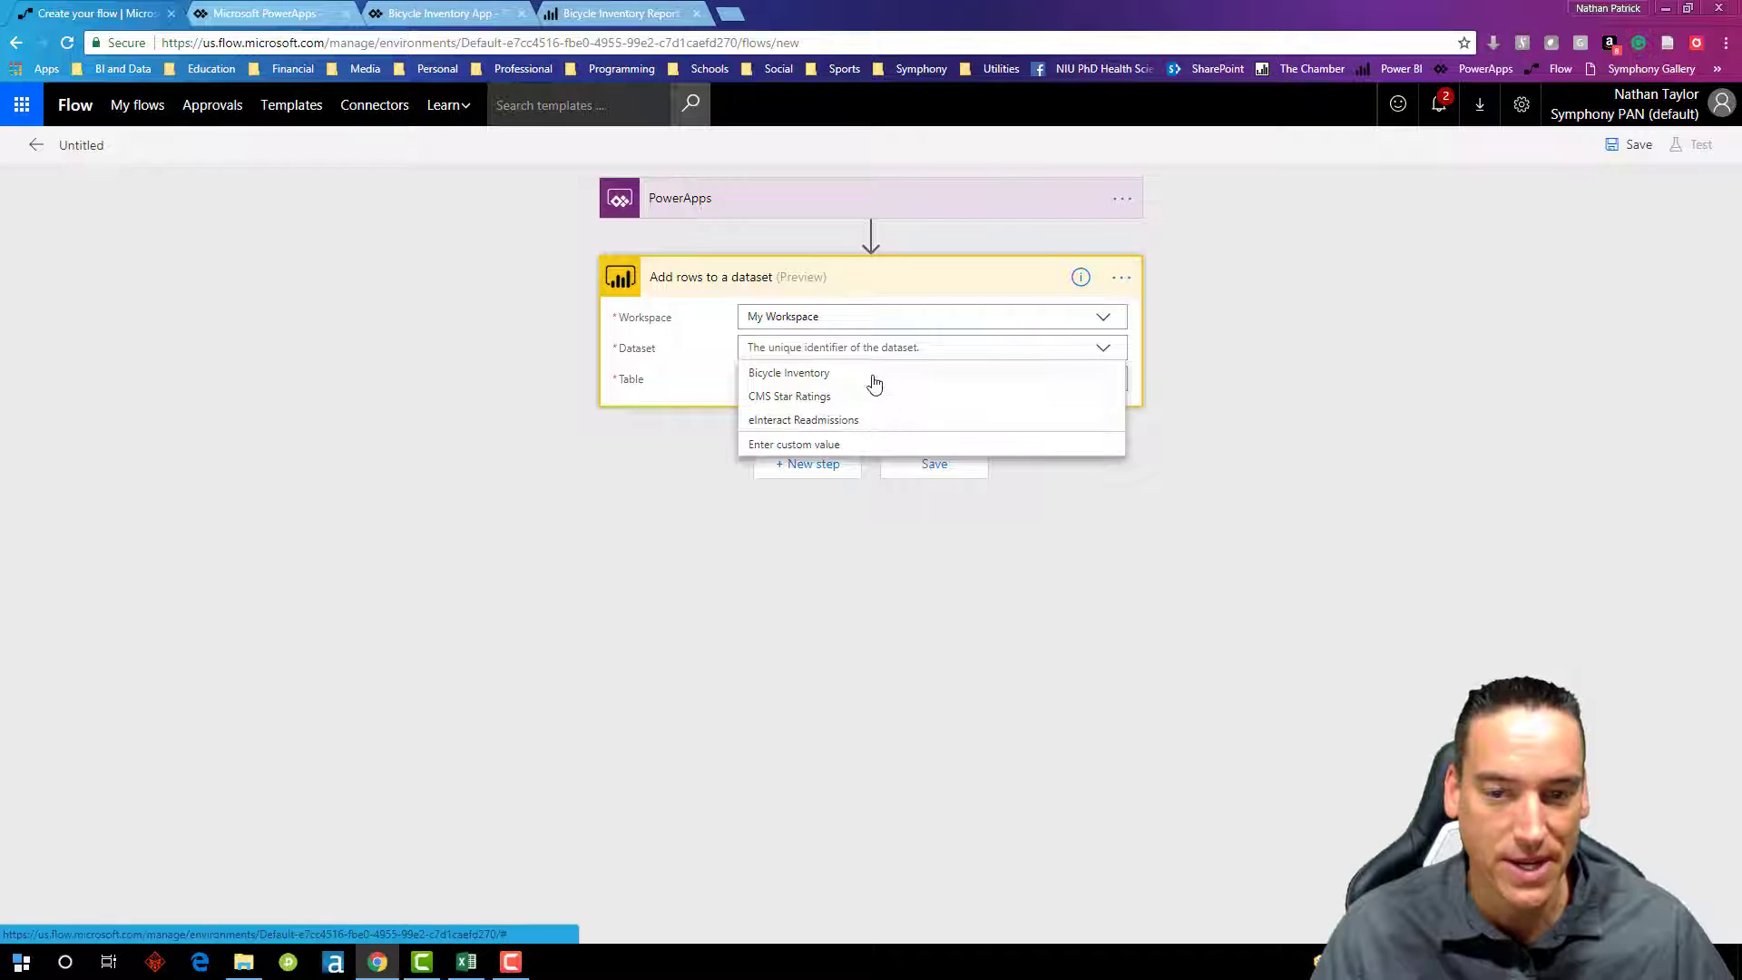
Step: Back in Power BI, show My Workspace's datasets confirming Bicycle Inventory has Push API access
left_click(618, 12)
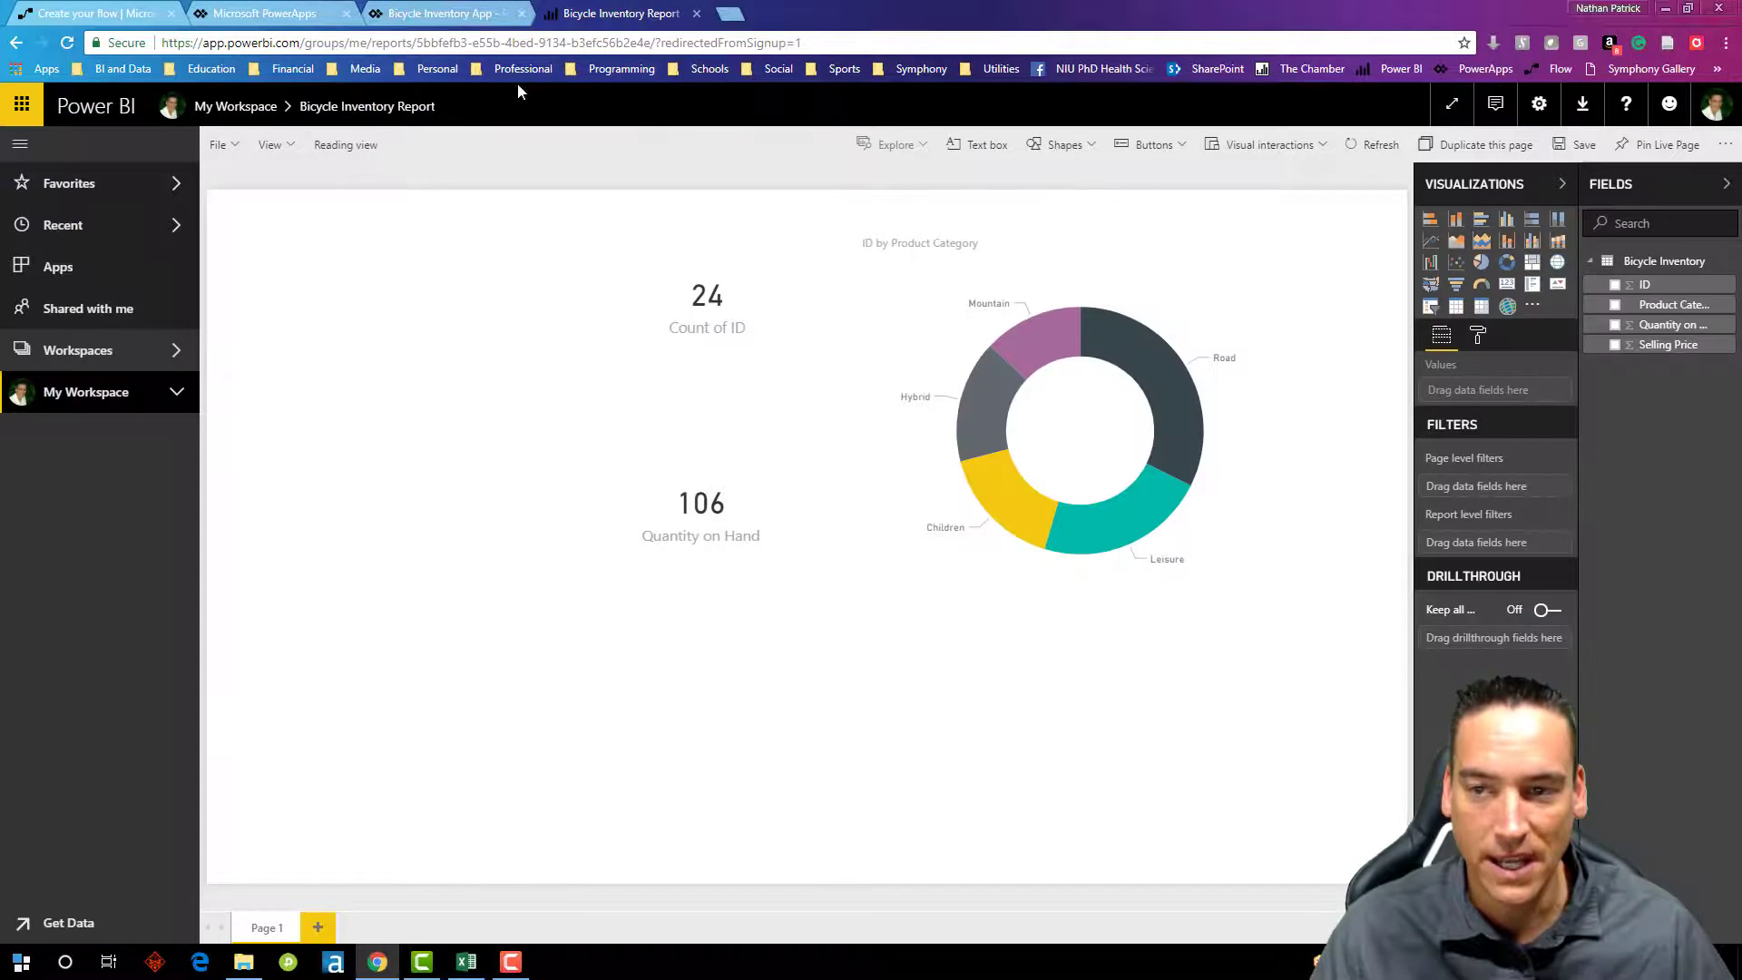
mouse_move(234, 105)
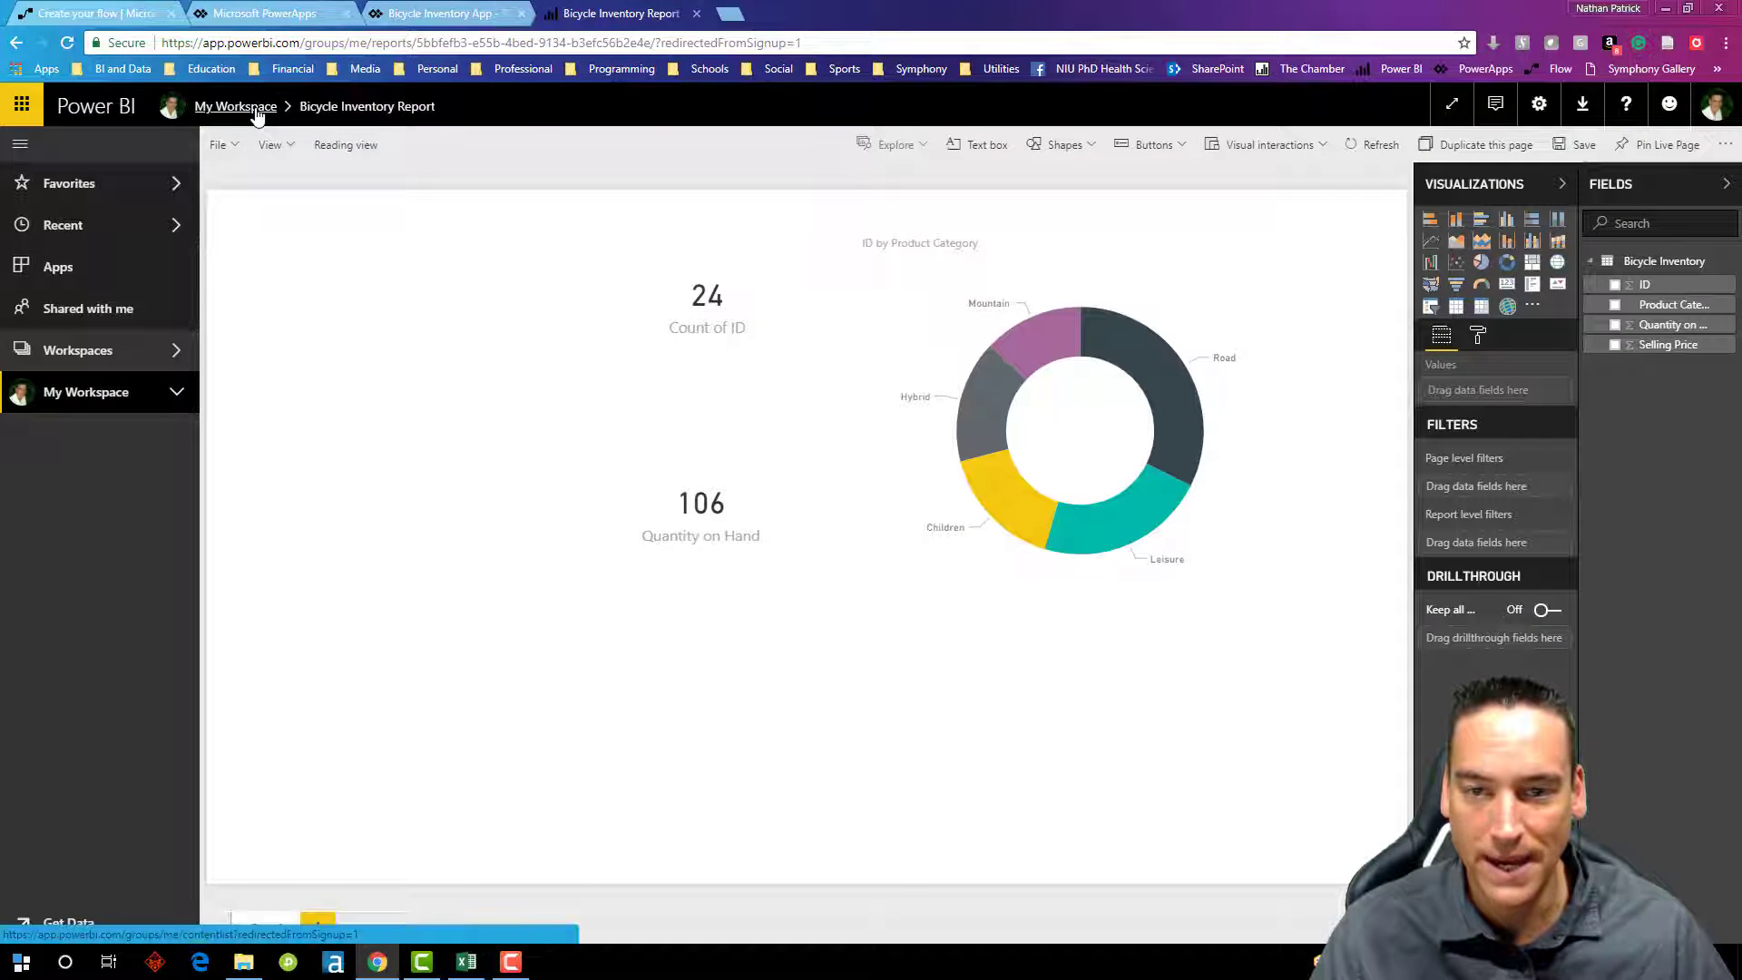
left_click(235, 105)
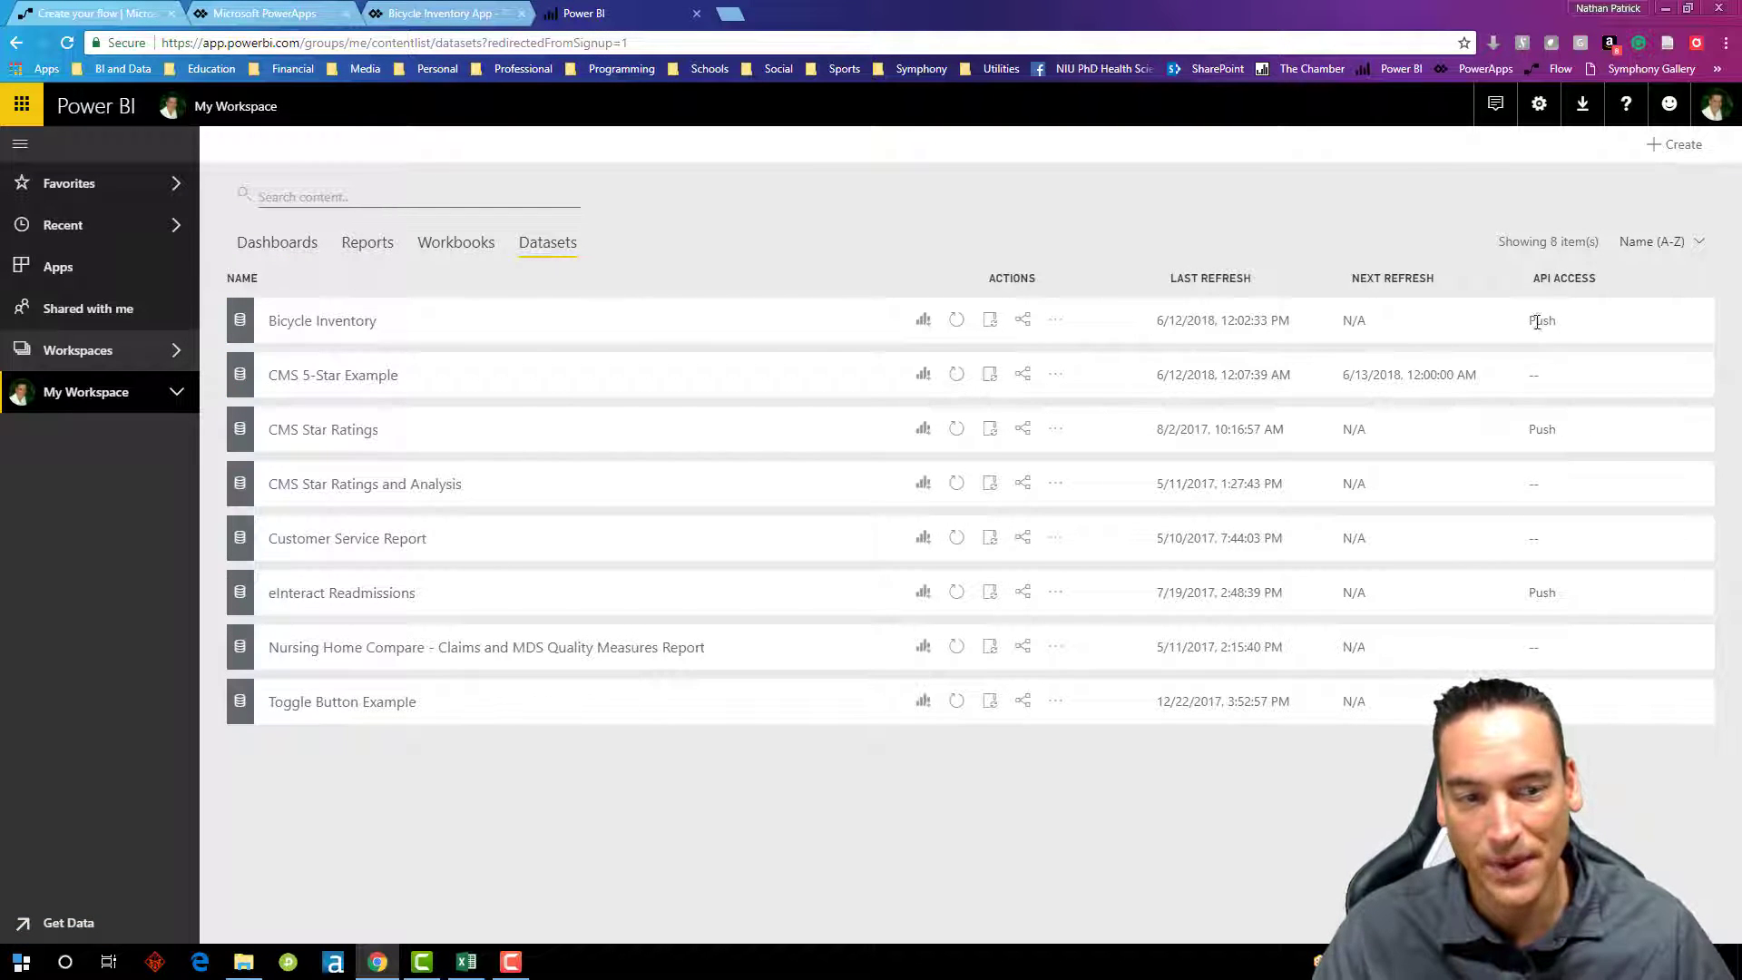
mouse_move(1543, 319)
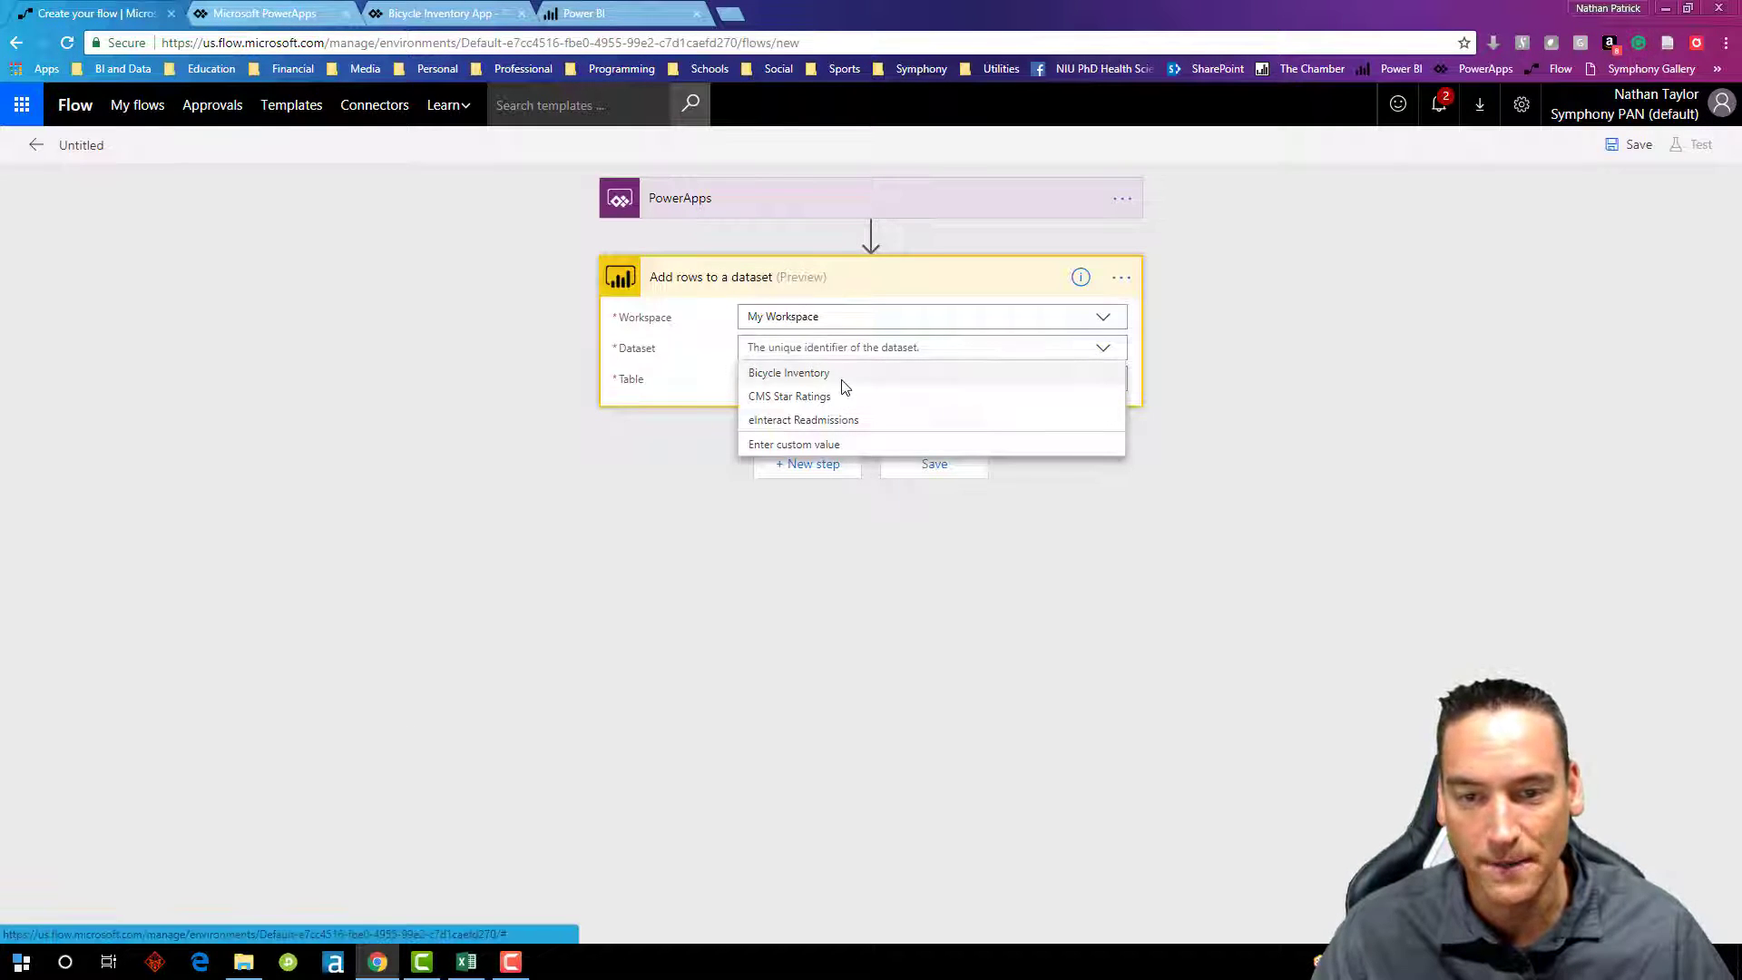
Step: Target the Bicycle Inventory dataset and its Bicycle Inventory table in the action
left_click(790, 372)
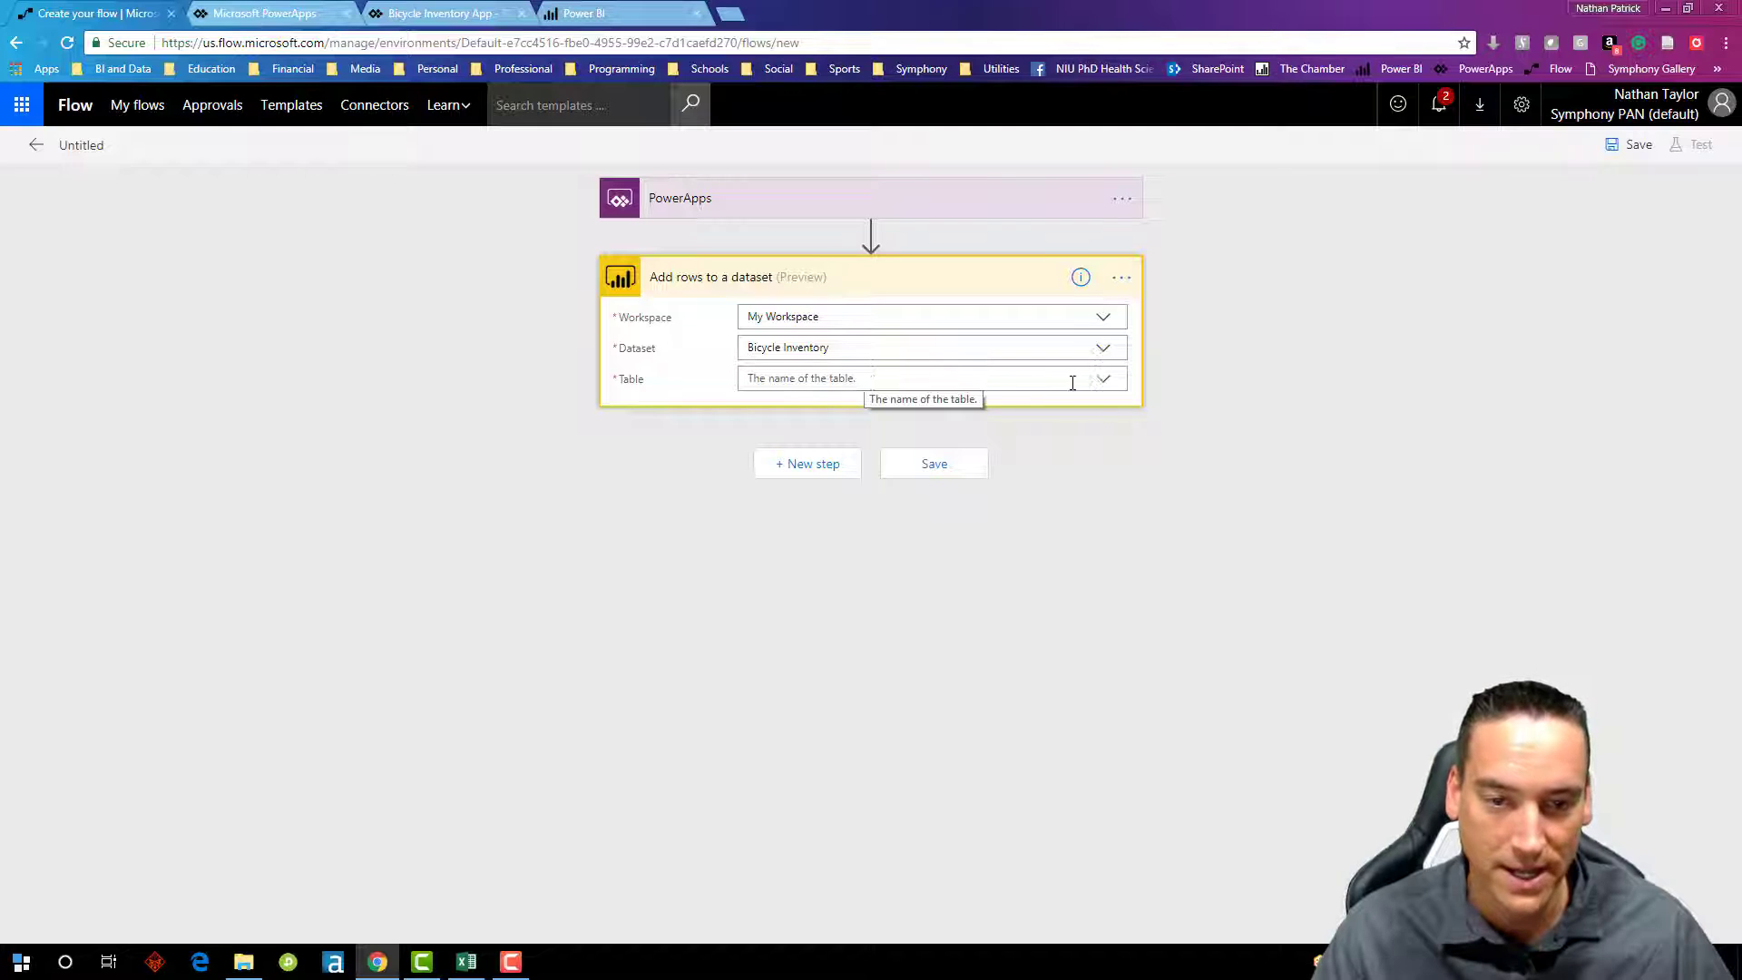
left_click(1102, 378)
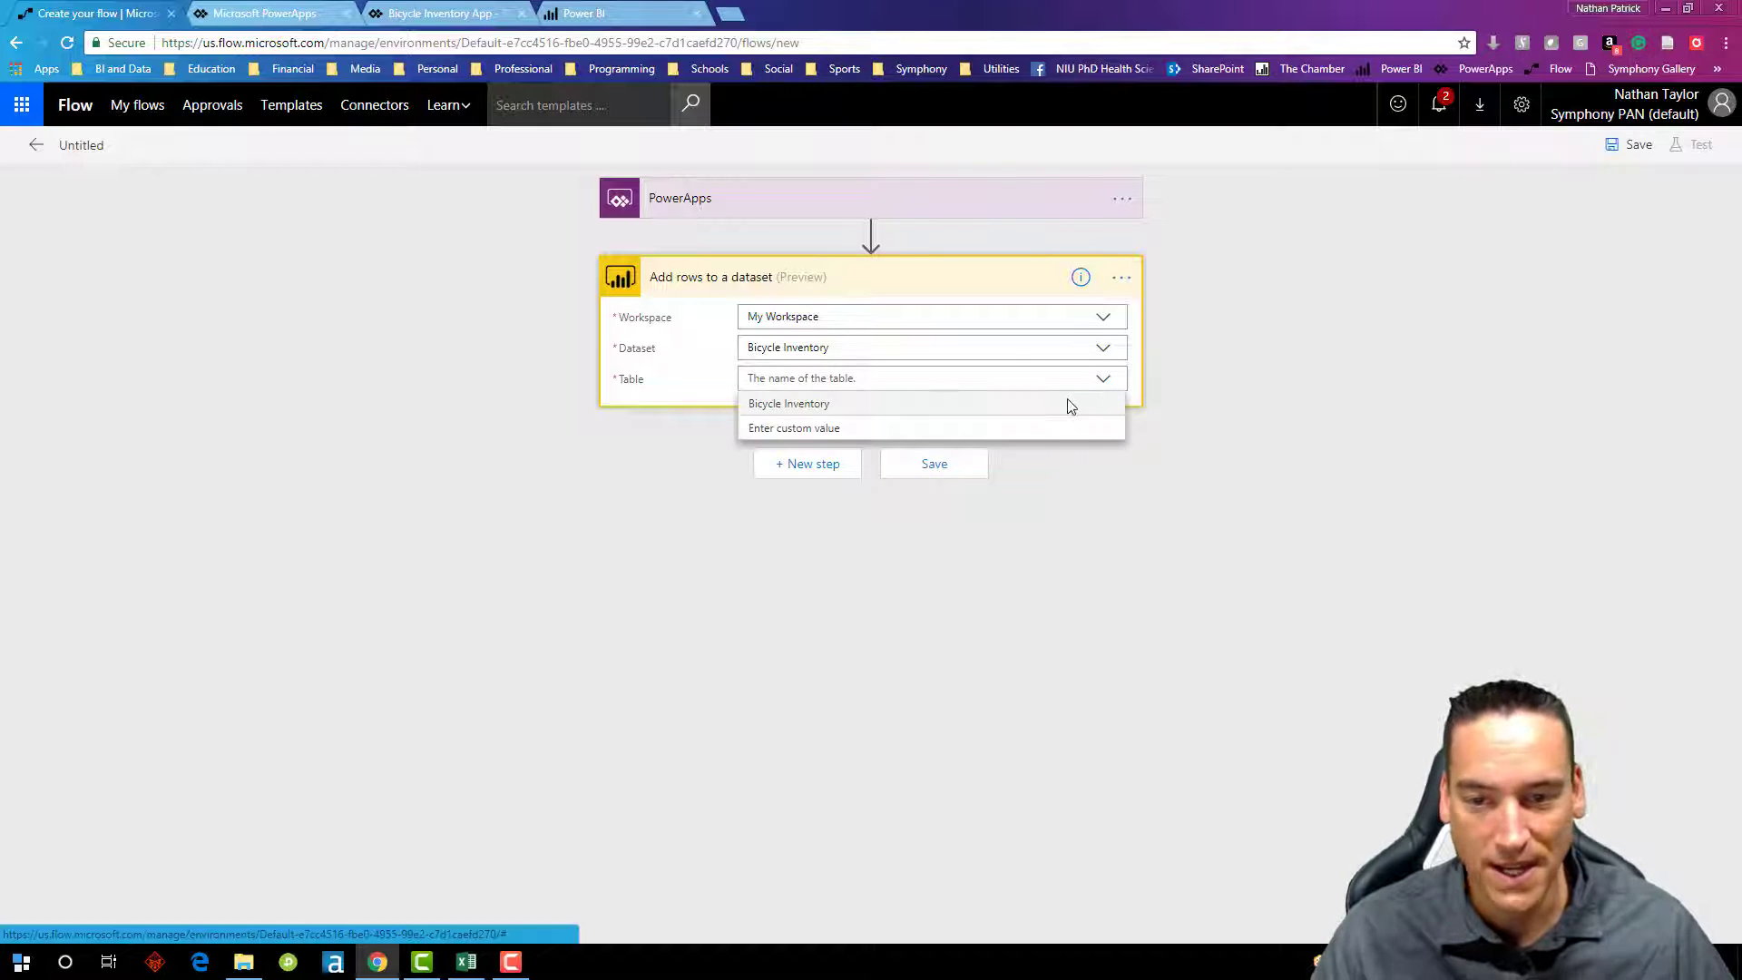
left_click(790, 403)
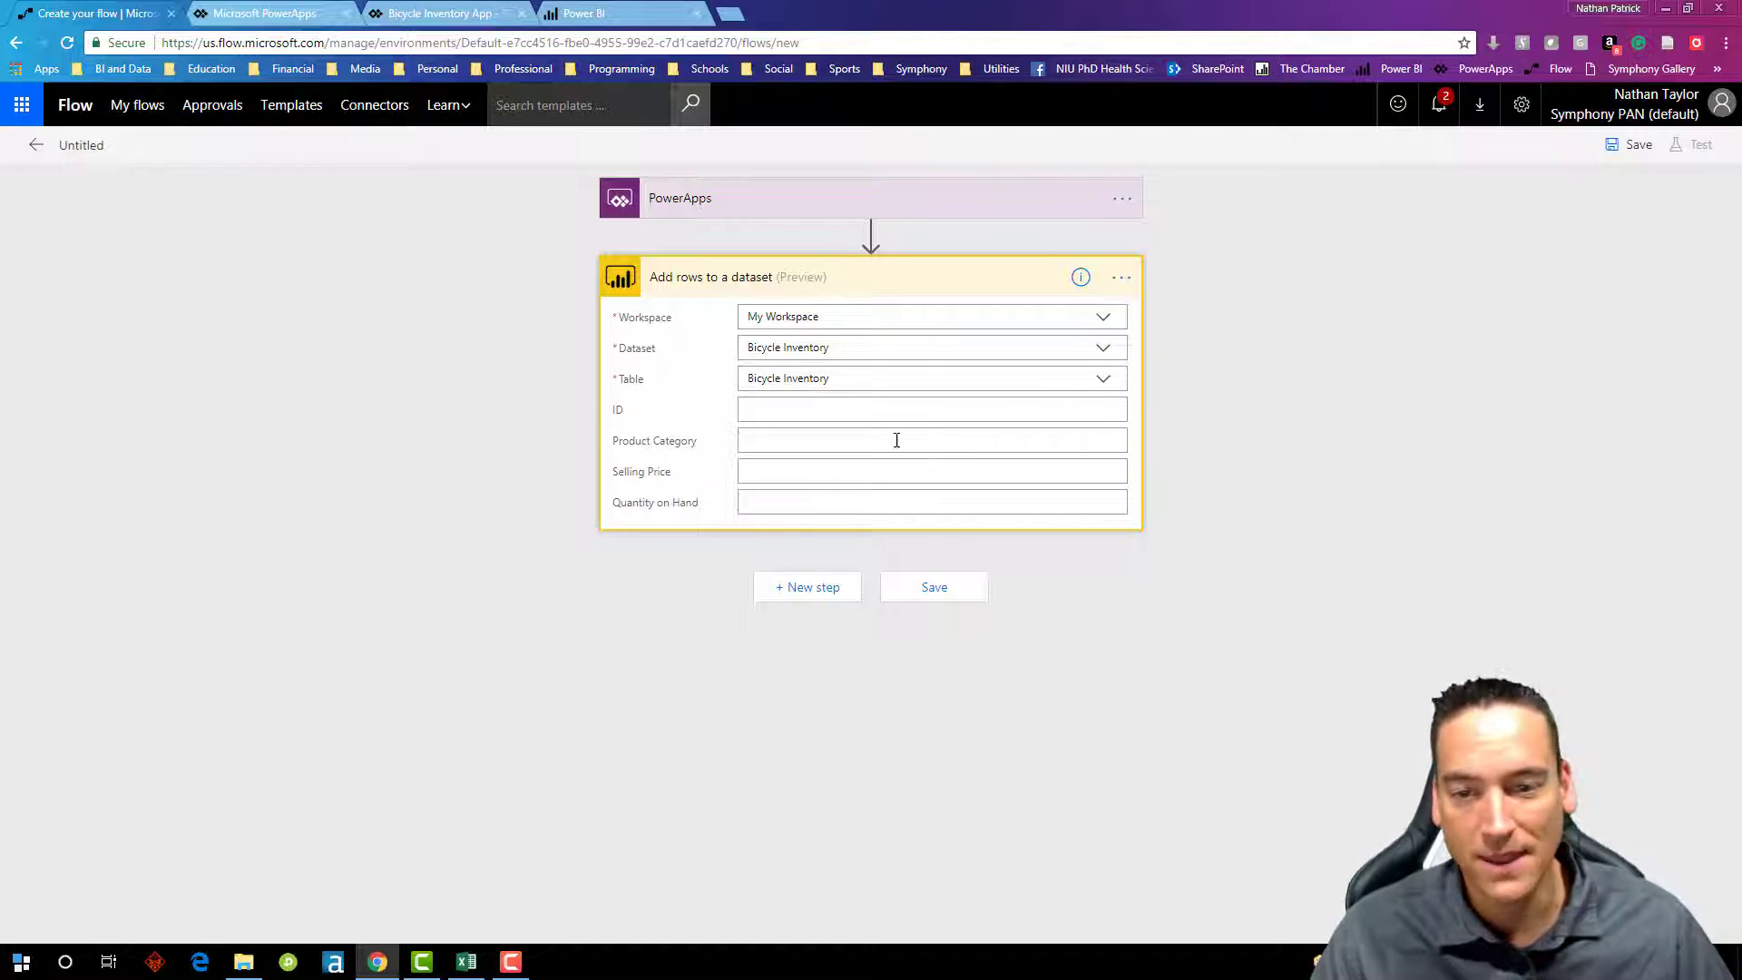
Step: Map the row fields to 'Ask in PowerApps' dynamic content values
left_click(931, 408)
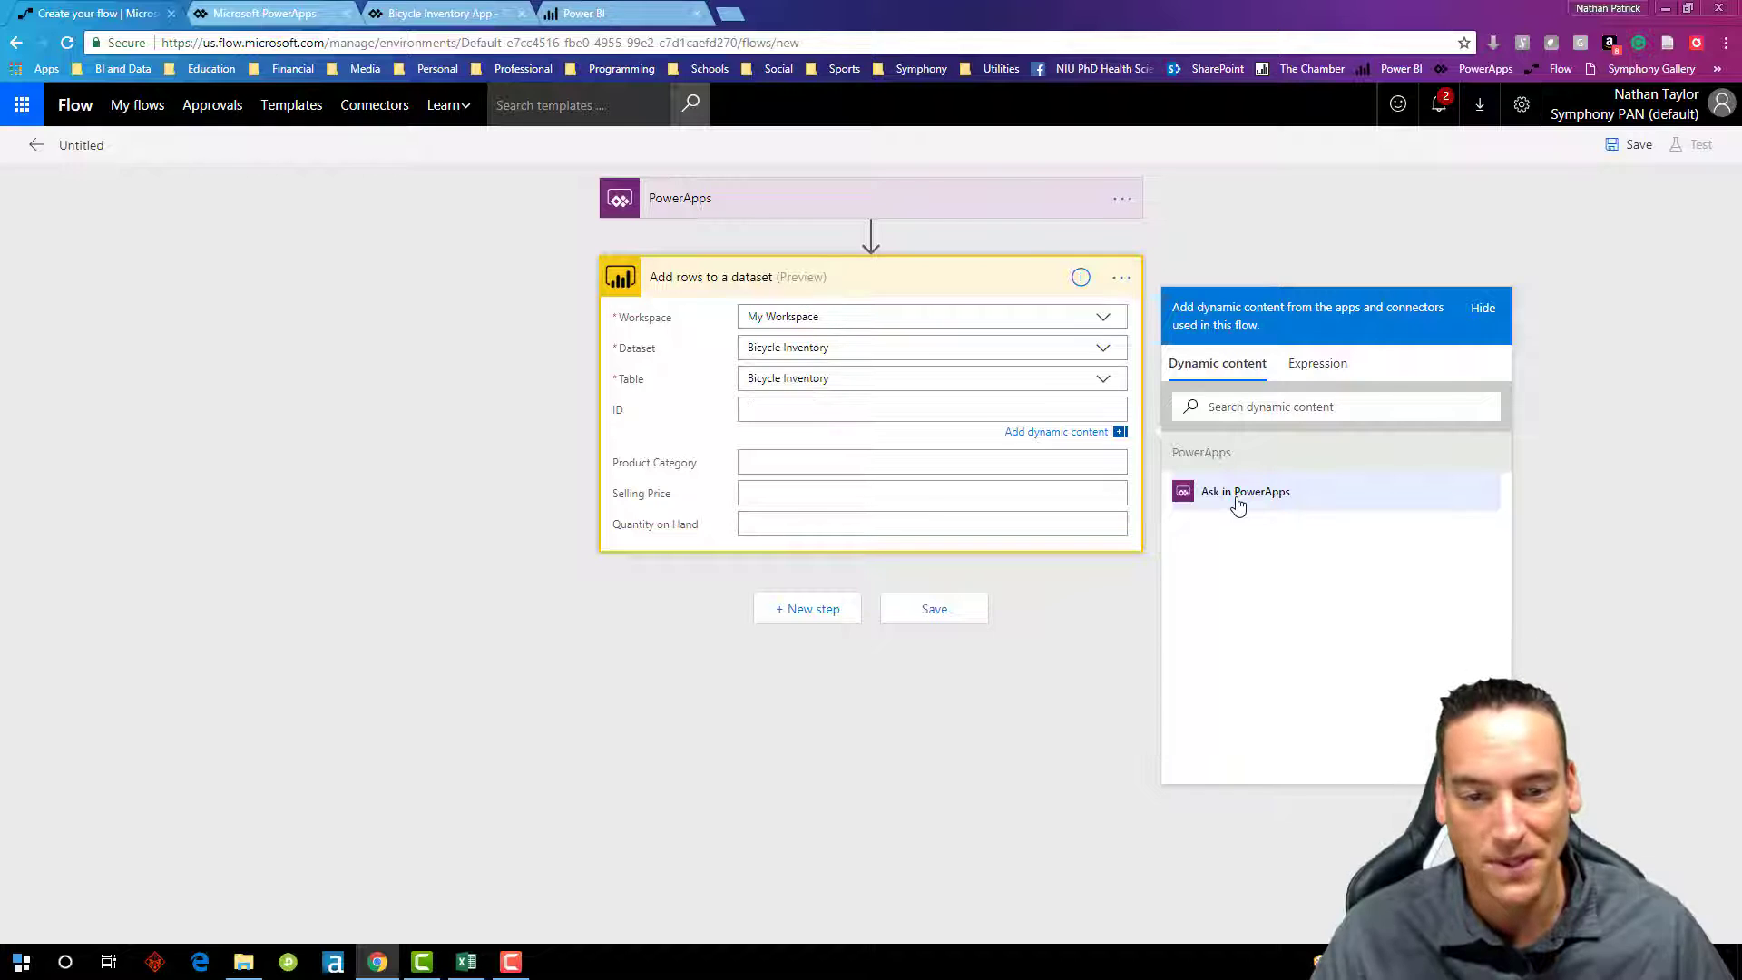
left_click(1245, 492)
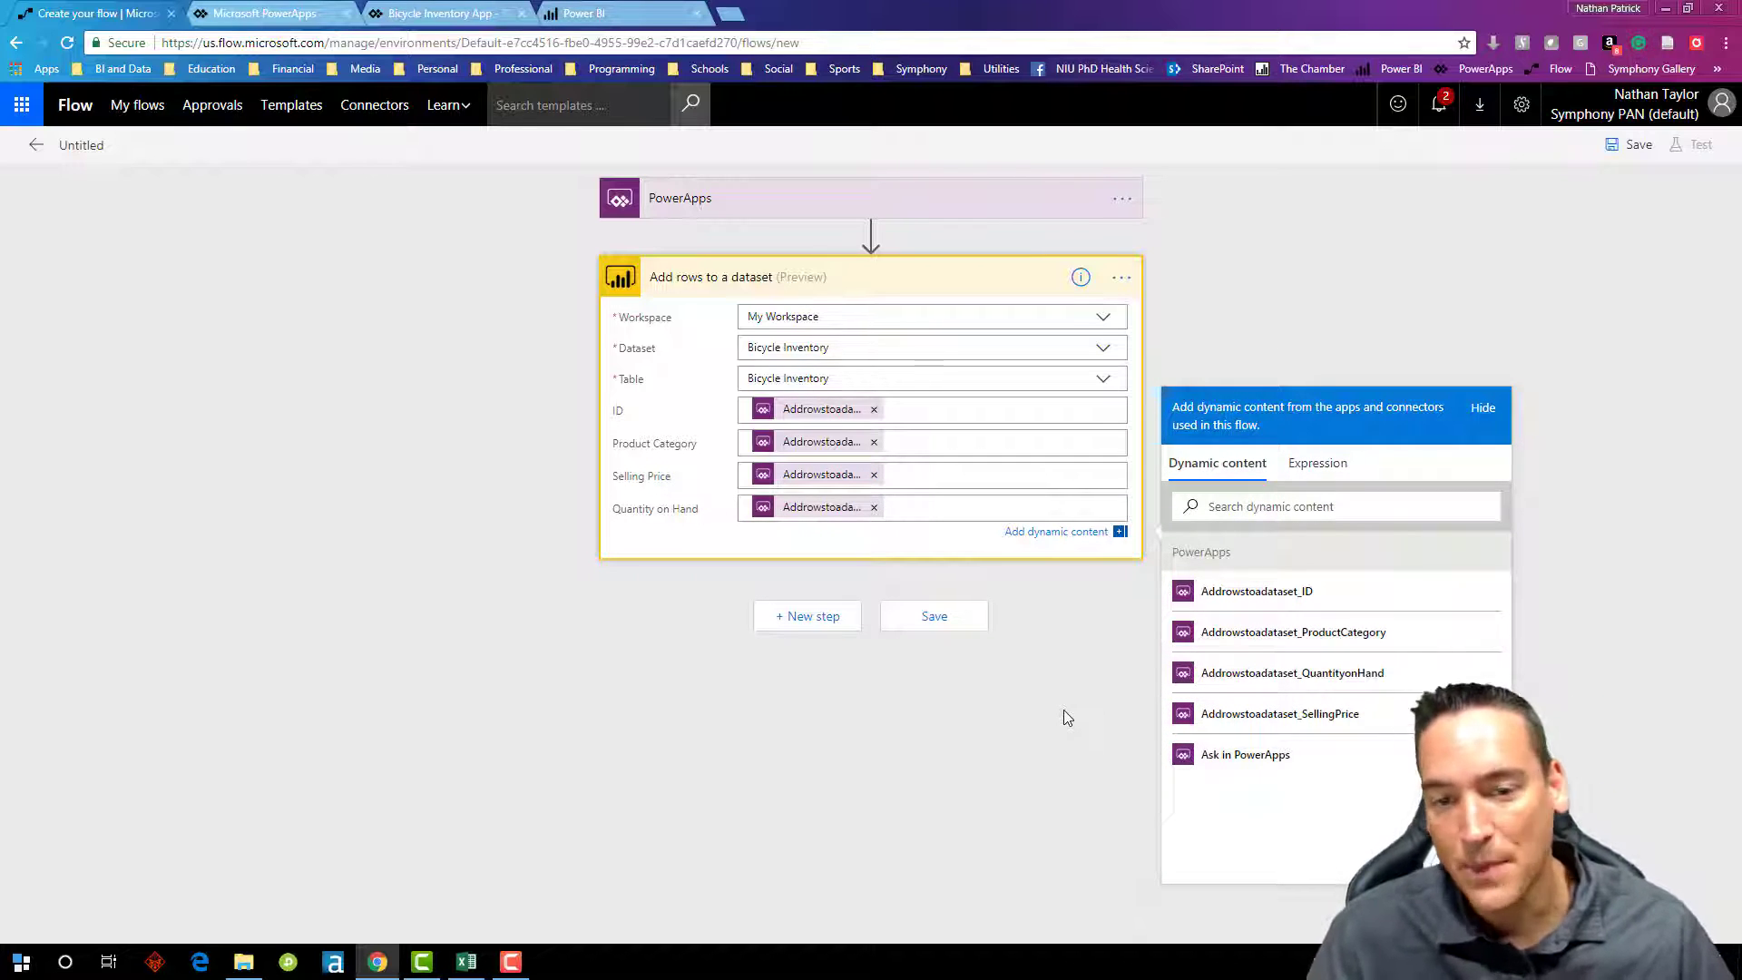
mouse_move(1025, 677)
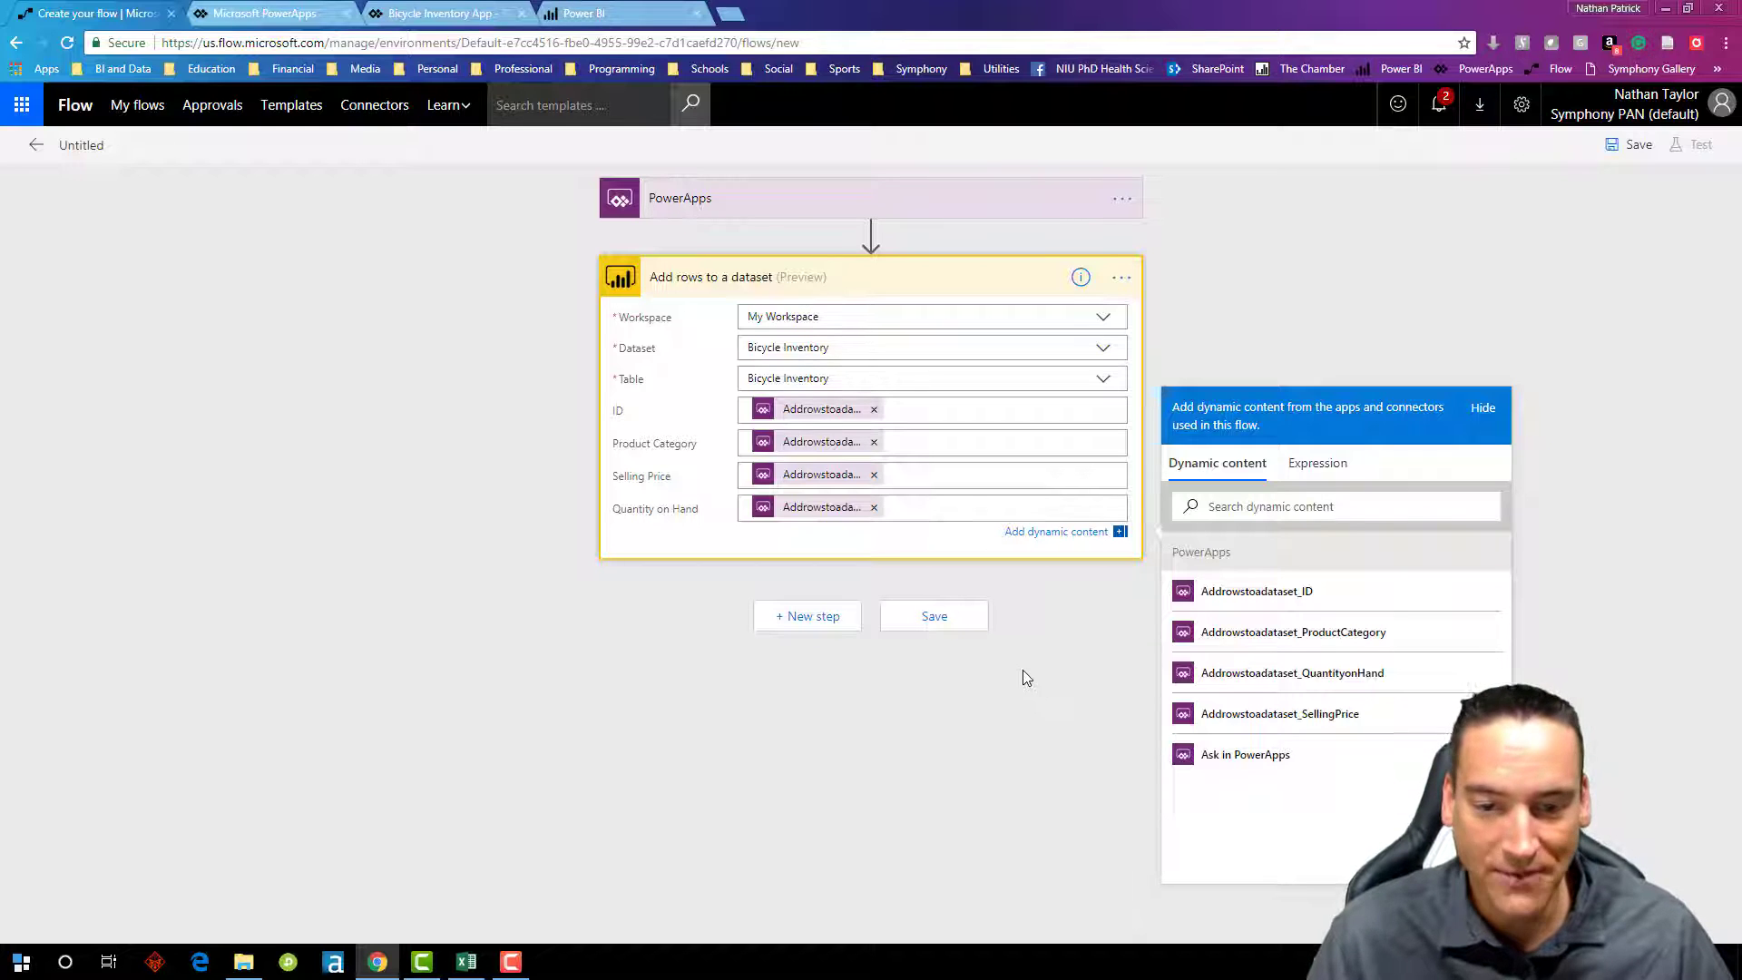
left_click(933, 615)
type("Bicycle Inv")
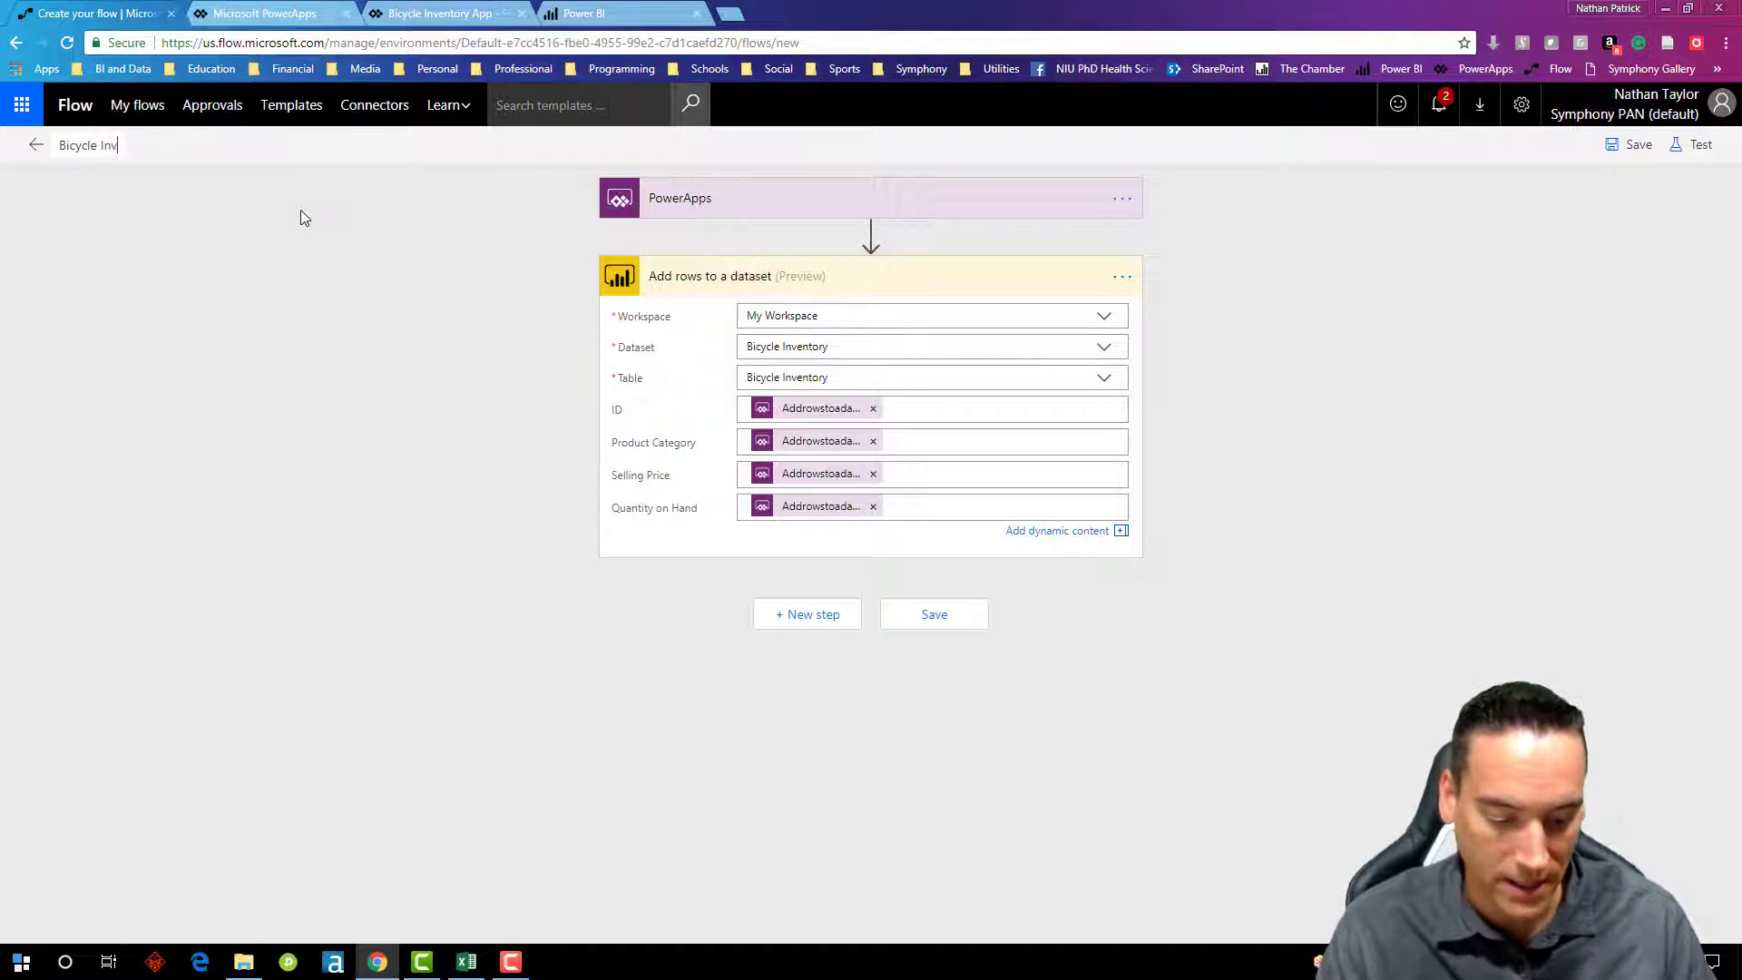
Step: Name the flow 'Bicycle Inventory Flow', save it, and switch to the PowerApps site
type("entory")
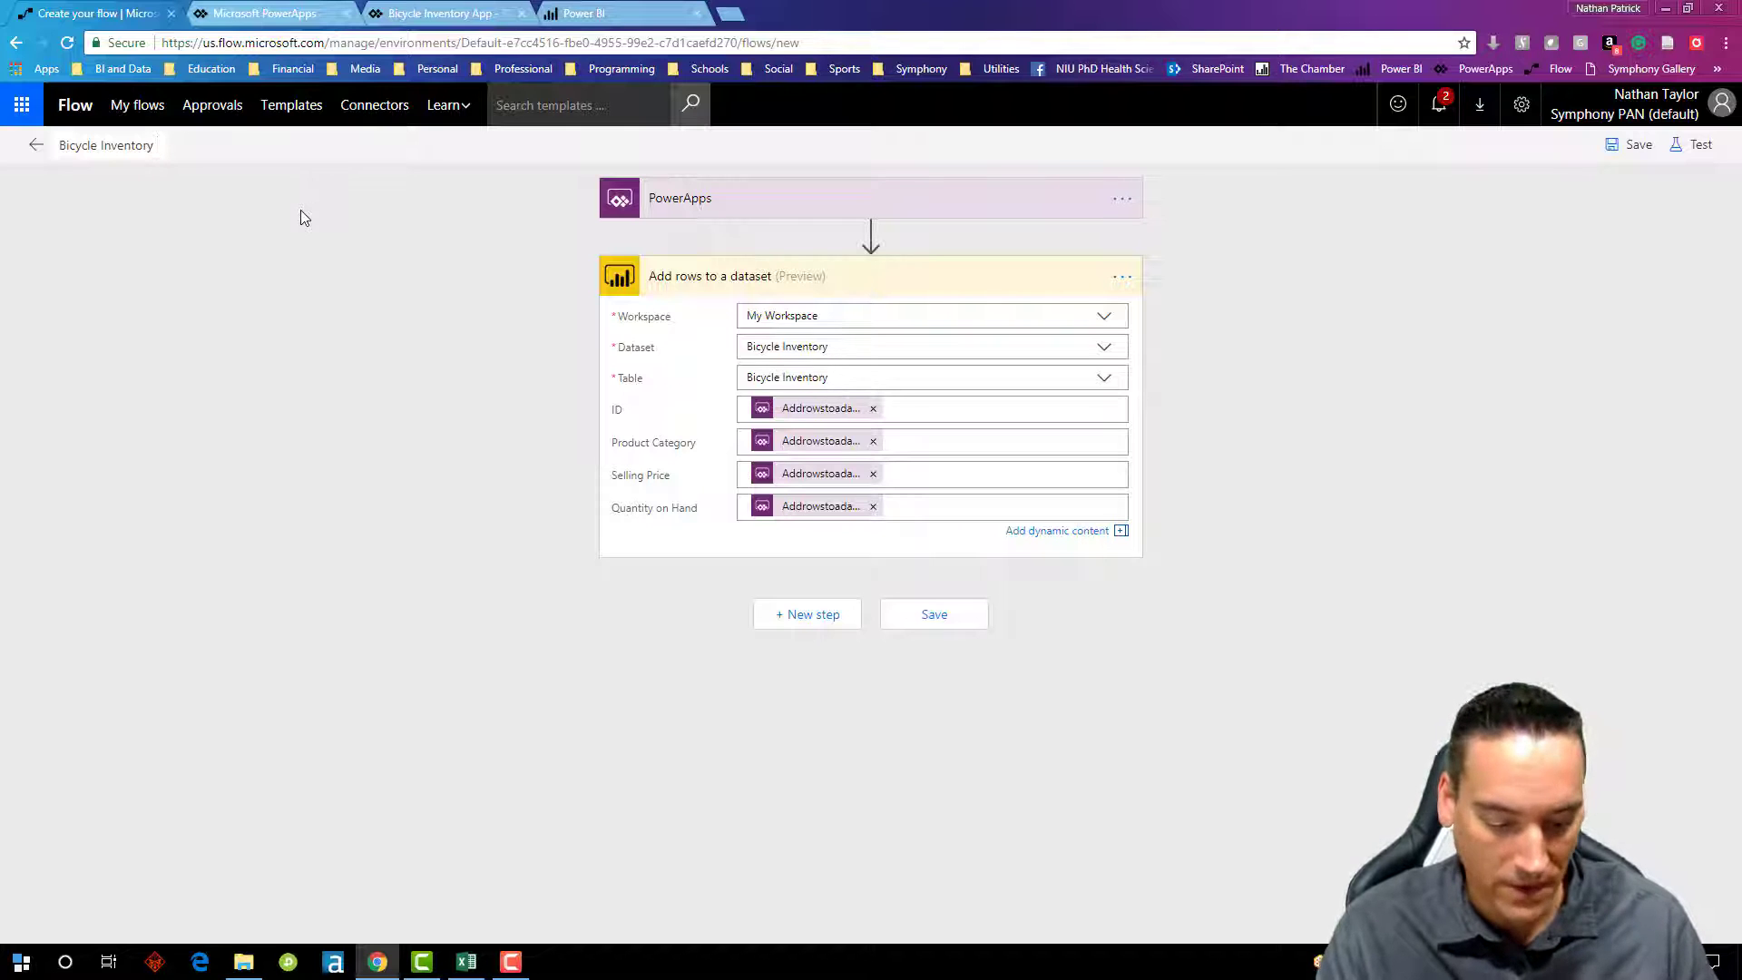
type("Flow")
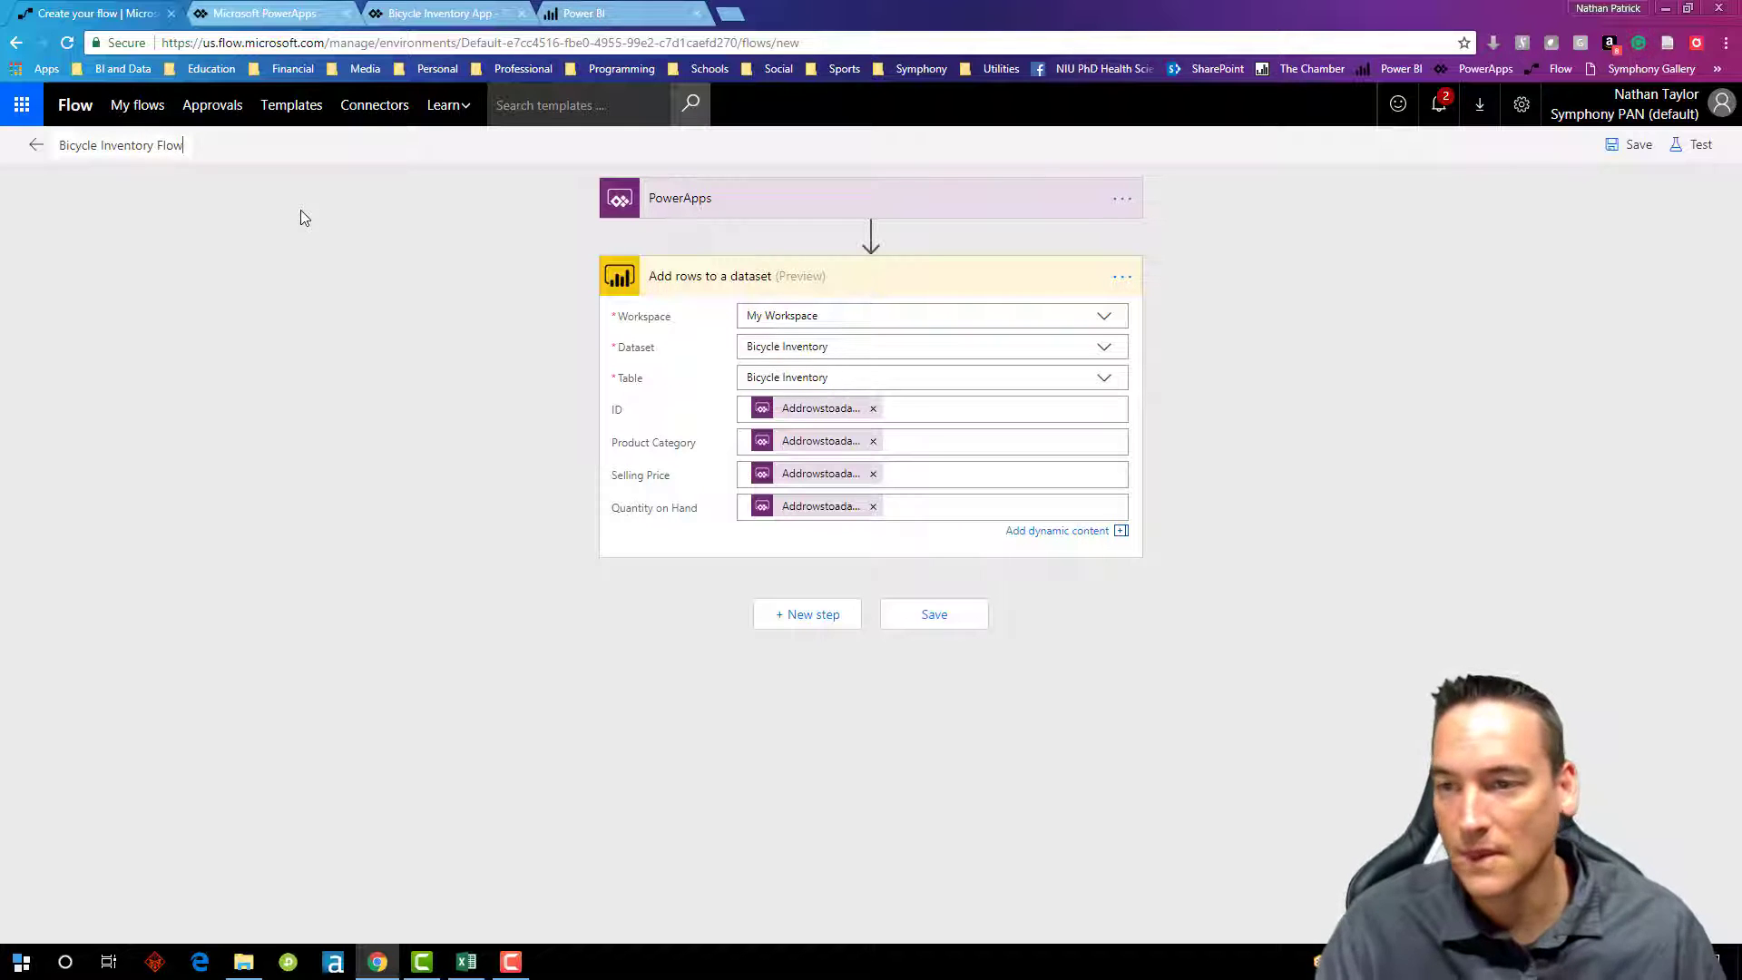
left_click(933, 613)
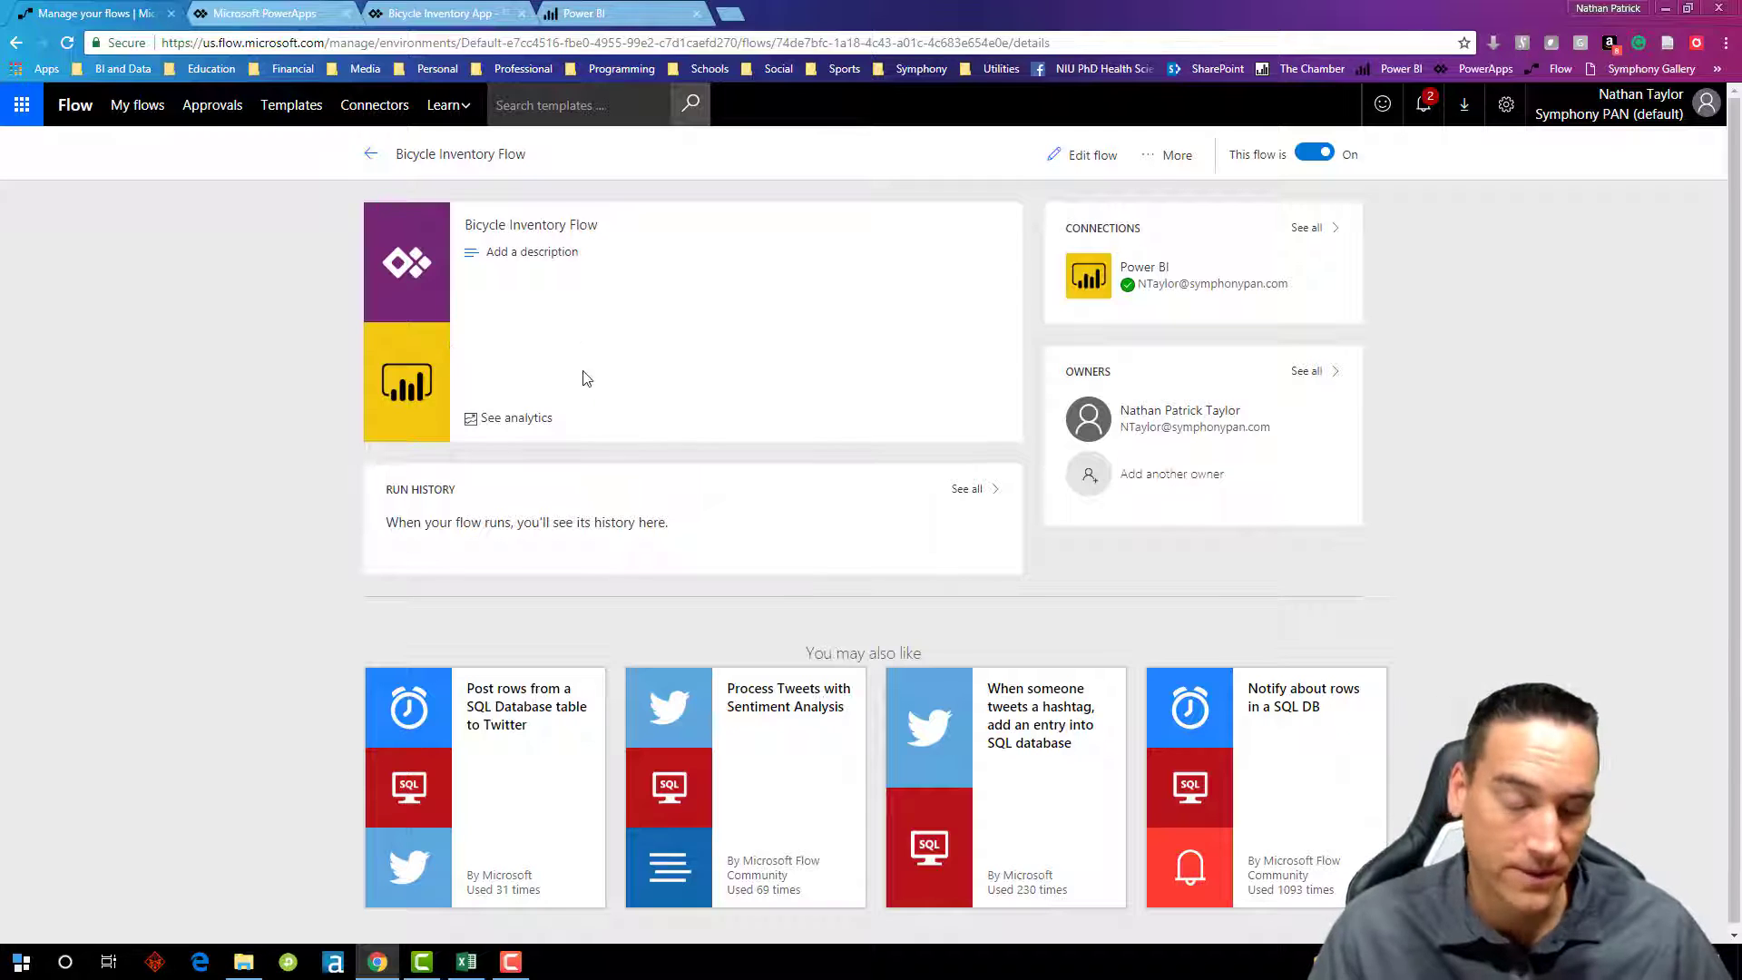
mouse_move(867, 328)
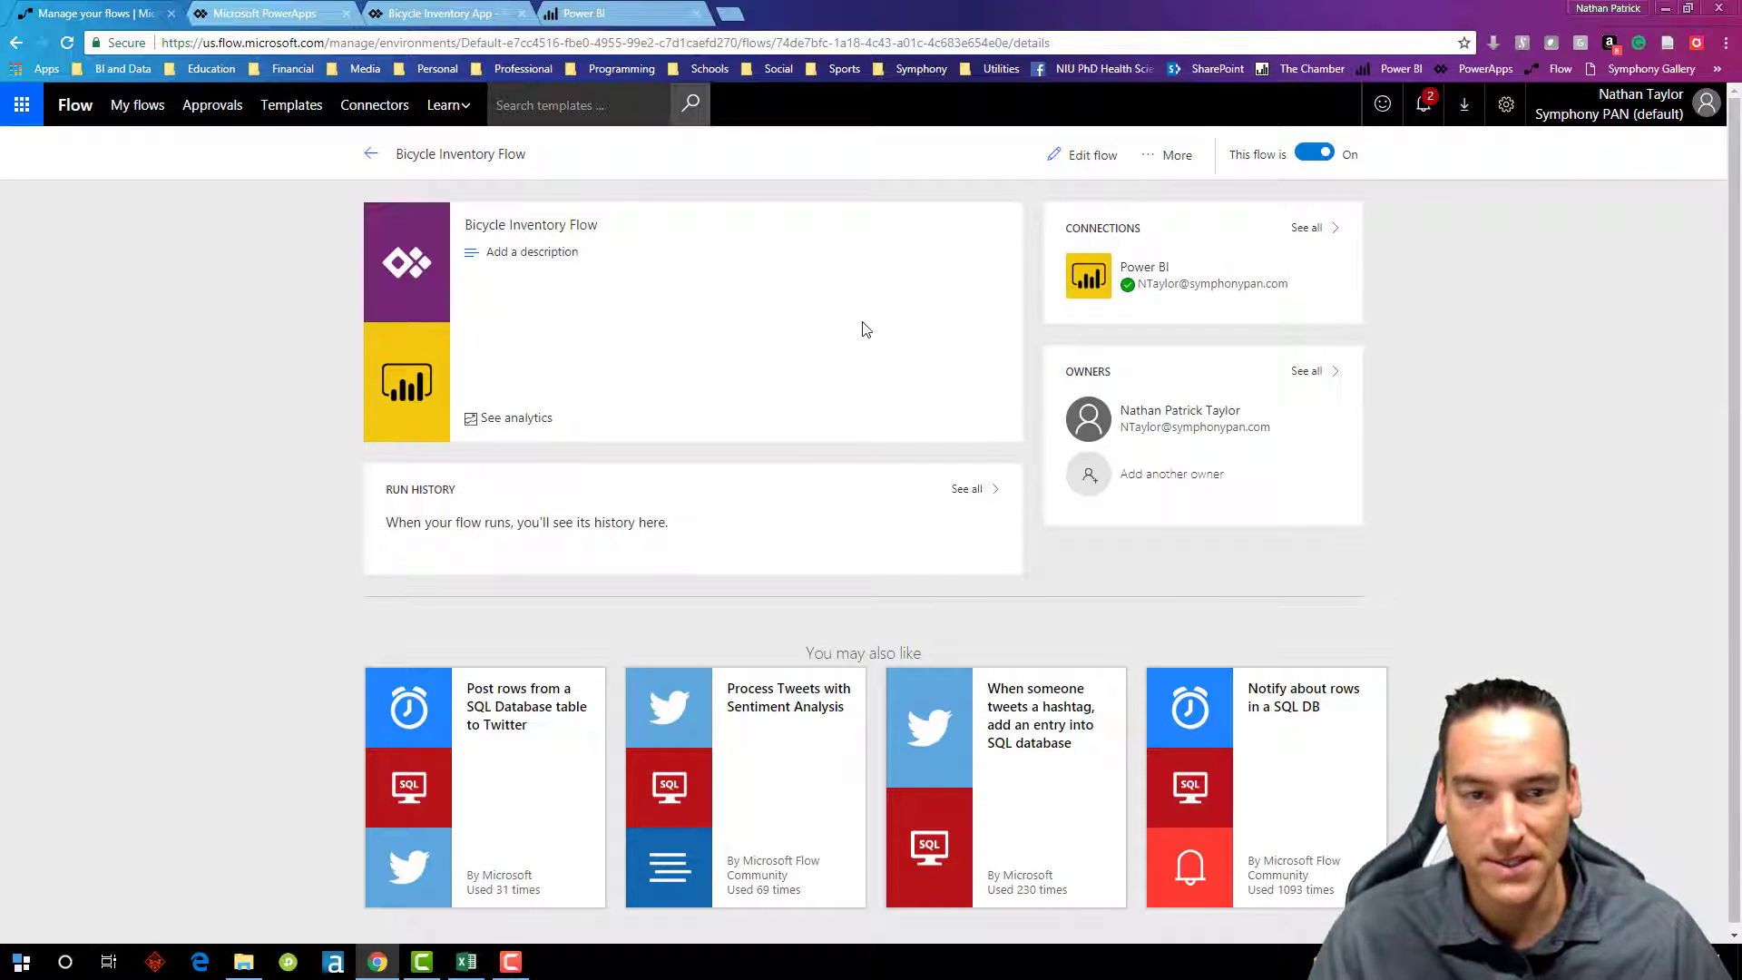
mouse_move(210, 370)
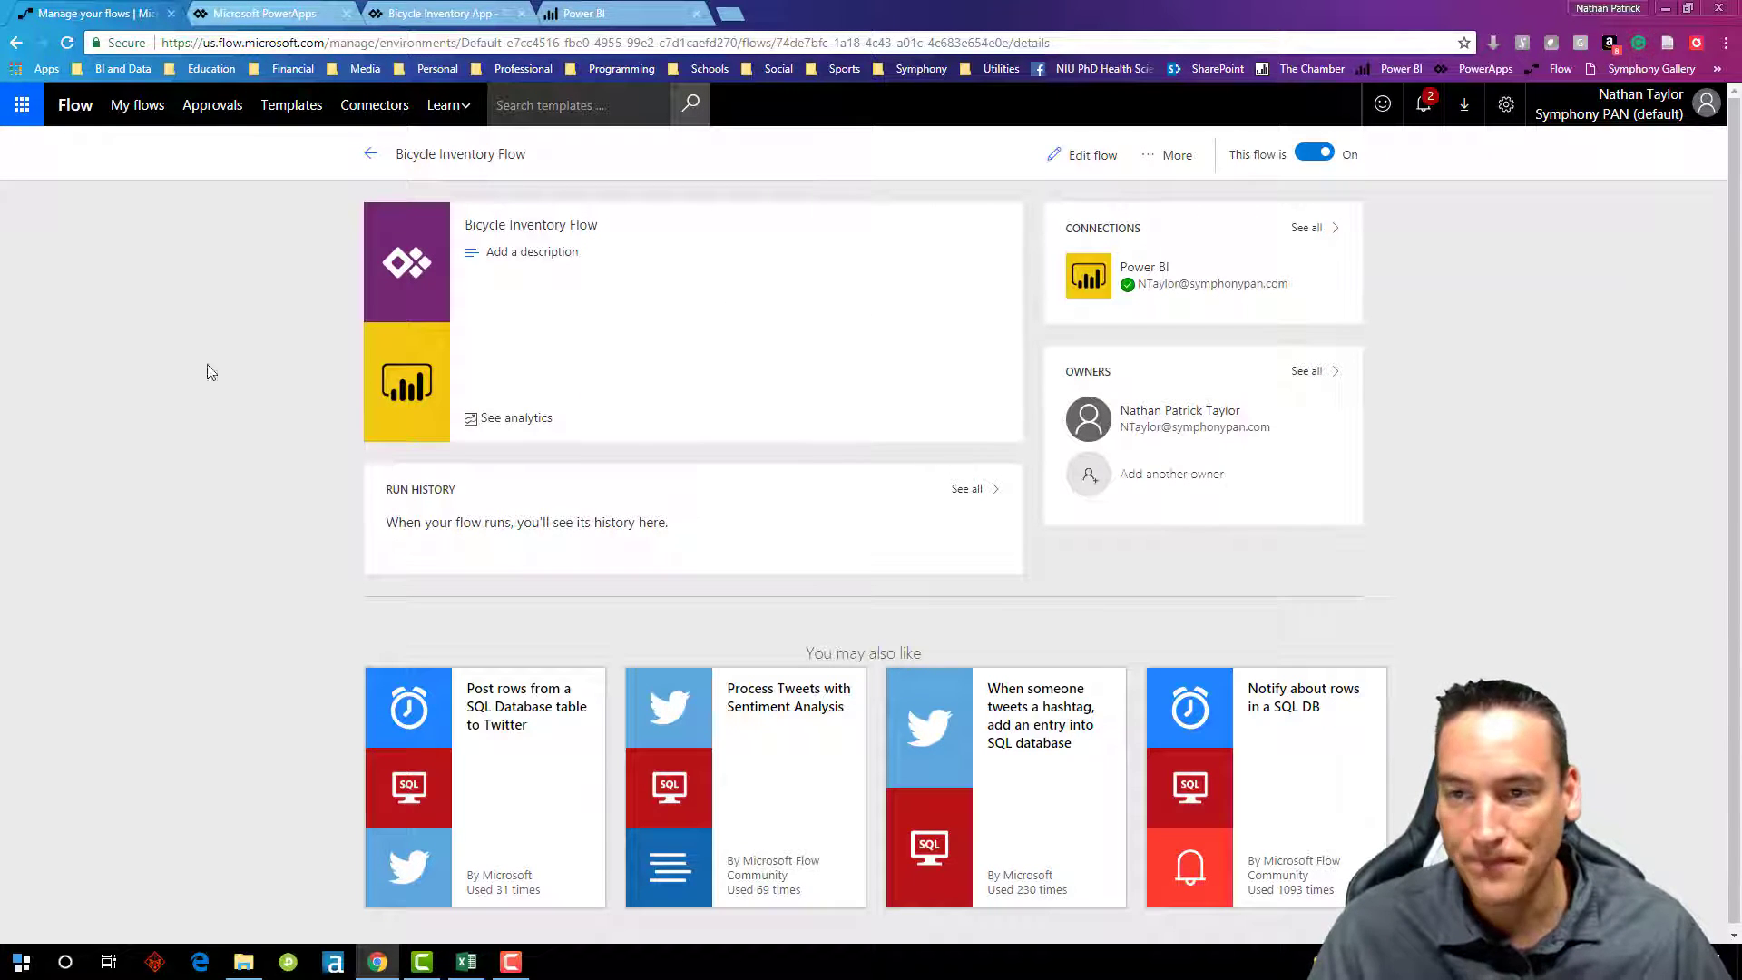
left_click(266, 13)
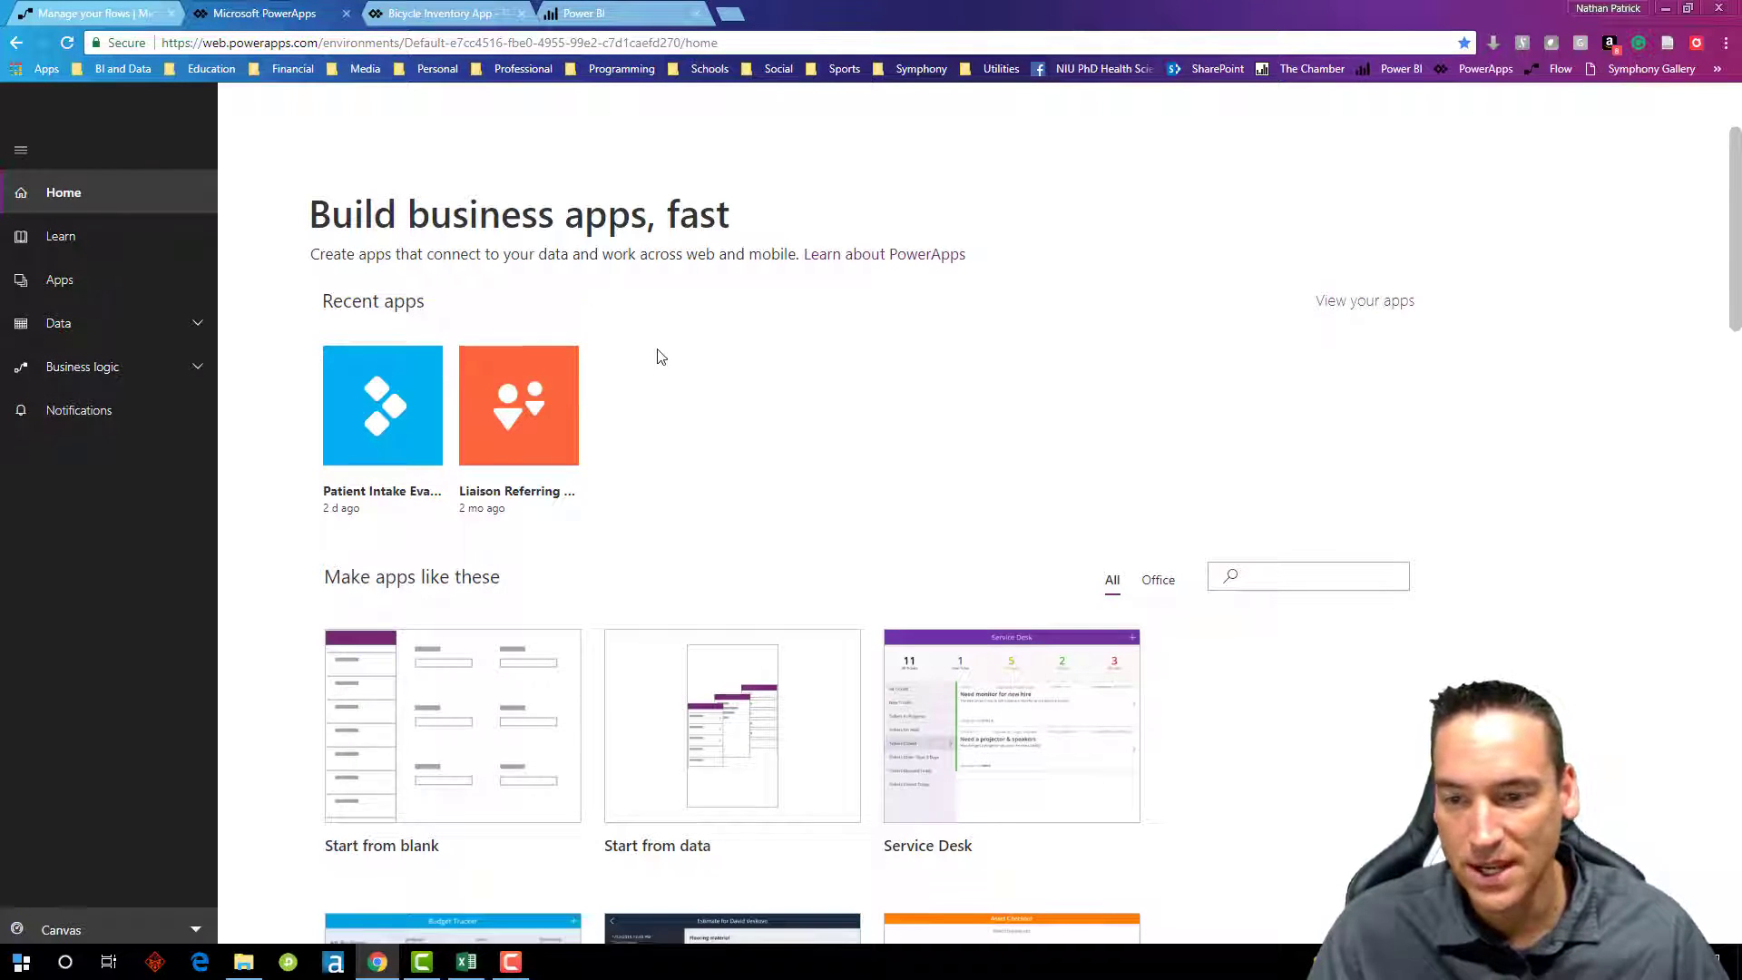
Step: Start a new blank app in phone layout via Make this app
scroll("down", 3)
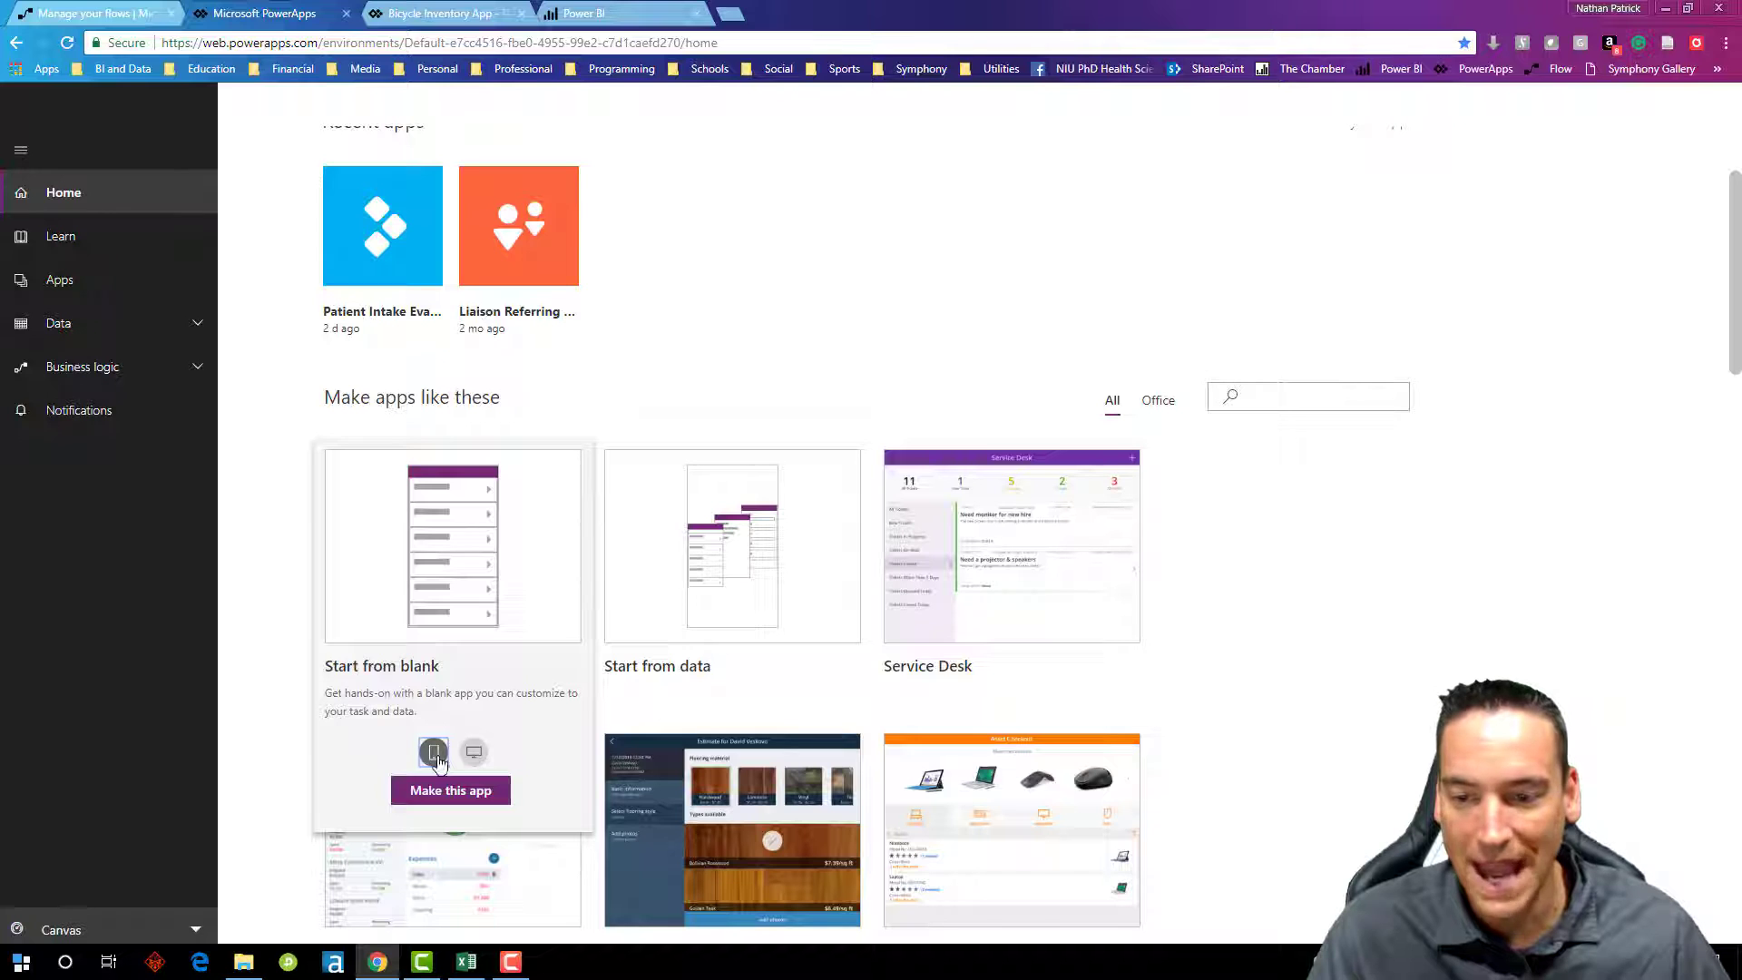
left_click(472, 751)
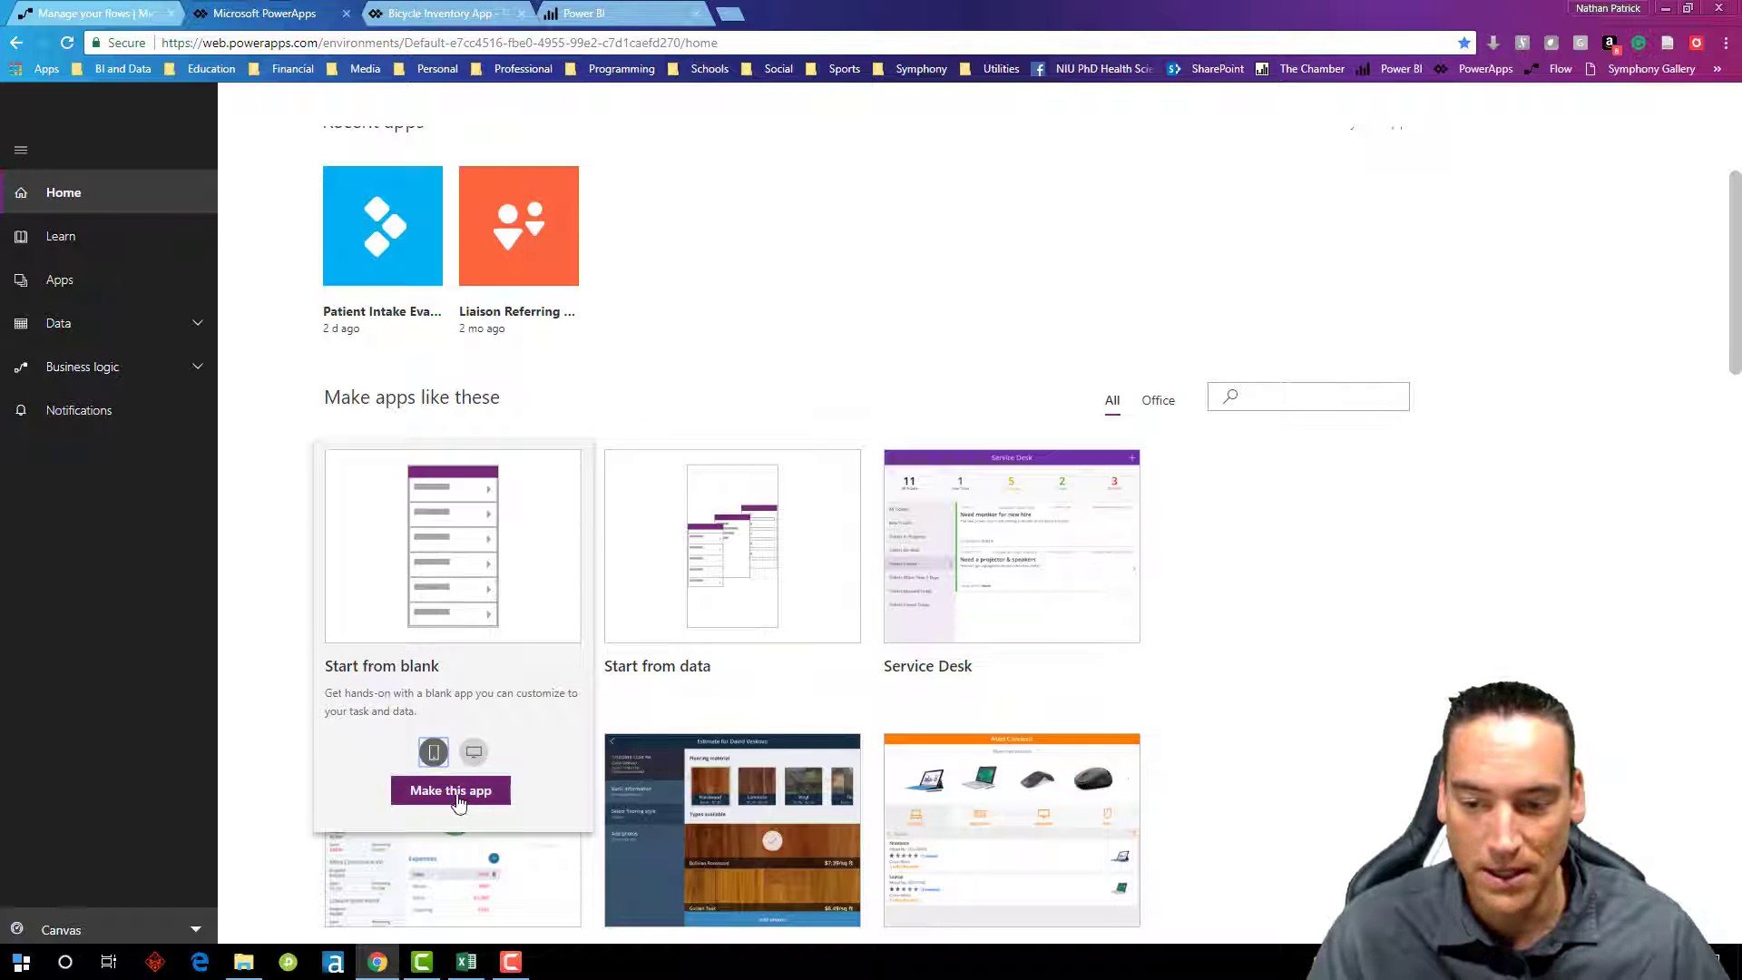
left_click(450, 789)
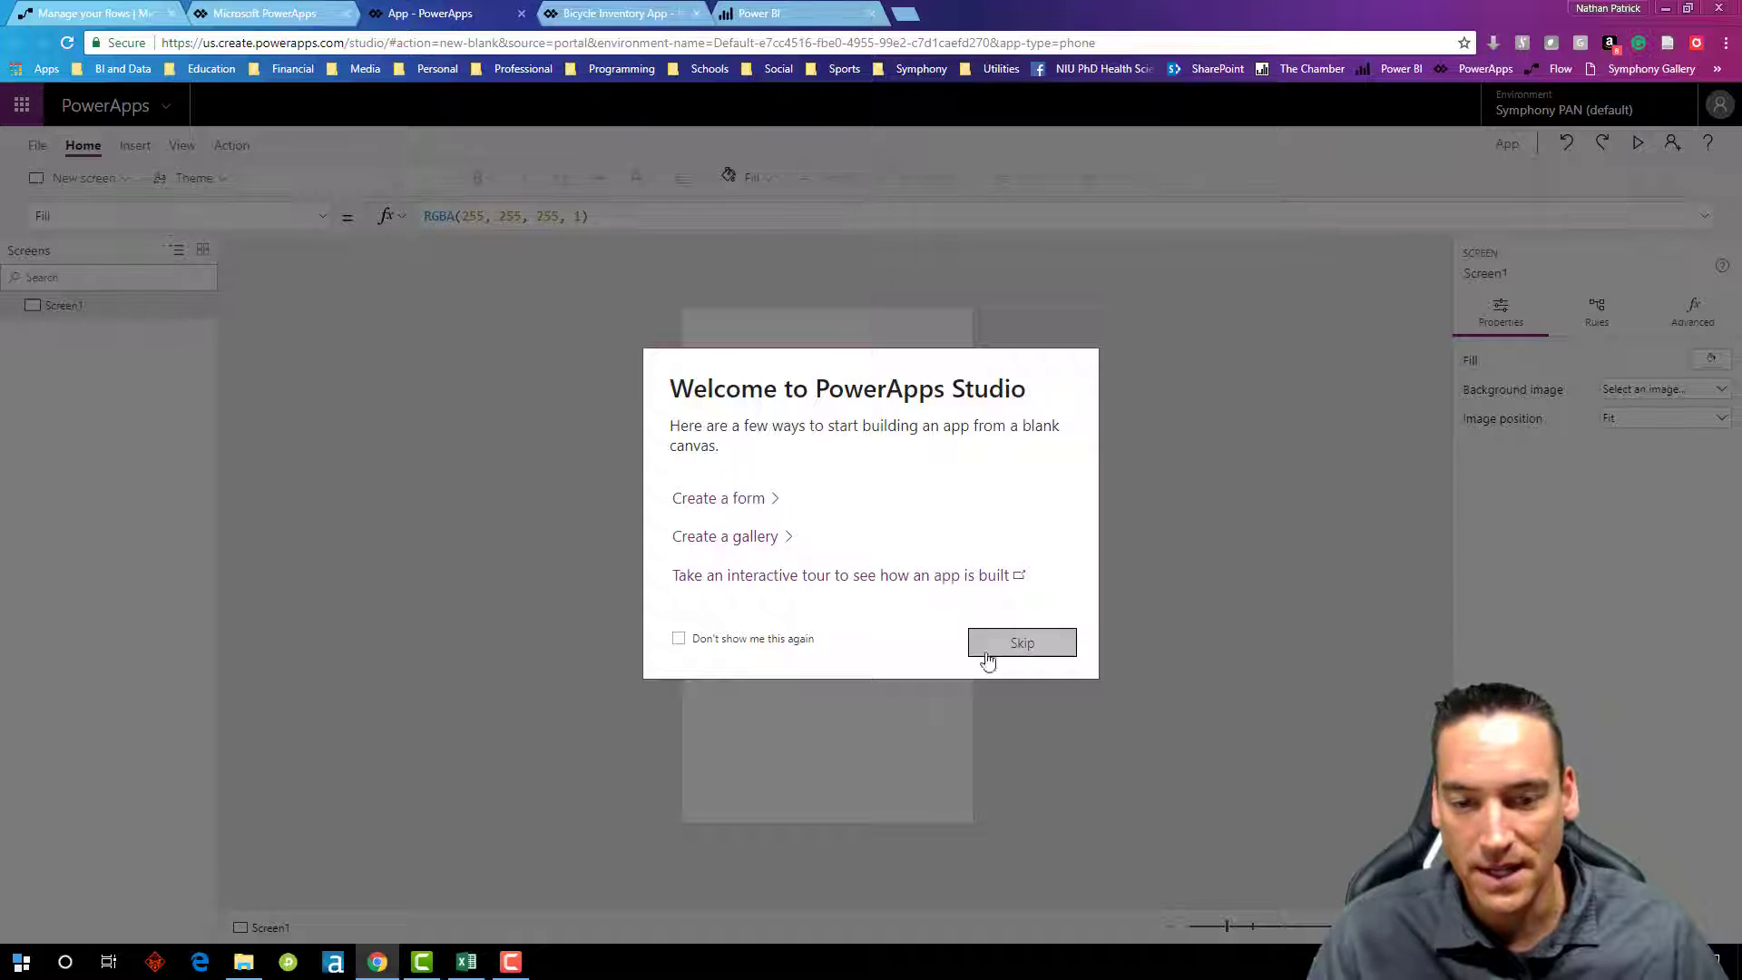
Step: Skip the welcome dialog and insert the first two text input boxes
left_click(1020, 642)
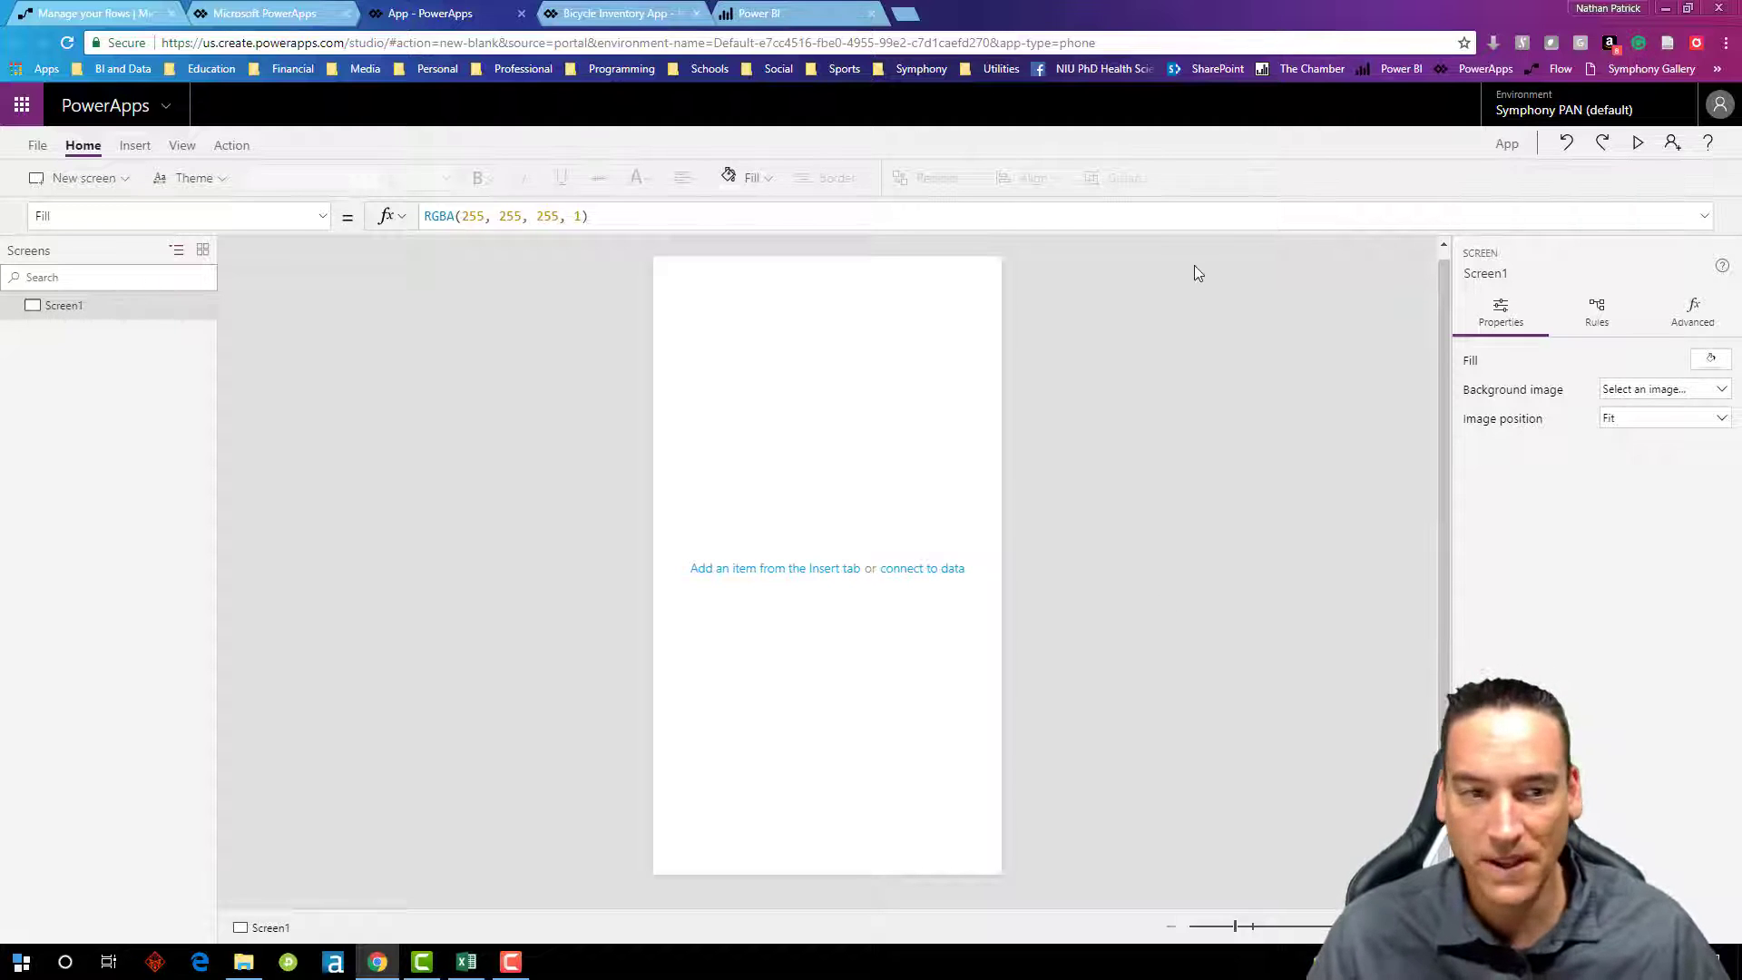
left_click(132, 145)
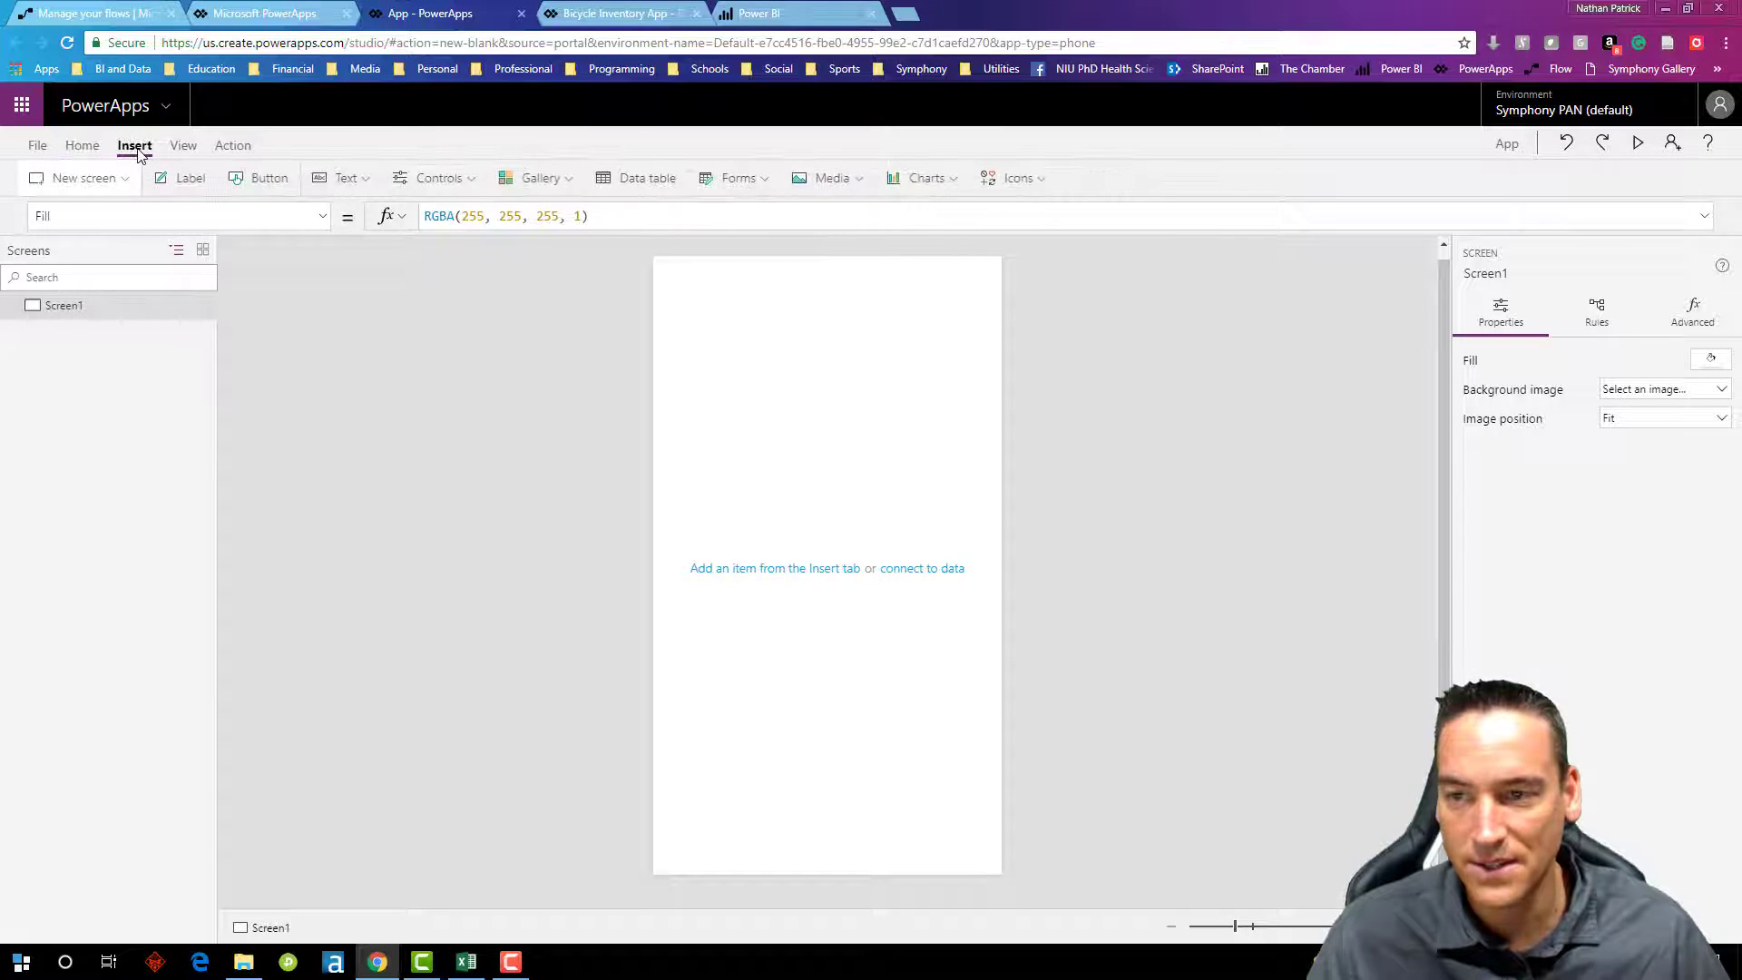
left_click(345, 178)
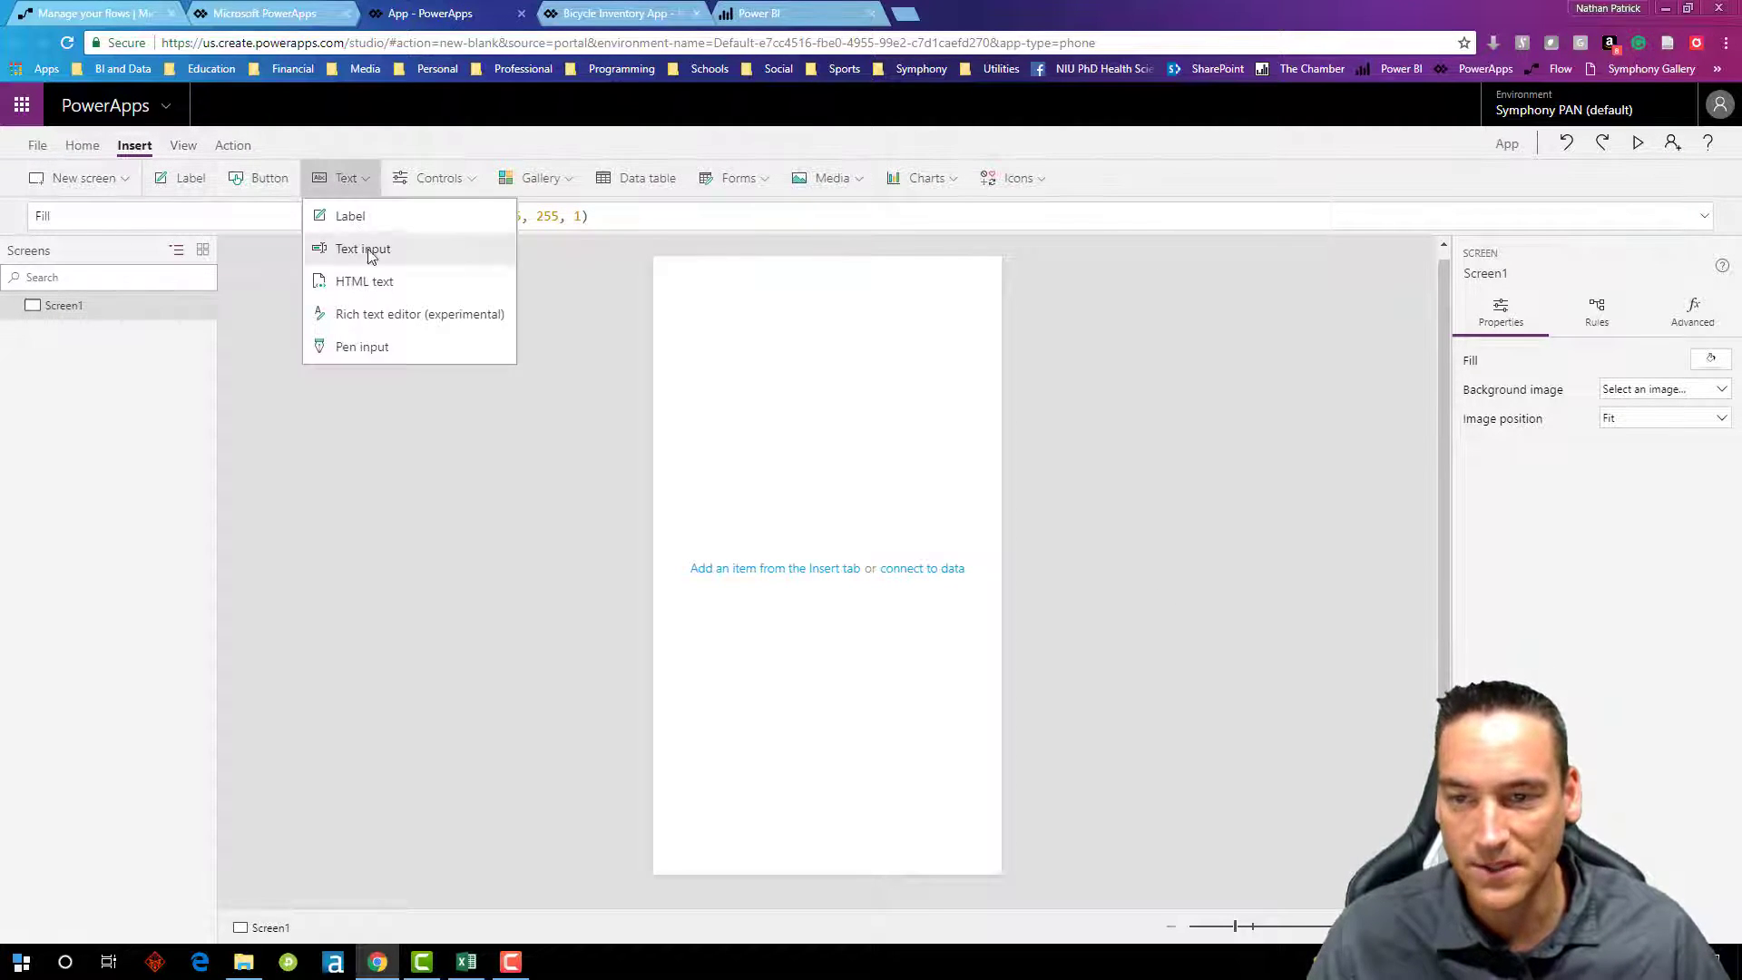
left_click(361, 249)
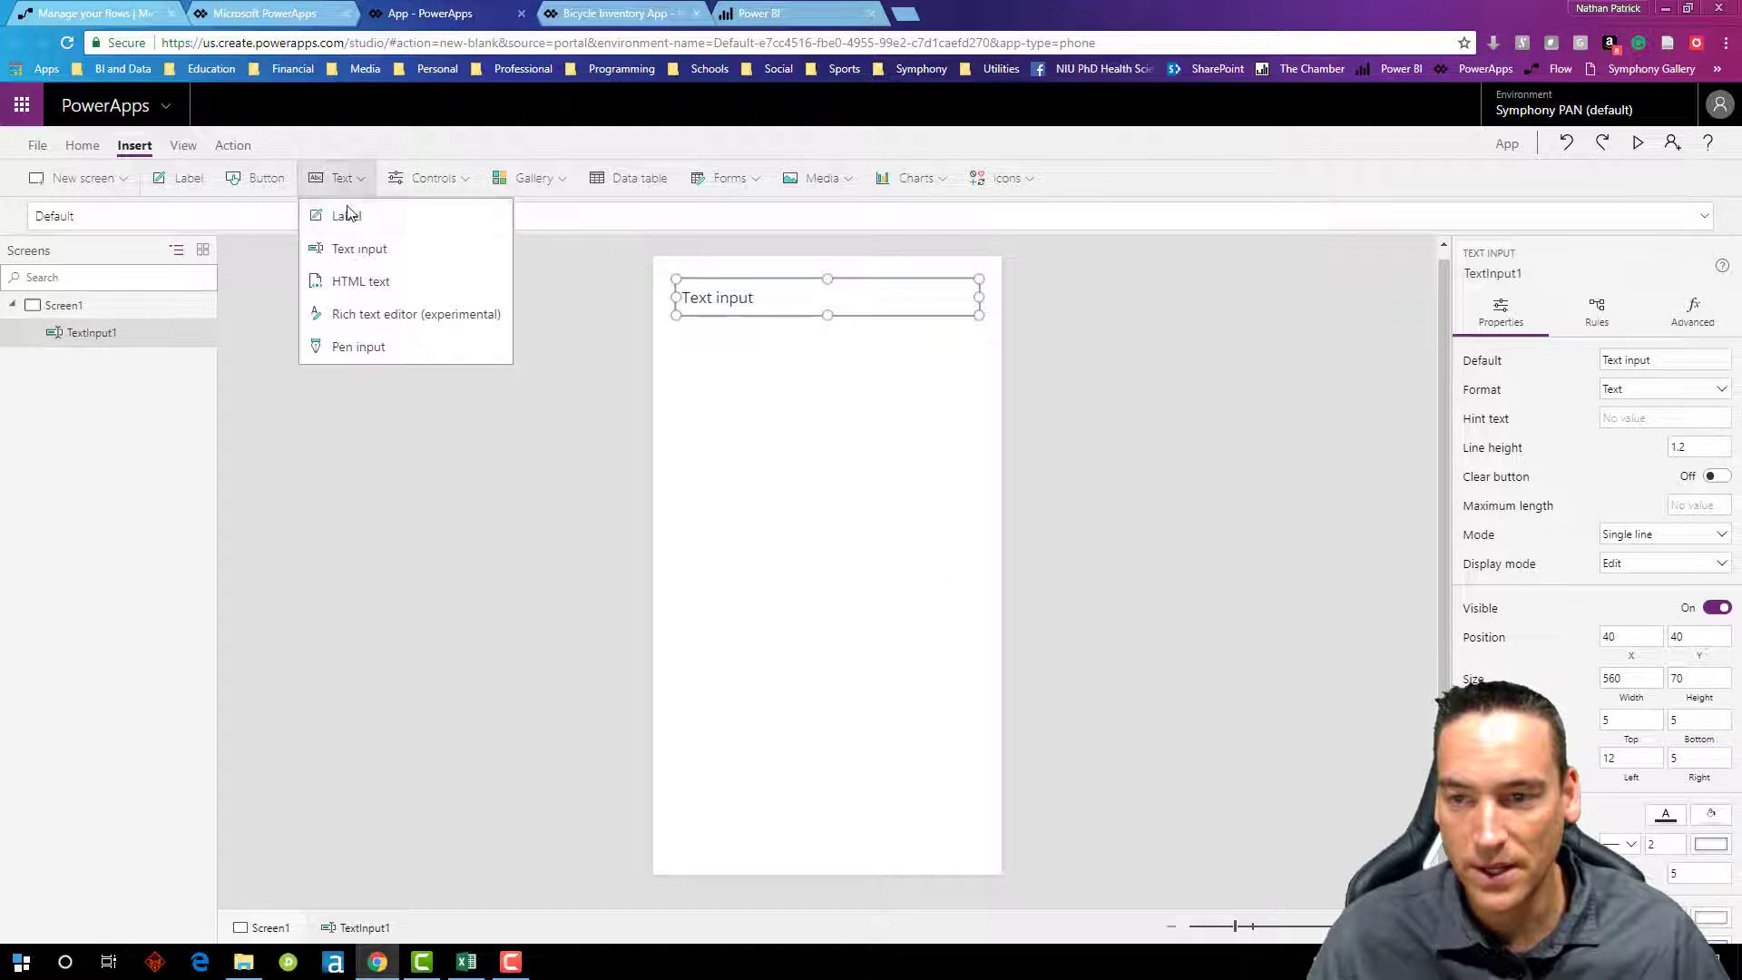
left_click(359, 249)
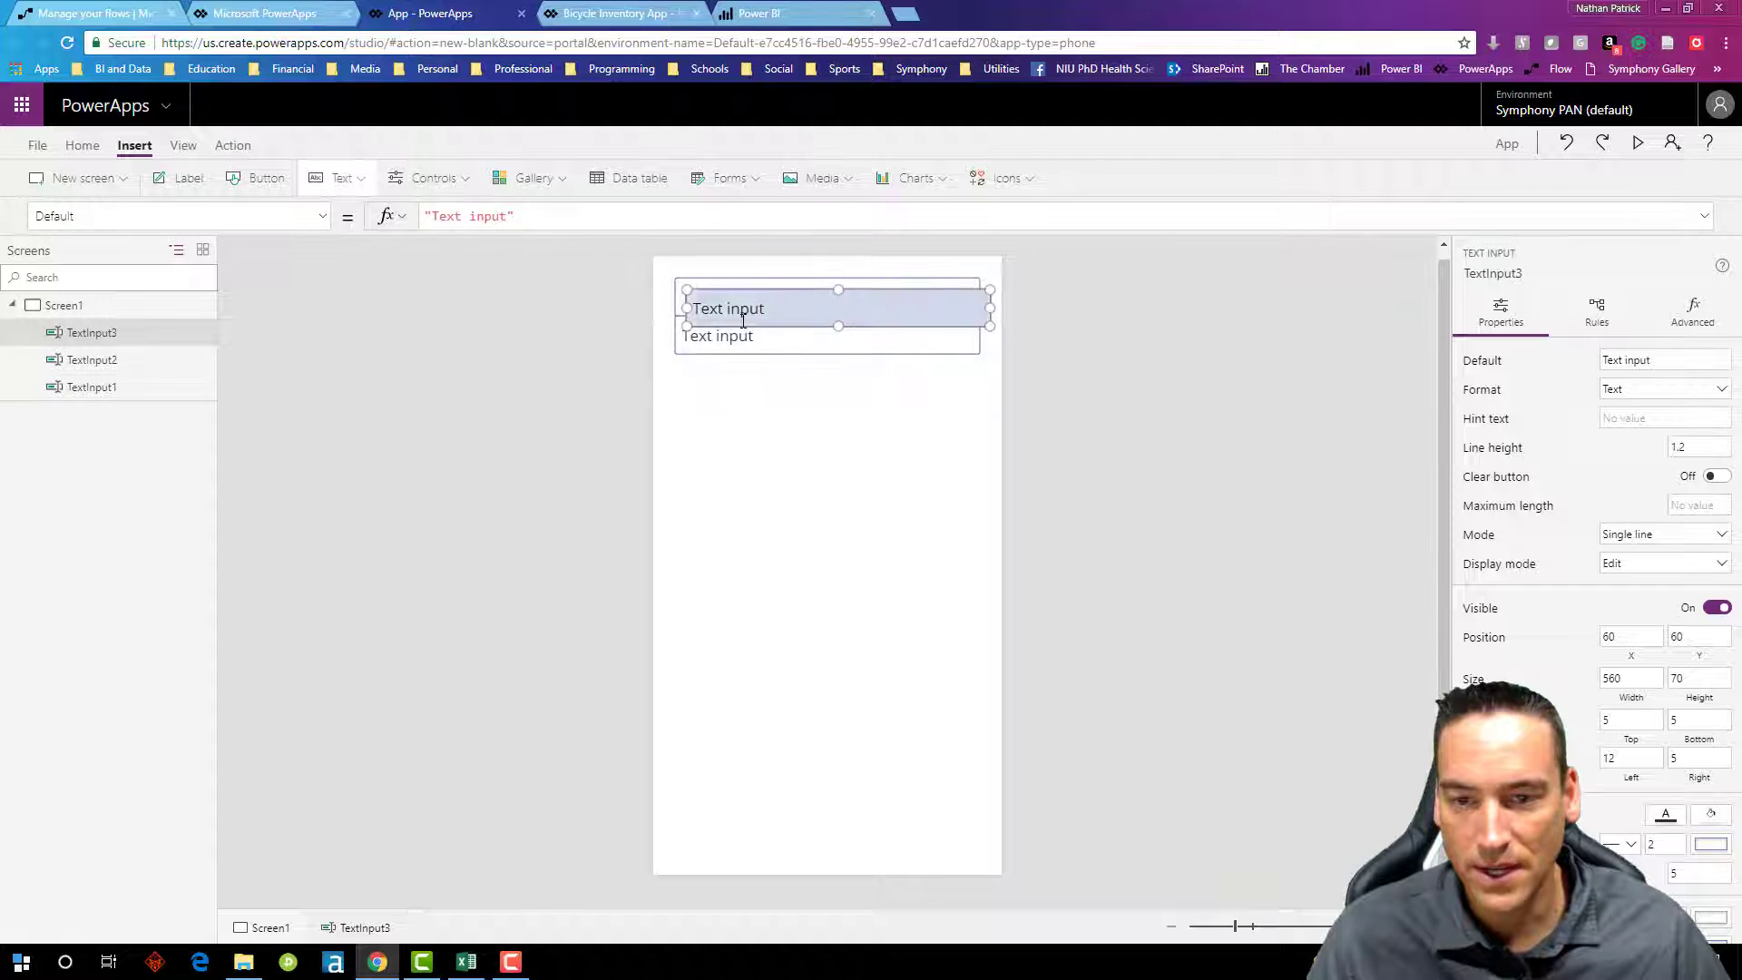
Step: Insert further text input boxes and line them up vertically under the others
left_click(343, 178)
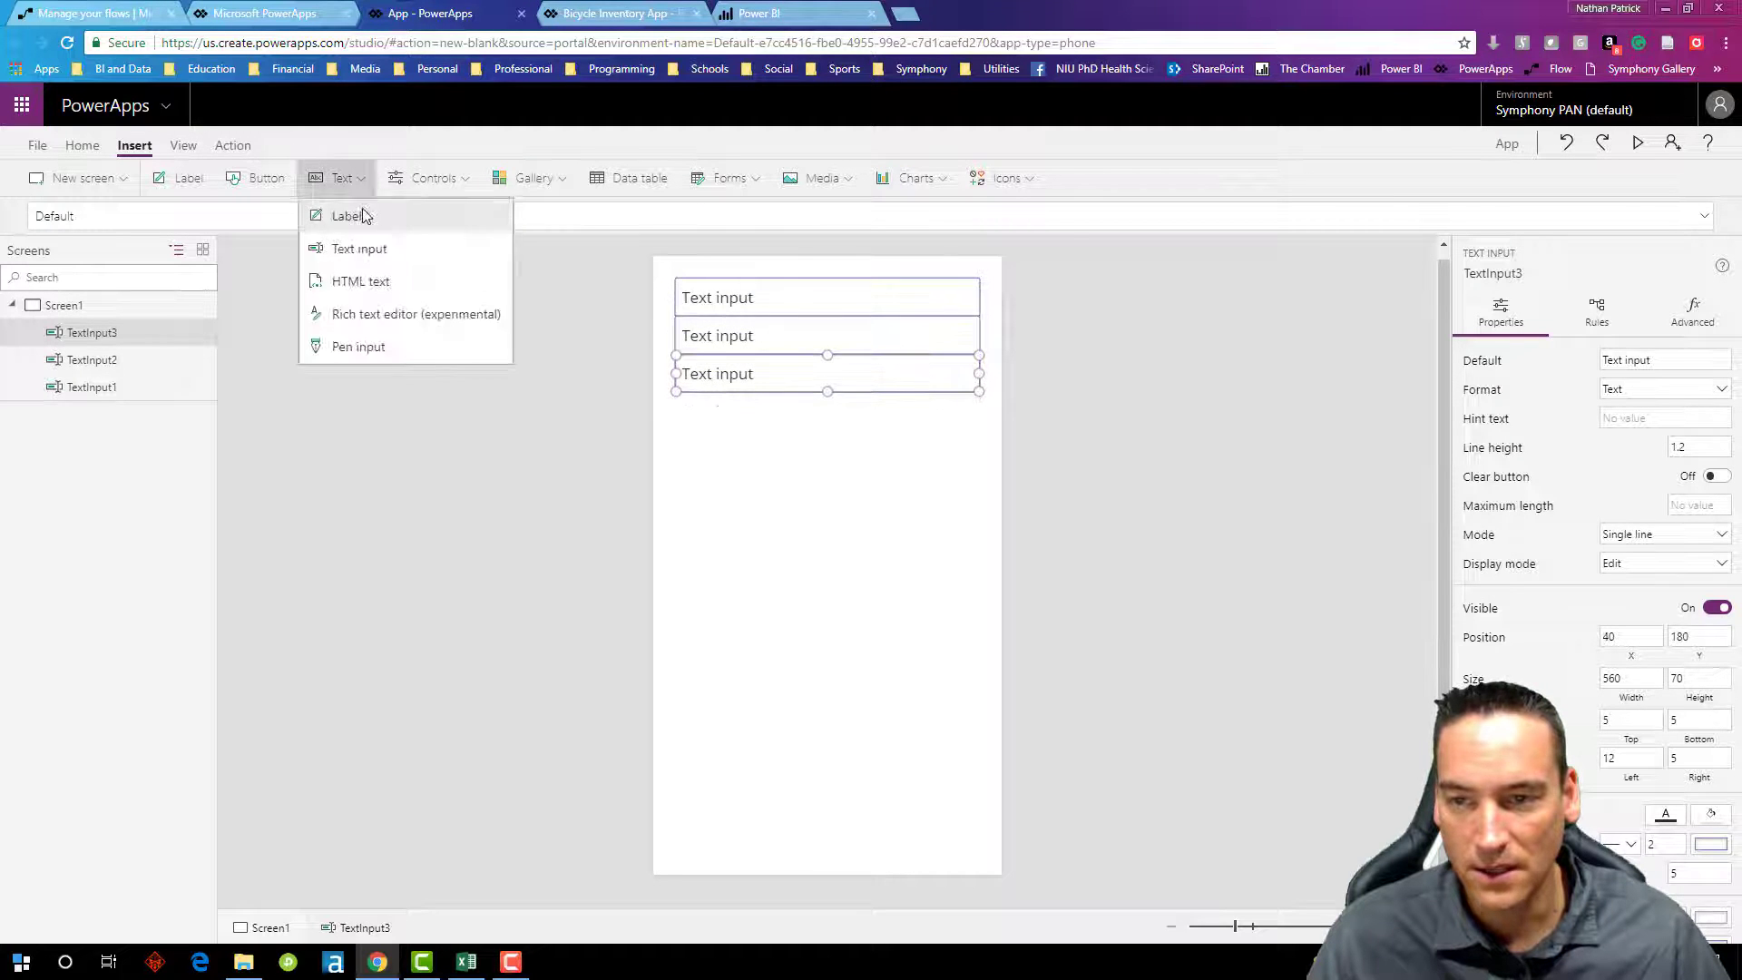
left_click(360, 248)
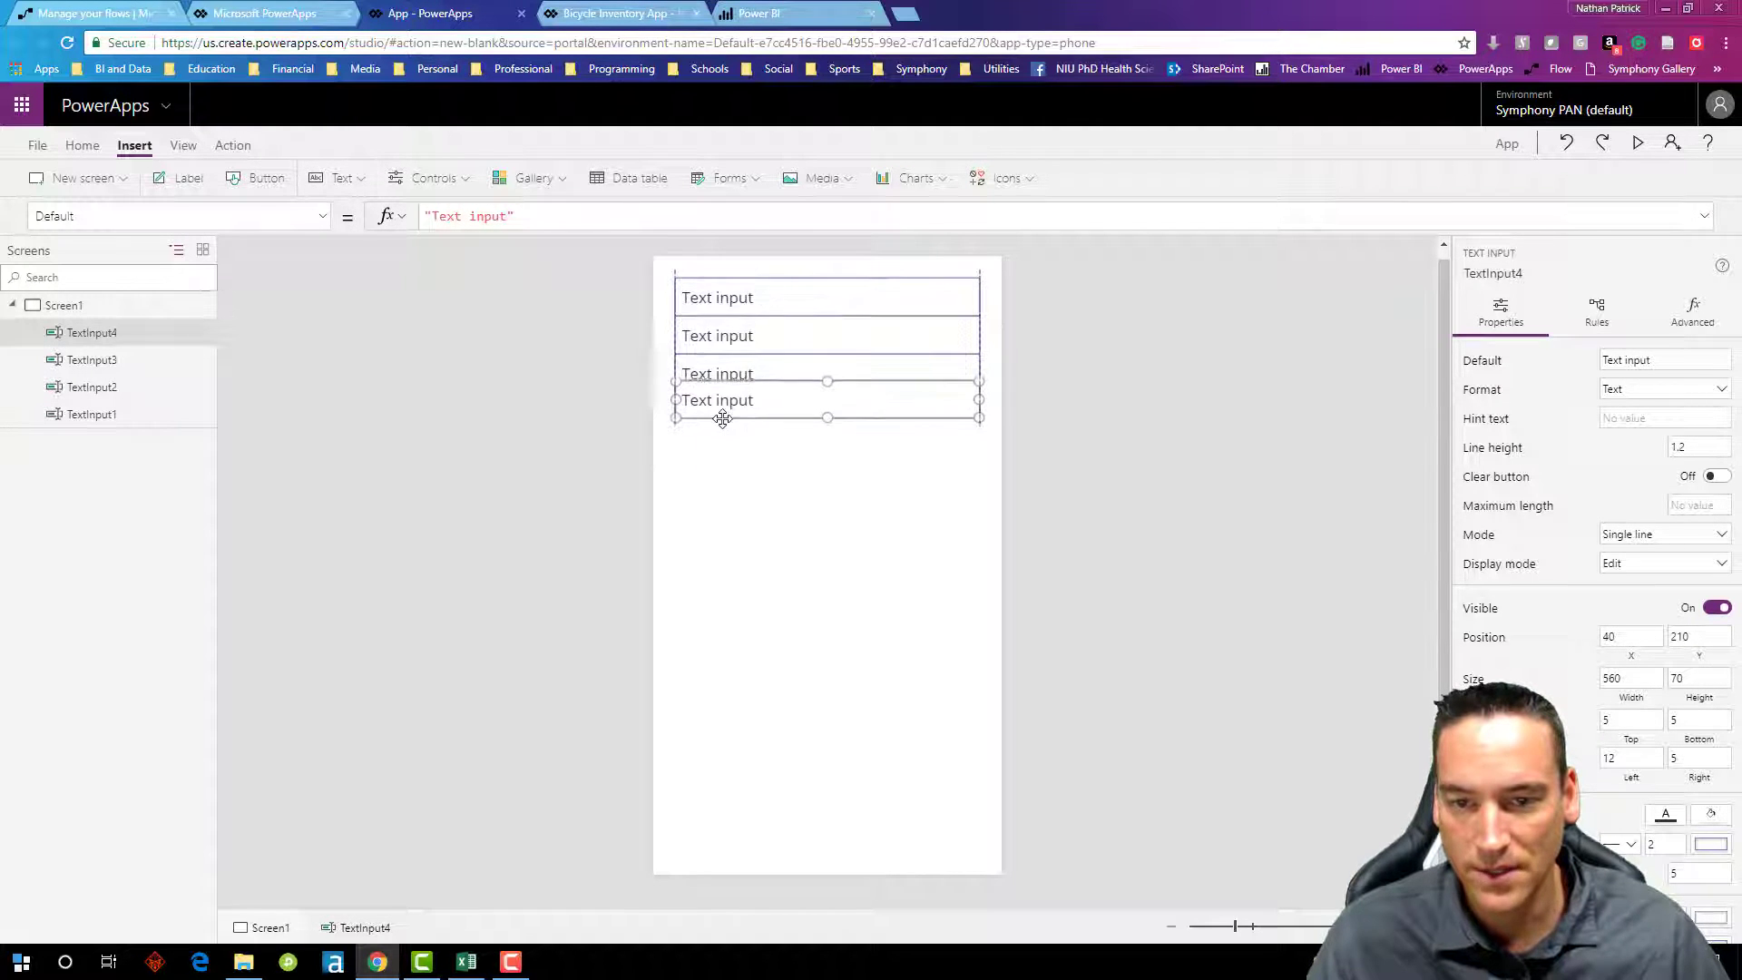
left_click(739, 513)
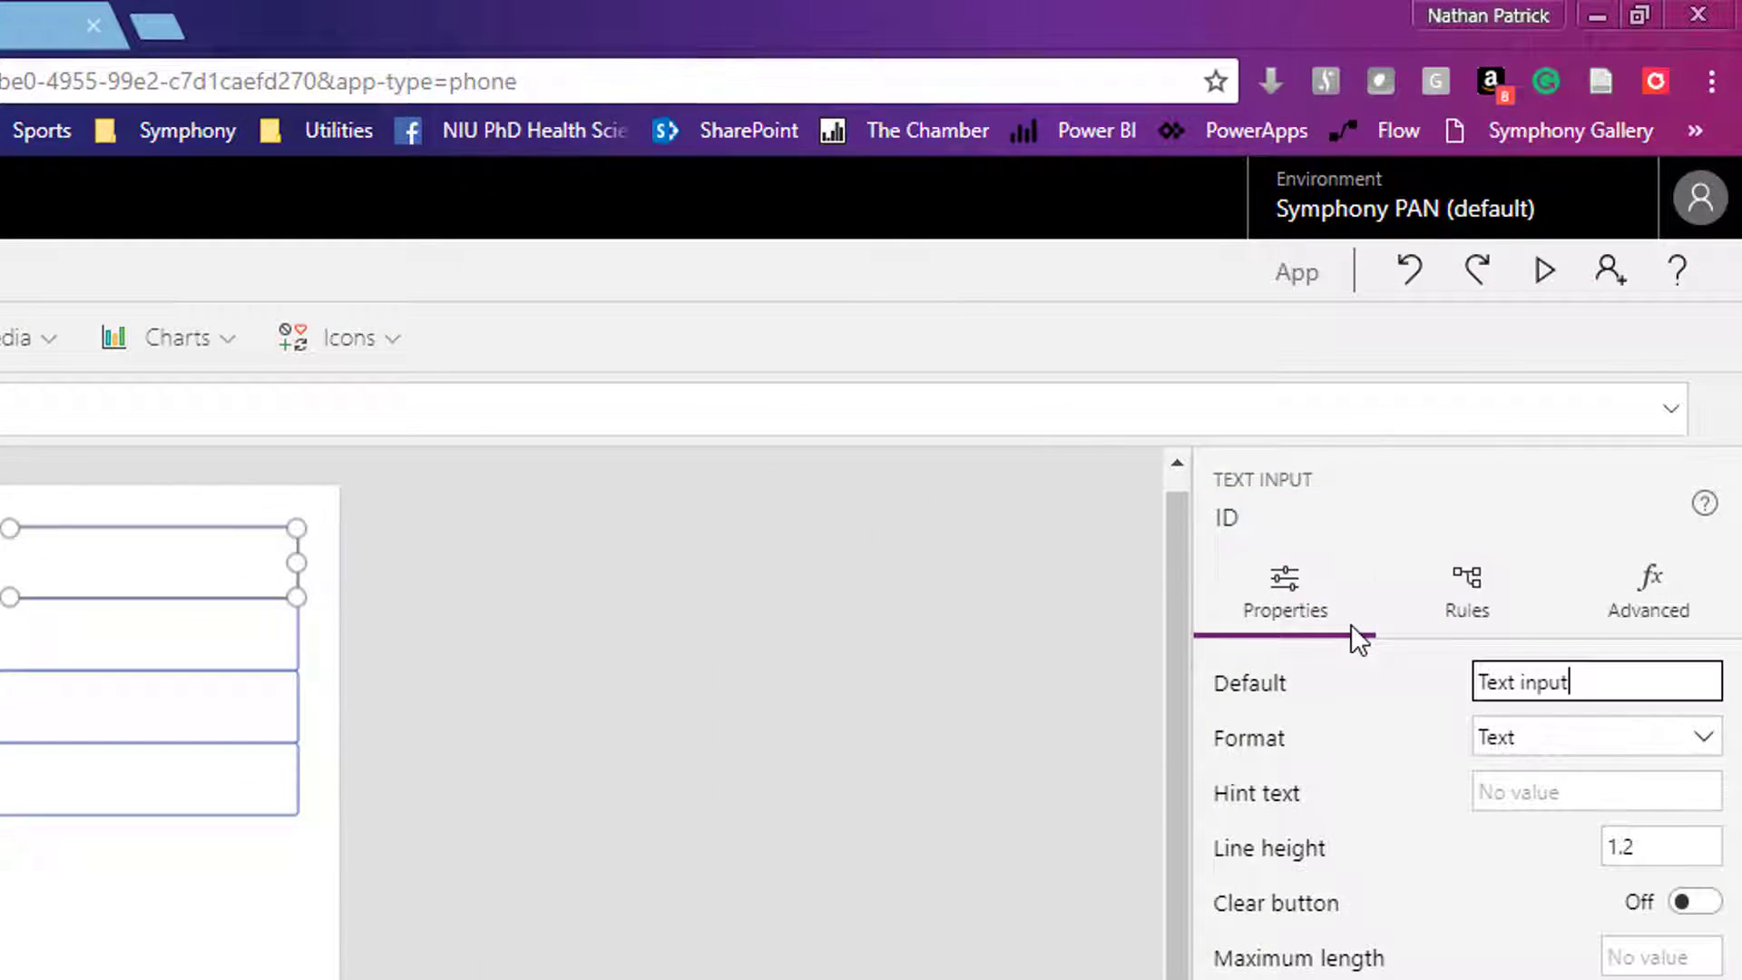
Step: Name the first text inputs ID and Category with matching default text
type("ID")
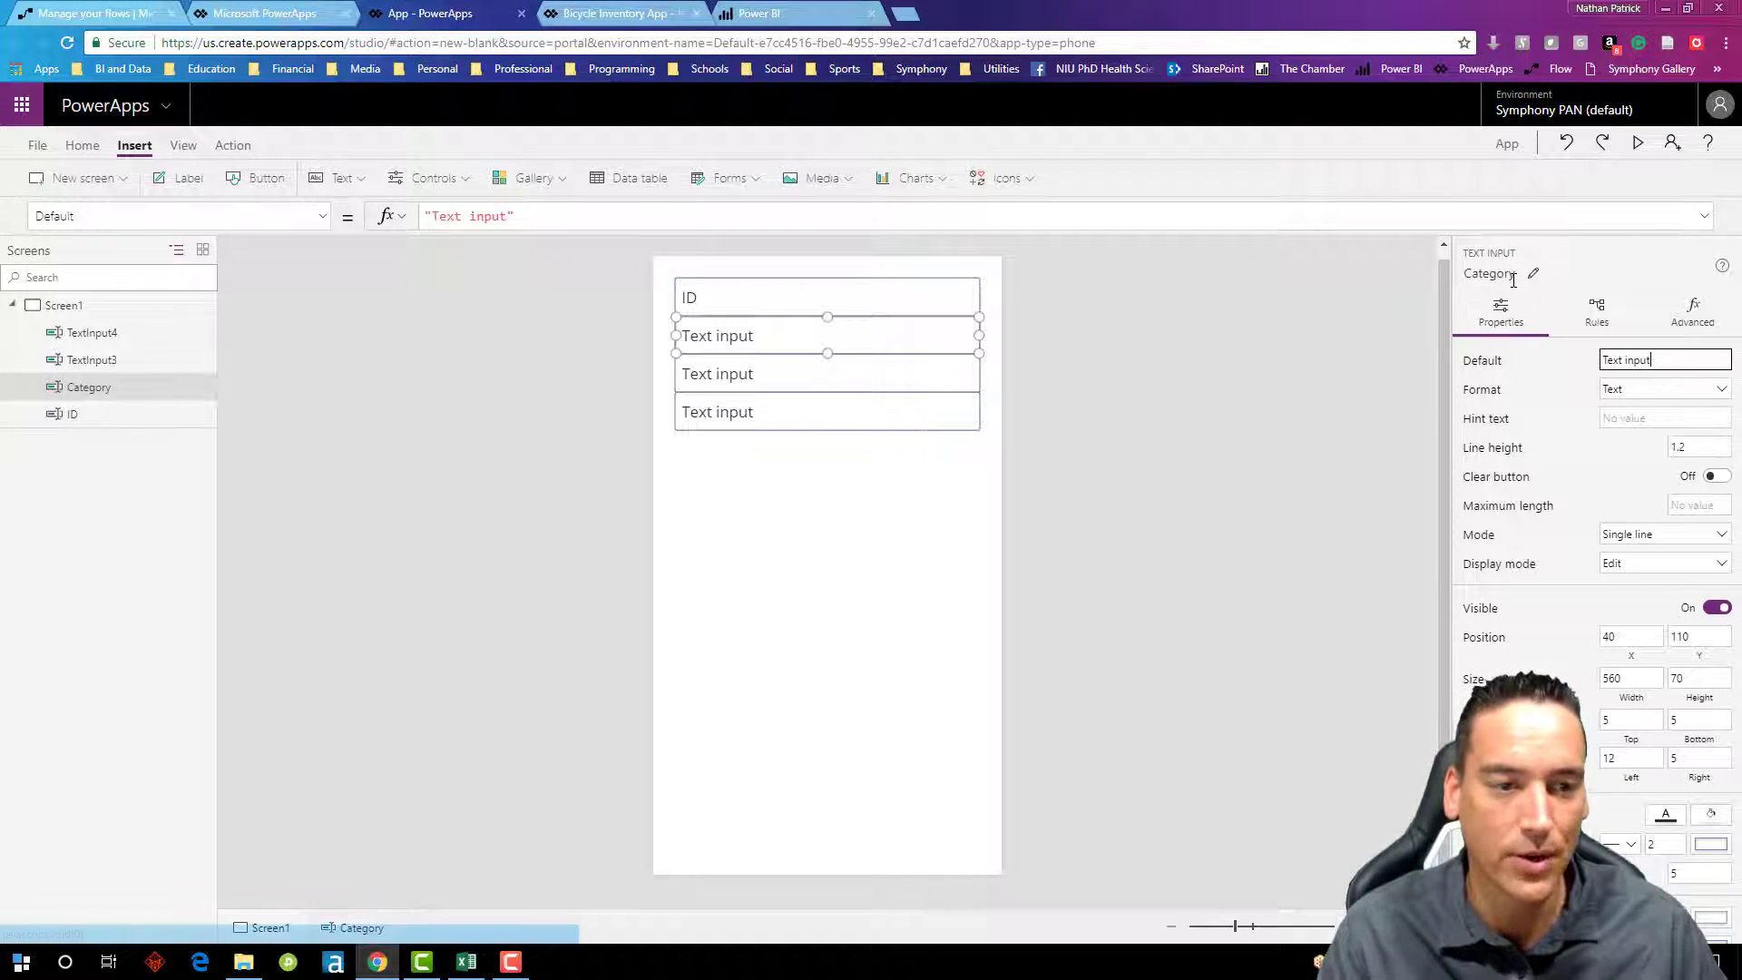
type("Category")
type("Pri")
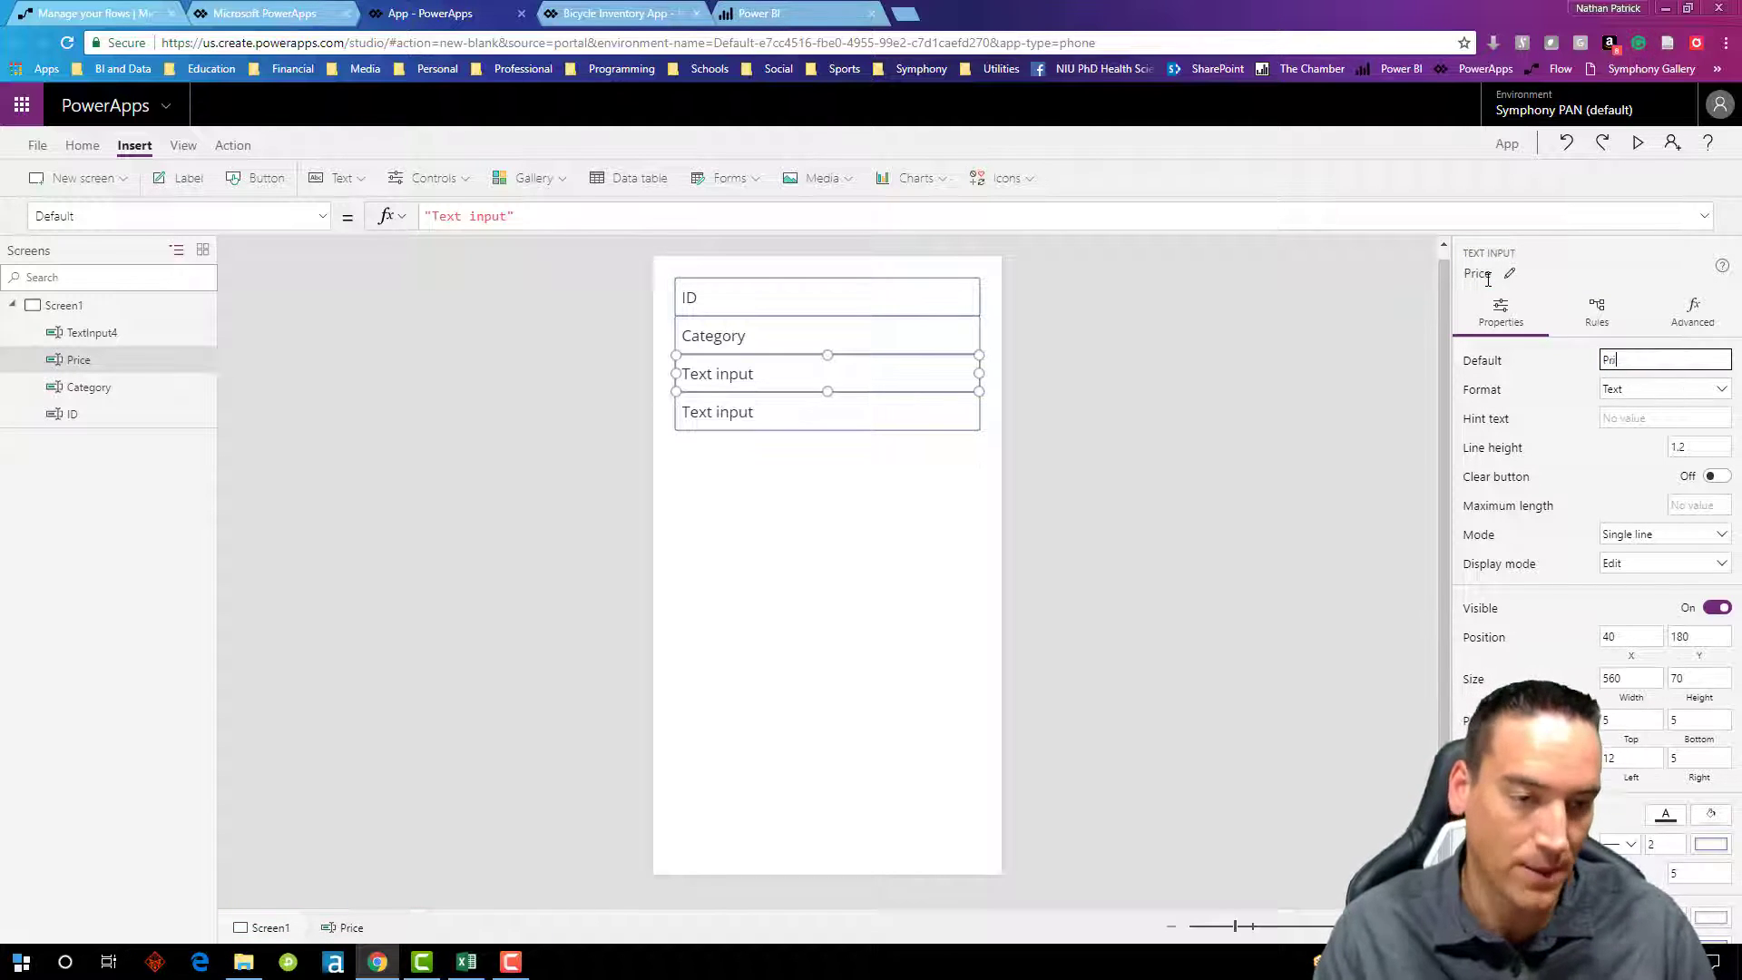
left_click(828, 412)
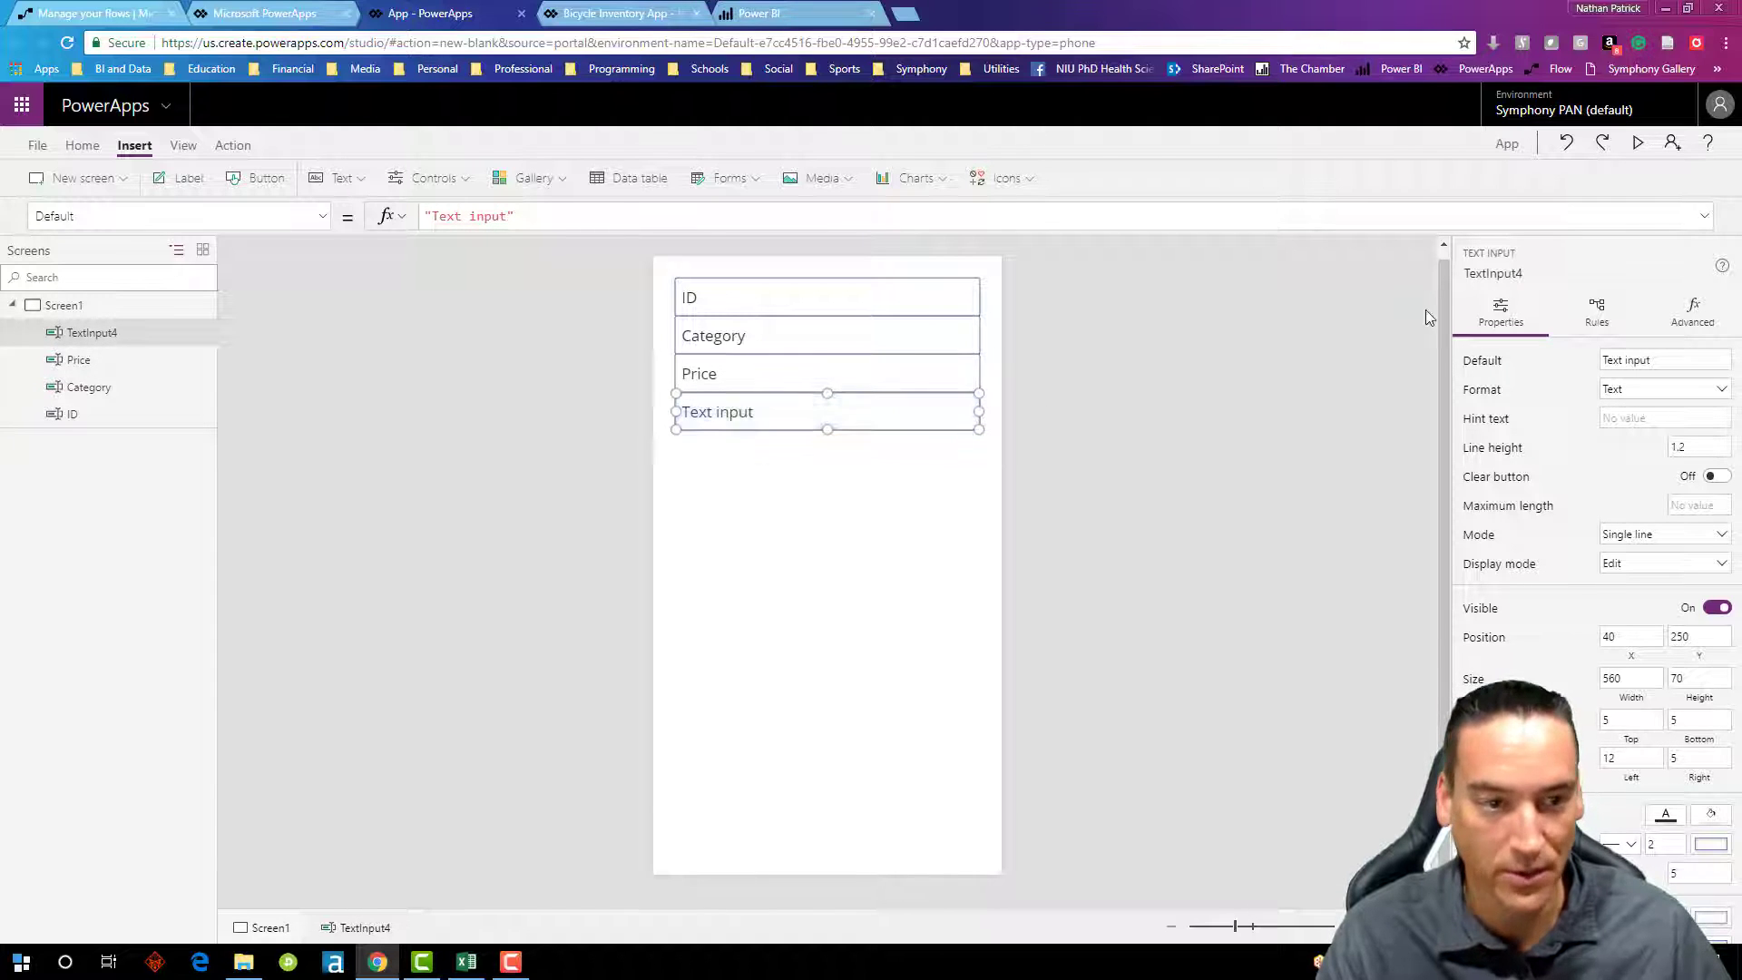
Step: Rename the fourth text input to Inventory and review all four inputs
double_click(1531, 274)
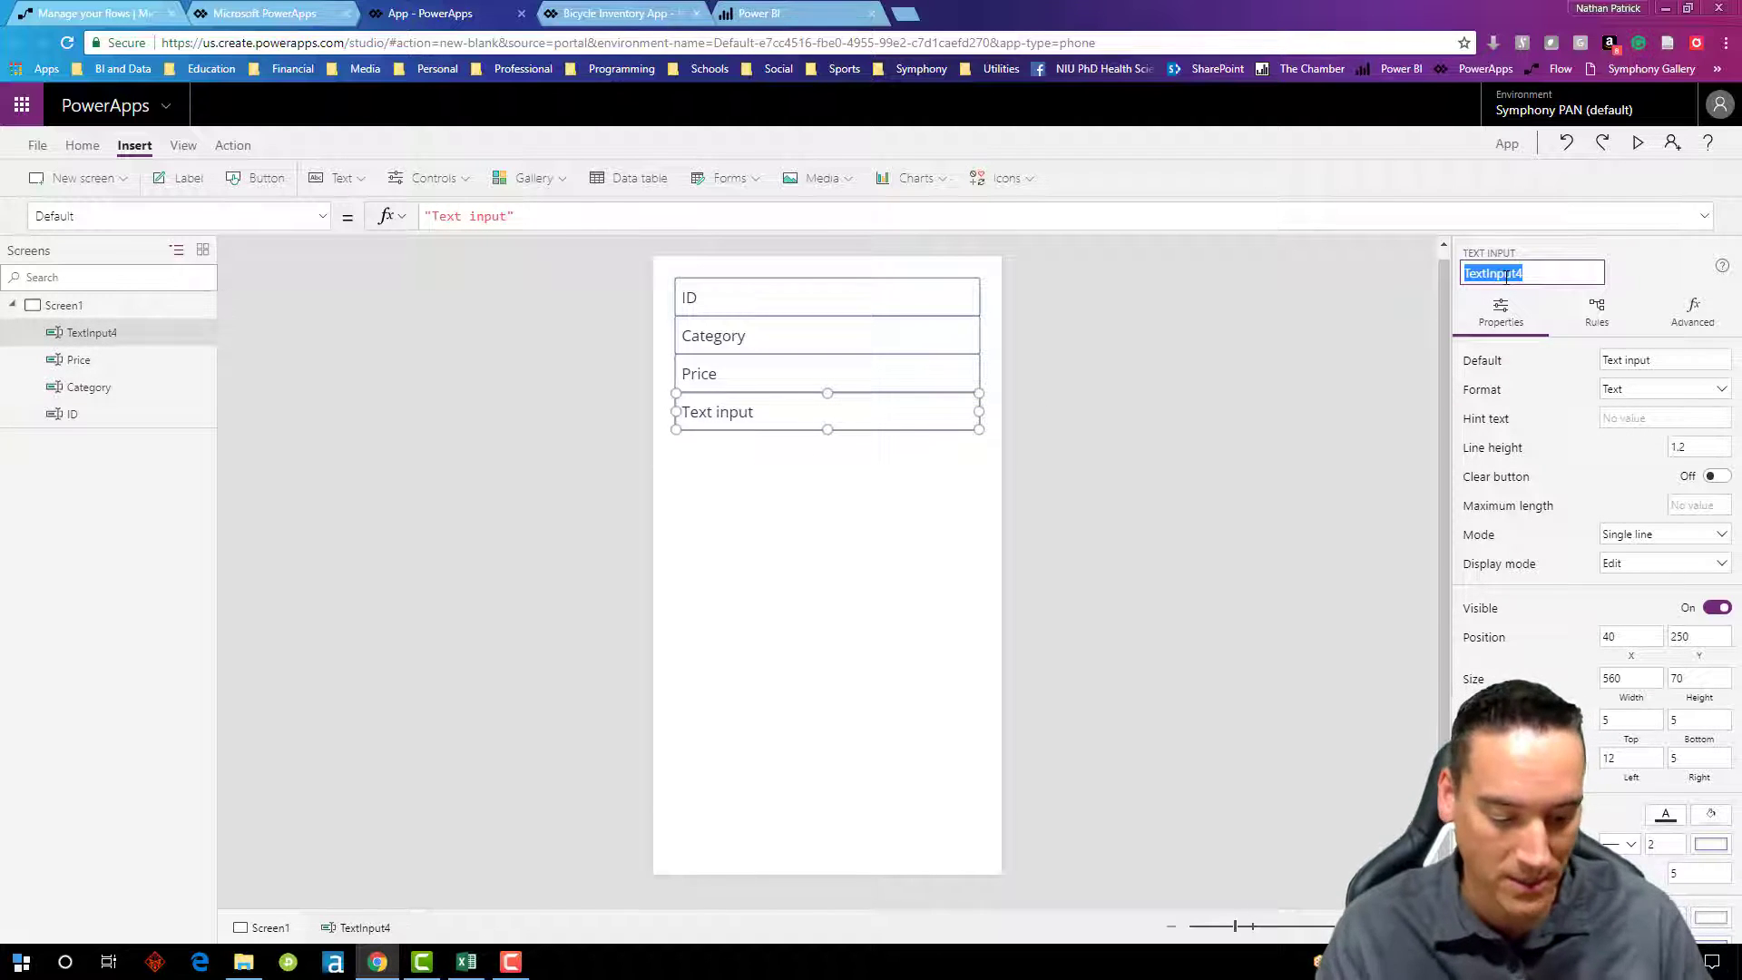
type("Inventory")
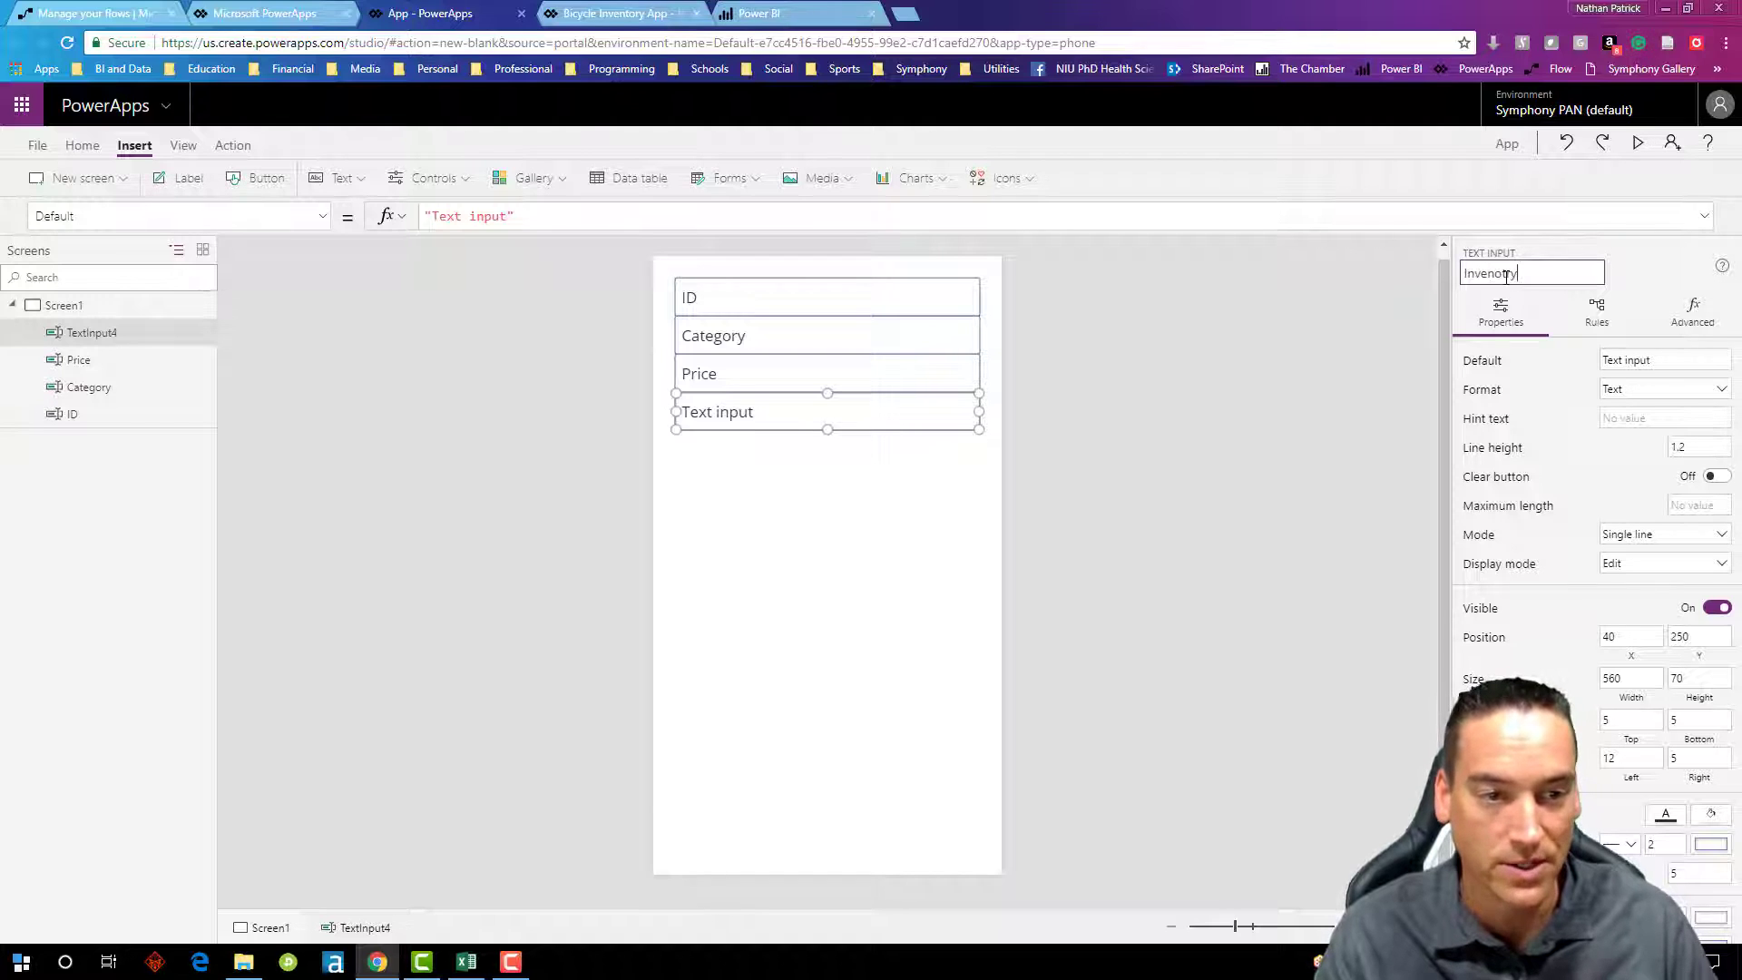
key("Backspace")
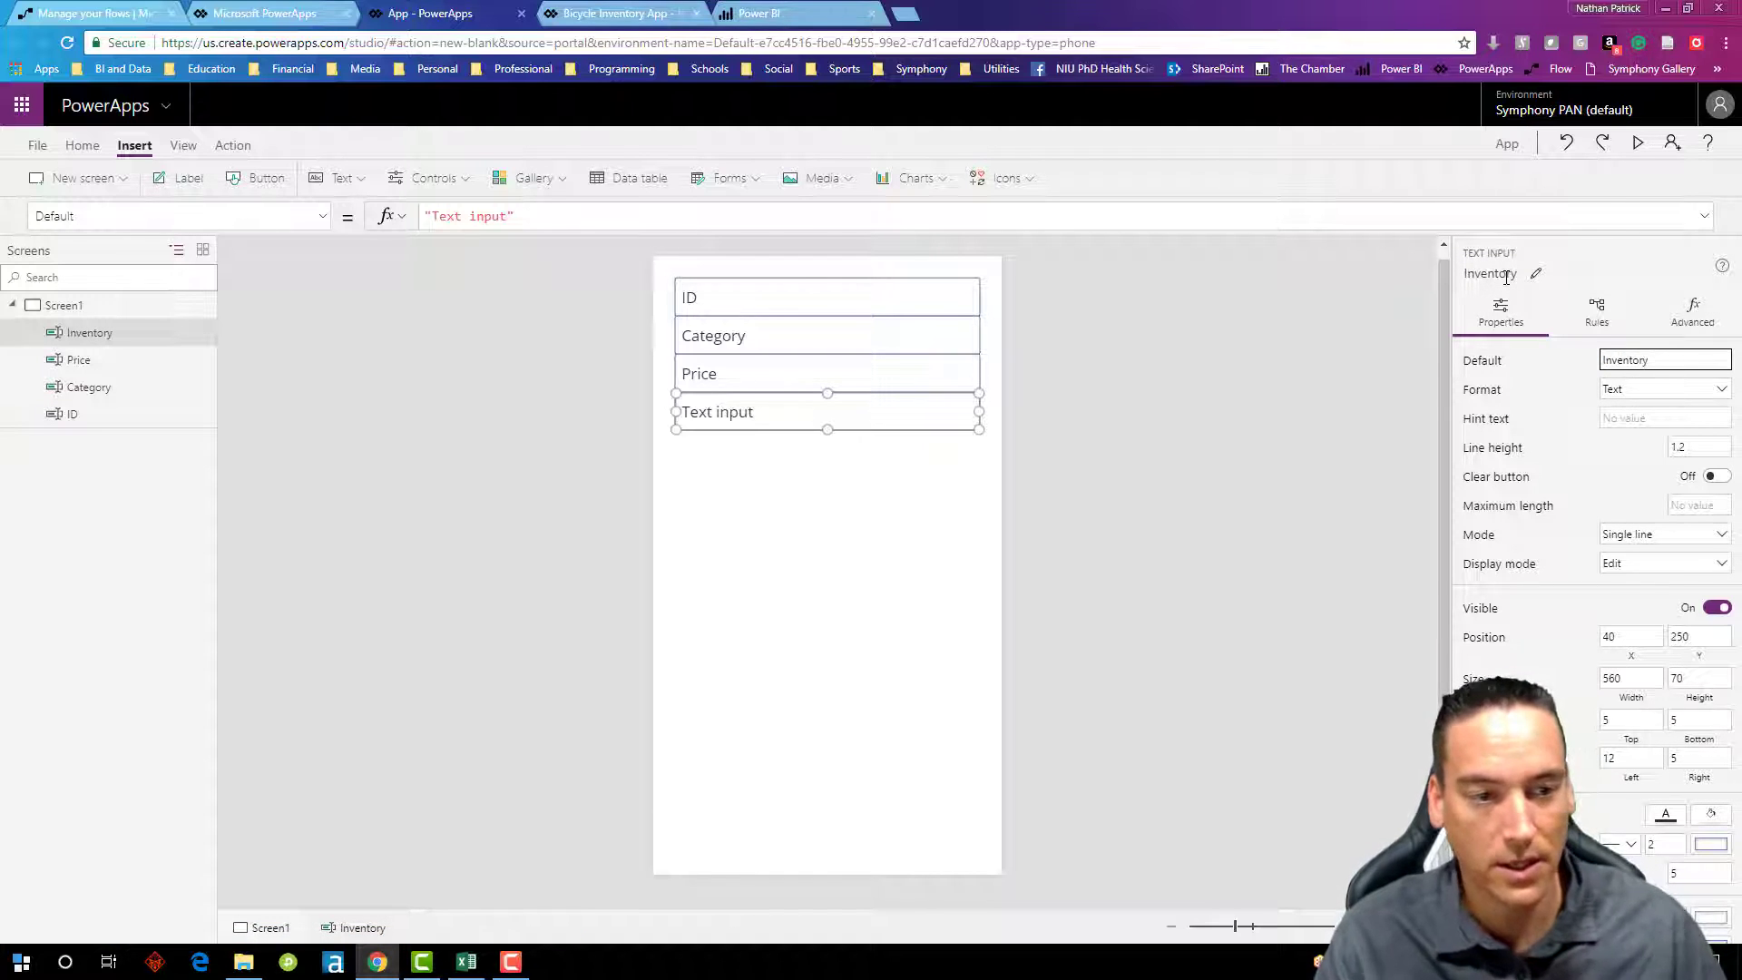
left_click(927, 574)
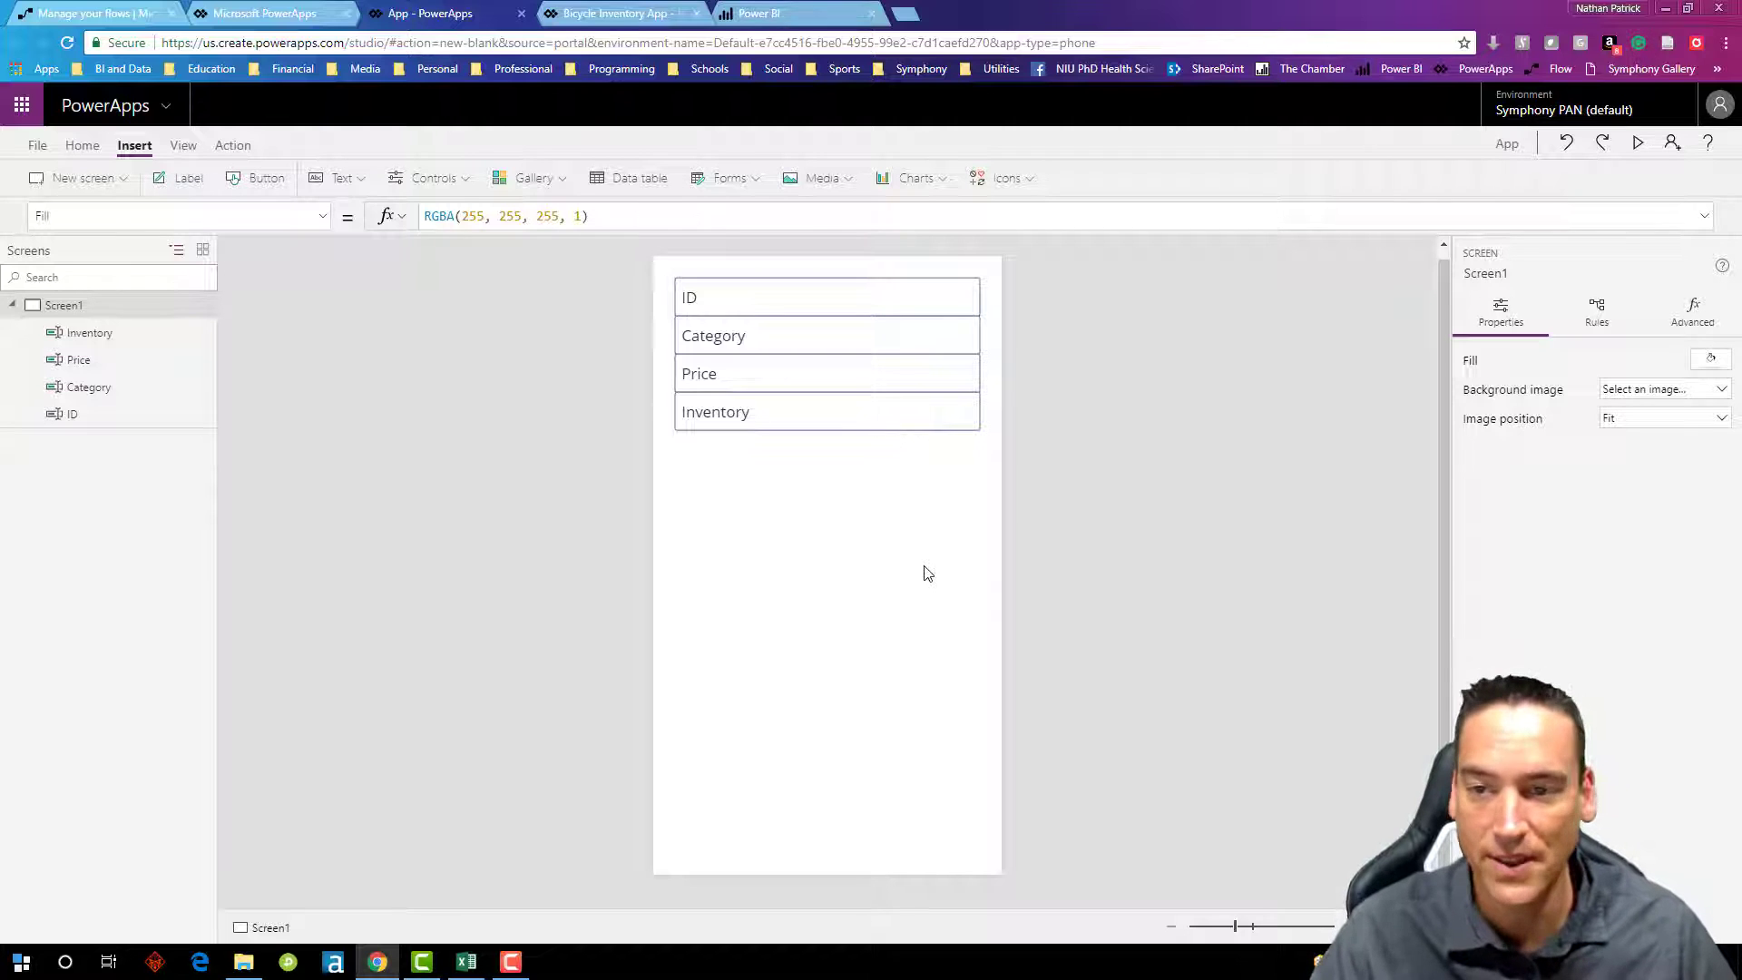
mouse_move(900, 529)
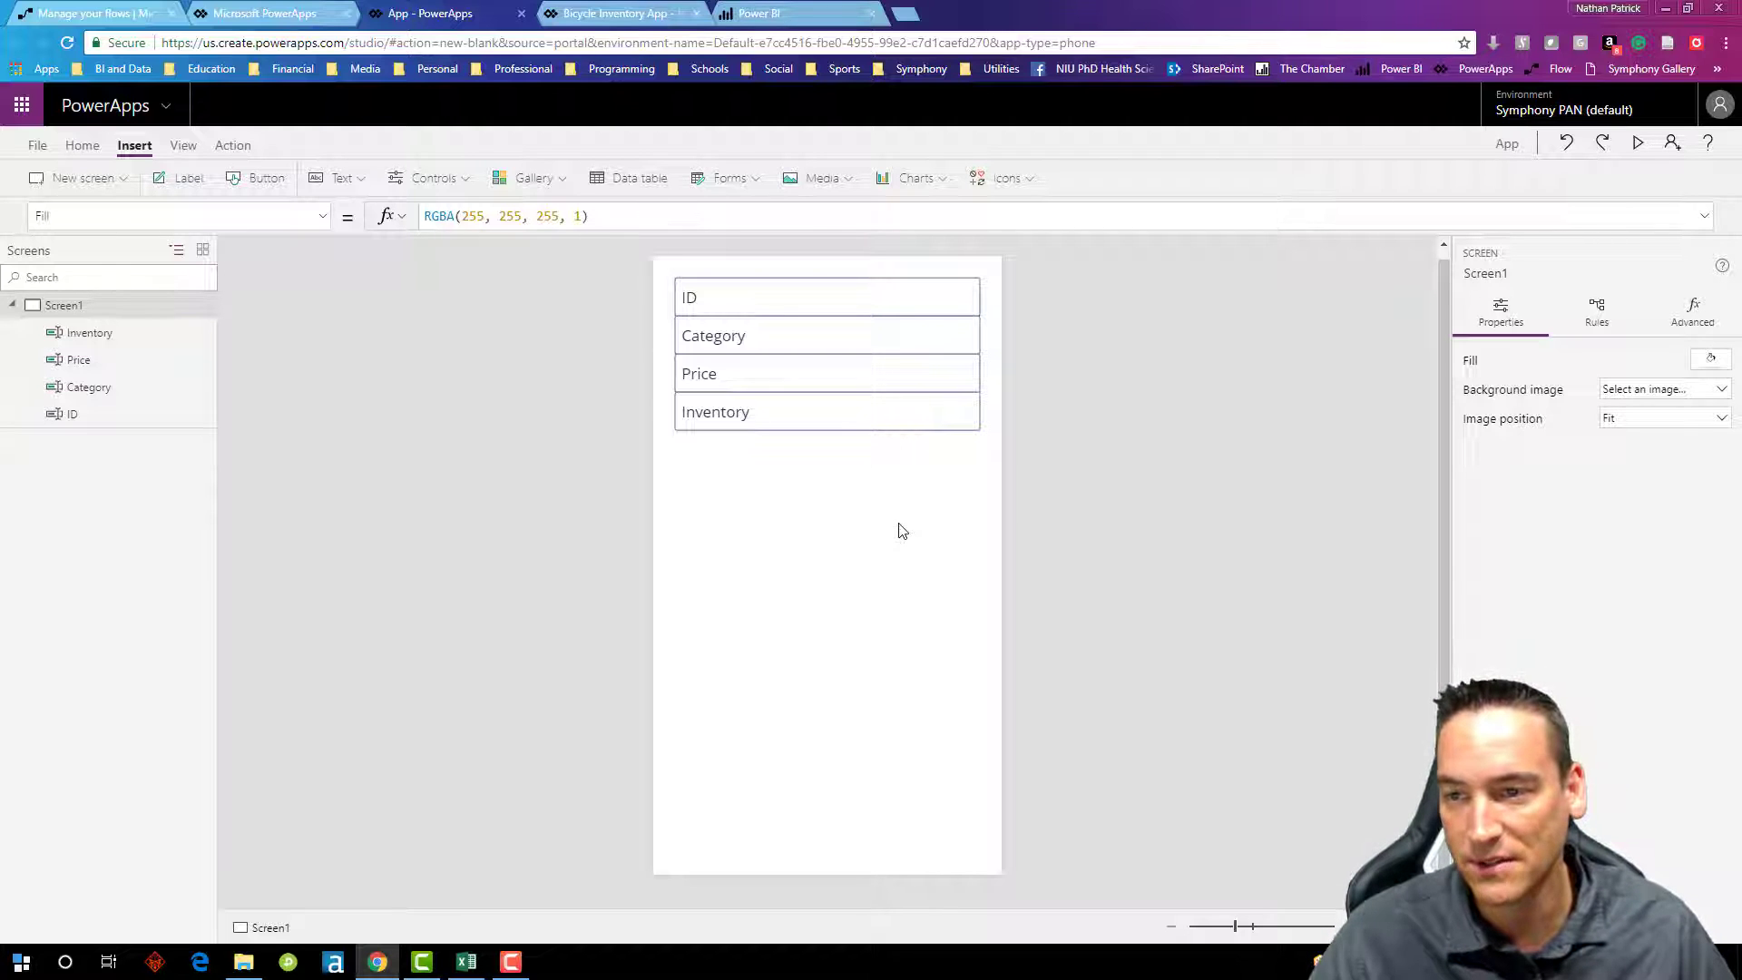
mouse_move(494, 371)
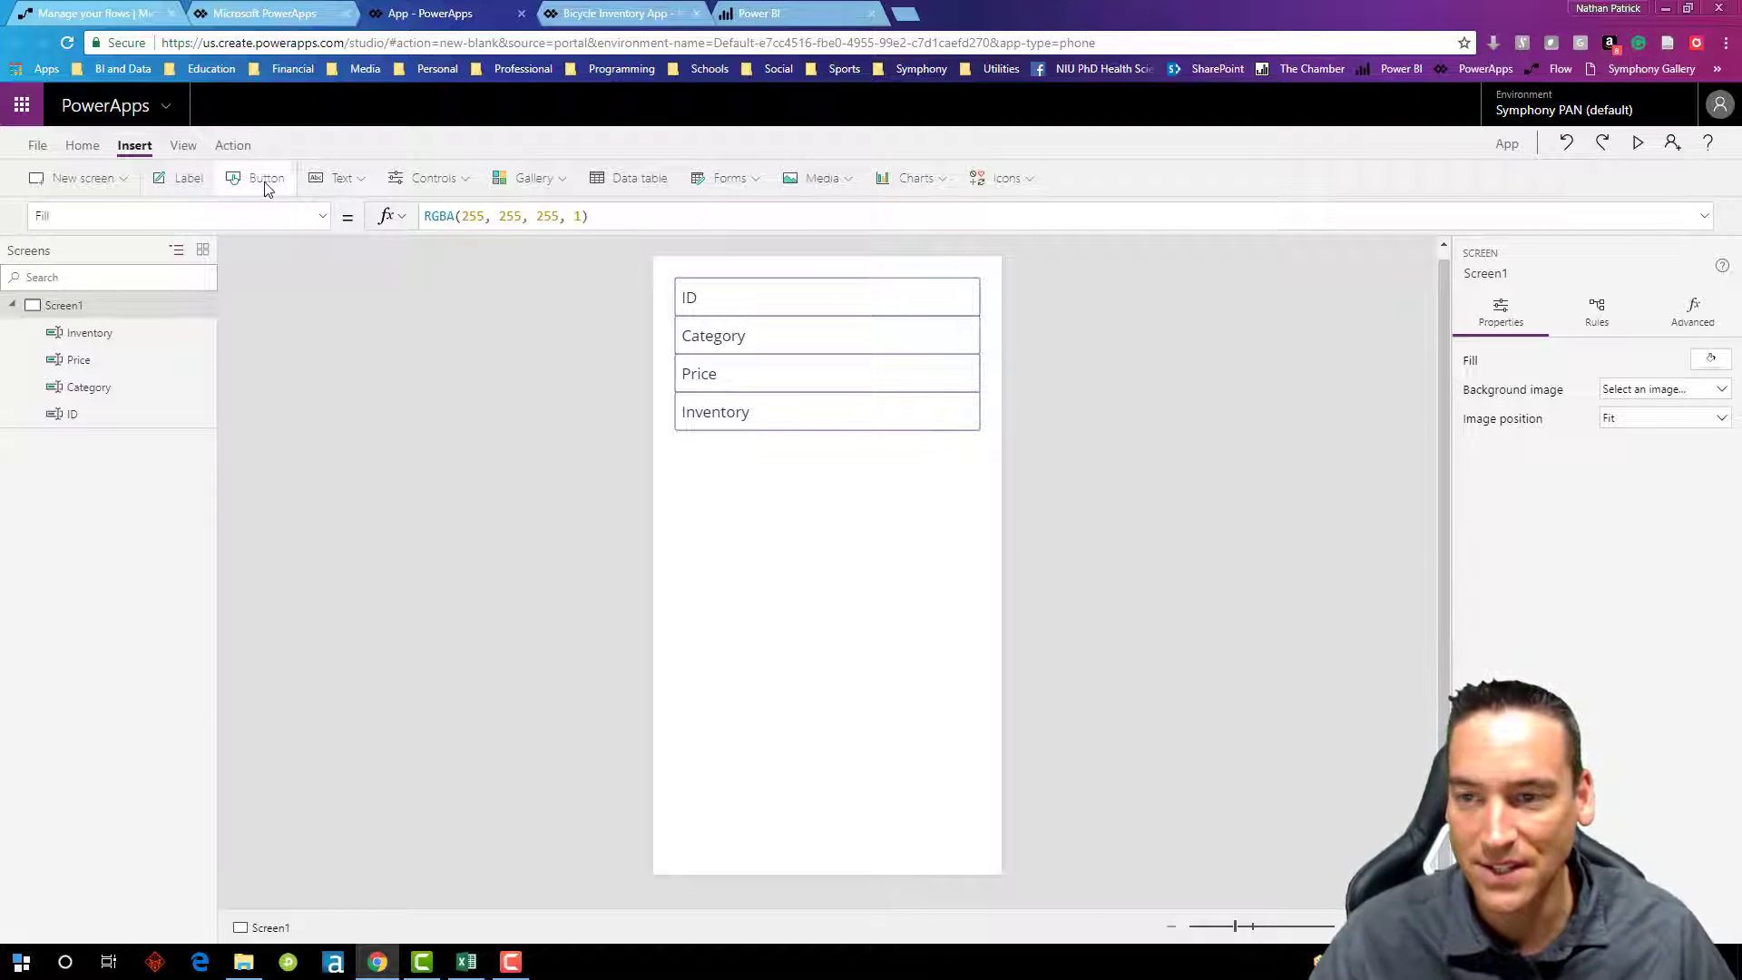
Step: Insert a button below the inputs, labelled Submit and named SubmitButton
left_click(265, 178)
type("Submit")
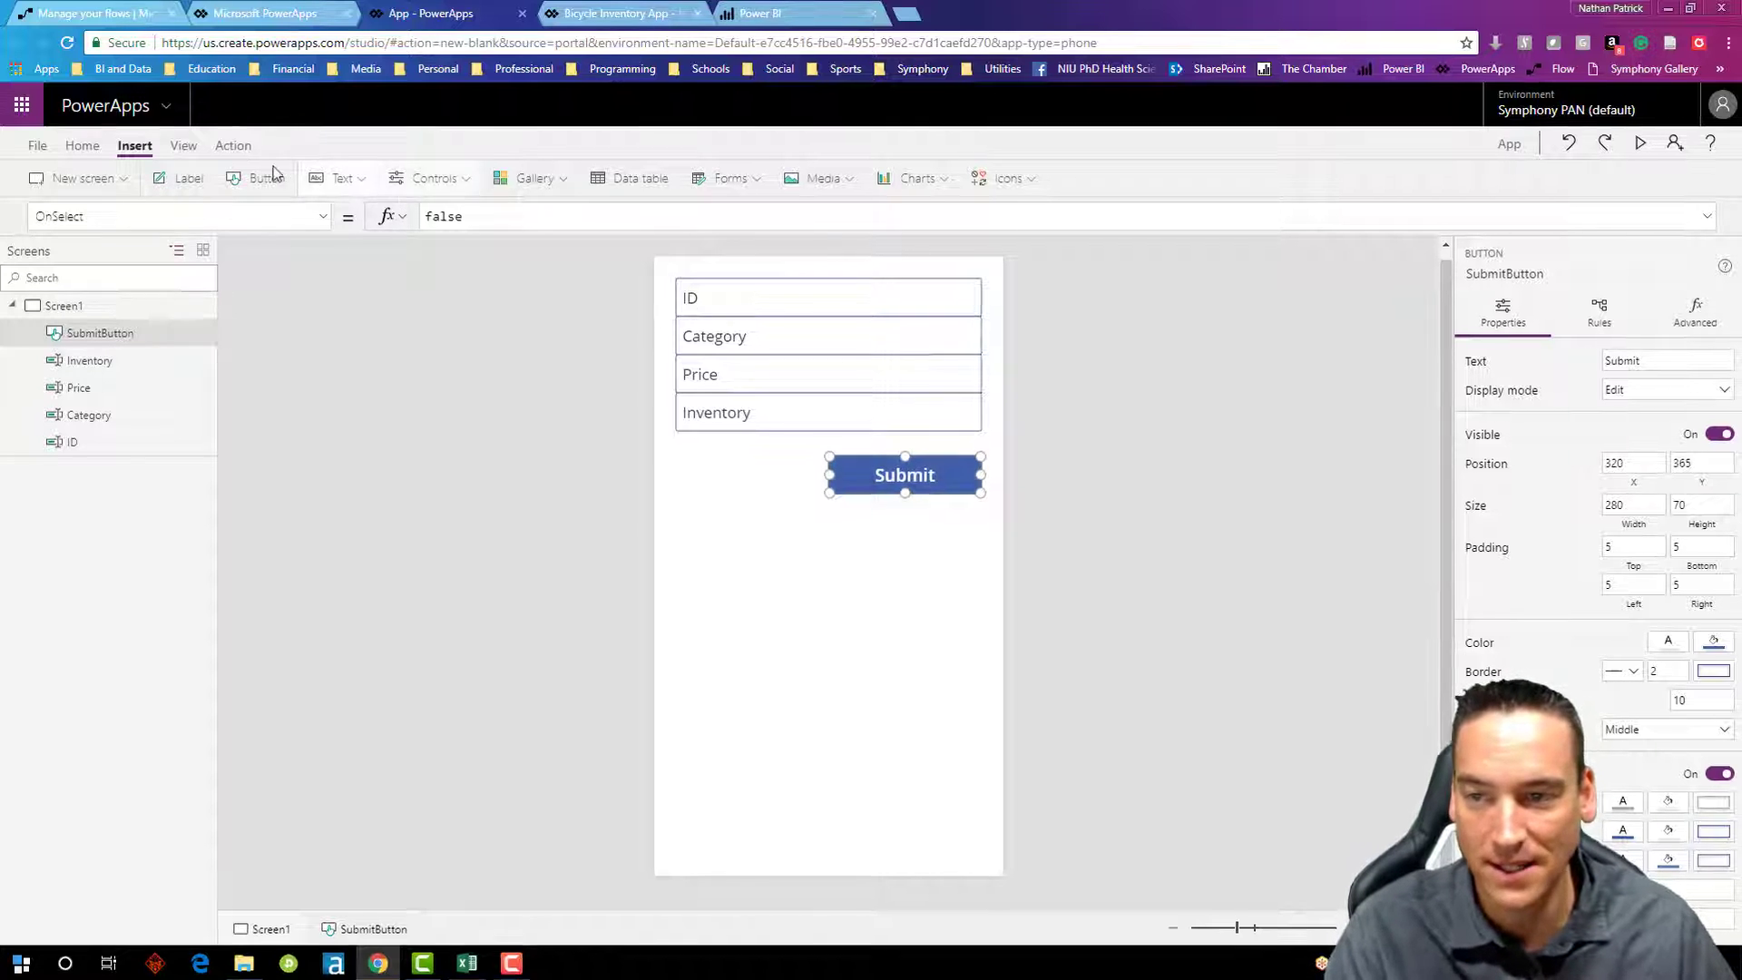
Step: Attach Bicycle Inventory Flow to SubmitButton via Action > Flows, starting BicycleInventoryFlow.Run(
left_click(232, 145)
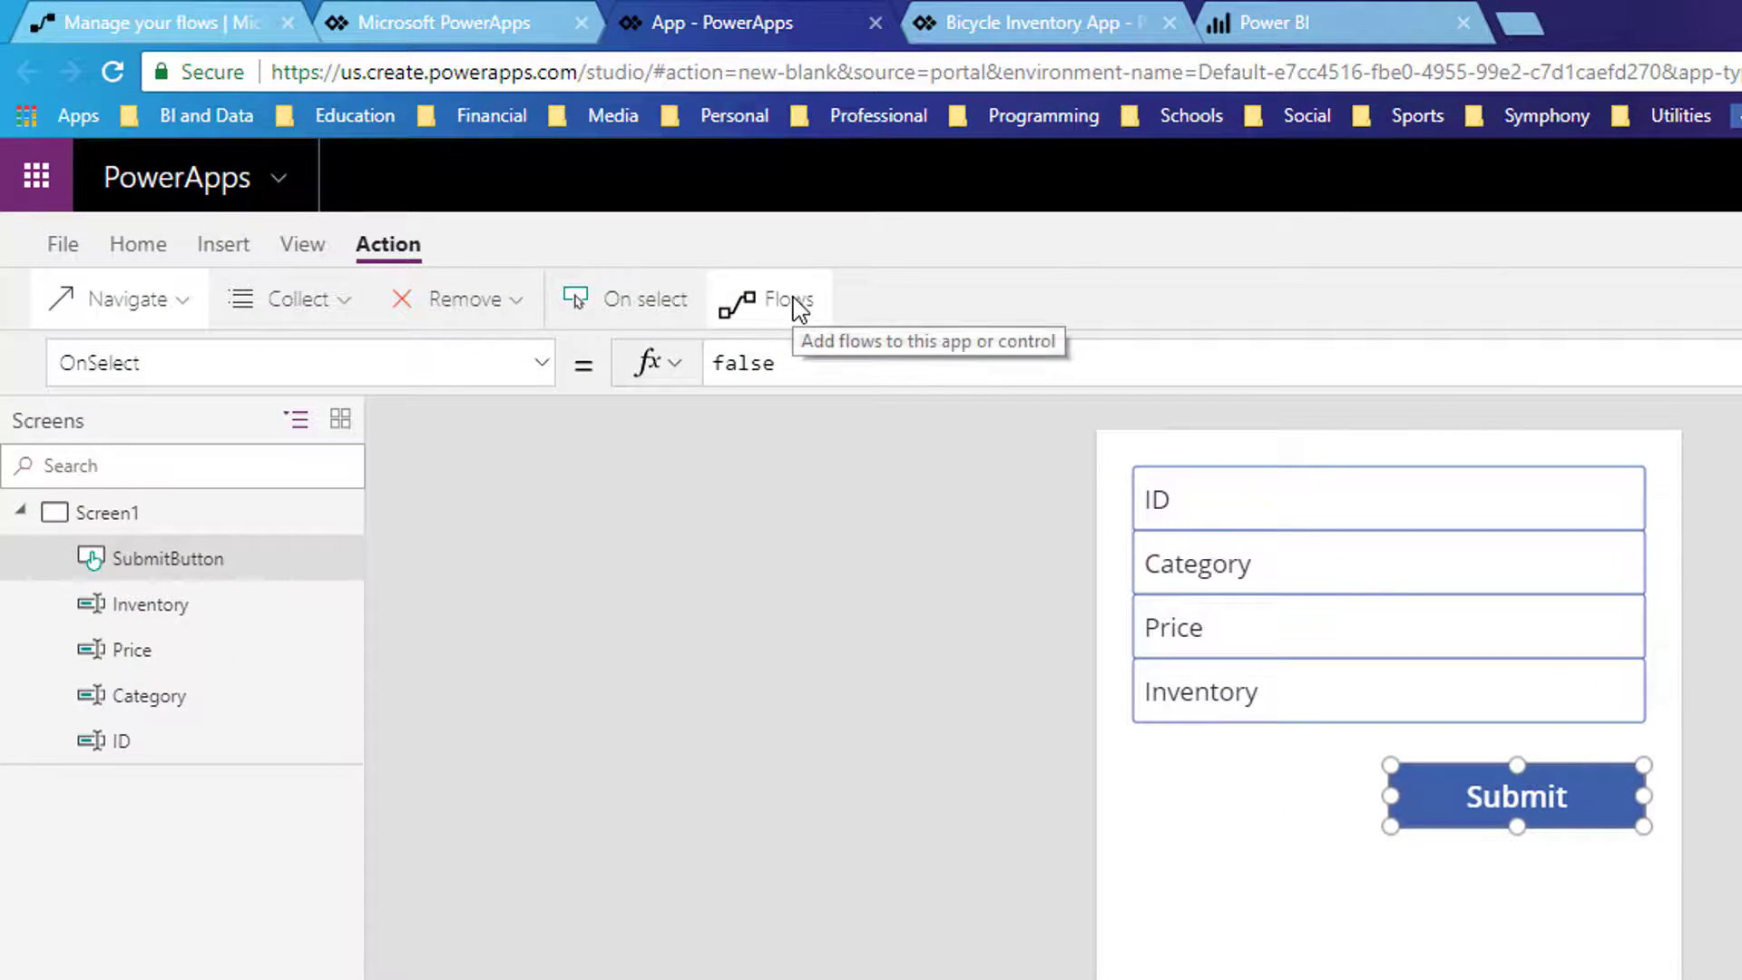
left_click(769, 298)
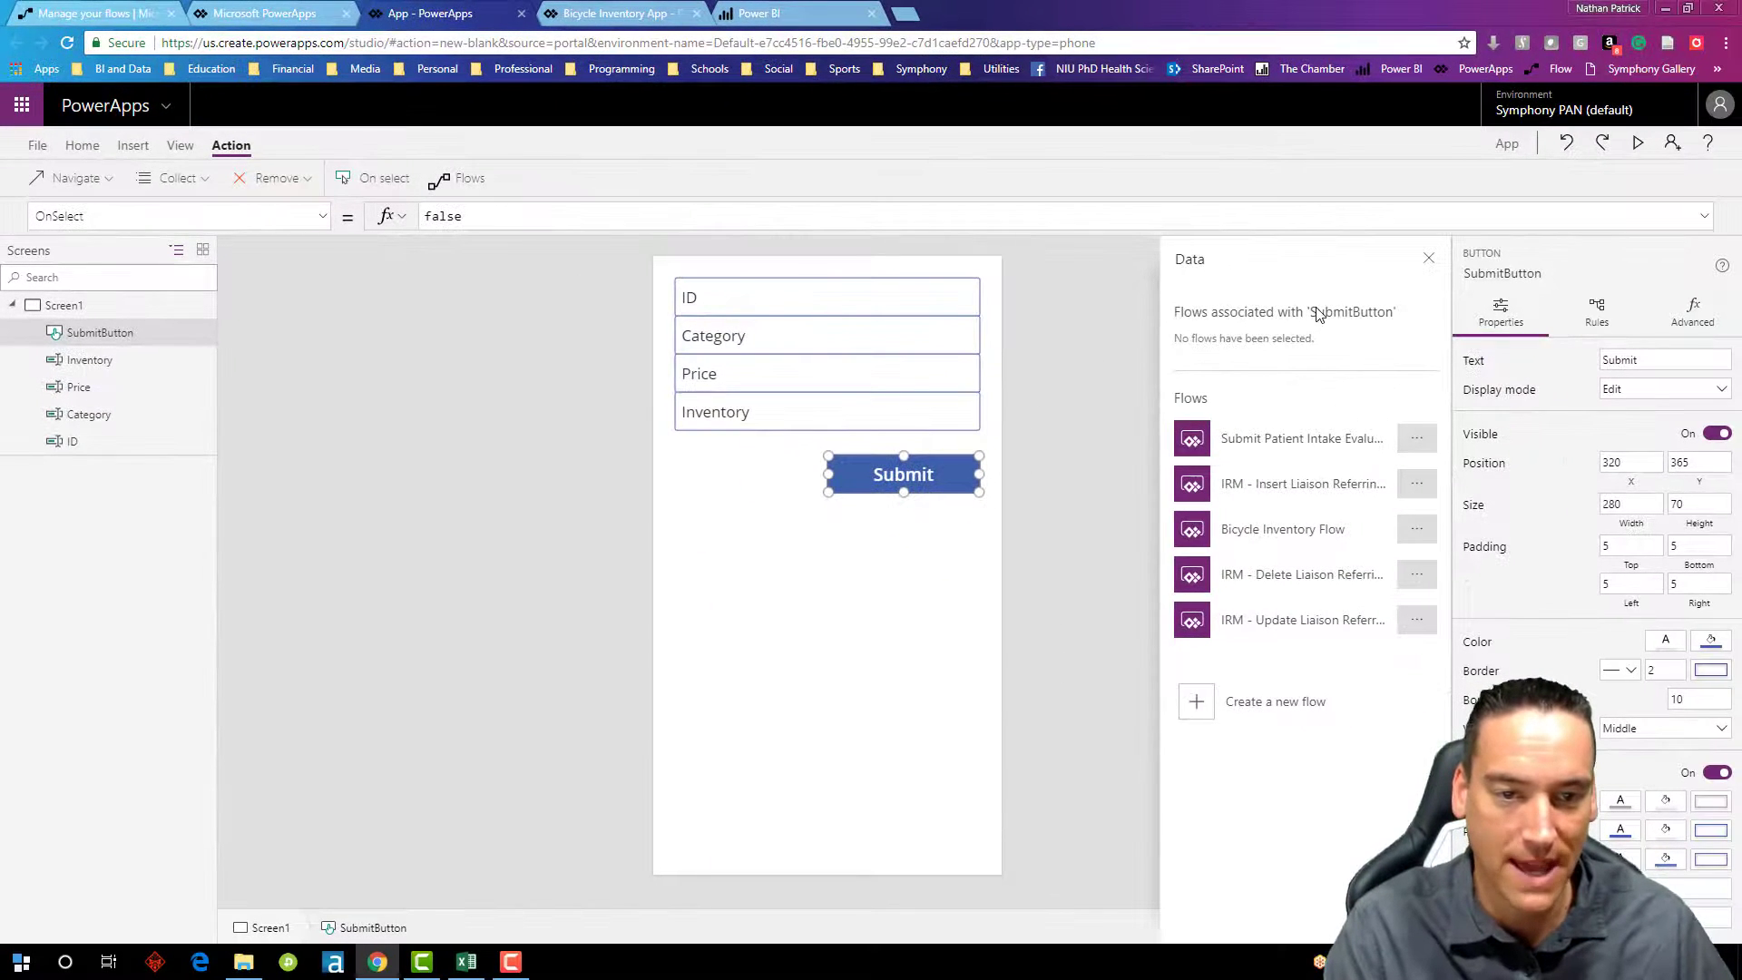
mouse_move(1303, 528)
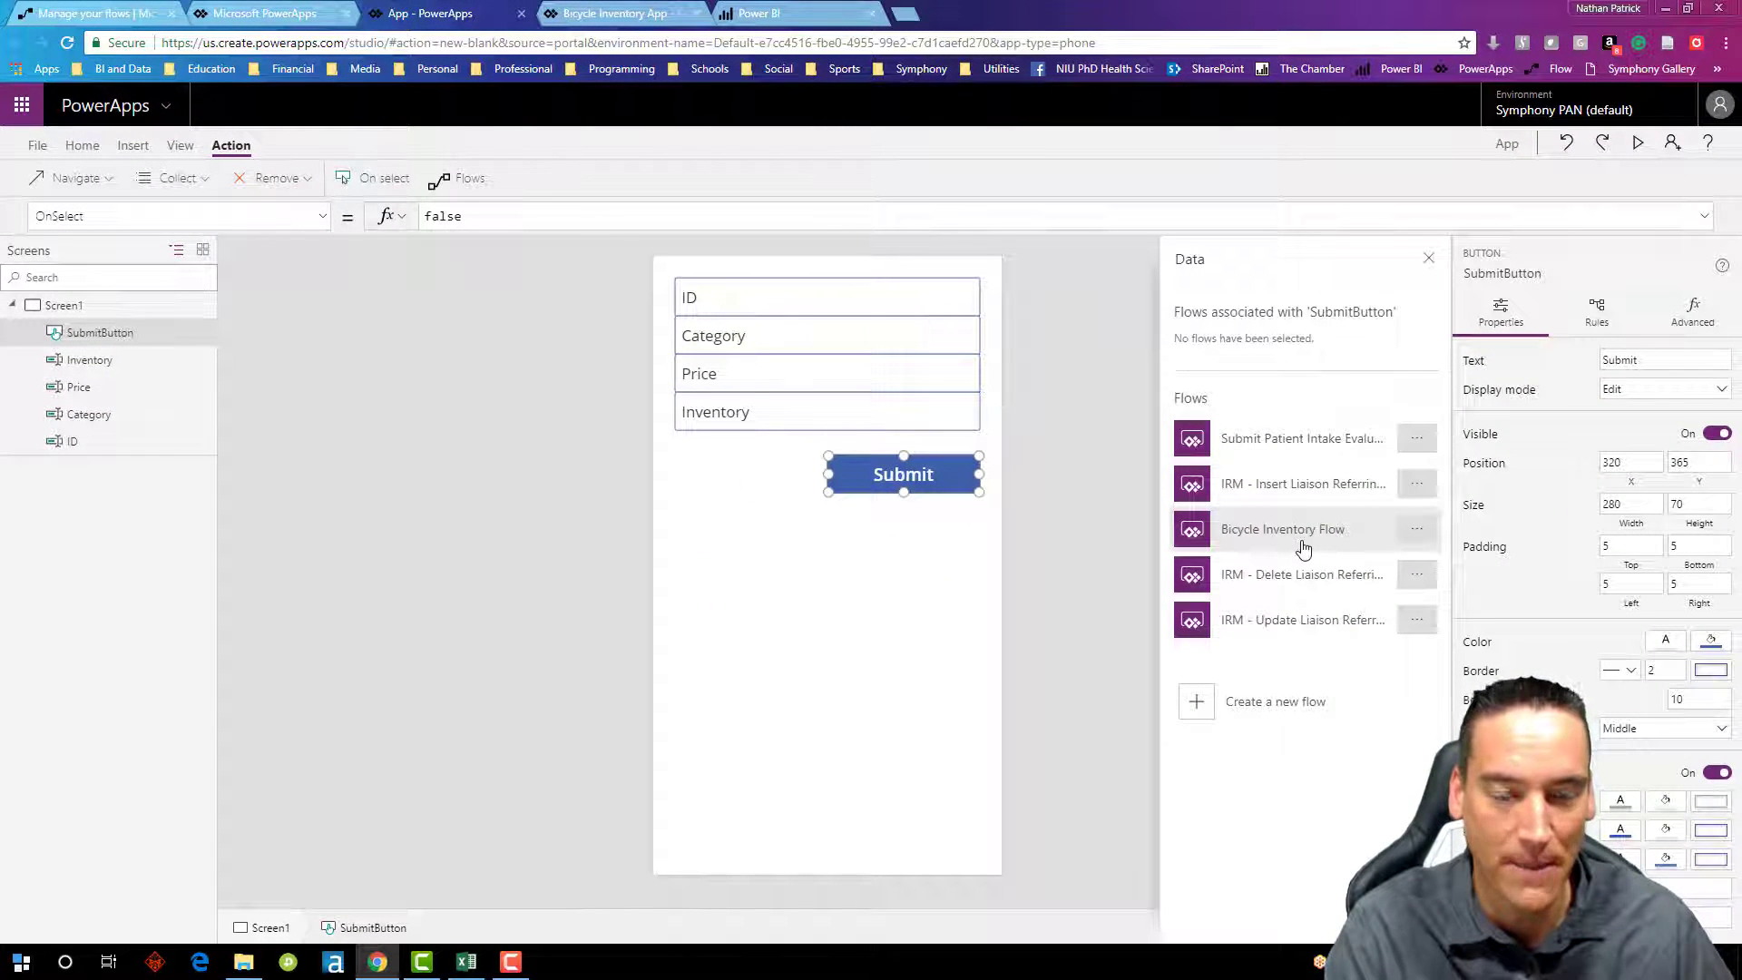
left_click(1283, 528)
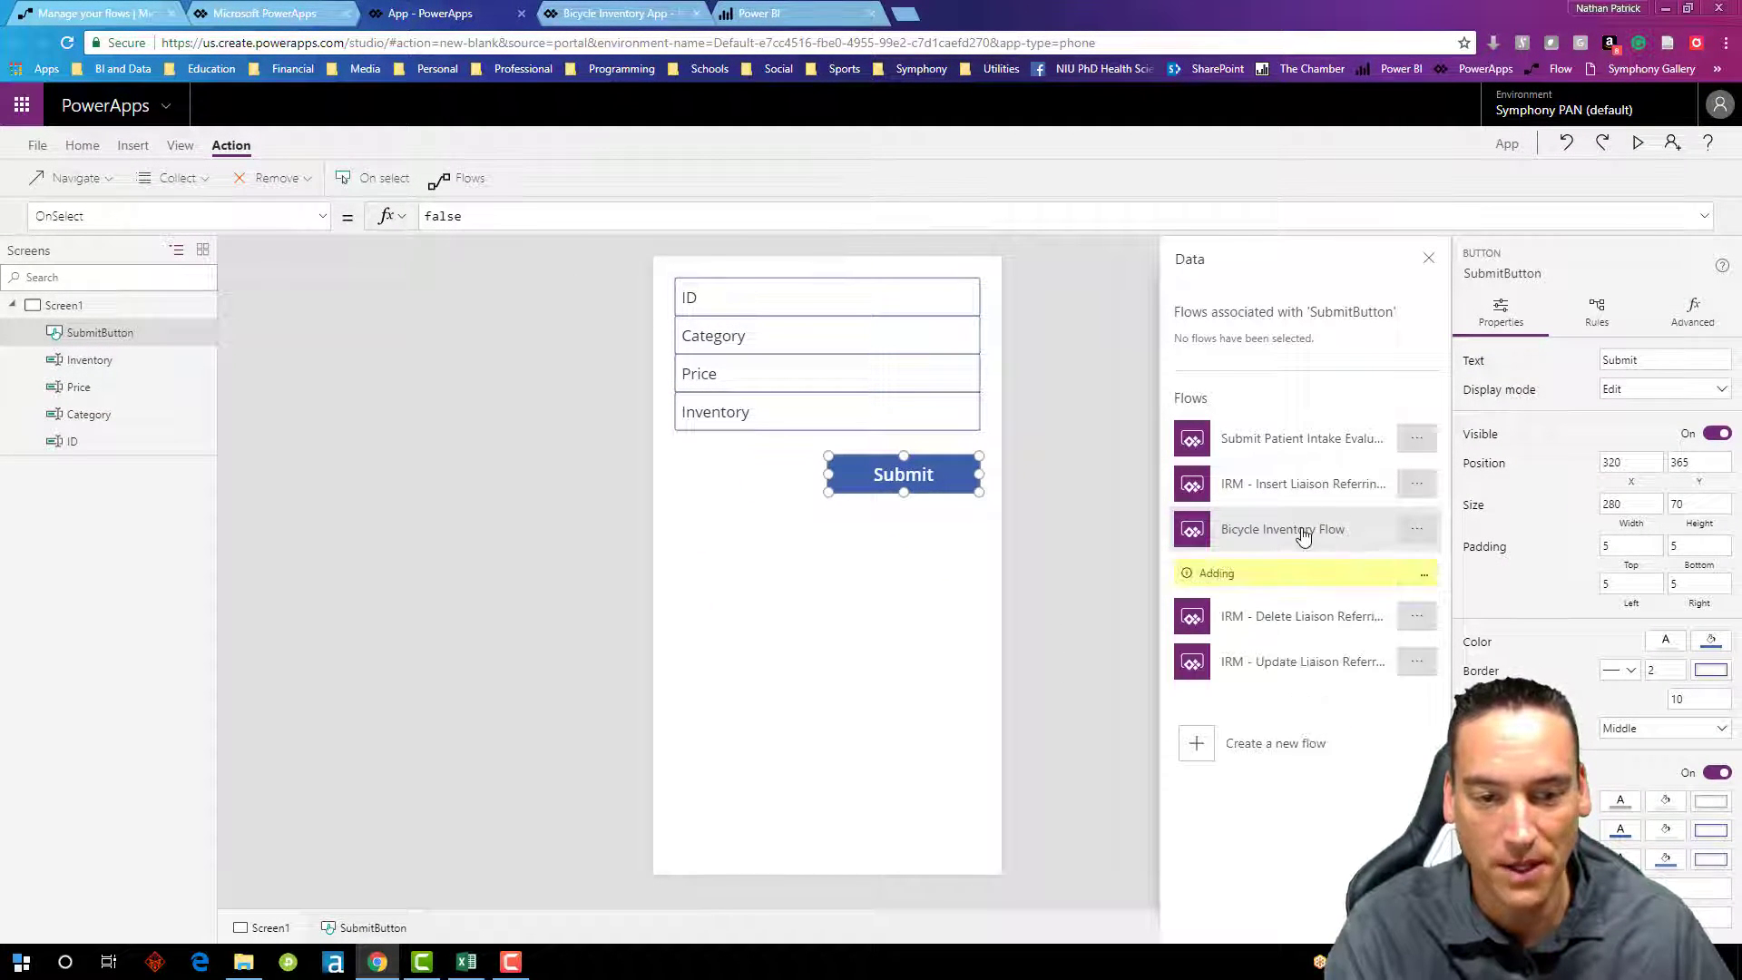
mouse_move(1289, 579)
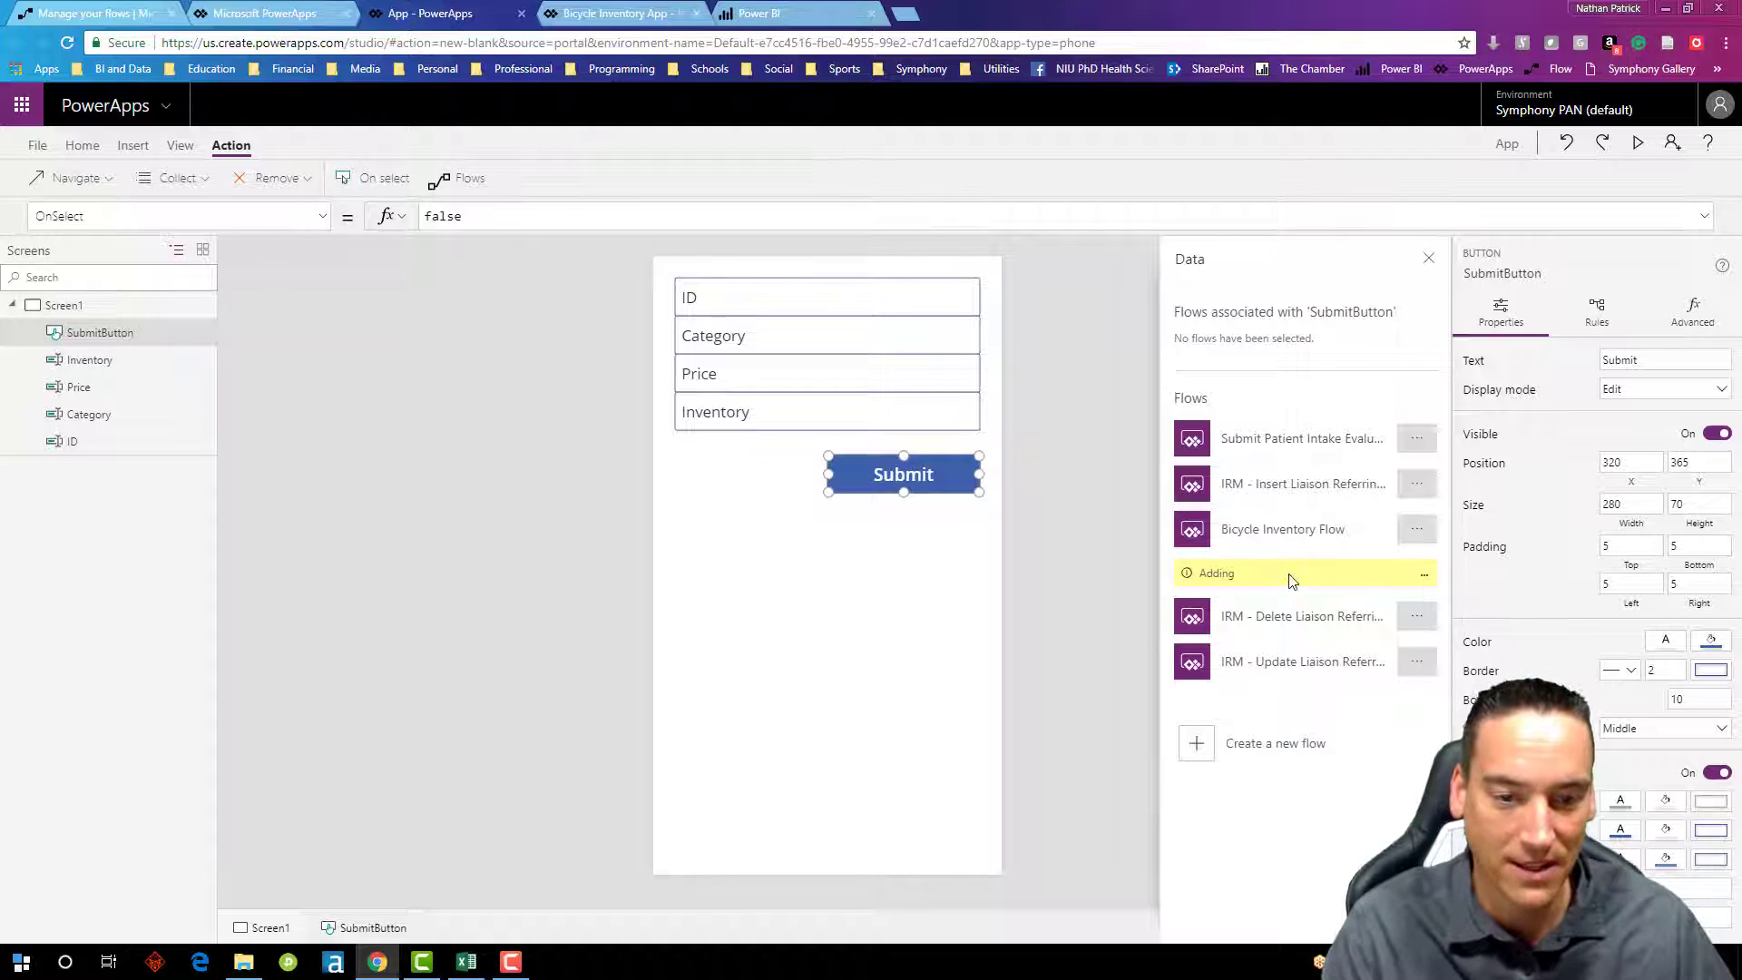
left_click(1282, 528)
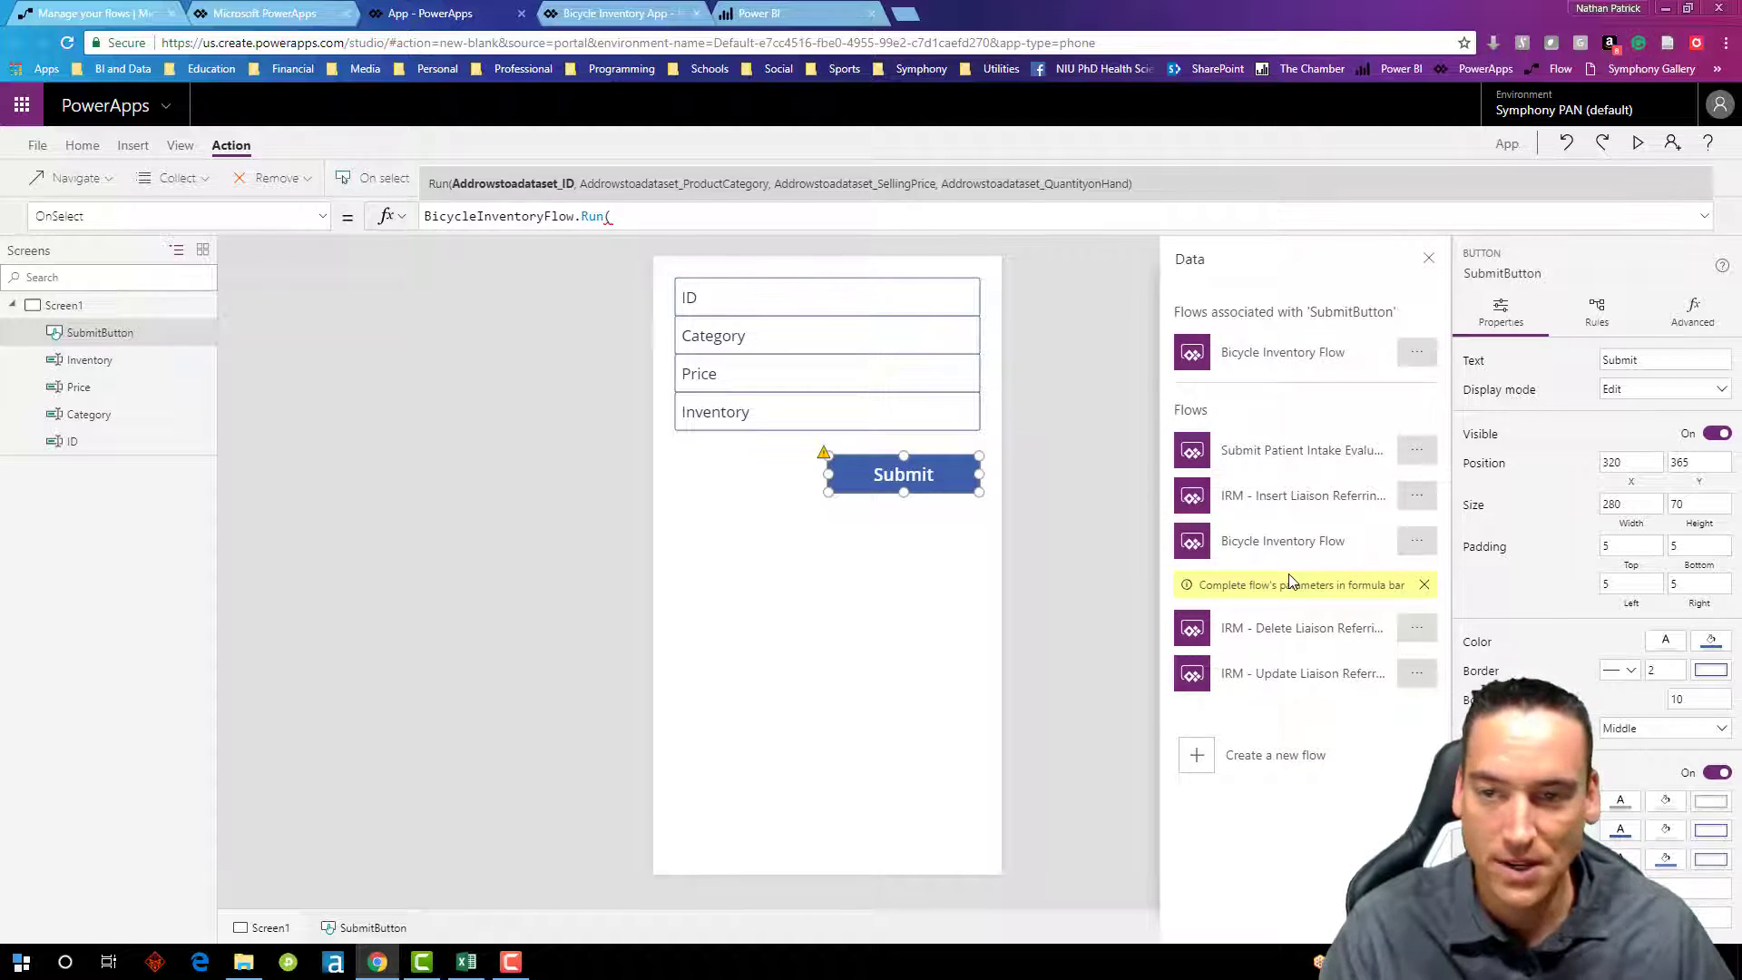
mouse_move(1234, 588)
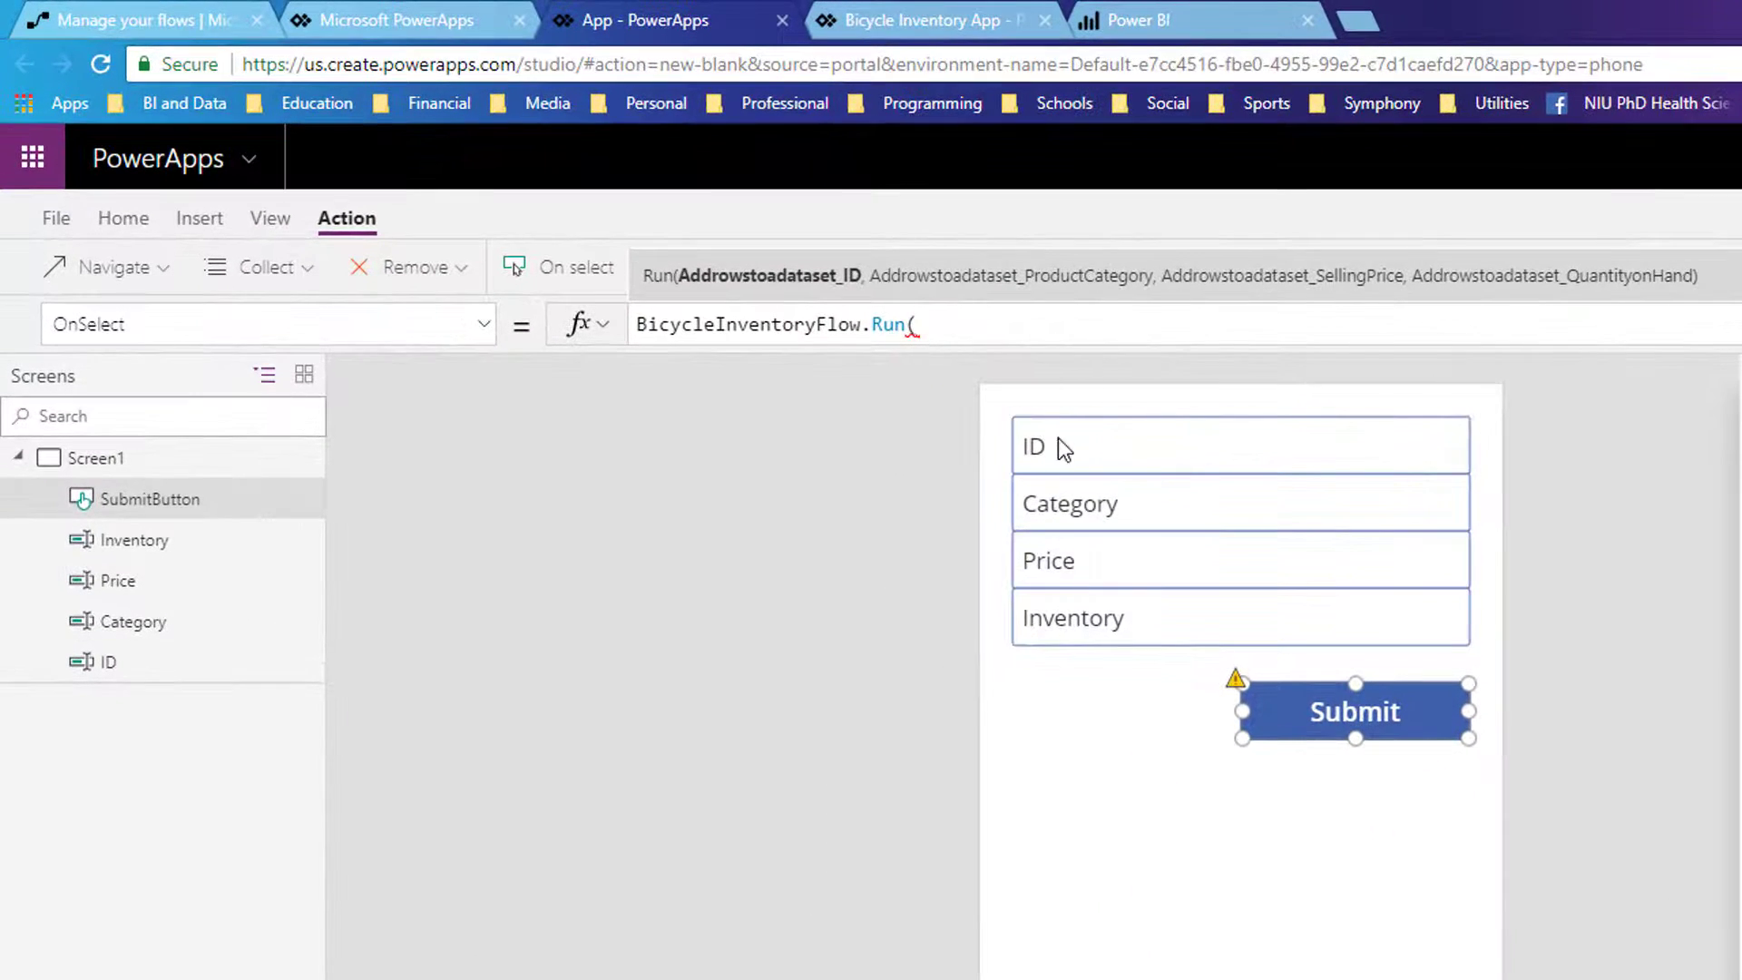
mouse_move(1087, 385)
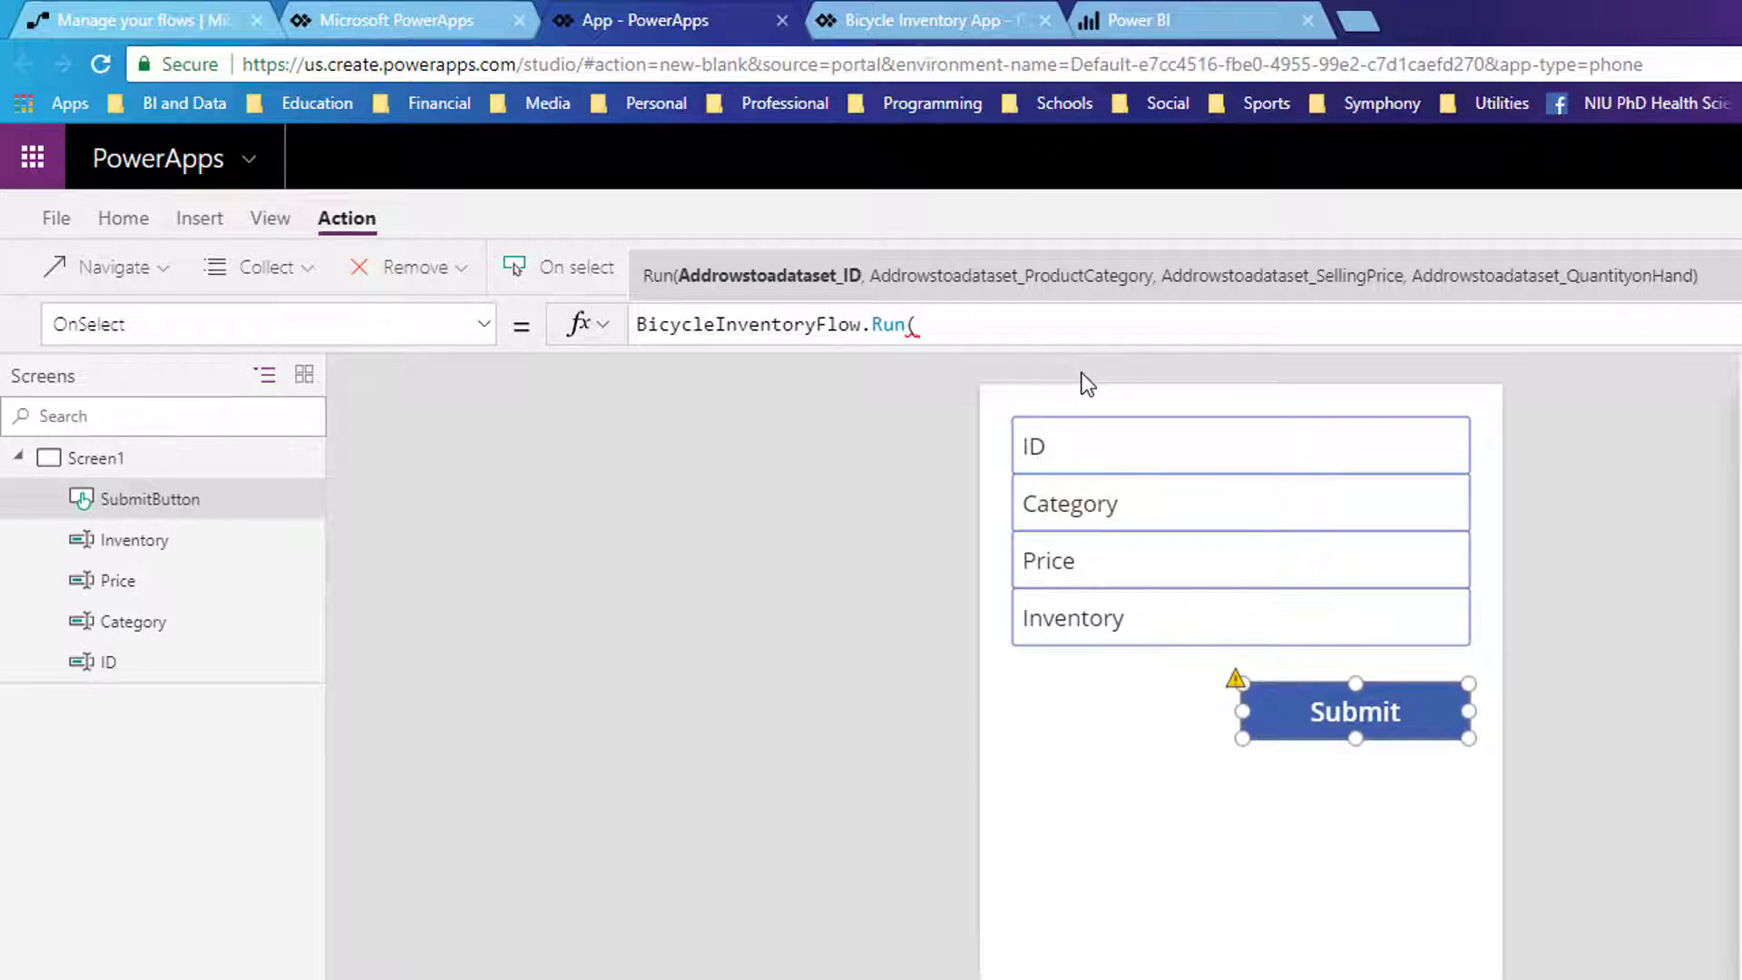
Step: Complete OnSelect as BicycleInventoryFlow.Run(ID.Text, Category.Text, Price.Text, Inventory.Text)
type("ID.Text")
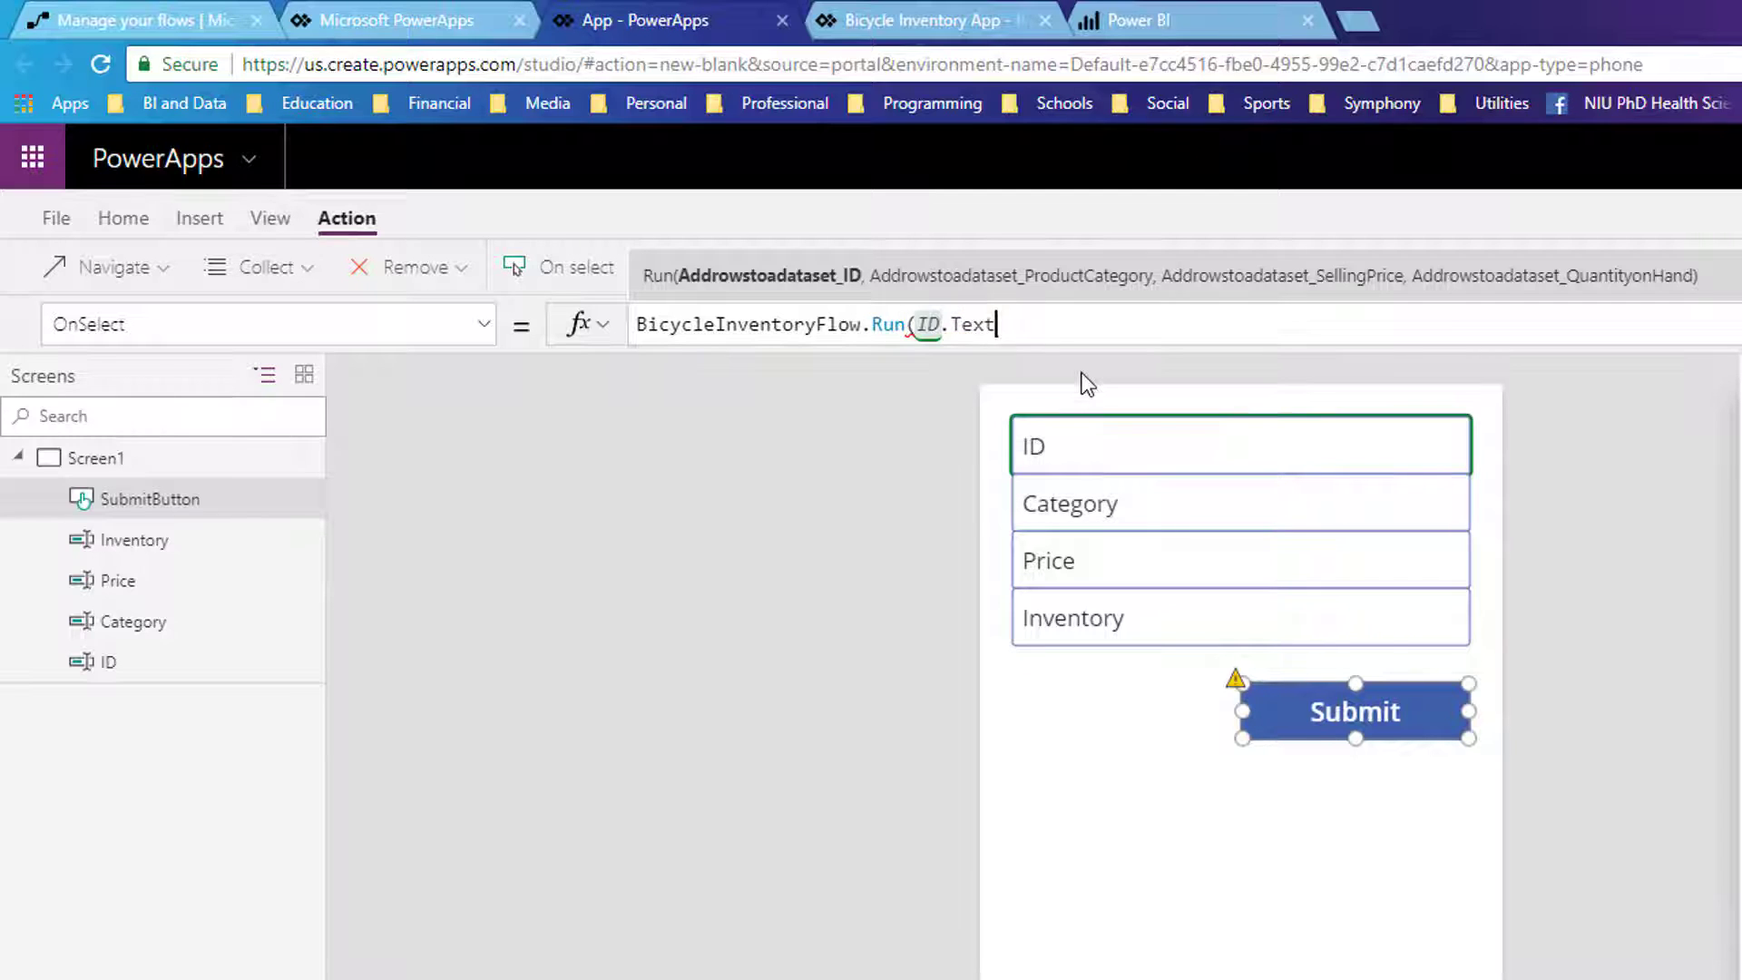
type(",")
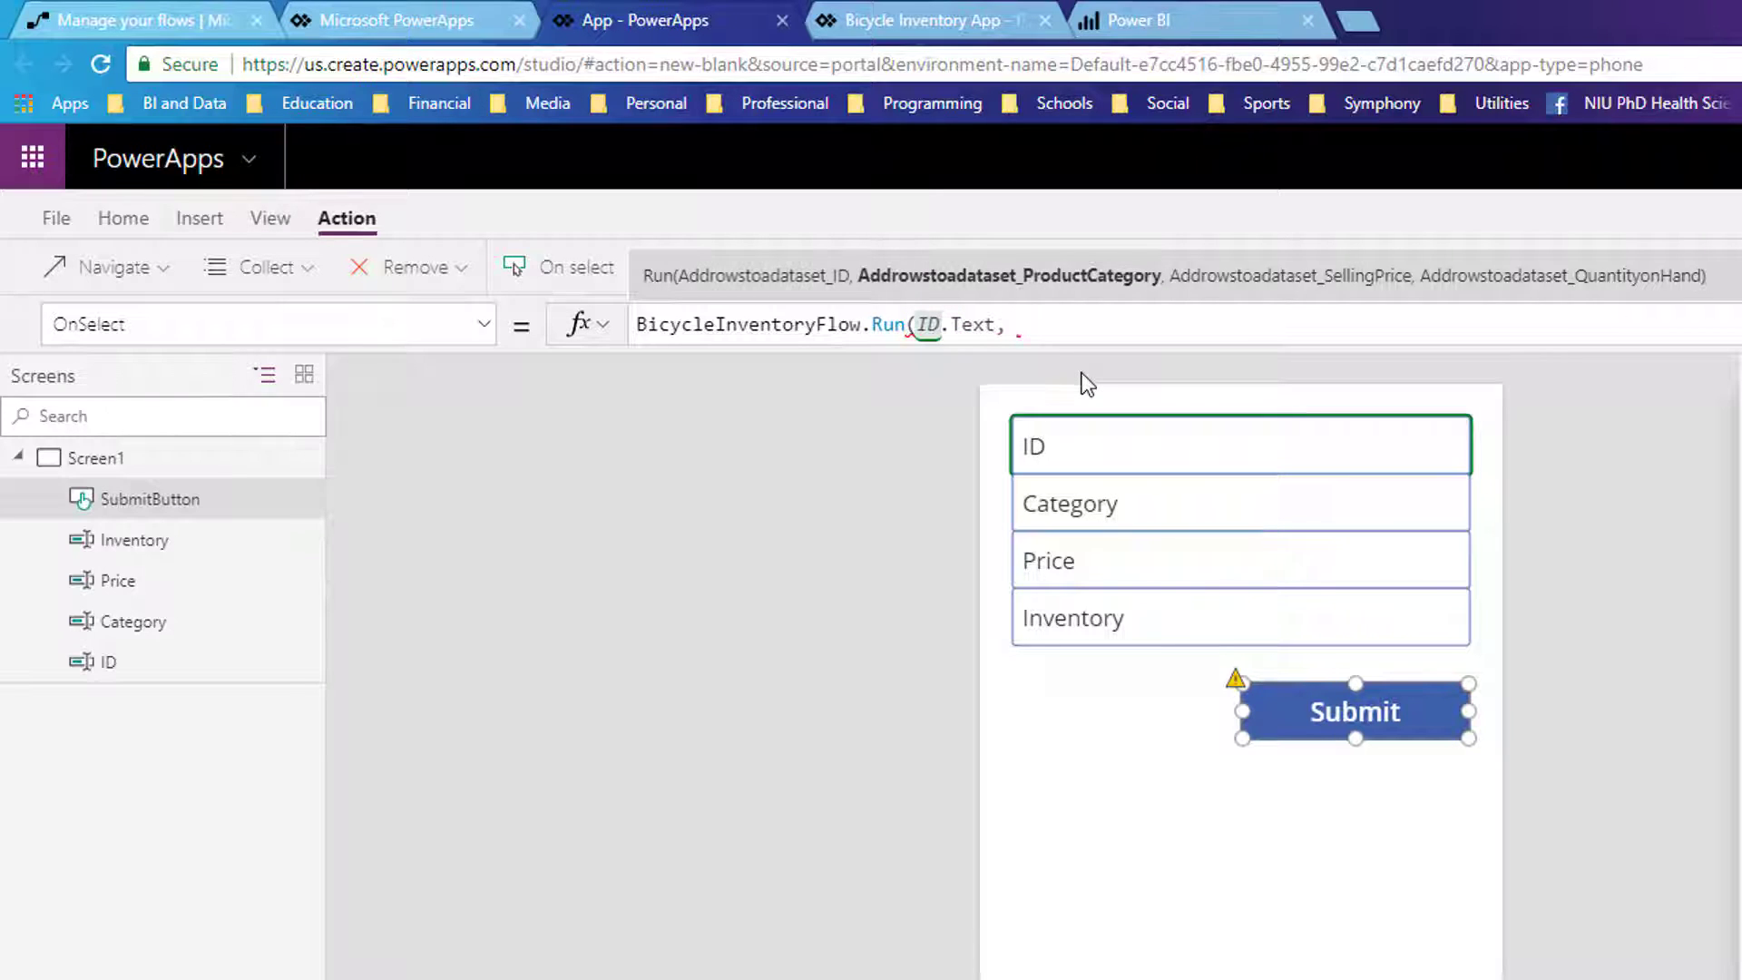
type("Category")
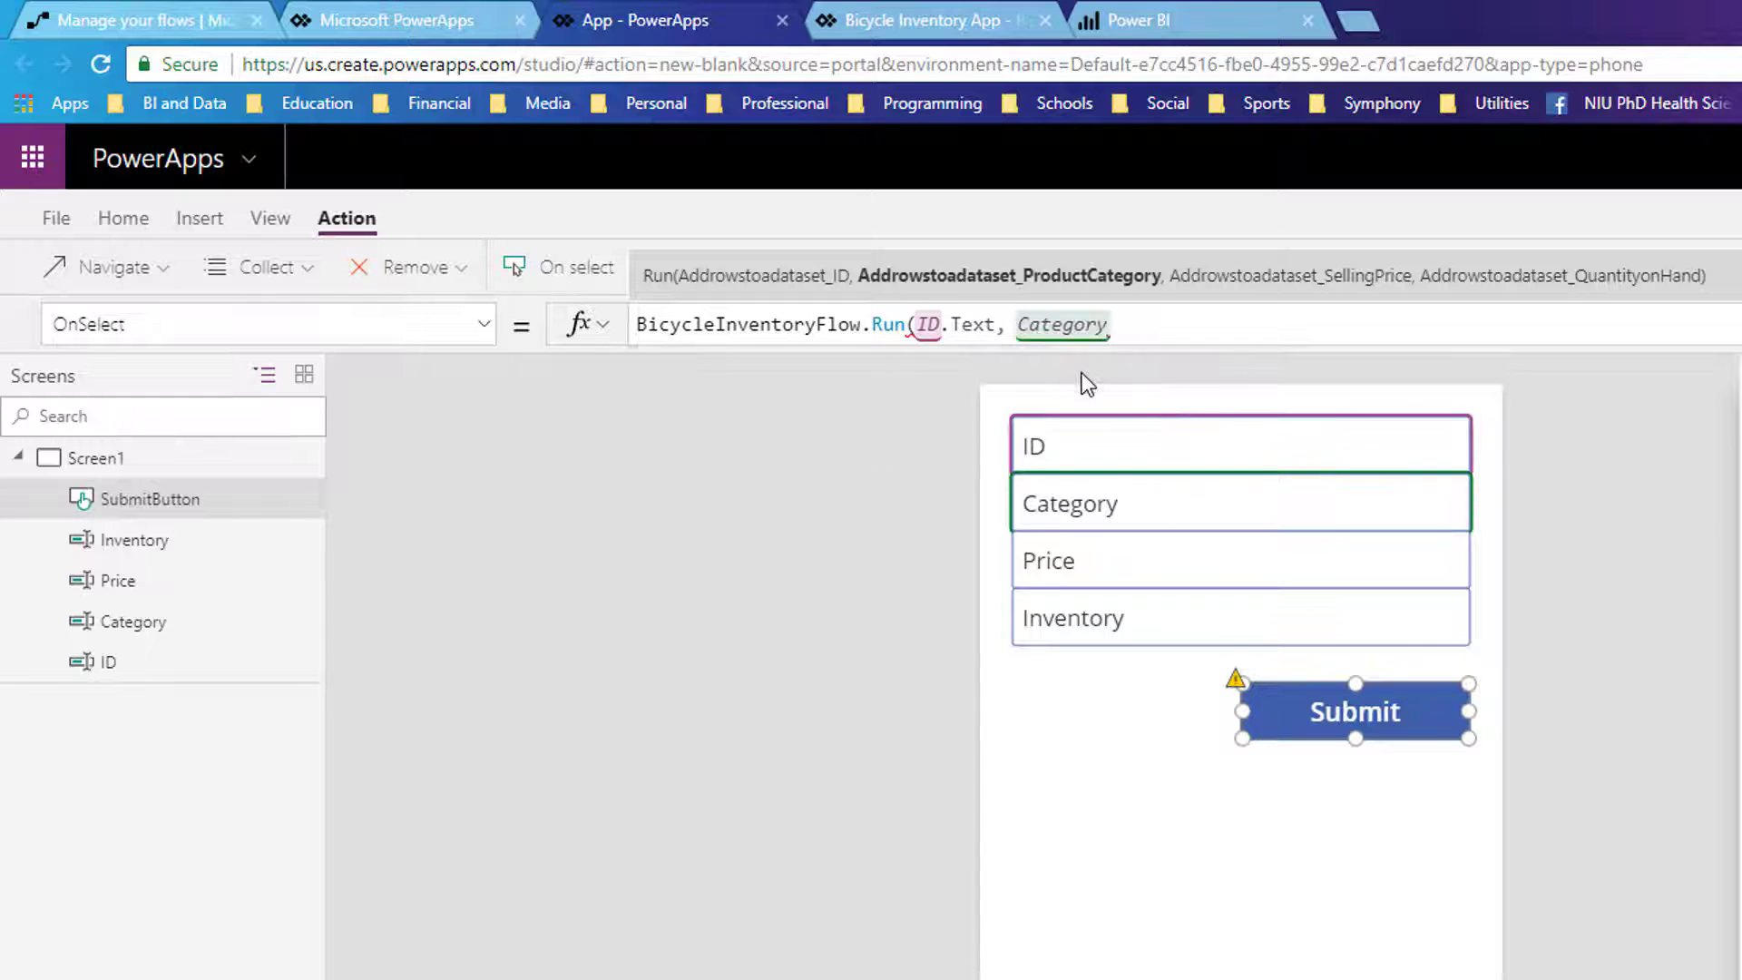
type(".Text")
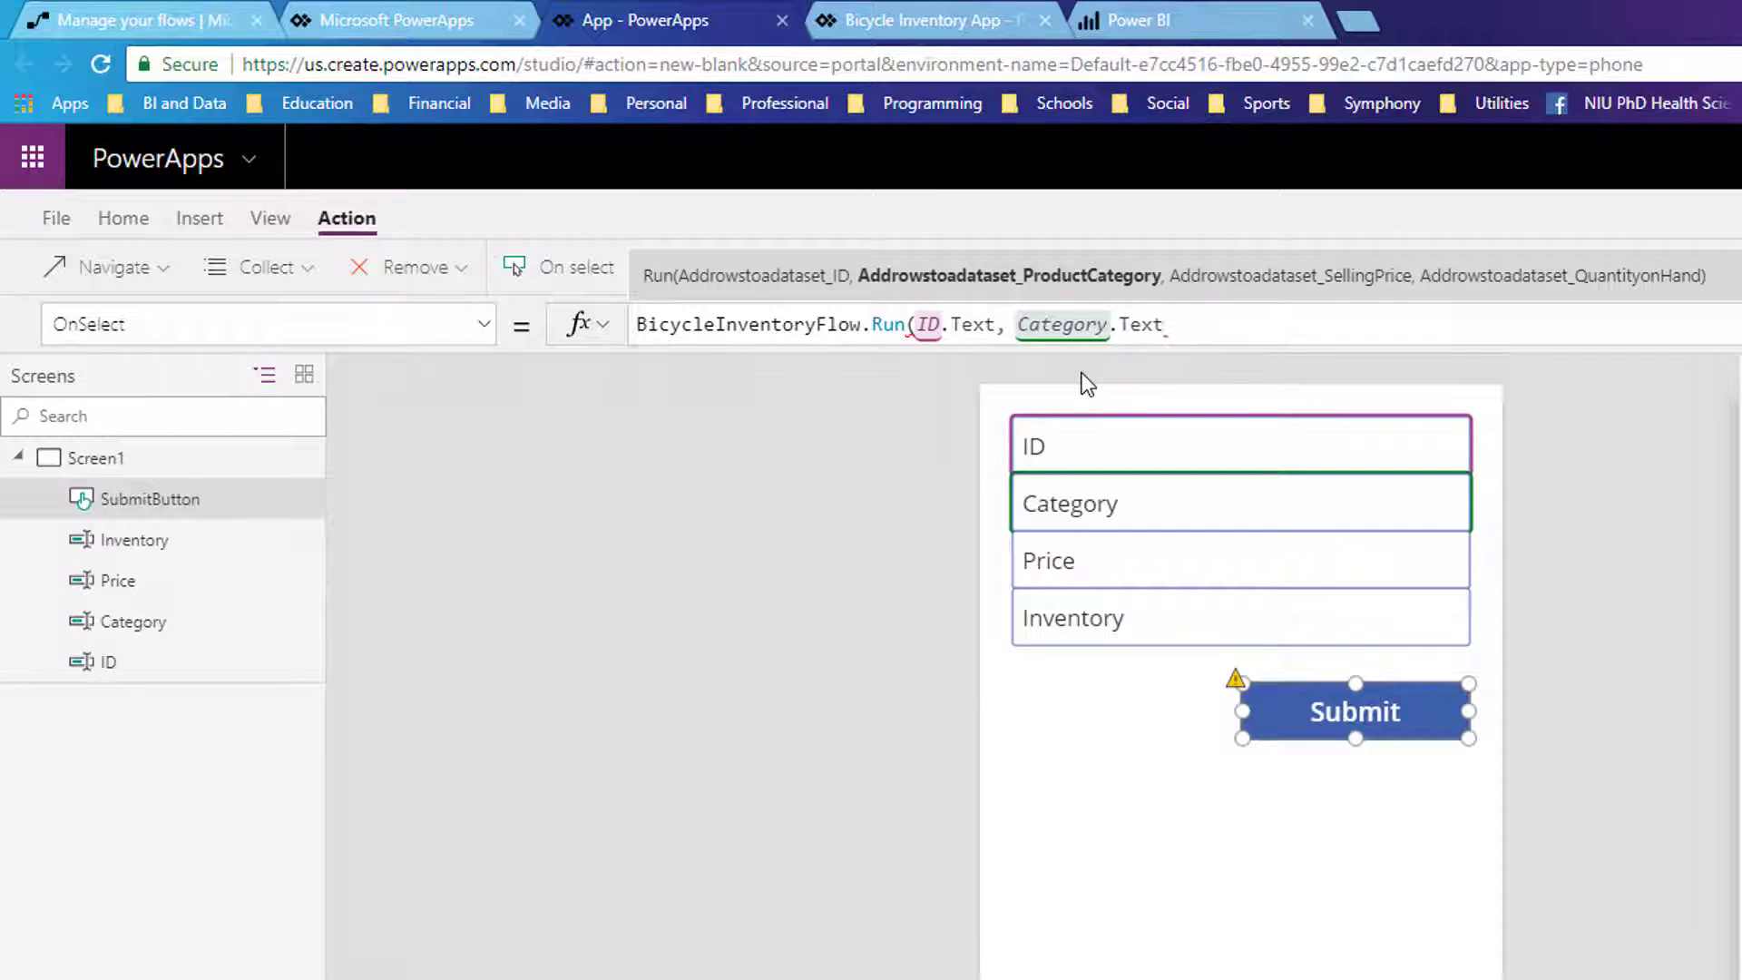
type(", Pric")
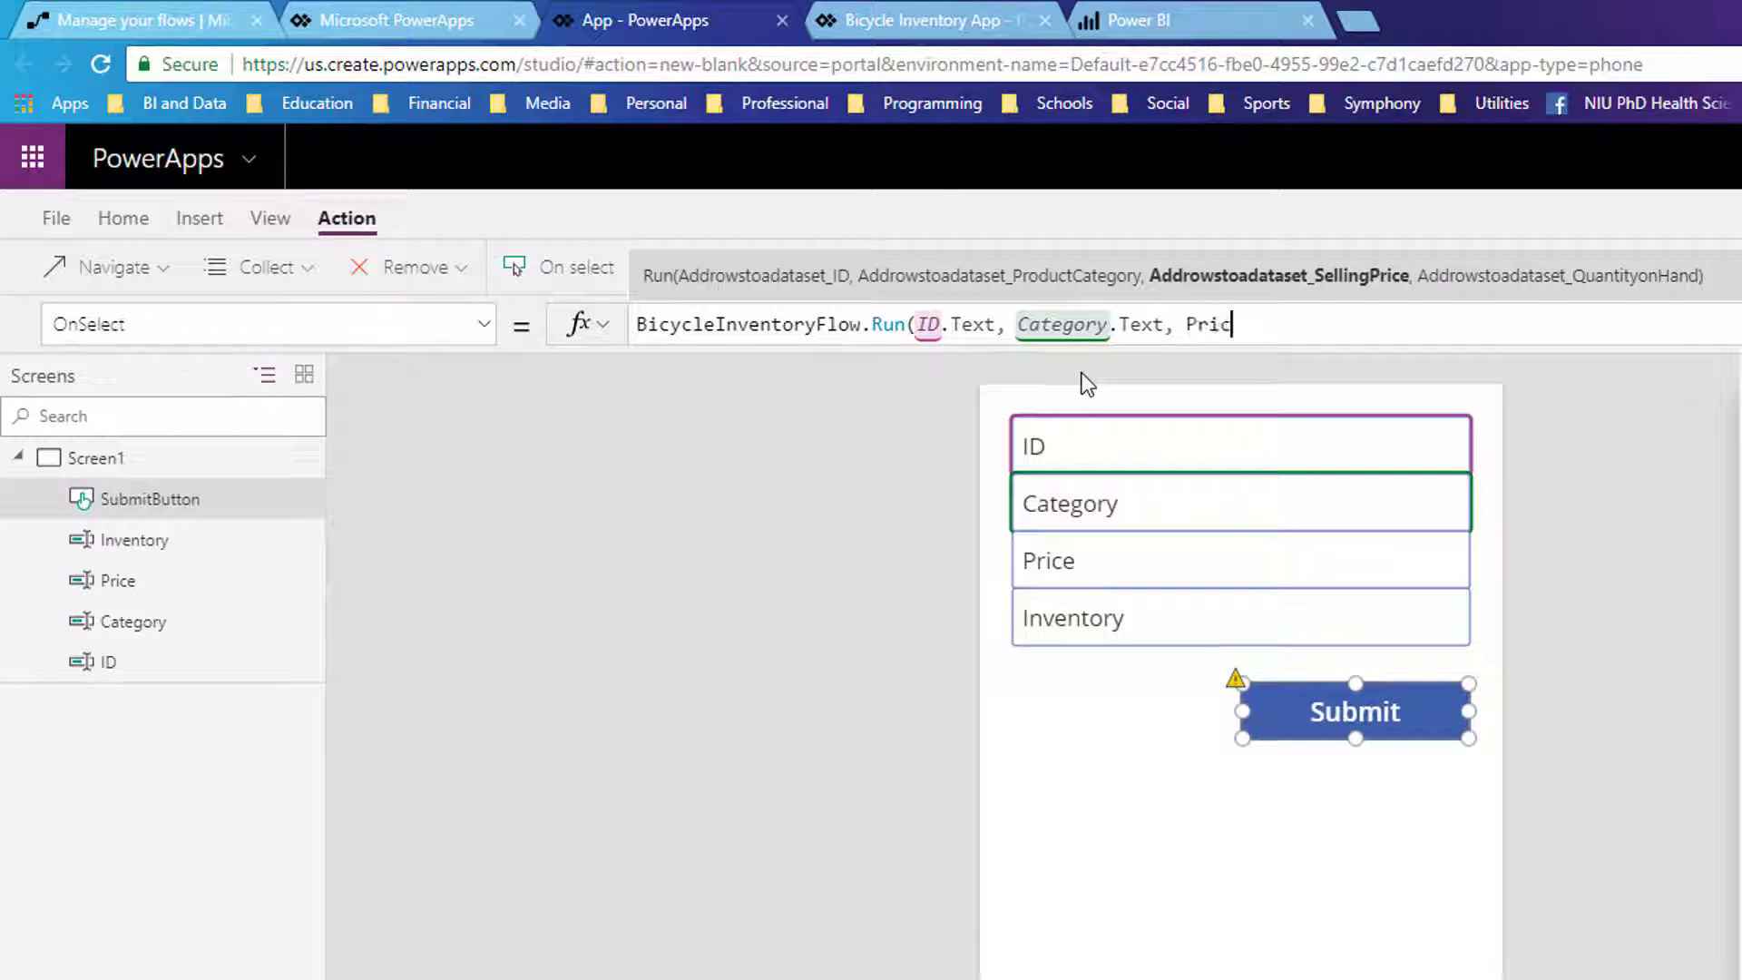
type("e.Text")
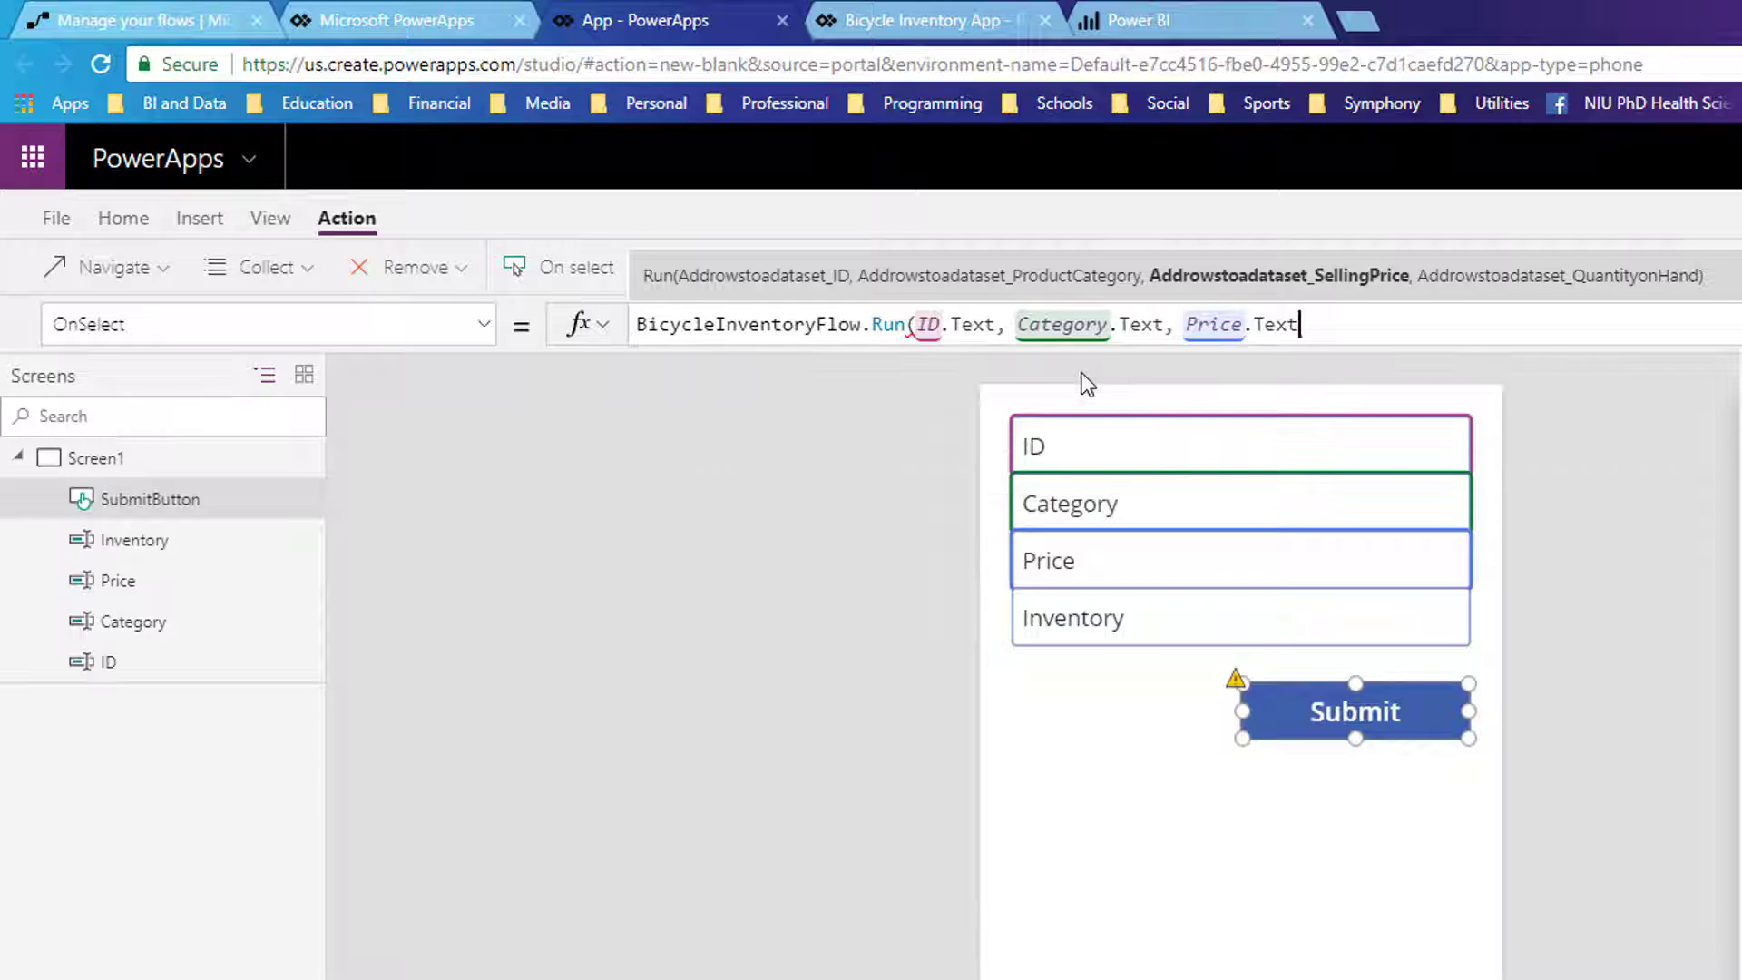
type(",")
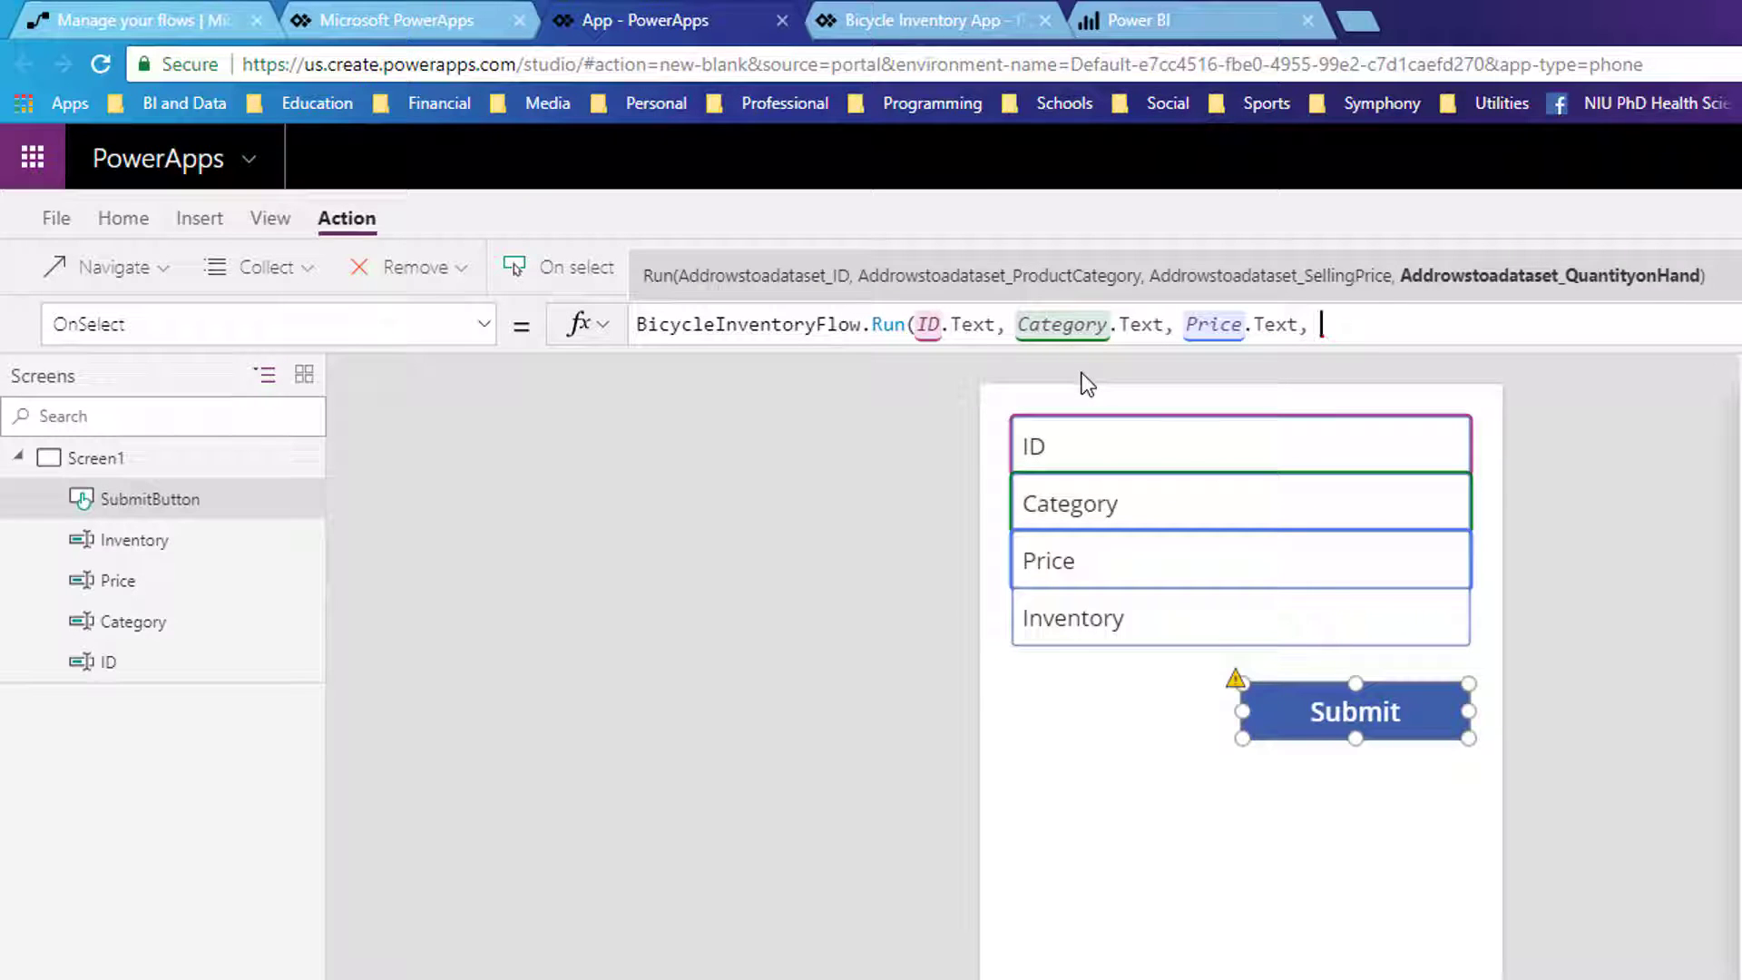
type("Inventory.tex")
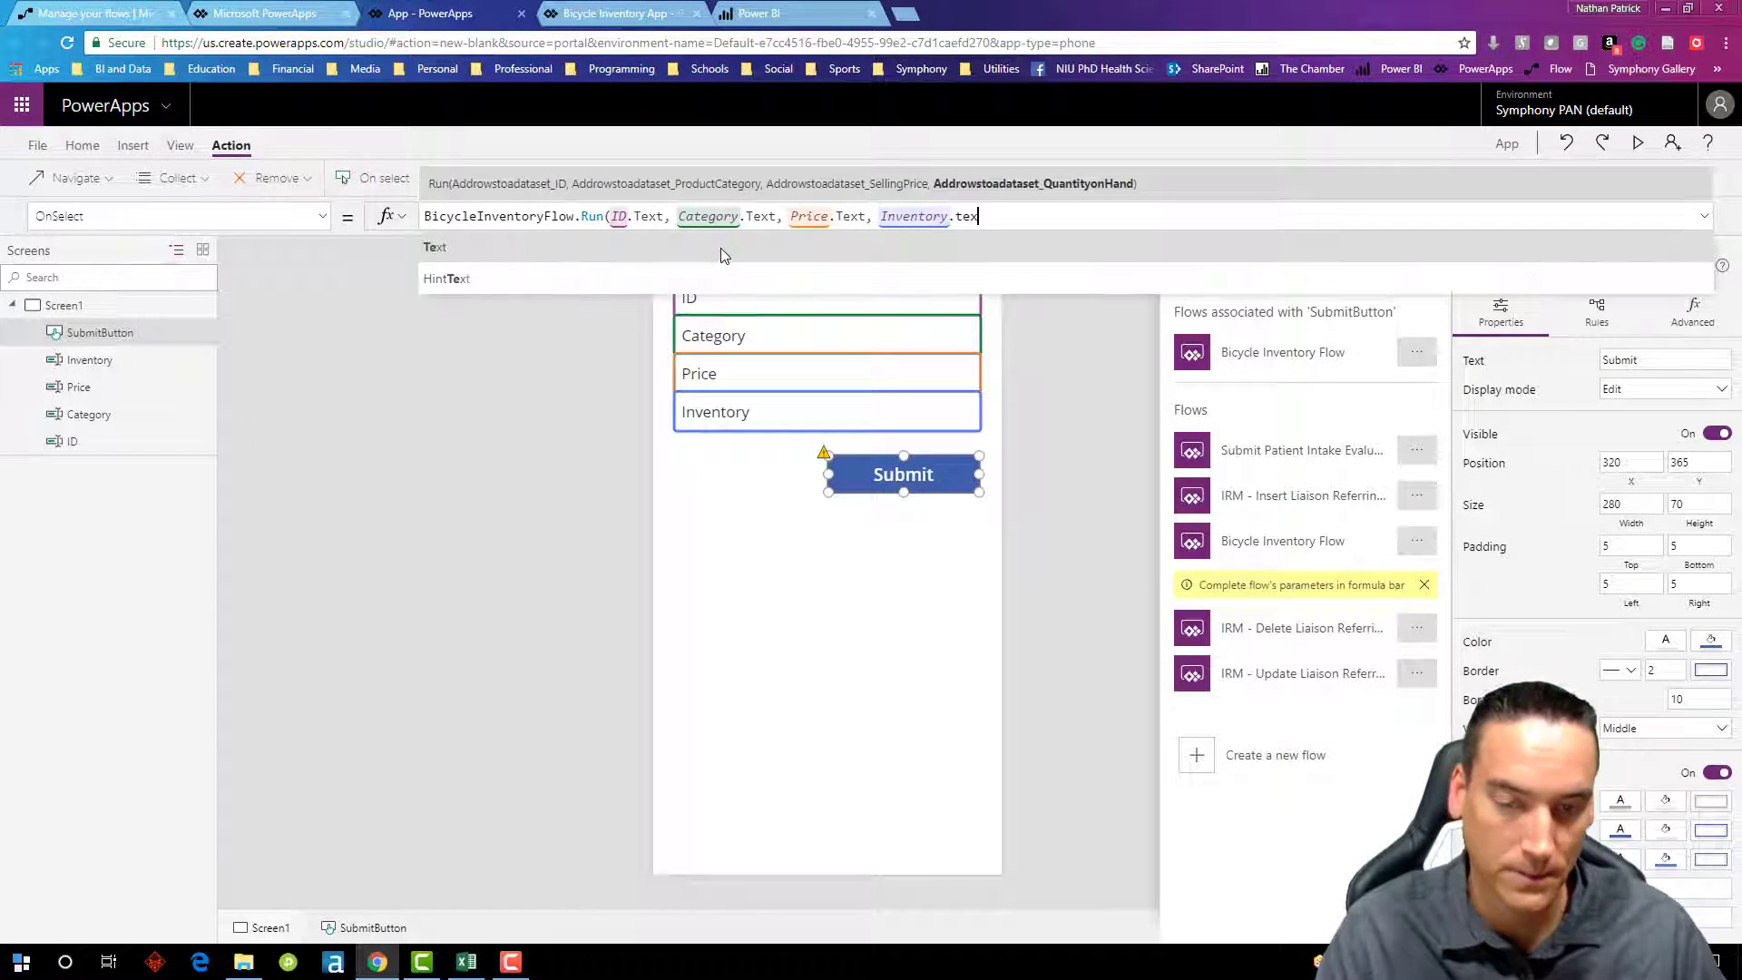
type("t)")
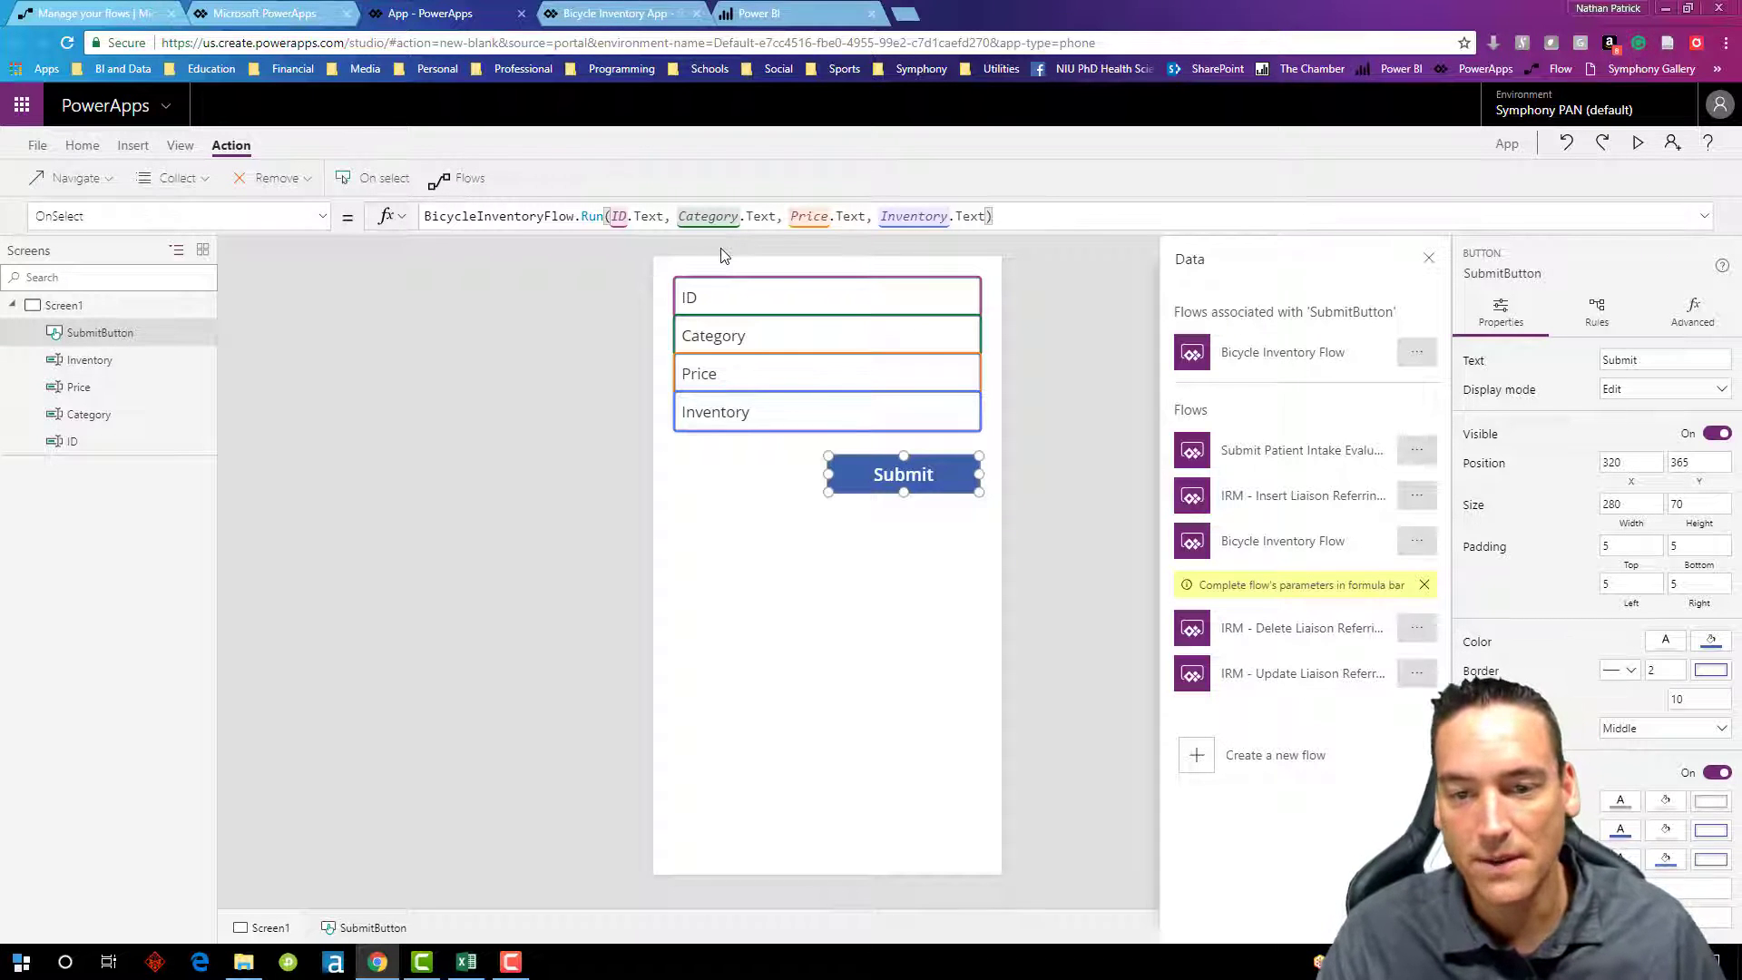
mouse_move(782, 588)
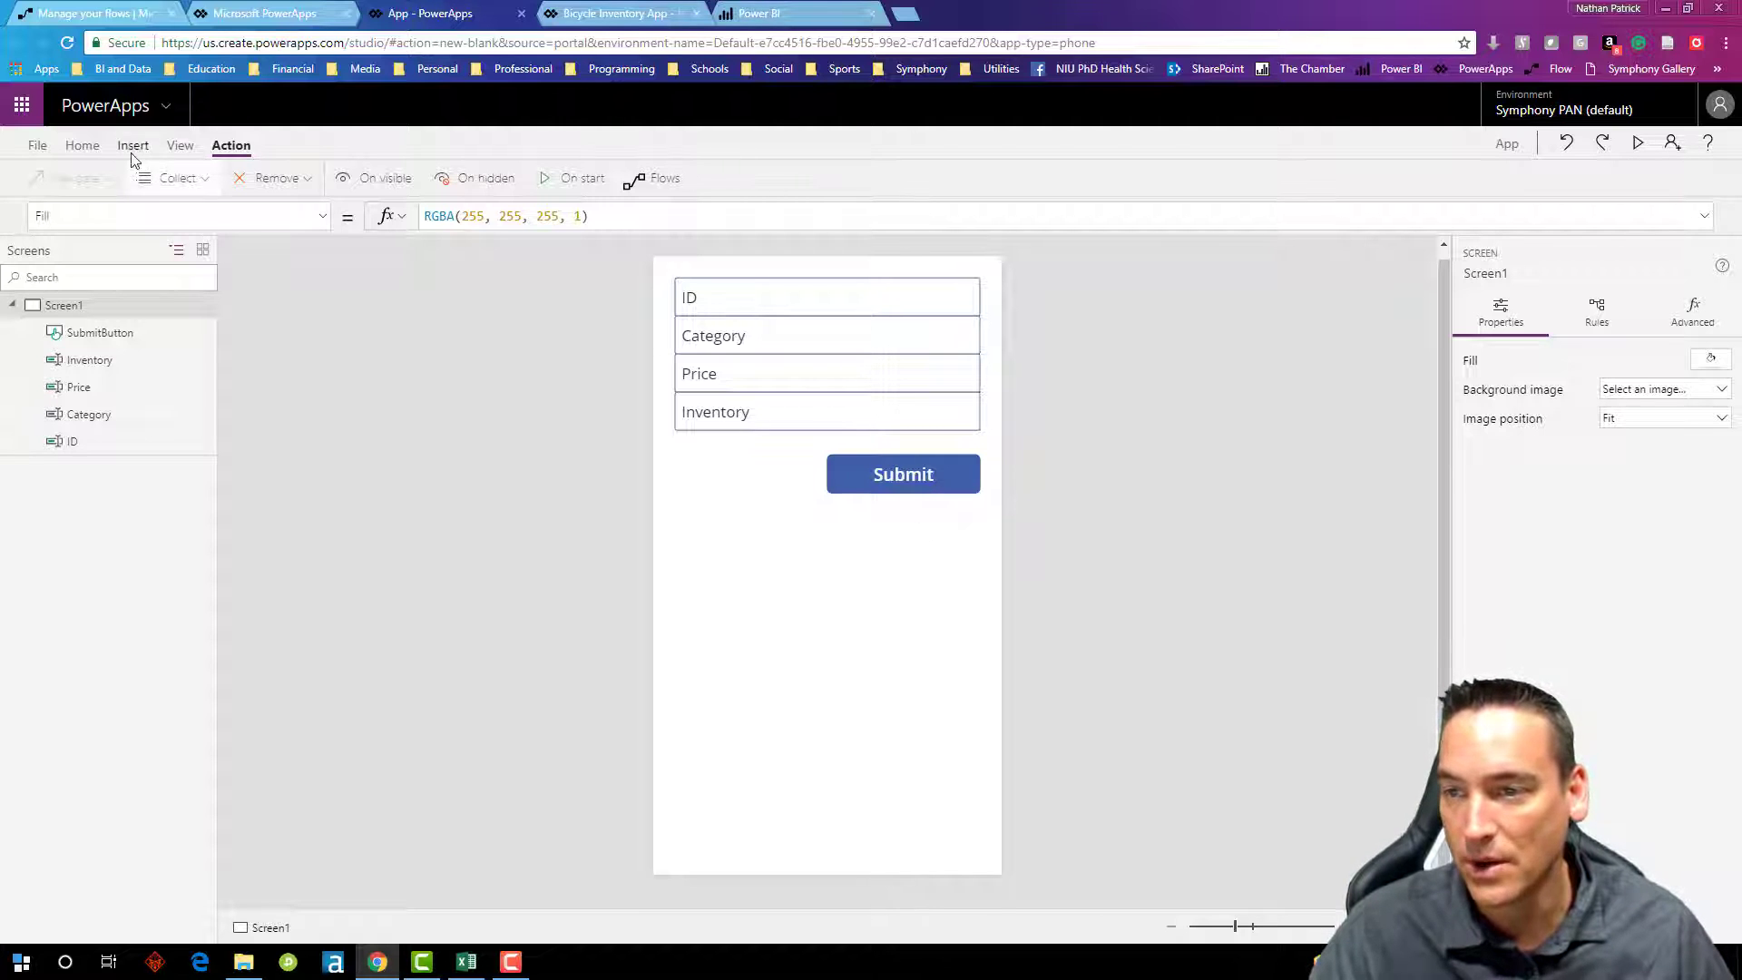
Step: Save the app to the cloud as Bicycle Inventory App and return to the Power BI workspace
left_click(36, 145)
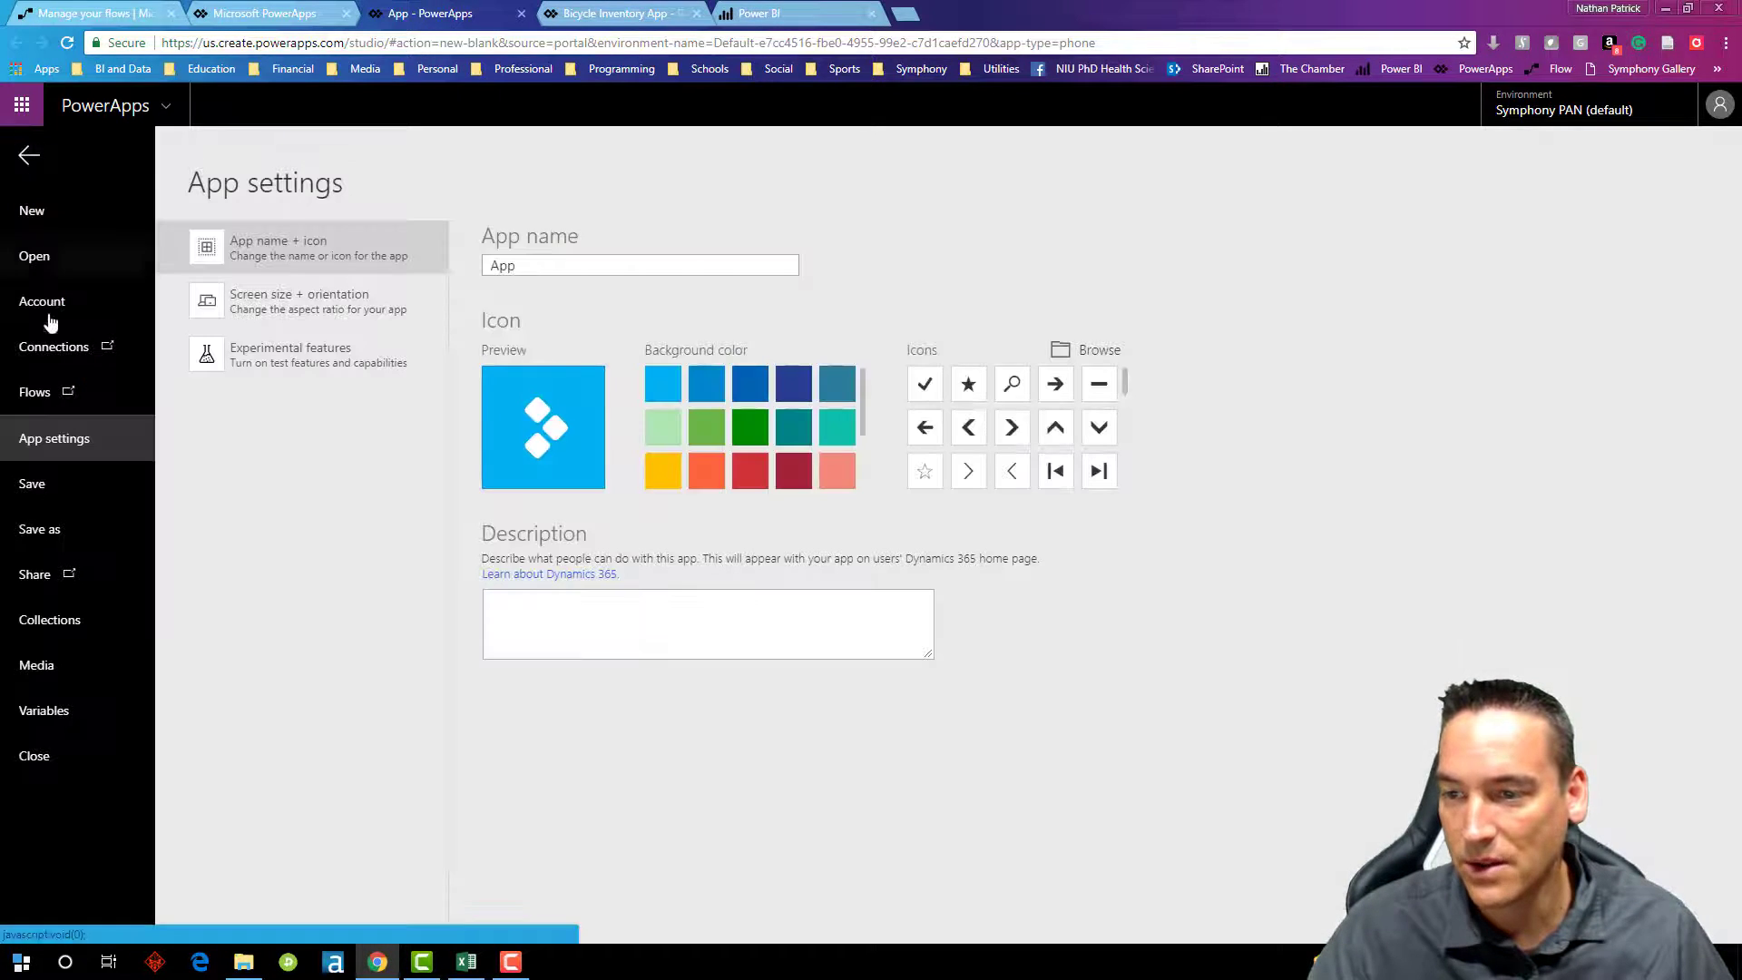
left_click(40, 528)
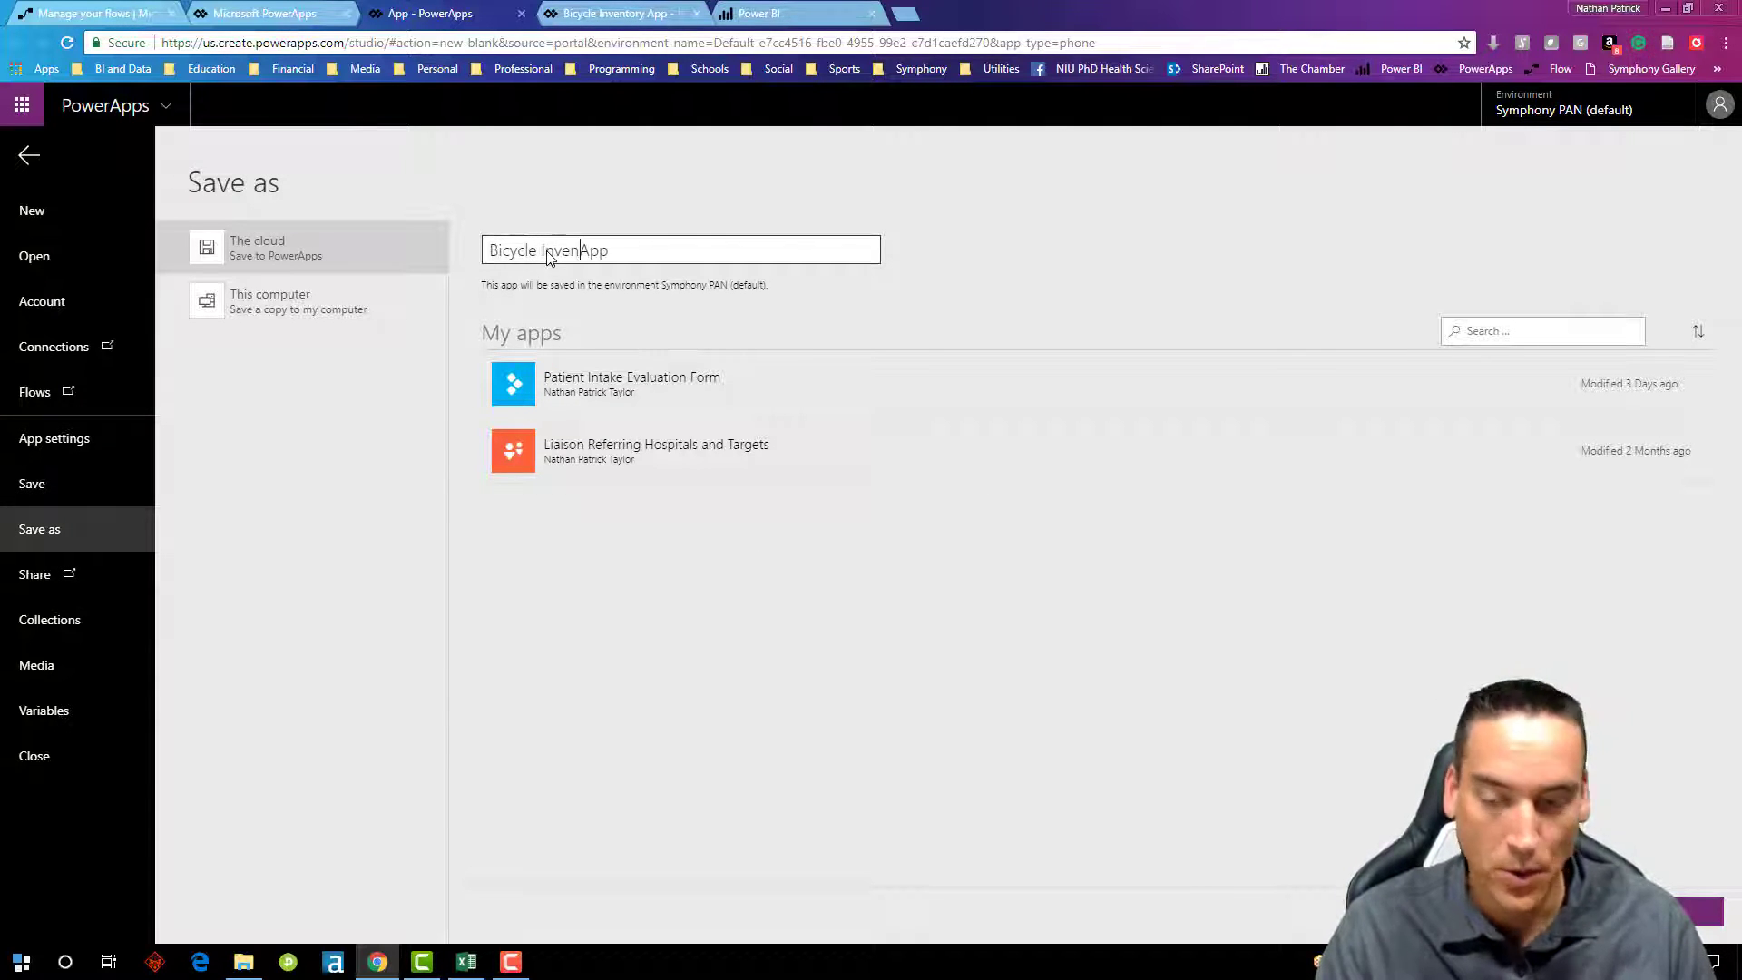
type("tory")
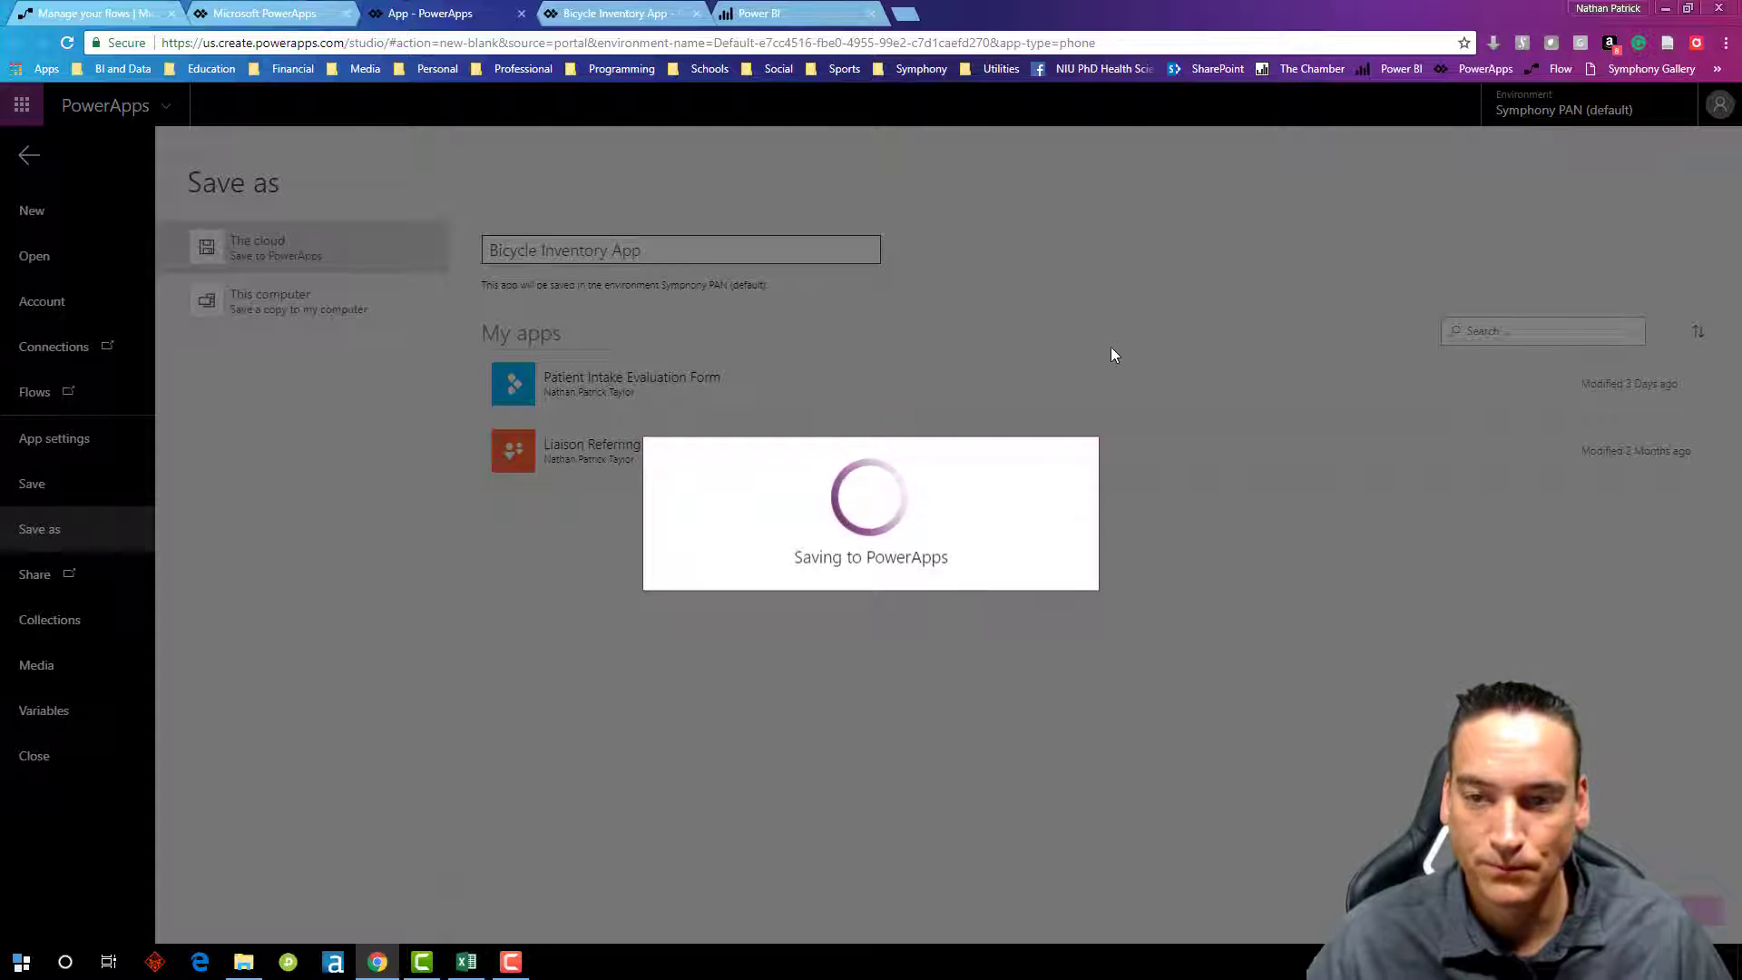
mouse_move(900, 344)
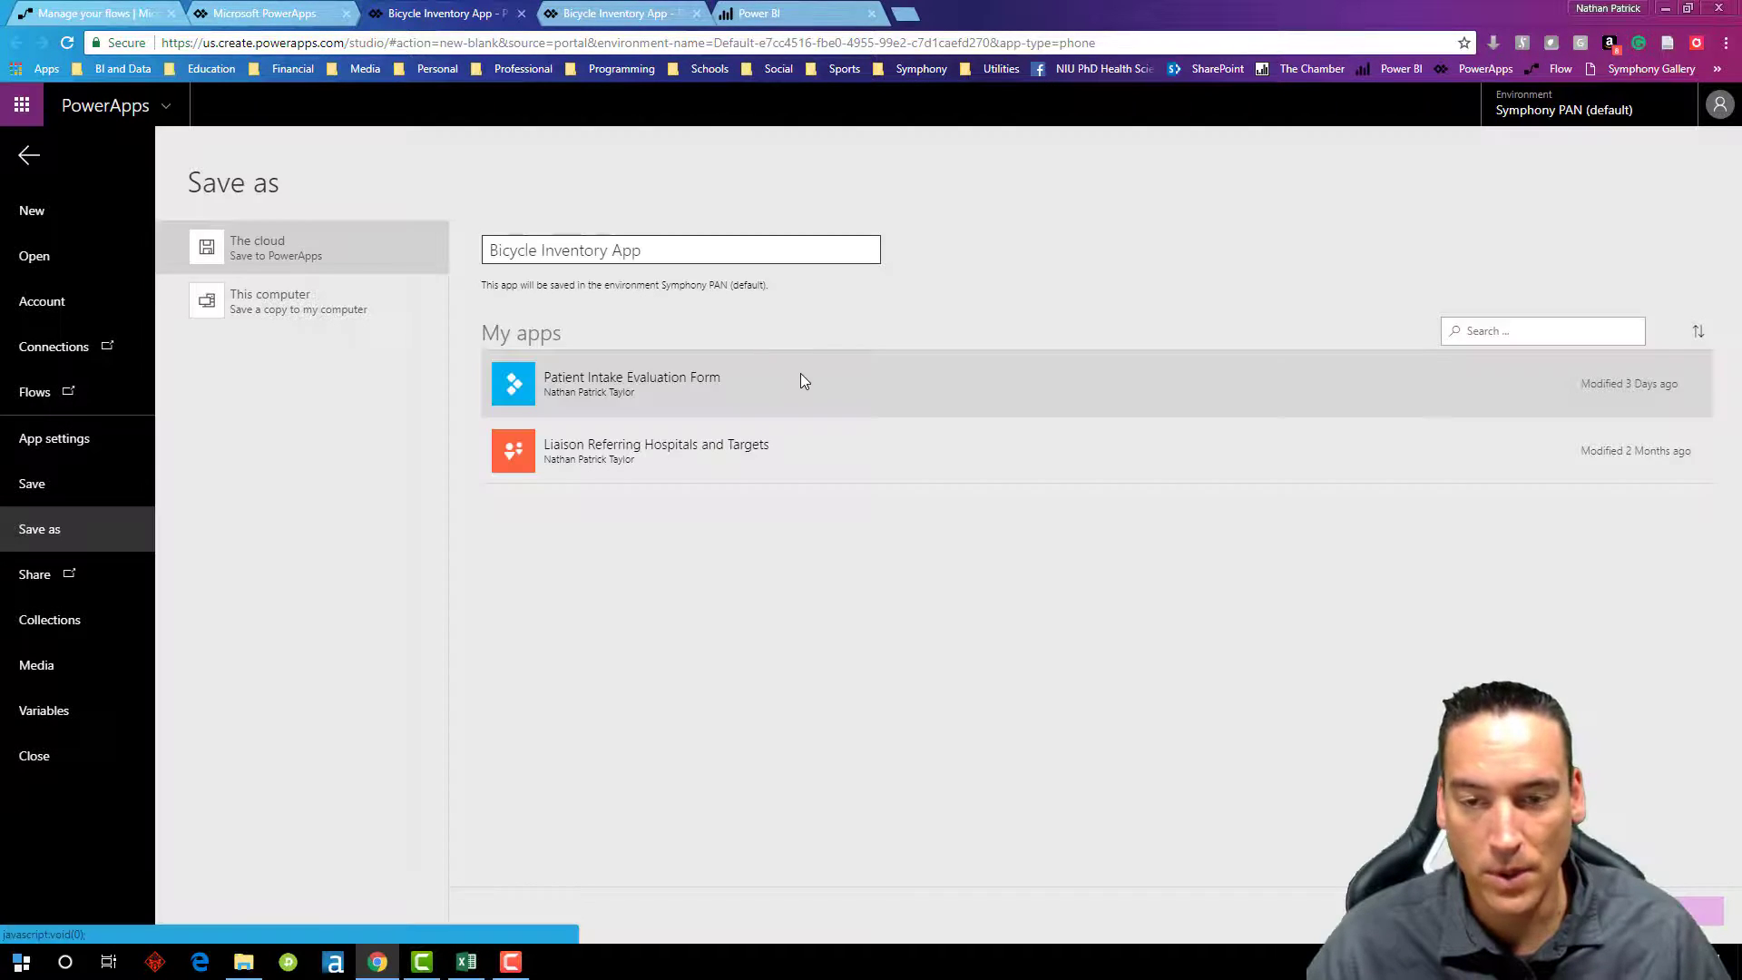
left_click(30, 483)
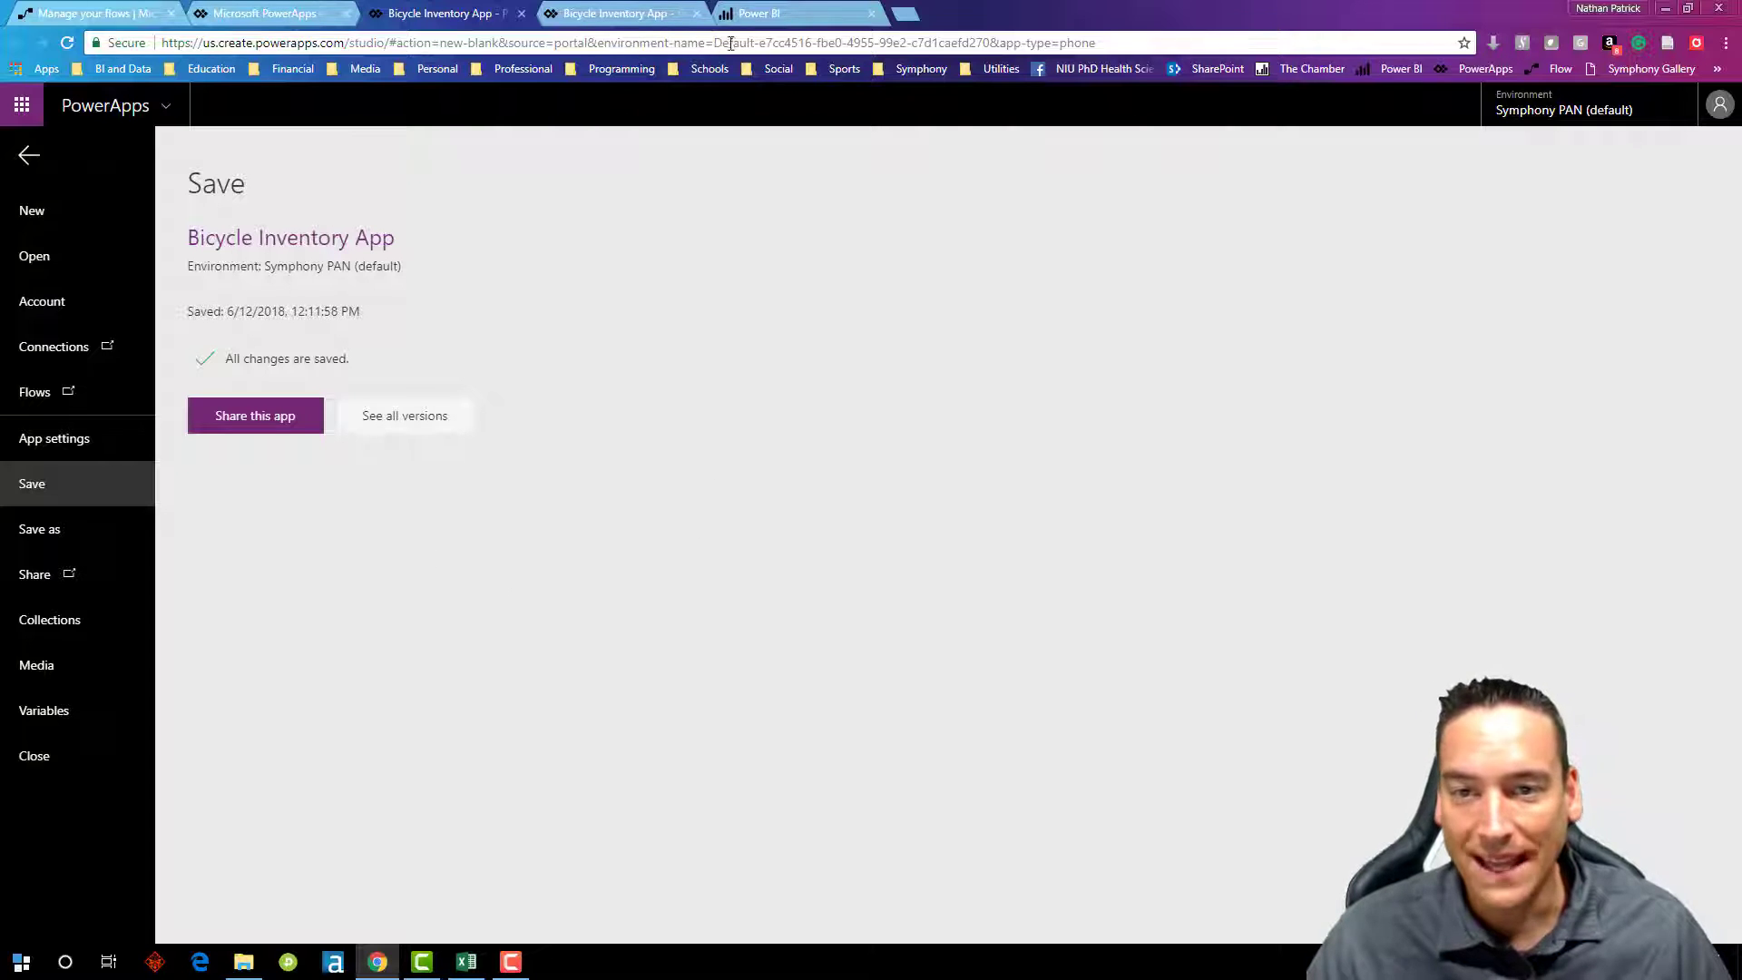
left_click(795, 13)
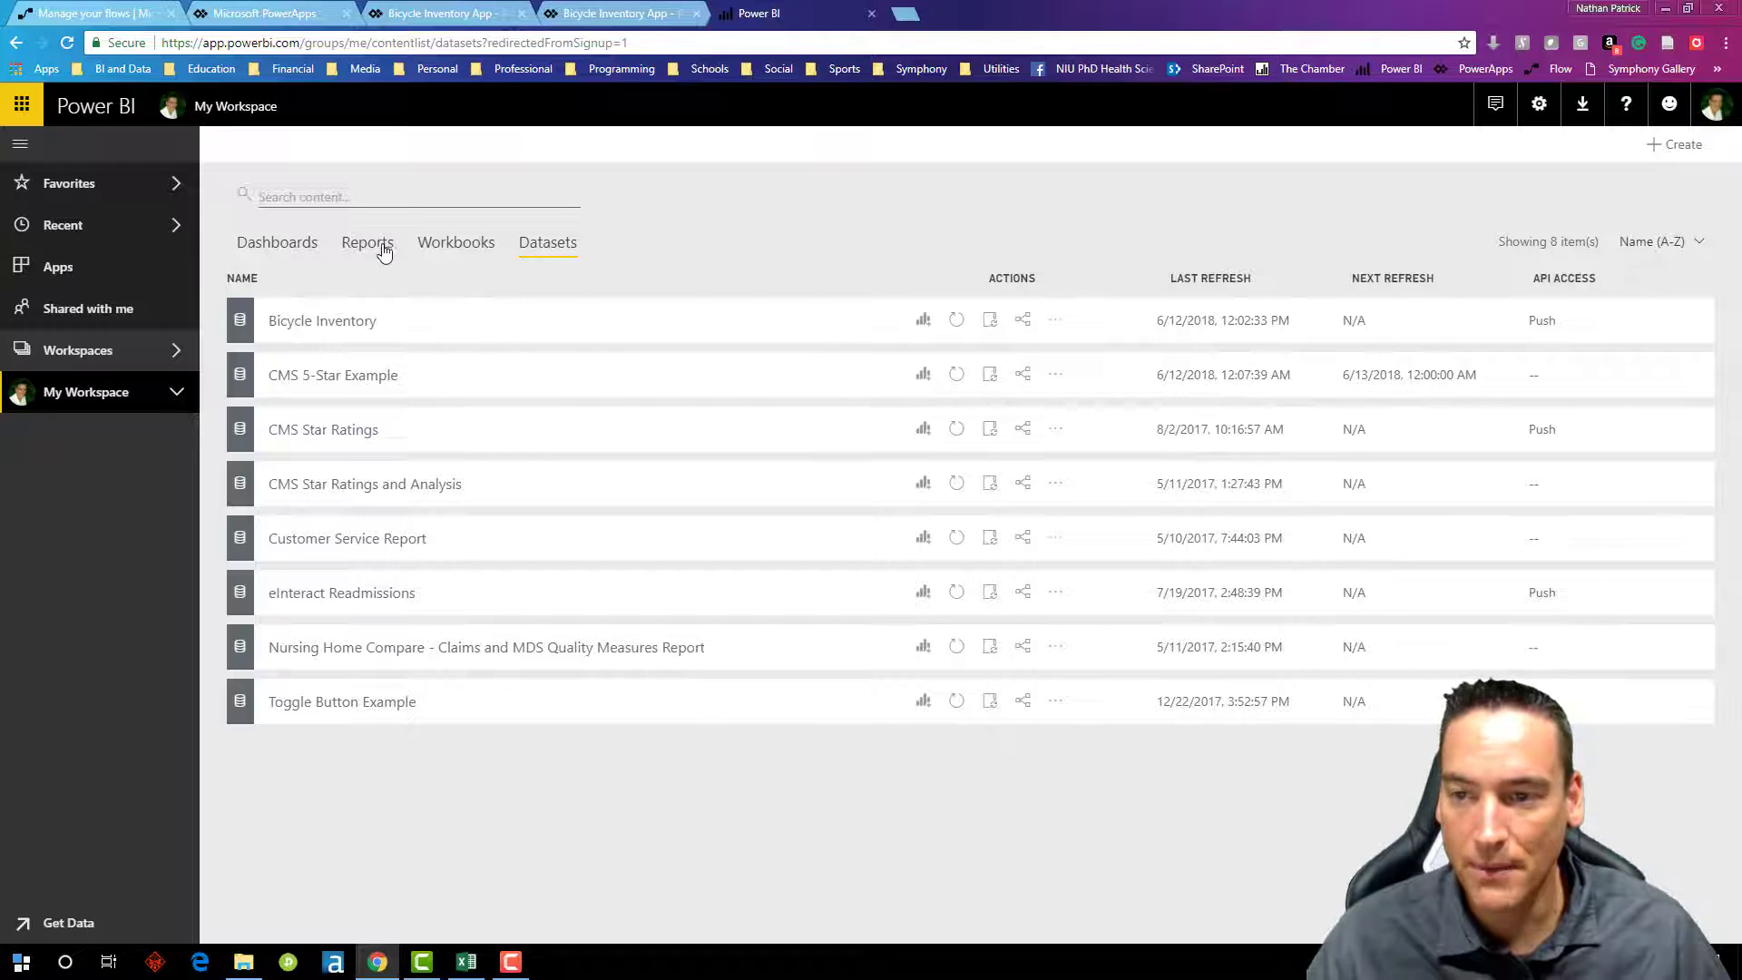
Step: Open Bicycle Inventory Report for editing and import the PowerApps visual from the marketplace
left_click(366, 241)
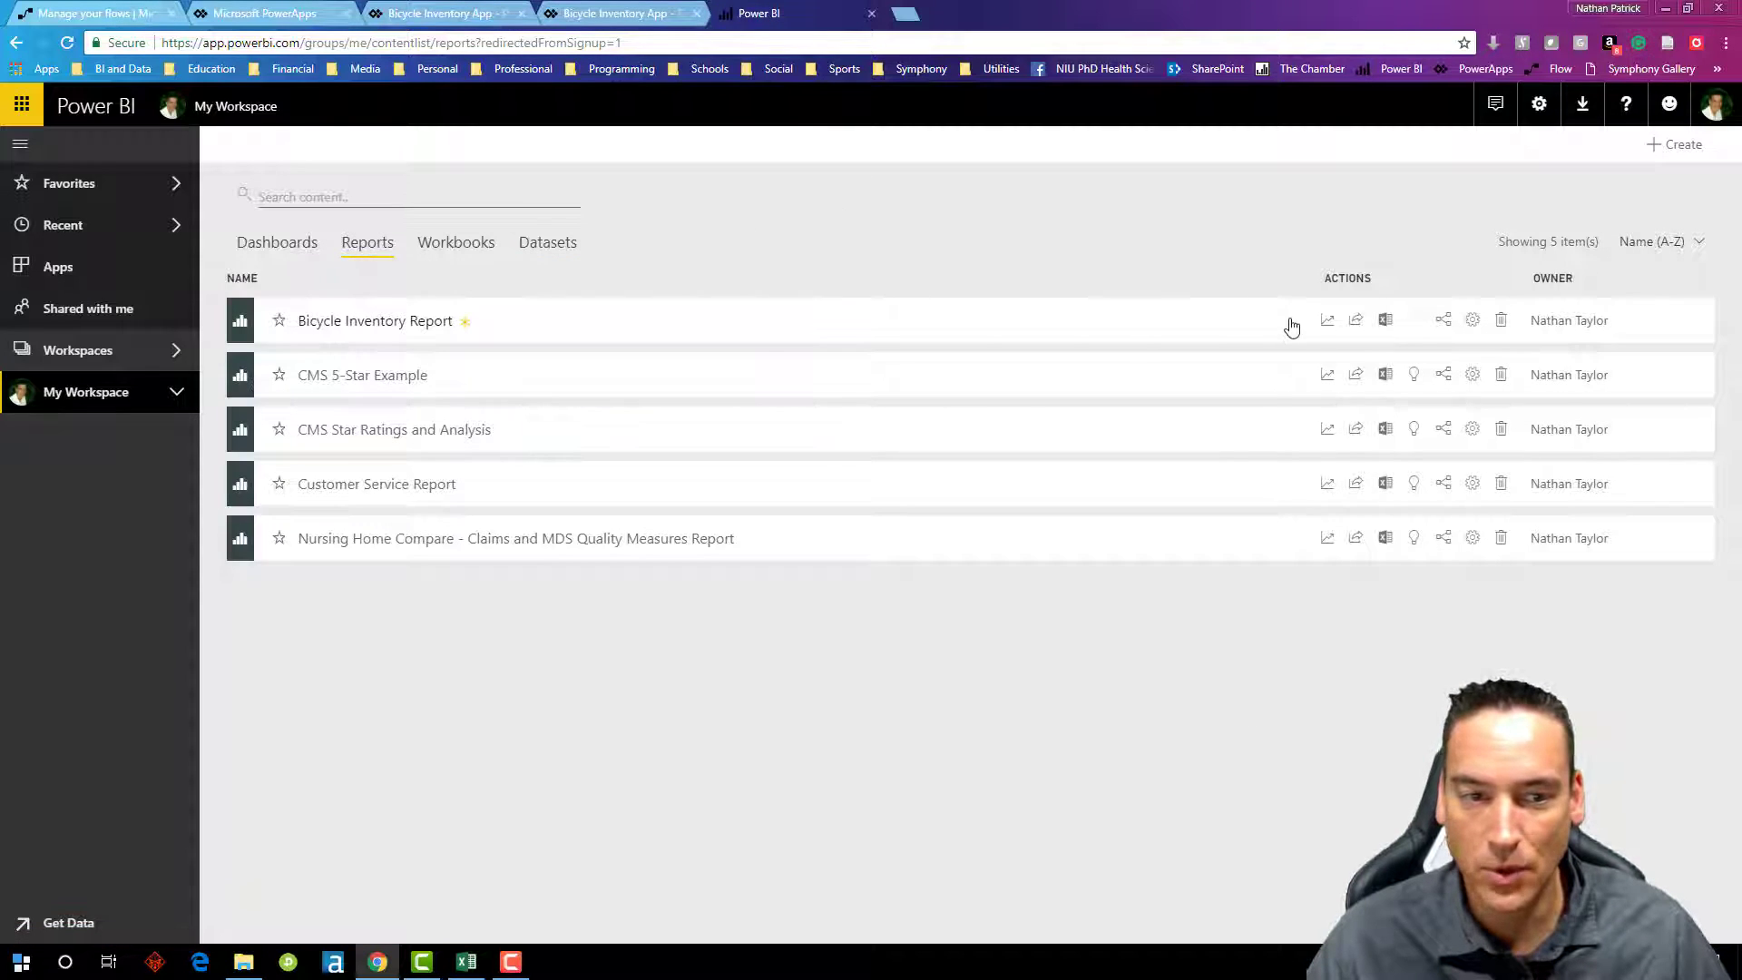
left_click(376, 319)
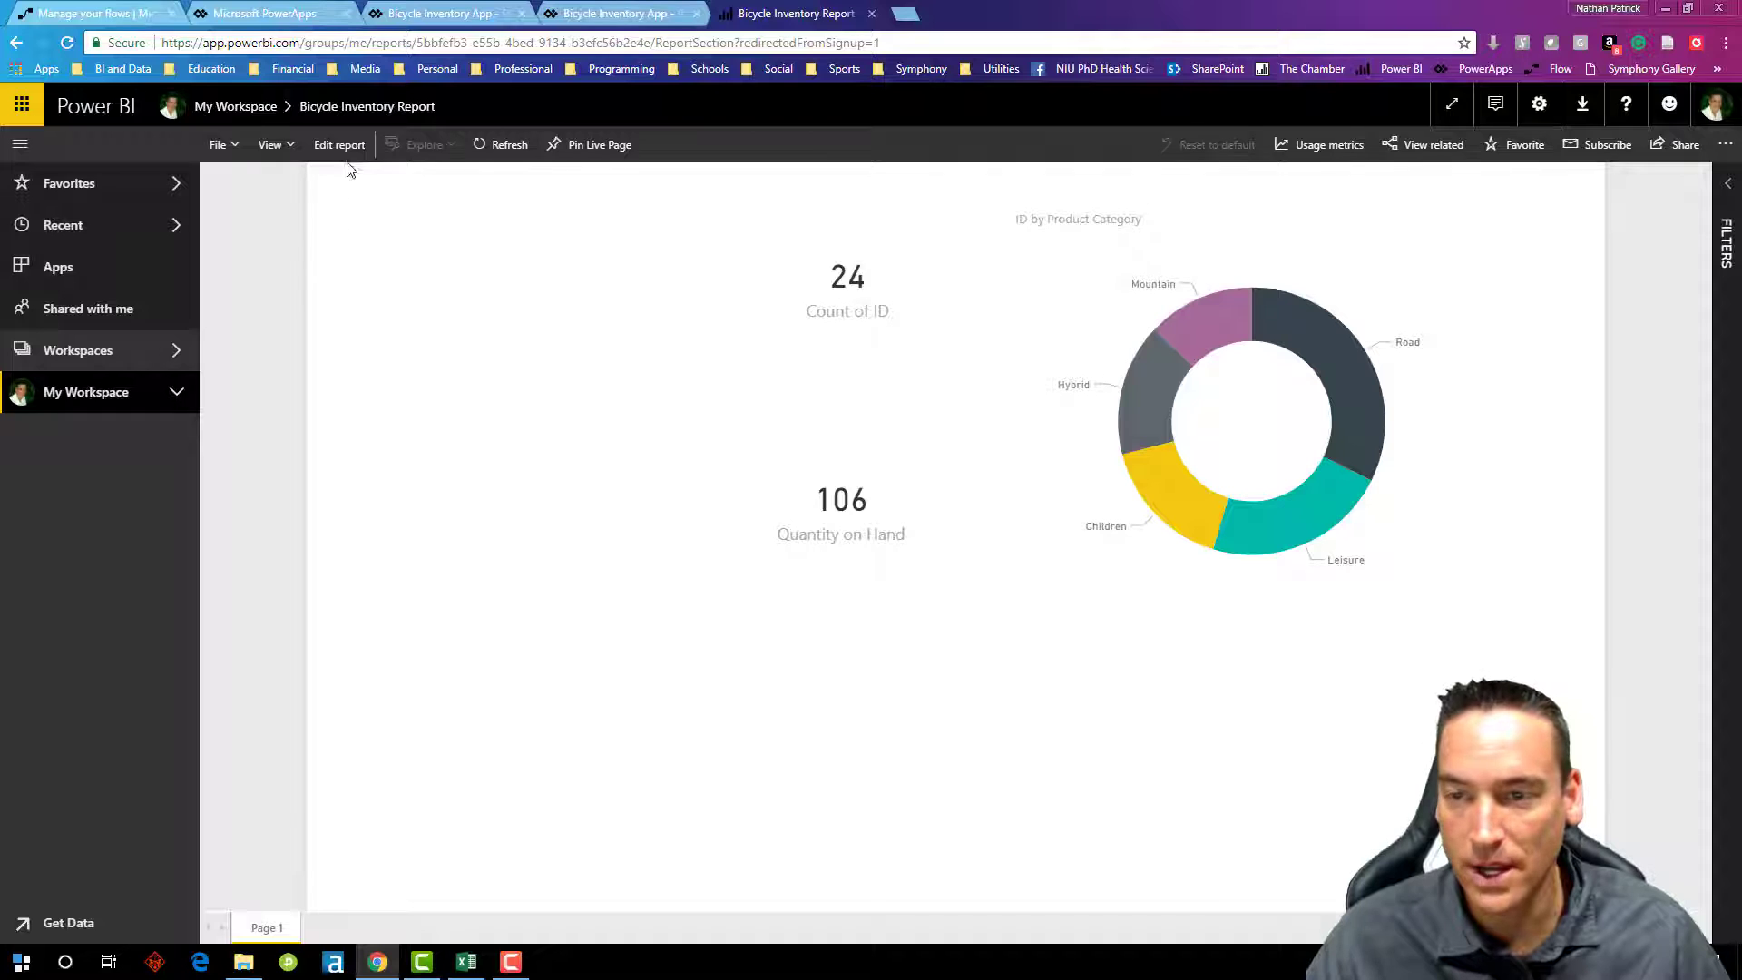
left_click(339, 145)
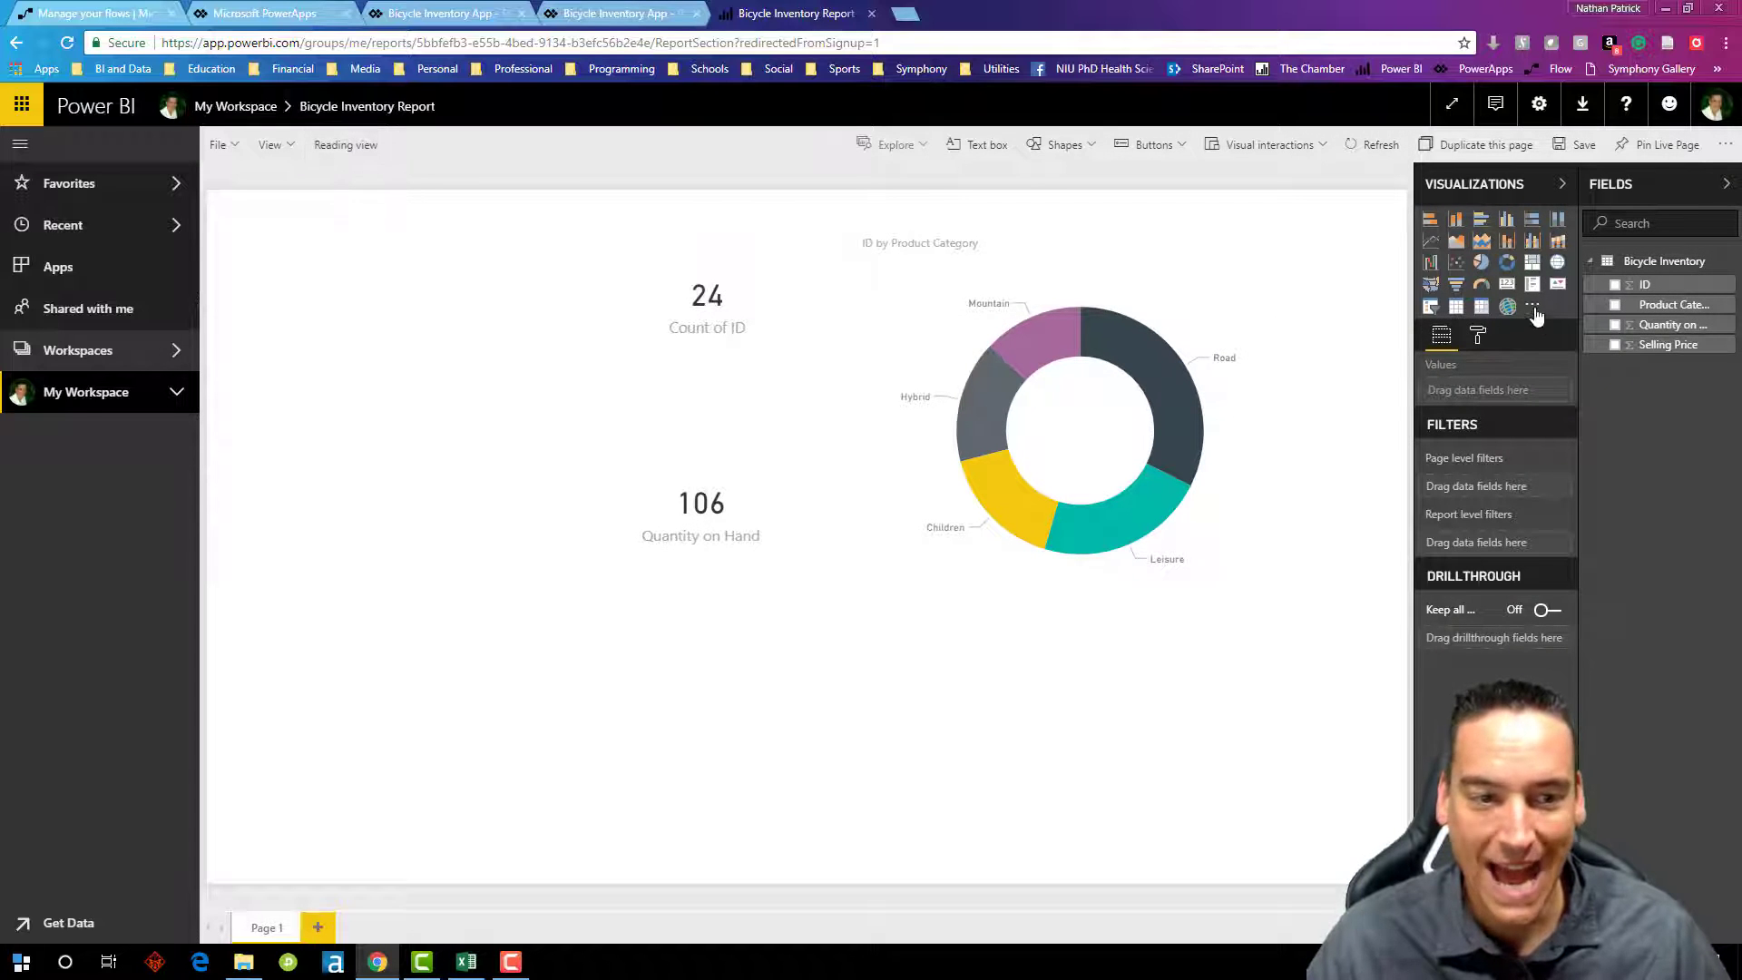
mouse_move(1534, 308)
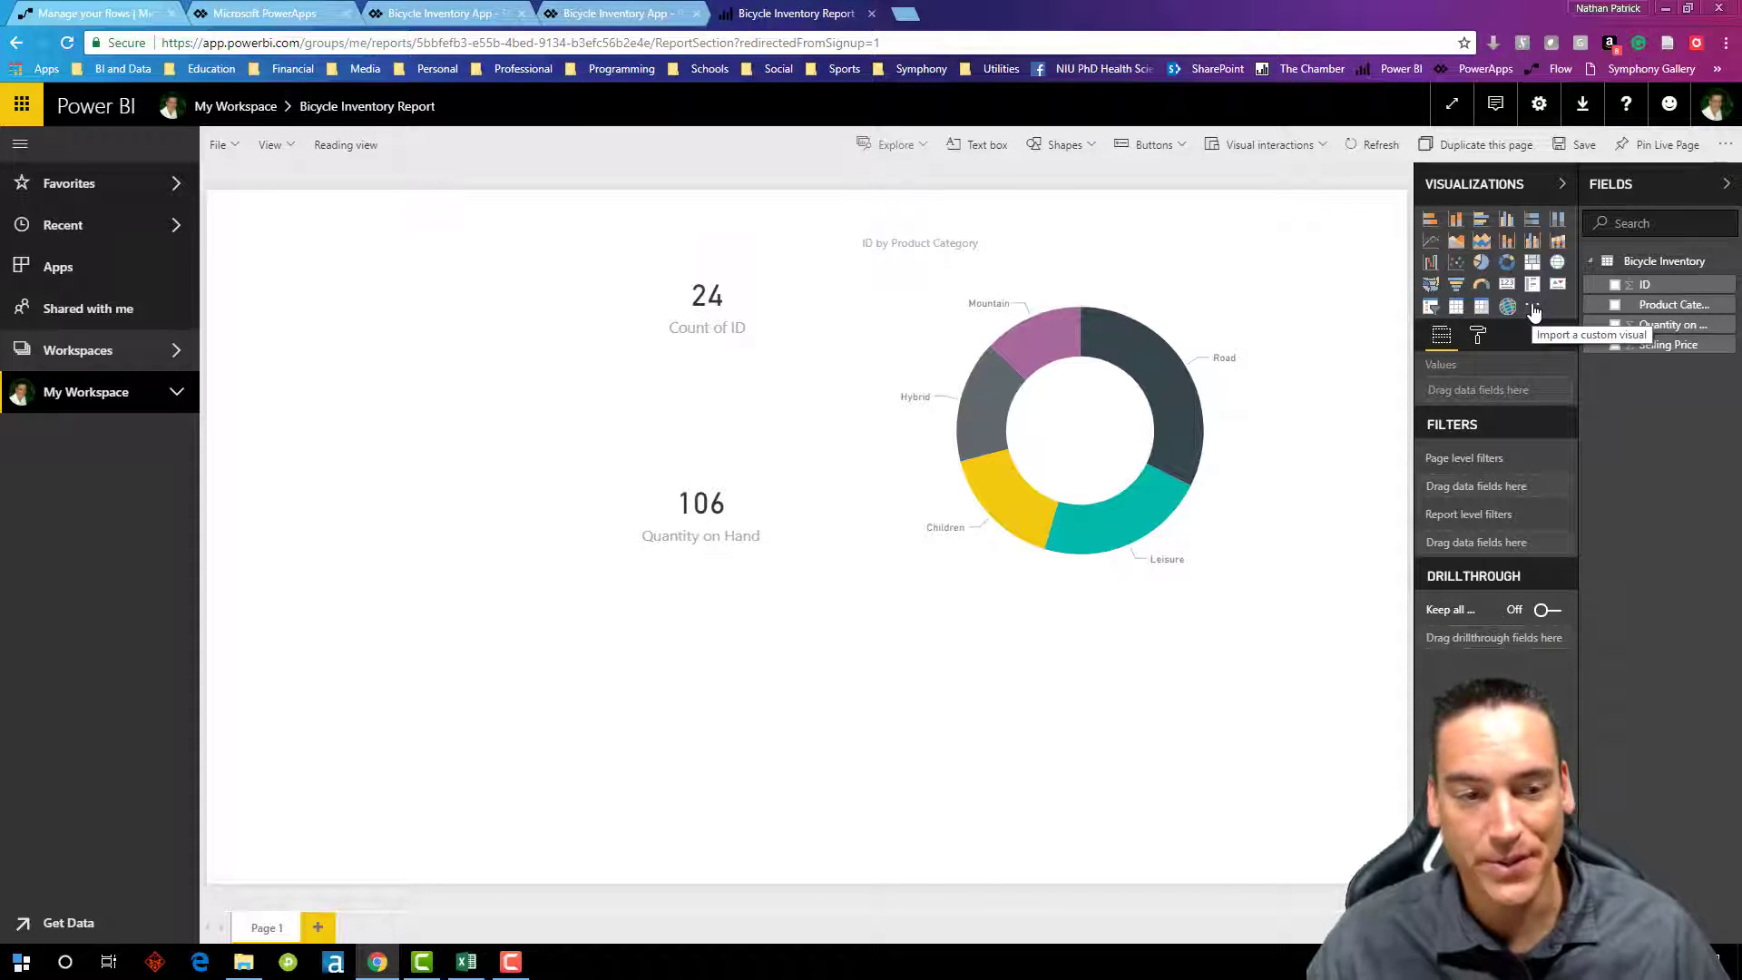
left_click(1531, 307)
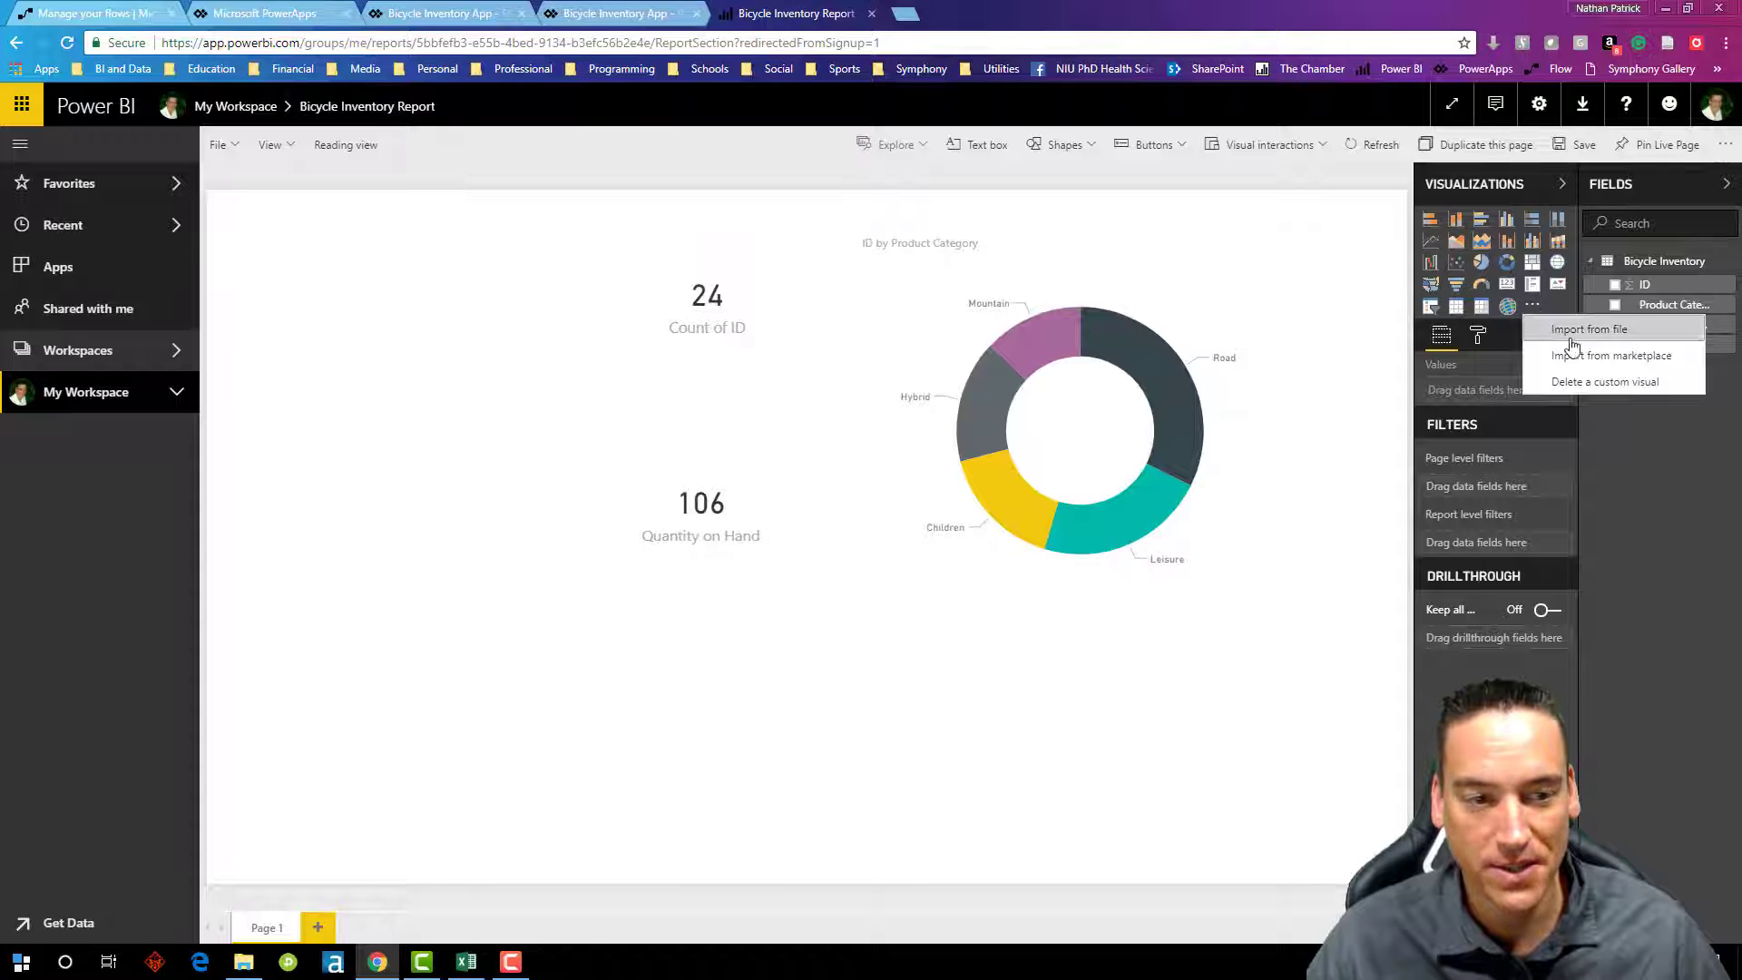
left_click(1590, 328)
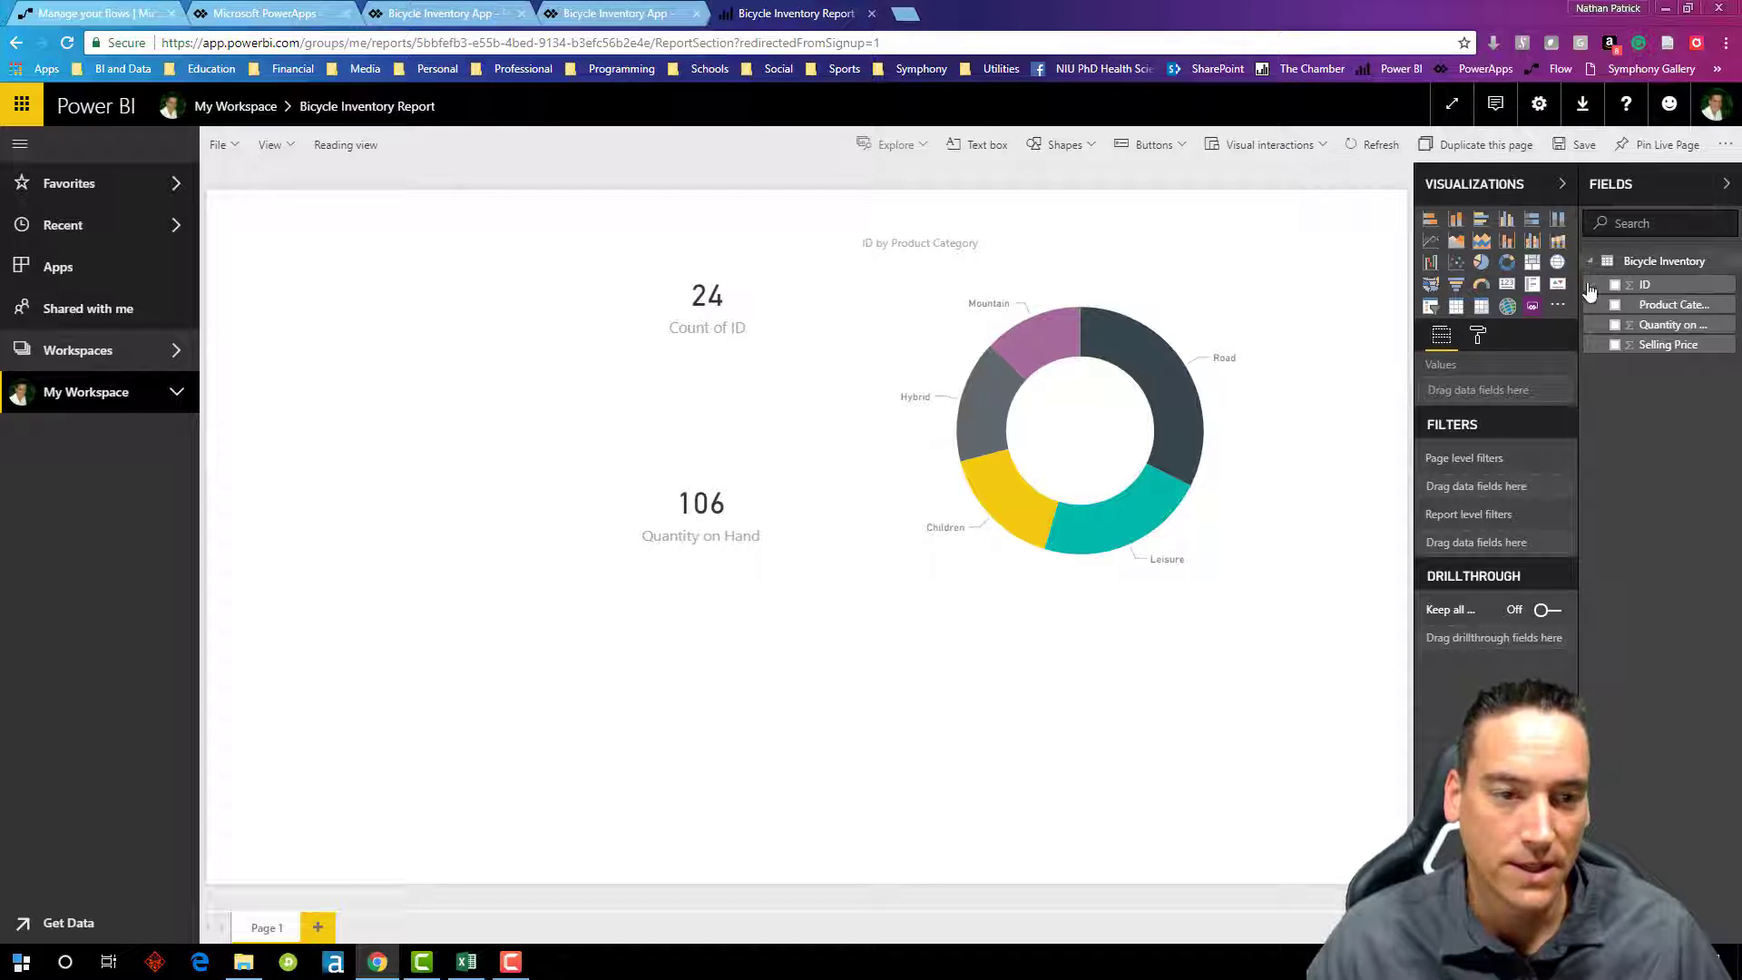
Step: Add a PowerApps visual fed by the ID field and embed the existing Bicycle Inventory App
left_click(1531, 305)
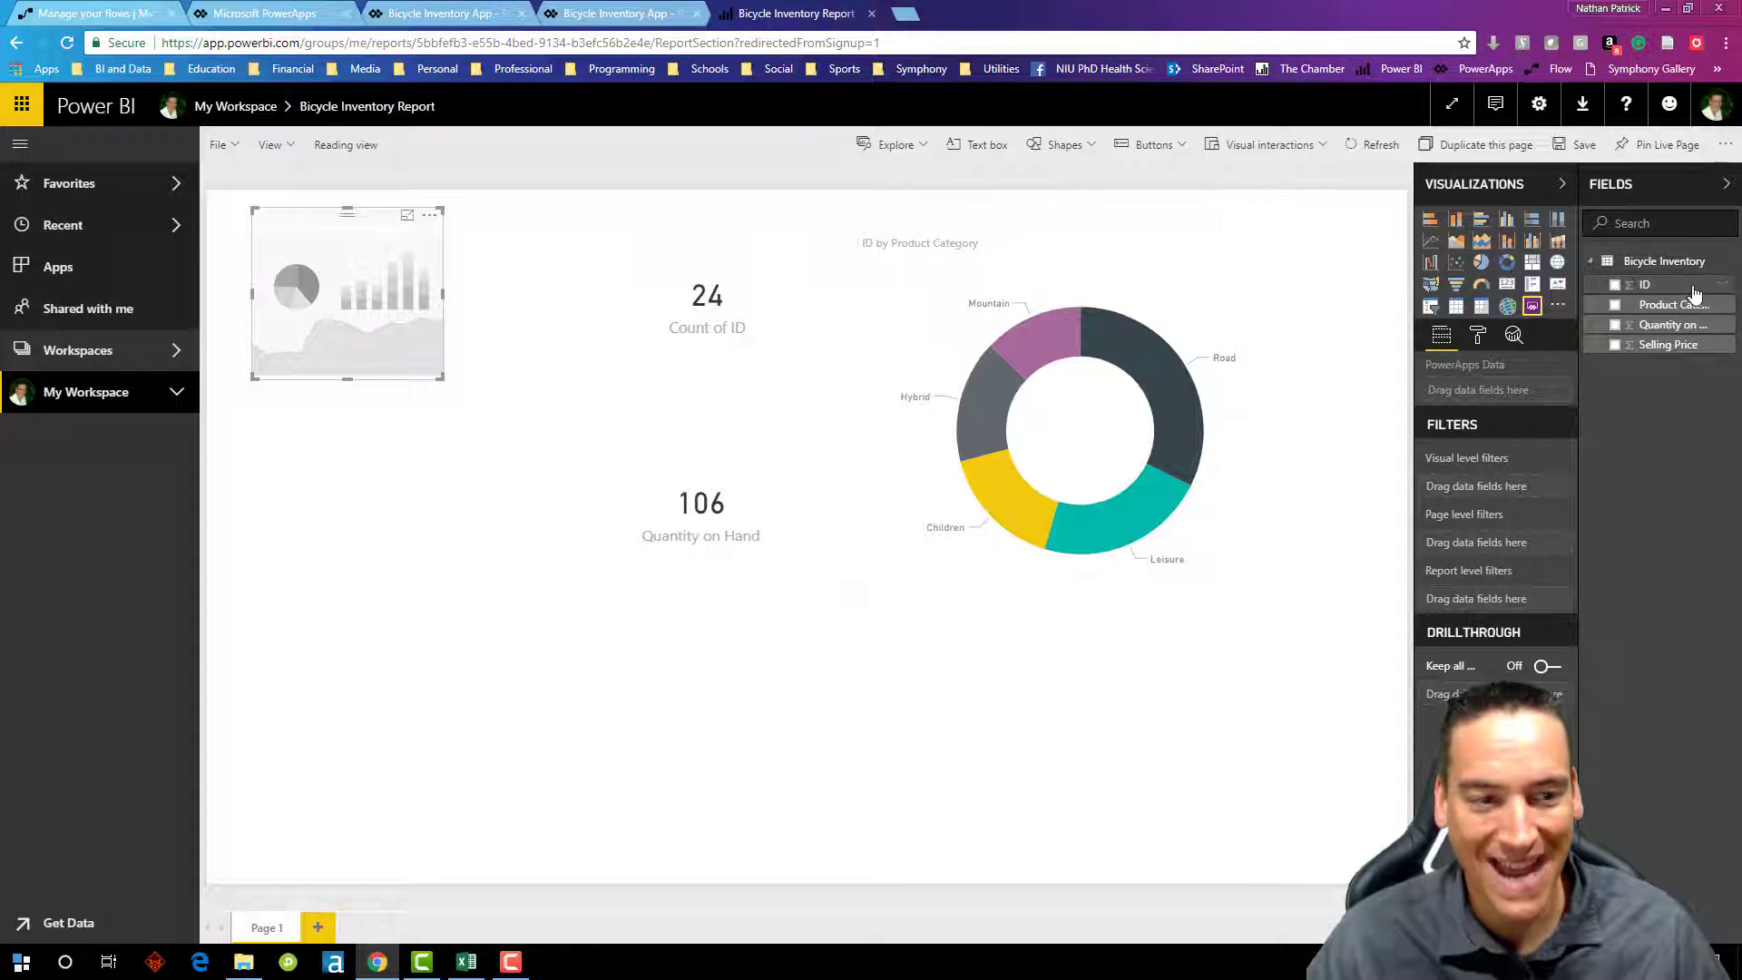
left_click(1615, 285)
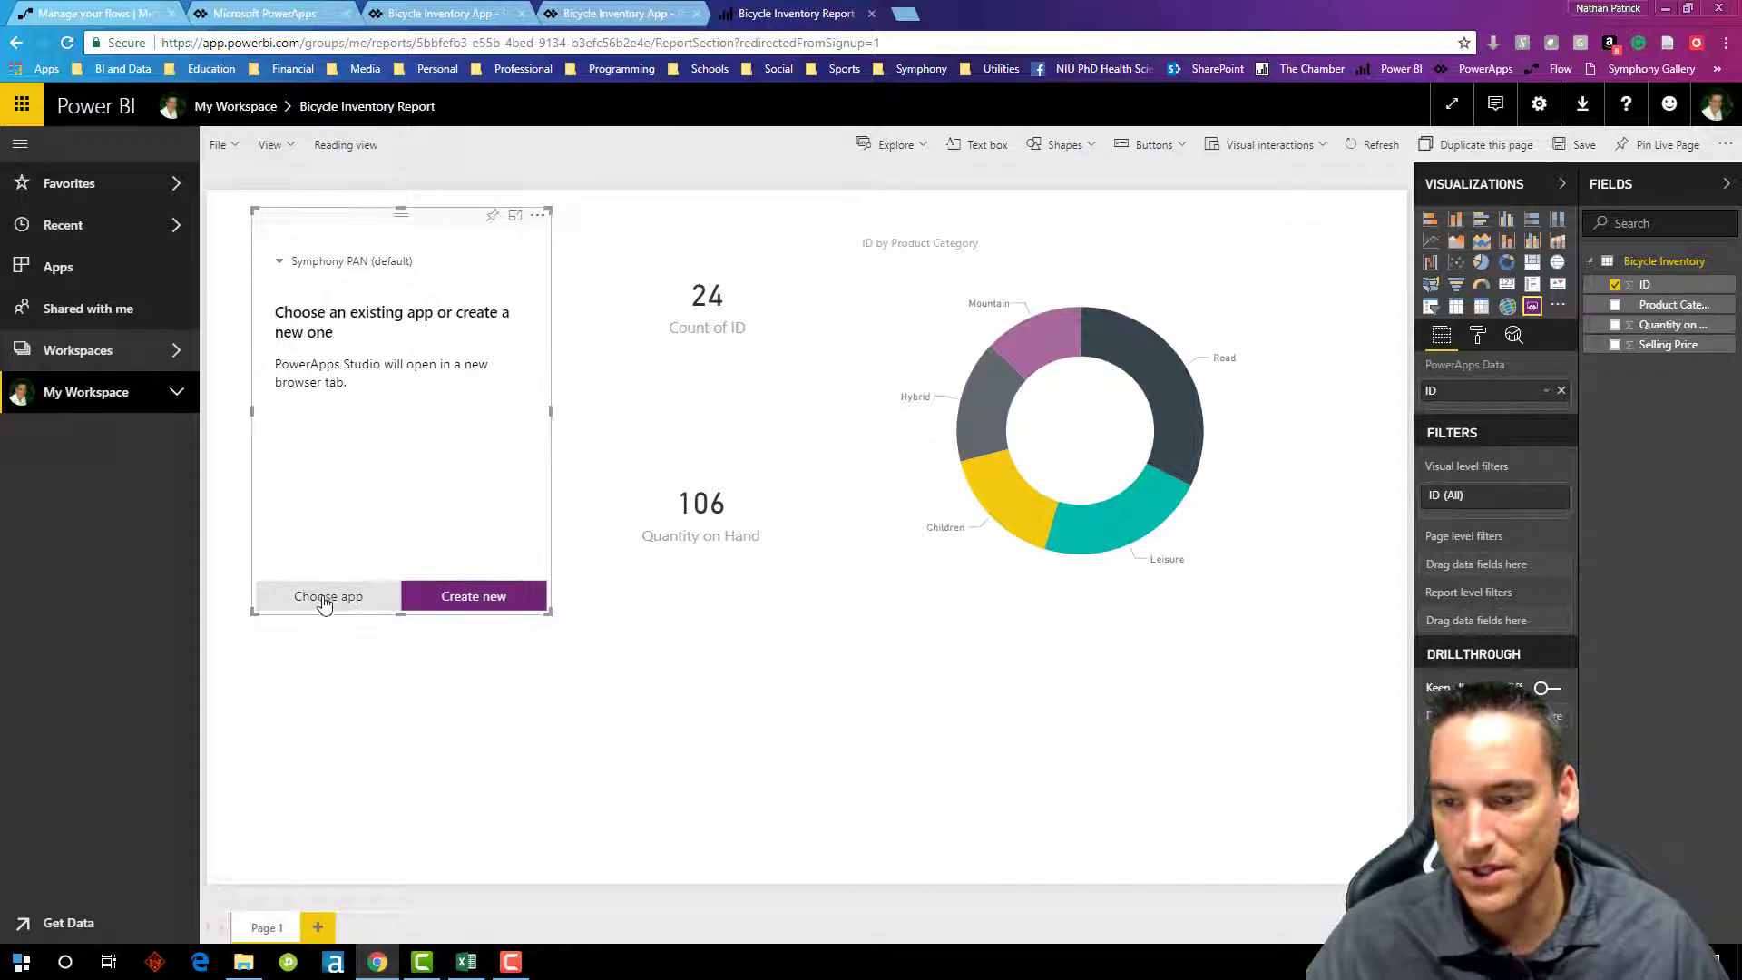
left_click(328, 596)
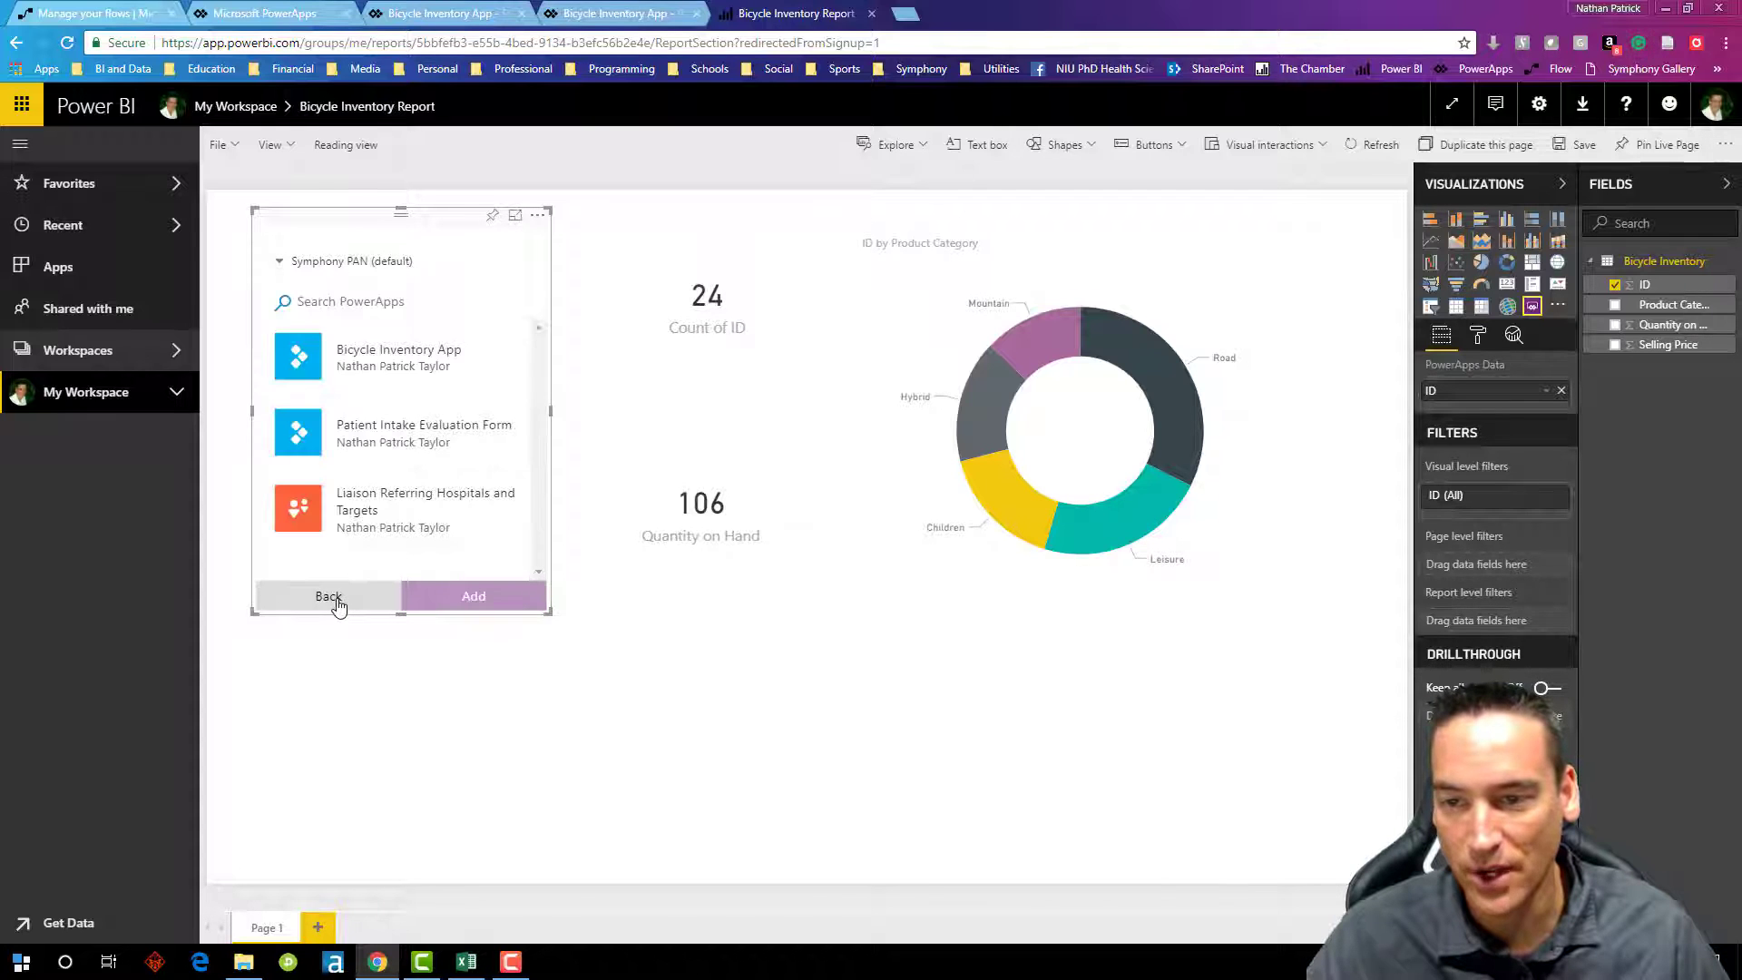
mouse_move(397, 356)
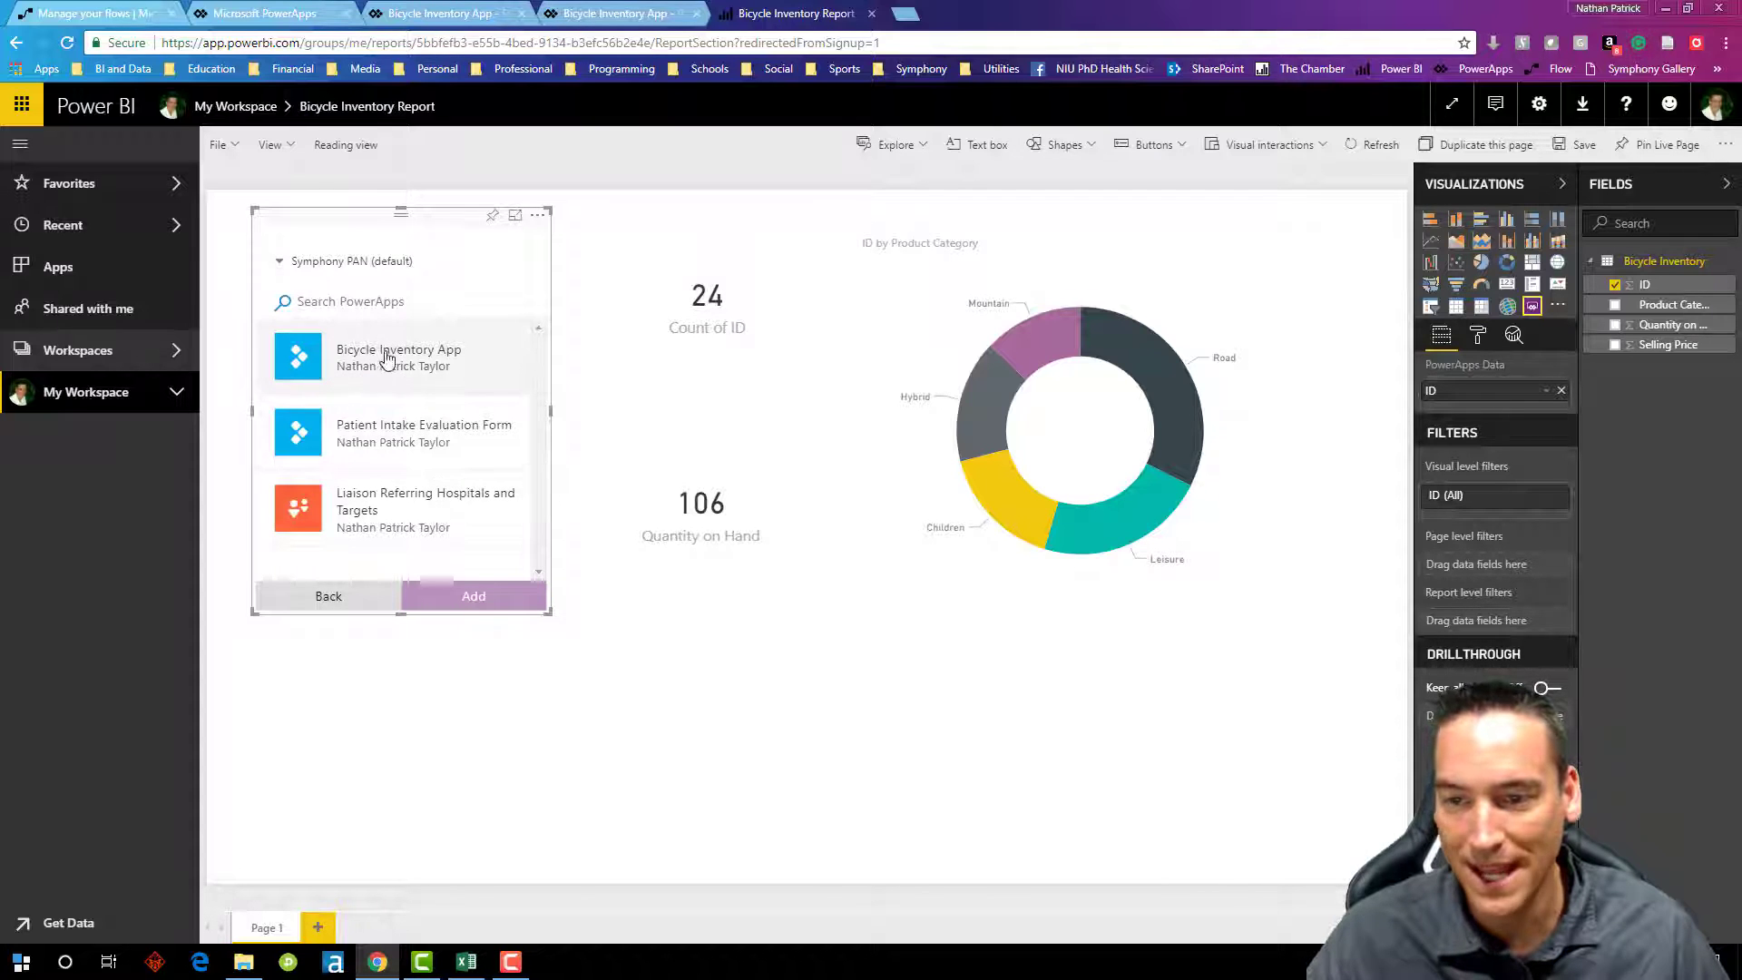
left_click(397, 356)
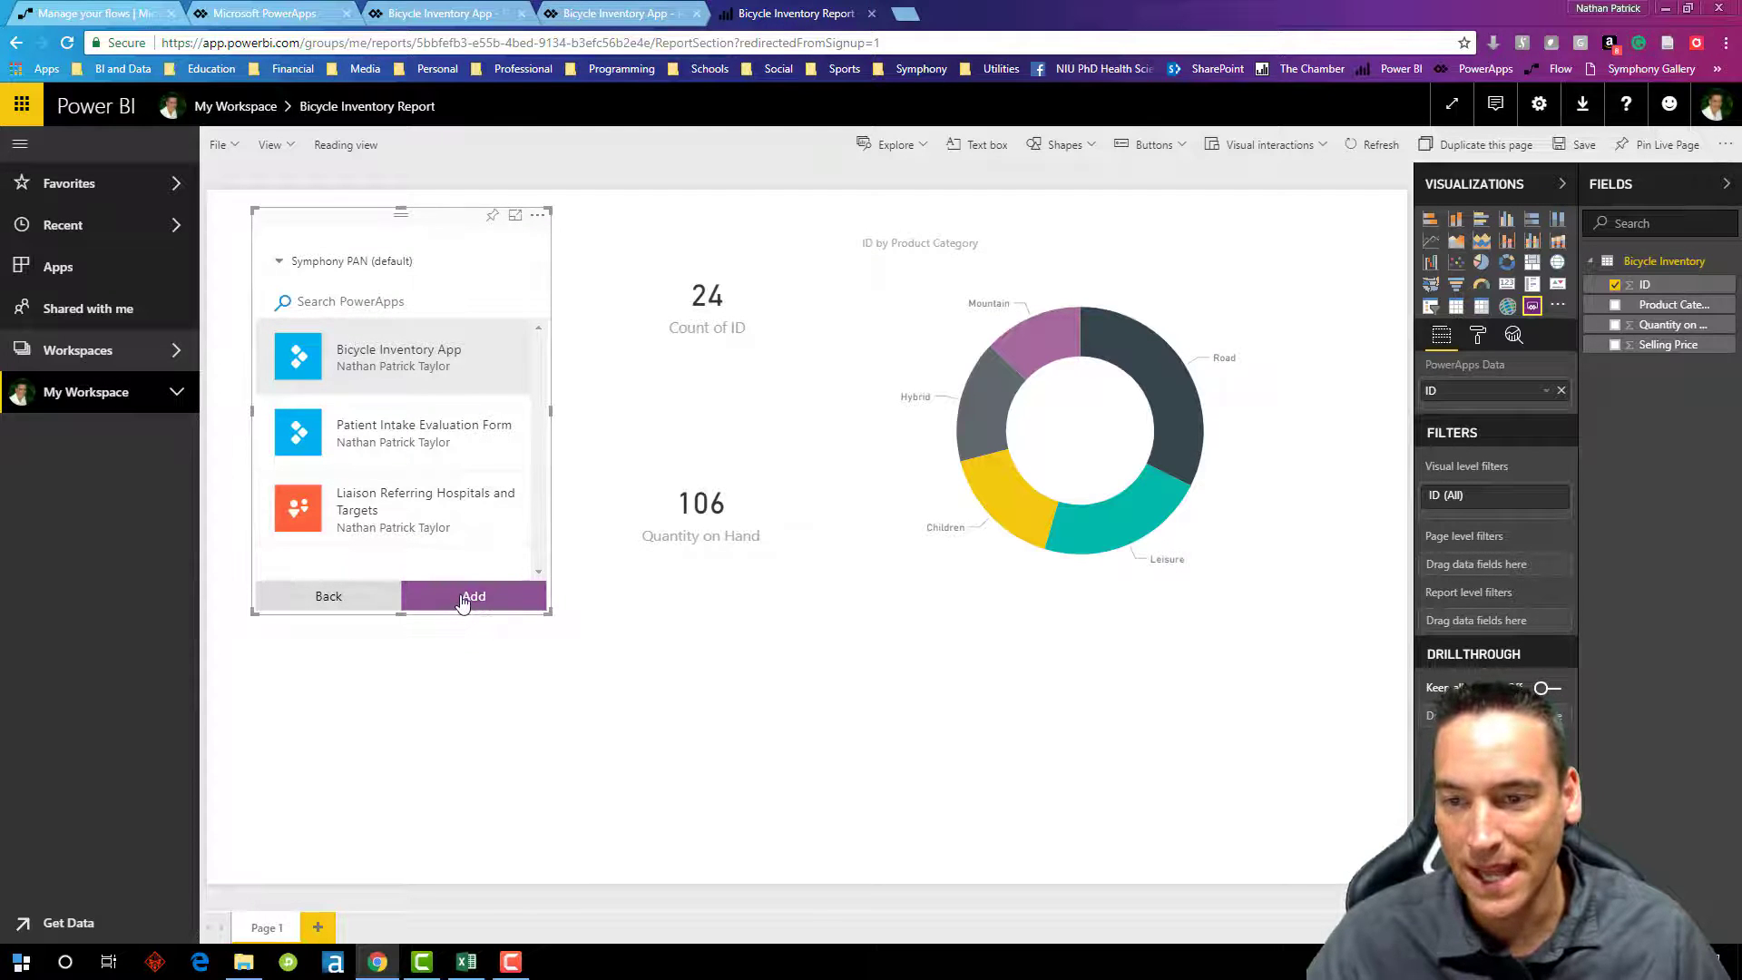
left_click(473, 595)
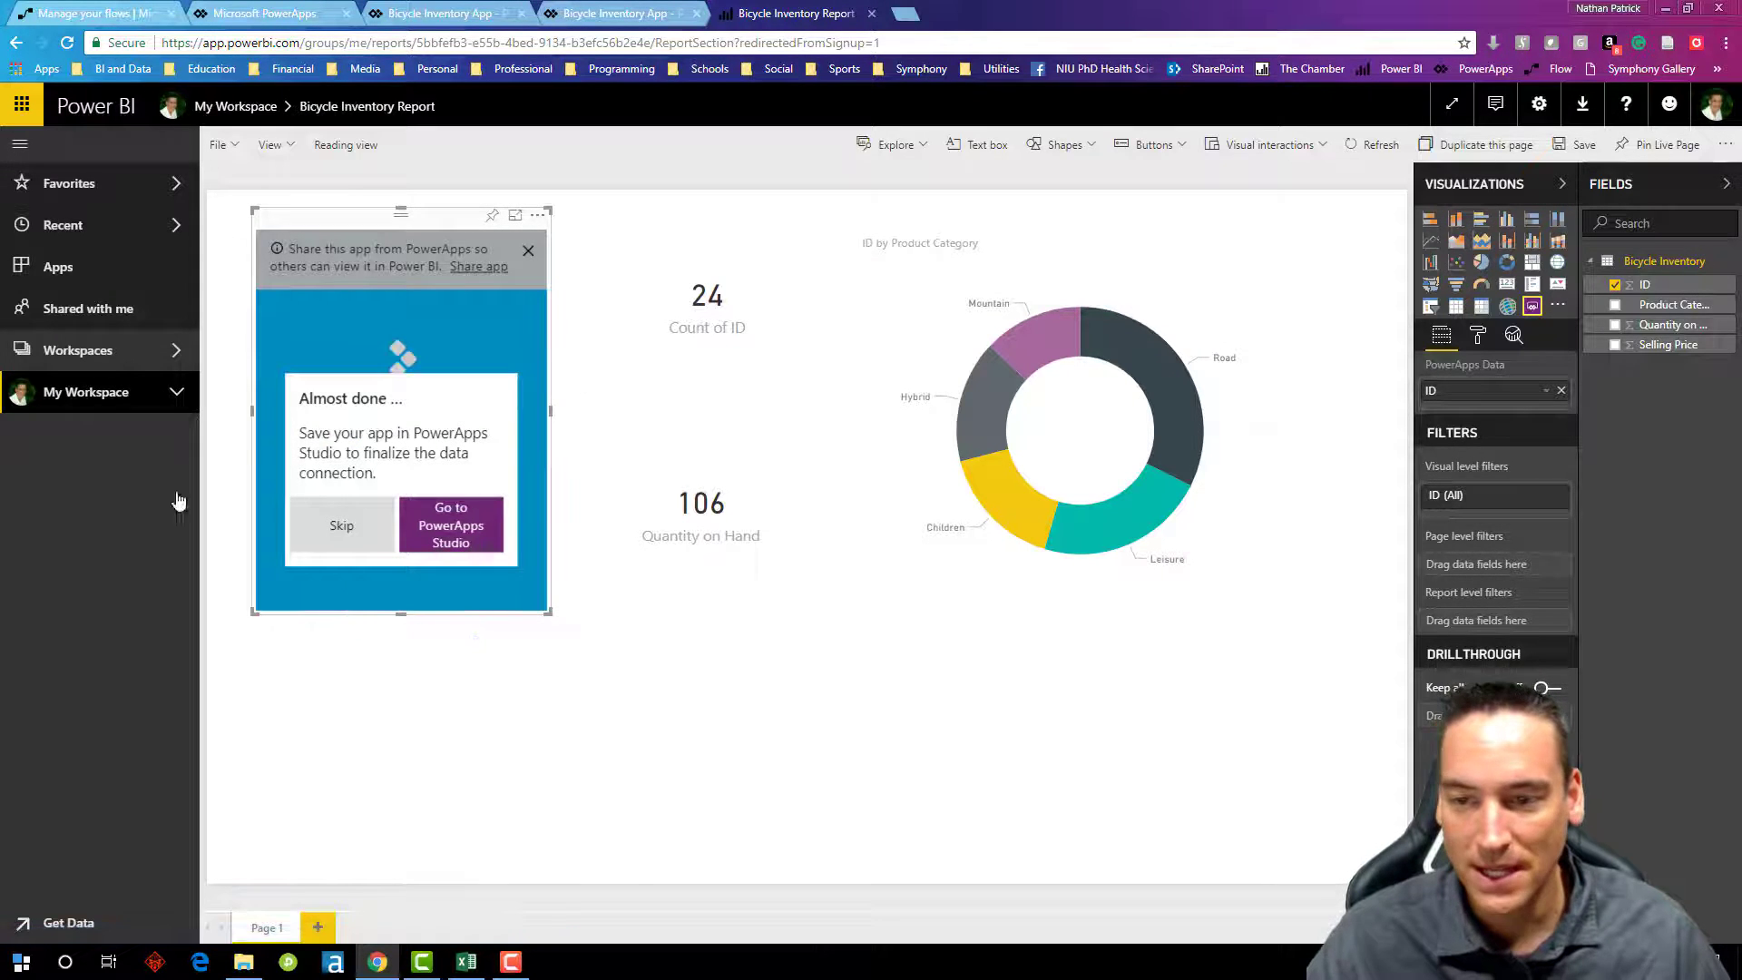
Step: Skip the Almost done prompt and dismiss the sharing notice so the embedded form loads
left_click(341, 525)
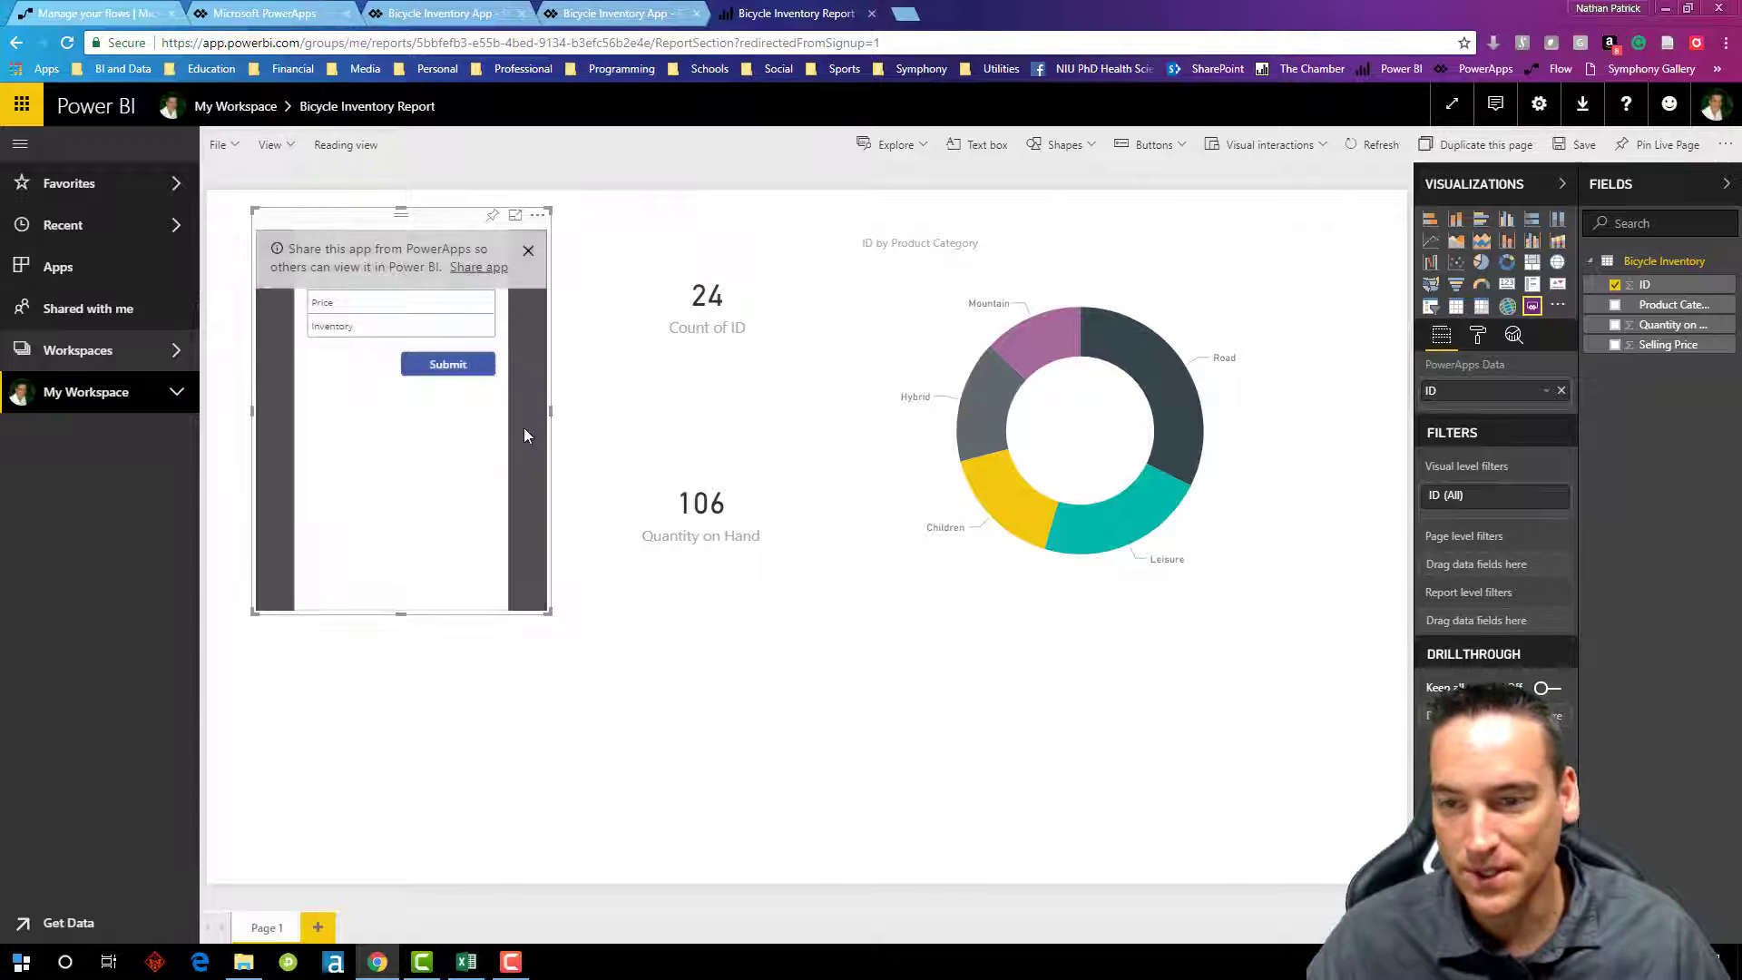
left_click(528, 251)
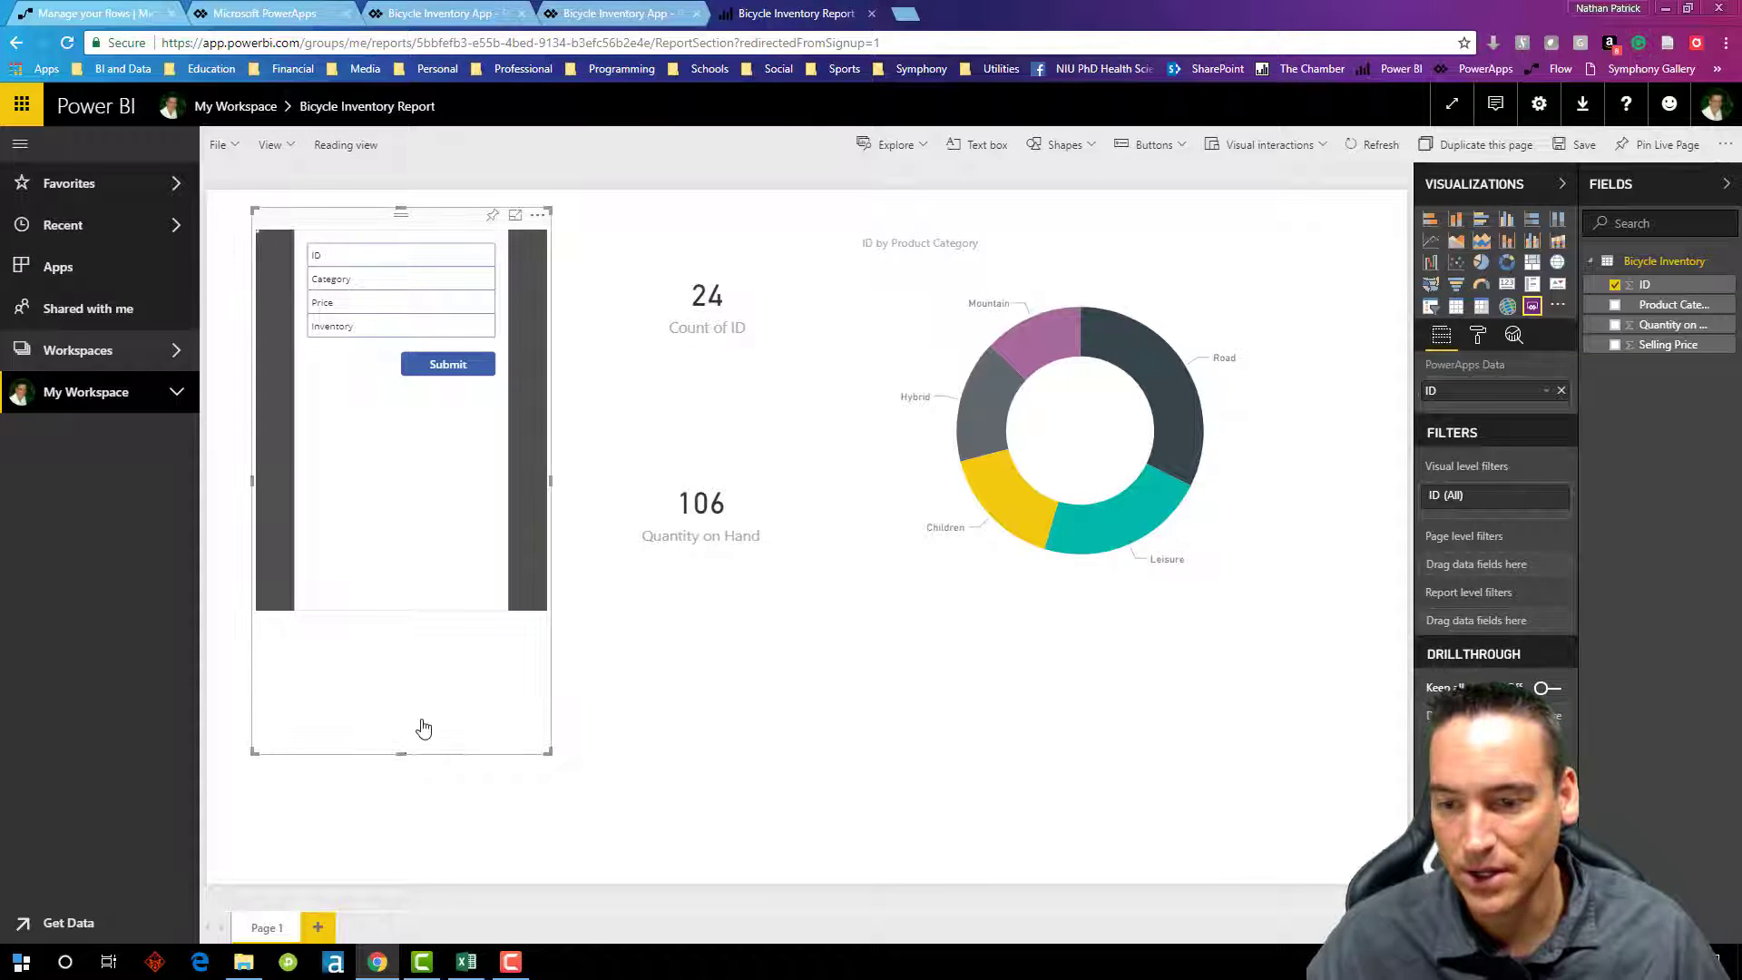
mouse_move(492, 664)
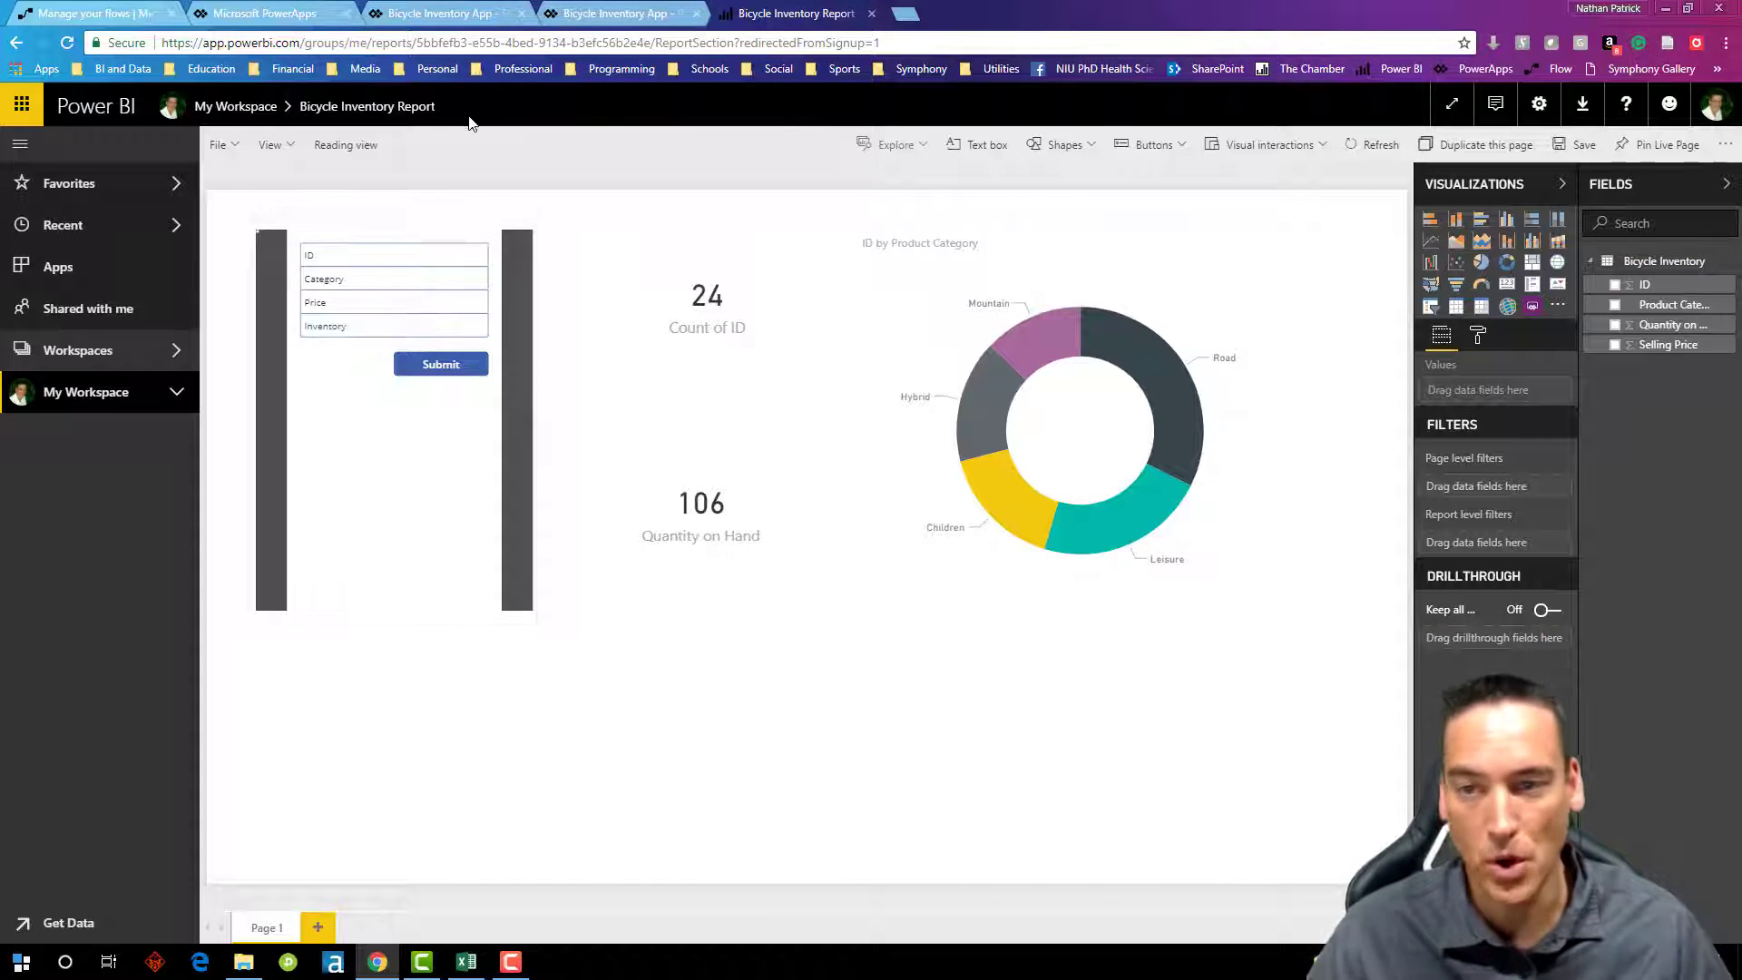
Step: Save the Bicycle Inventory Report and switch it to Reading view
left_click(219, 145)
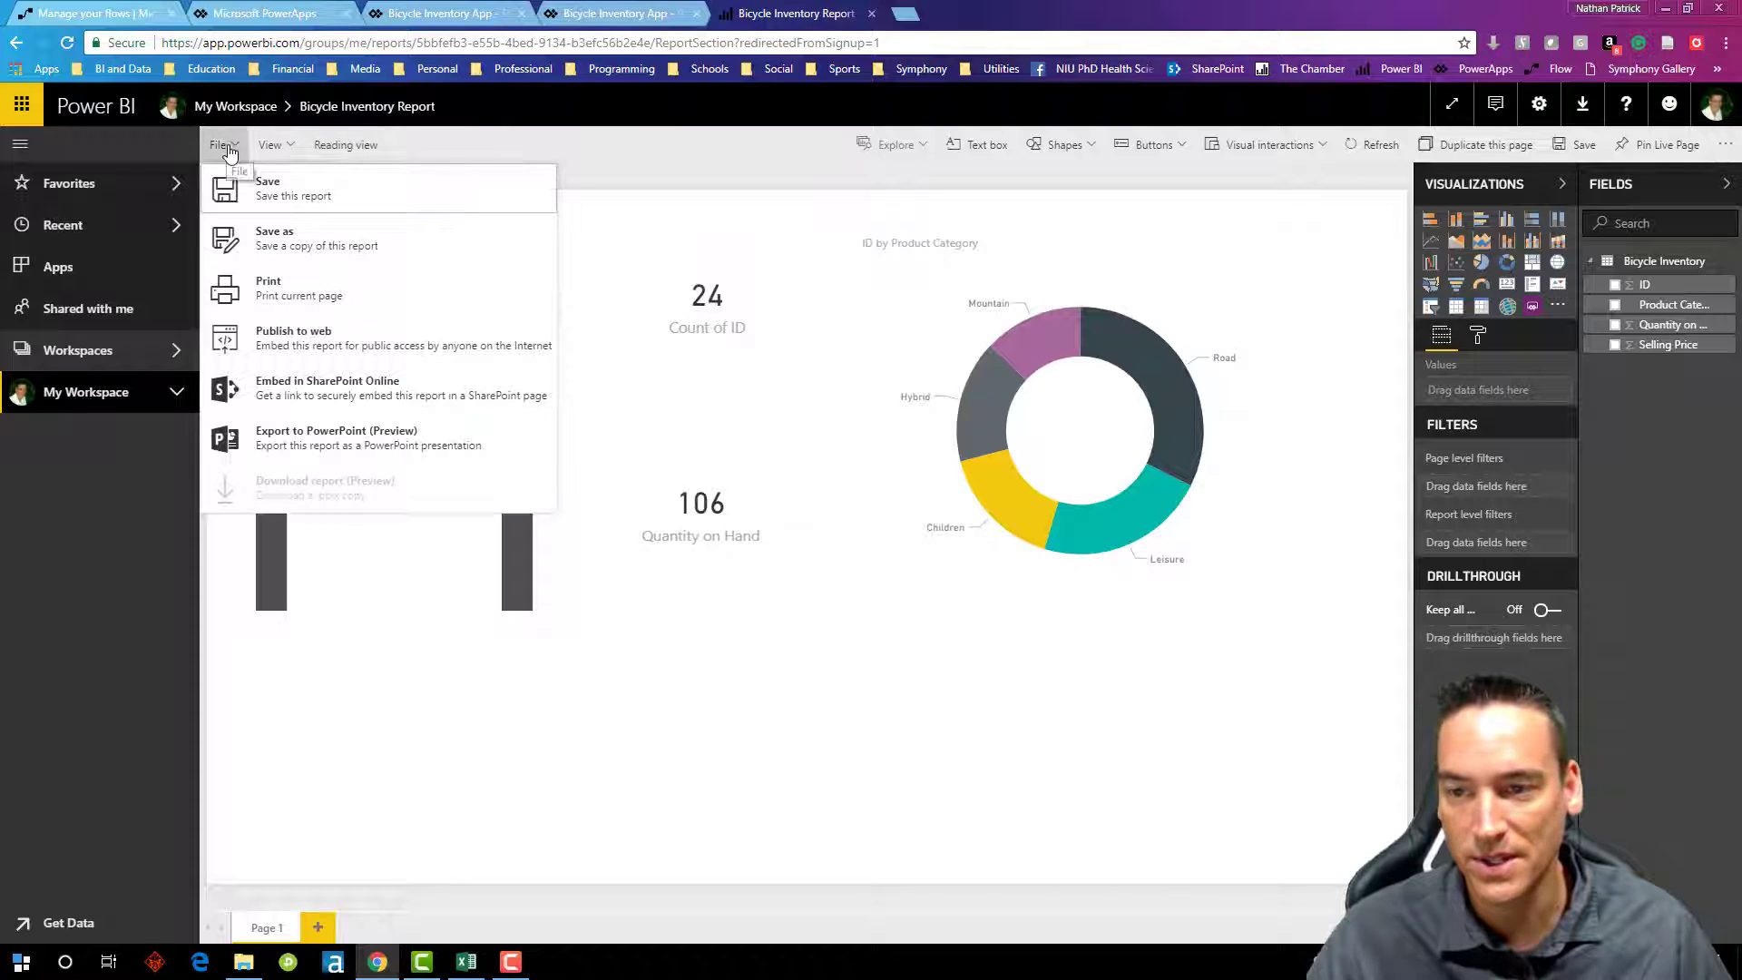
left_click(267, 187)
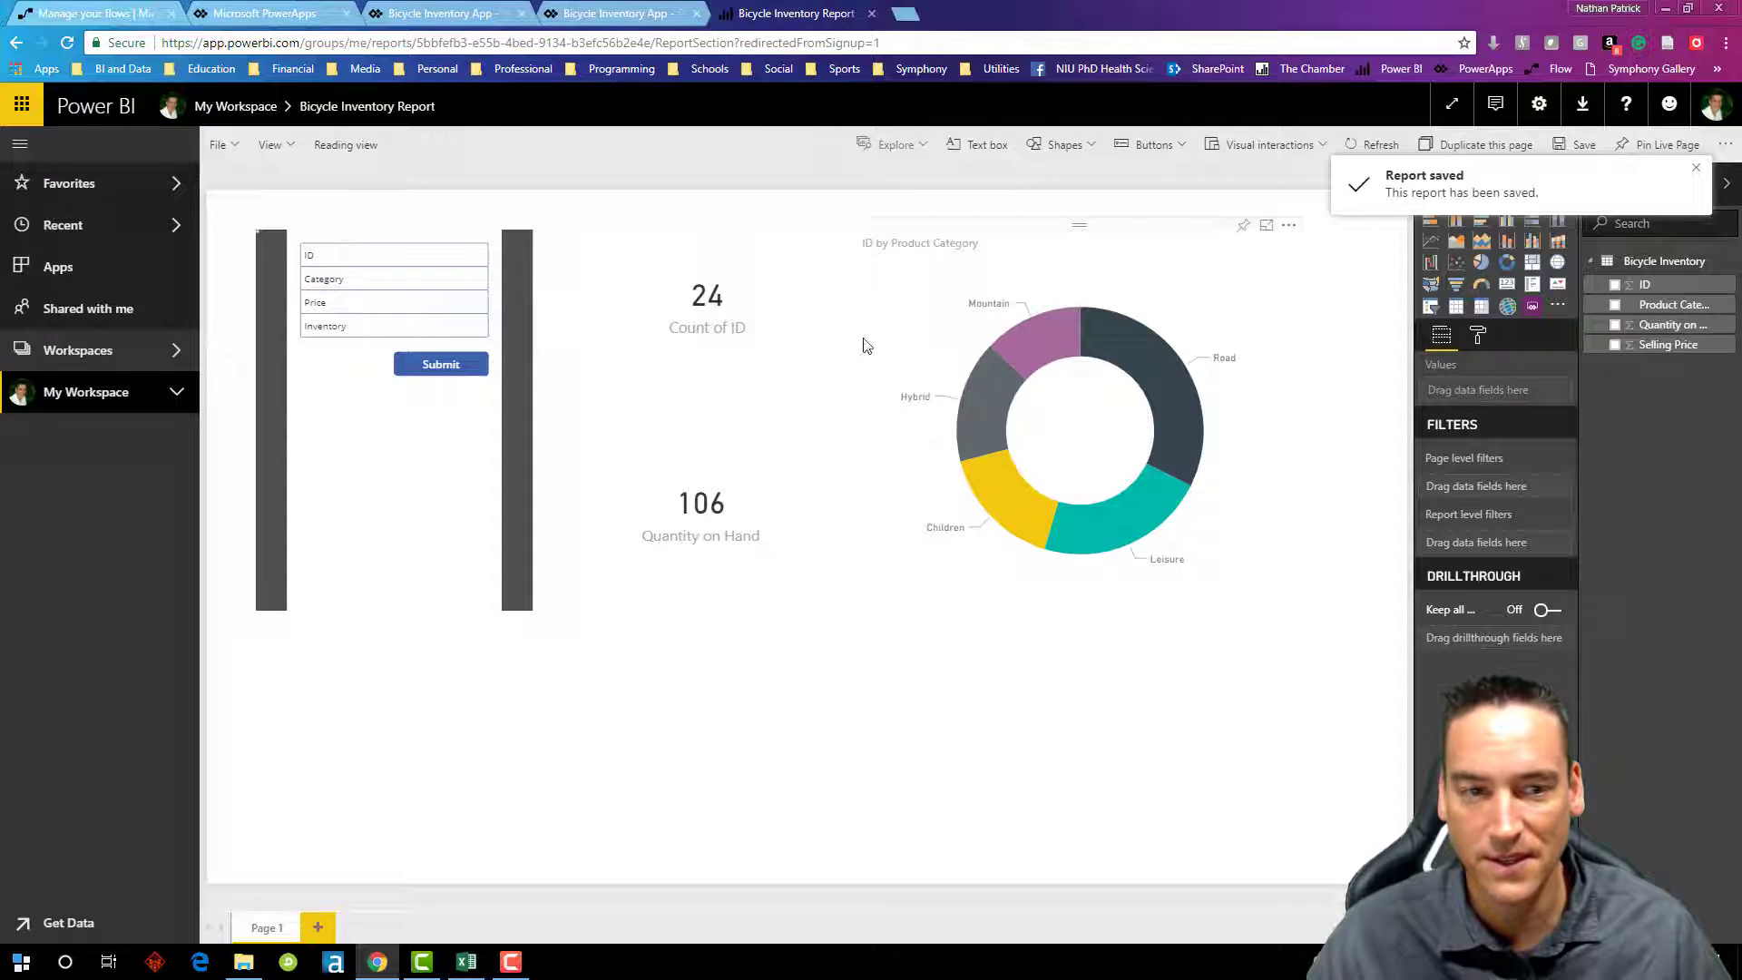
left_click(345, 145)
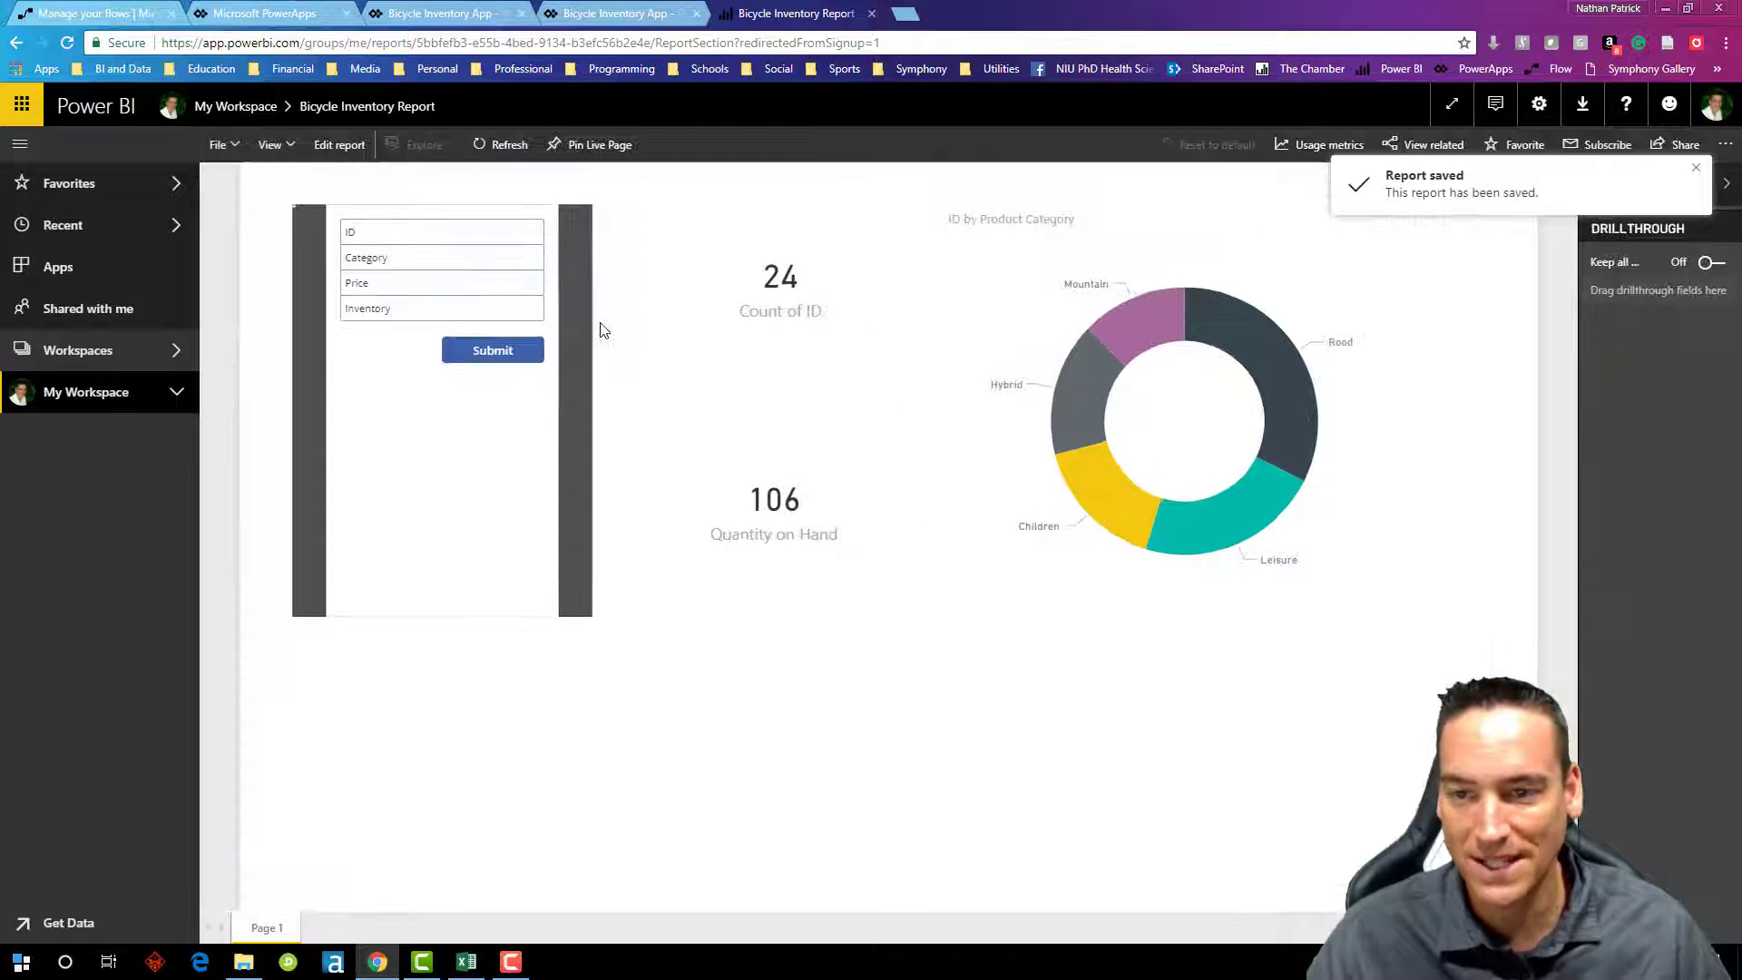
mouse_move(733, 744)
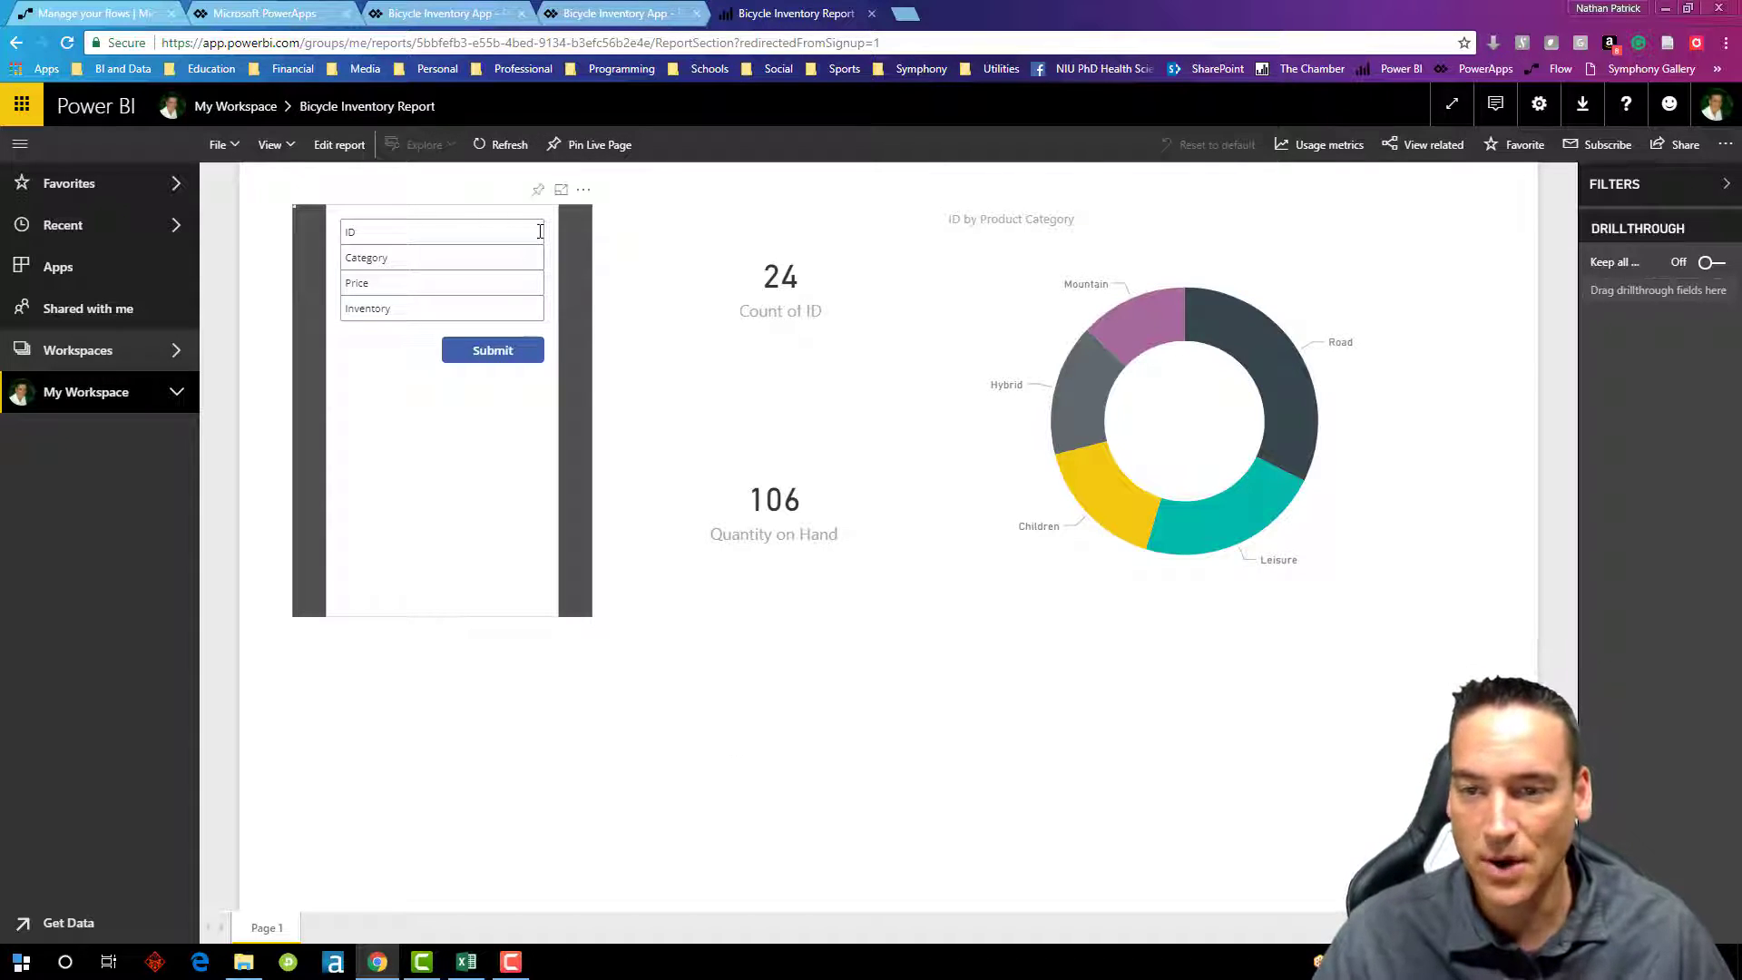
Step: Pin the inventory form to a new dashboard named Bicycle Inventory Dashboard
left_click(537, 188)
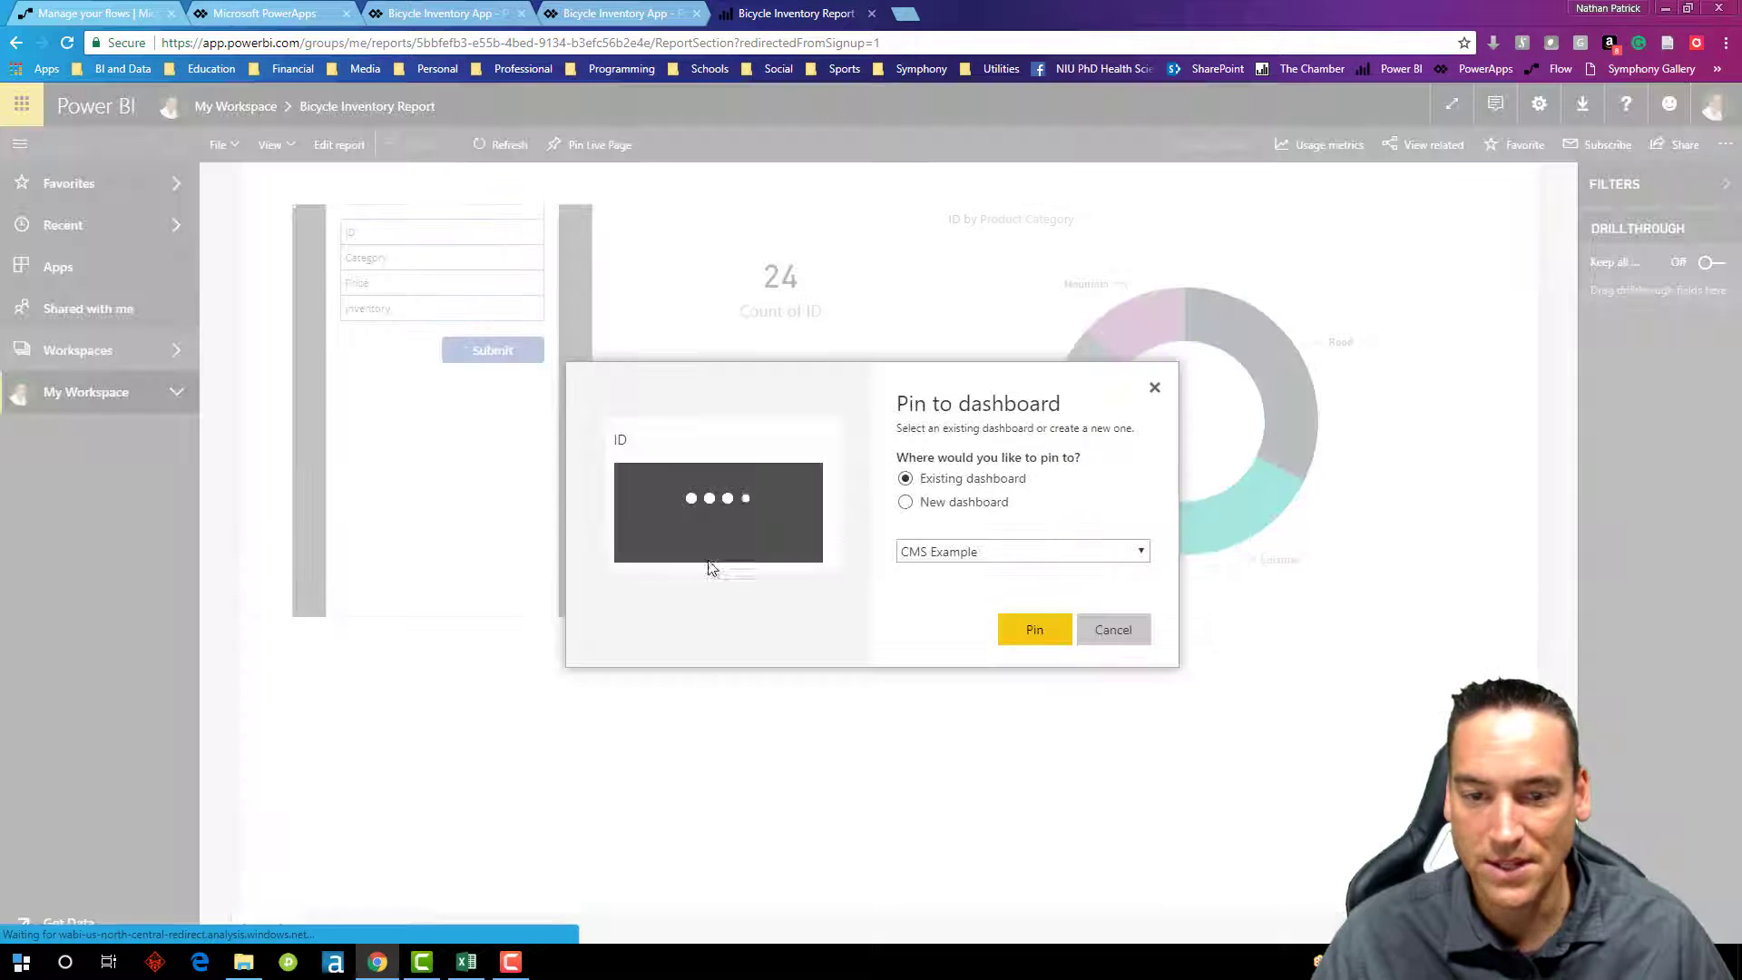
left_click(906, 501)
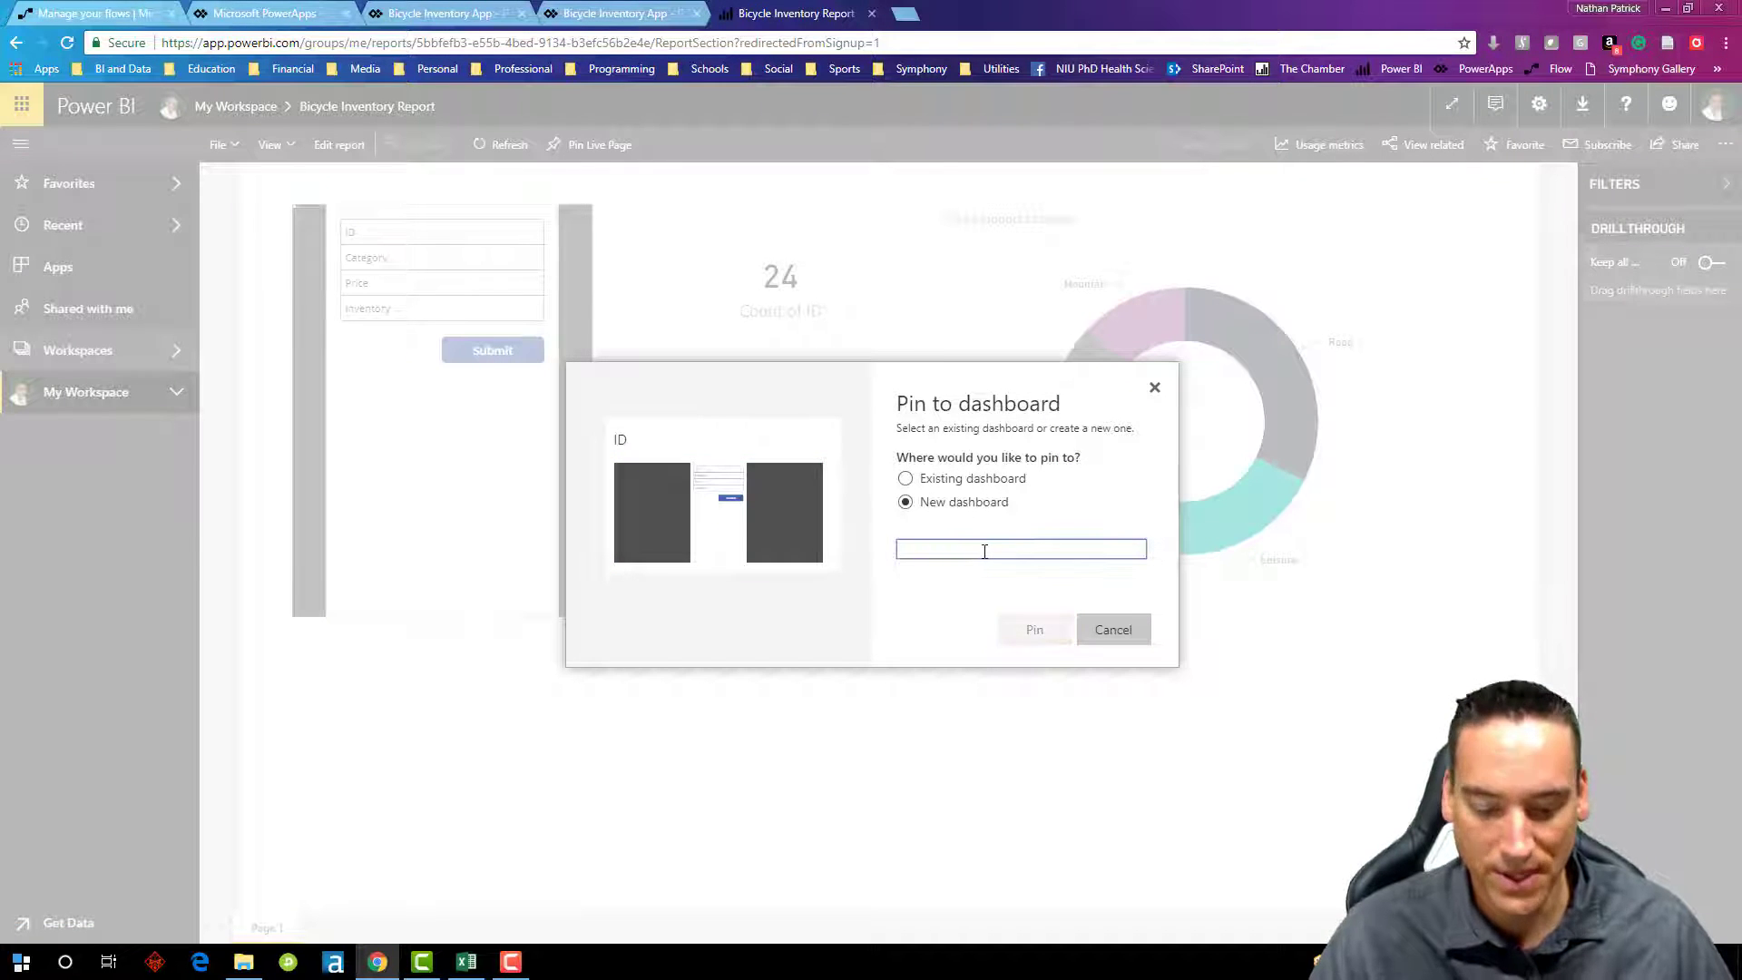
type("Bicycle")
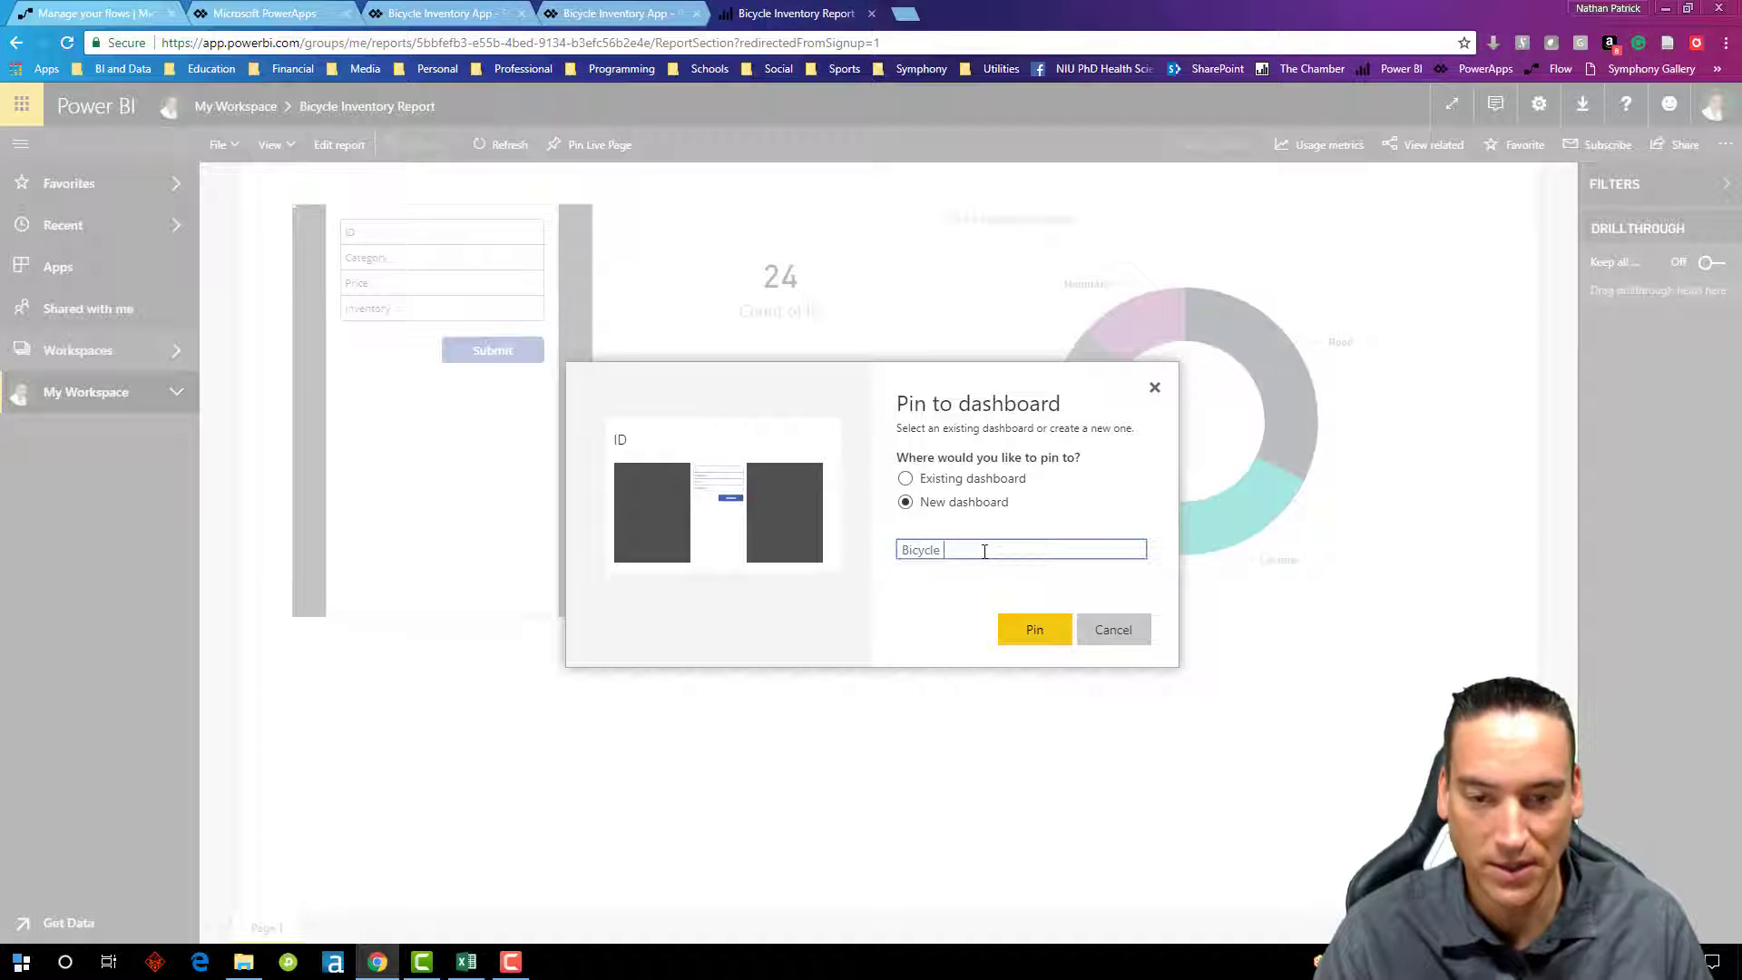
type("Inventory Dashboard")
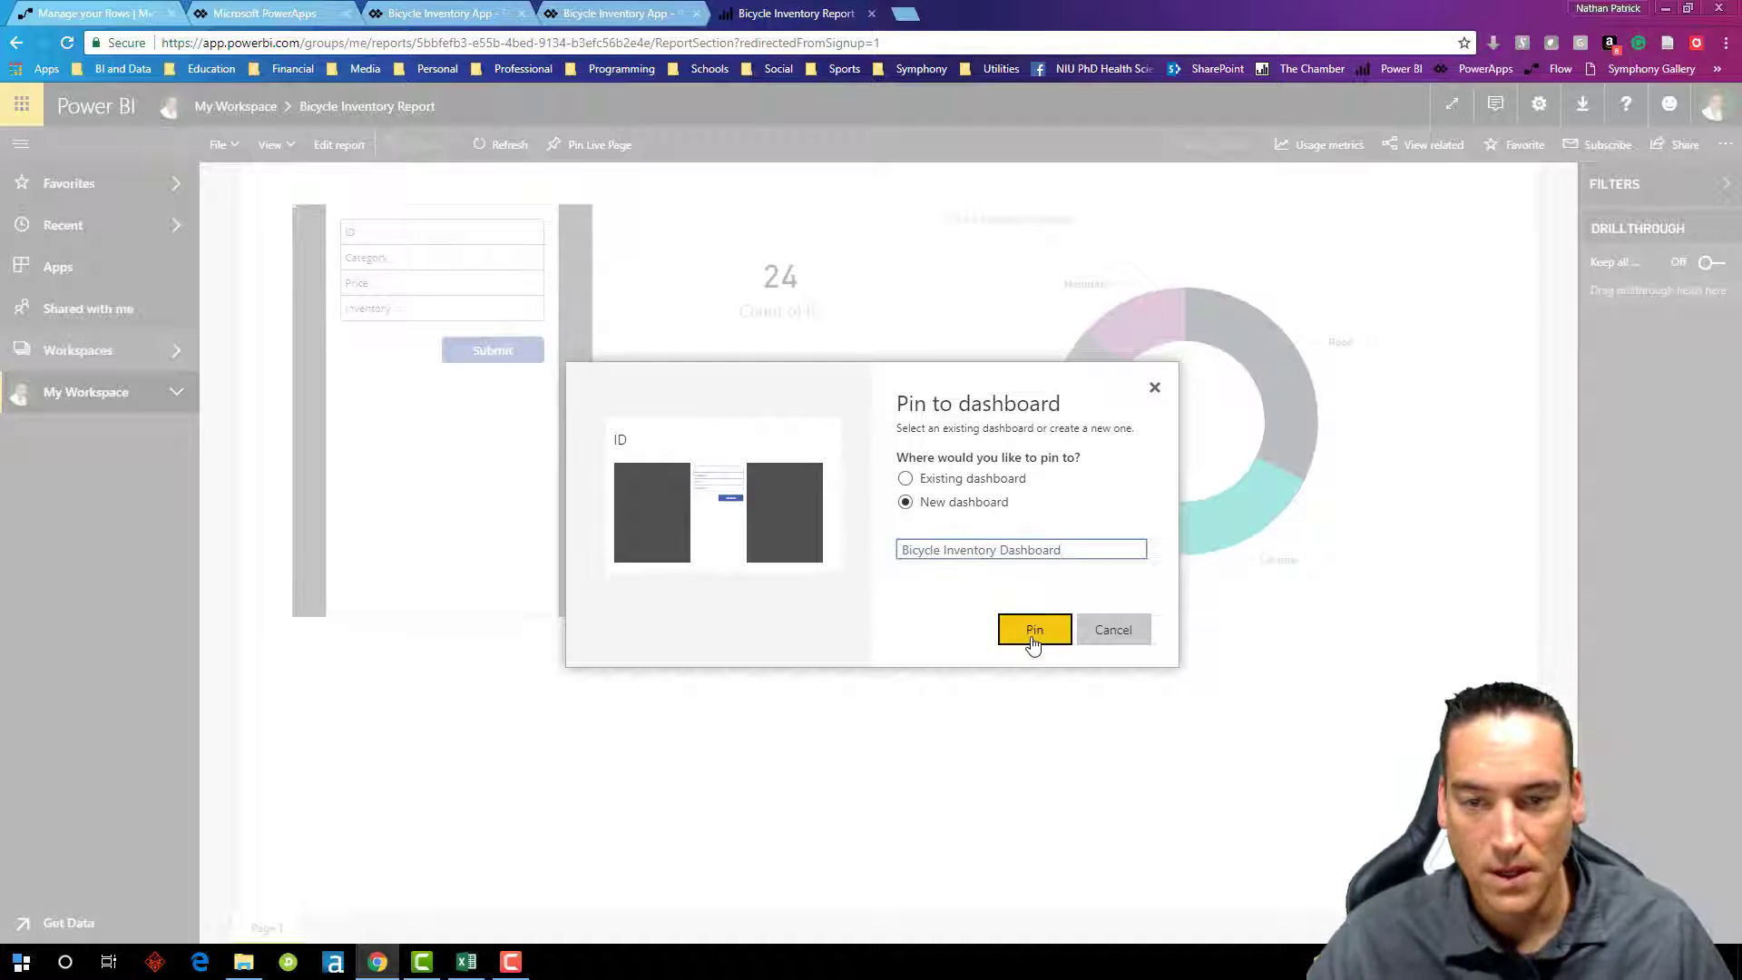
left_click(1033, 629)
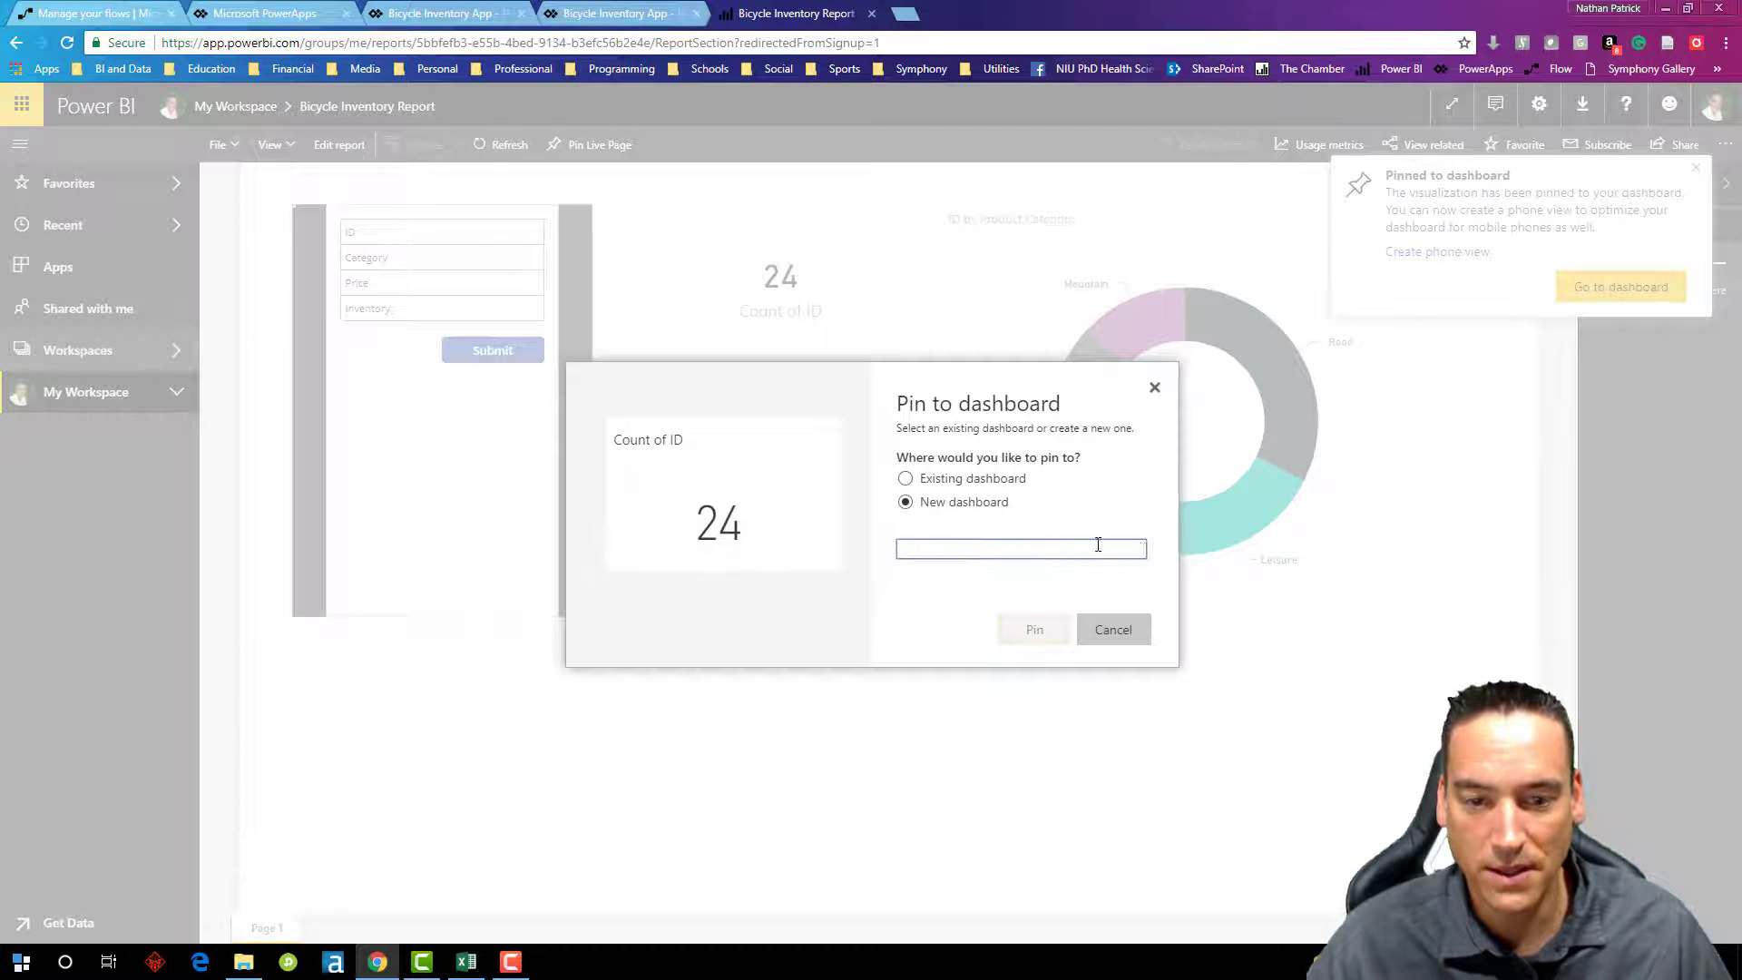
Step: Pin the Count of ID card, Quantity on Hand card and donut chart to that dashboard
left_click(905, 477)
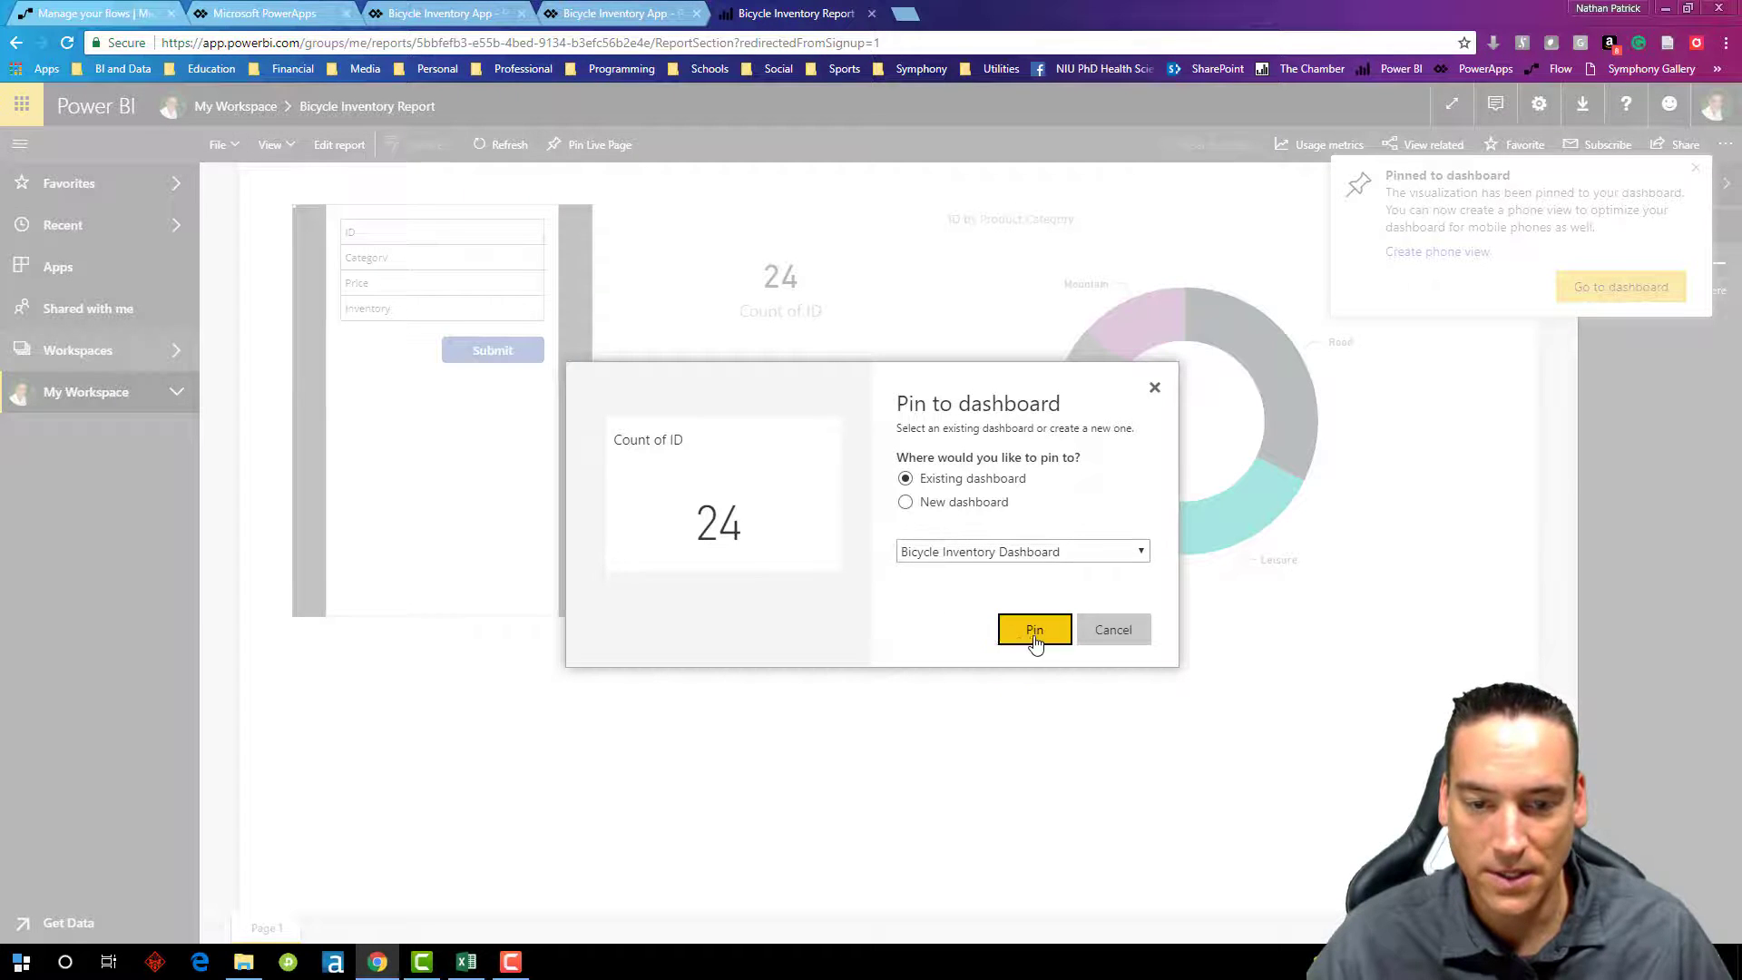
left_click(1032, 629)
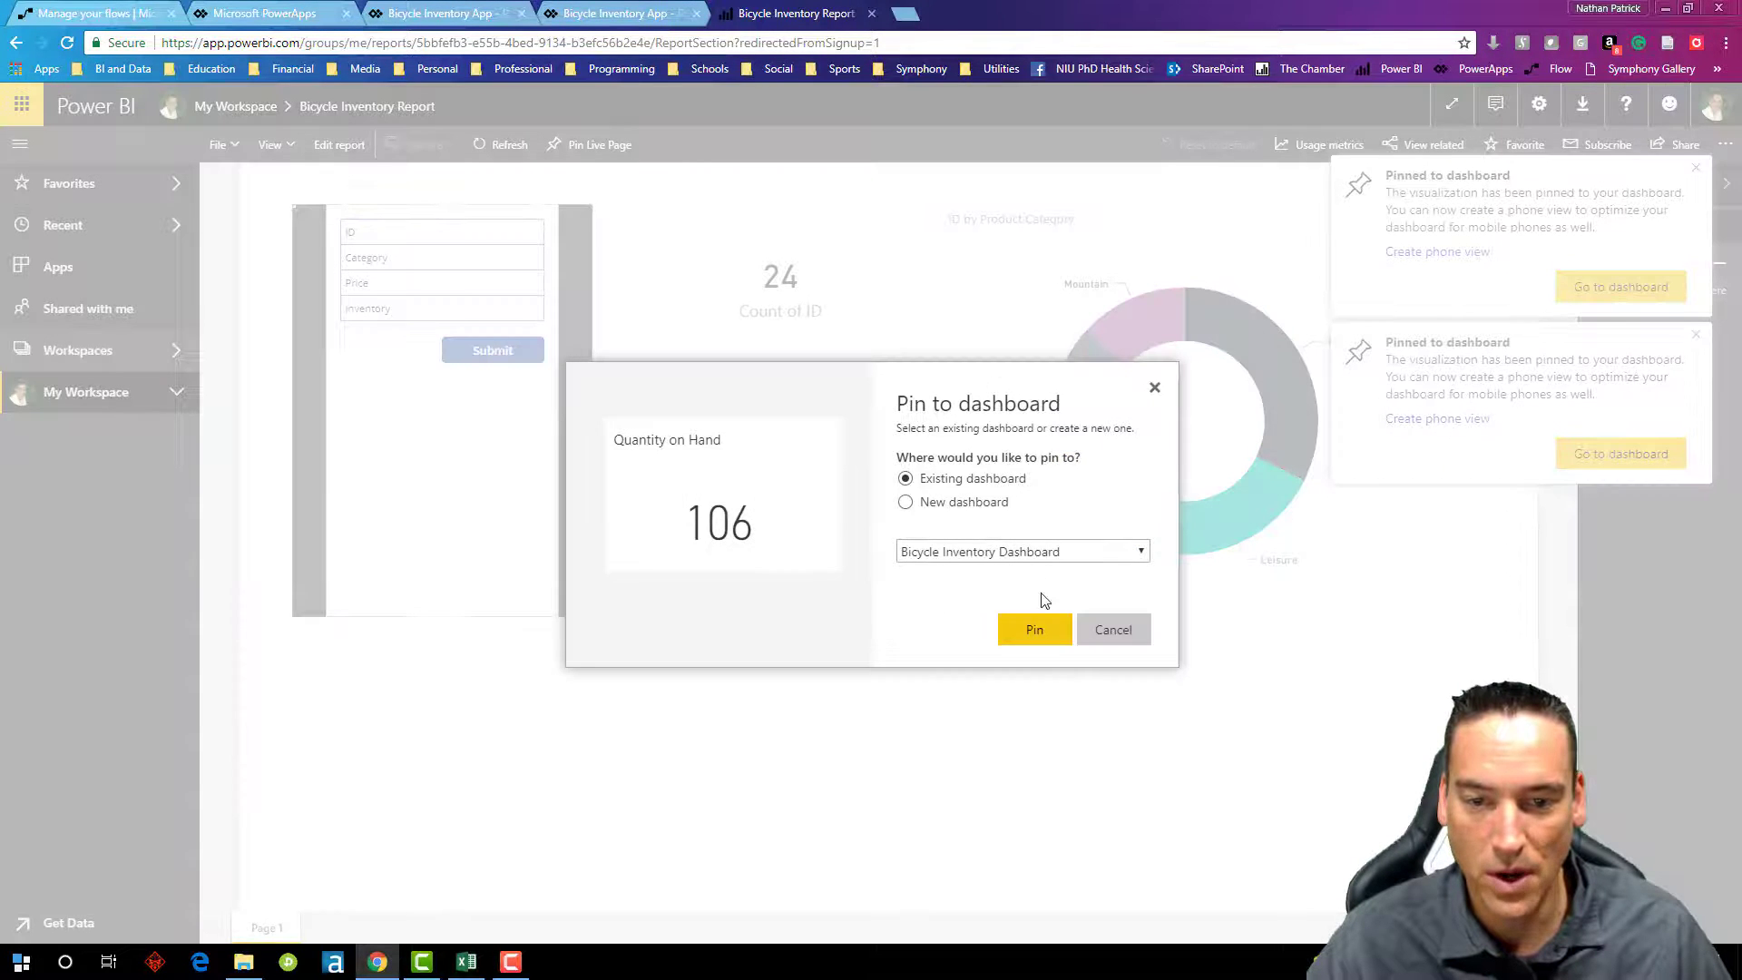
left_click(1032, 630)
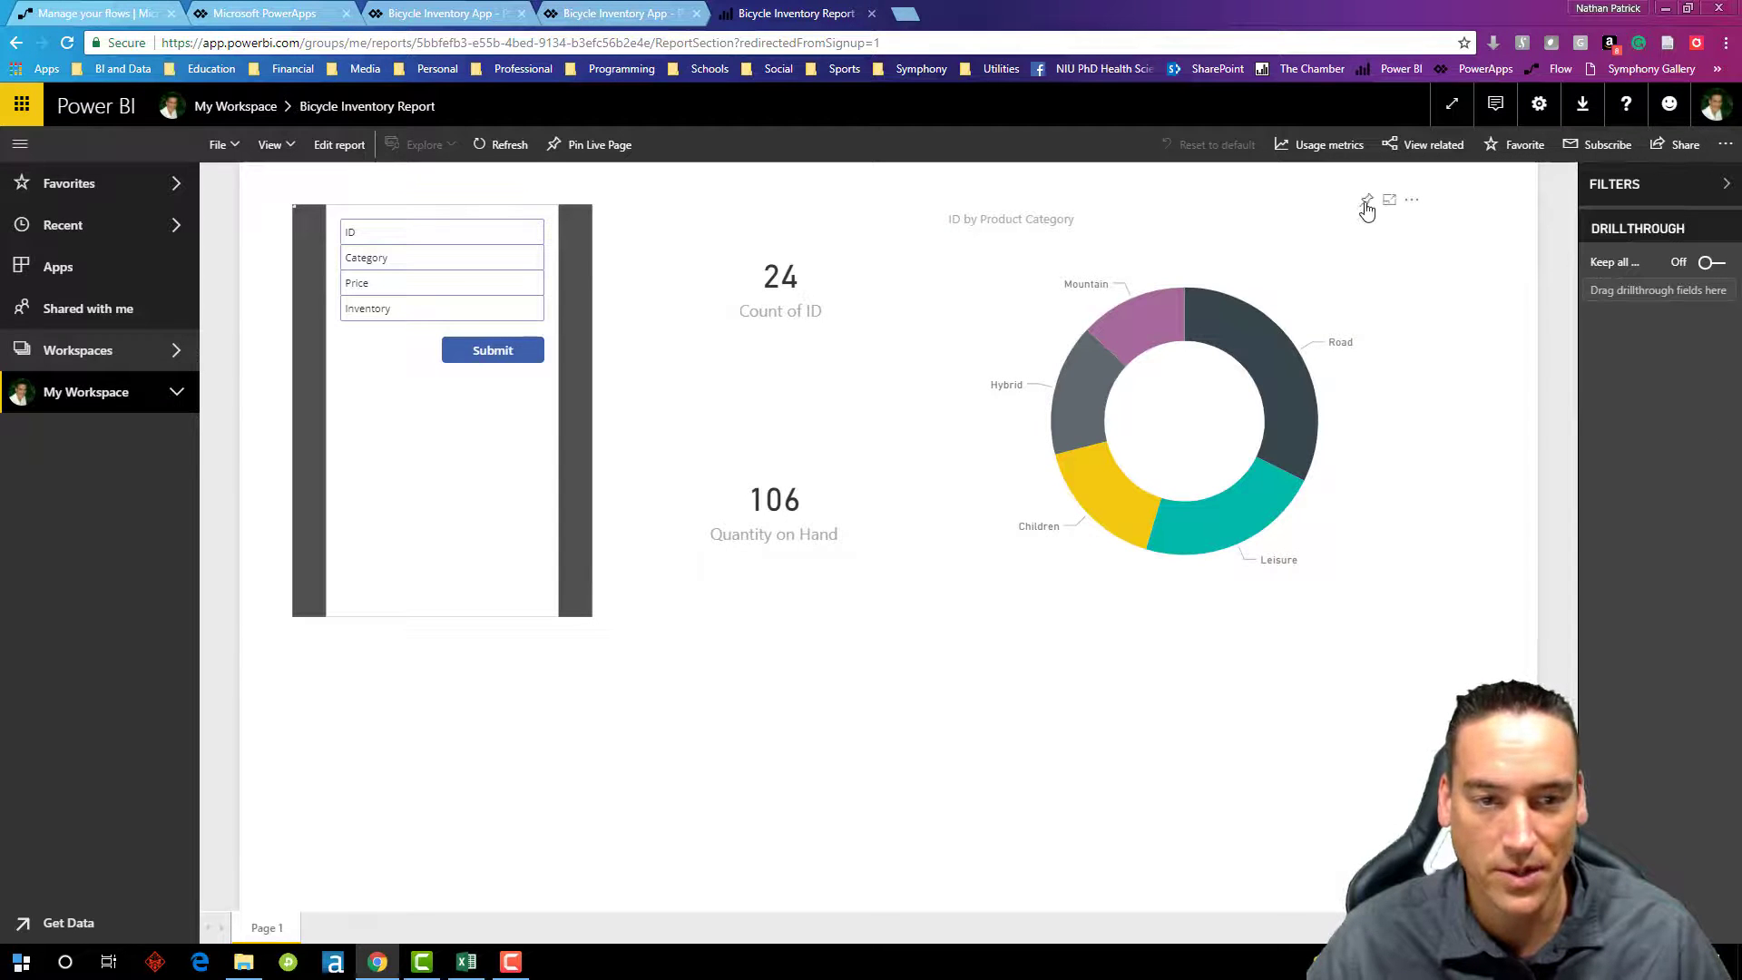
left_click(1367, 205)
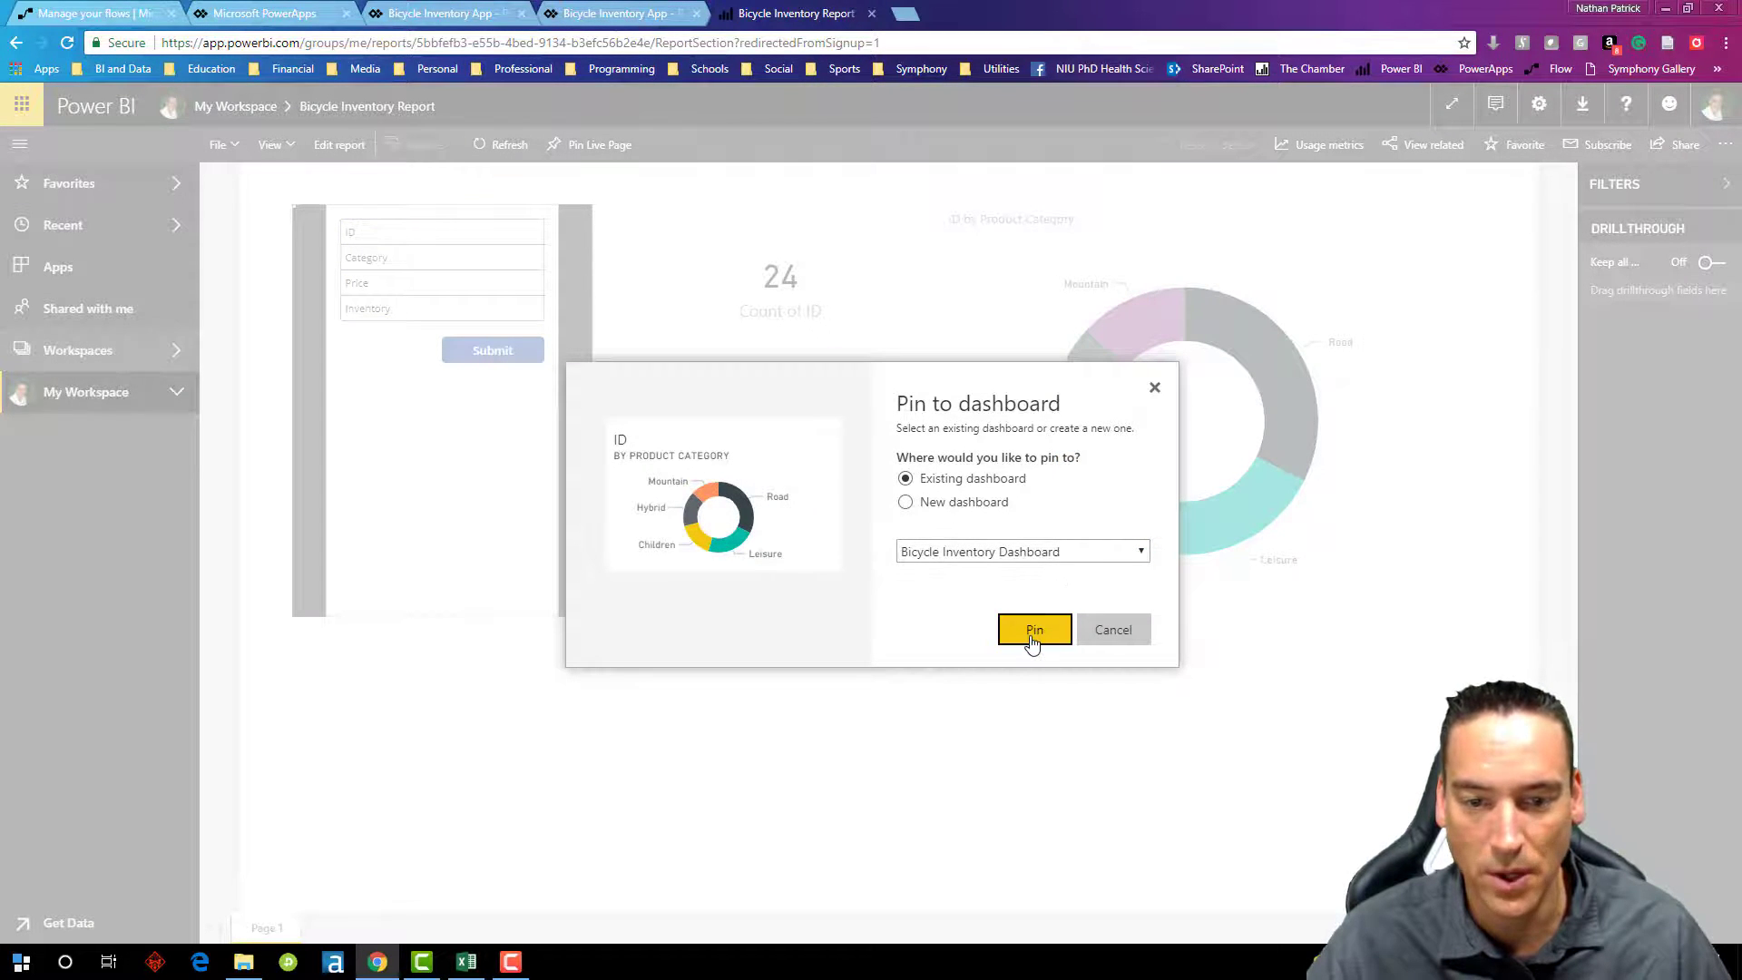
left_click(1033, 630)
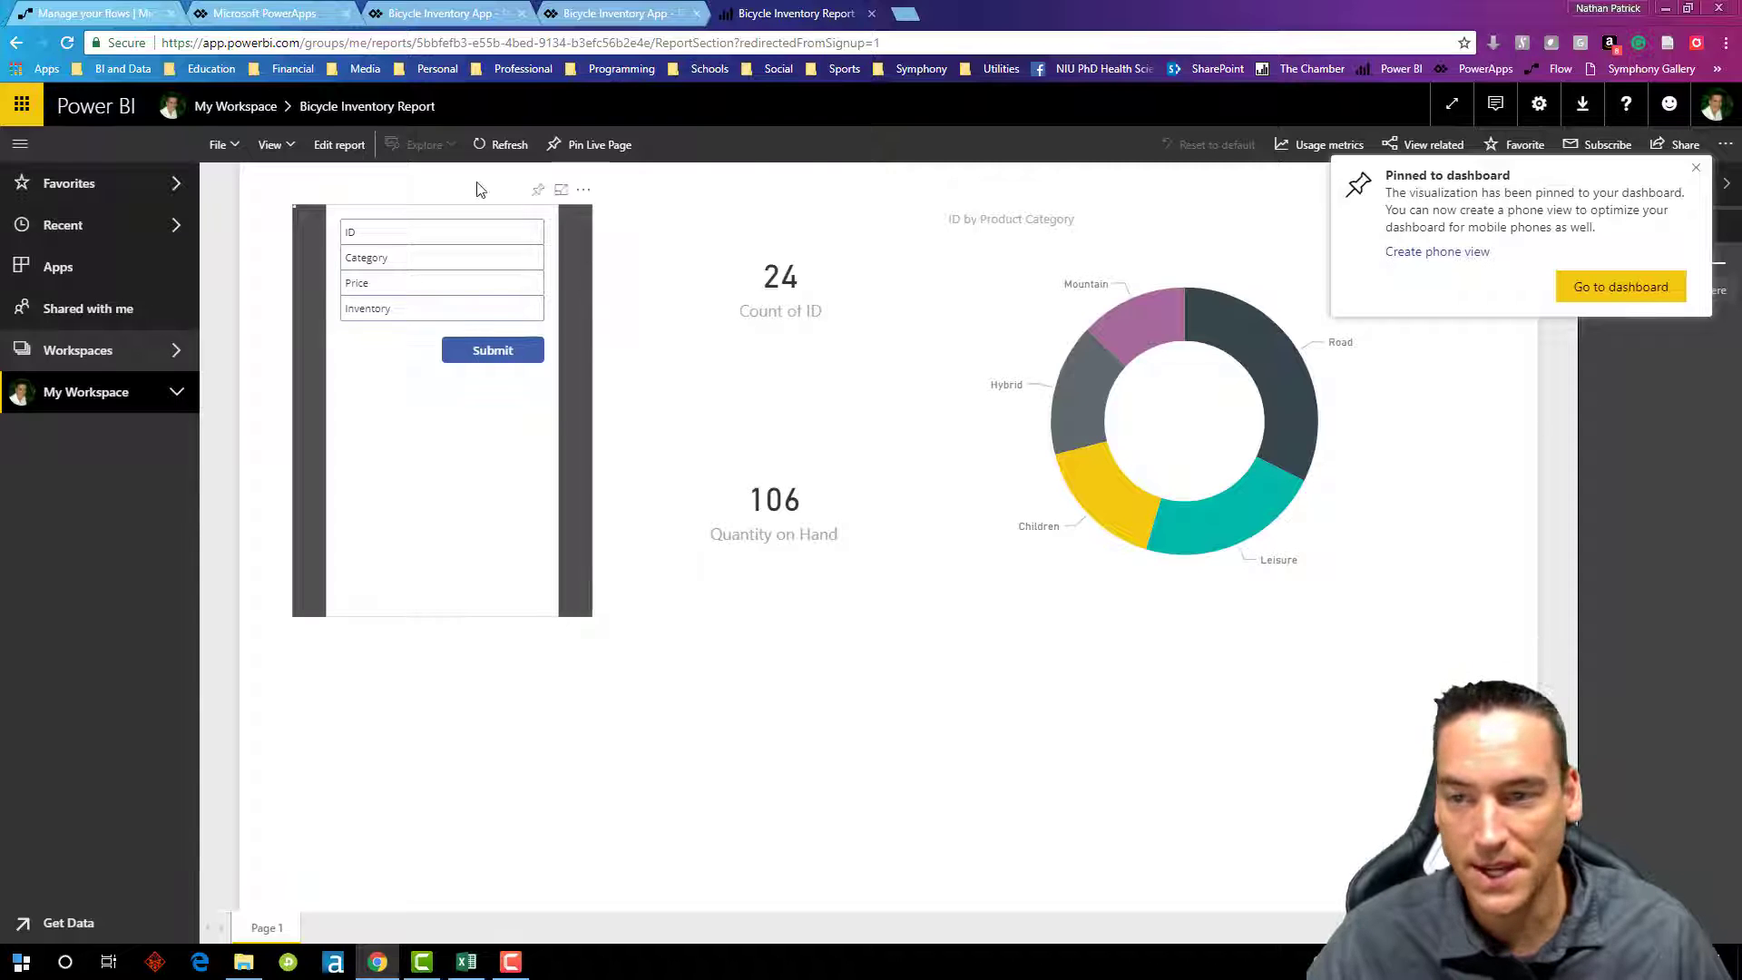
mouse_move(1305, 249)
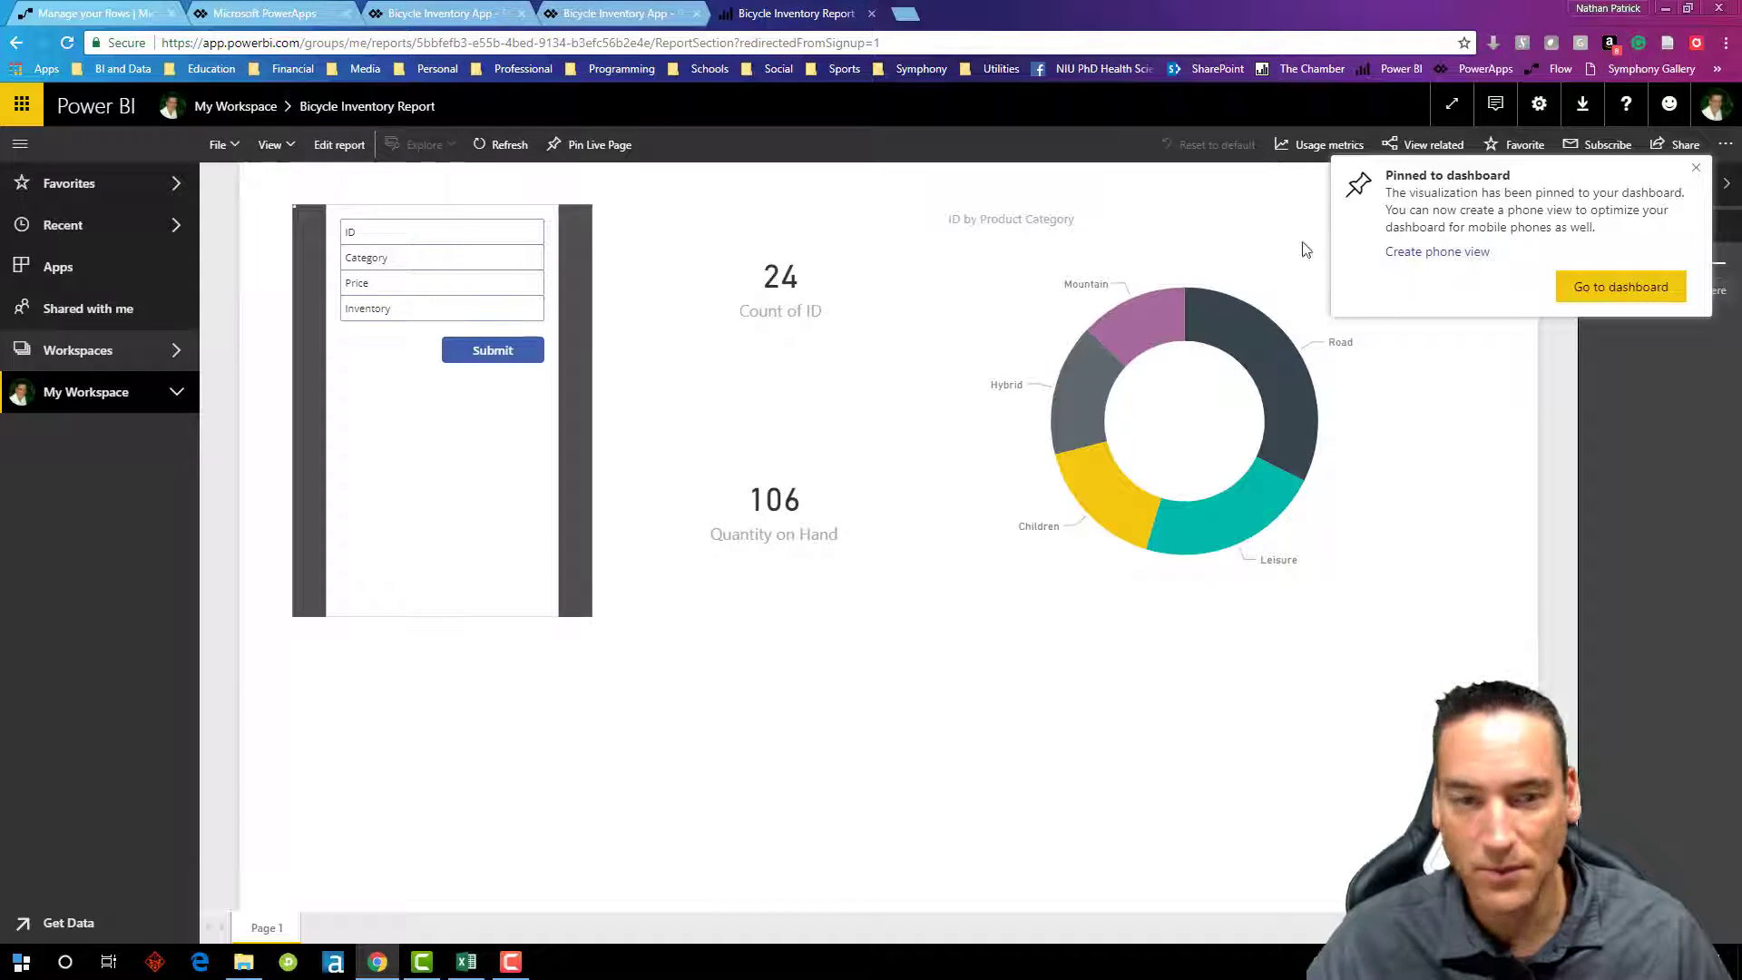
left_click(1621, 287)
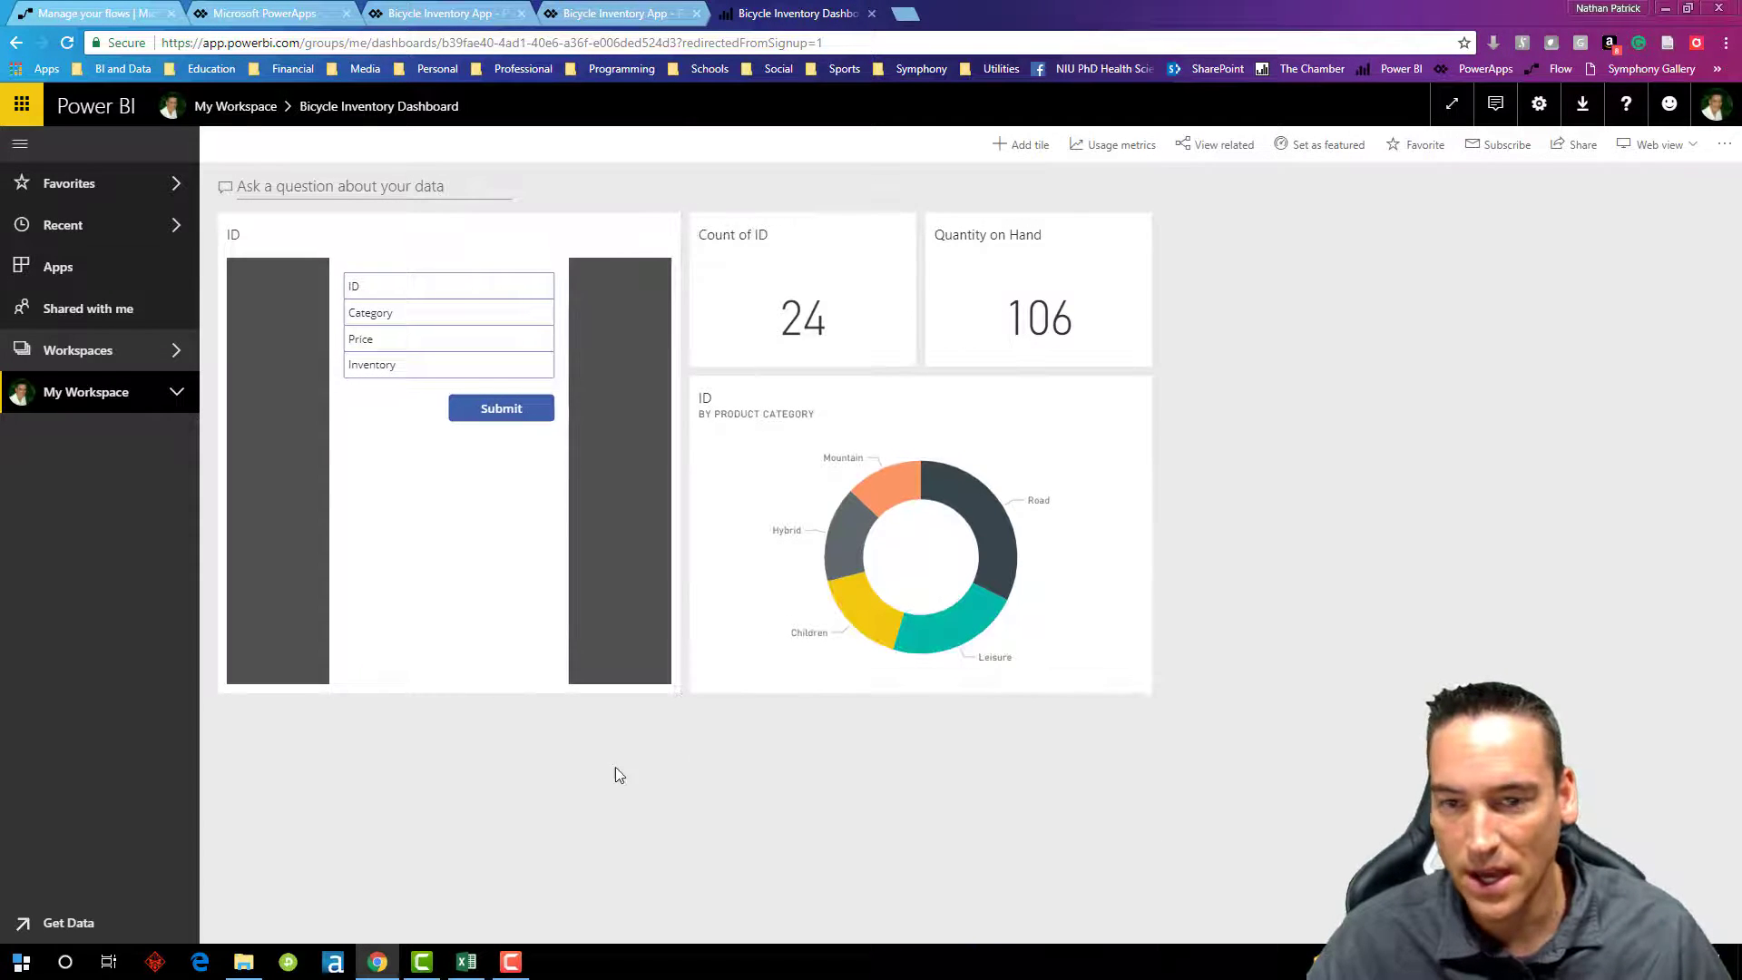
mouse_move(1040, 393)
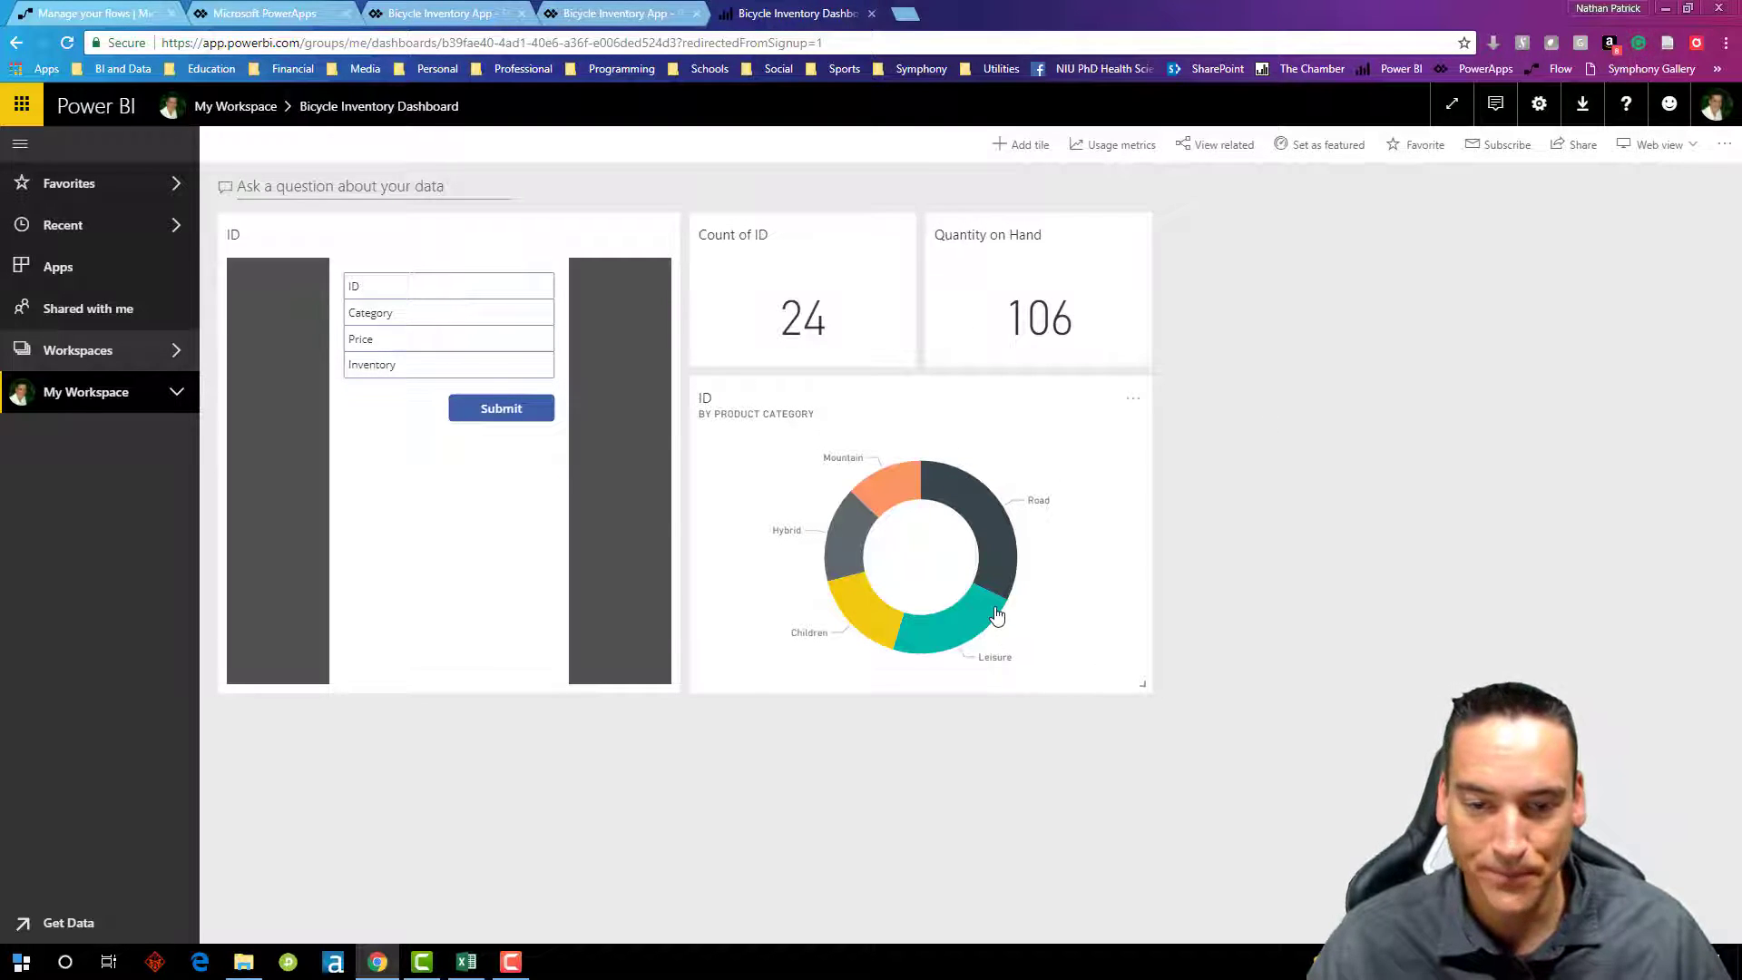
mouse_move(844, 324)
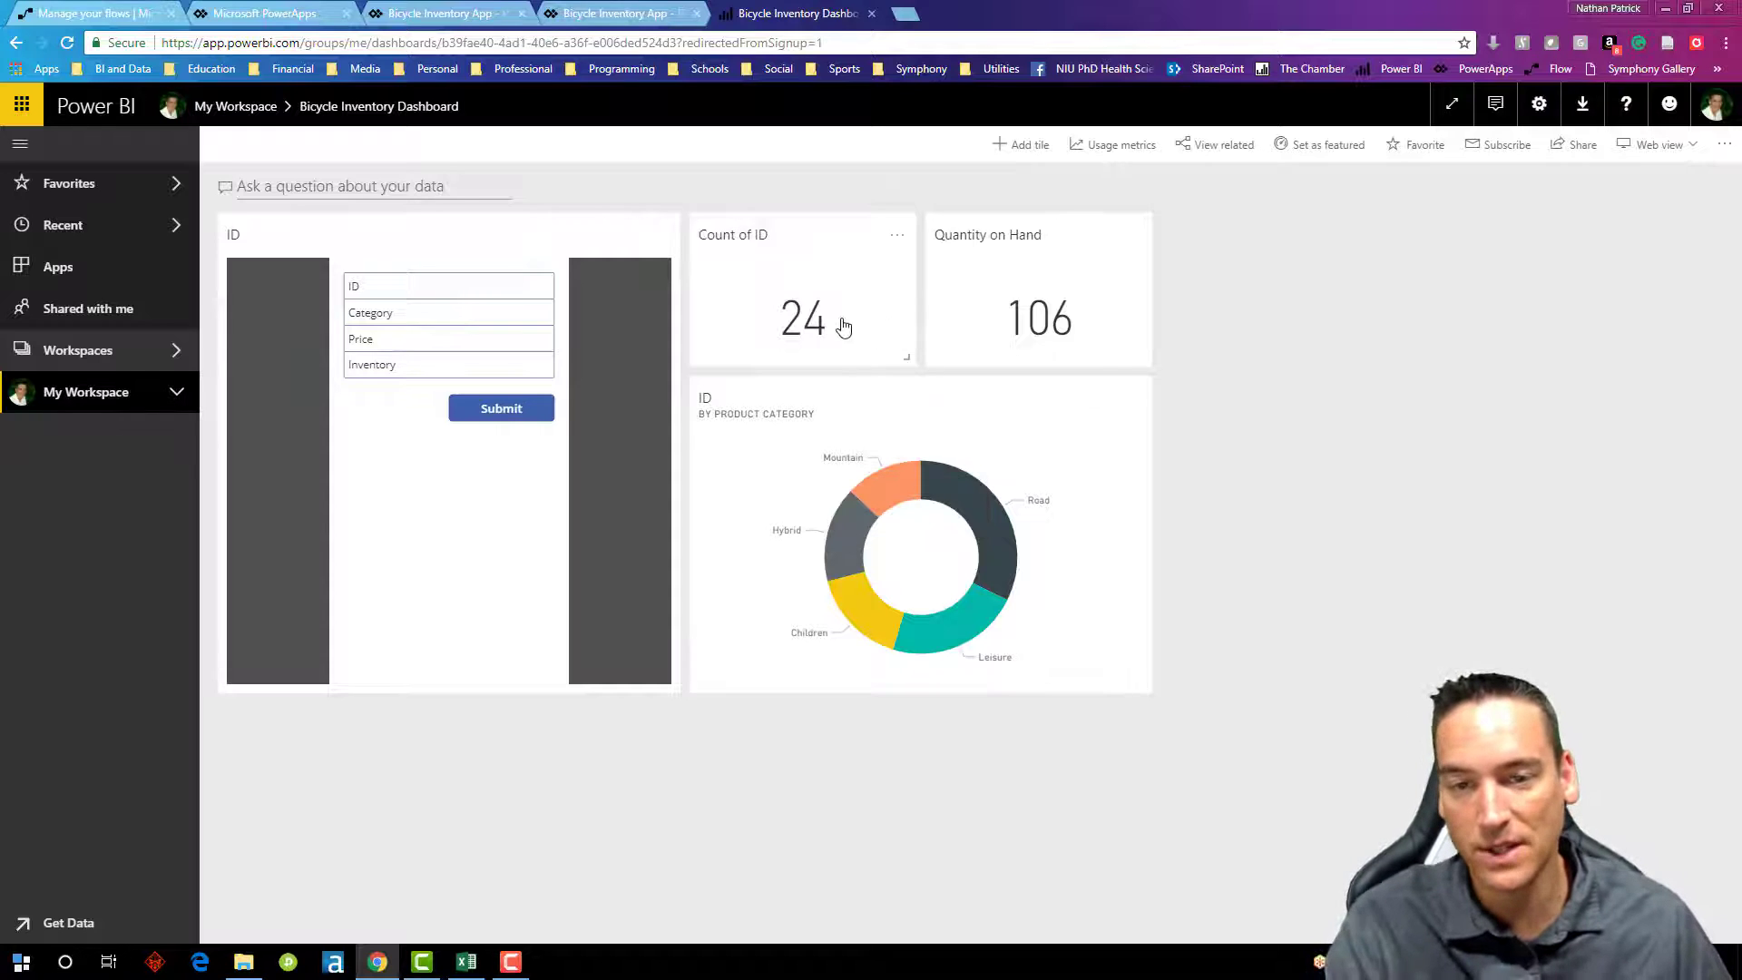
mouse_move(1038, 319)
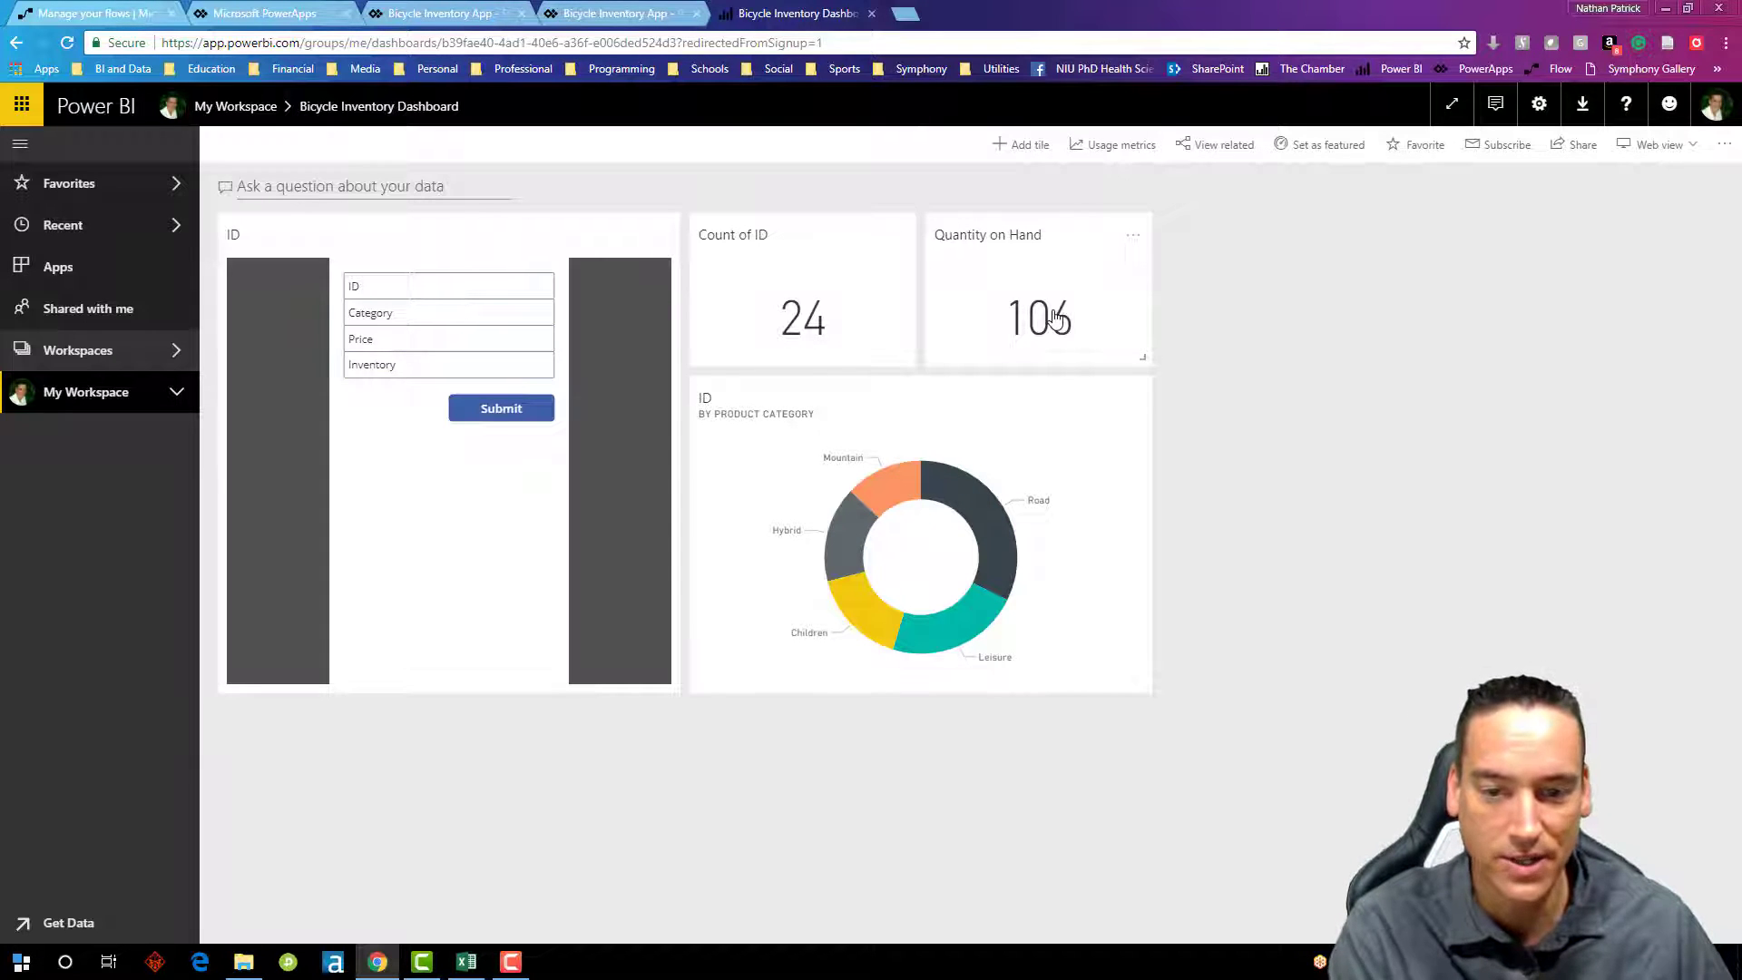
mouse_move(1054, 542)
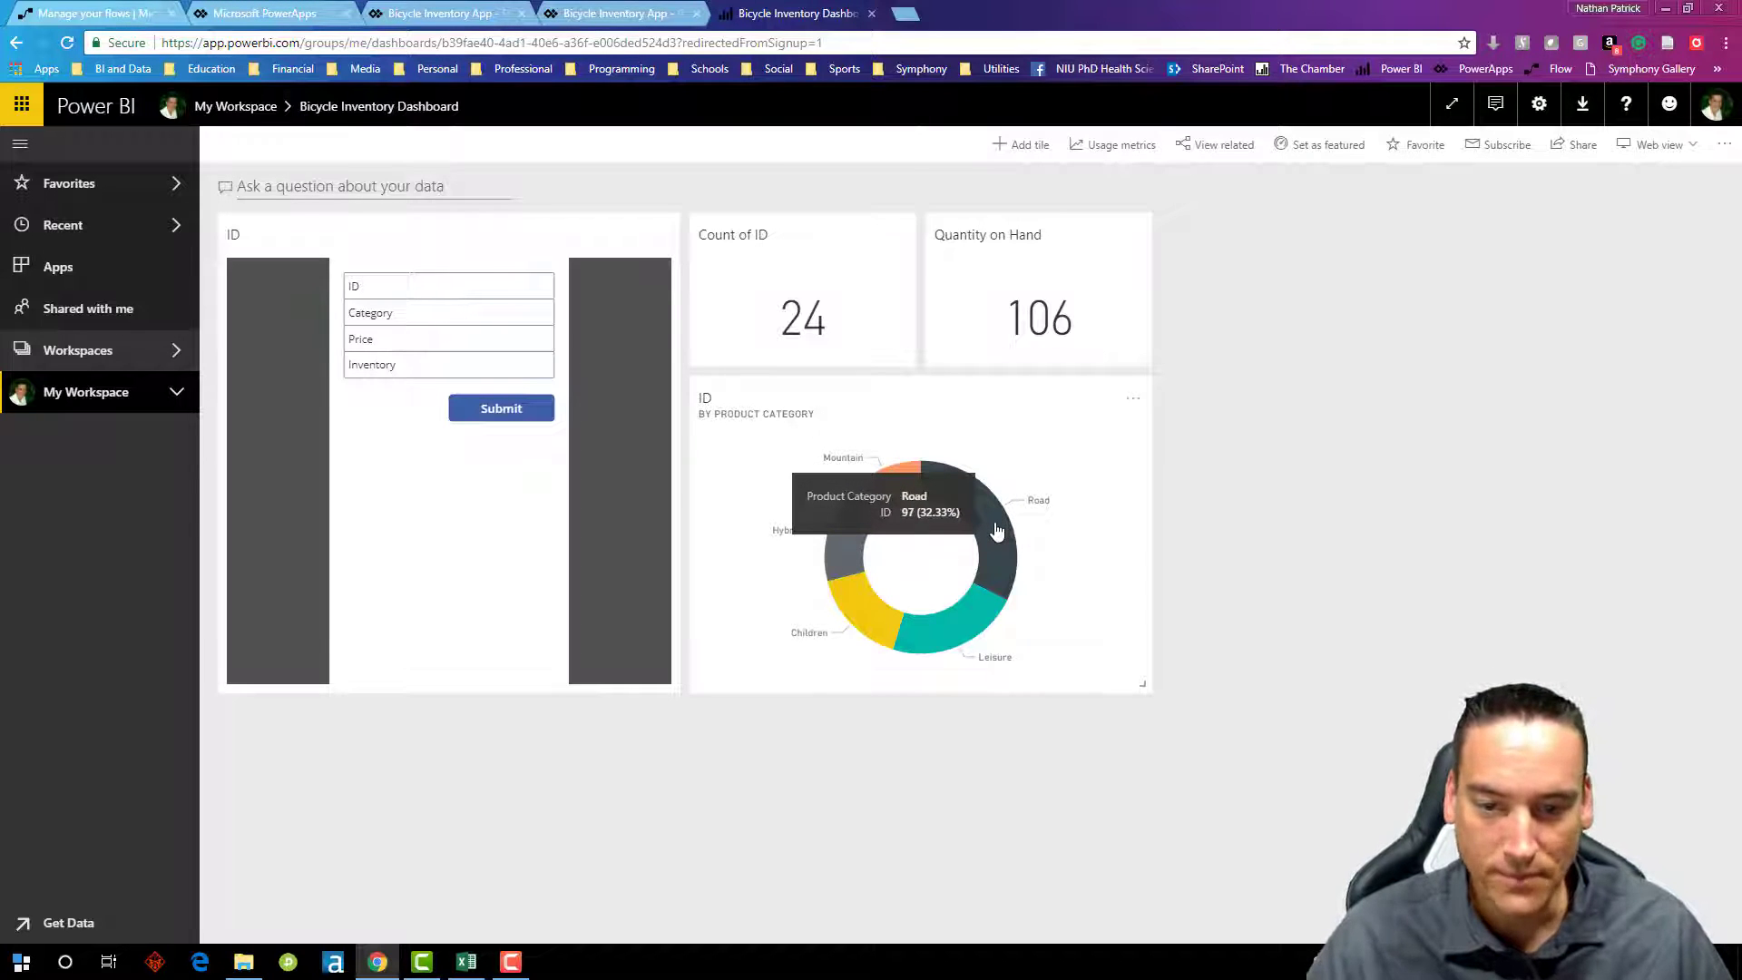
mouse_move(993, 530)
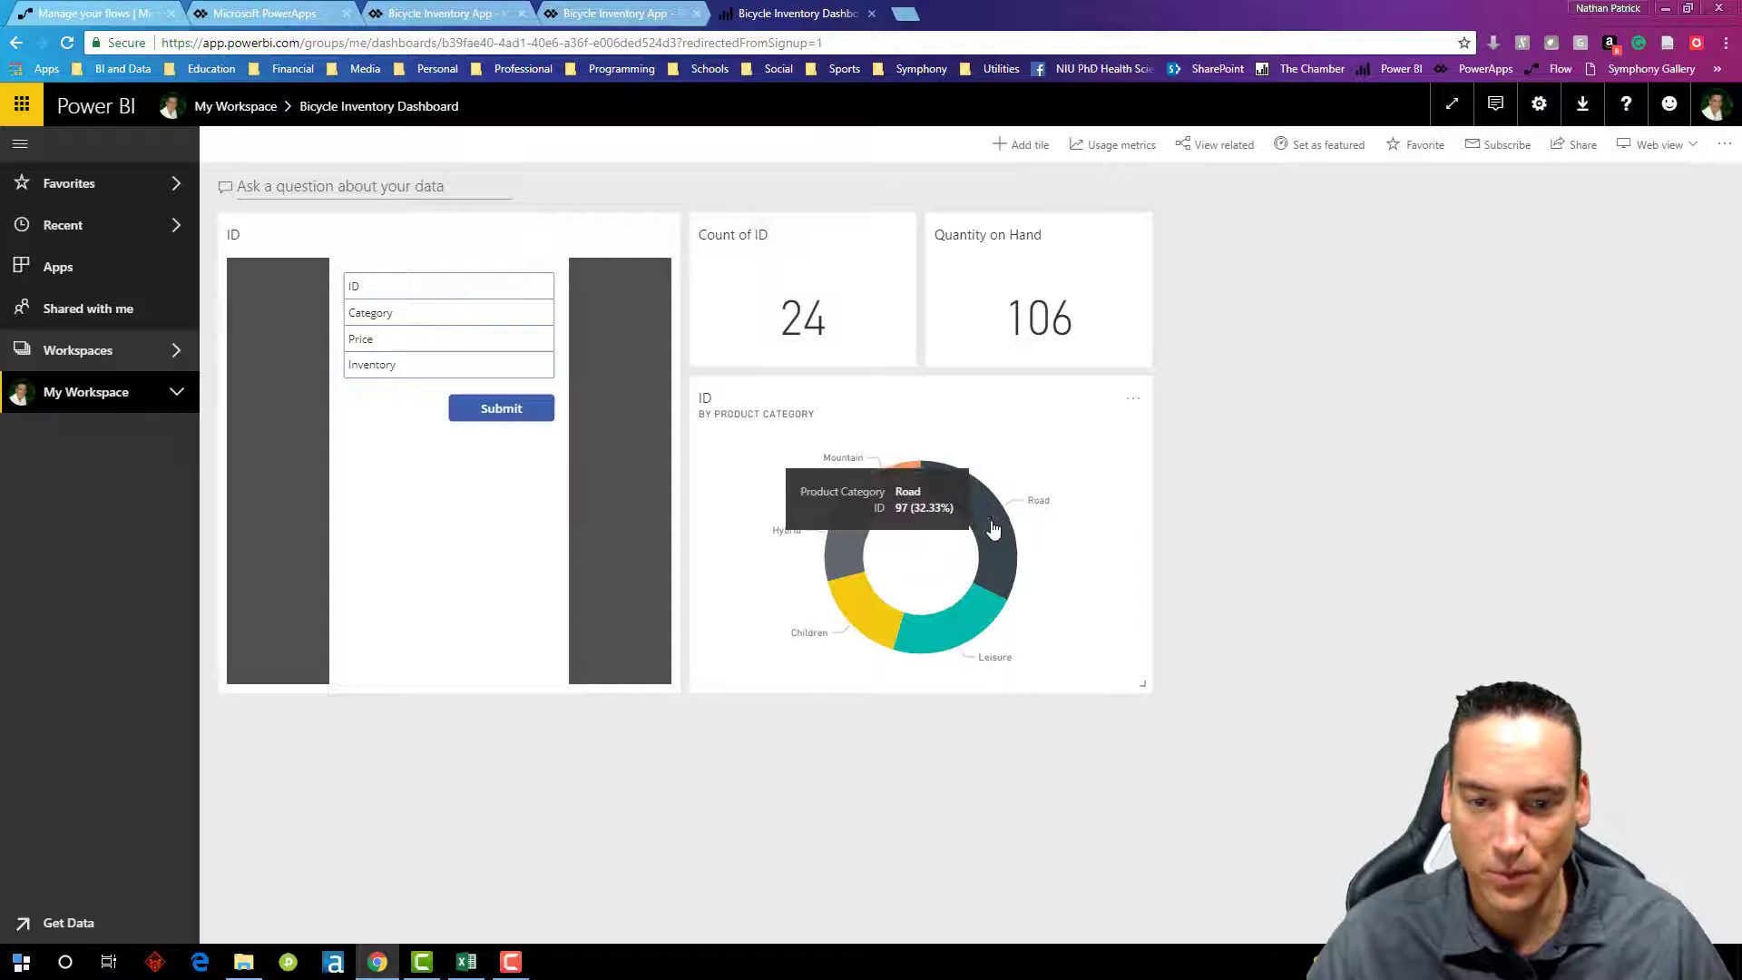
mouse_move(969, 625)
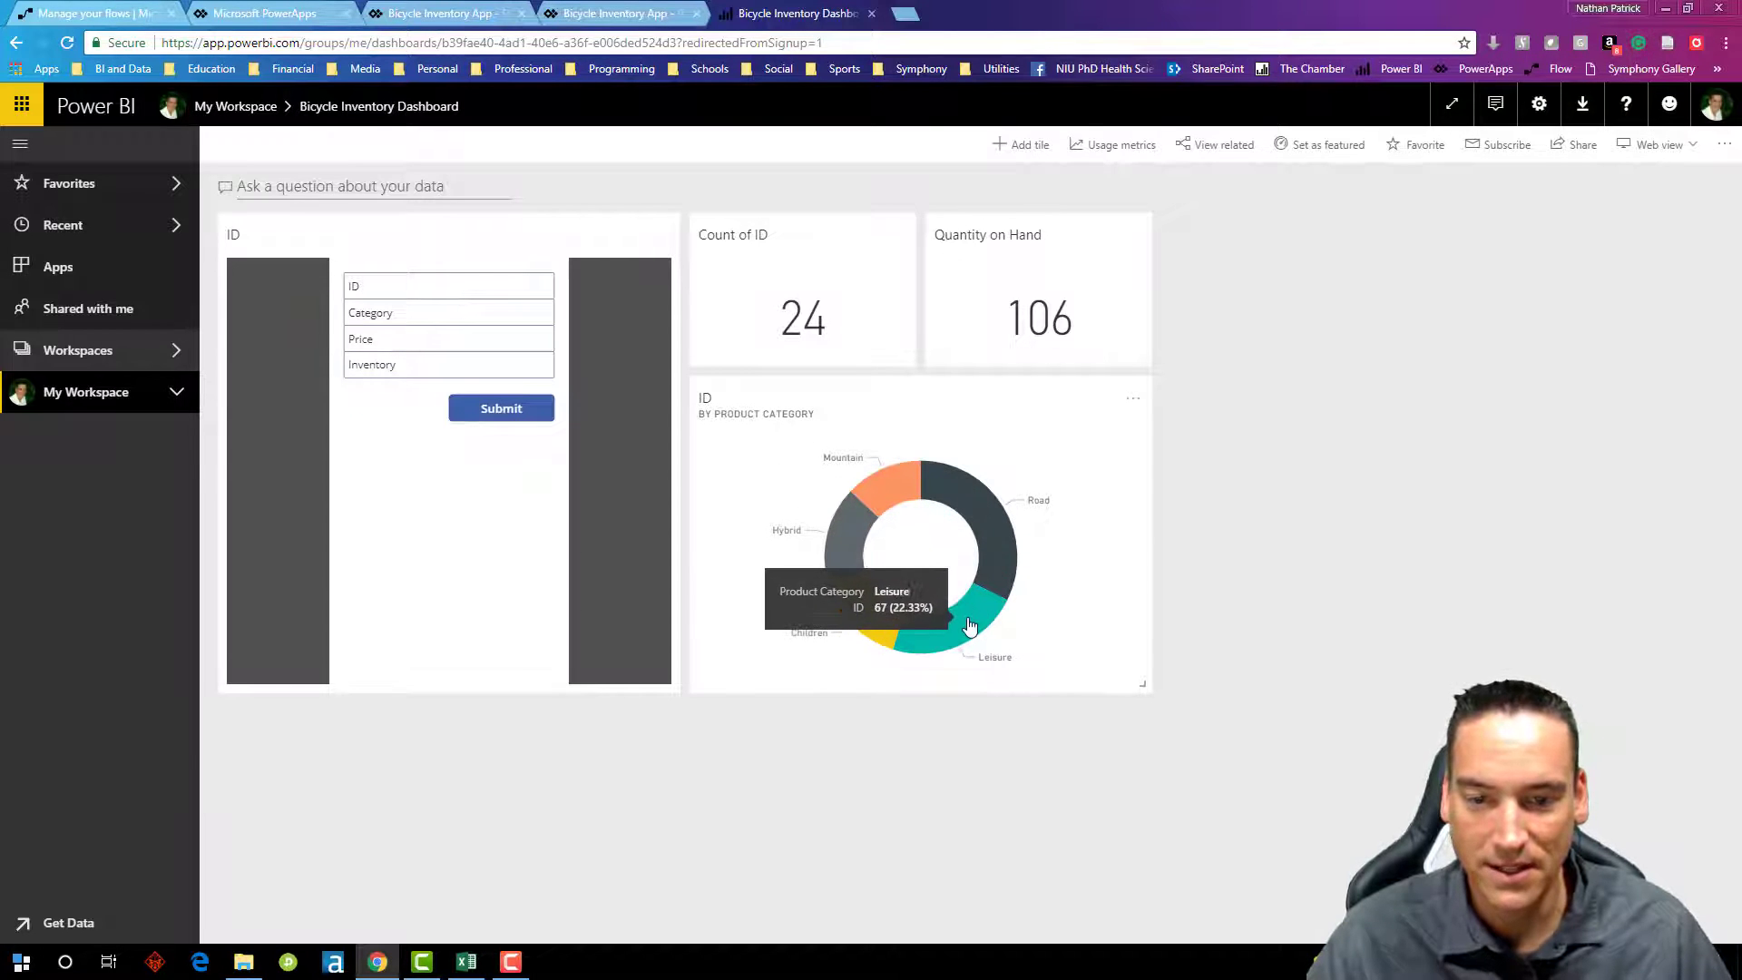
mouse_move(996, 532)
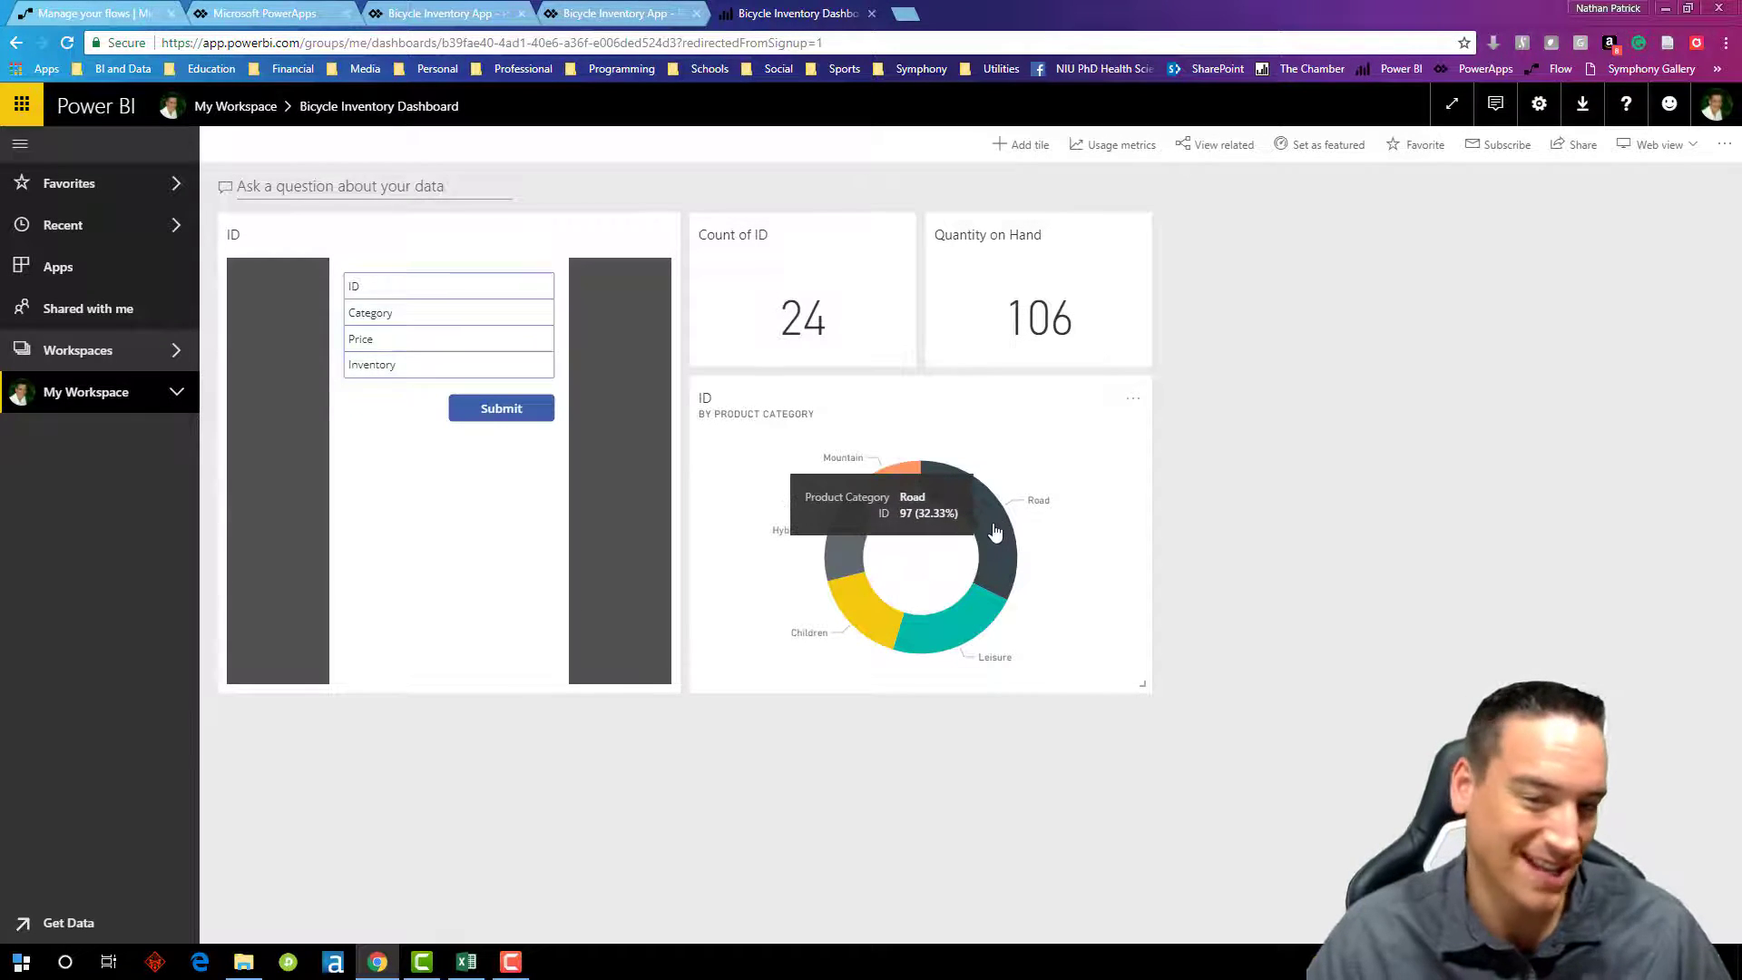
Step: Submit a Road bike with ID 25, price 500.00 and inventory 4 through the dashboard form
left_click(448, 285)
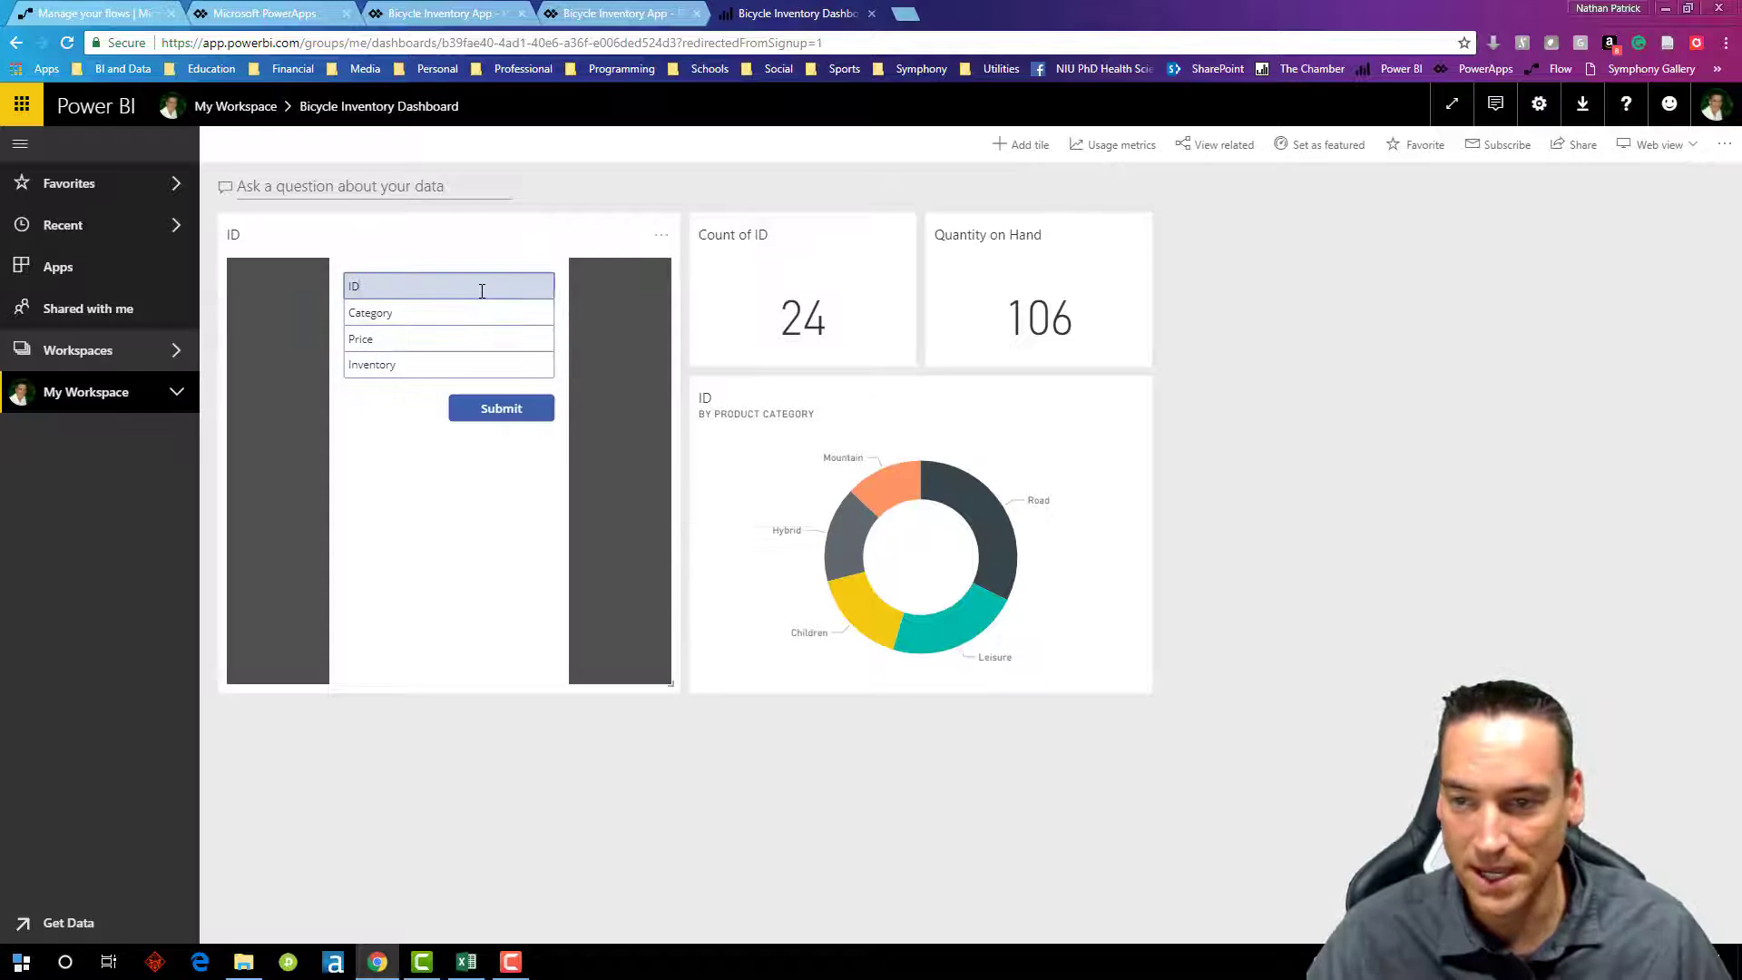
type("25")
left_click(448, 312)
type("Roa")
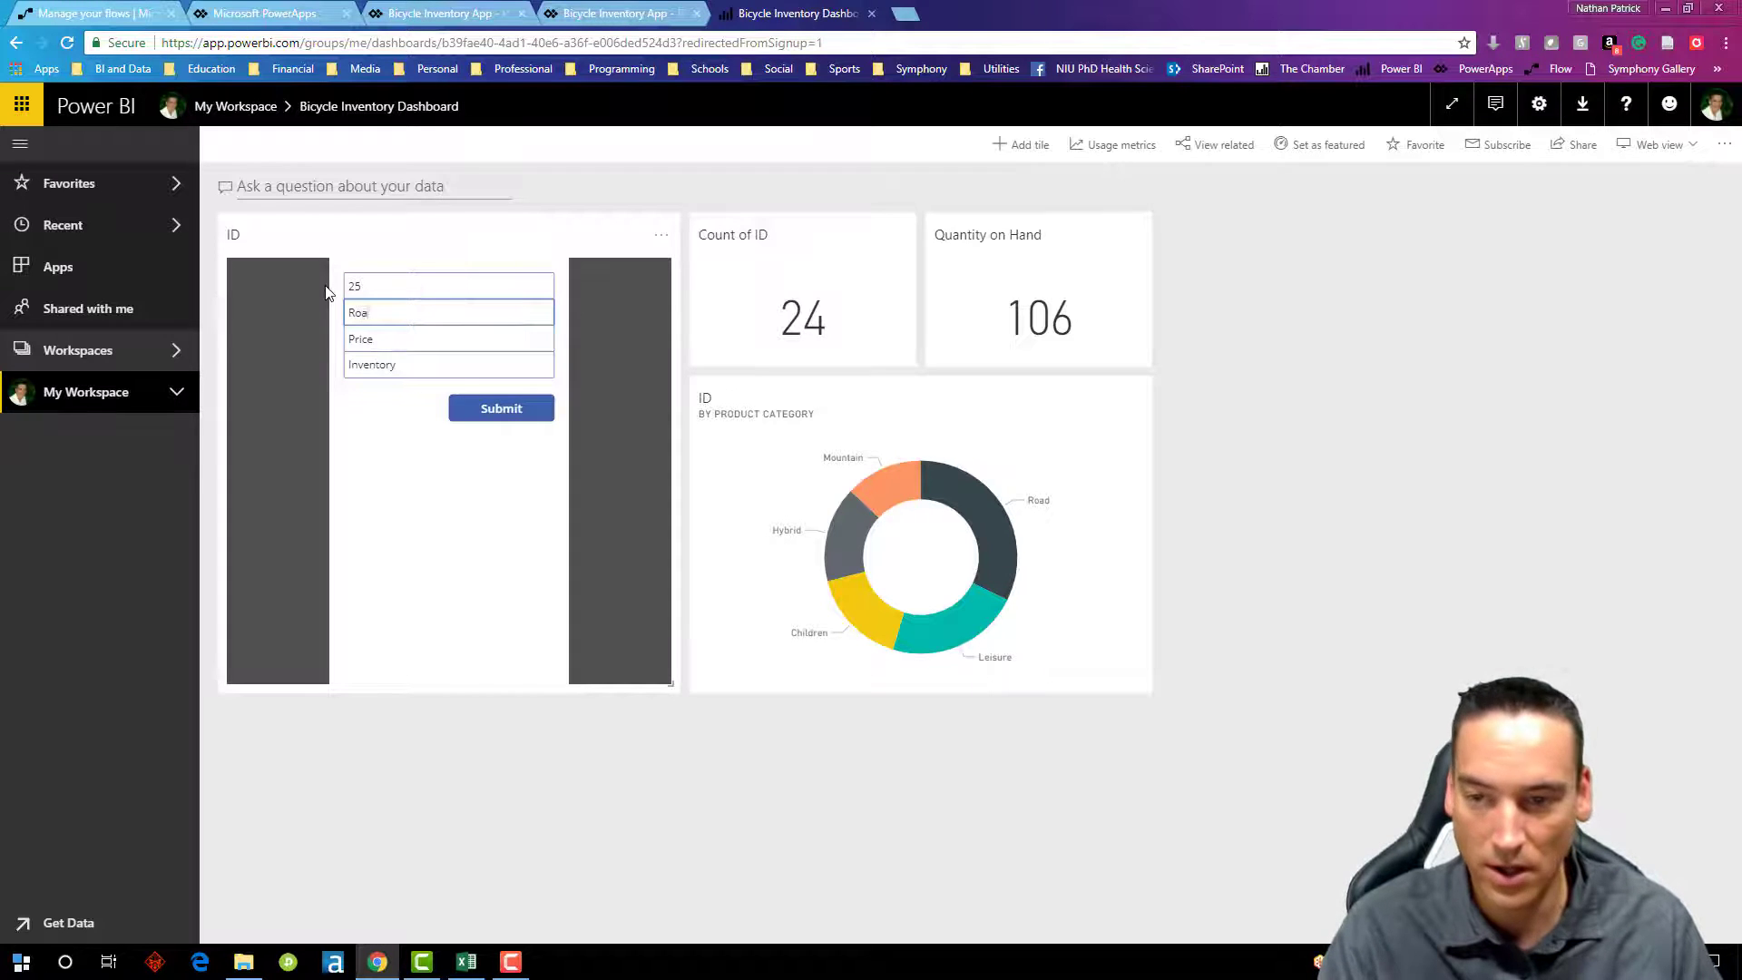
left_click(448, 338)
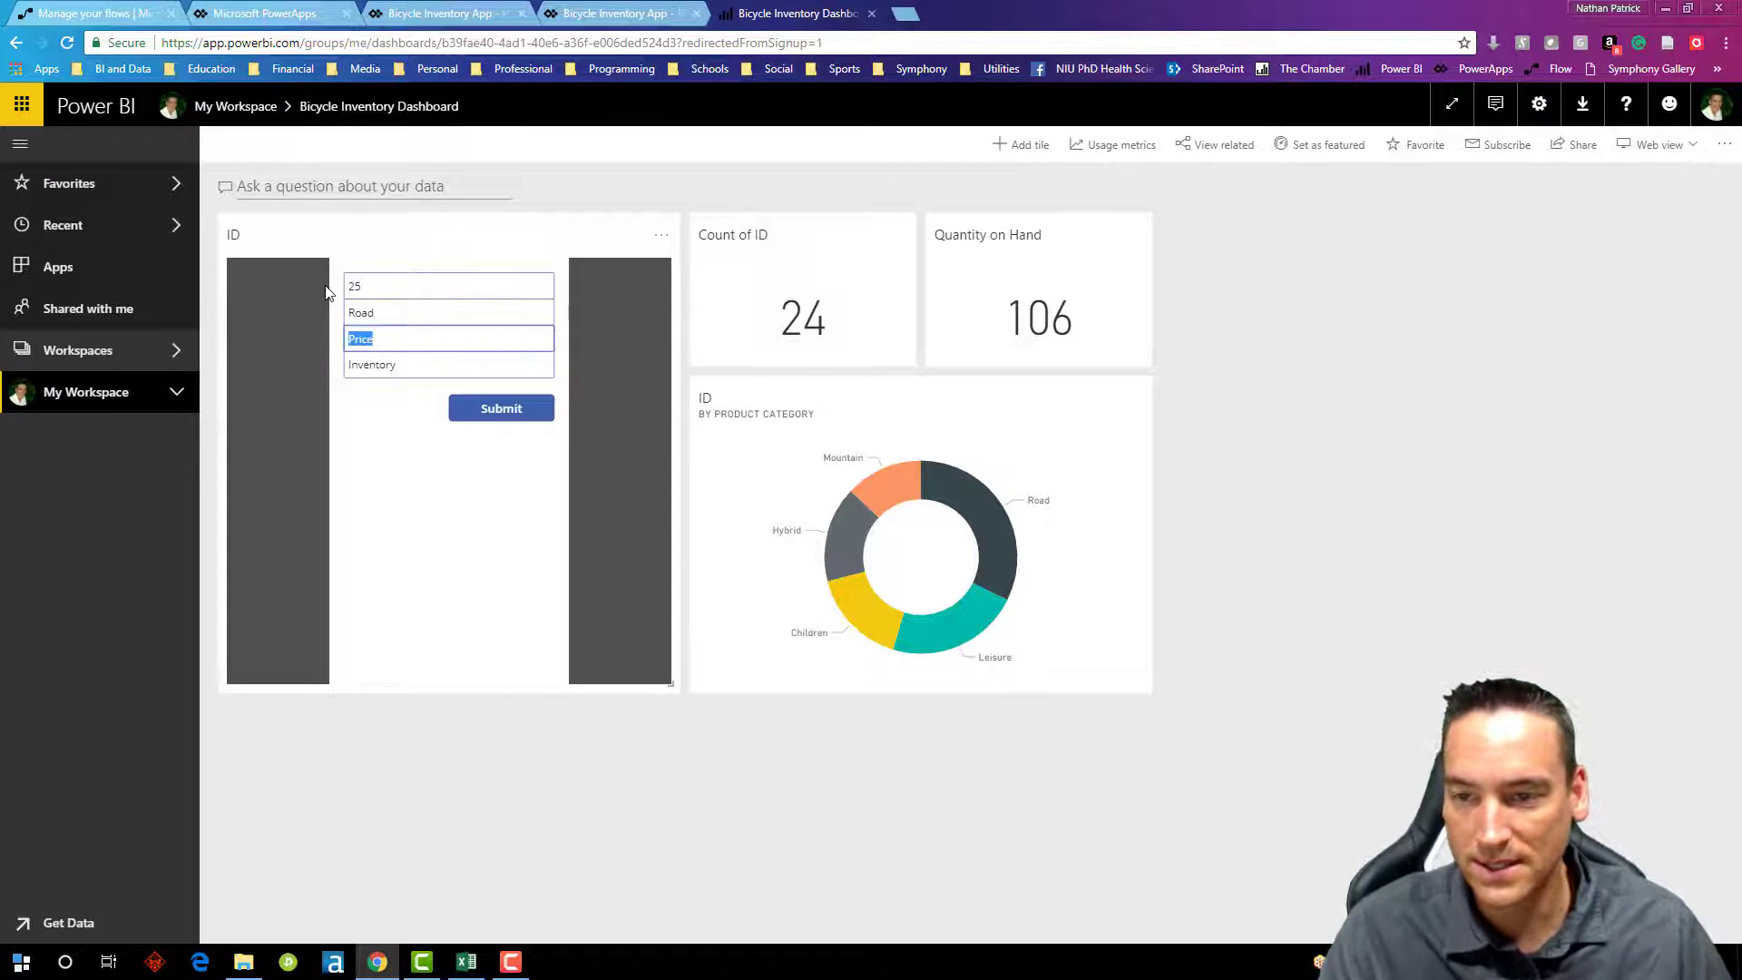
type("500.00")
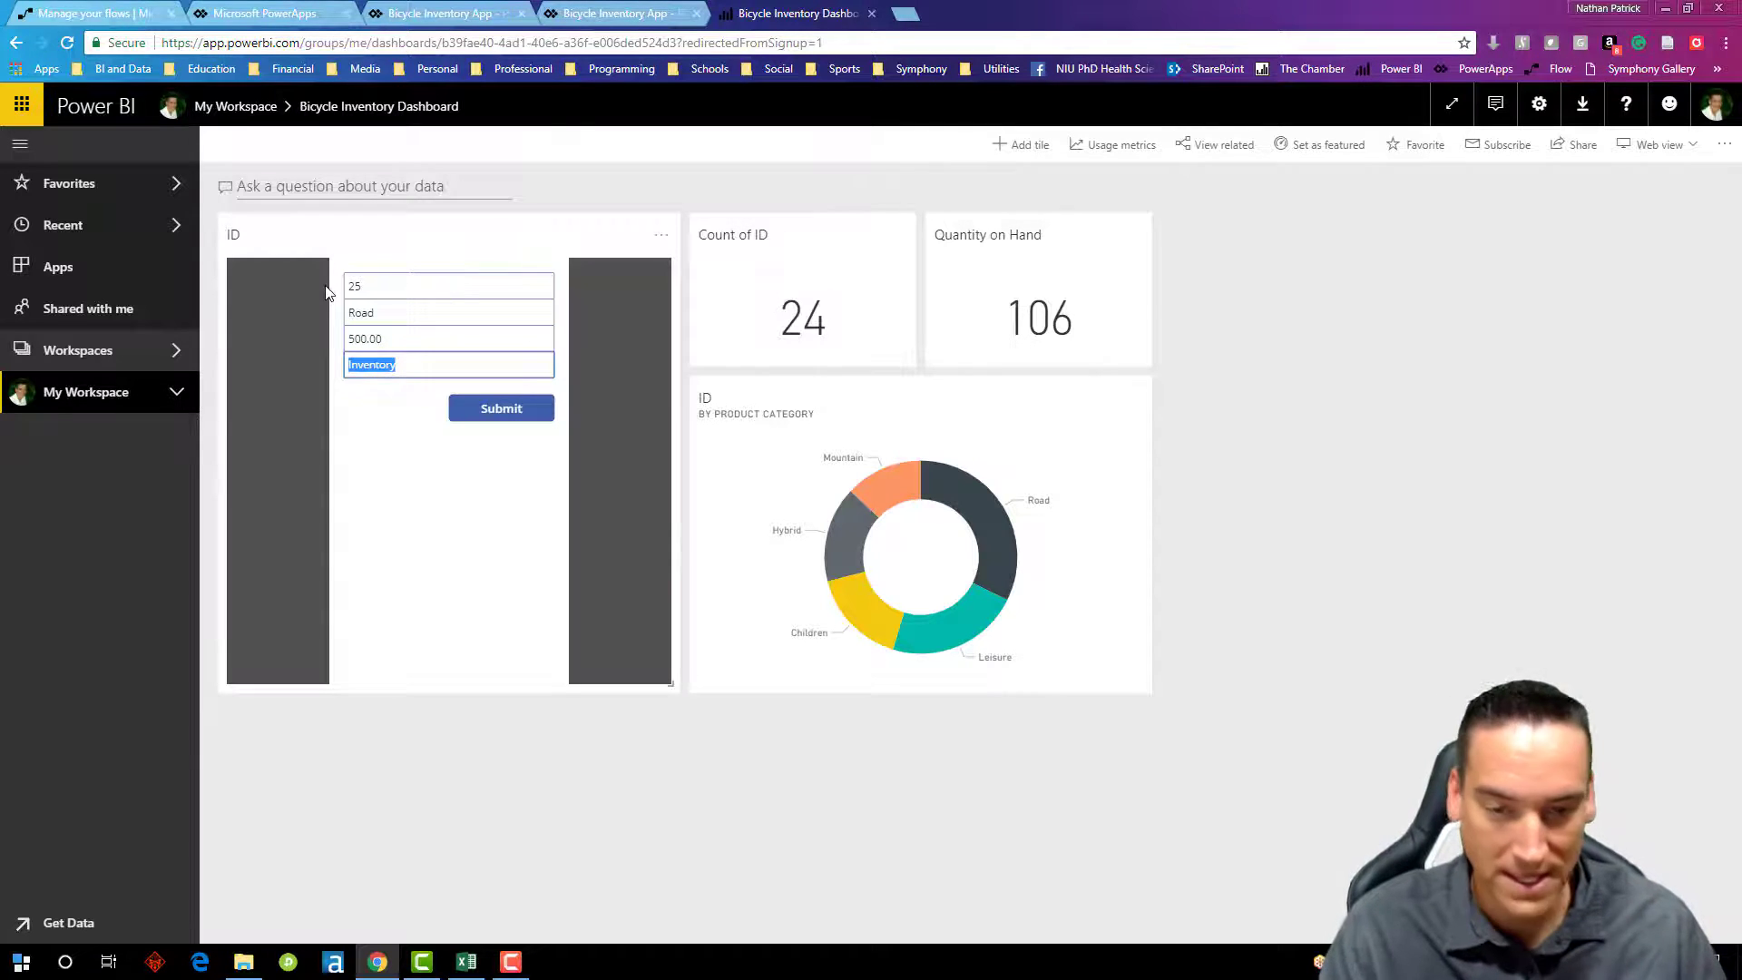
type("4")
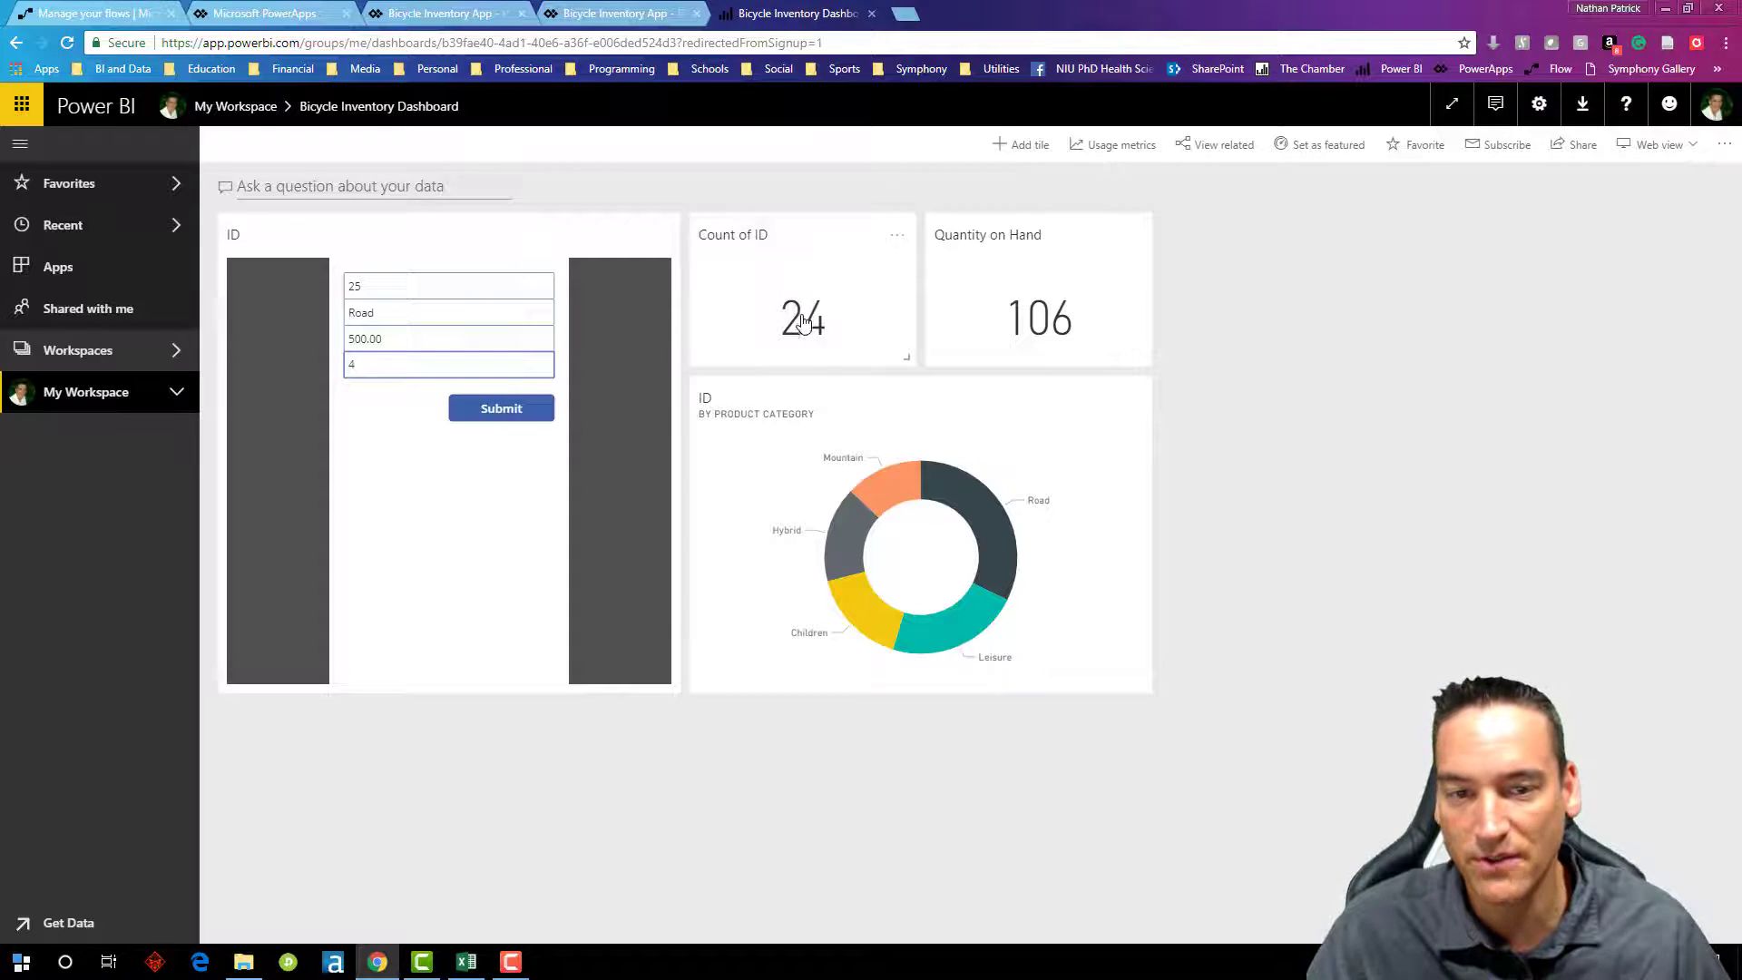
mouse_move(1067, 314)
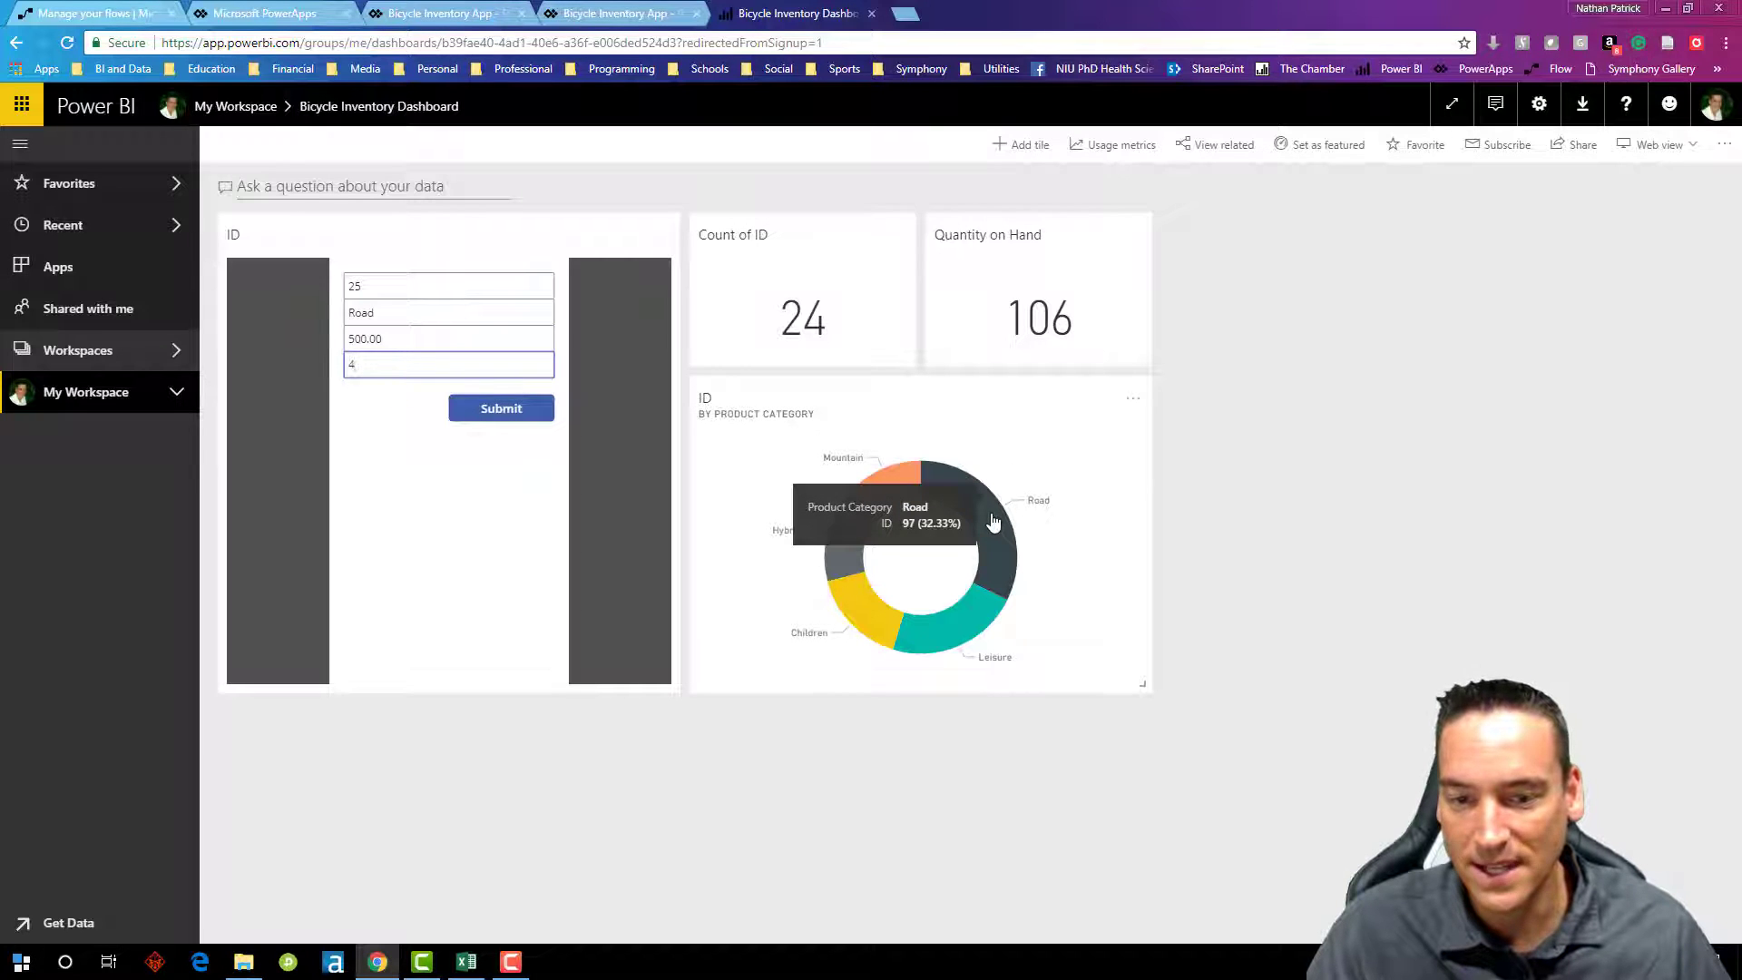
left_click(501, 408)
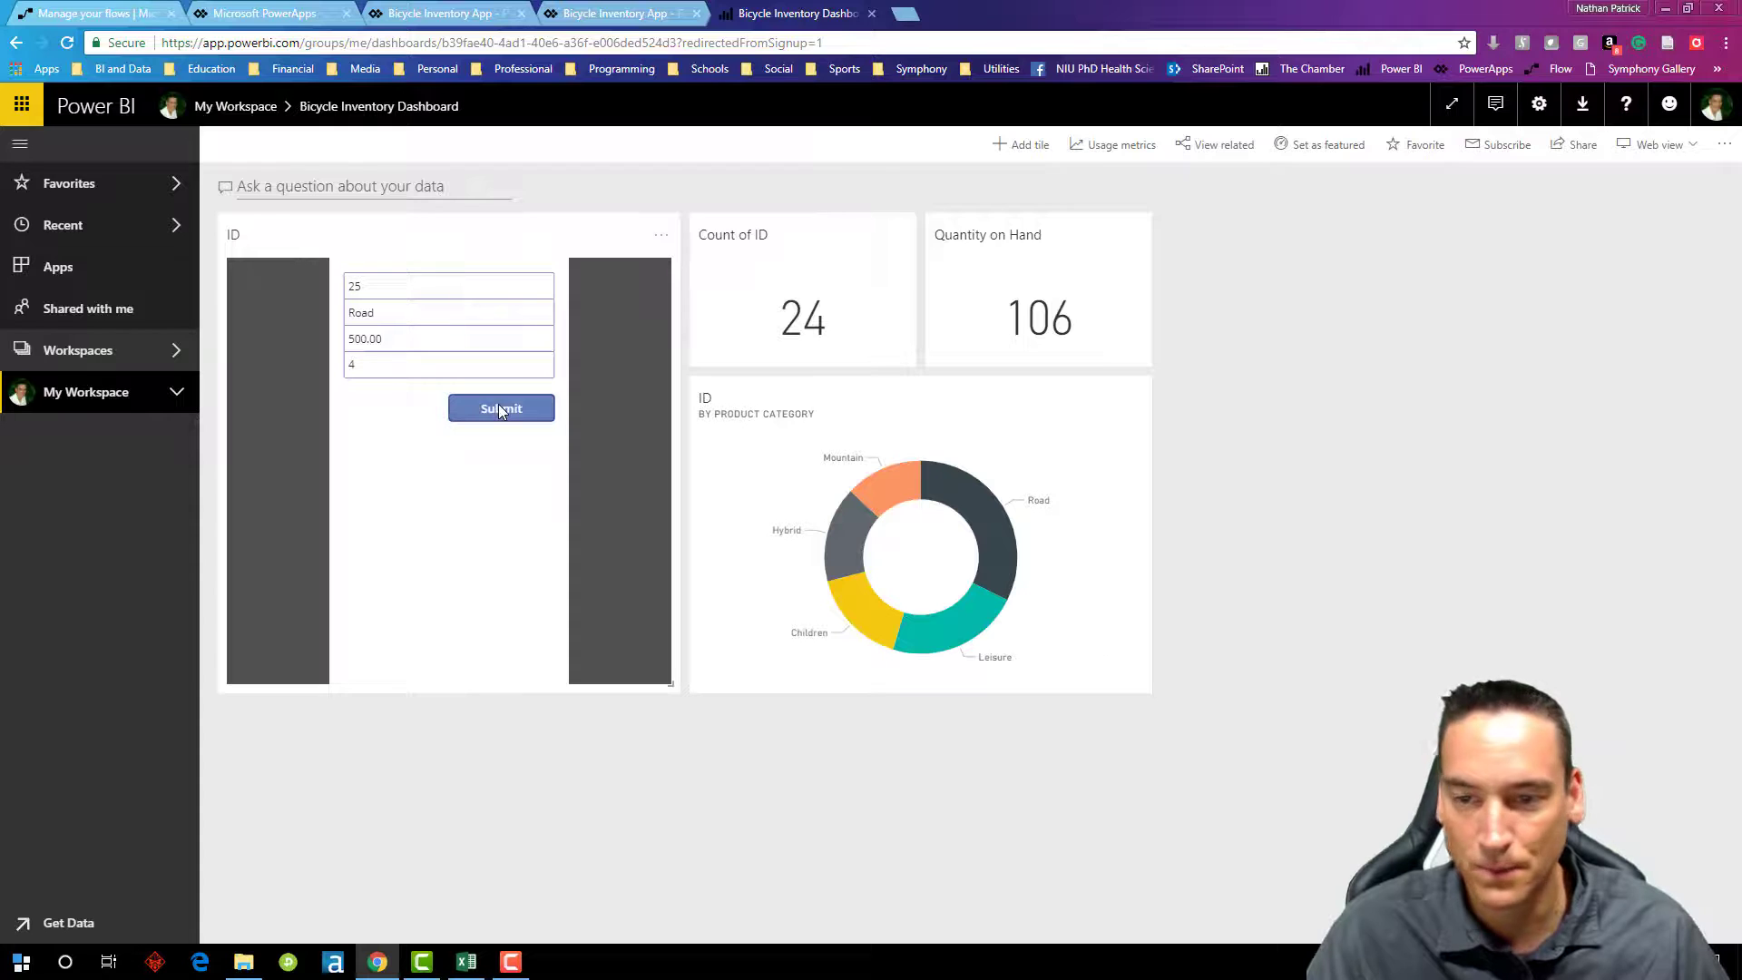
left_click(501, 409)
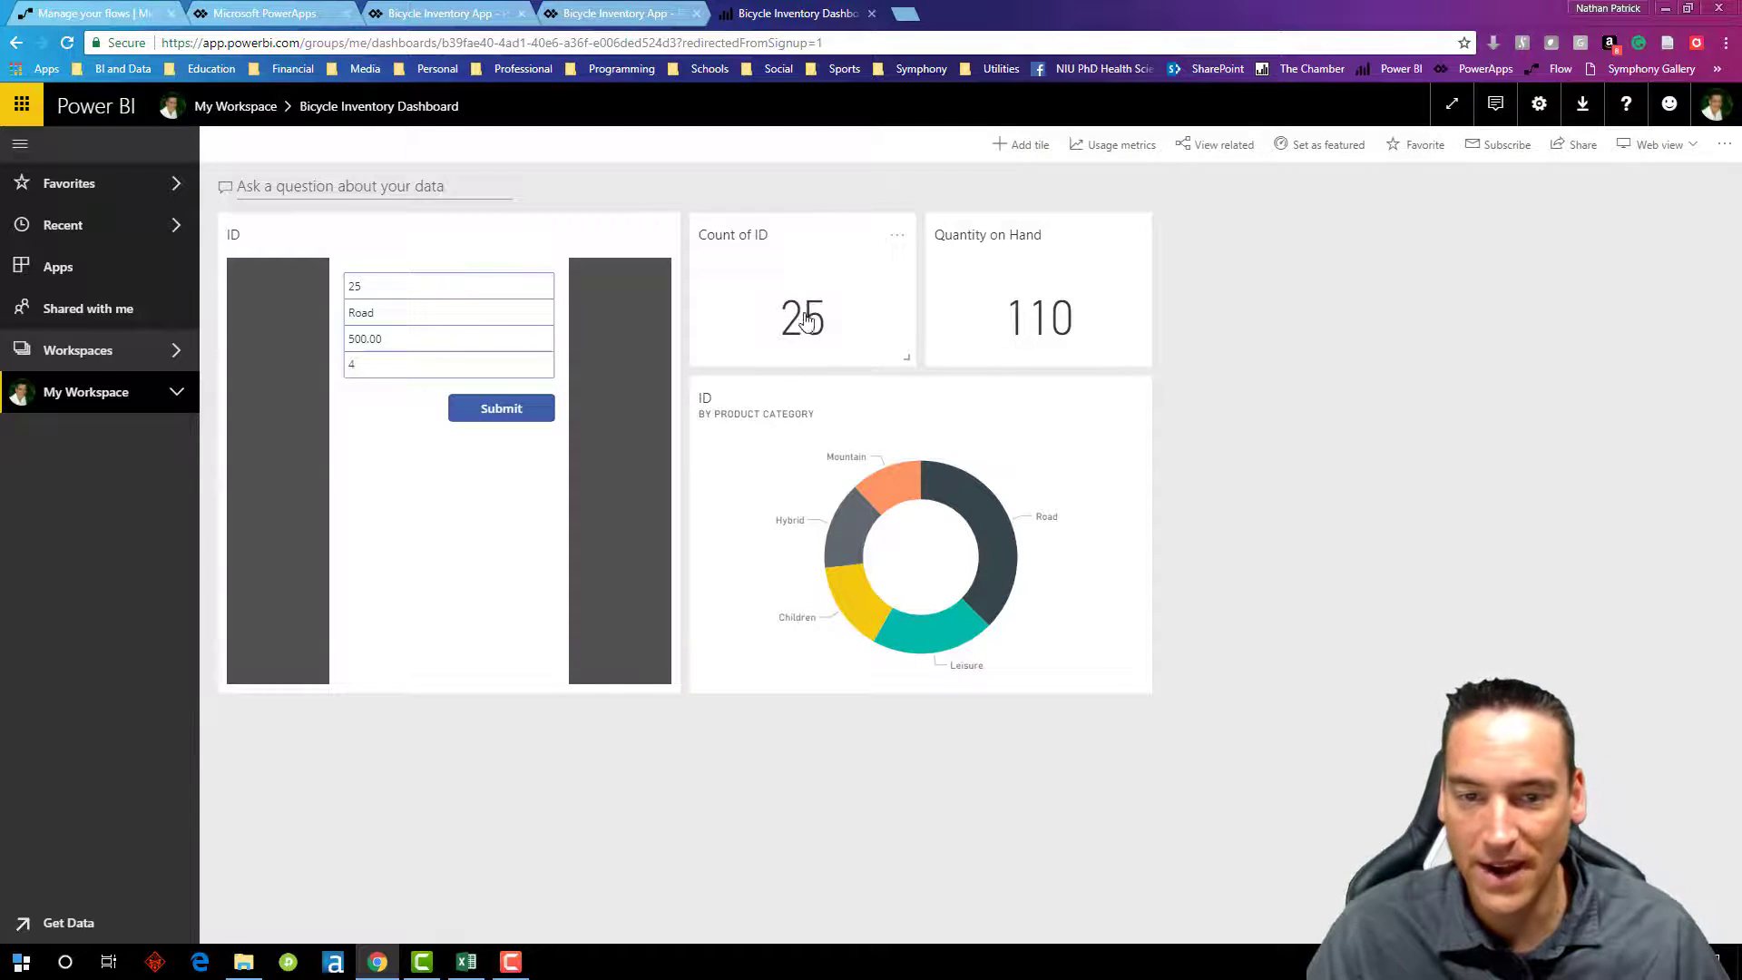
mouse_move(994, 537)
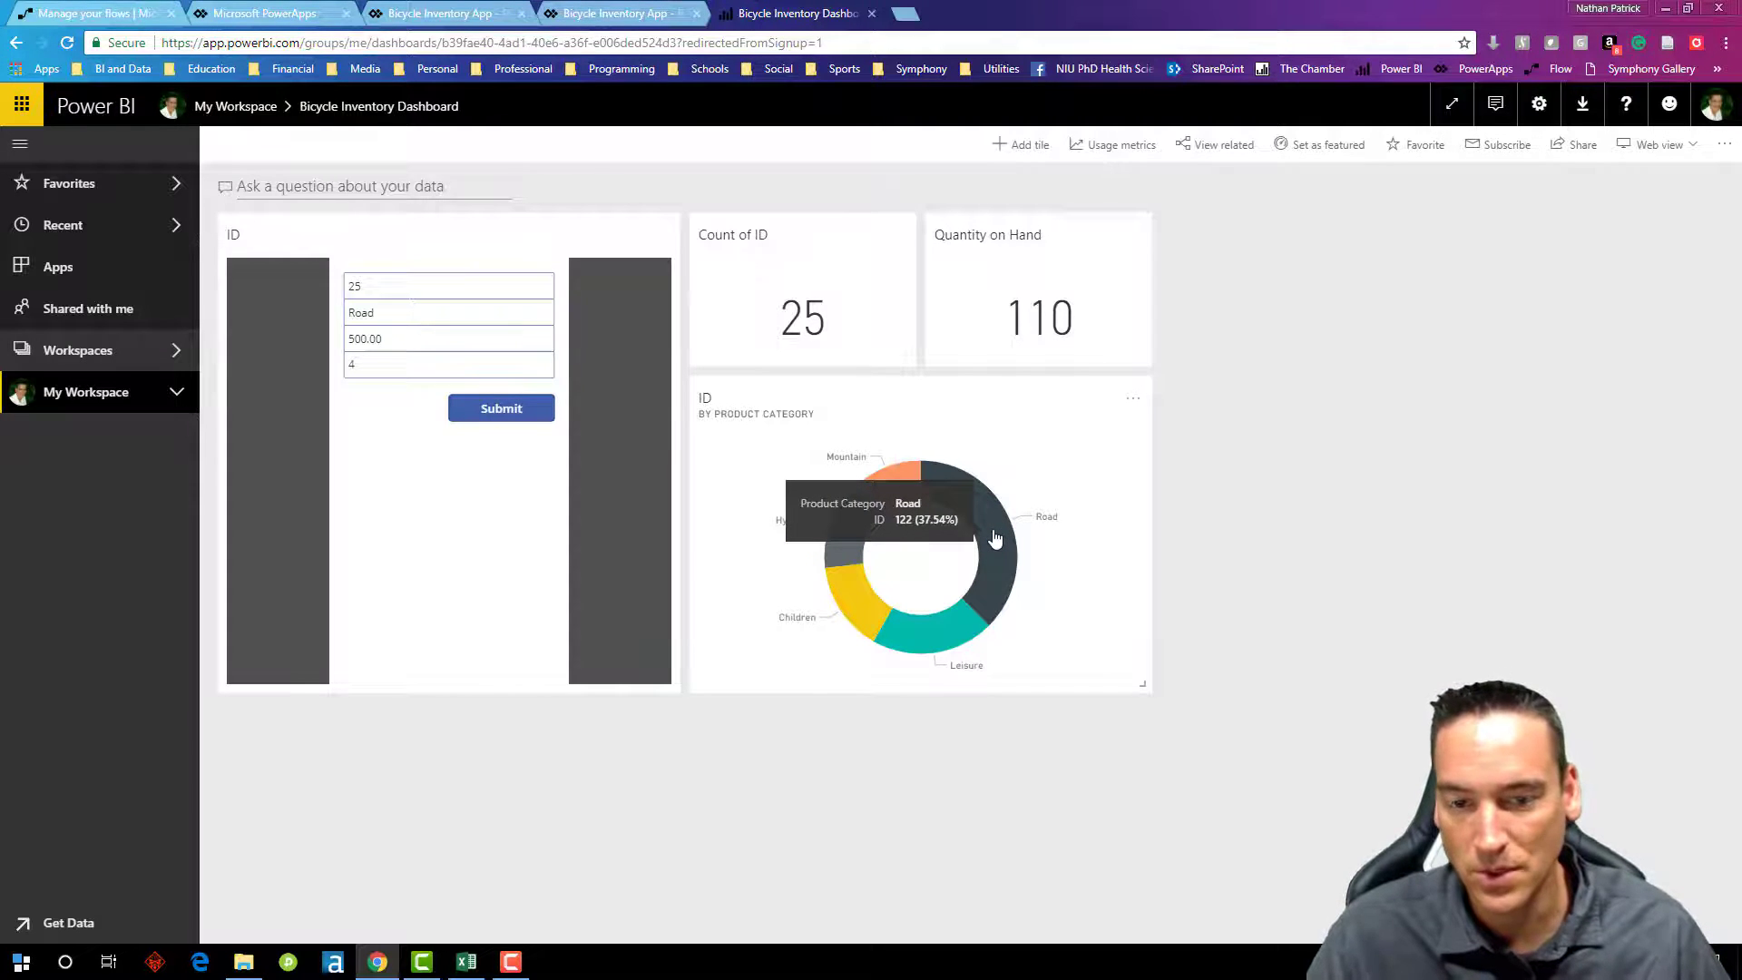
mouse_move(720, 773)
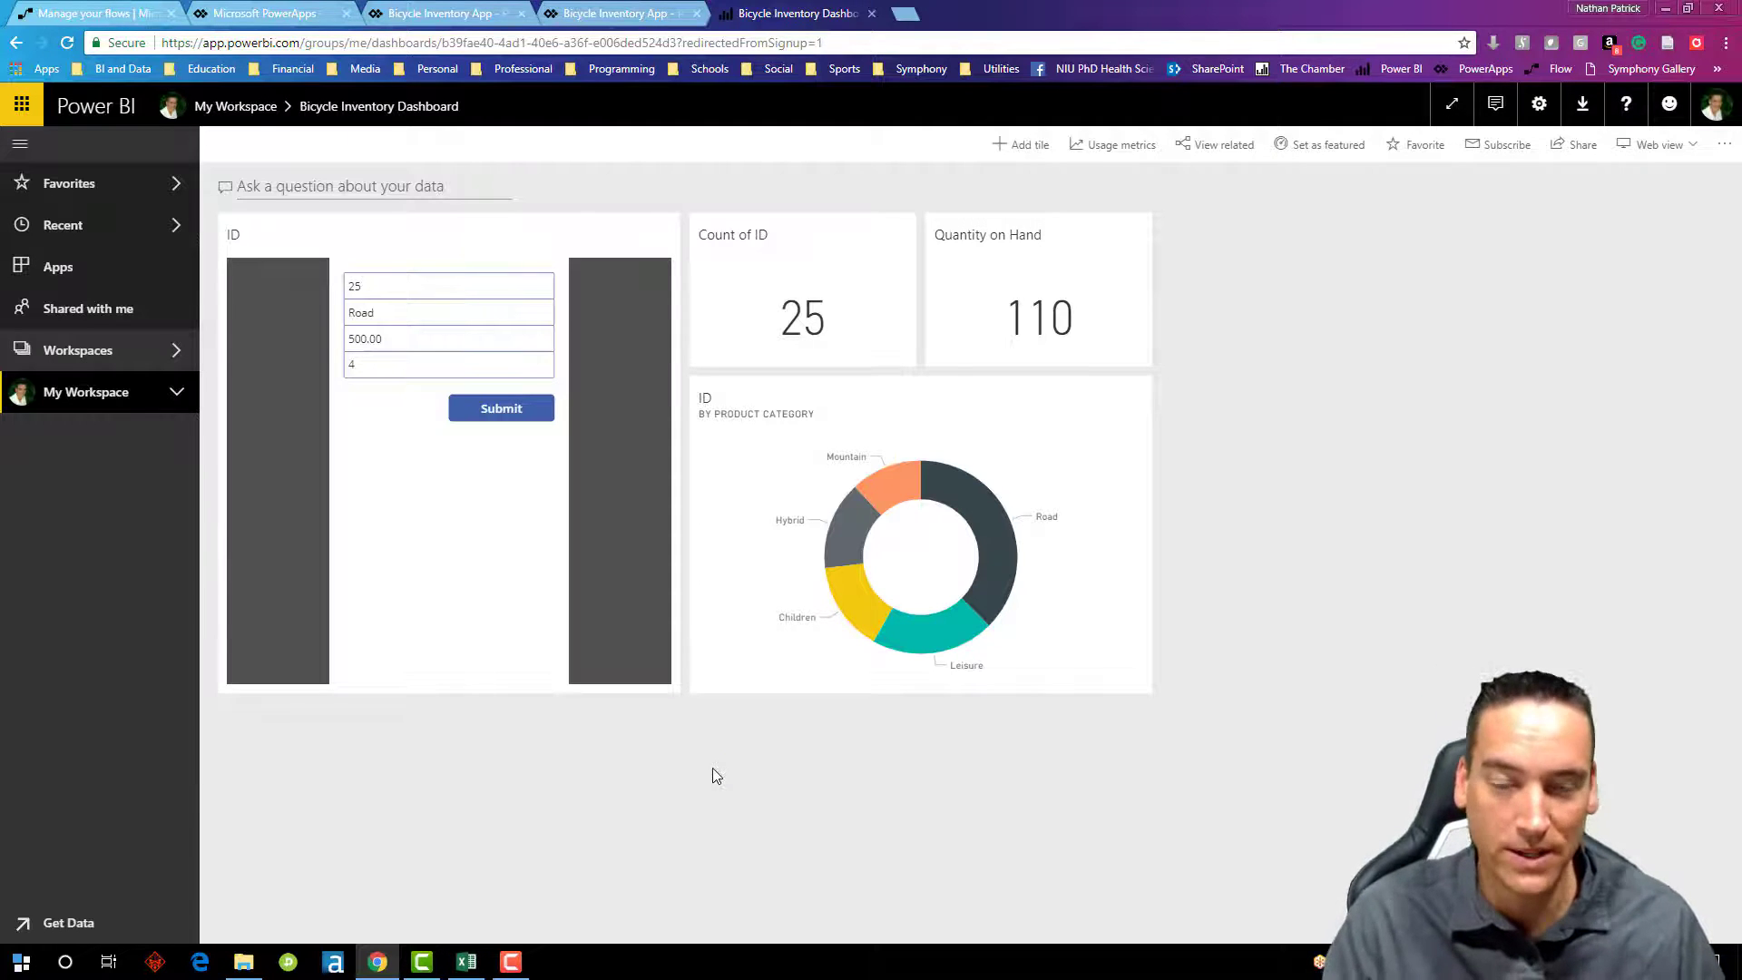
mouse_move(755, 410)
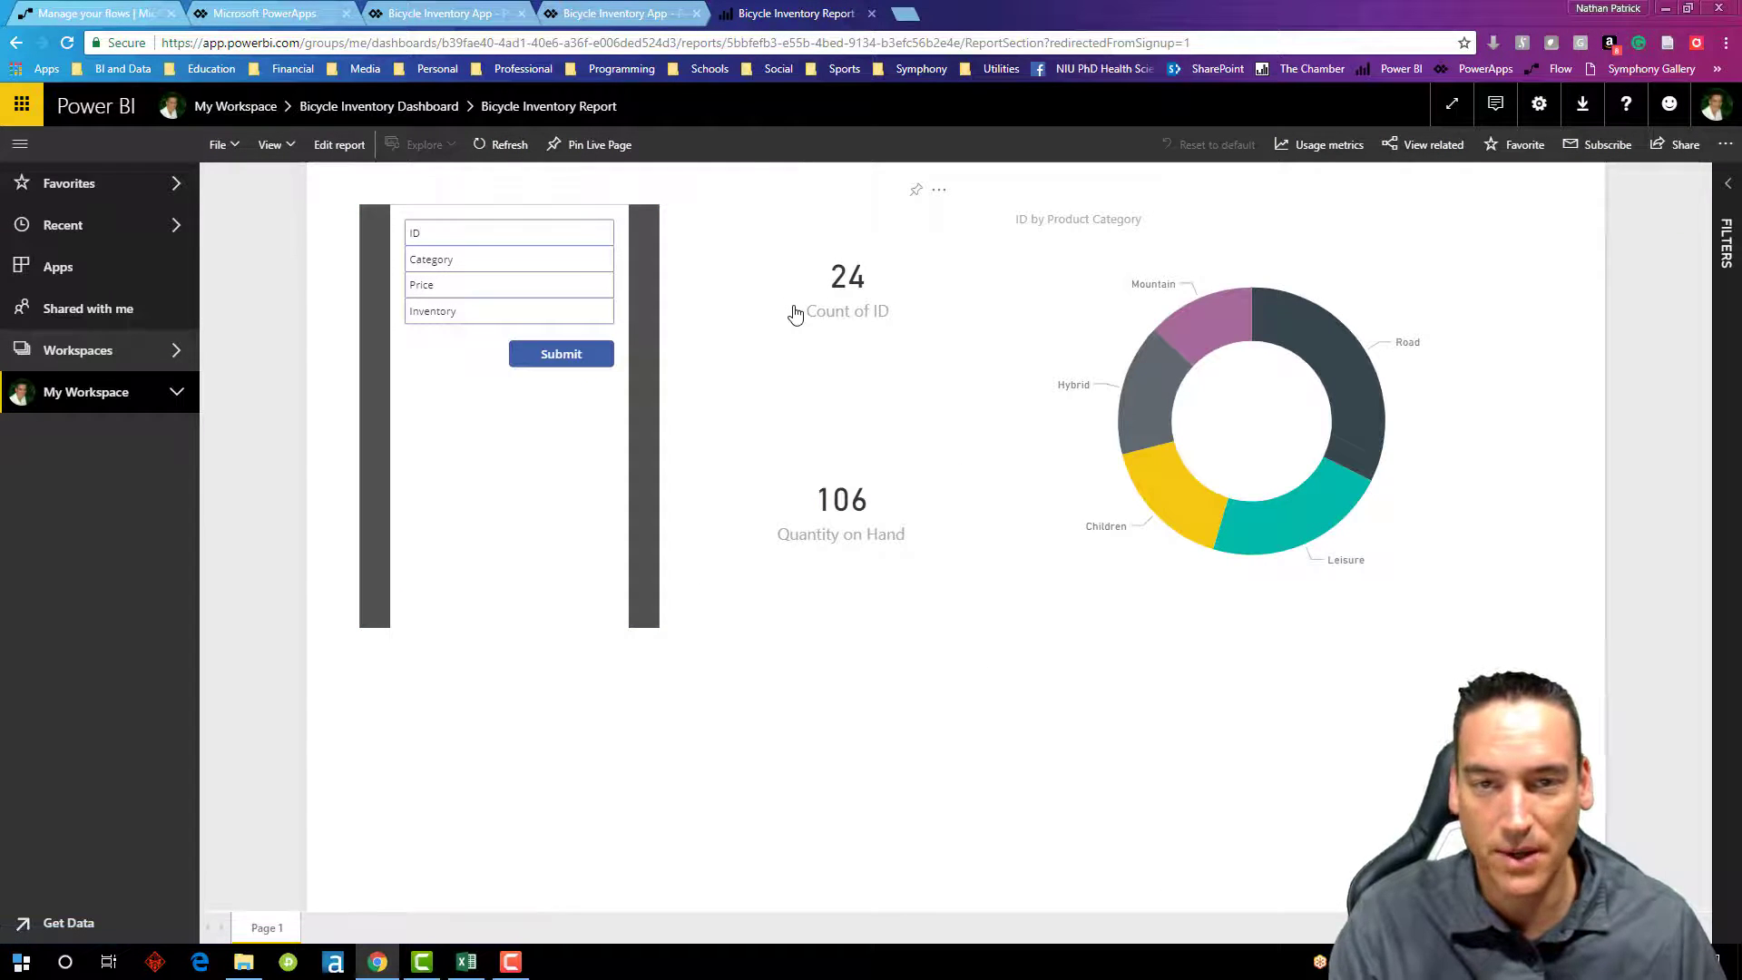
mouse_move(780, 279)
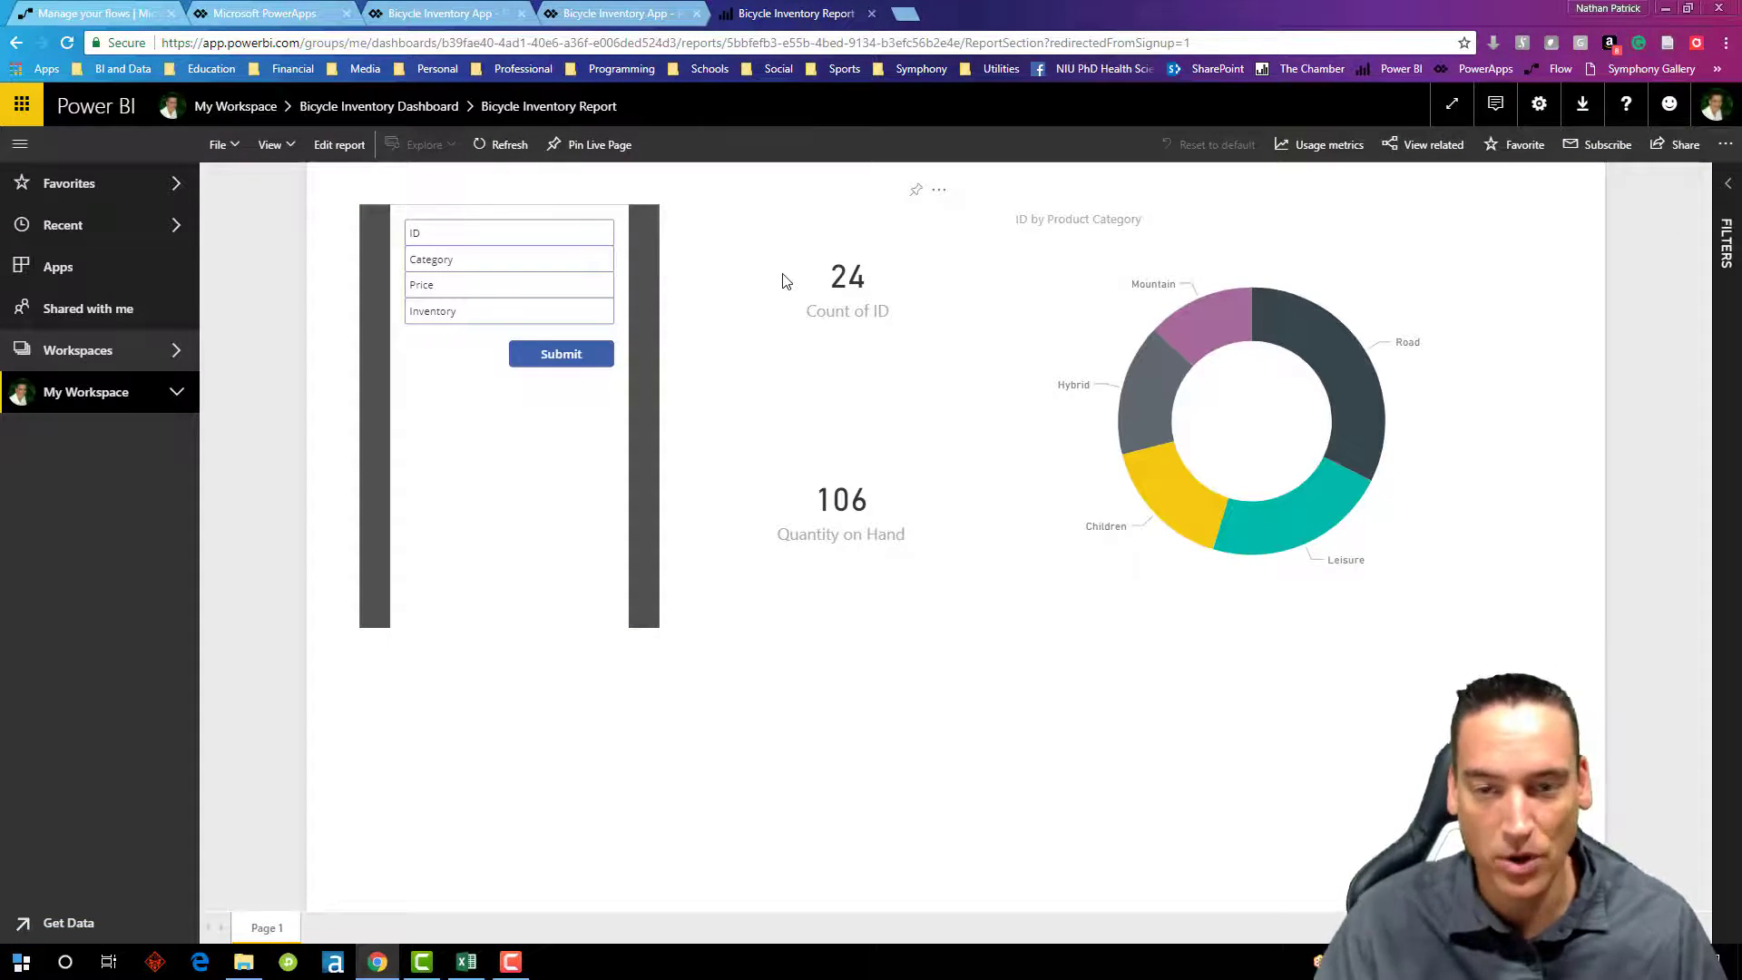
mouse_move(841, 276)
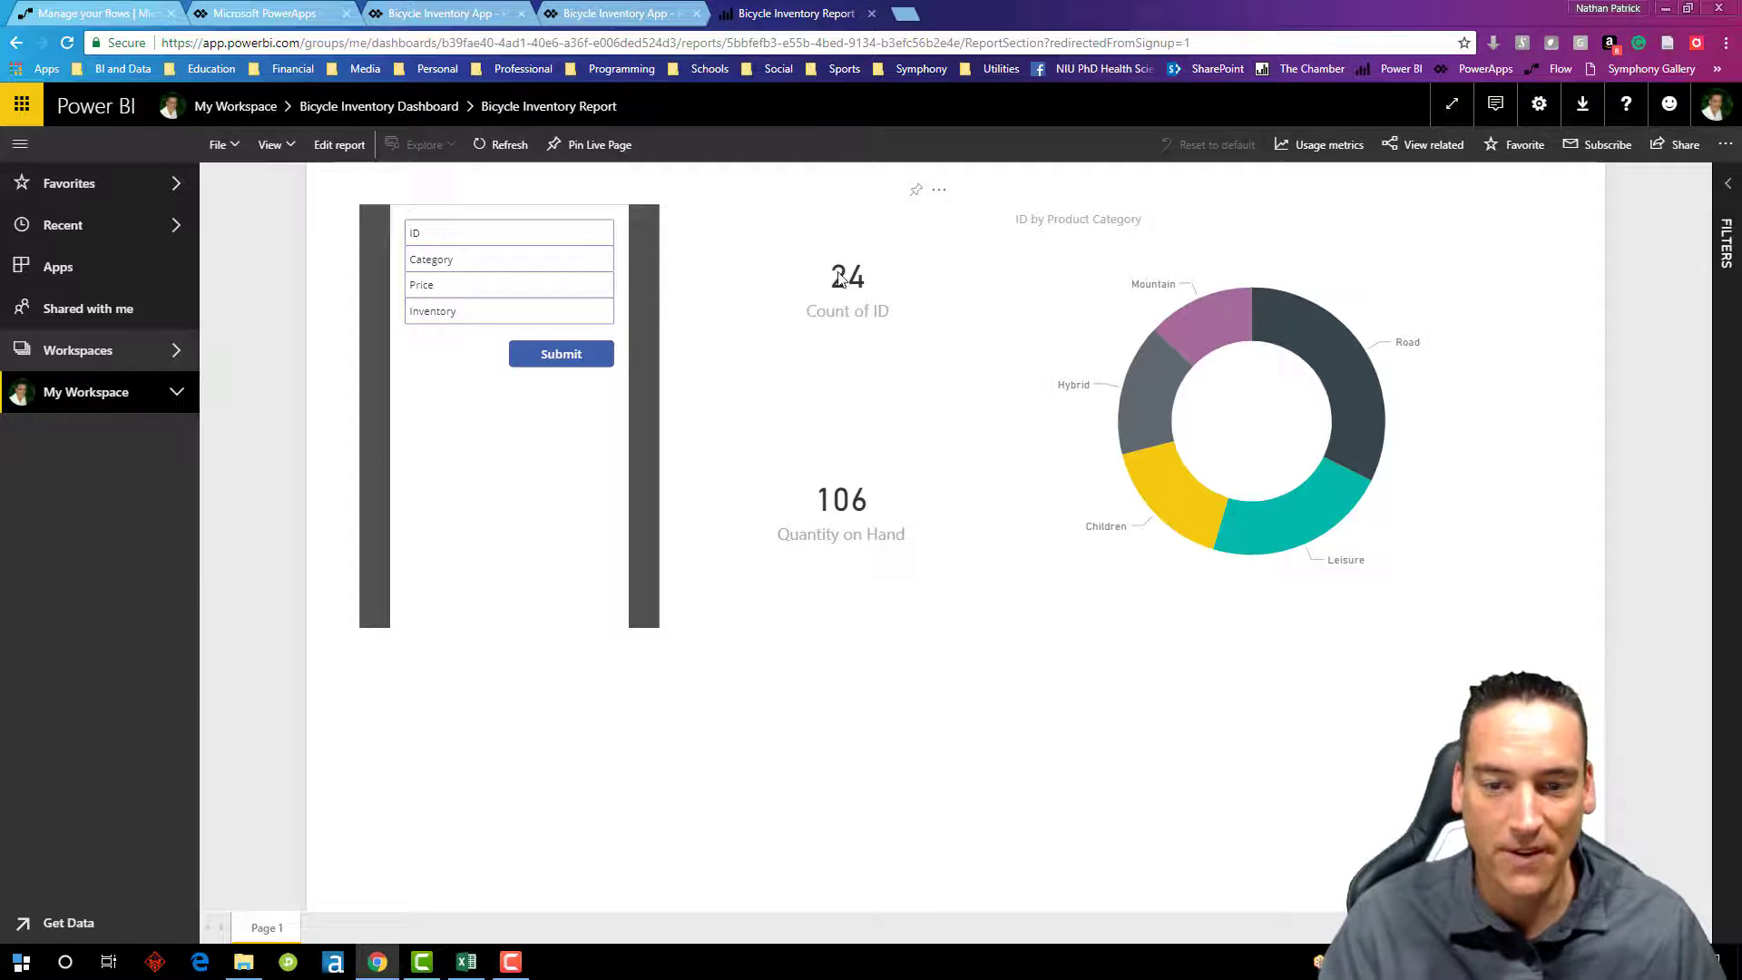
mouse_move(1210, 393)
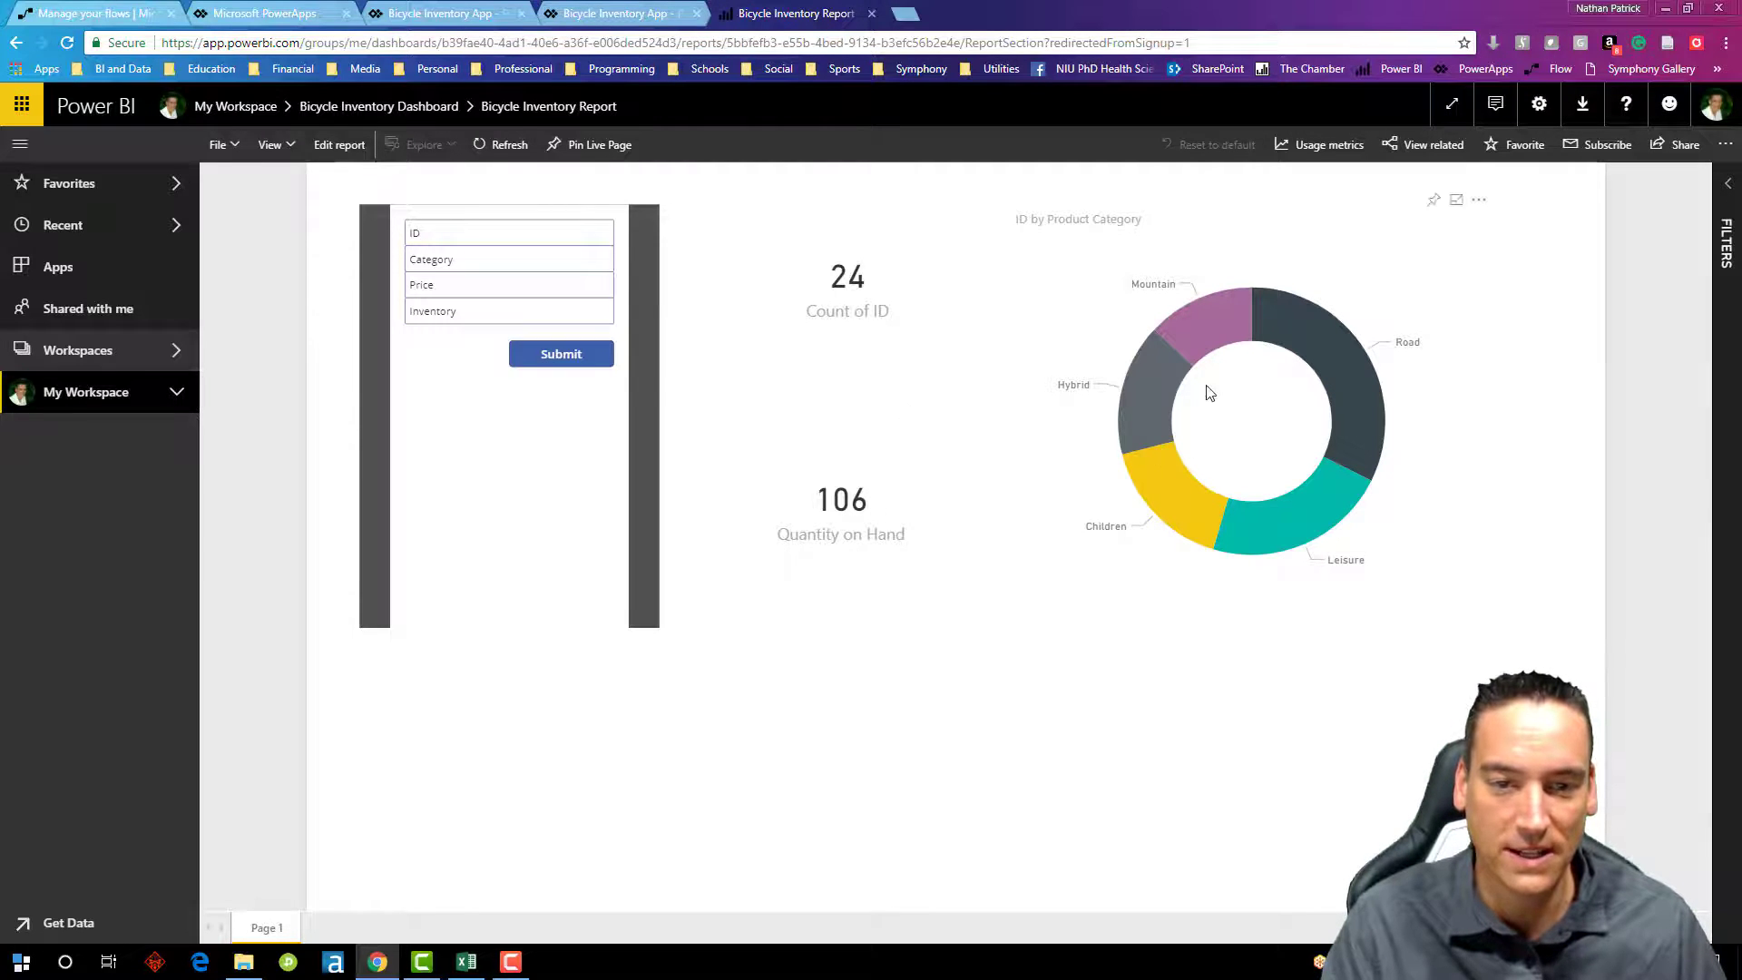
Step: Refresh the Bicycle Inventory Report so its cards show 25 bikes and 110 on hand
left_click(508, 145)
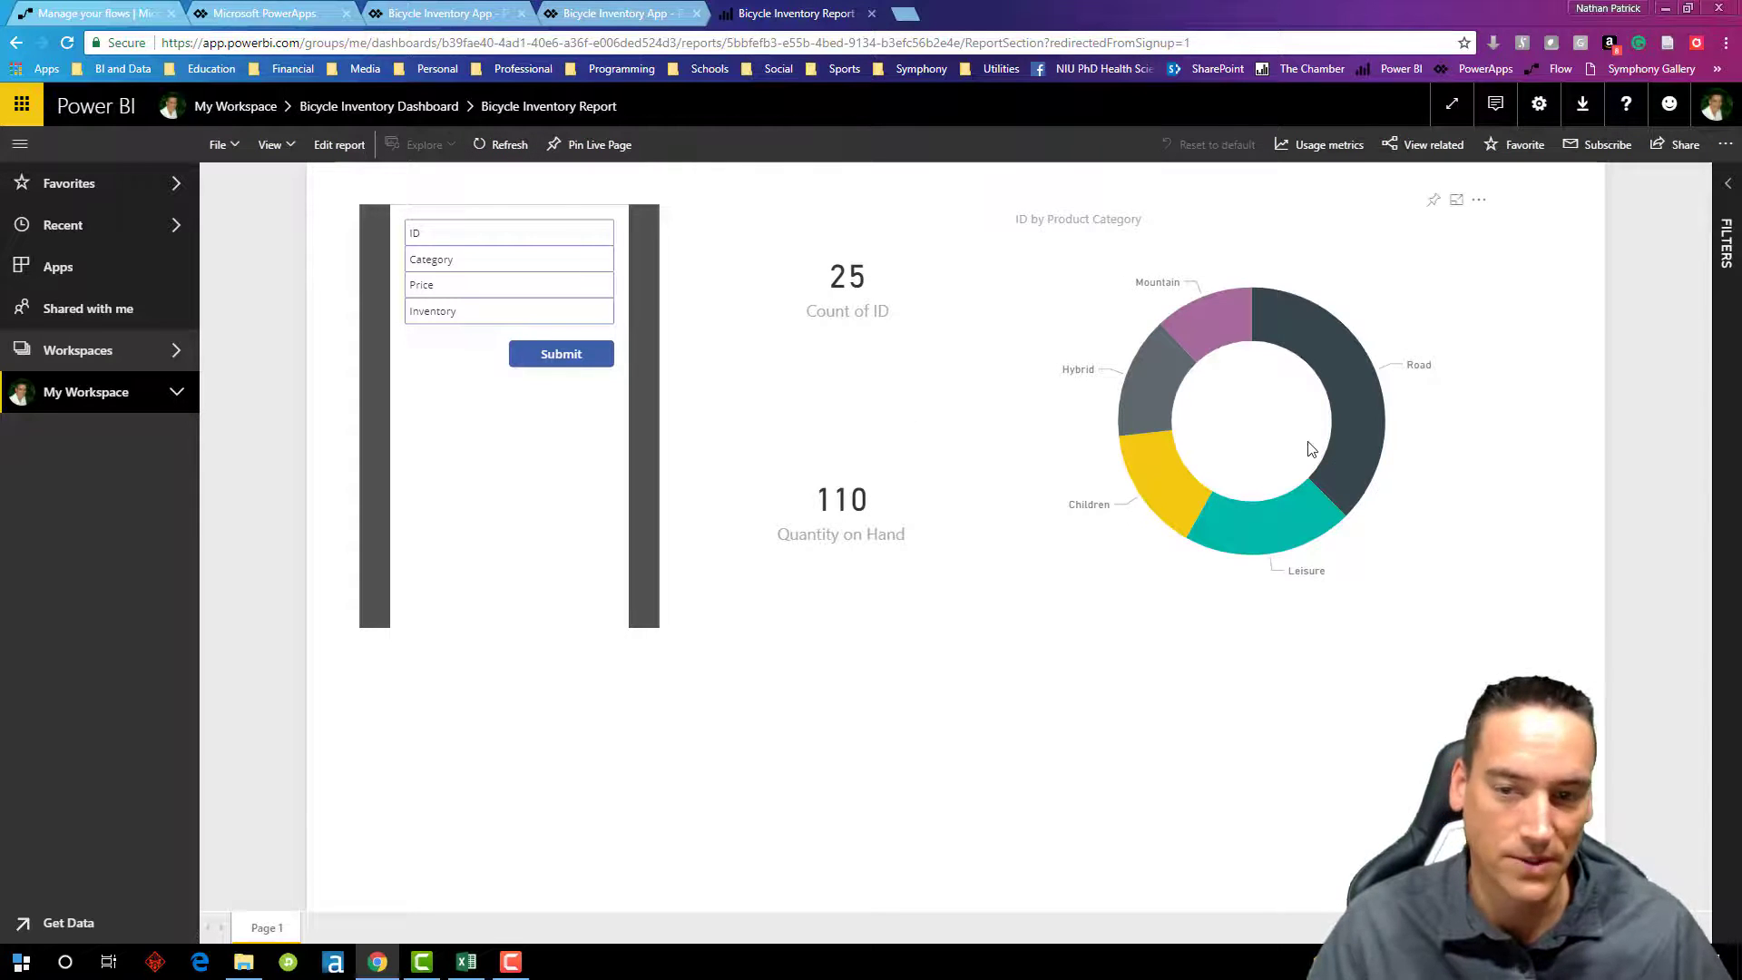
left_click(508, 232)
type("26")
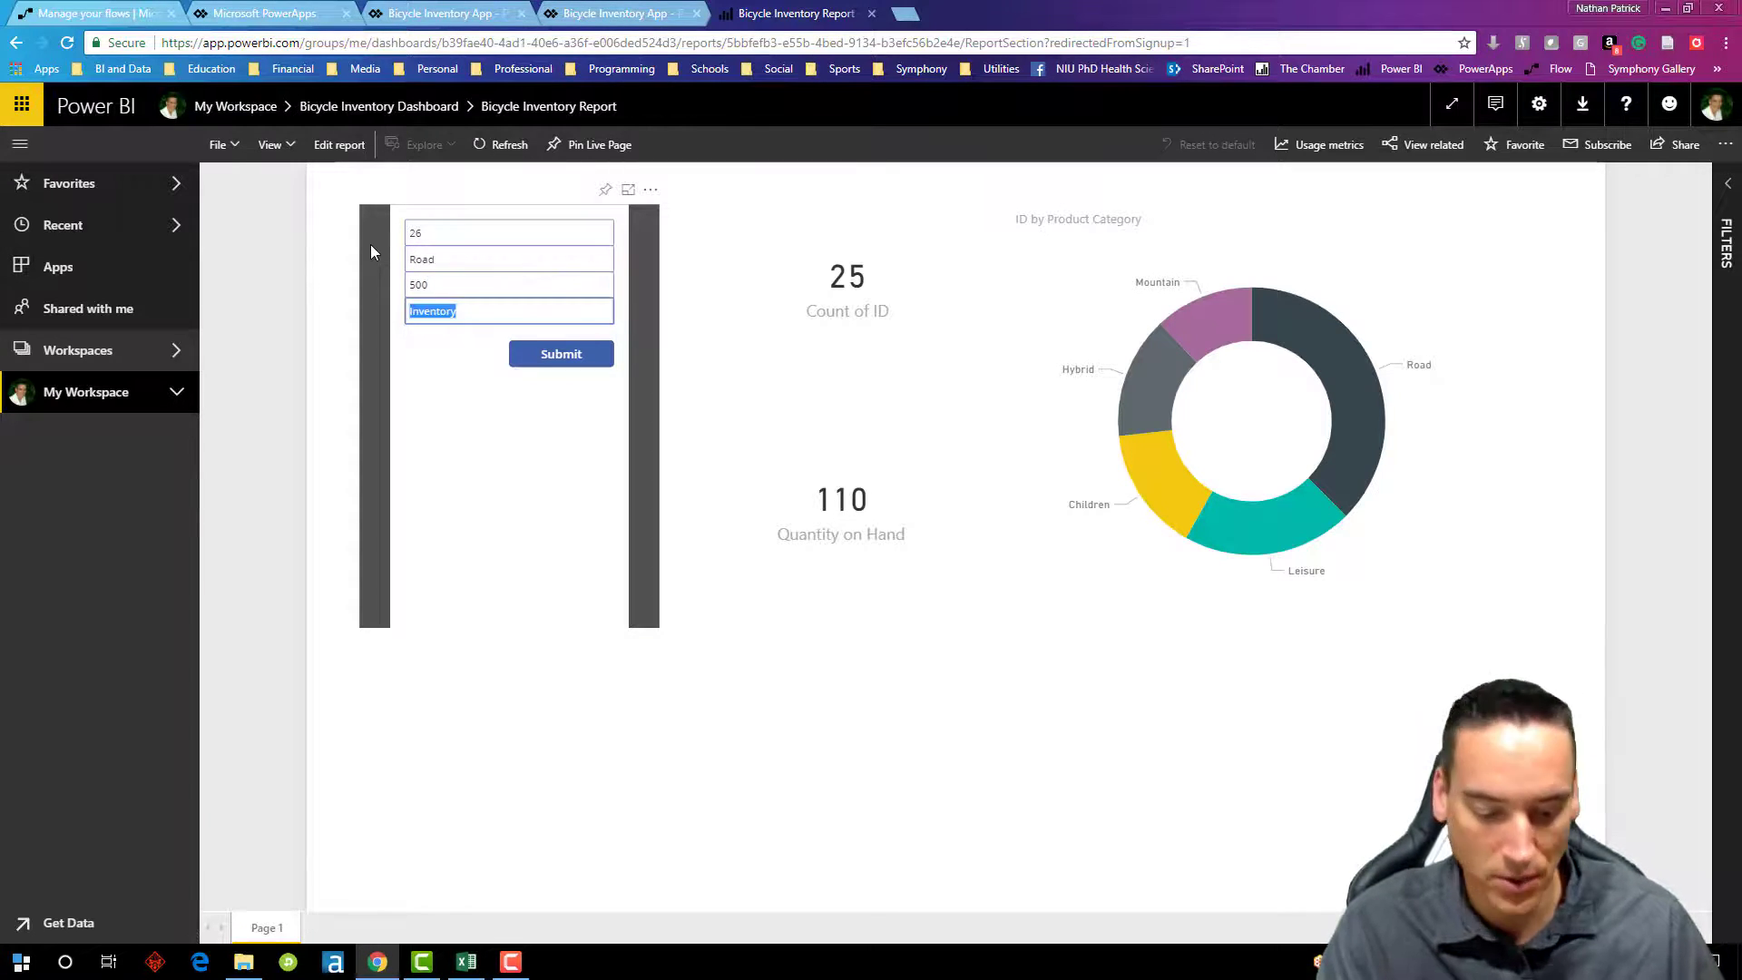
Step: Submit the ID 26 Road bike with inventory 5 and refresh the report to 26 and 115
type("5")
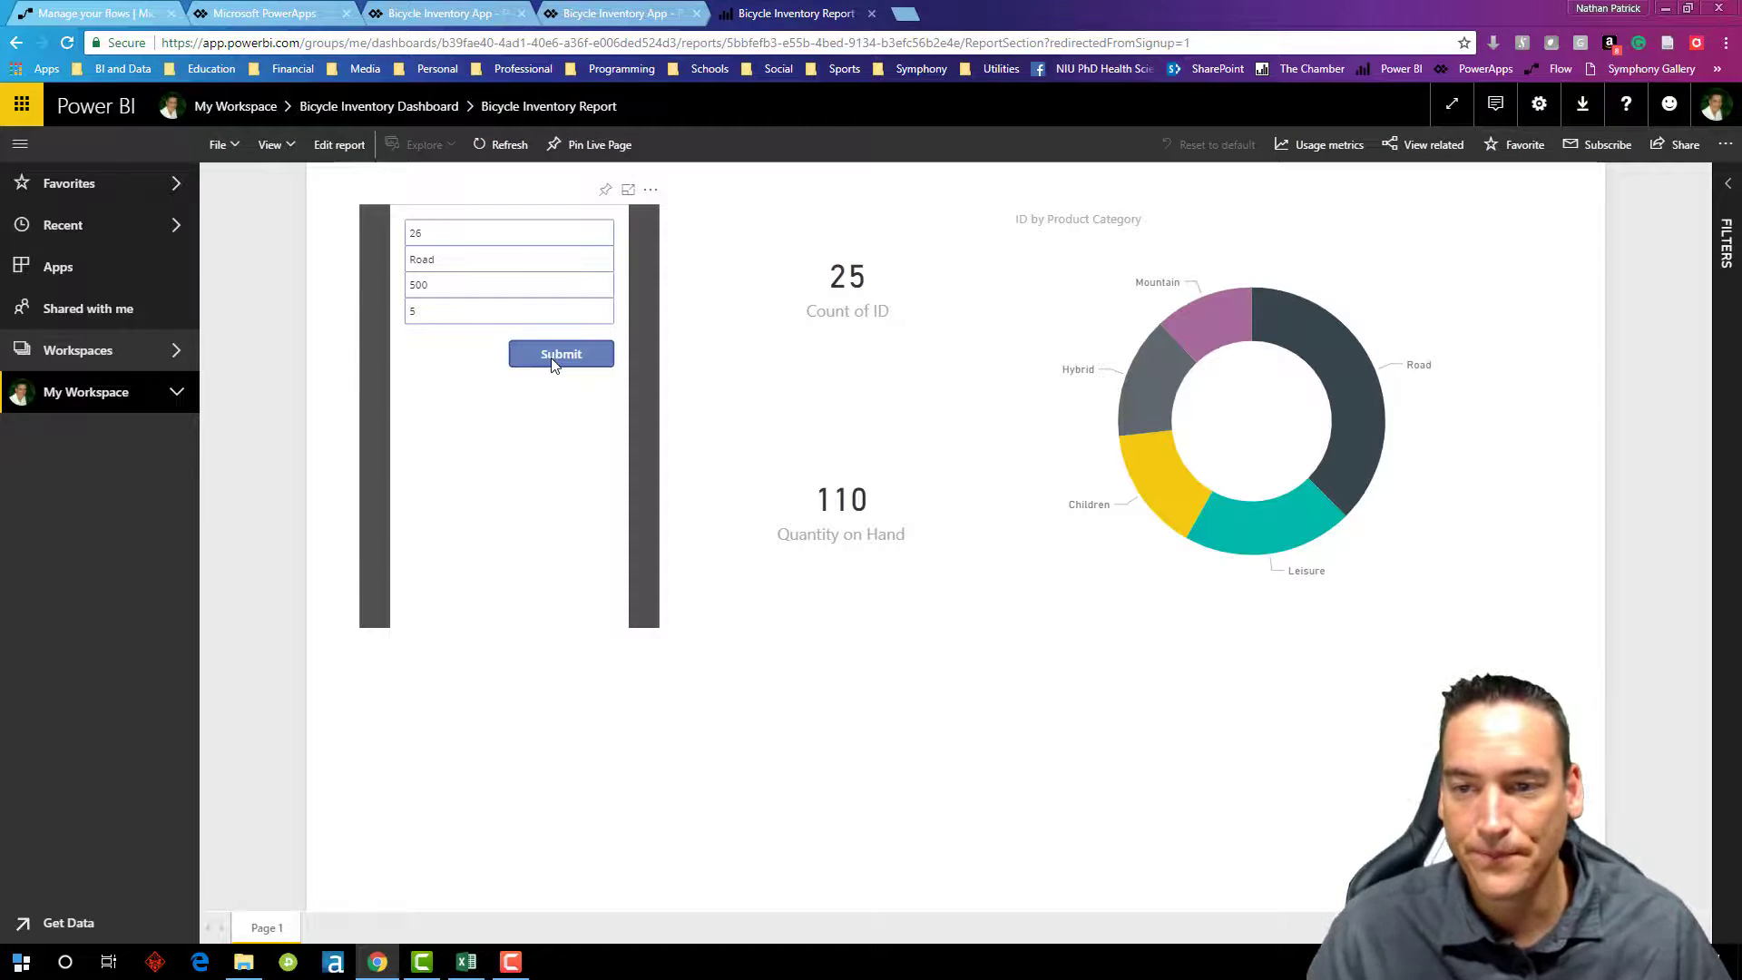
mouse_move(960, 251)
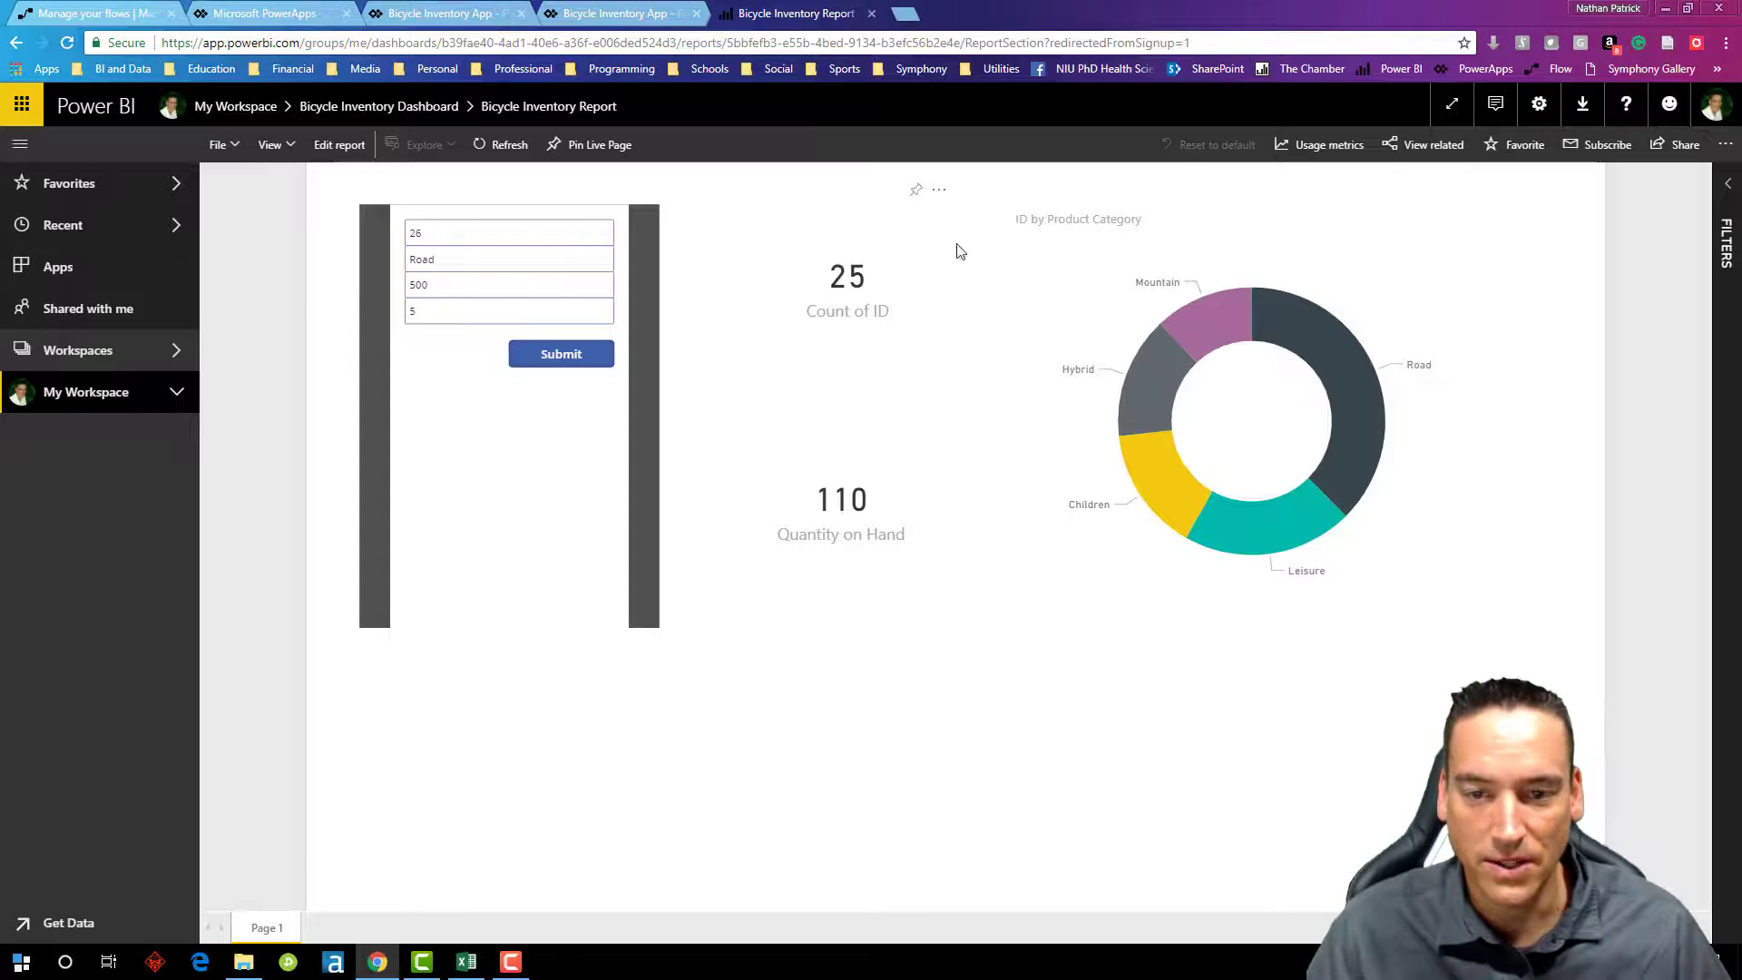
mouse_move(562, 174)
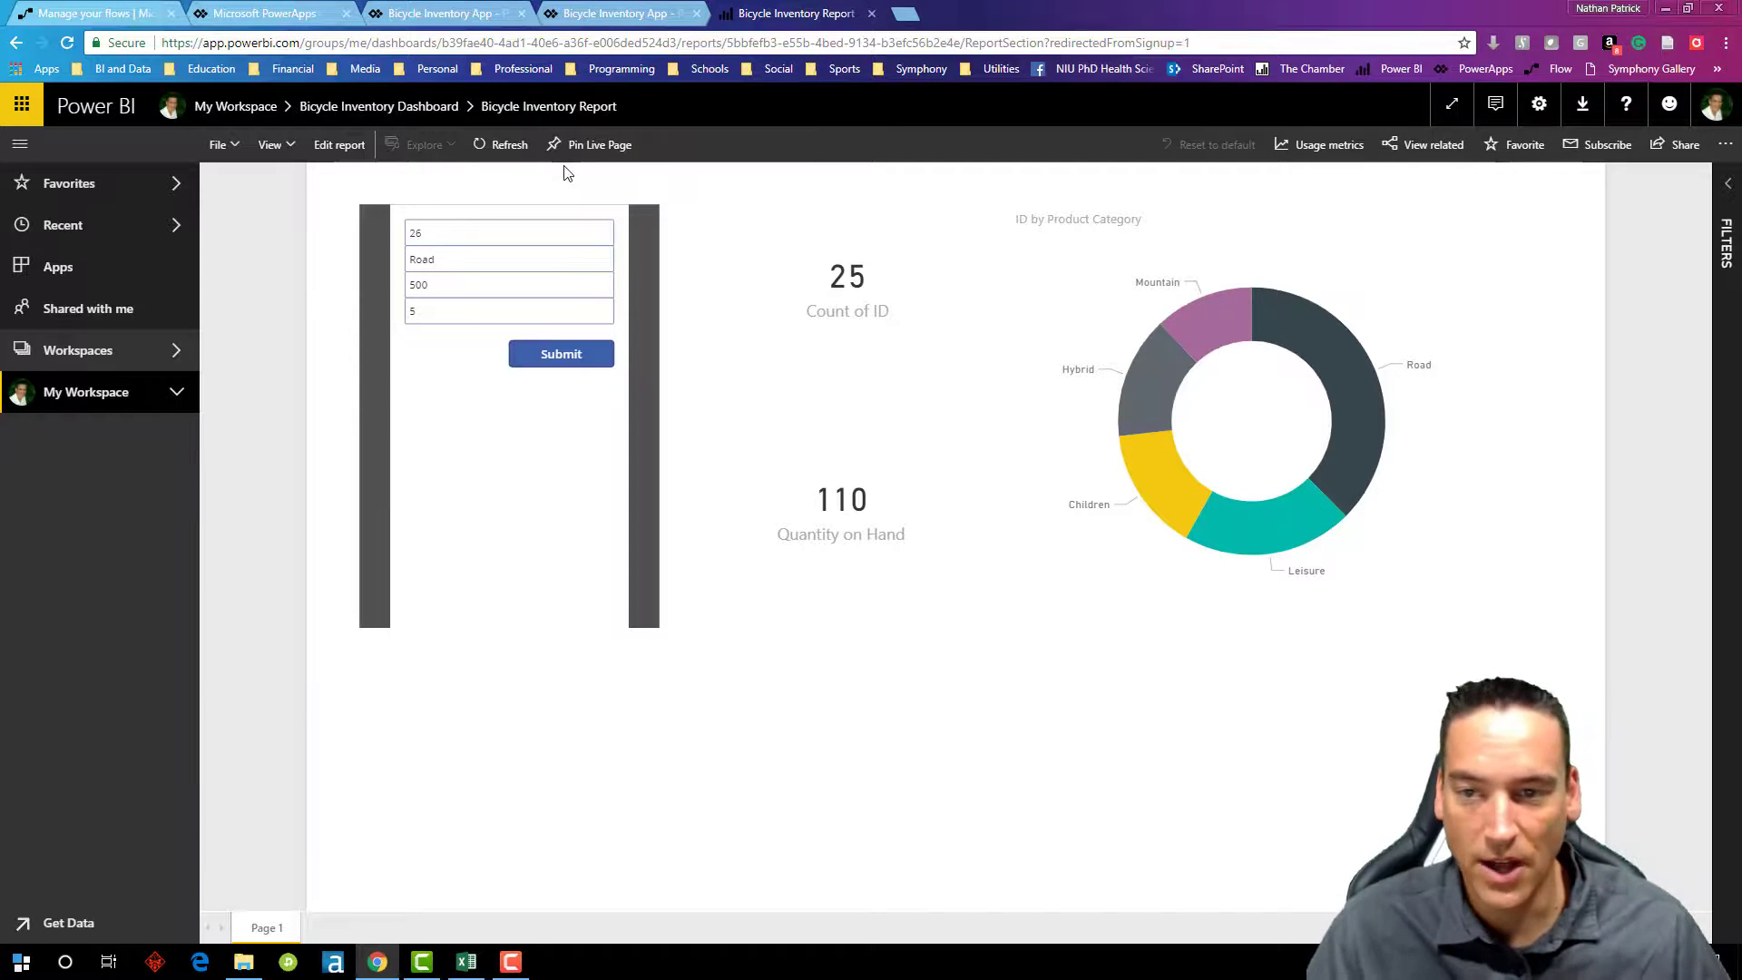
left_click(561, 353)
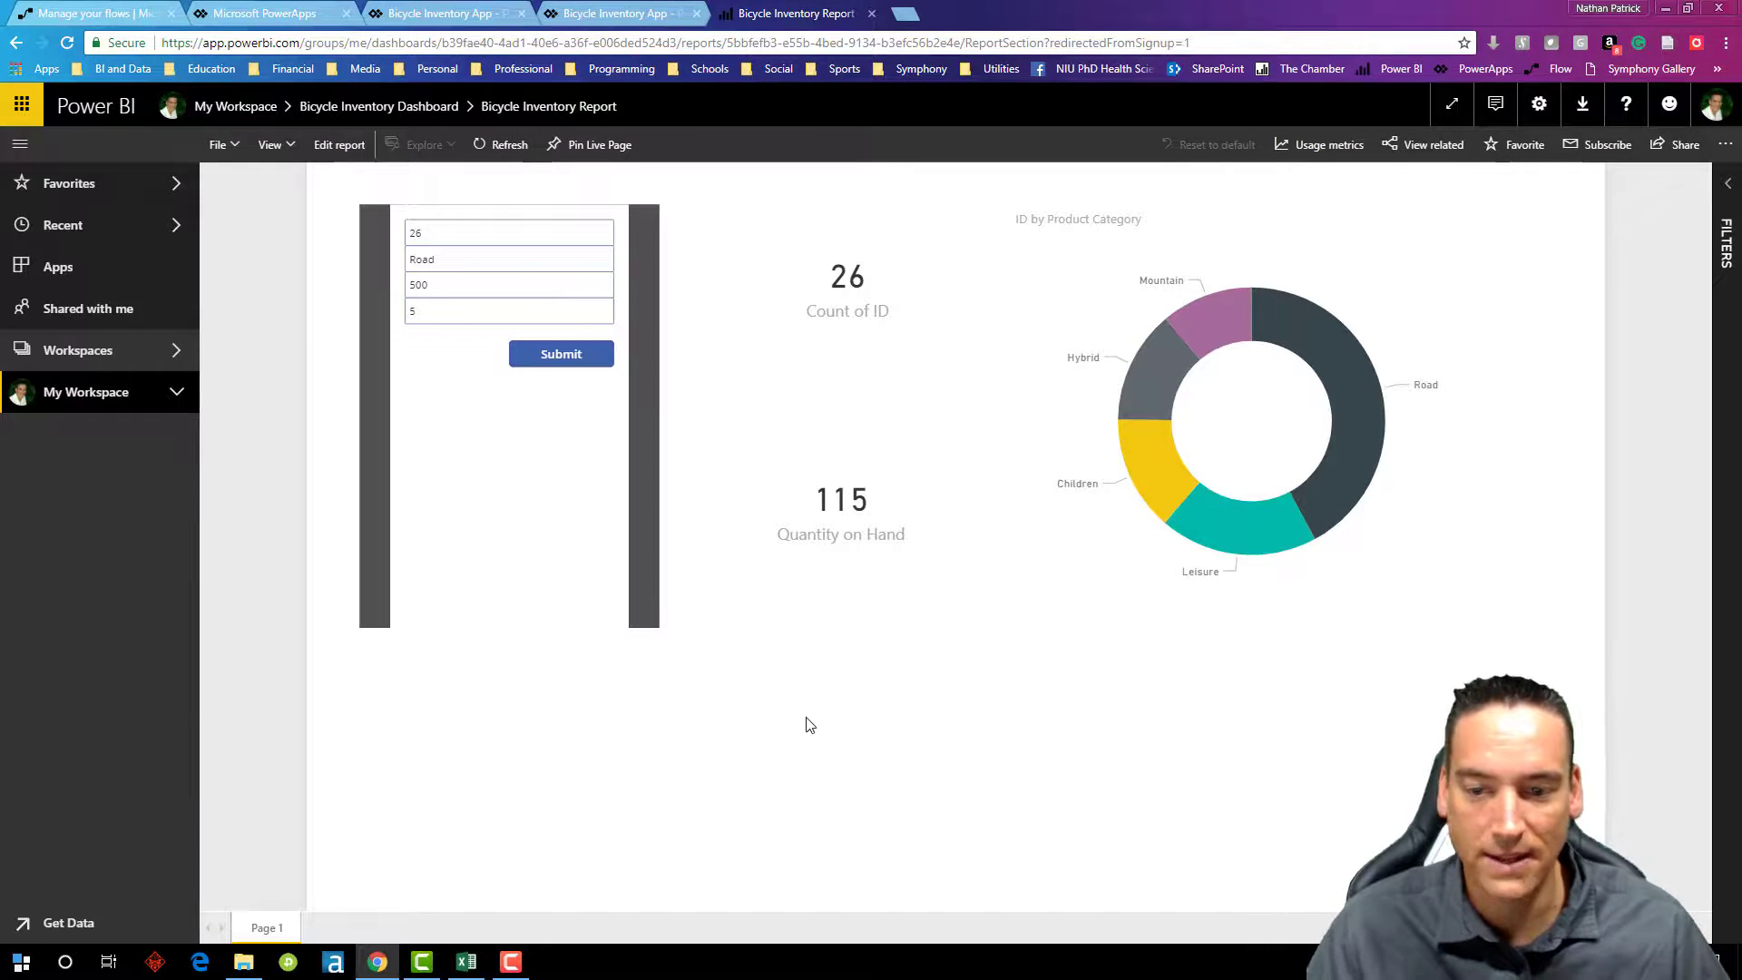